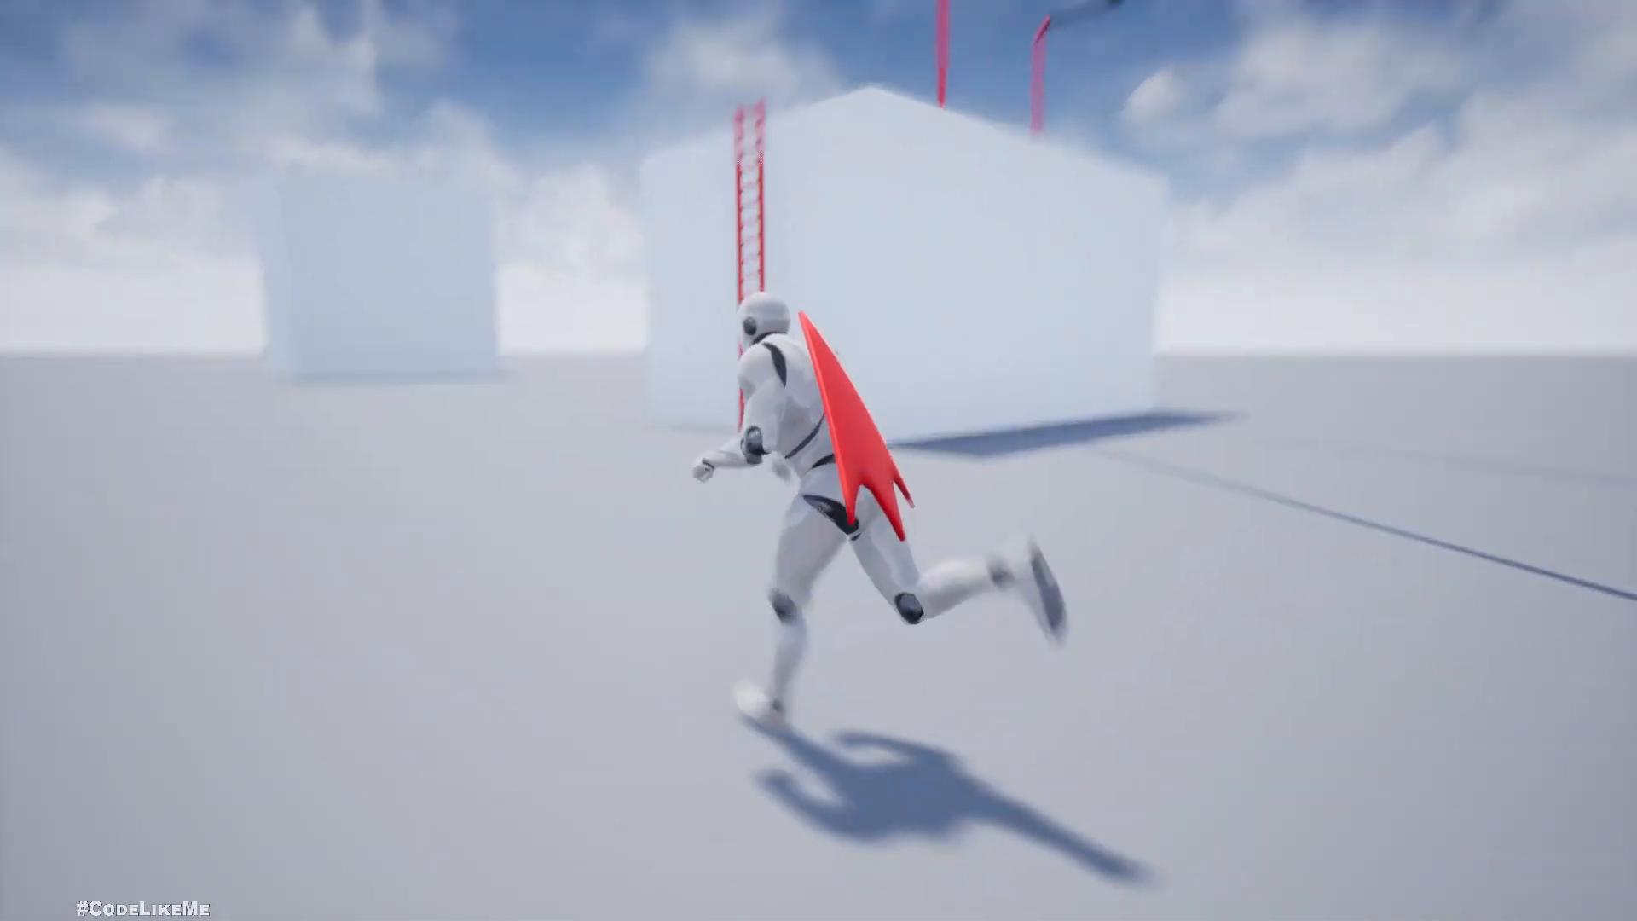
- Turn the video's sound back on, scroll the patron list, and go to the next page
key("F11")
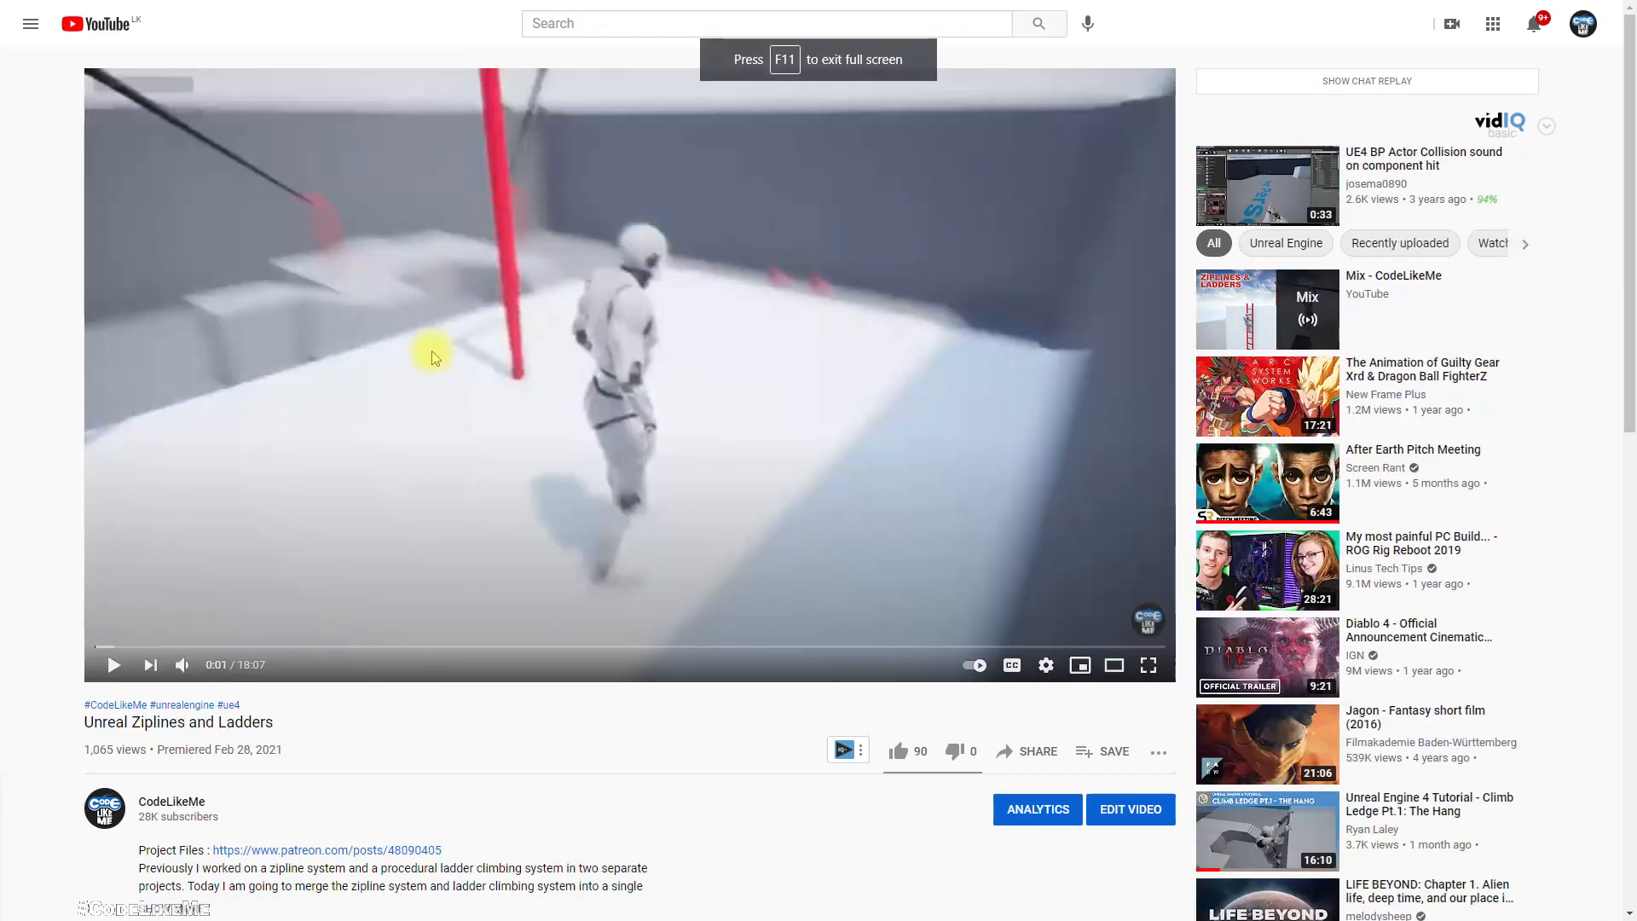
mouse_move(199, 744)
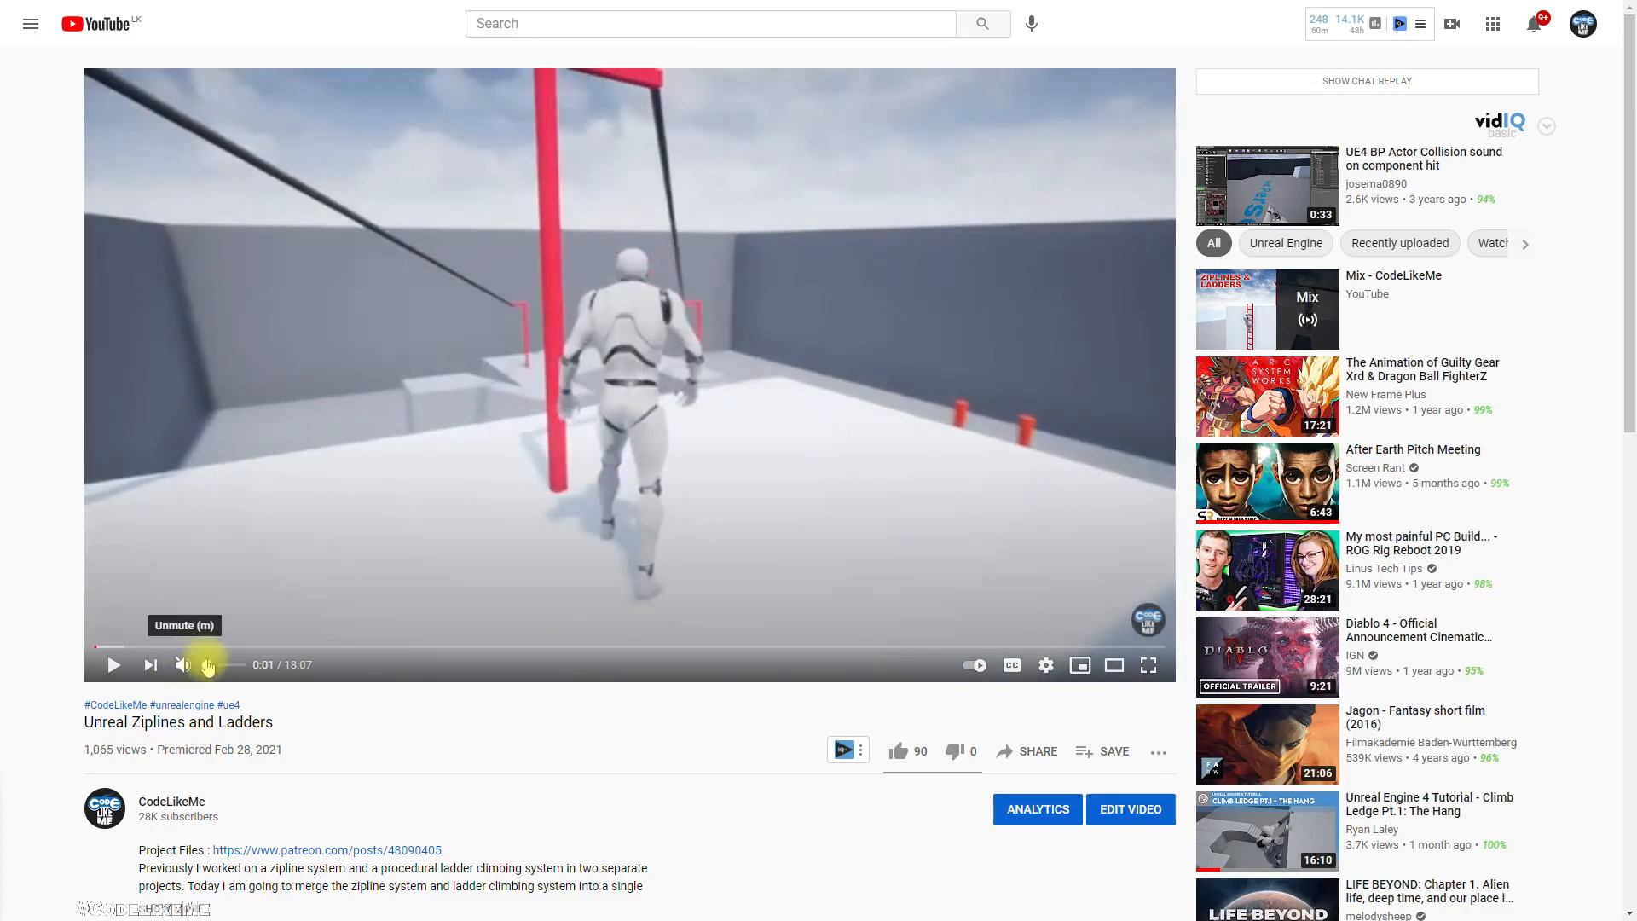
left_click(182, 664)
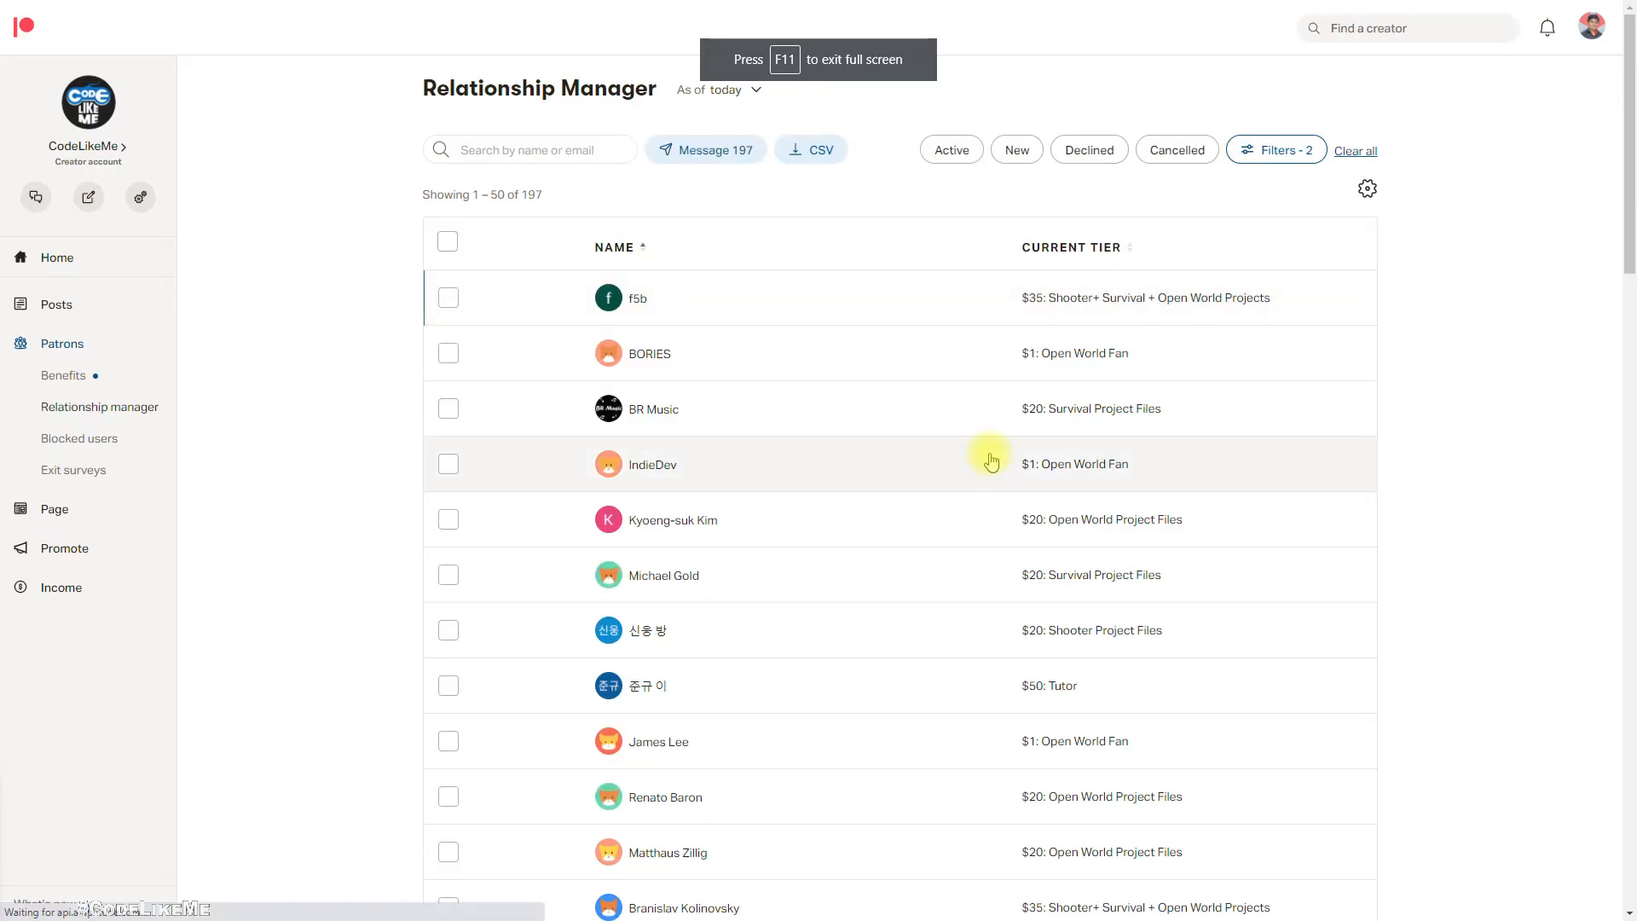
scroll("down", 3)
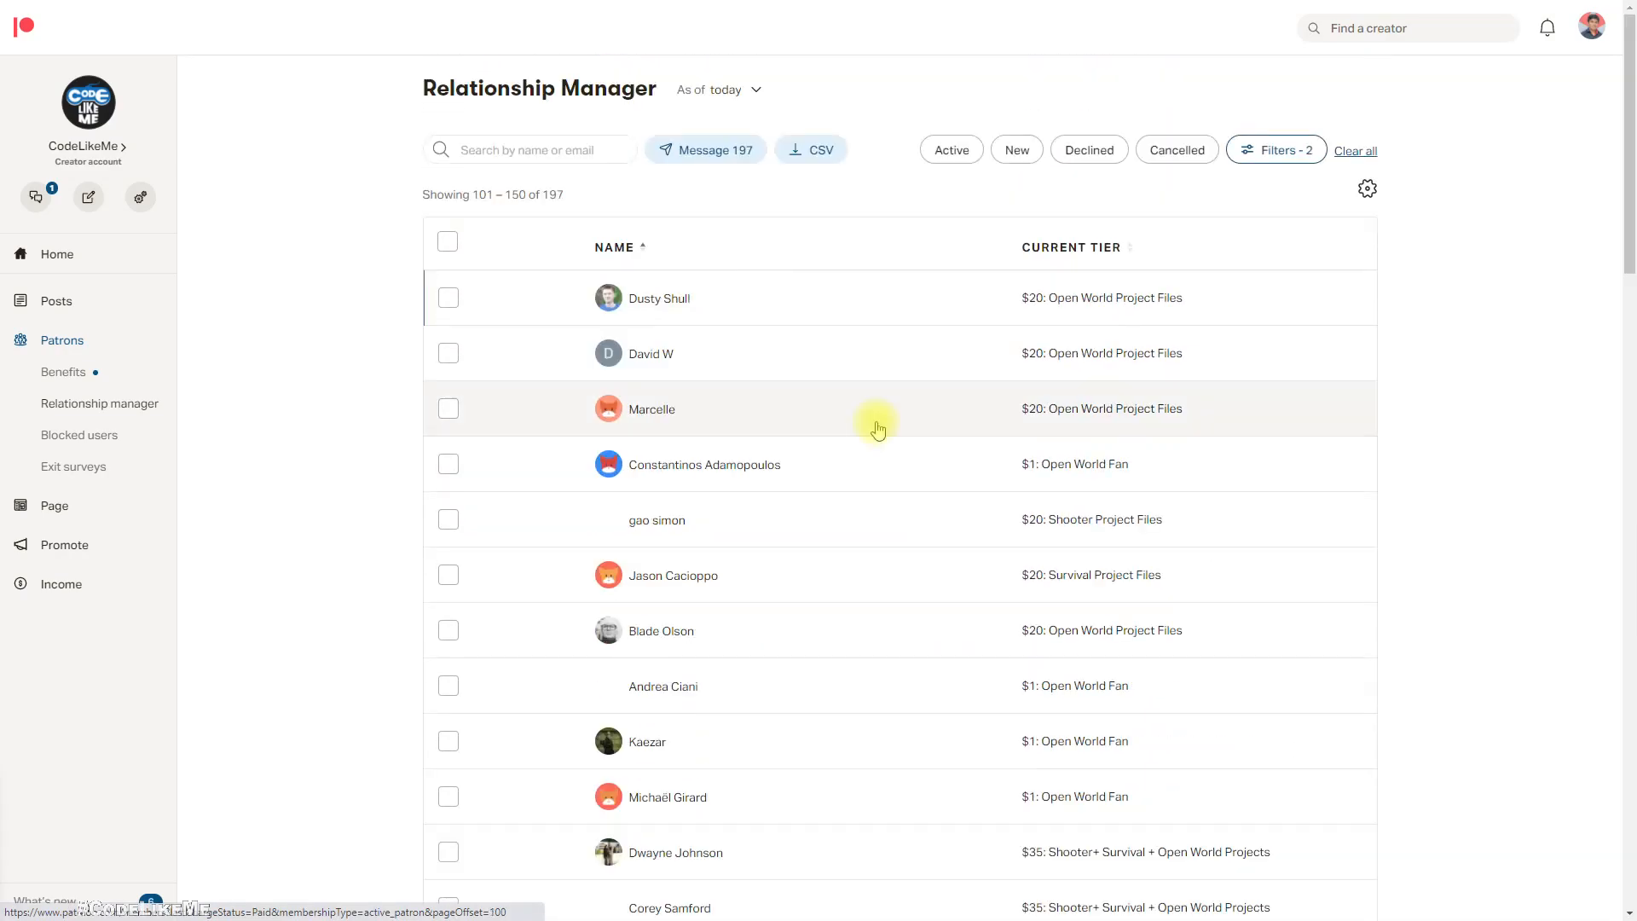
scroll("down", 3)
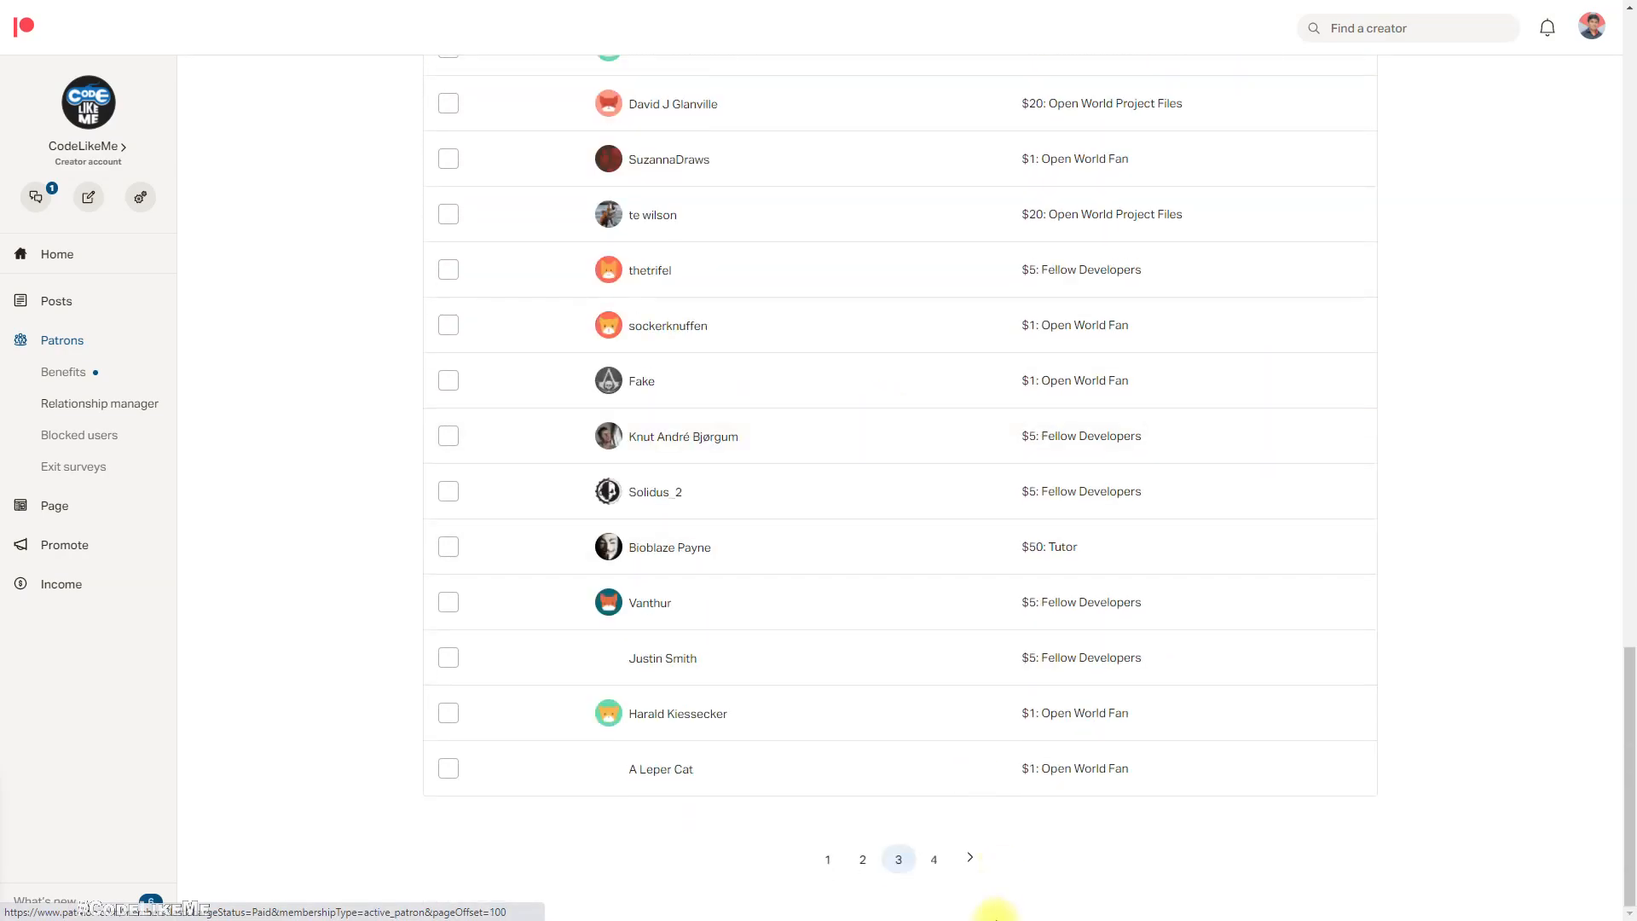
left_click(952, 540)
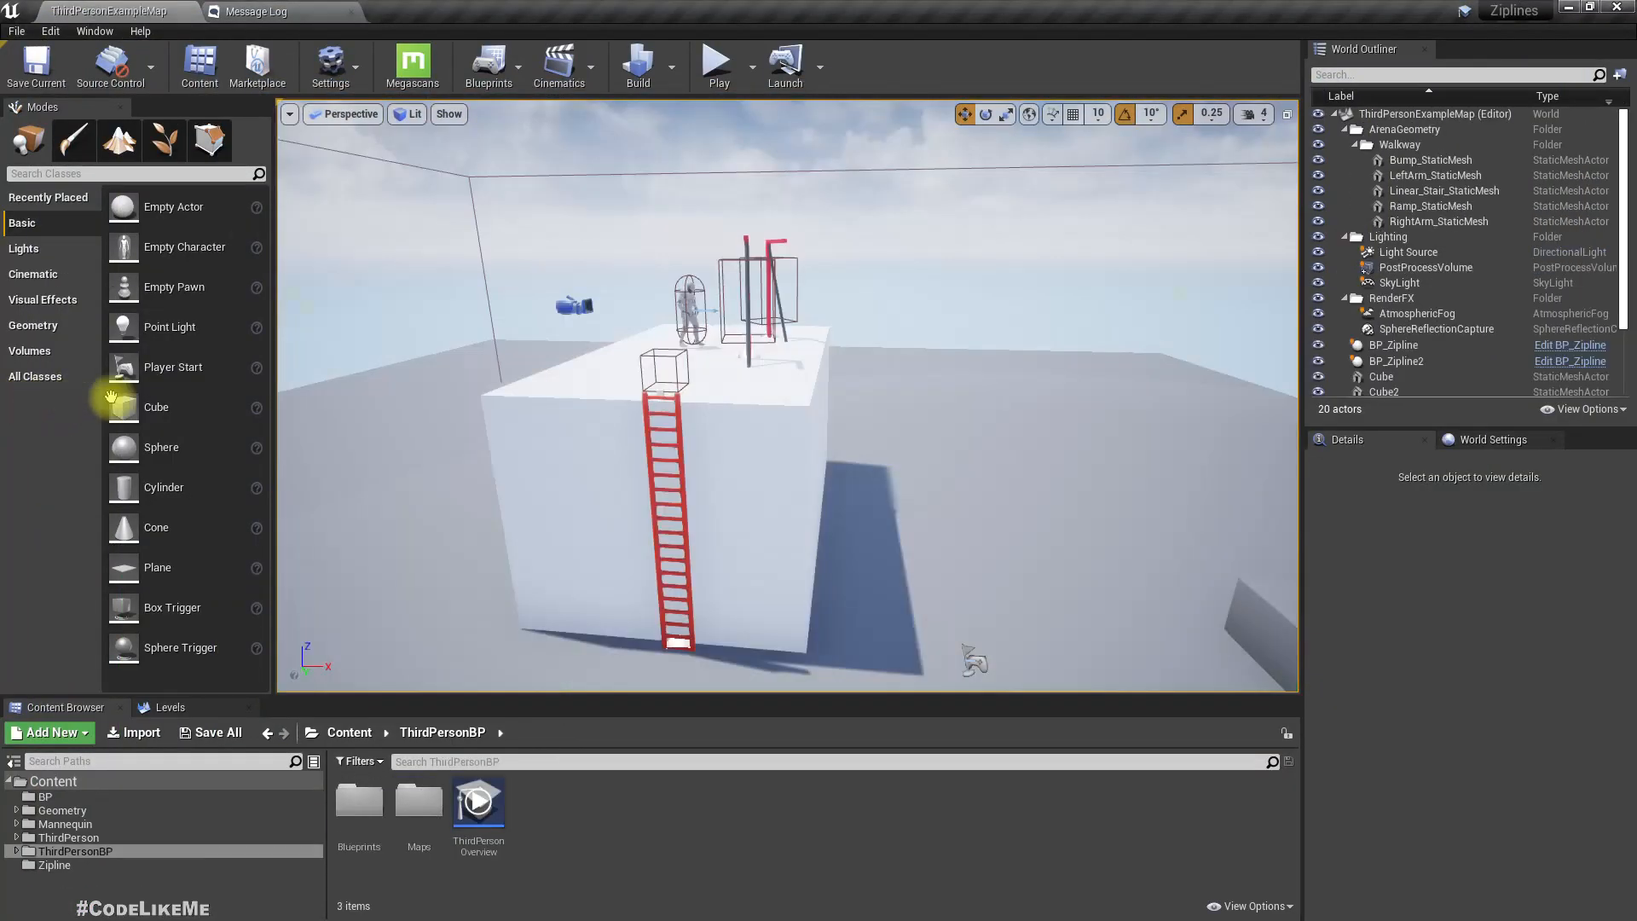
left_click(717, 59)
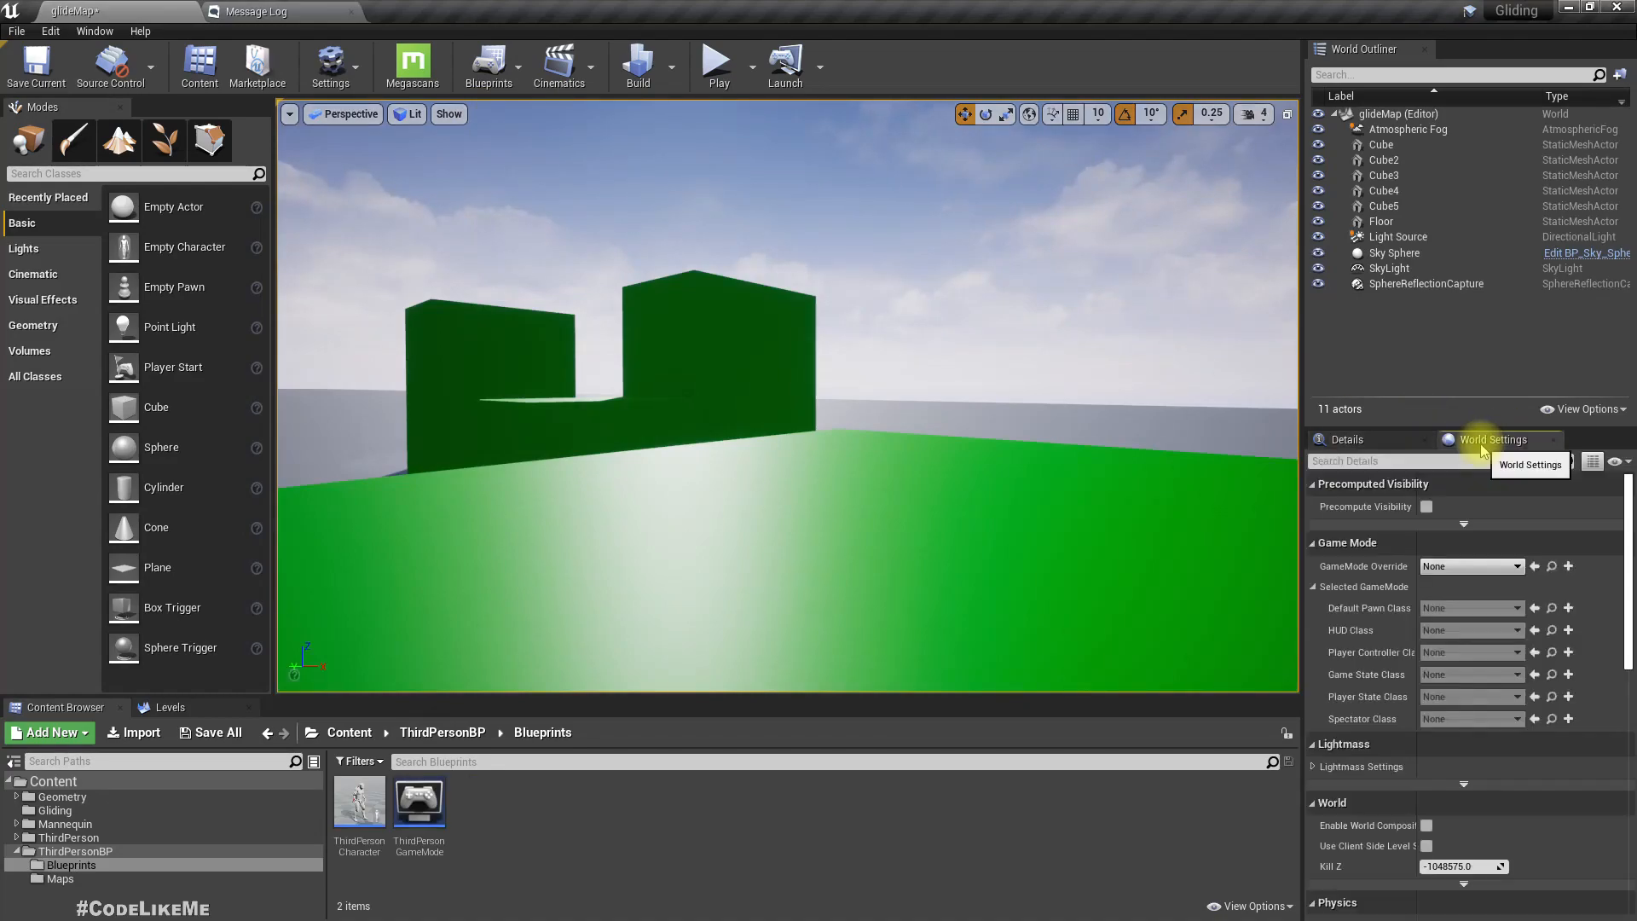
mouse_move(359, 804)
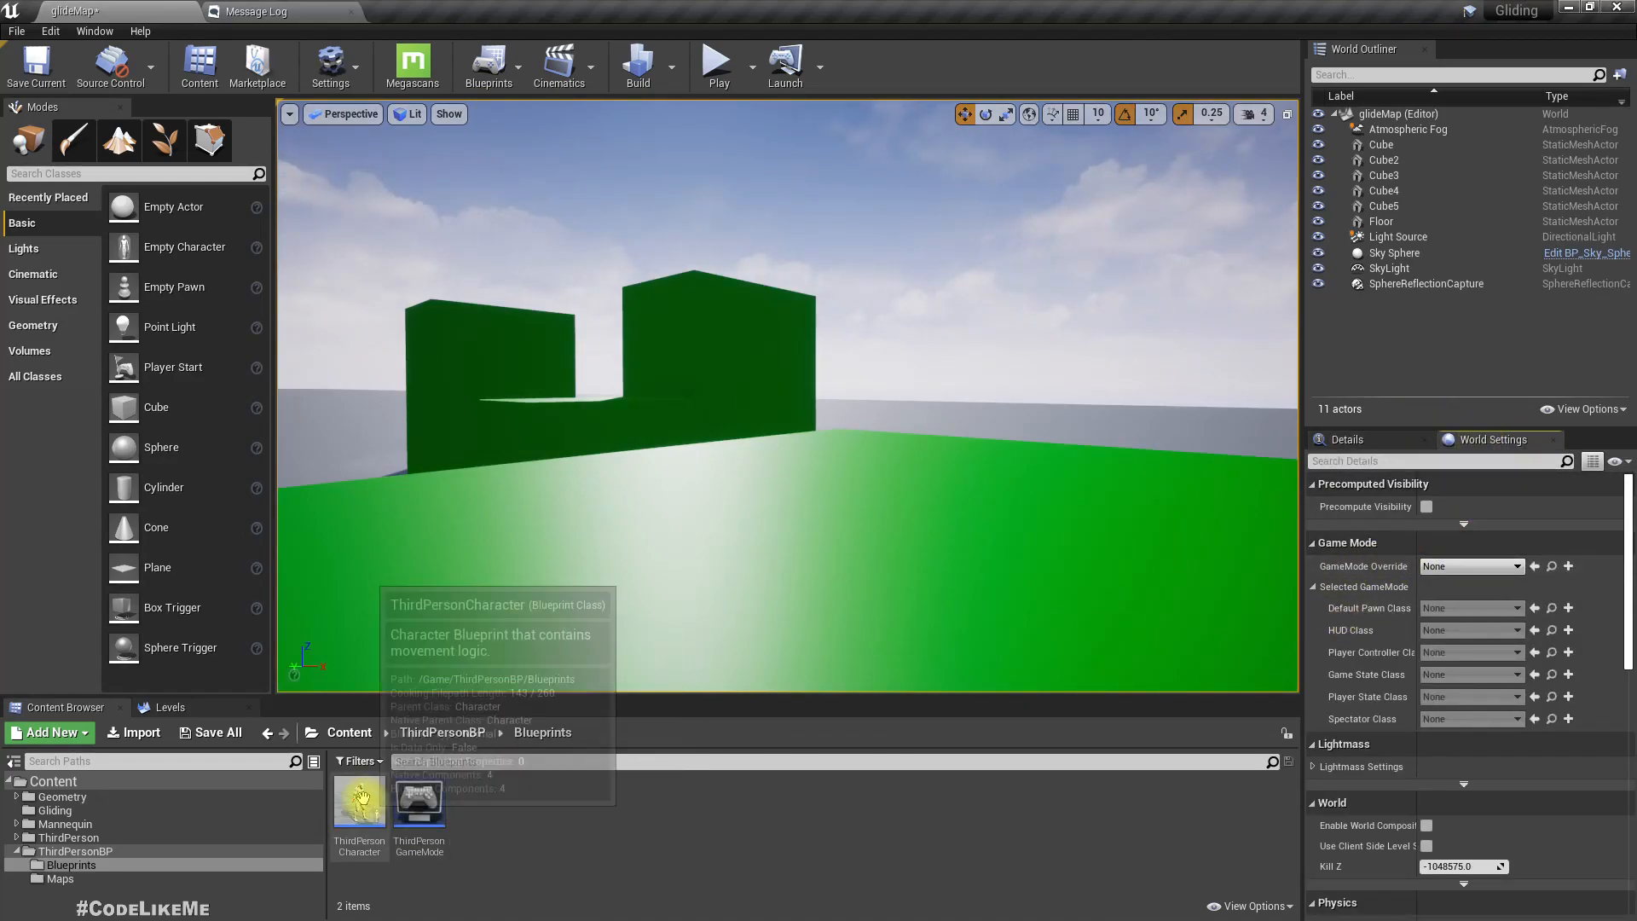
- Open the Gliding ThirdPersonCharacter blueprint's Viewport and select the glide mesh and gliding variable
left_click(358, 804)
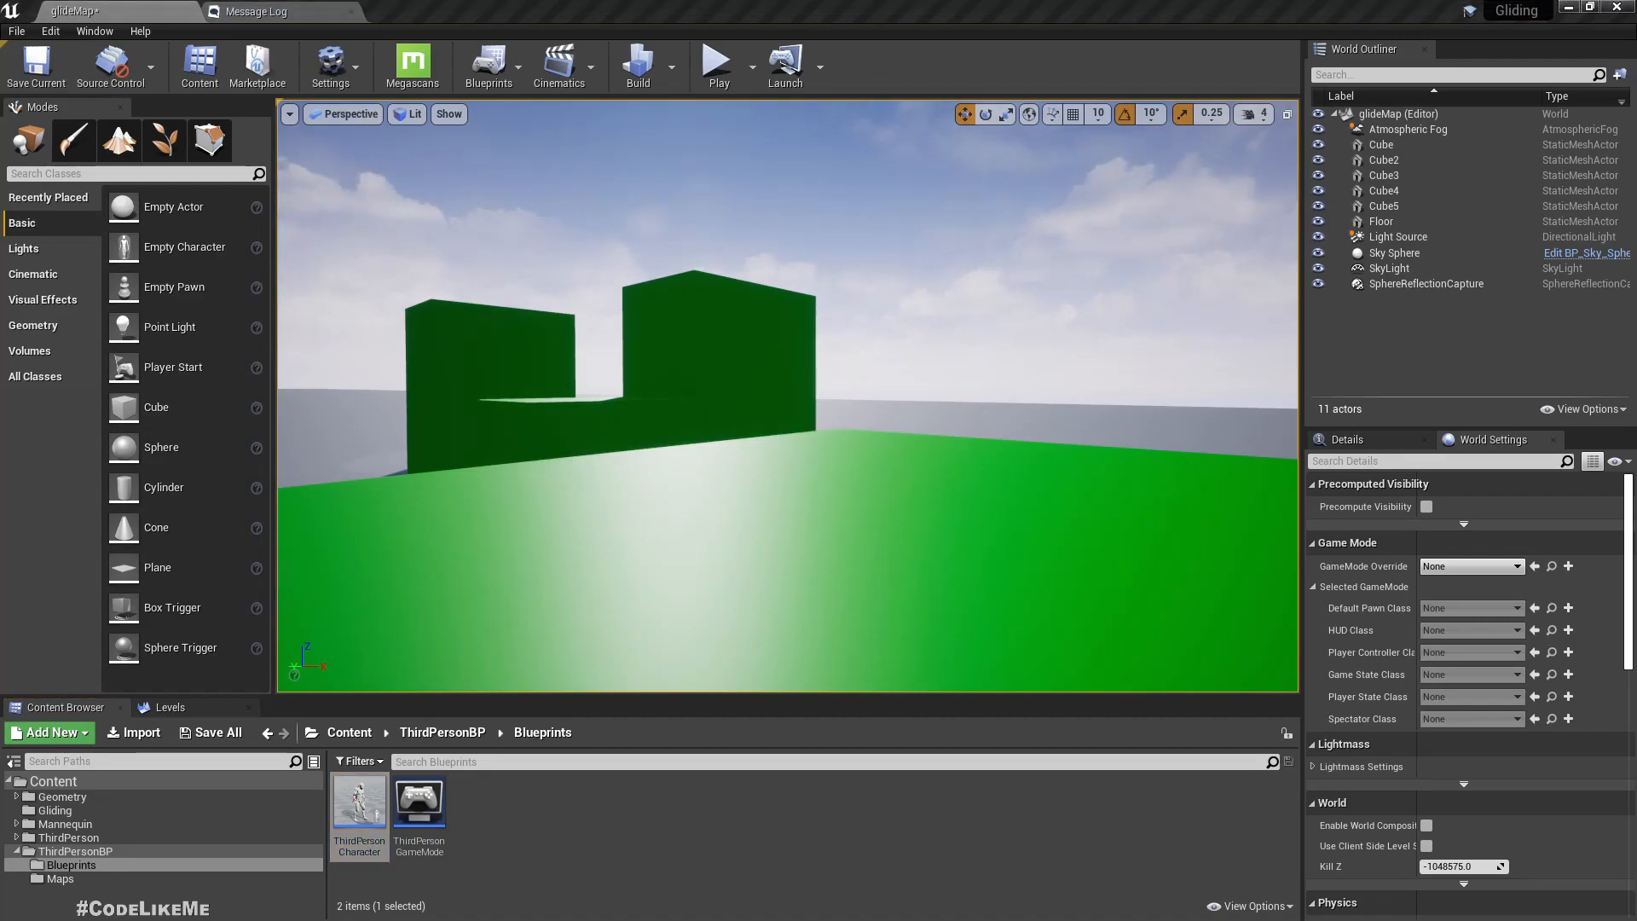
double_click(359, 809)
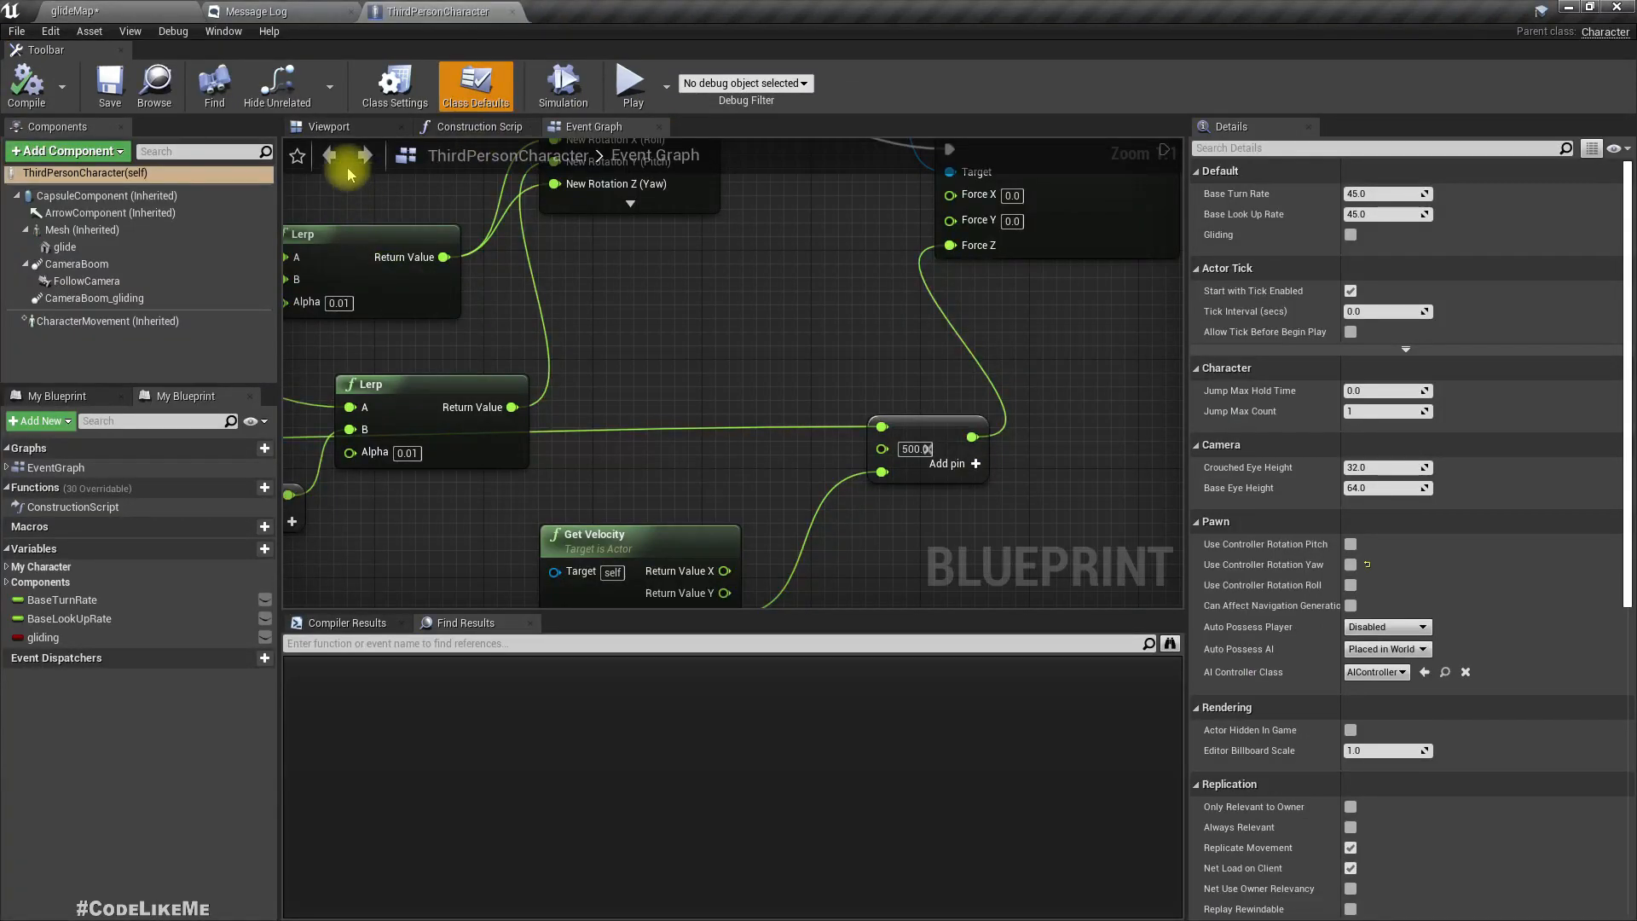
left_click(329, 126)
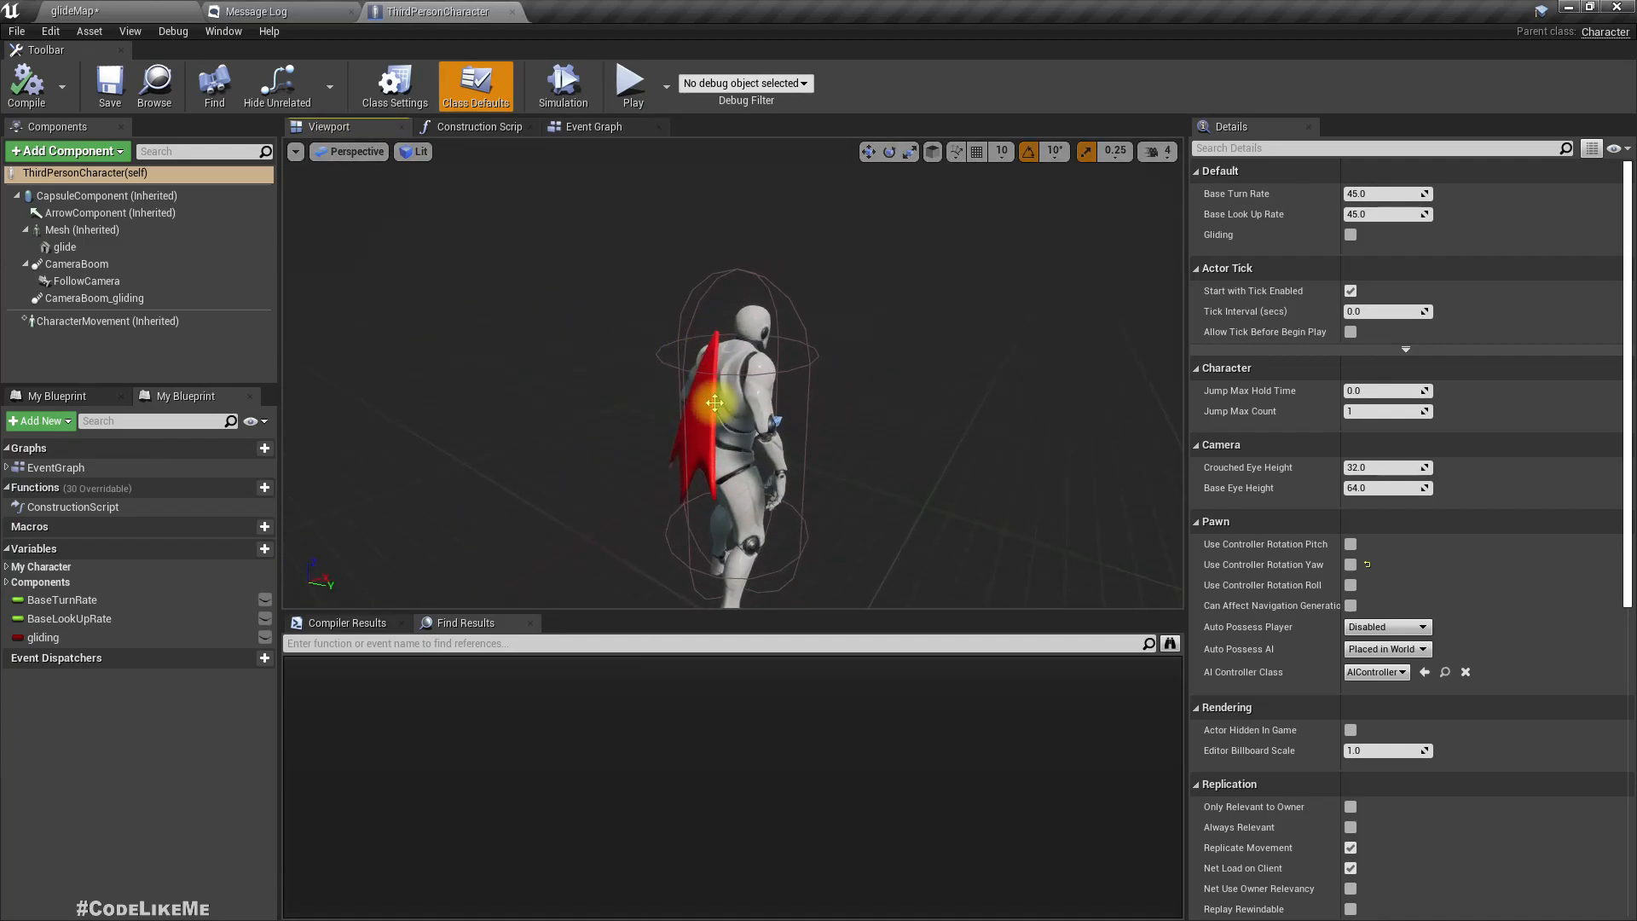
left_click(64, 246)
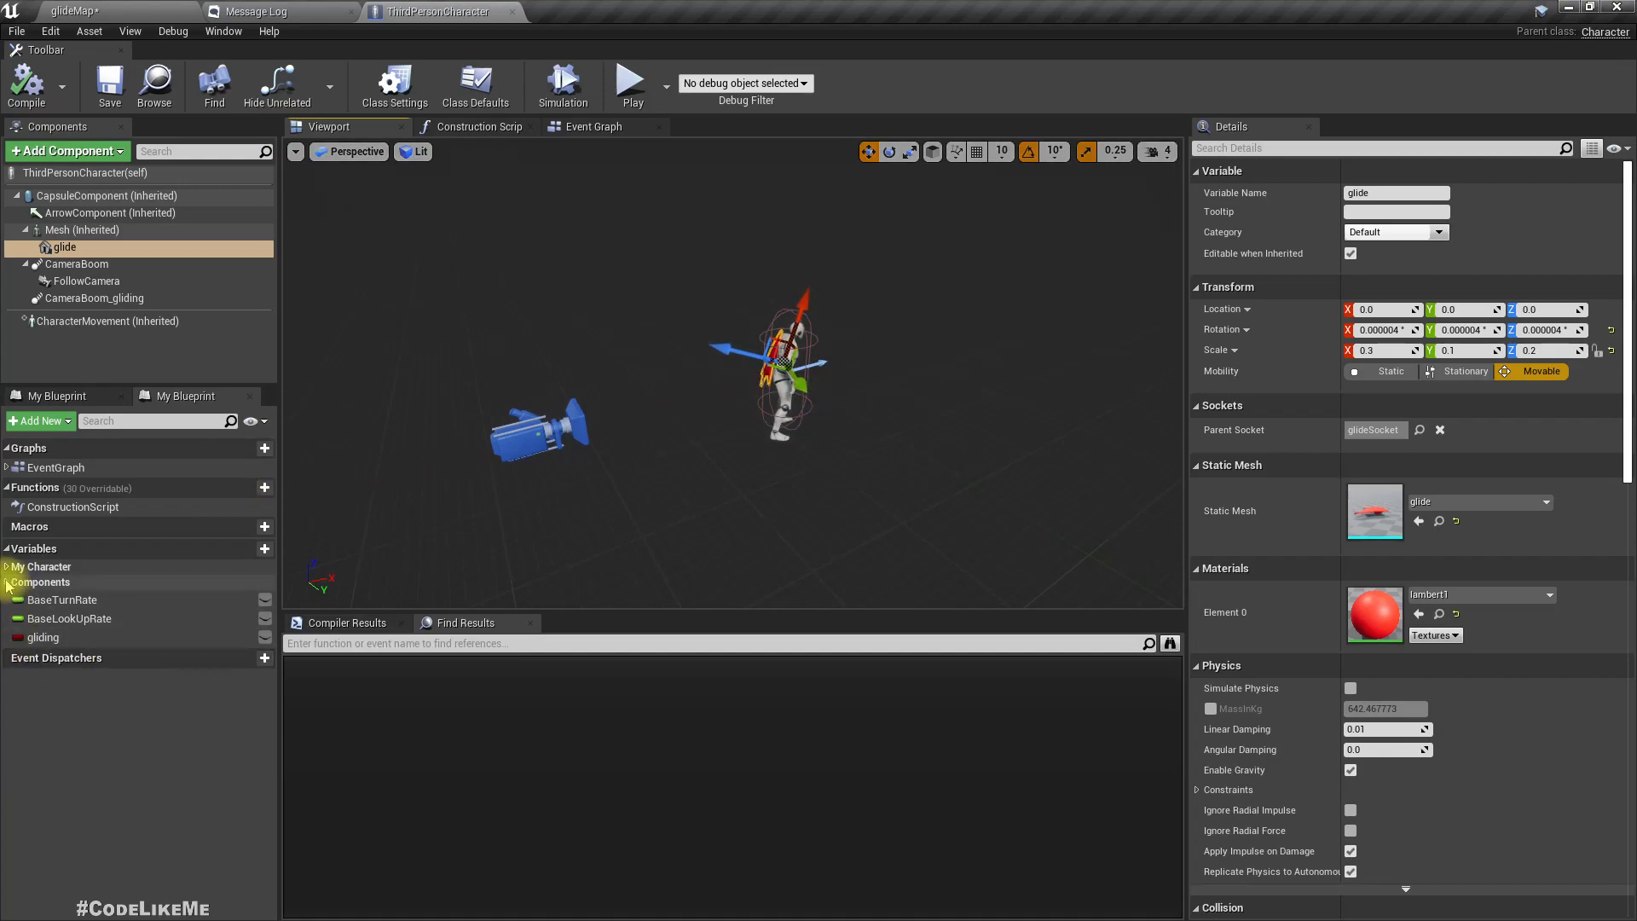
mouse_move(44, 637)
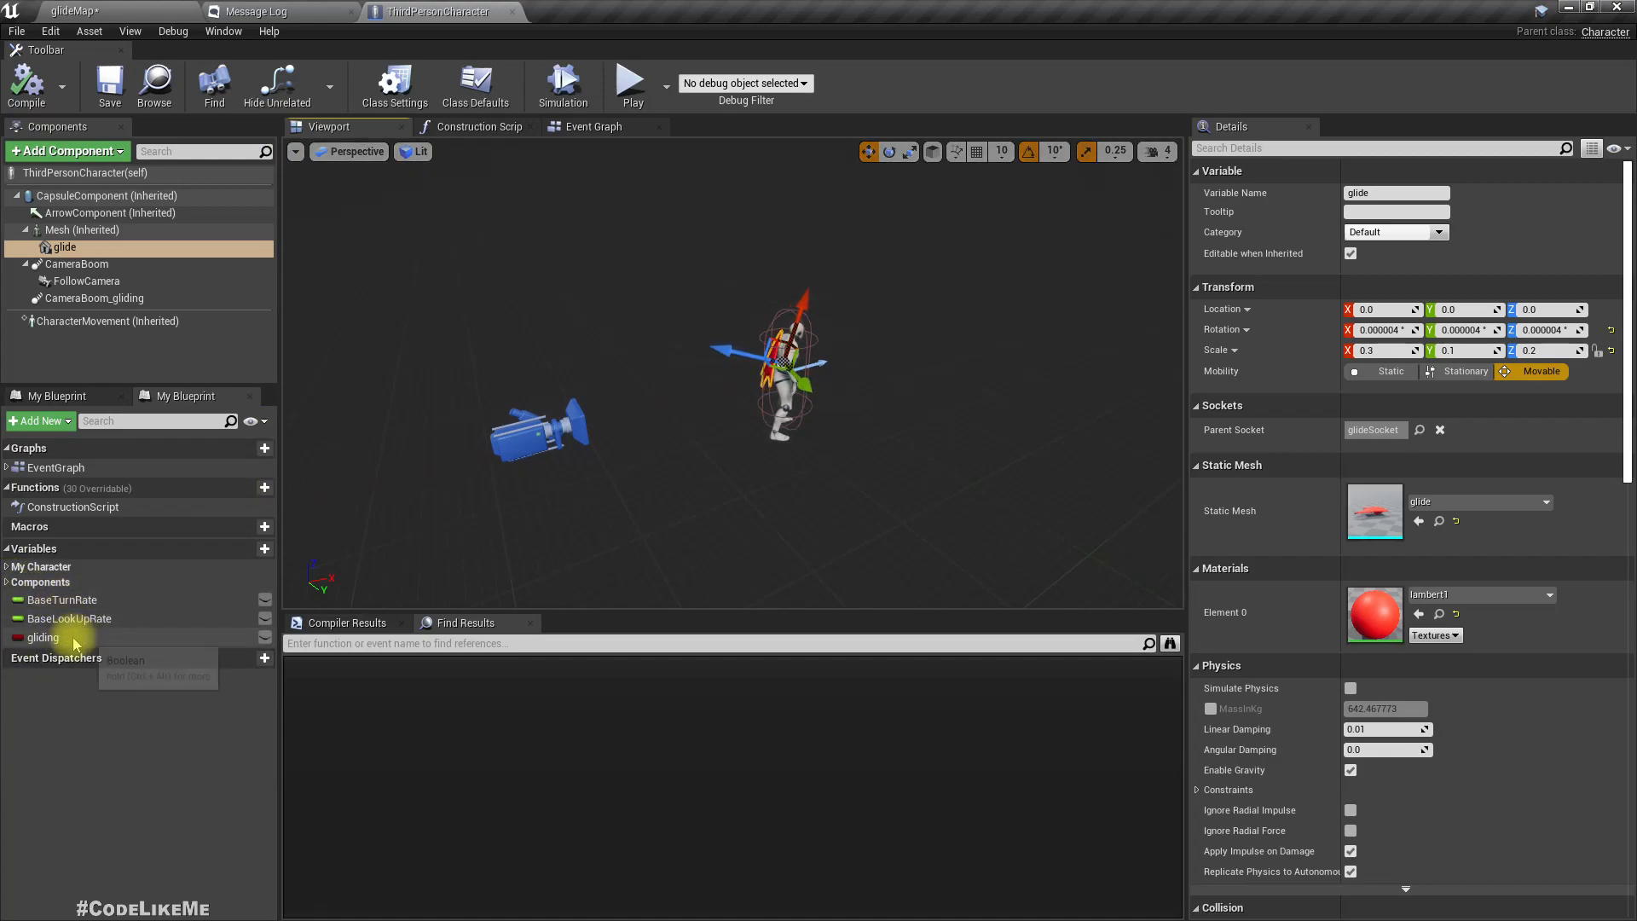
left_click(43, 637)
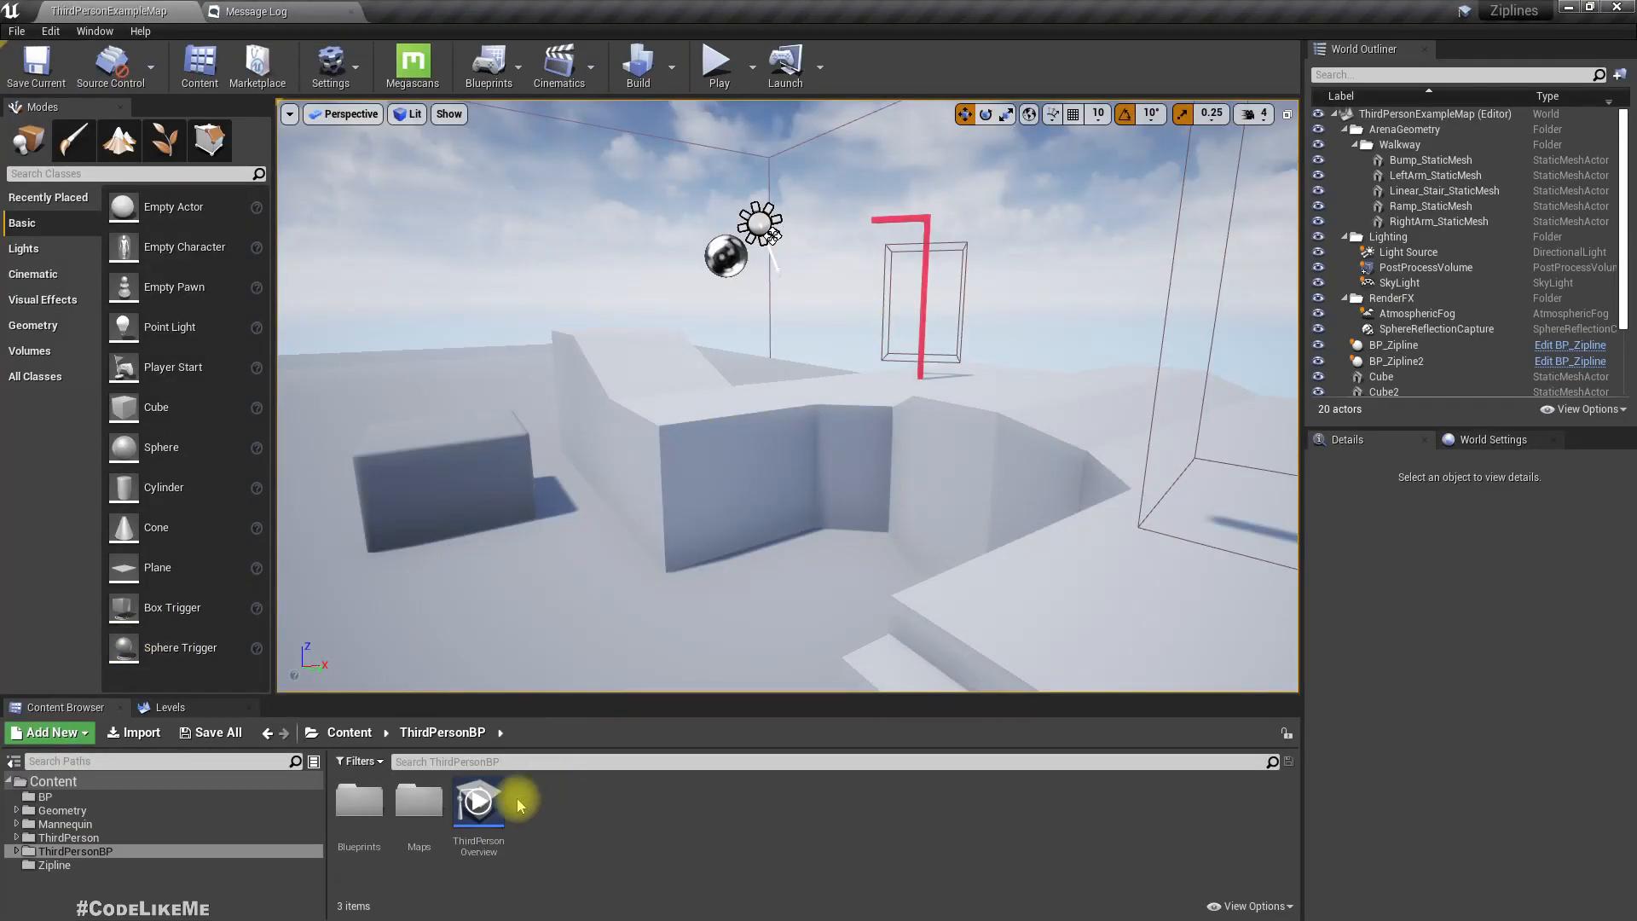
- View the zipline level's World Settings and open ThirdPersonCharacter from ThirdPersonBP > Blueprints
left_click(1491, 438)
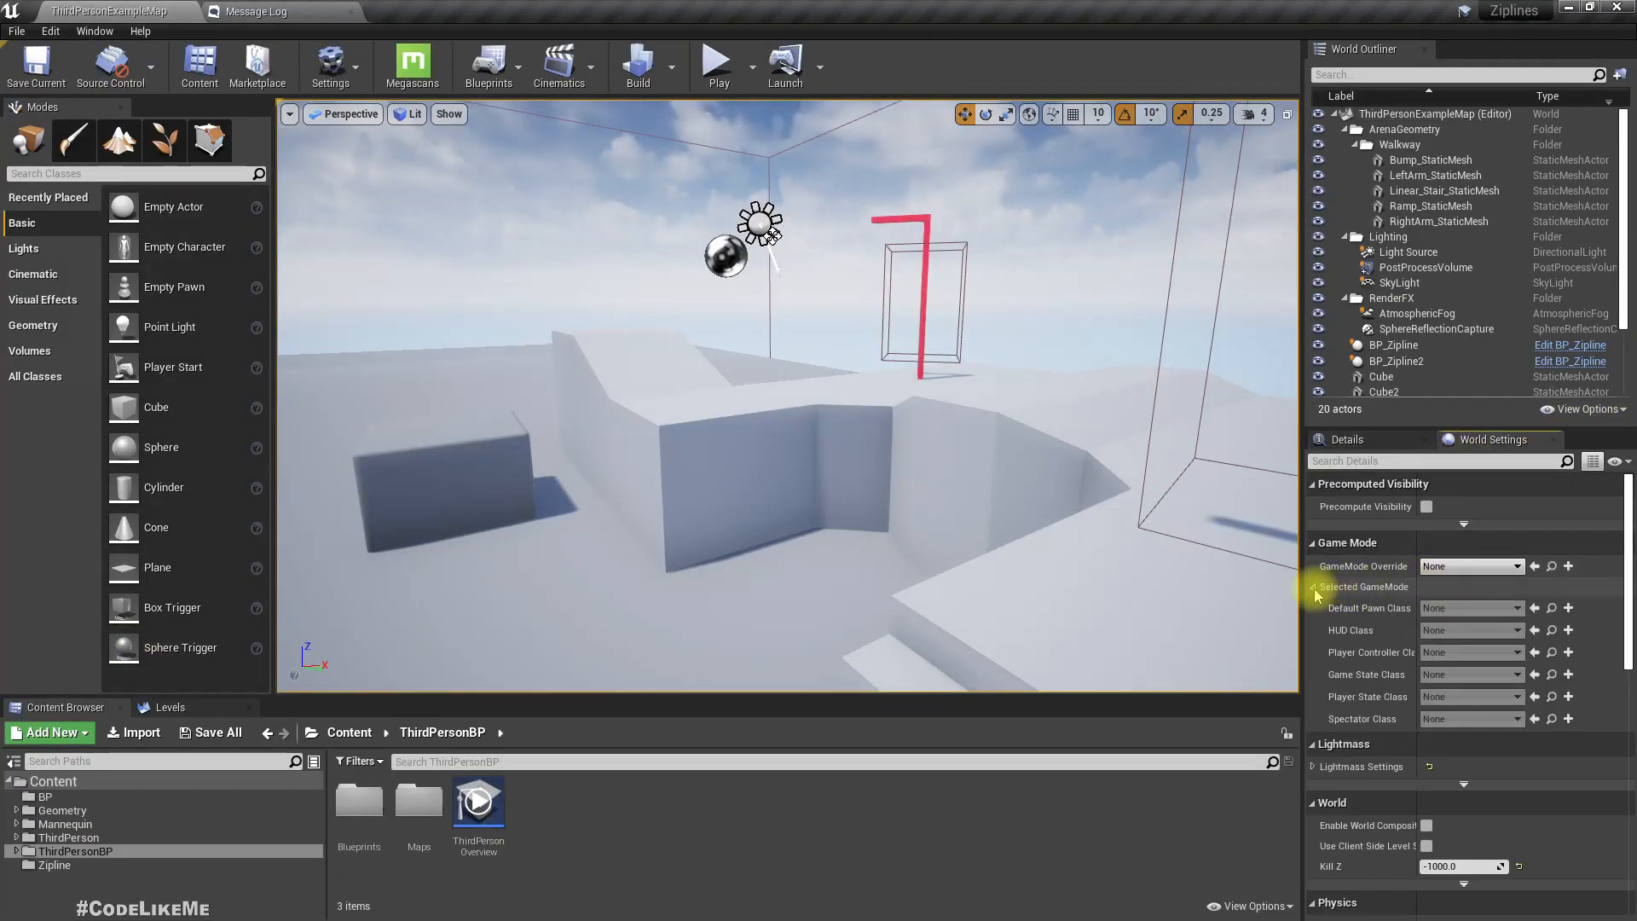
left_click(67, 836)
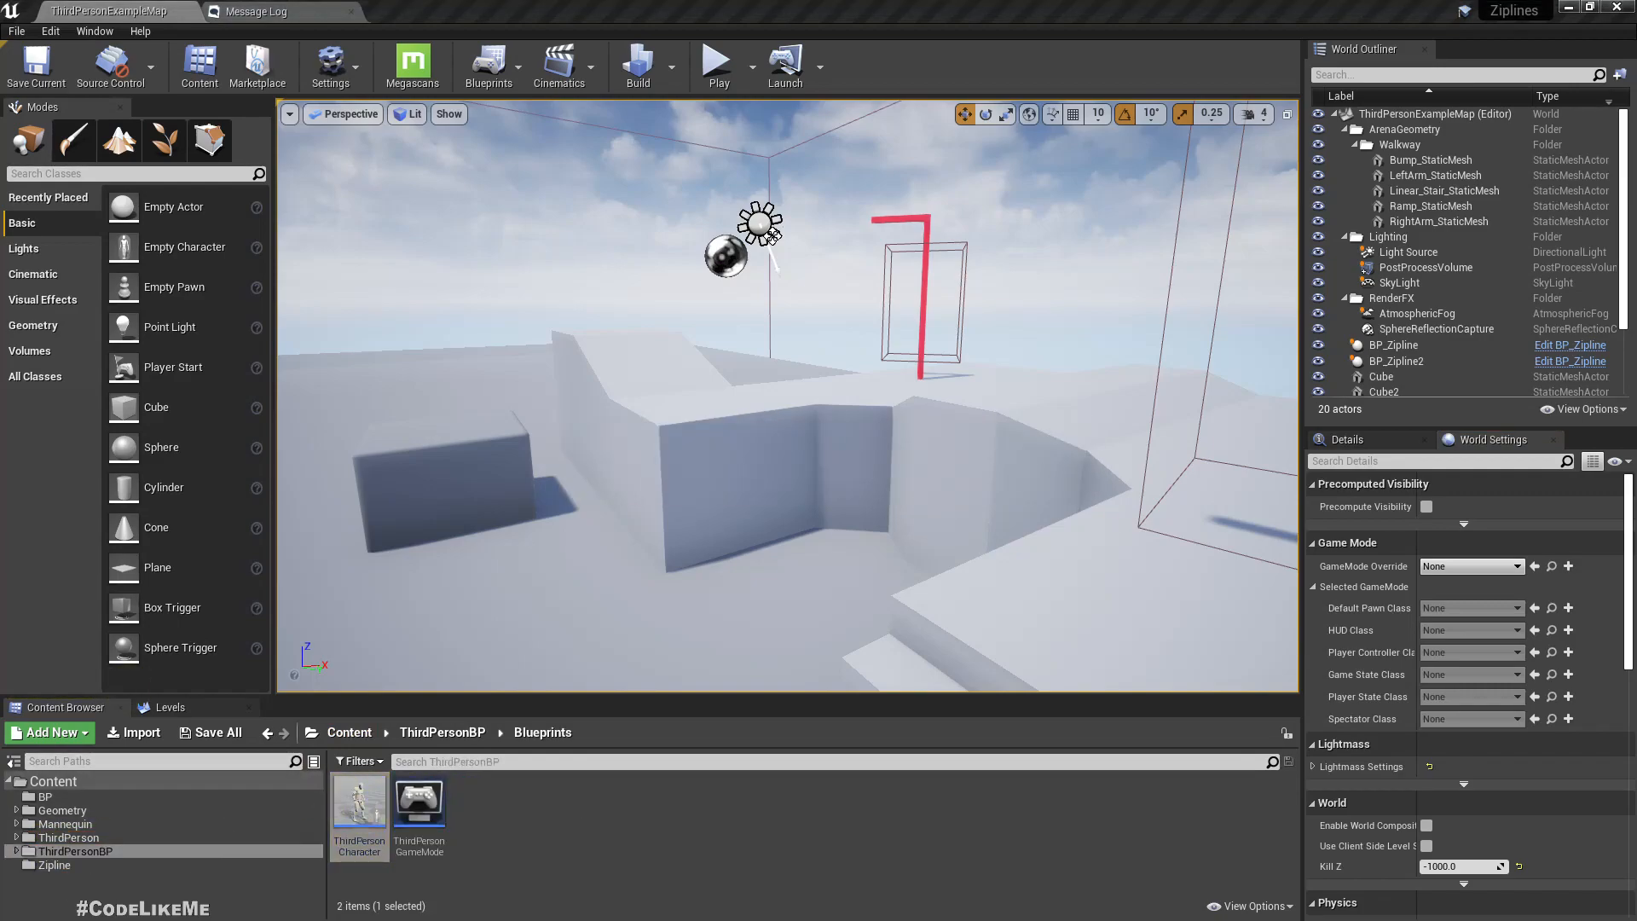
double_click(359, 810)
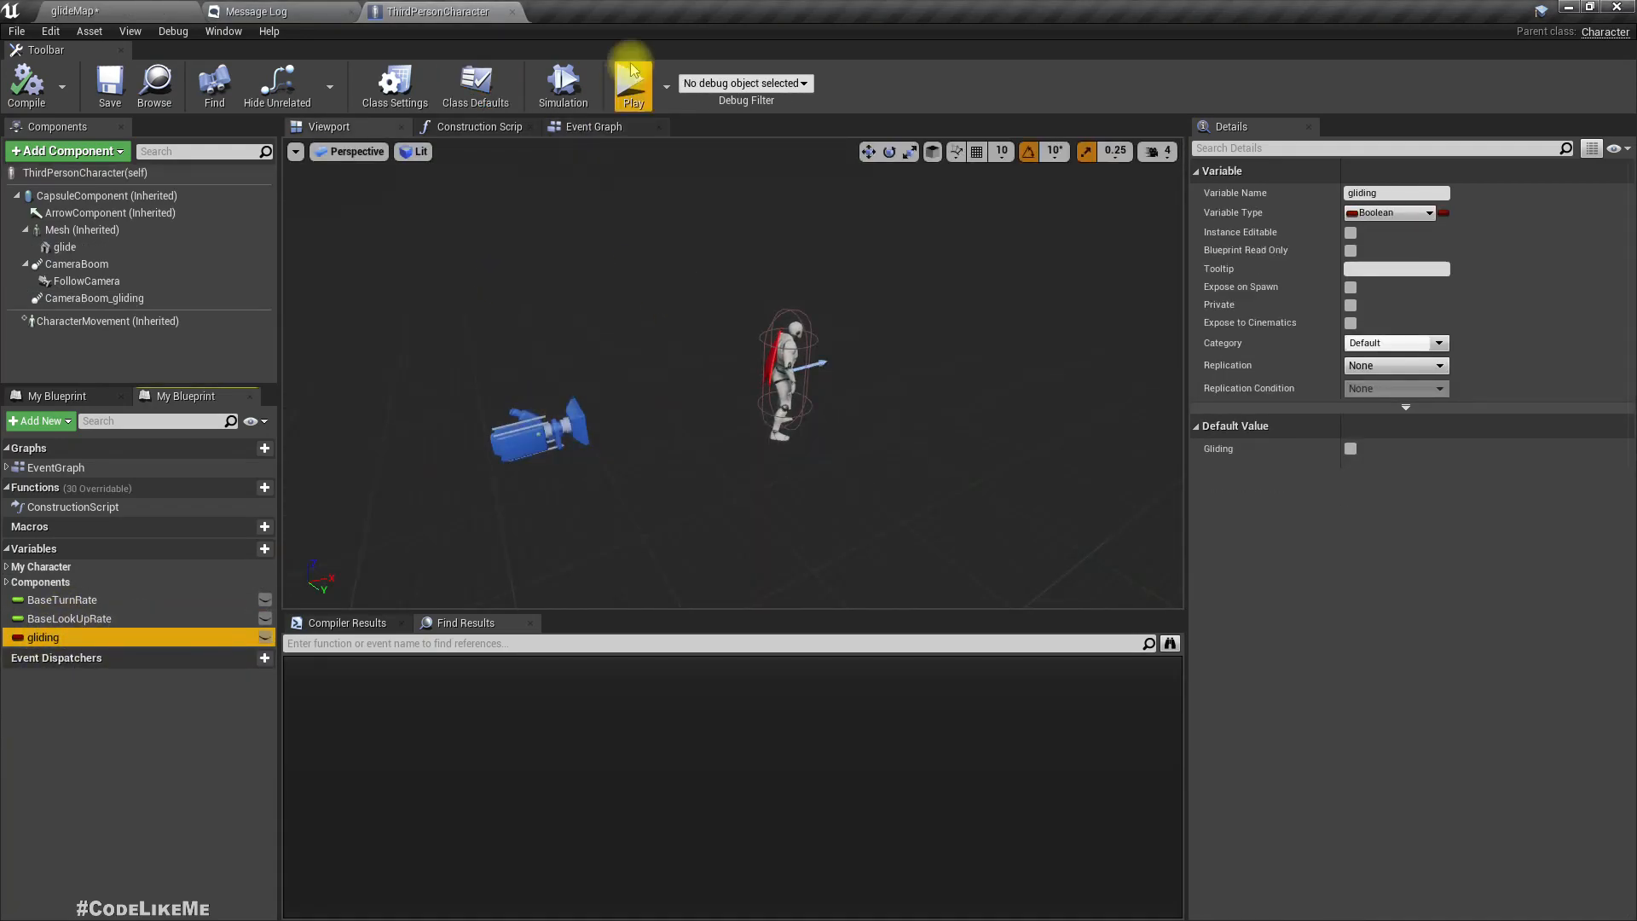
- From the Event Graph, open the collapsed Gliding graph and pan to the glide start and Stop Gliding events
left_click(592, 126)
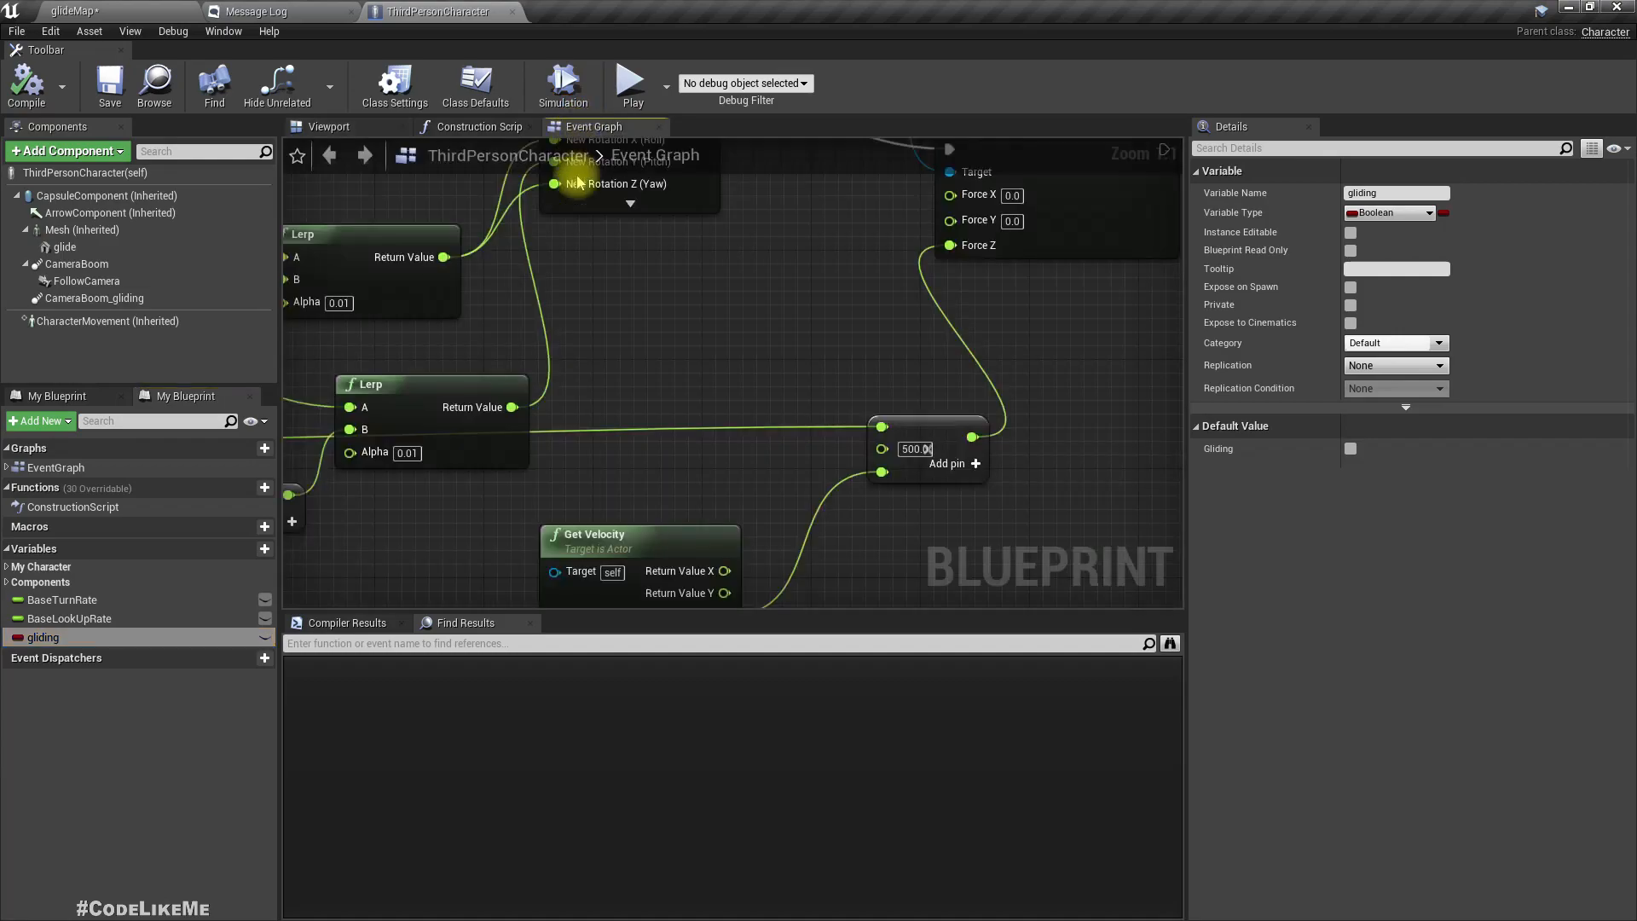
scroll("down", 3)
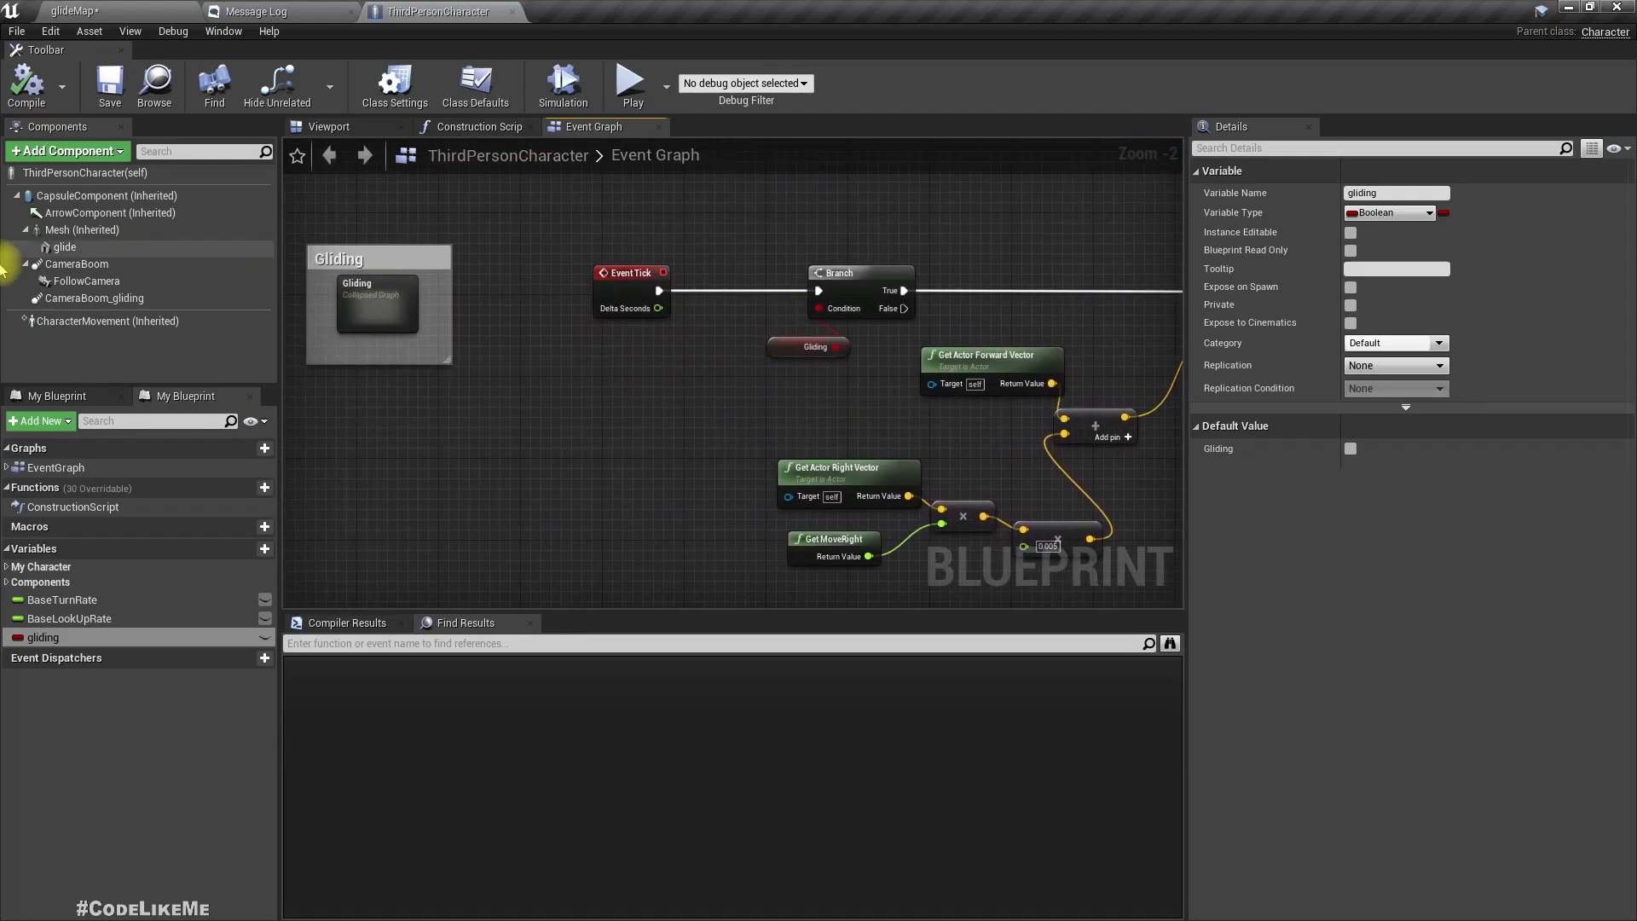
double_click(377, 303)
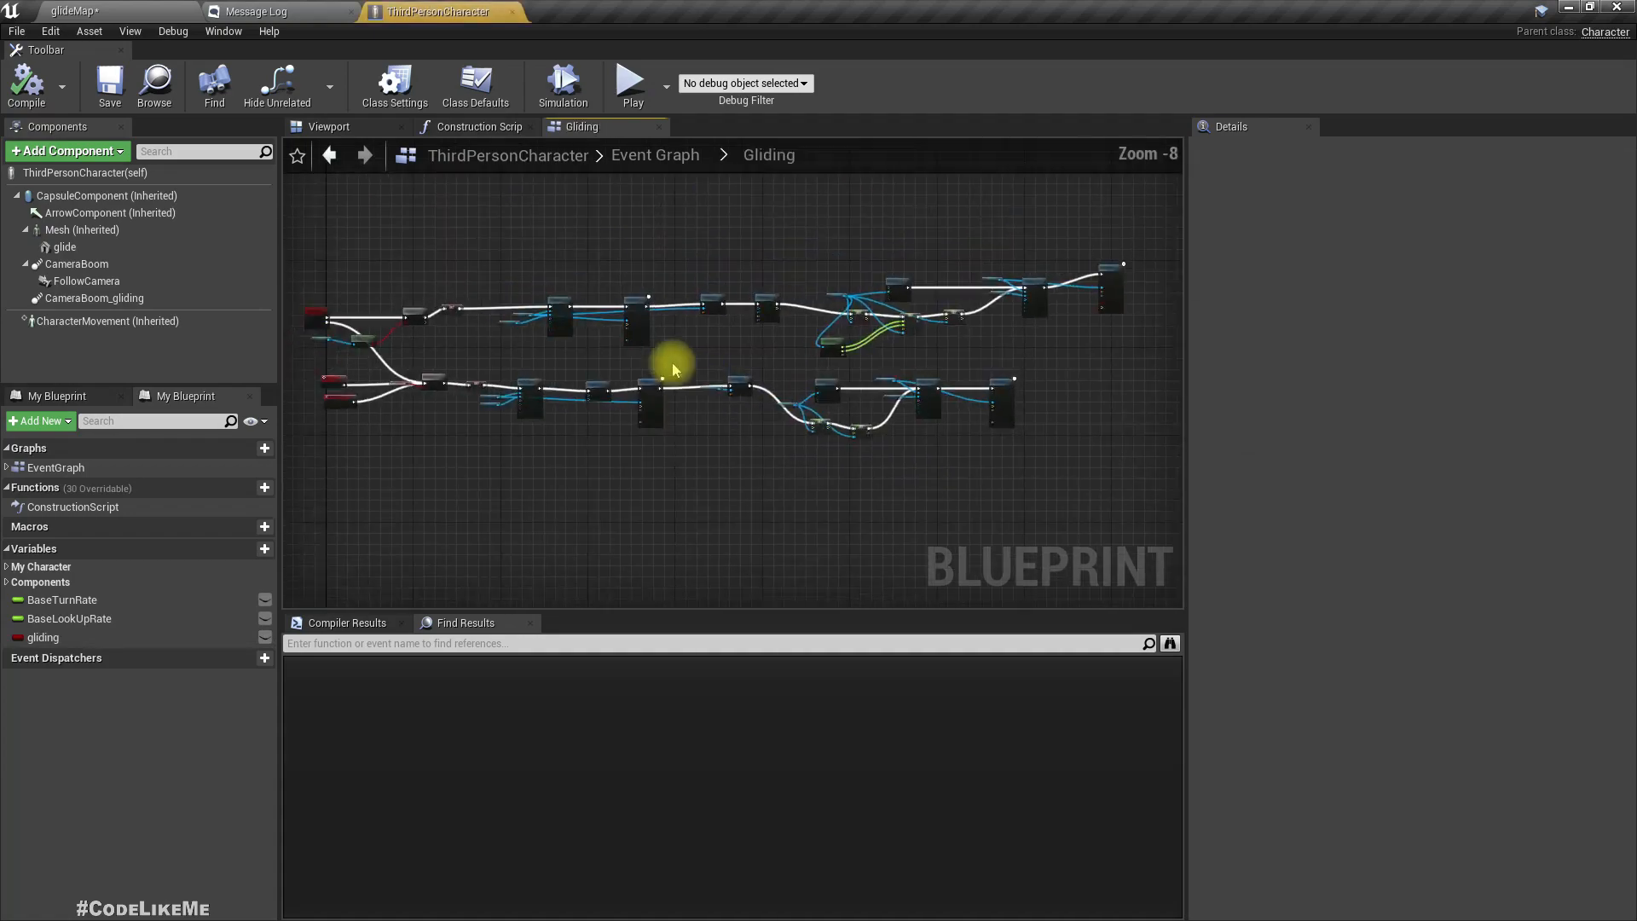
scroll("up", 3)
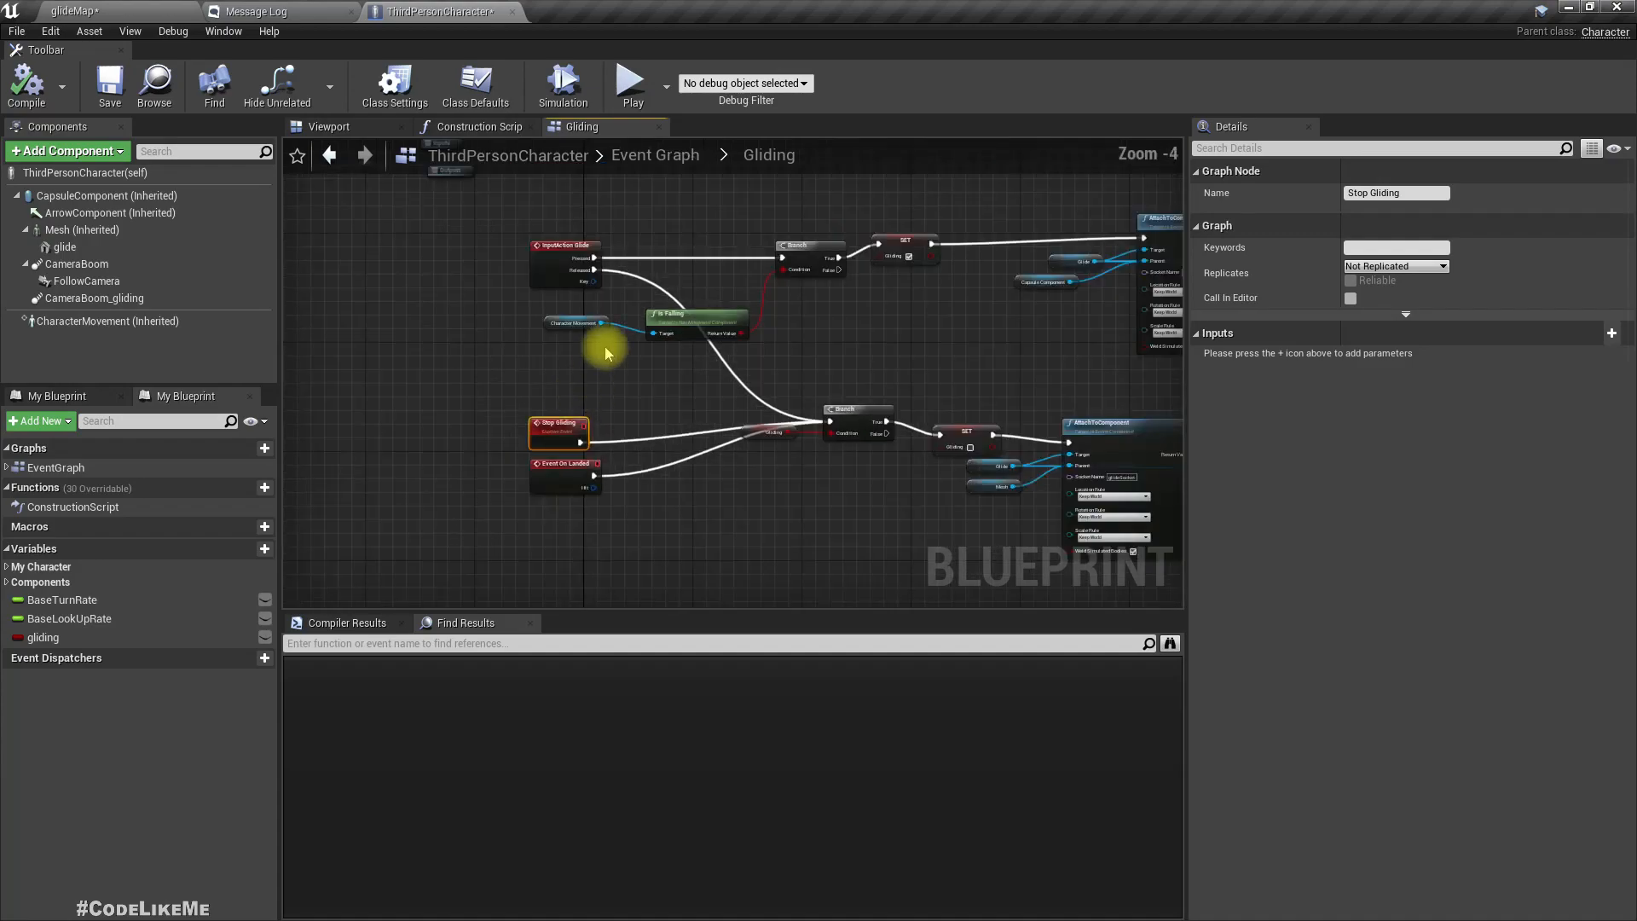
left_click_drag(606, 353, 475, 222)
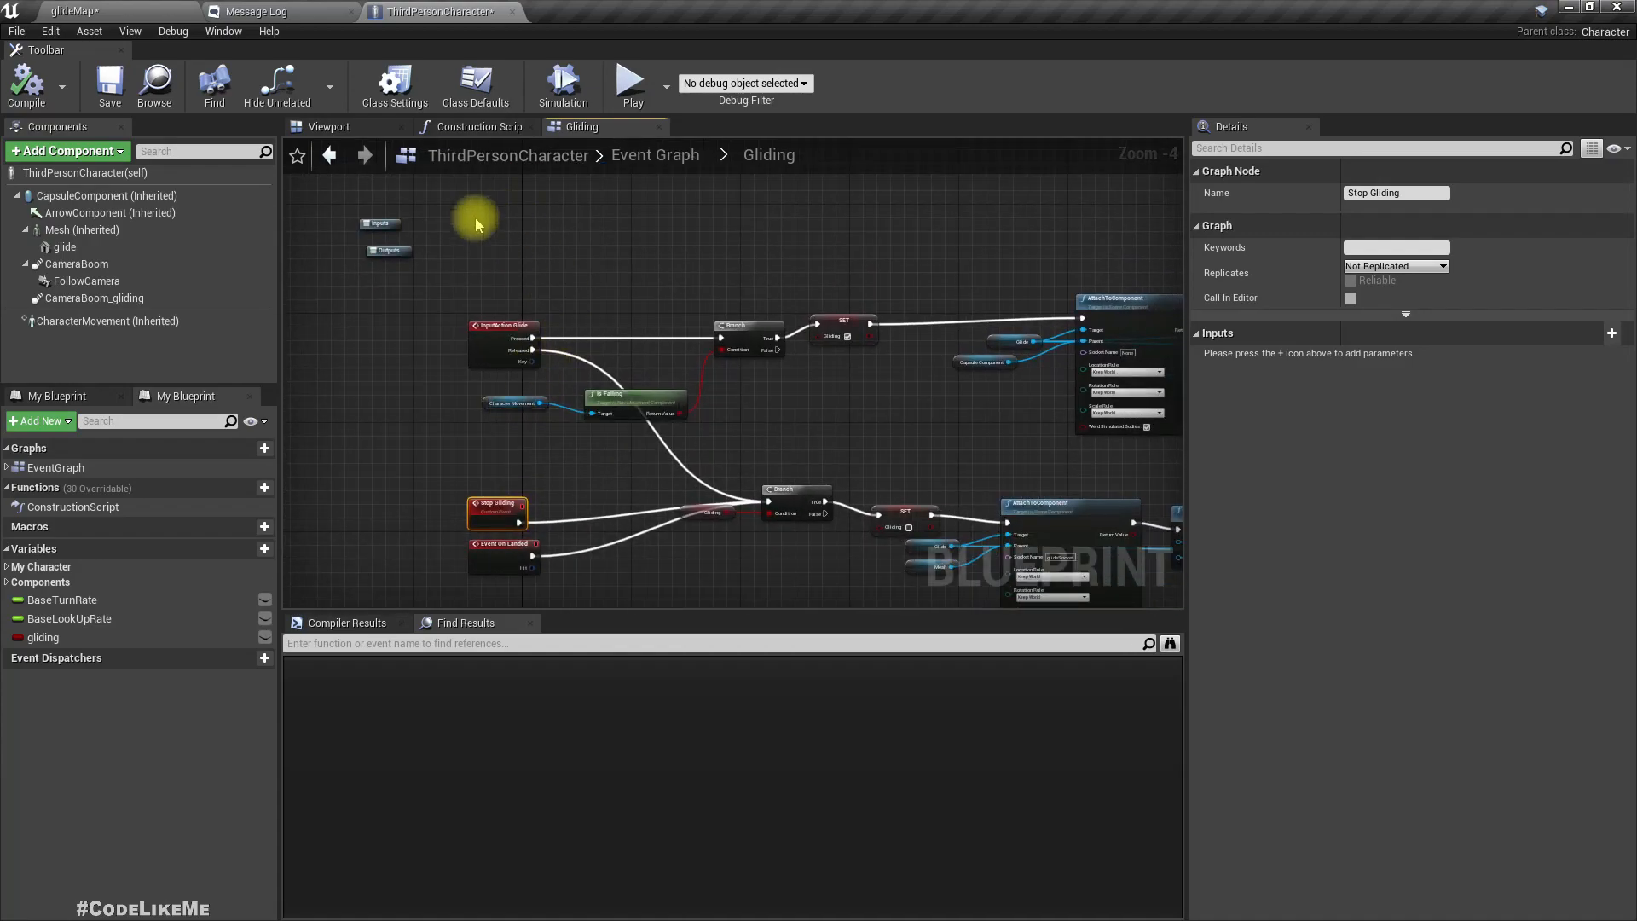
mouse_move(83, 229)
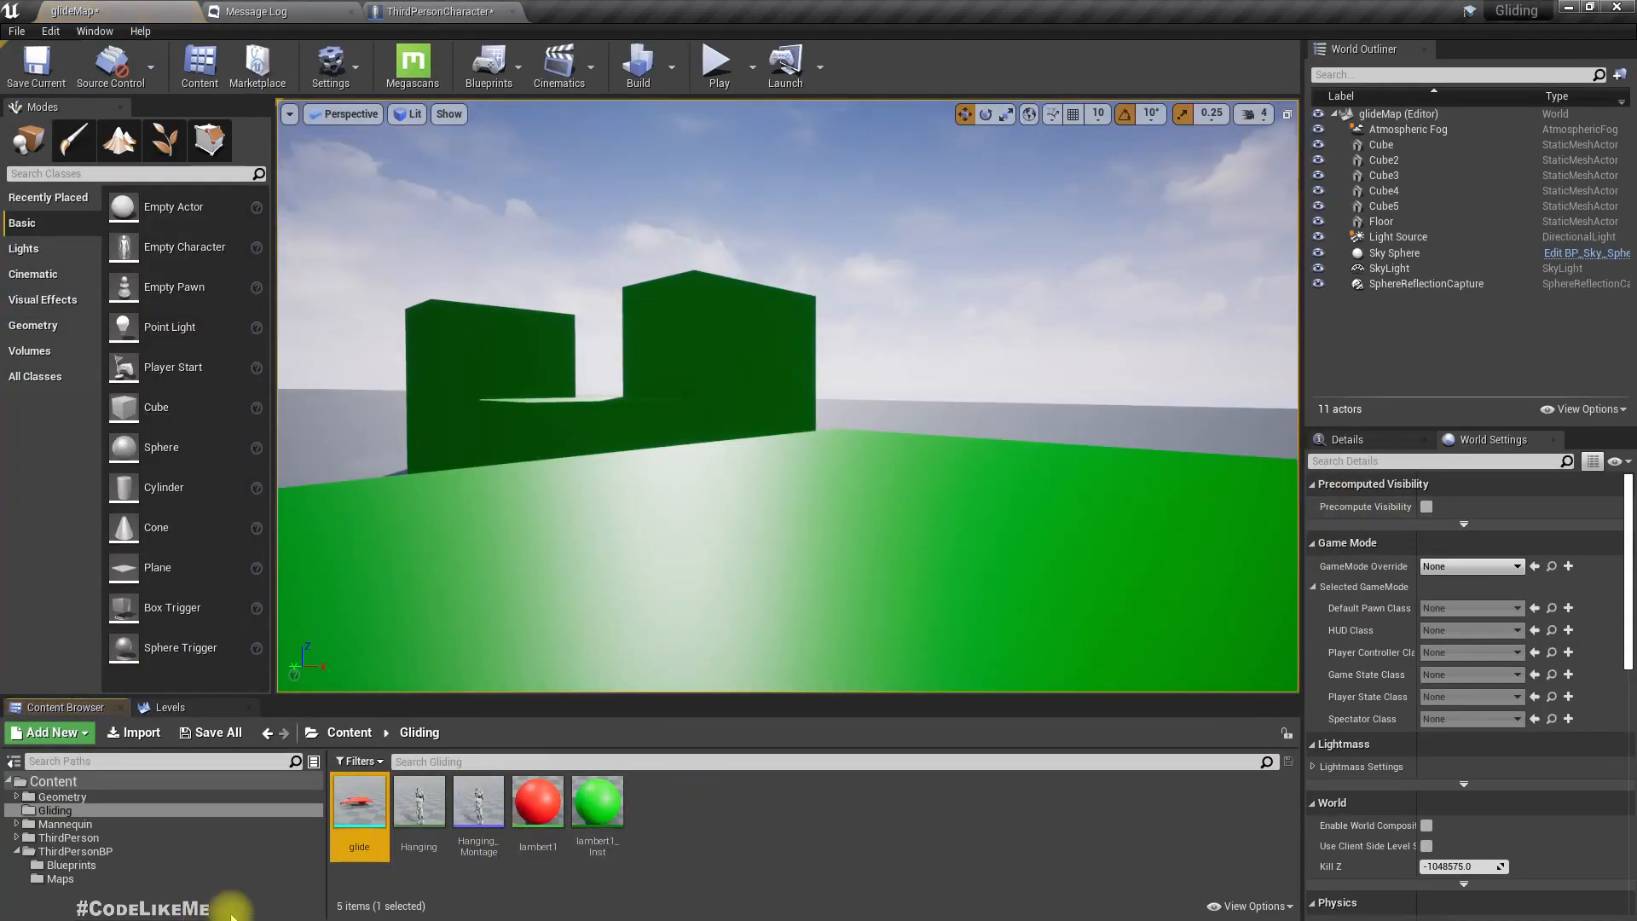
- Migrate the glide asset, saving first, into the Ziplines project's Content folder
right_click(359, 802)
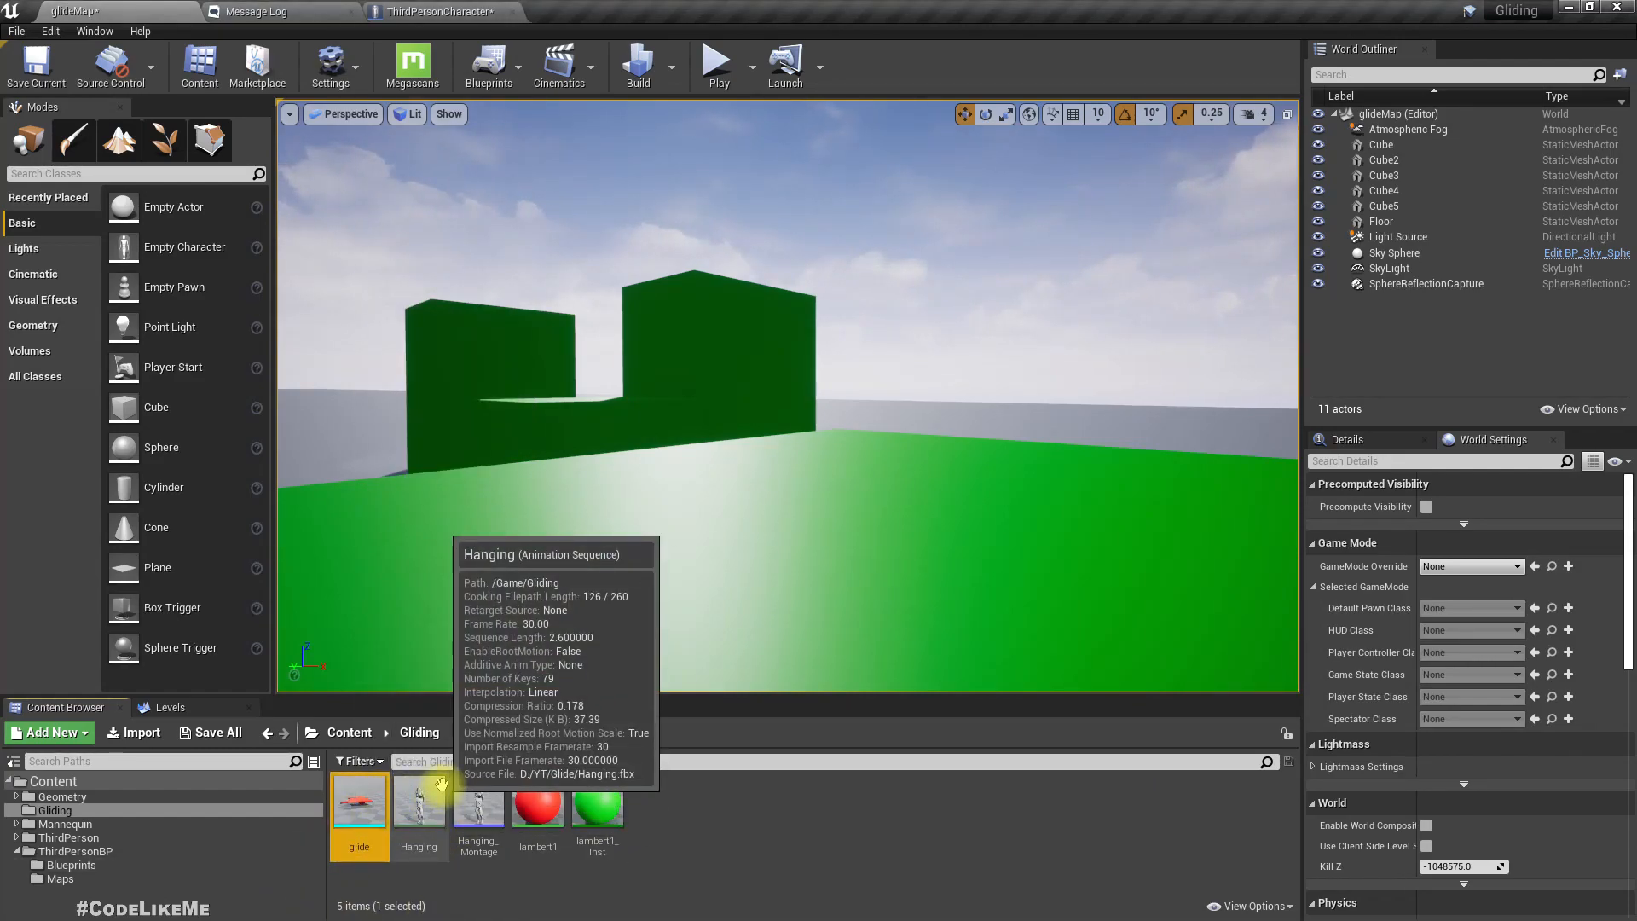
mouse_move(417, 799)
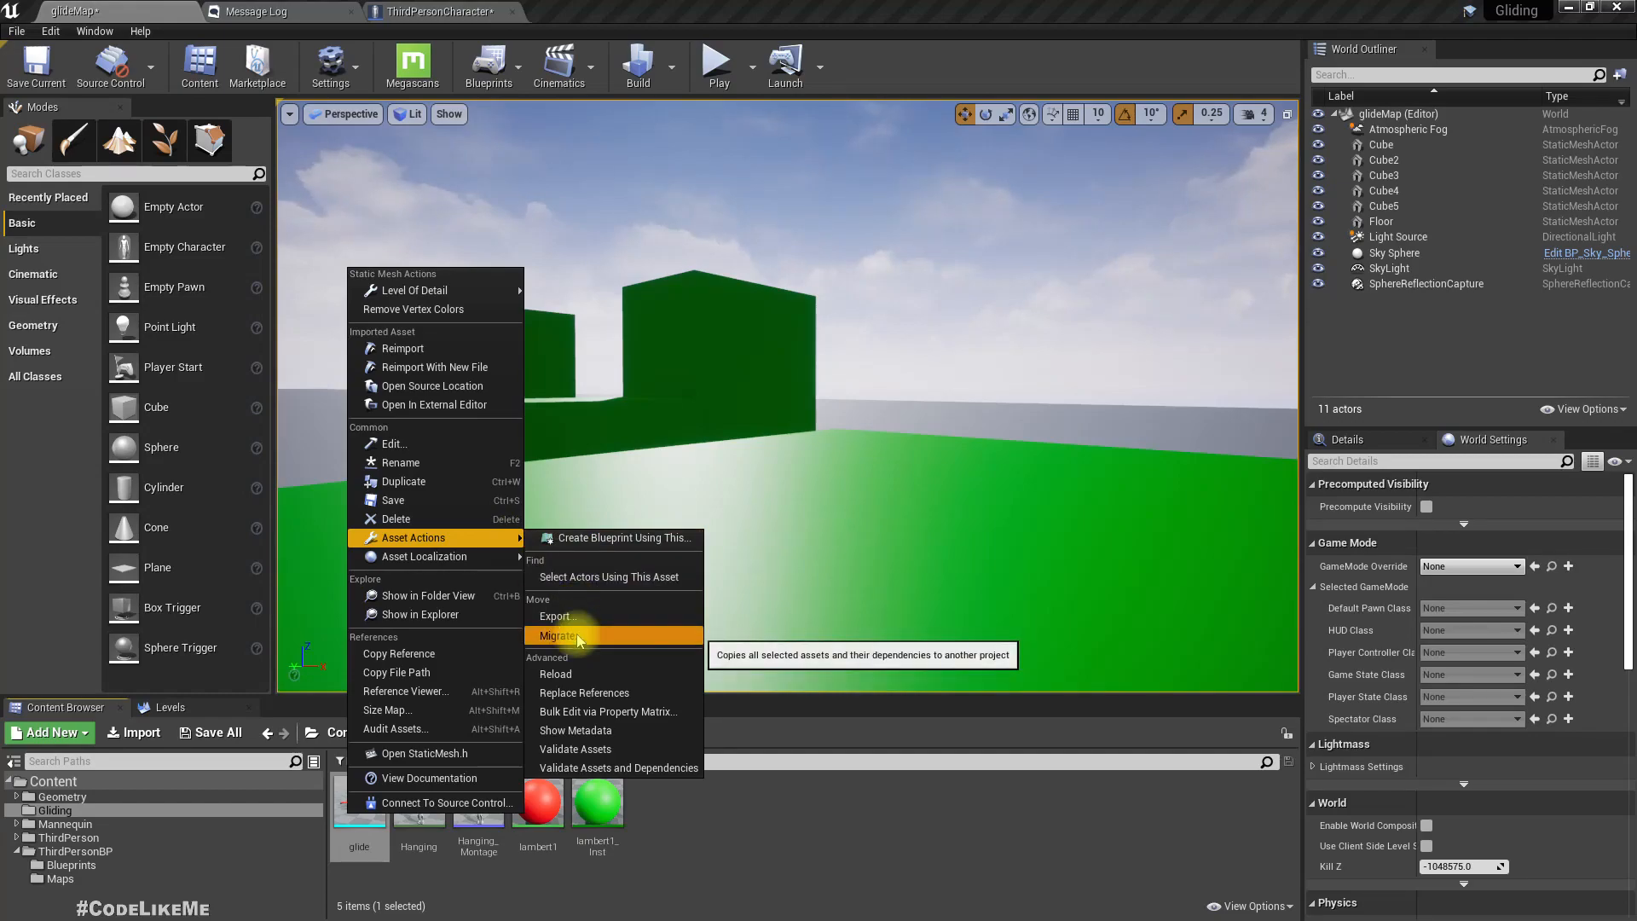
left_click(561, 635)
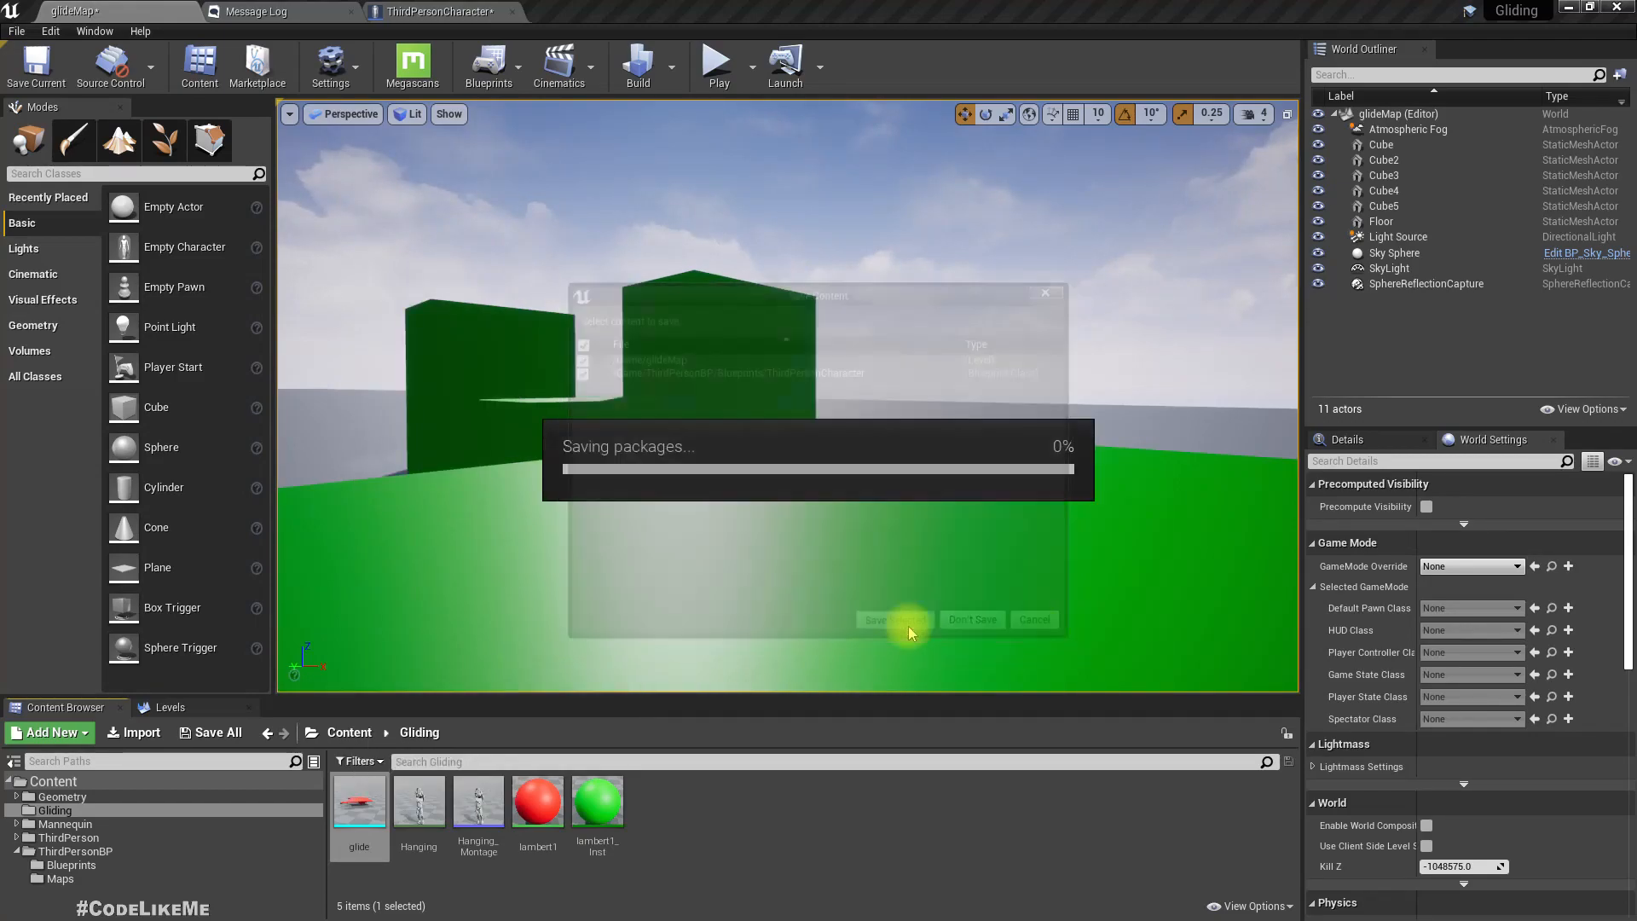
left_click(875, 619)
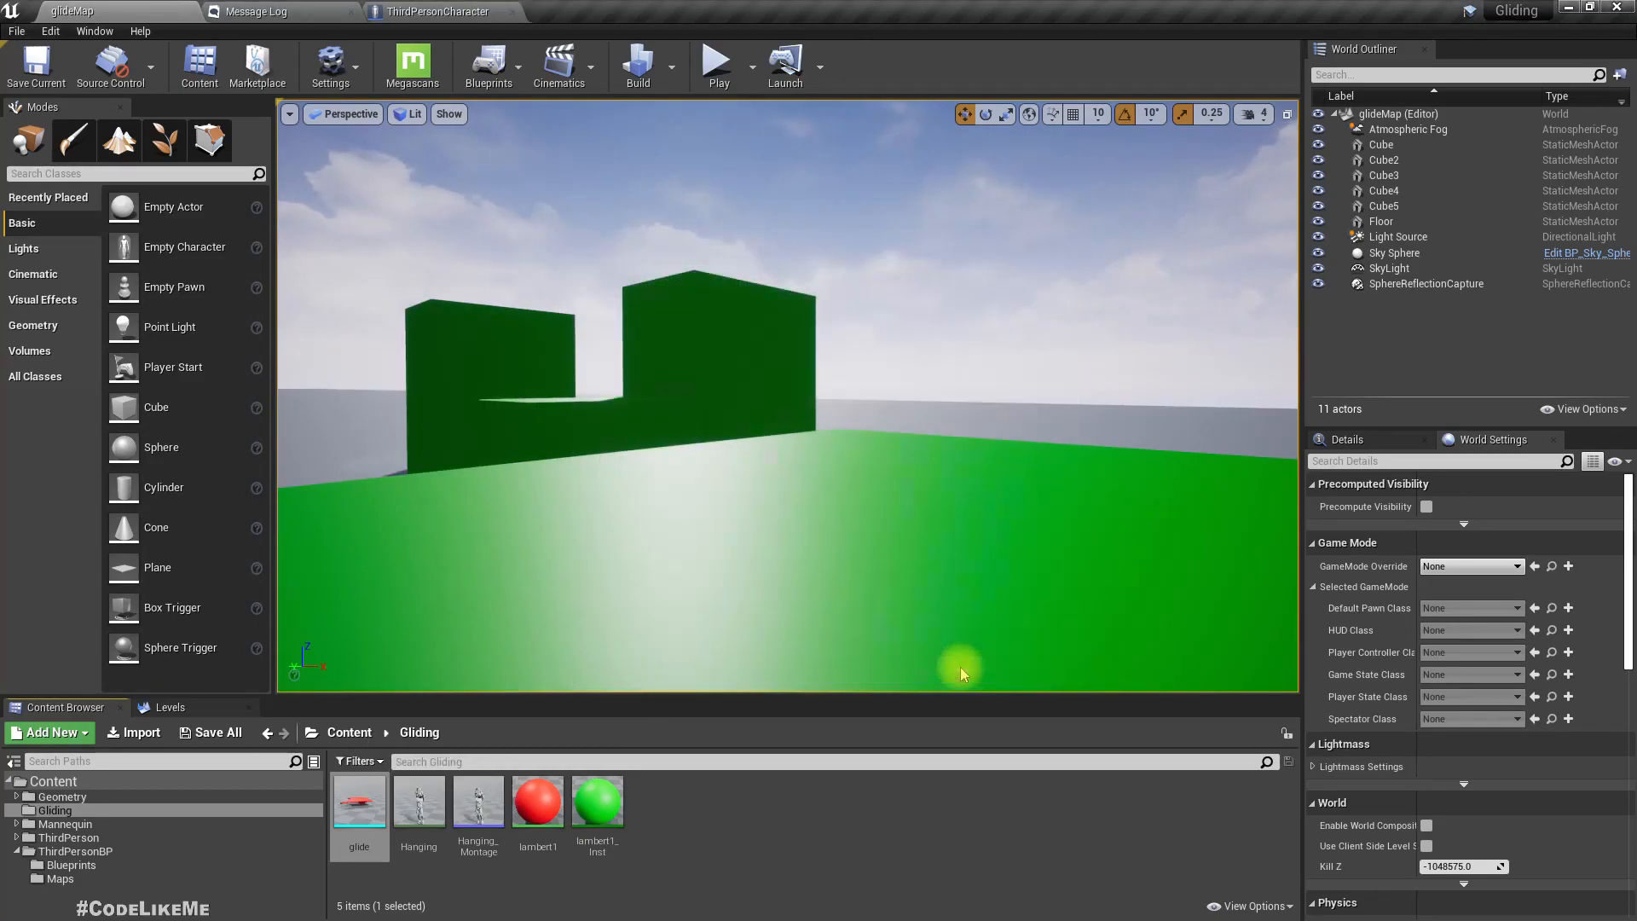
left_click(141, 732)
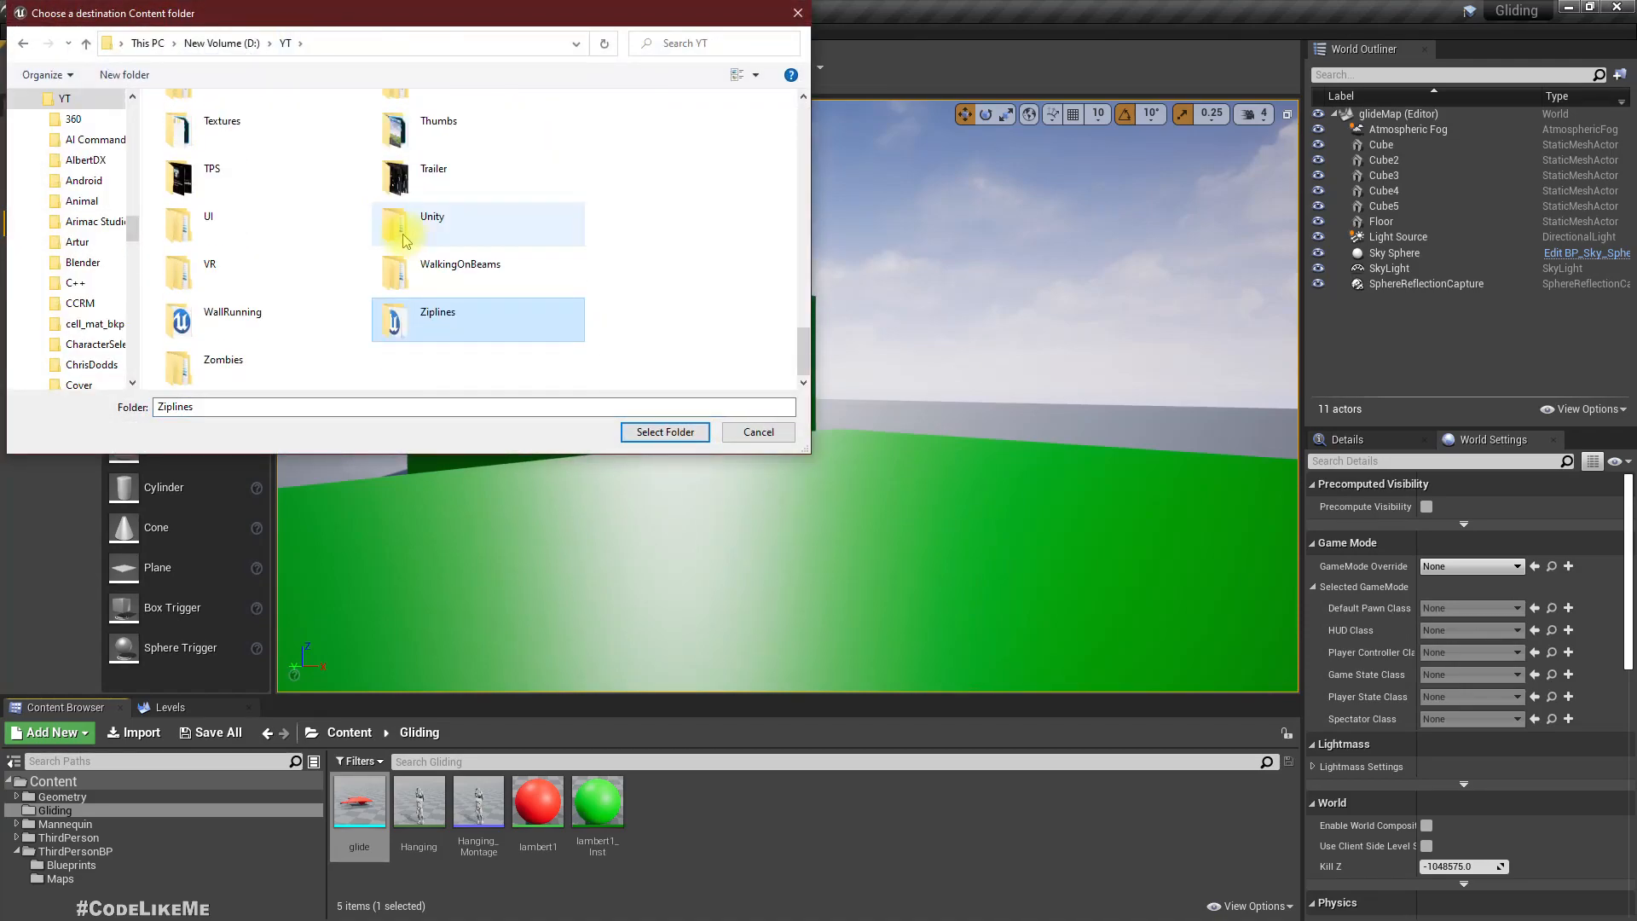
double_click(477, 318)
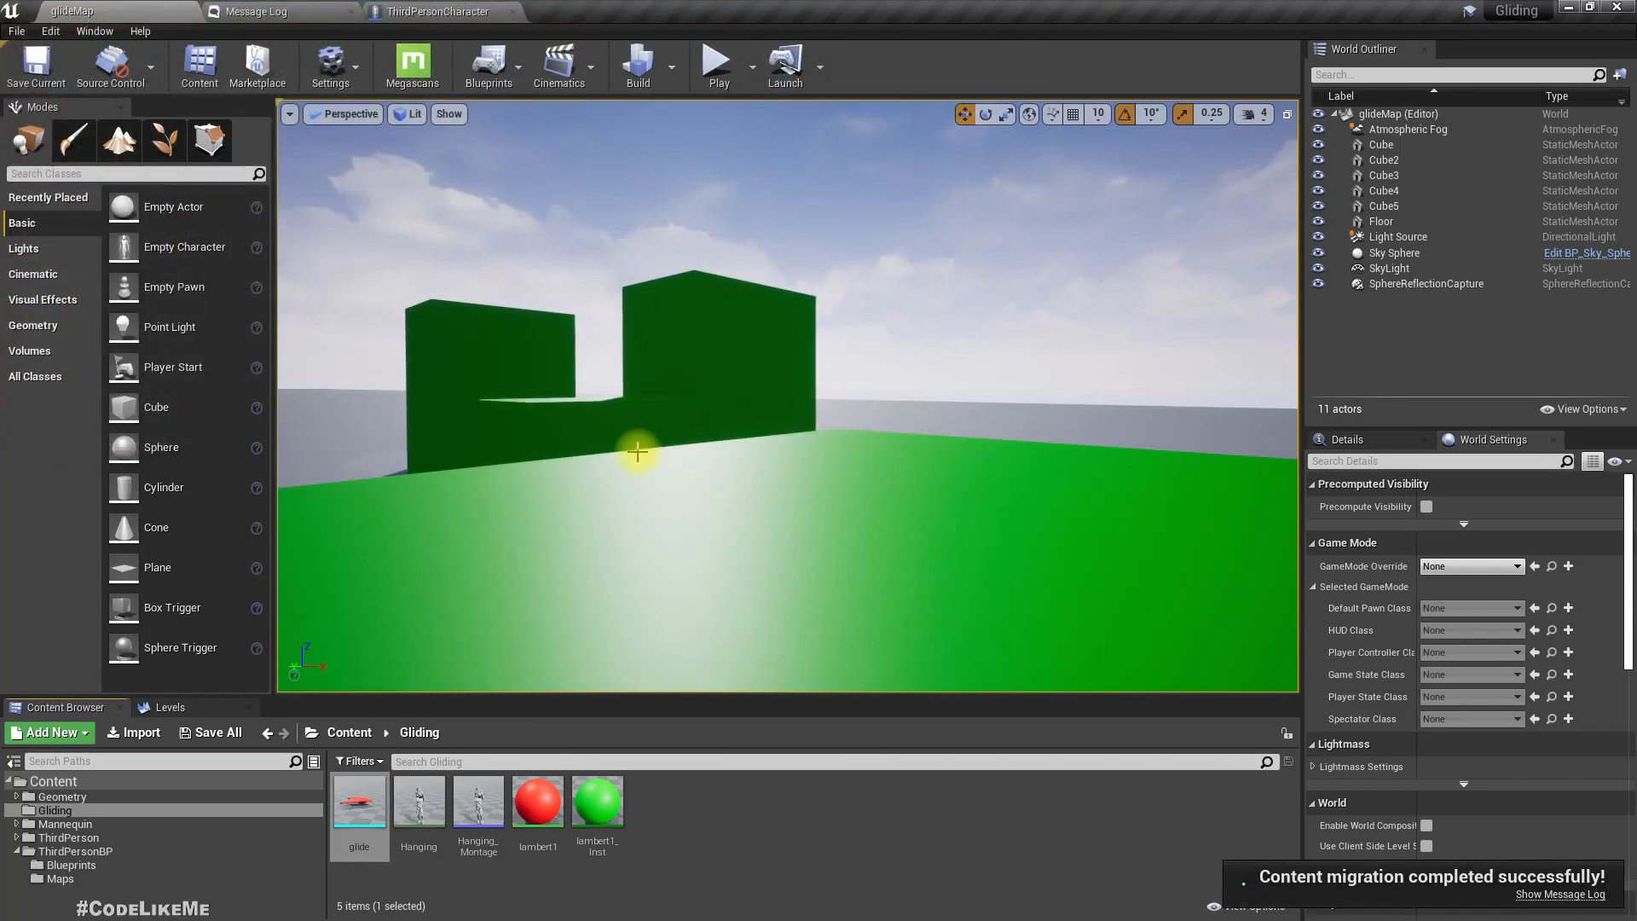
- Inspect the glide component's attachment and the gliding variable's options in the merged blueprint
left_click(435, 11)
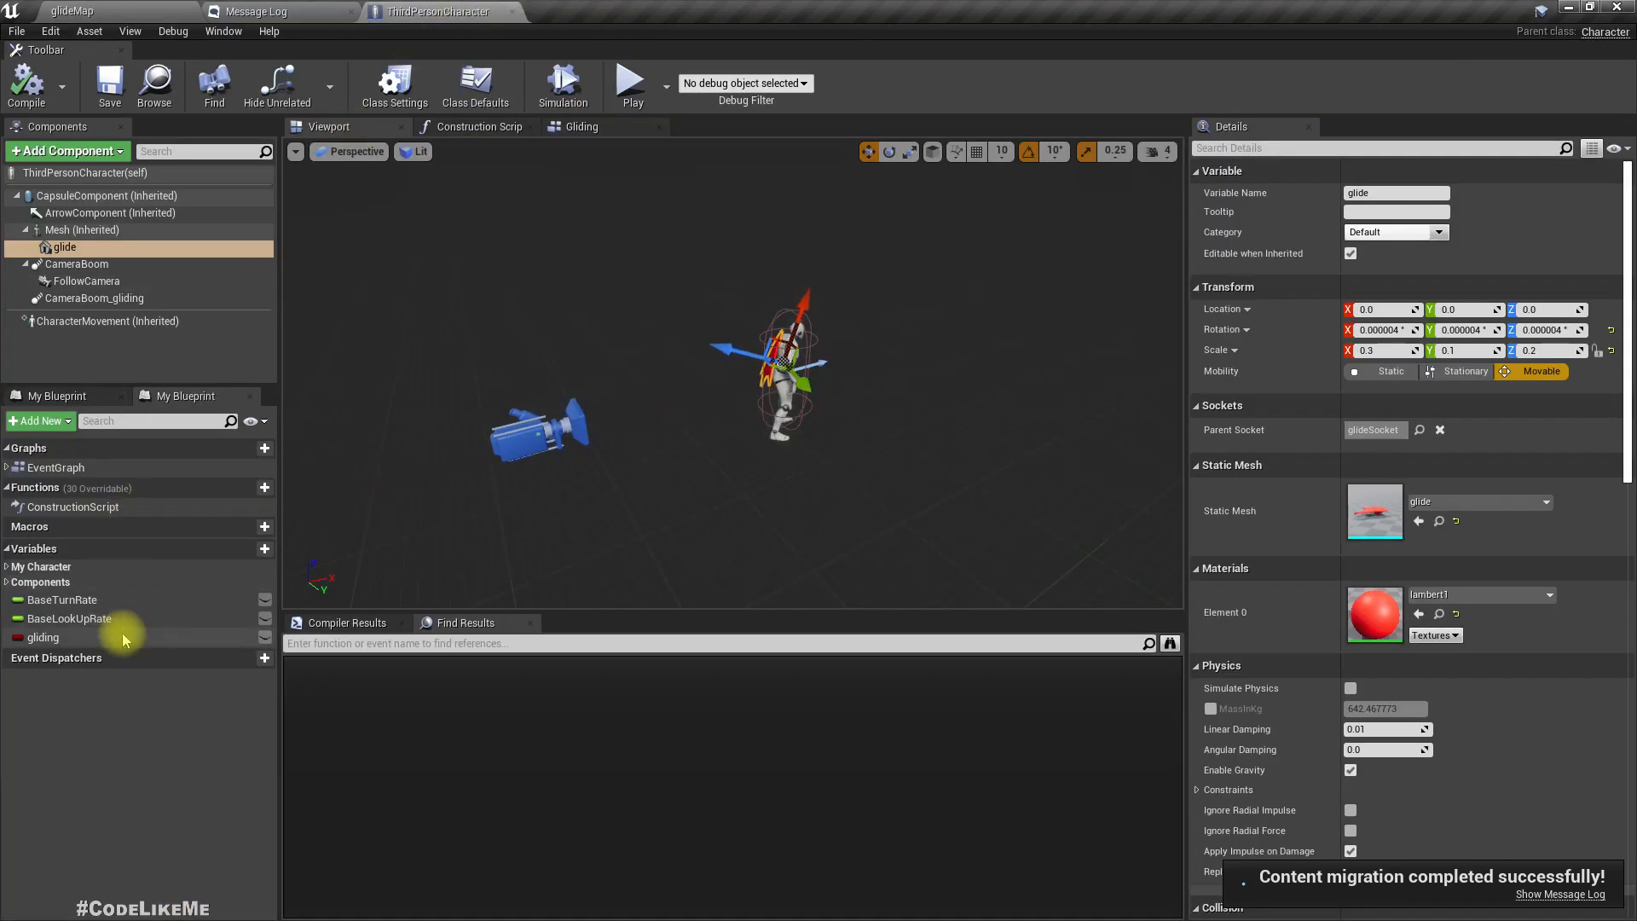
right_click(44, 637)
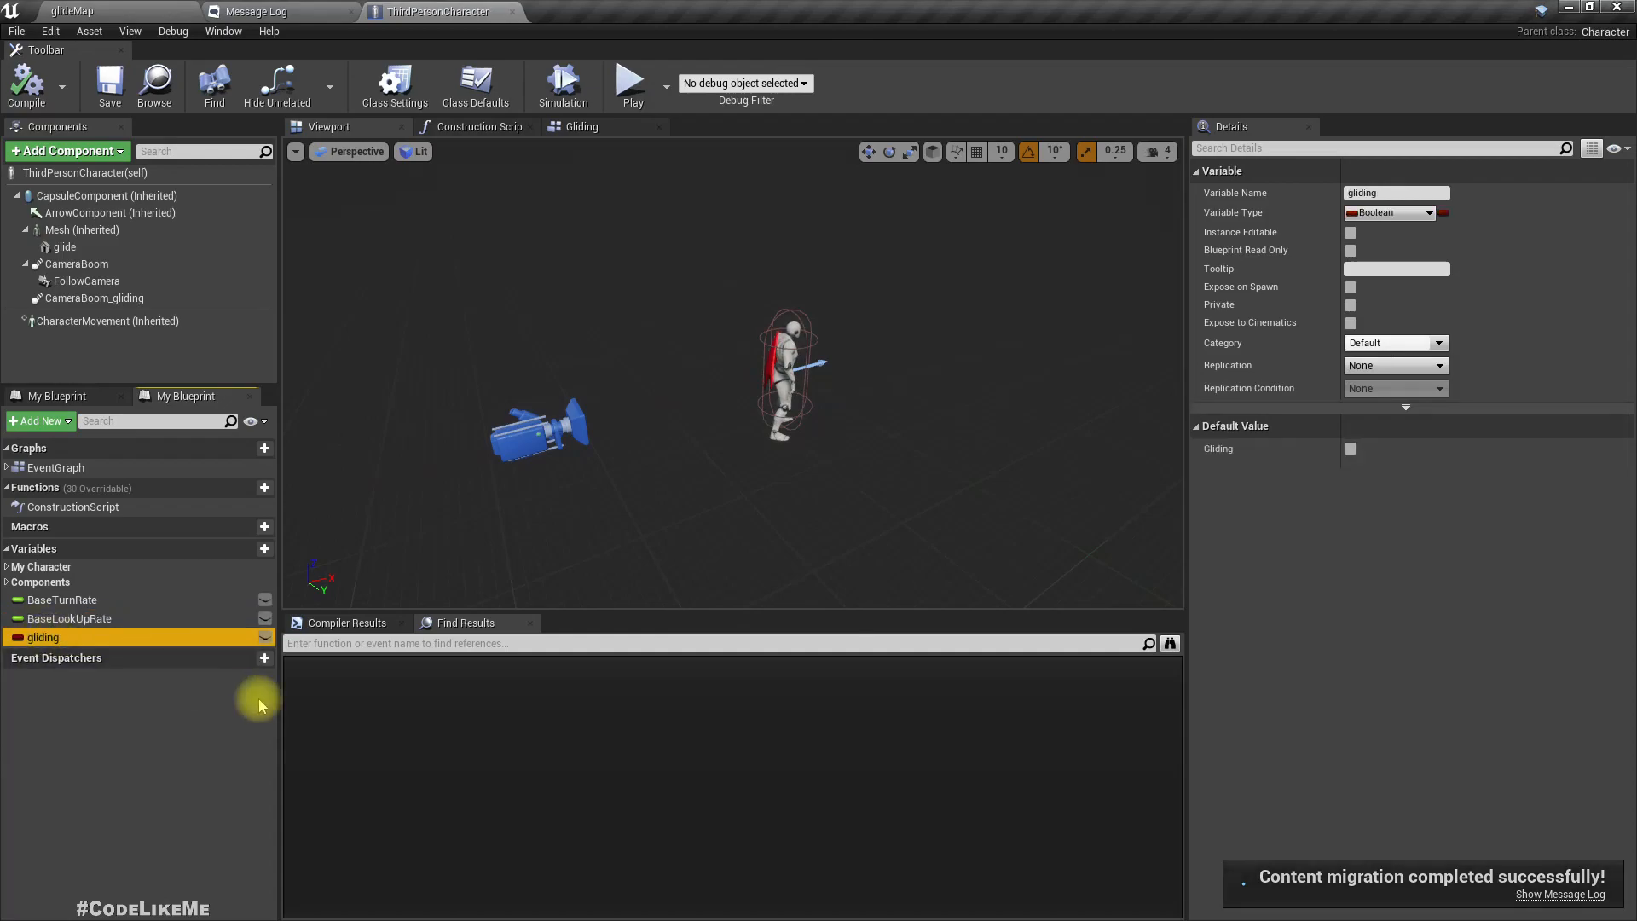
double_click(44, 637)
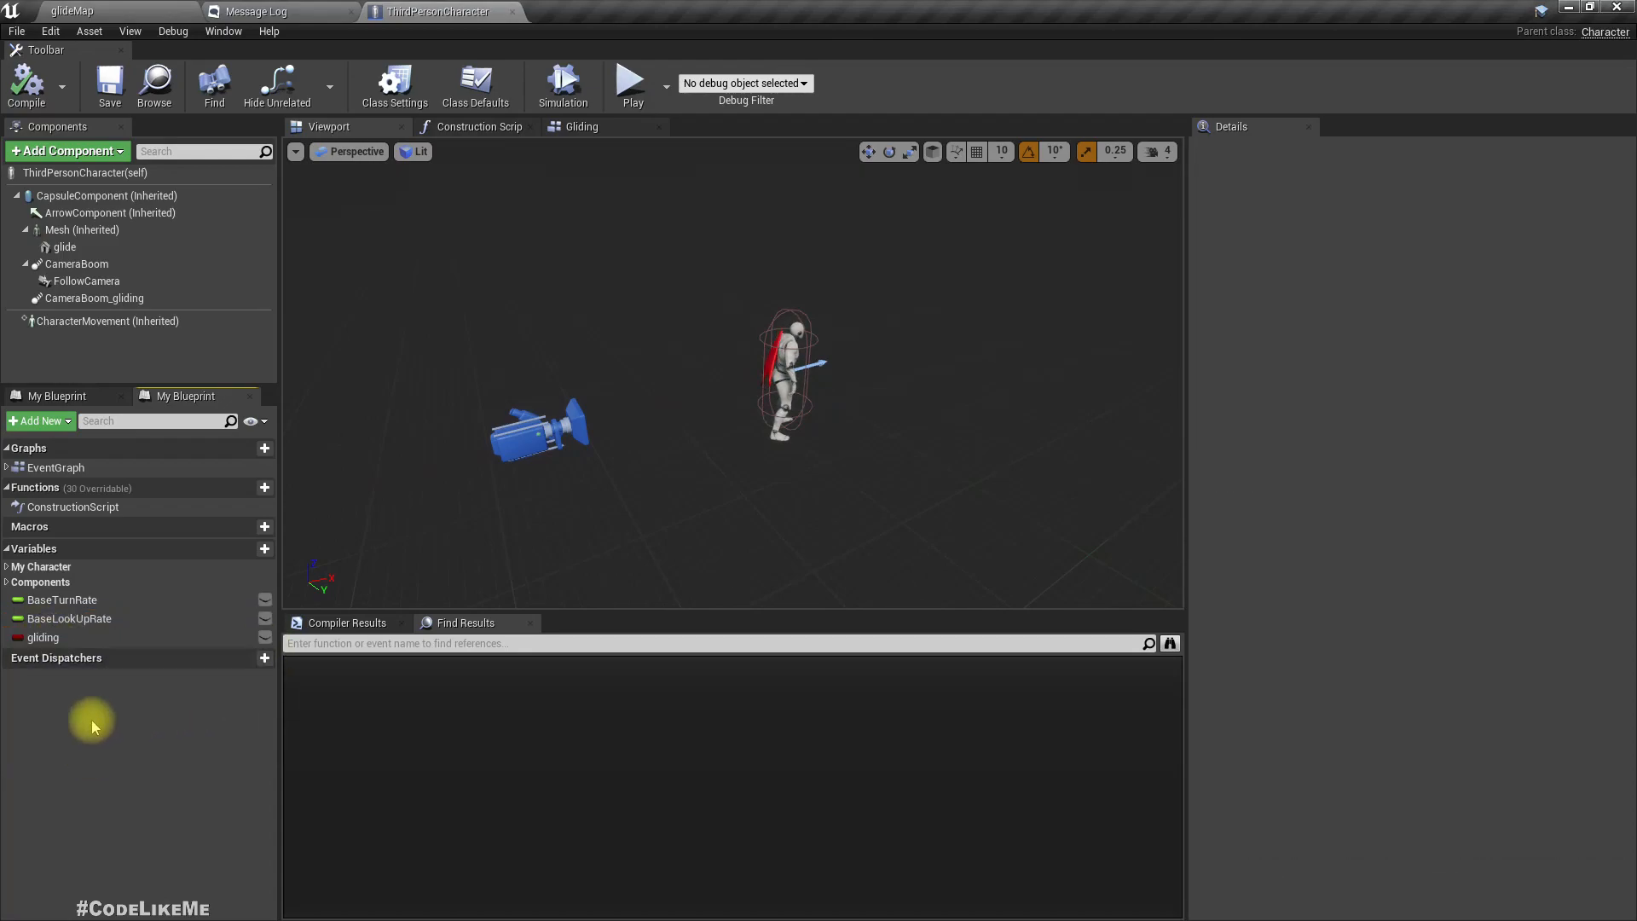
mouse_move(583, 126)
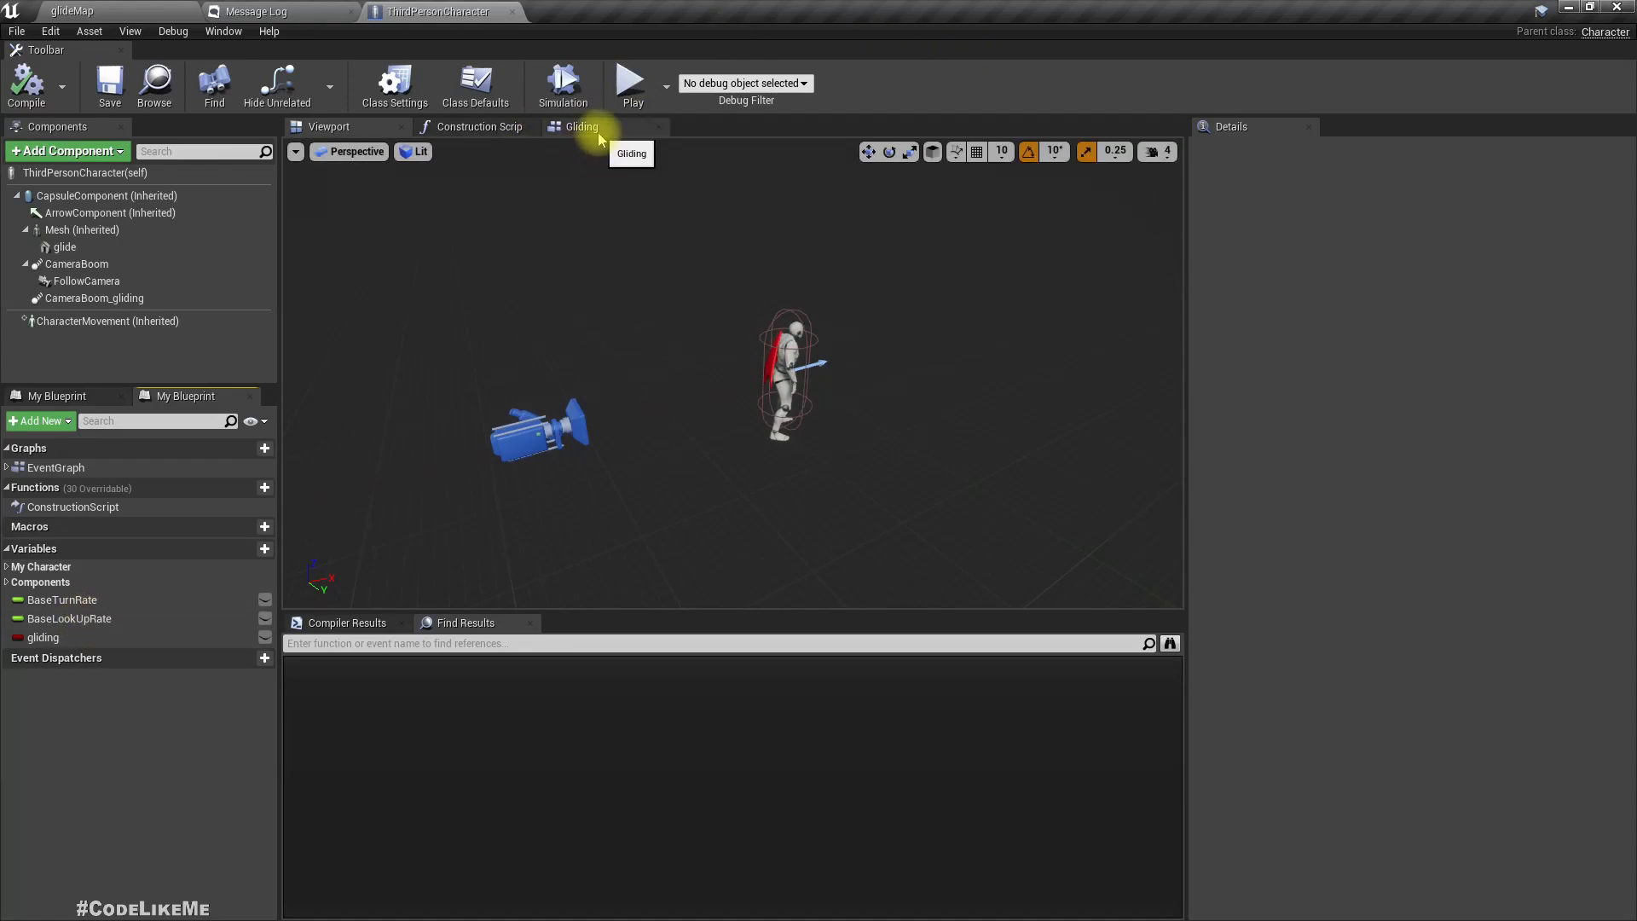
mouse_move(214, 394)
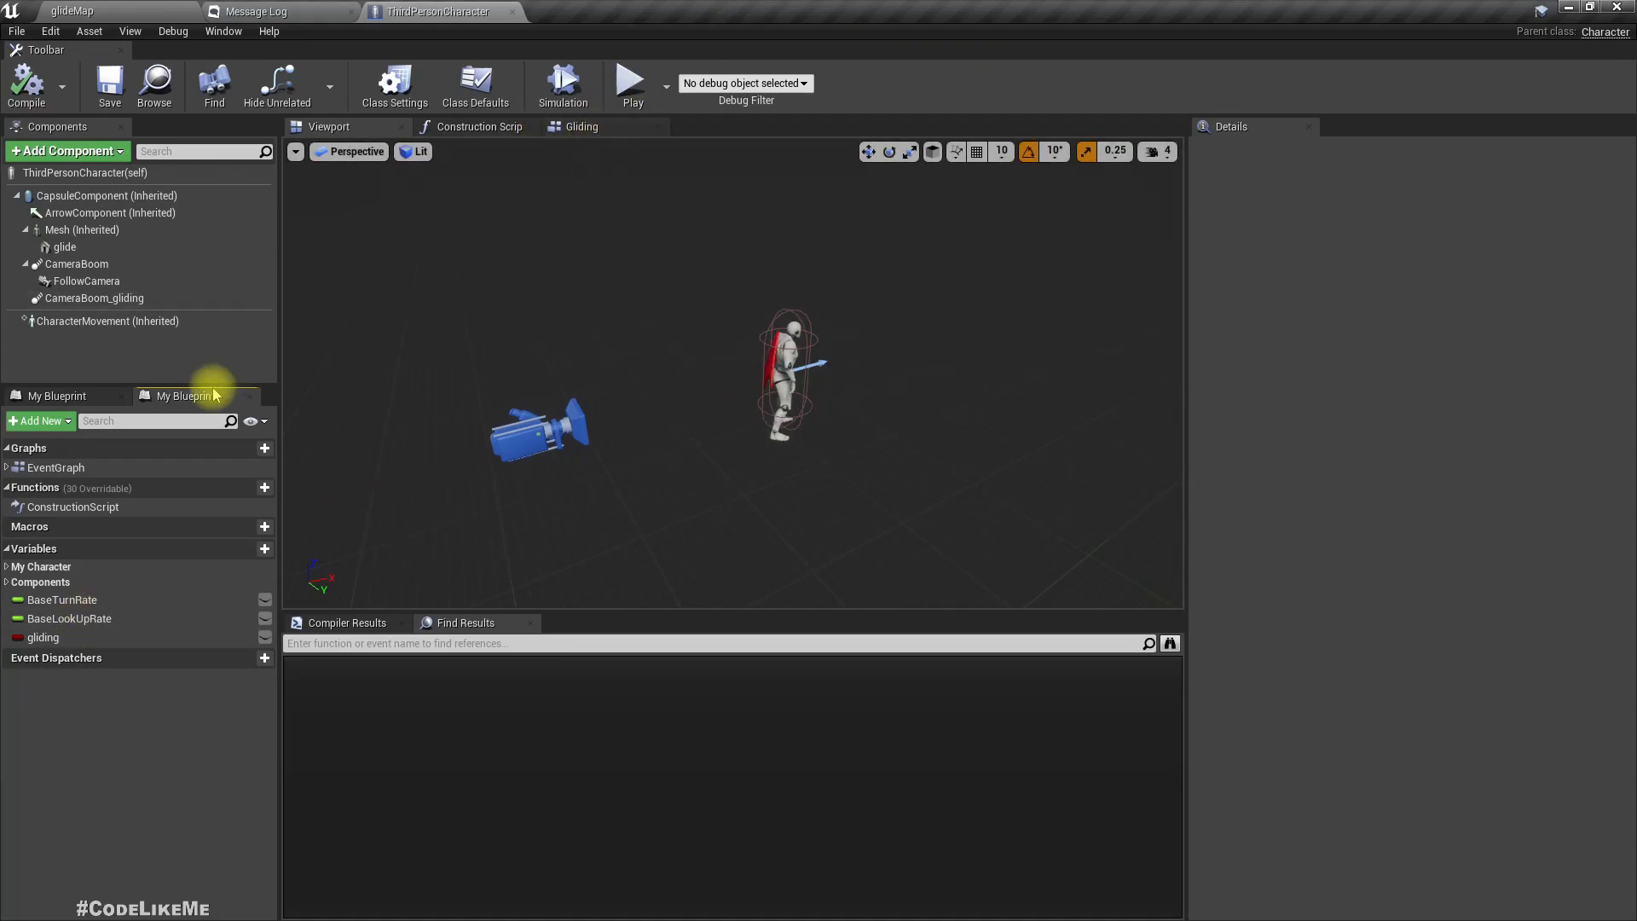
right_click(64, 246)
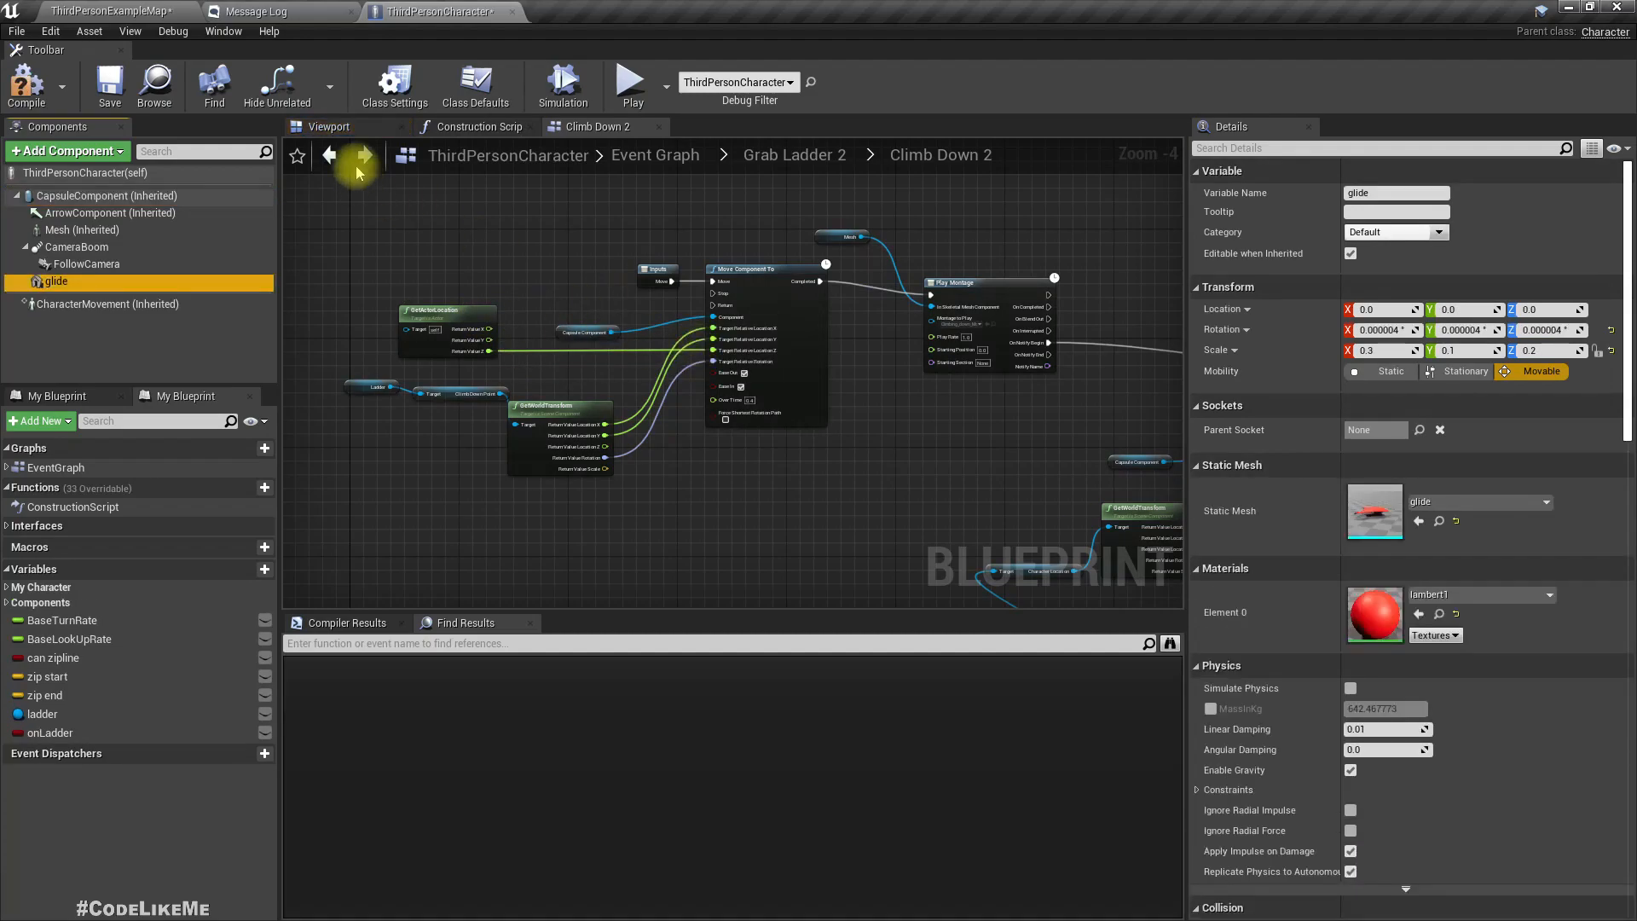
- Compare the merged character's glide and Mesh components in the Viewport
left_click(329, 126)
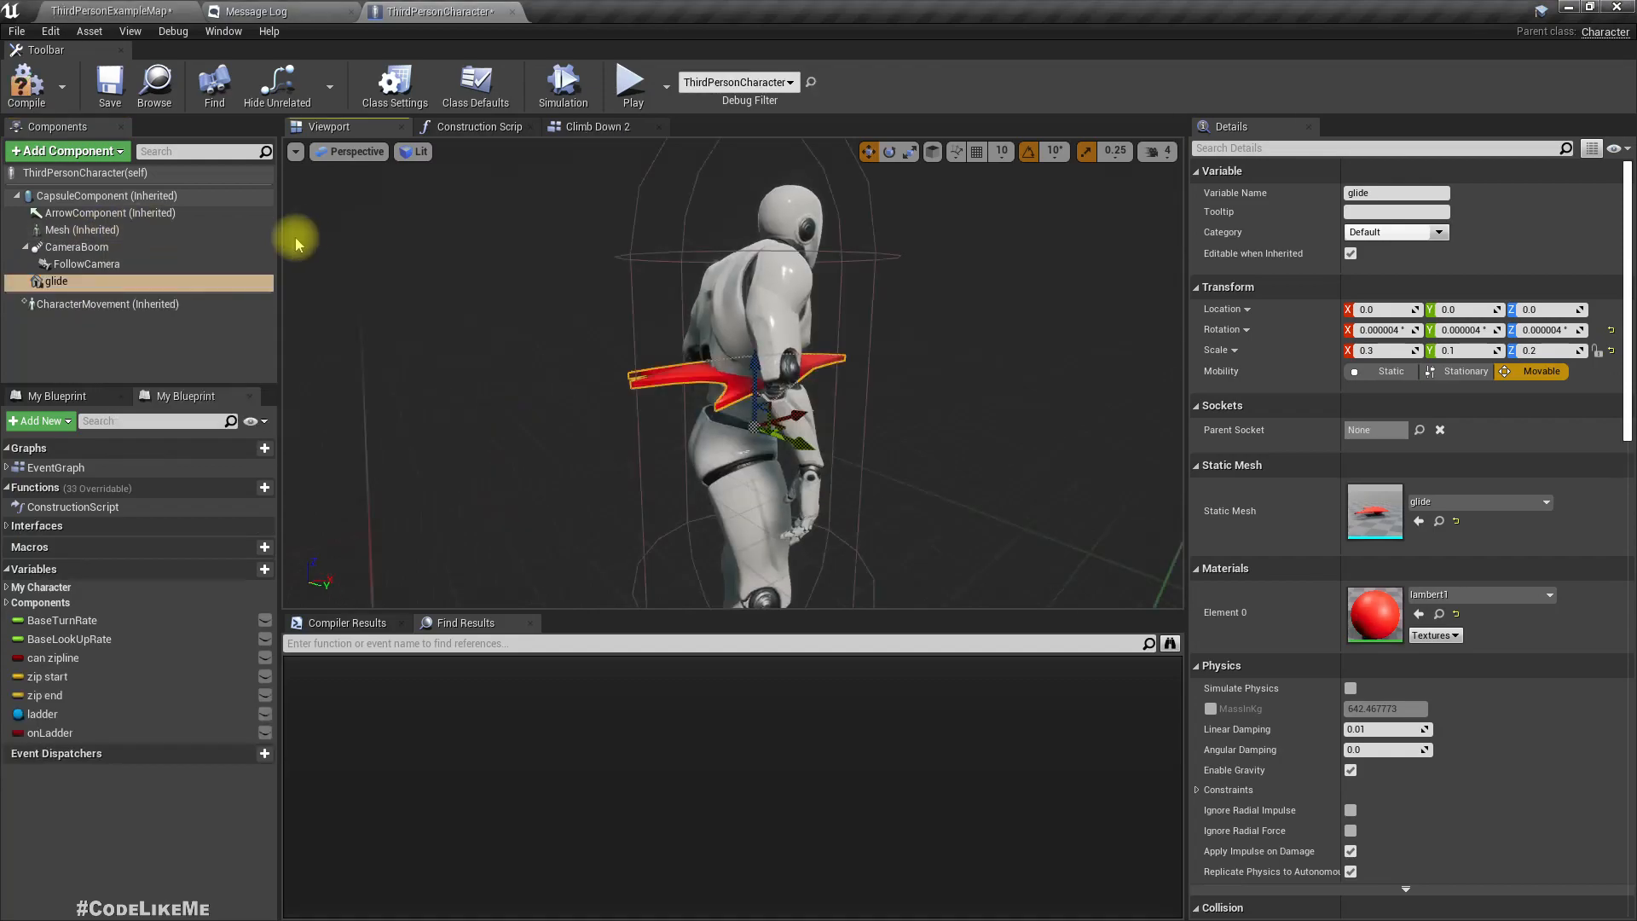
mouse_move(55, 281)
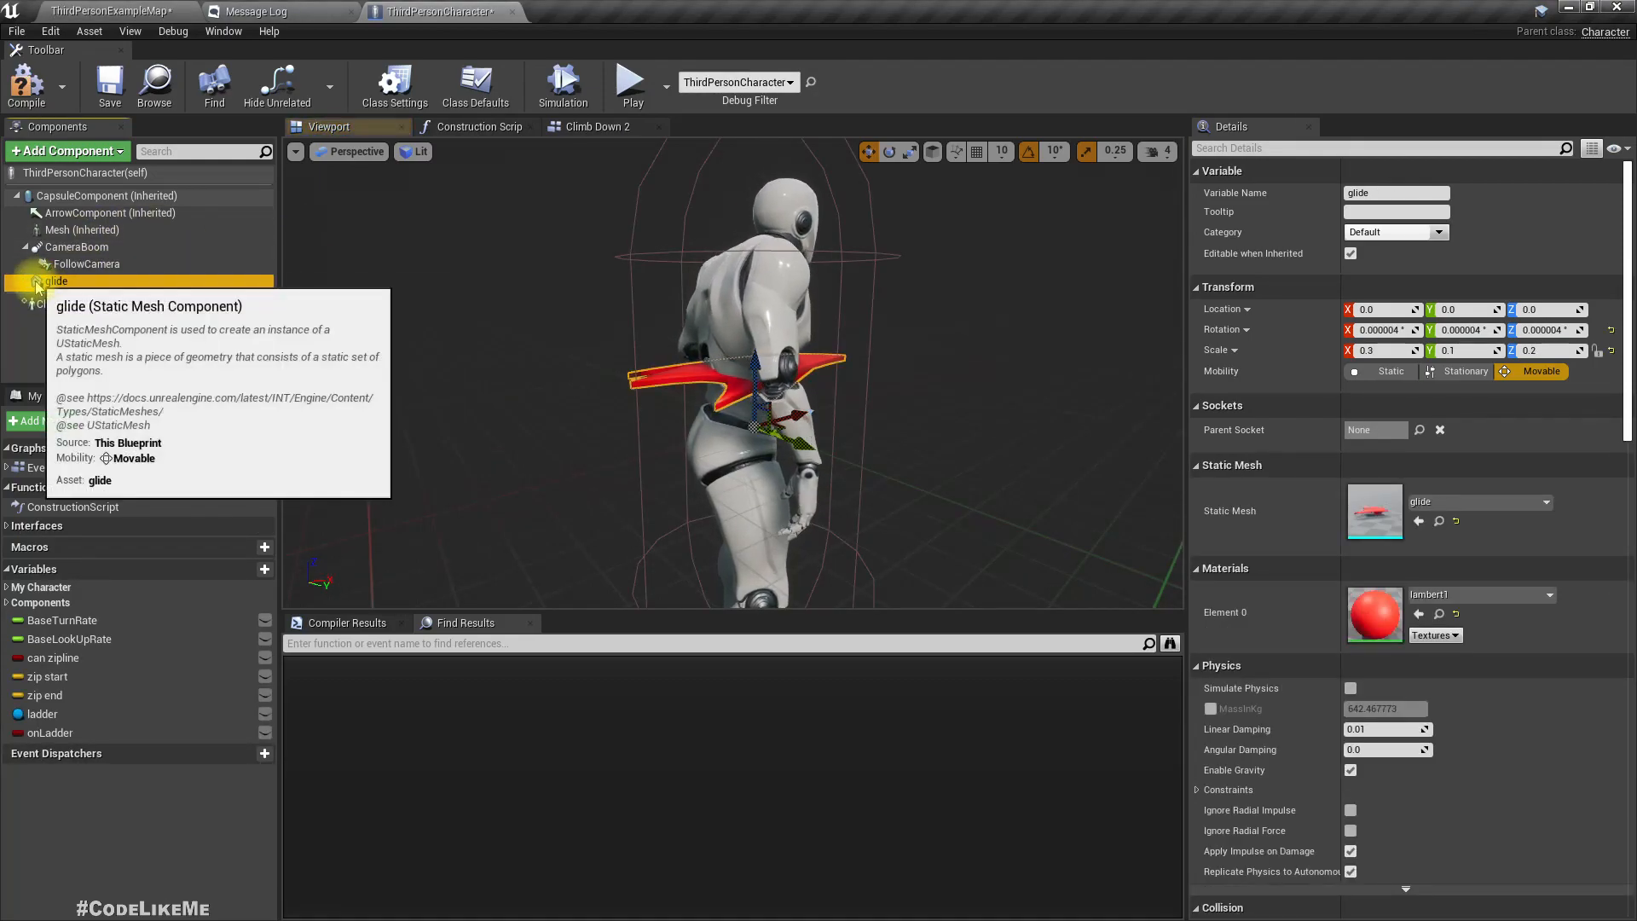
left_click(82, 230)
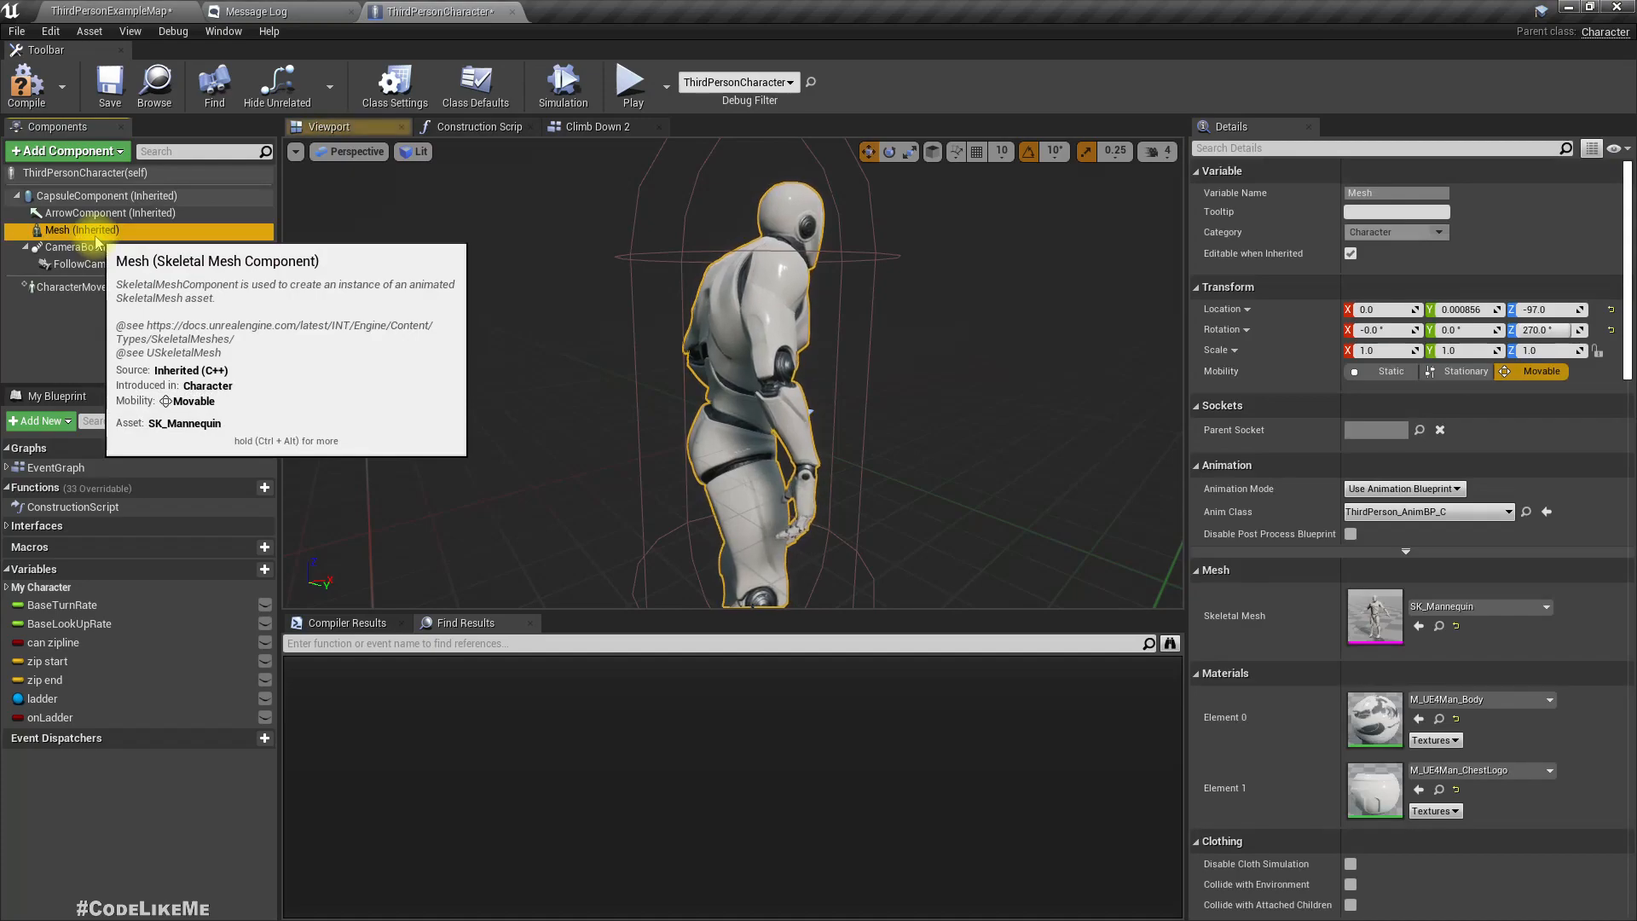
left_click(55, 281)
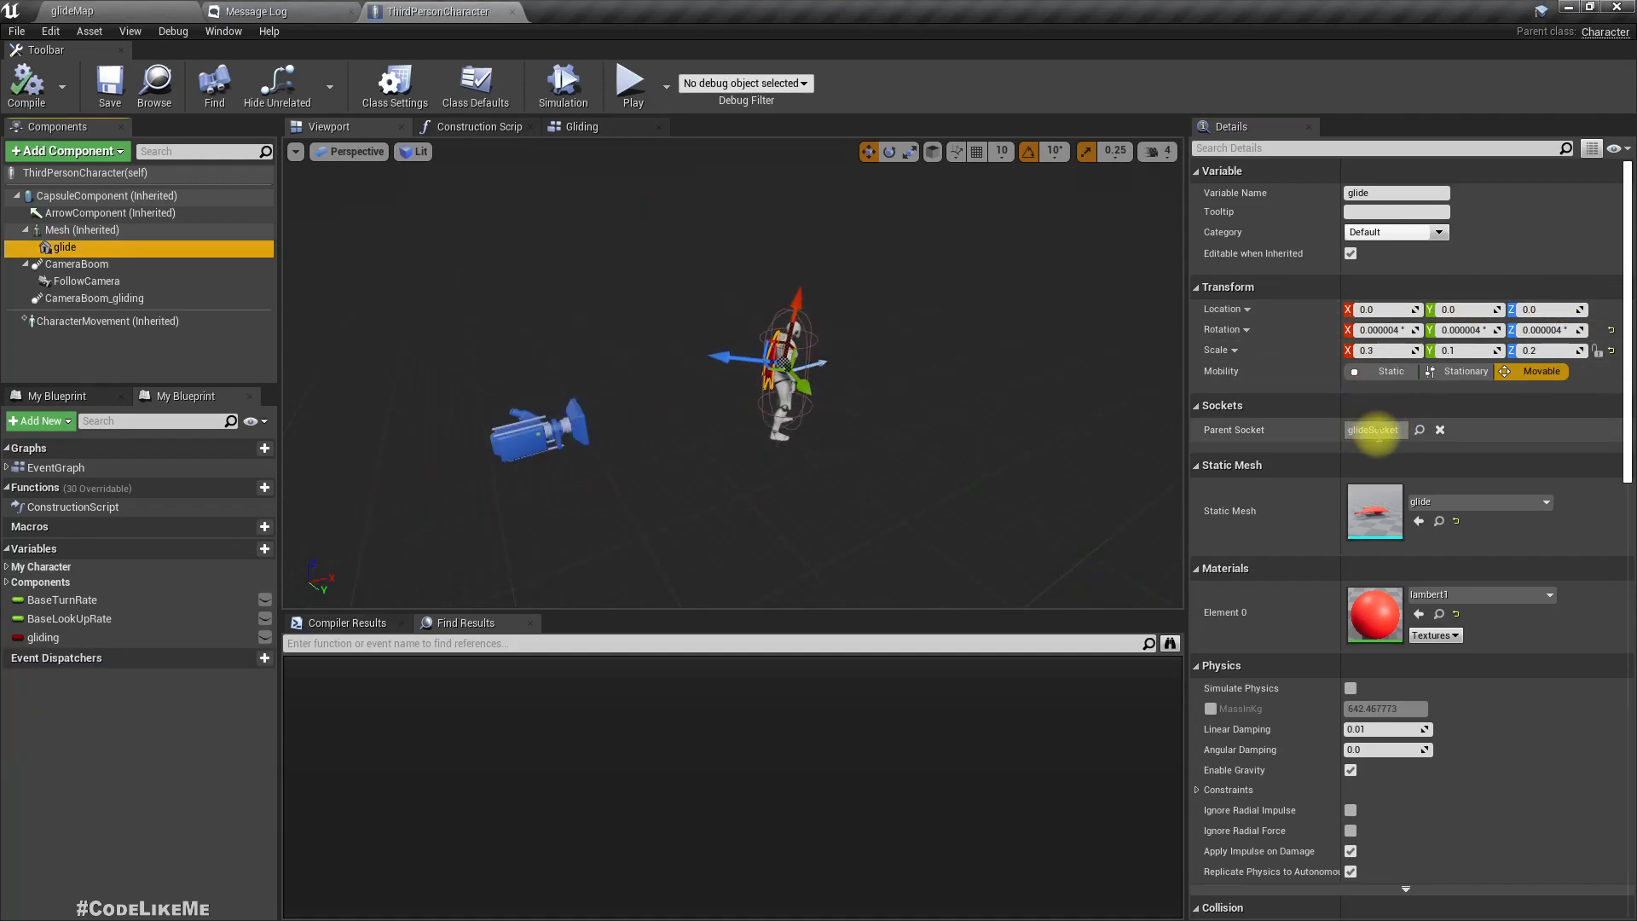
mouse_move(278, 309)
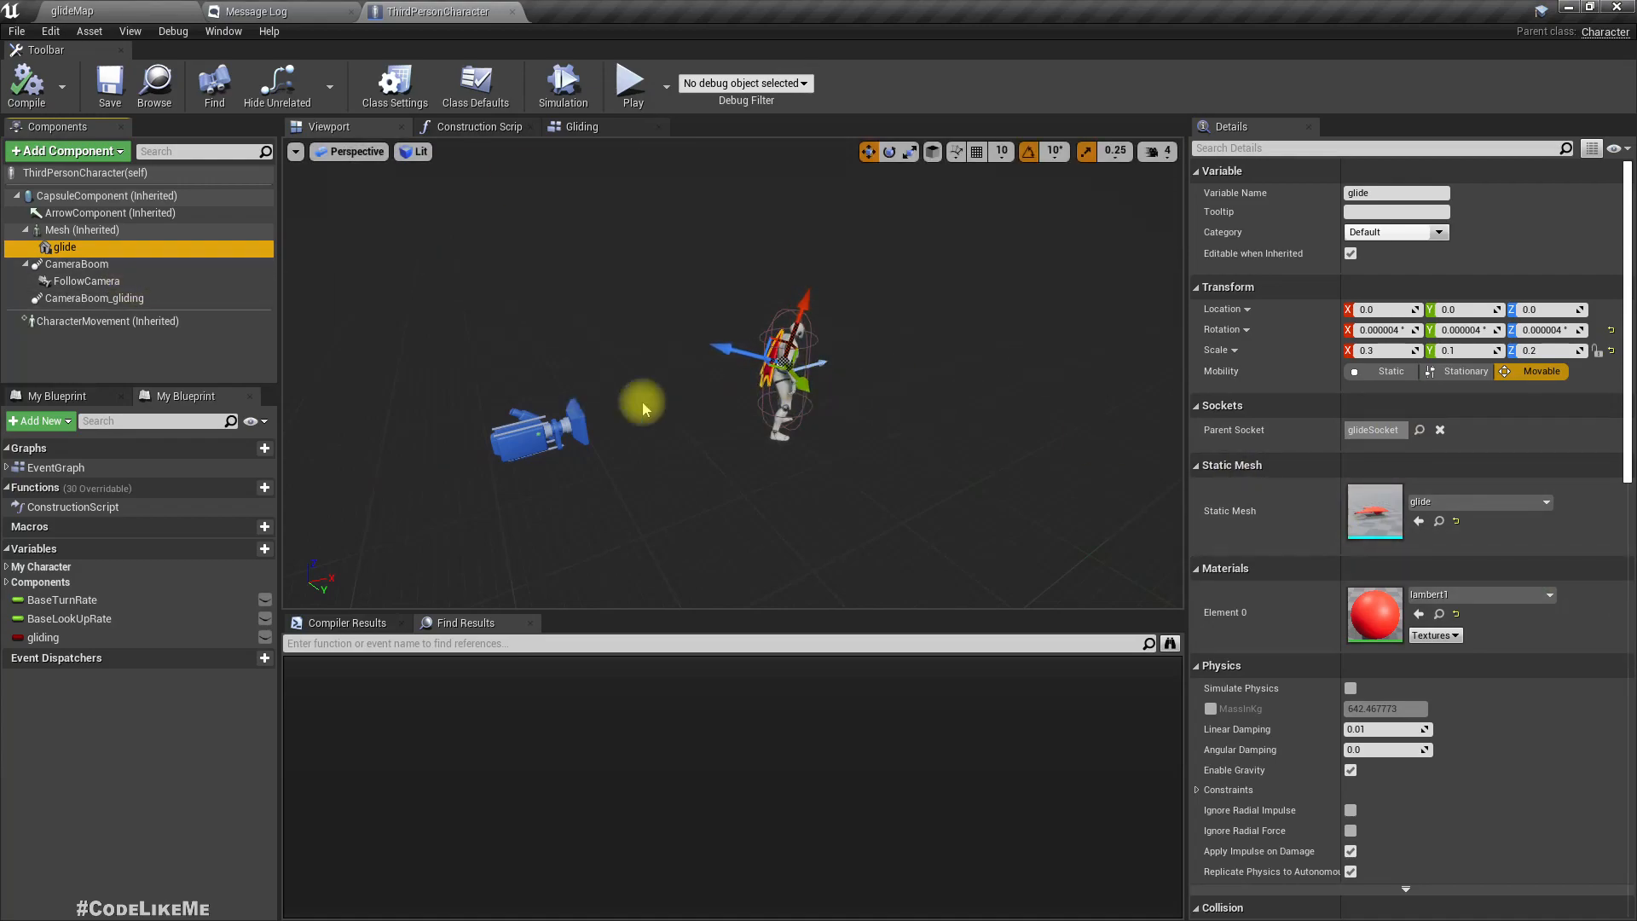
- Open SK_Mannequin from the Mesh component and locate glideSocket under spine_03
left_click(82, 229)
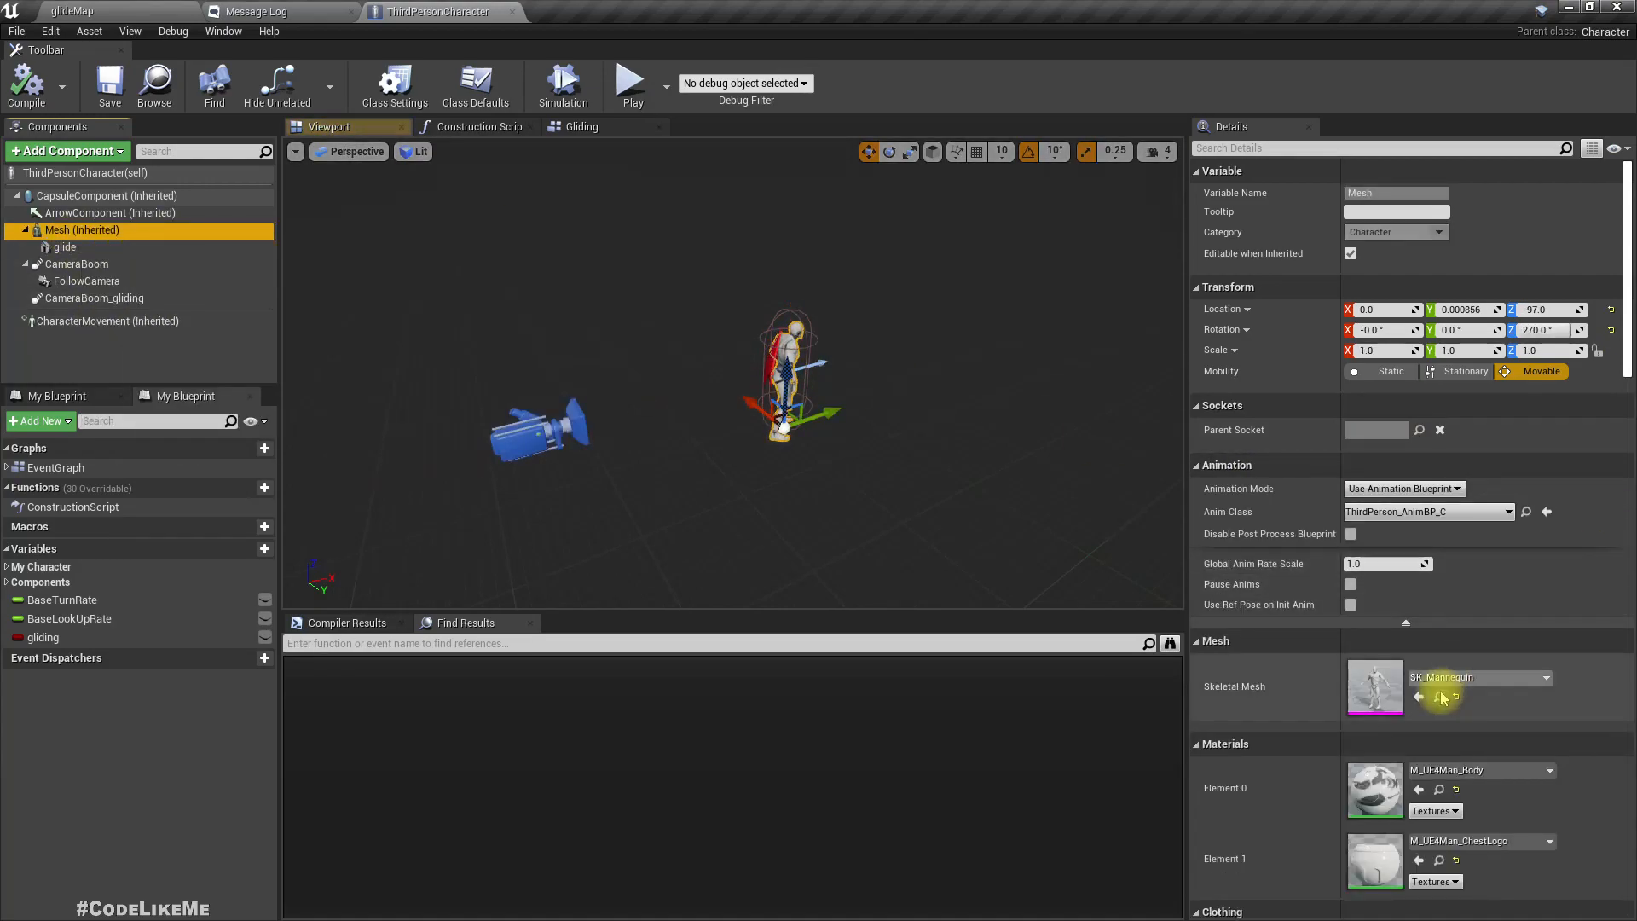
double_click(1373, 685)
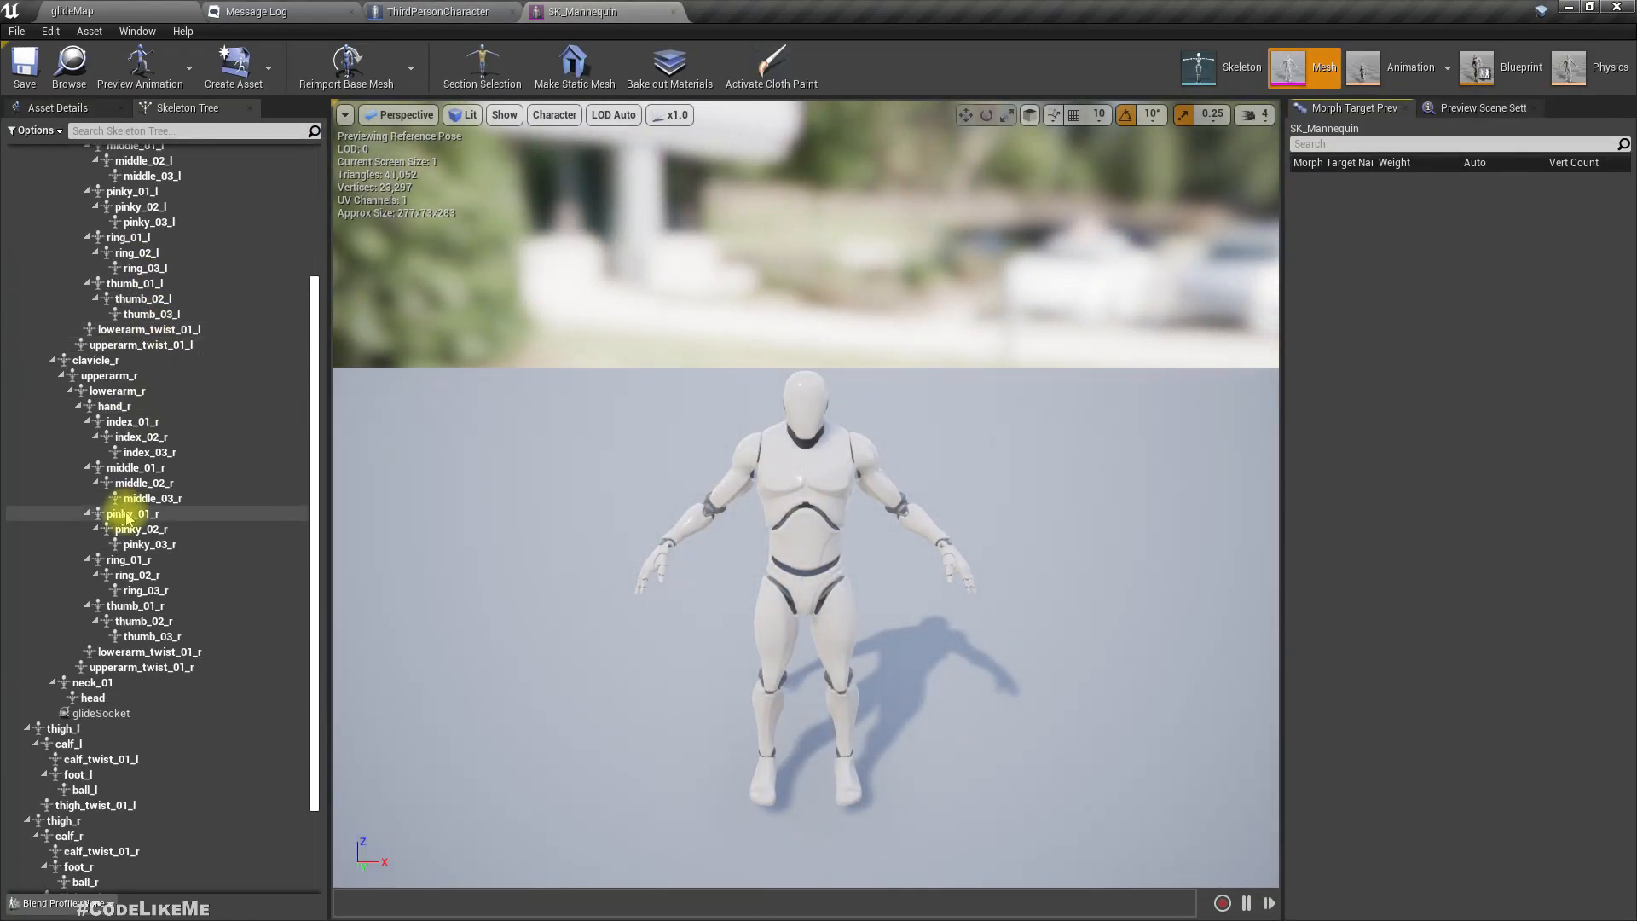
left_click(101, 712)
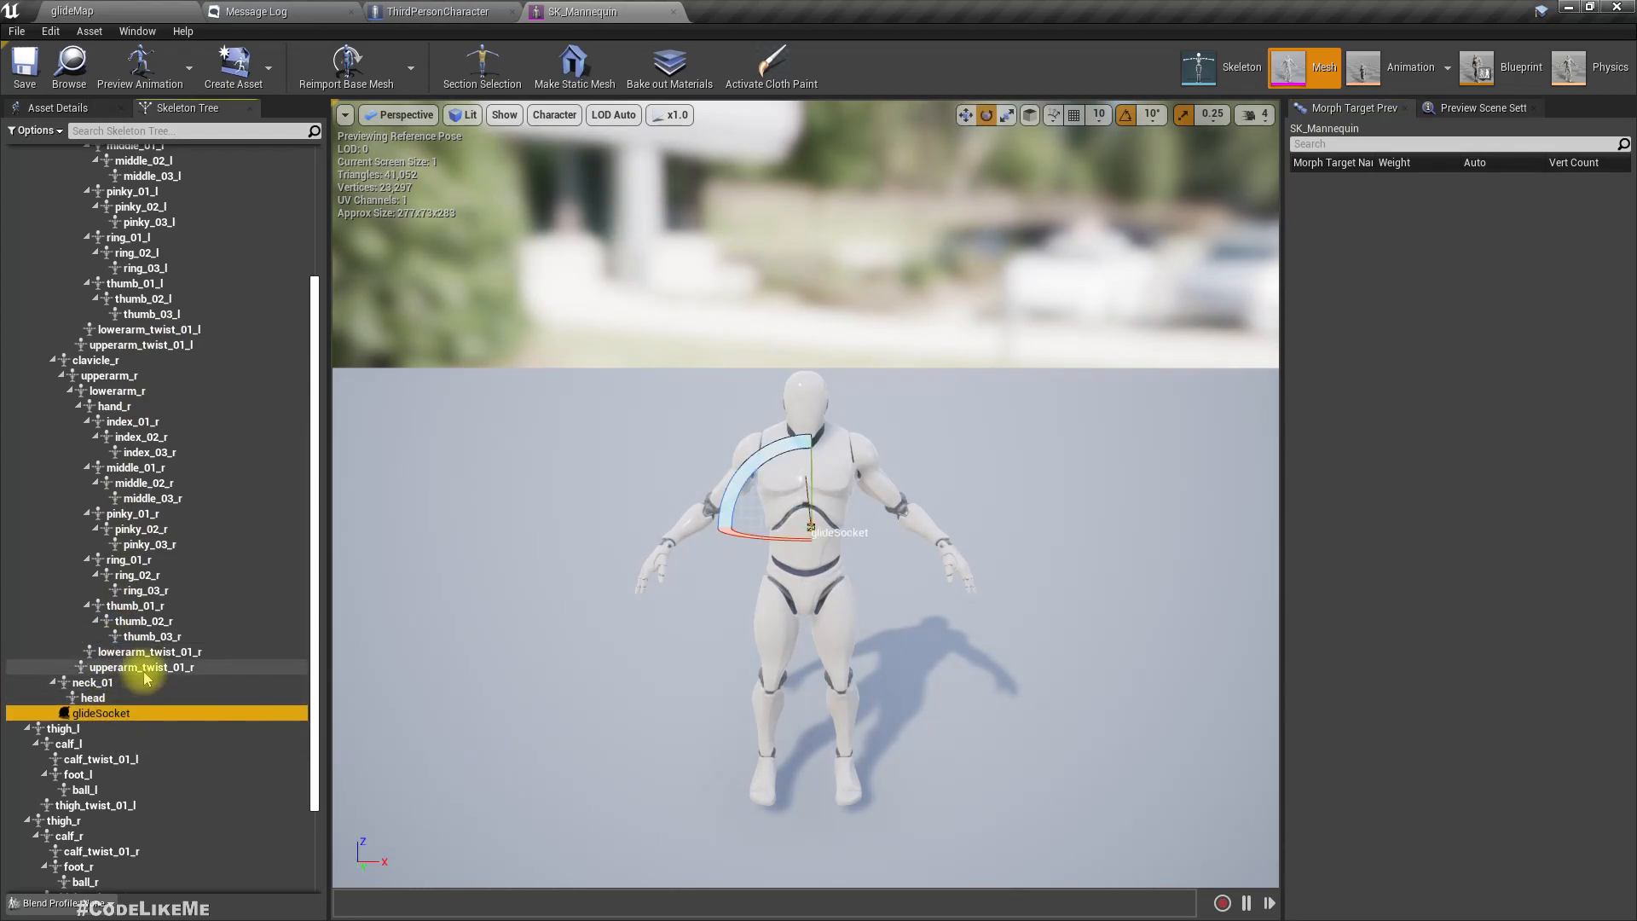
scroll("up", 3)
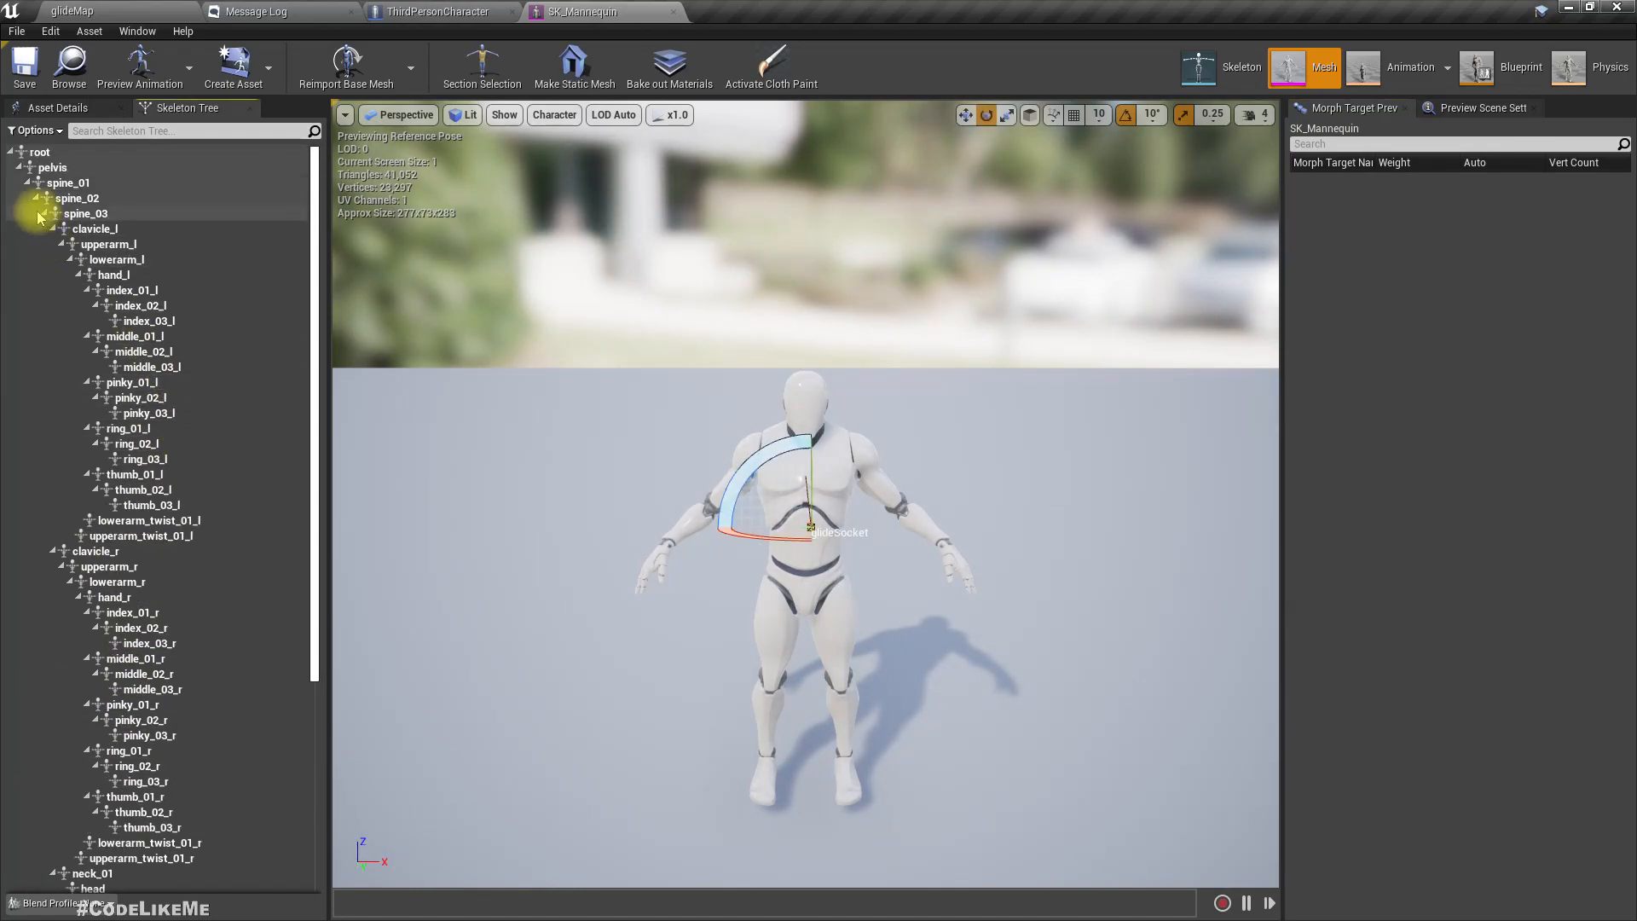
left_click(41, 213)
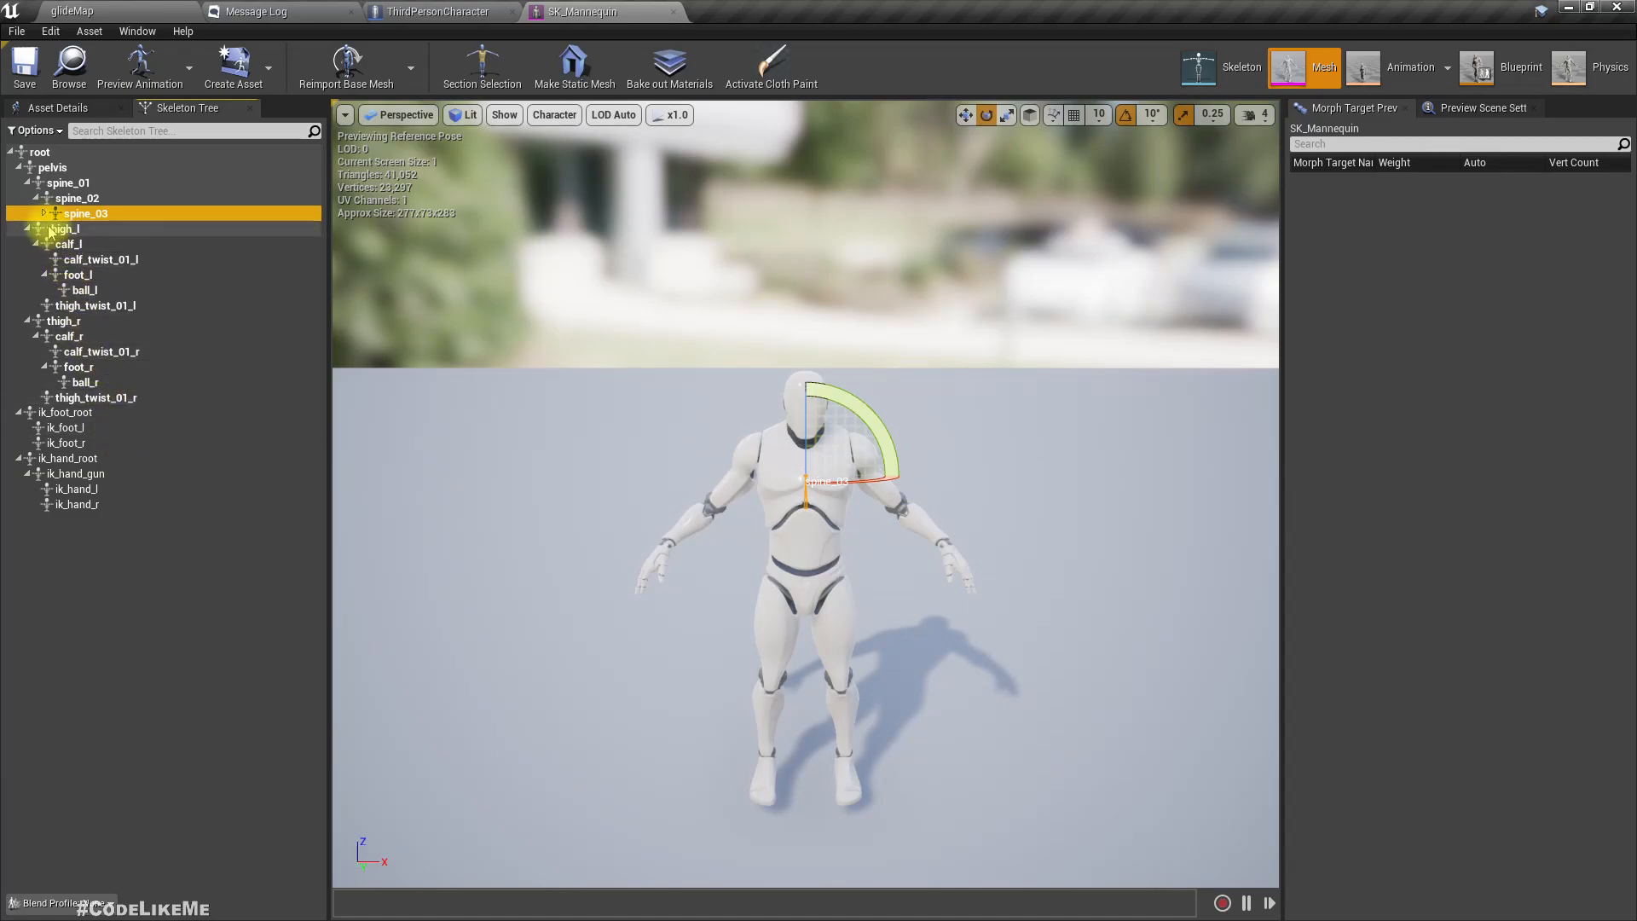
left_click(43, 213)
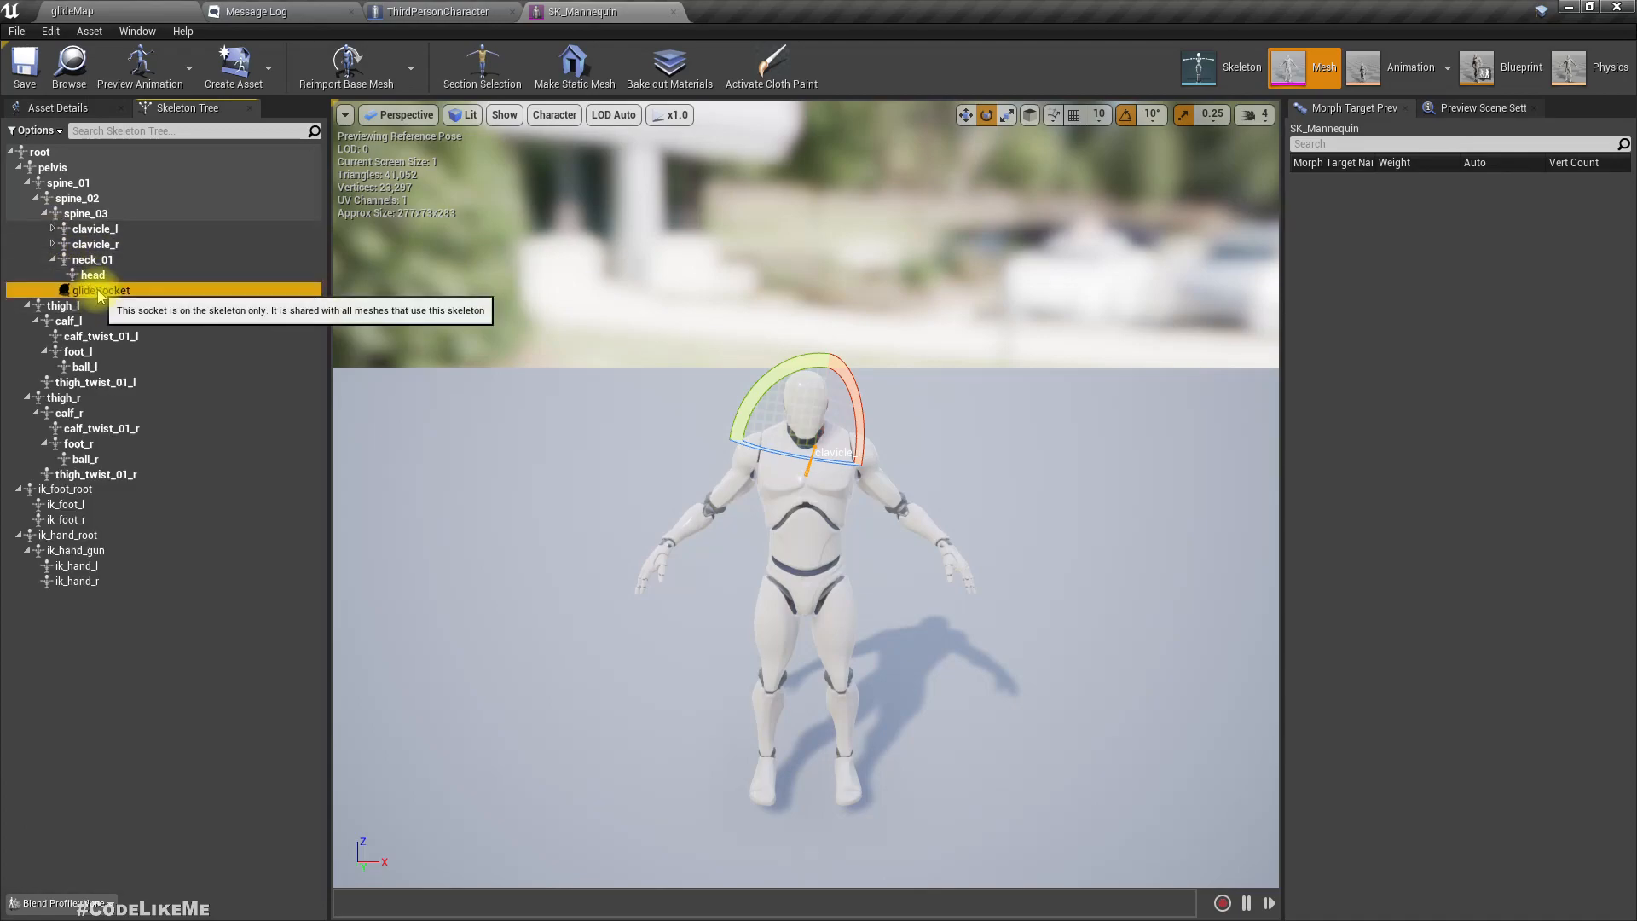
right_click(102, 289)
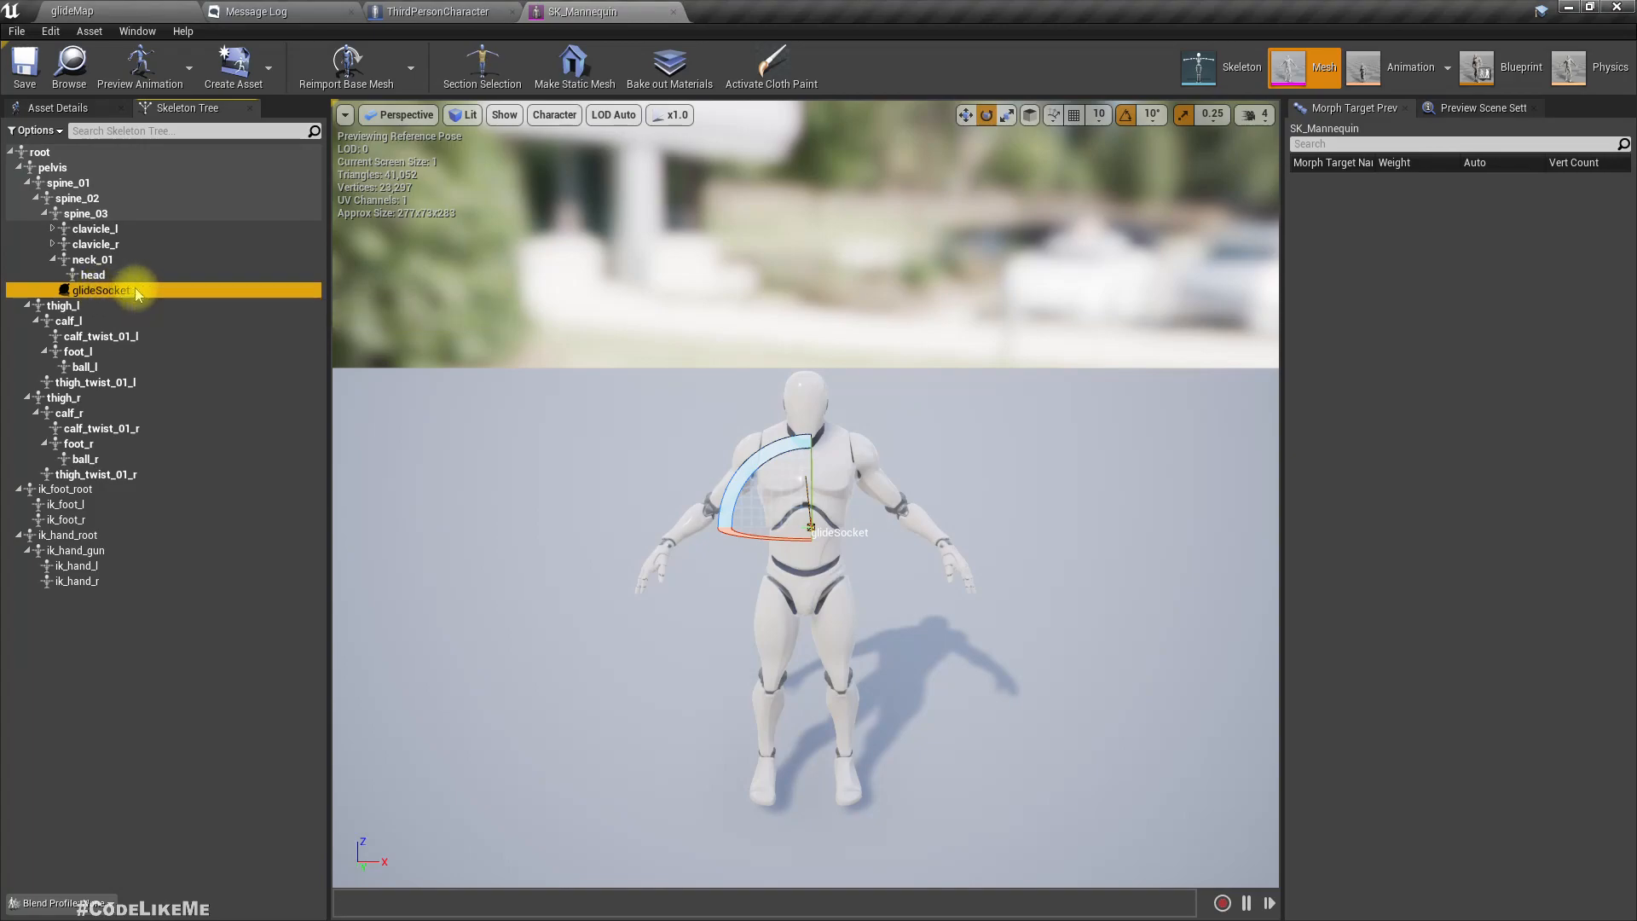
double_click(99, 290)
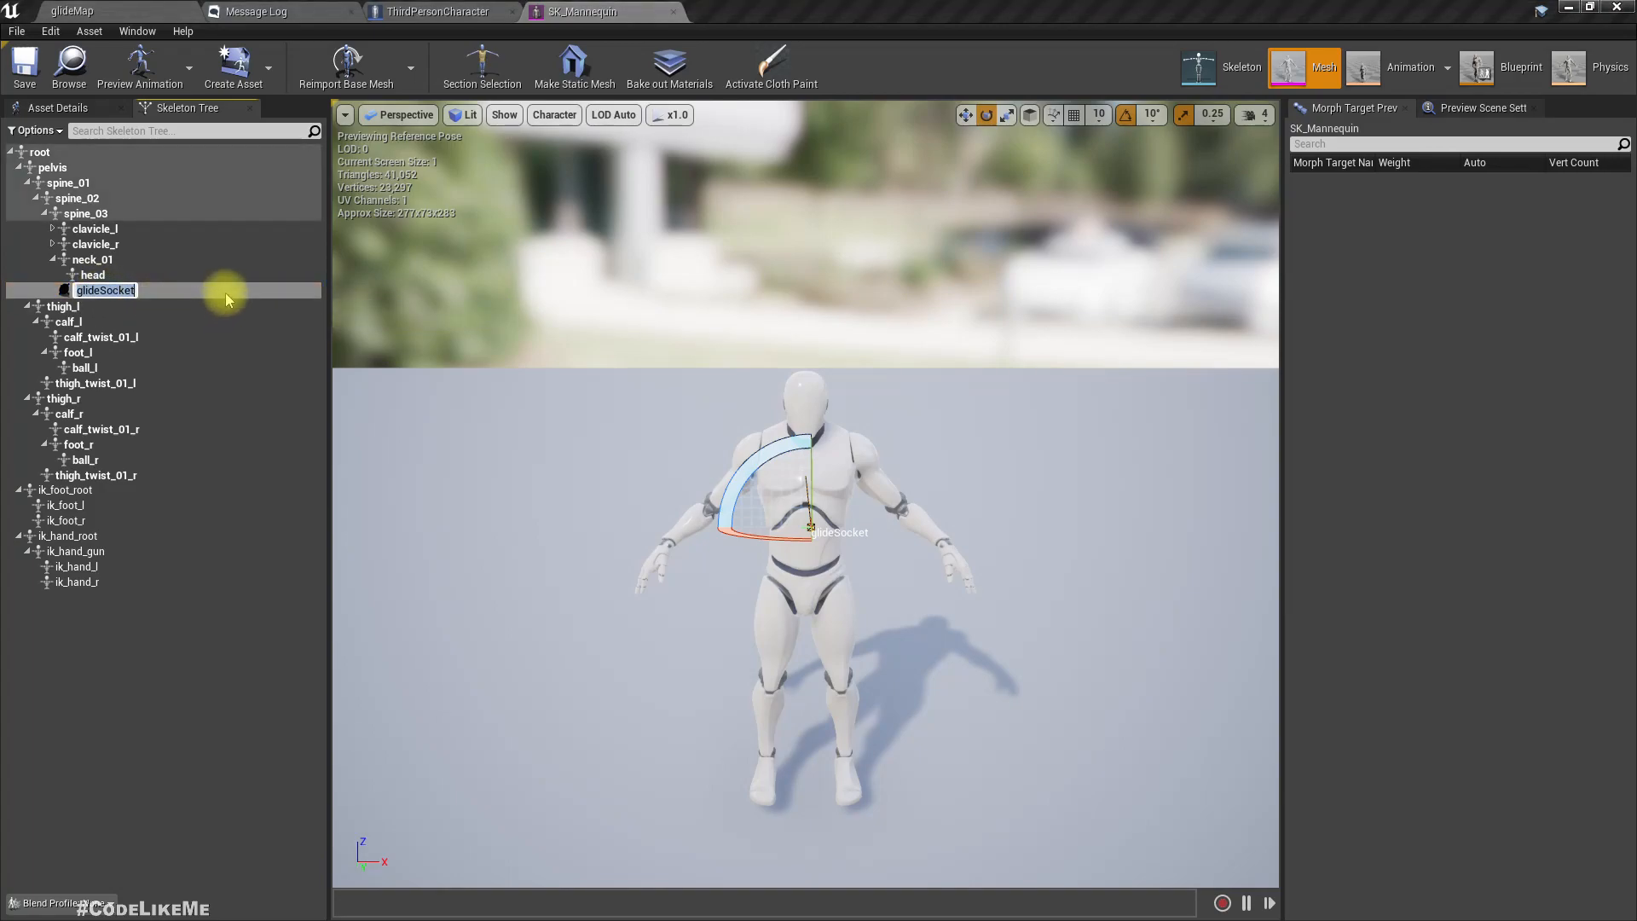
- Glance at the merged blueprint, then return to the mannequin and open its skeleton asset
left_click(436, 11)
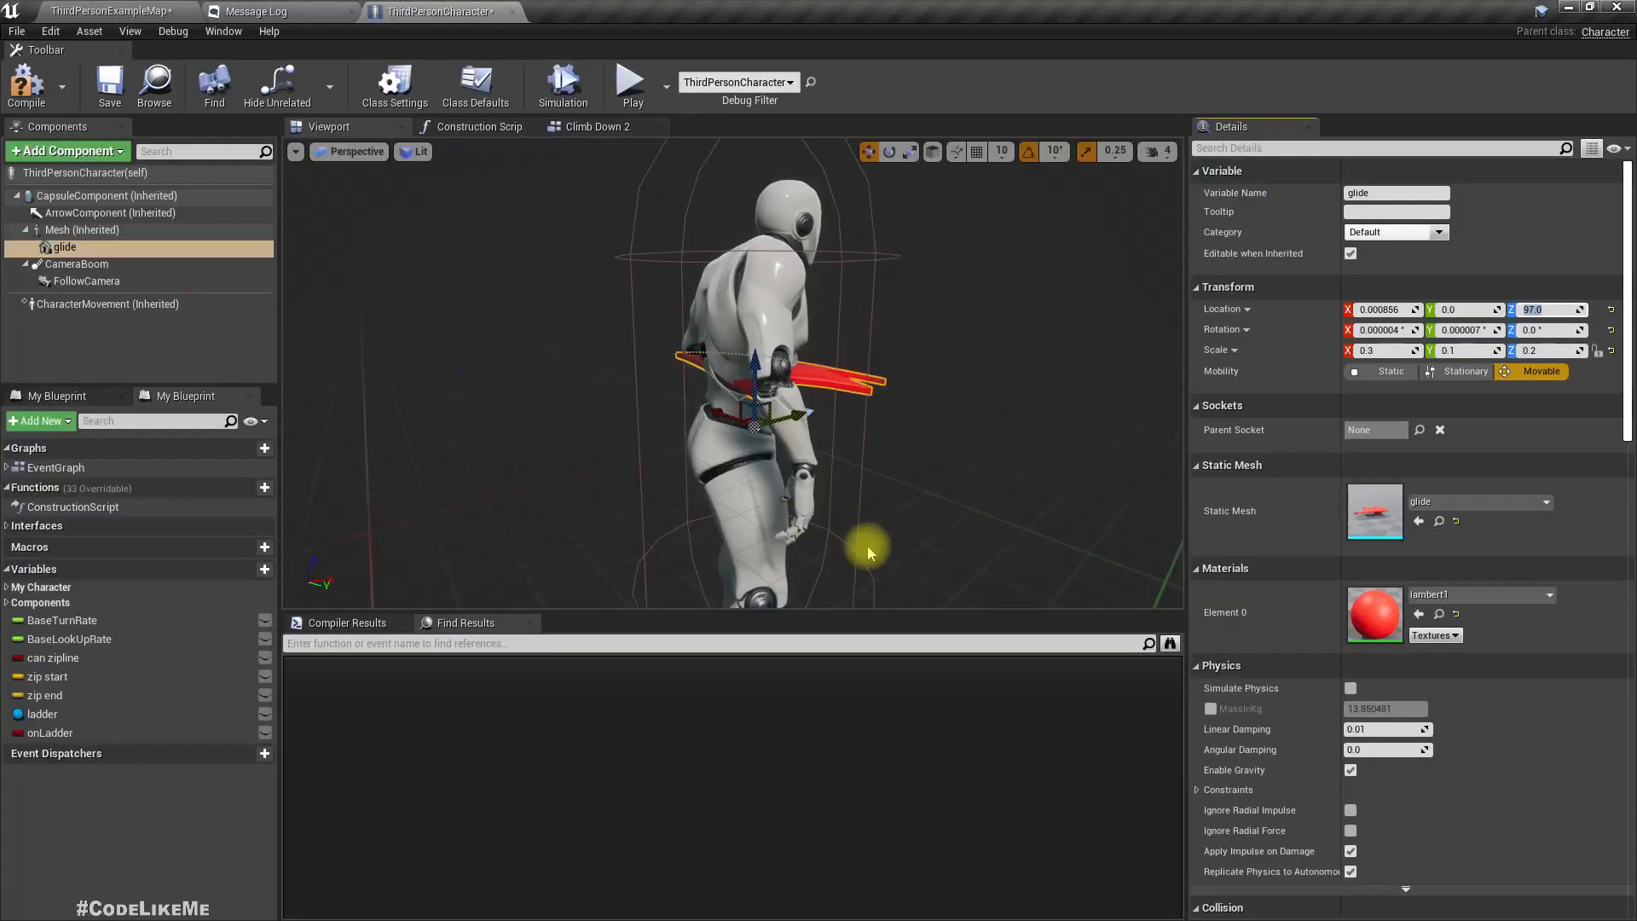
left_click(585, 11)
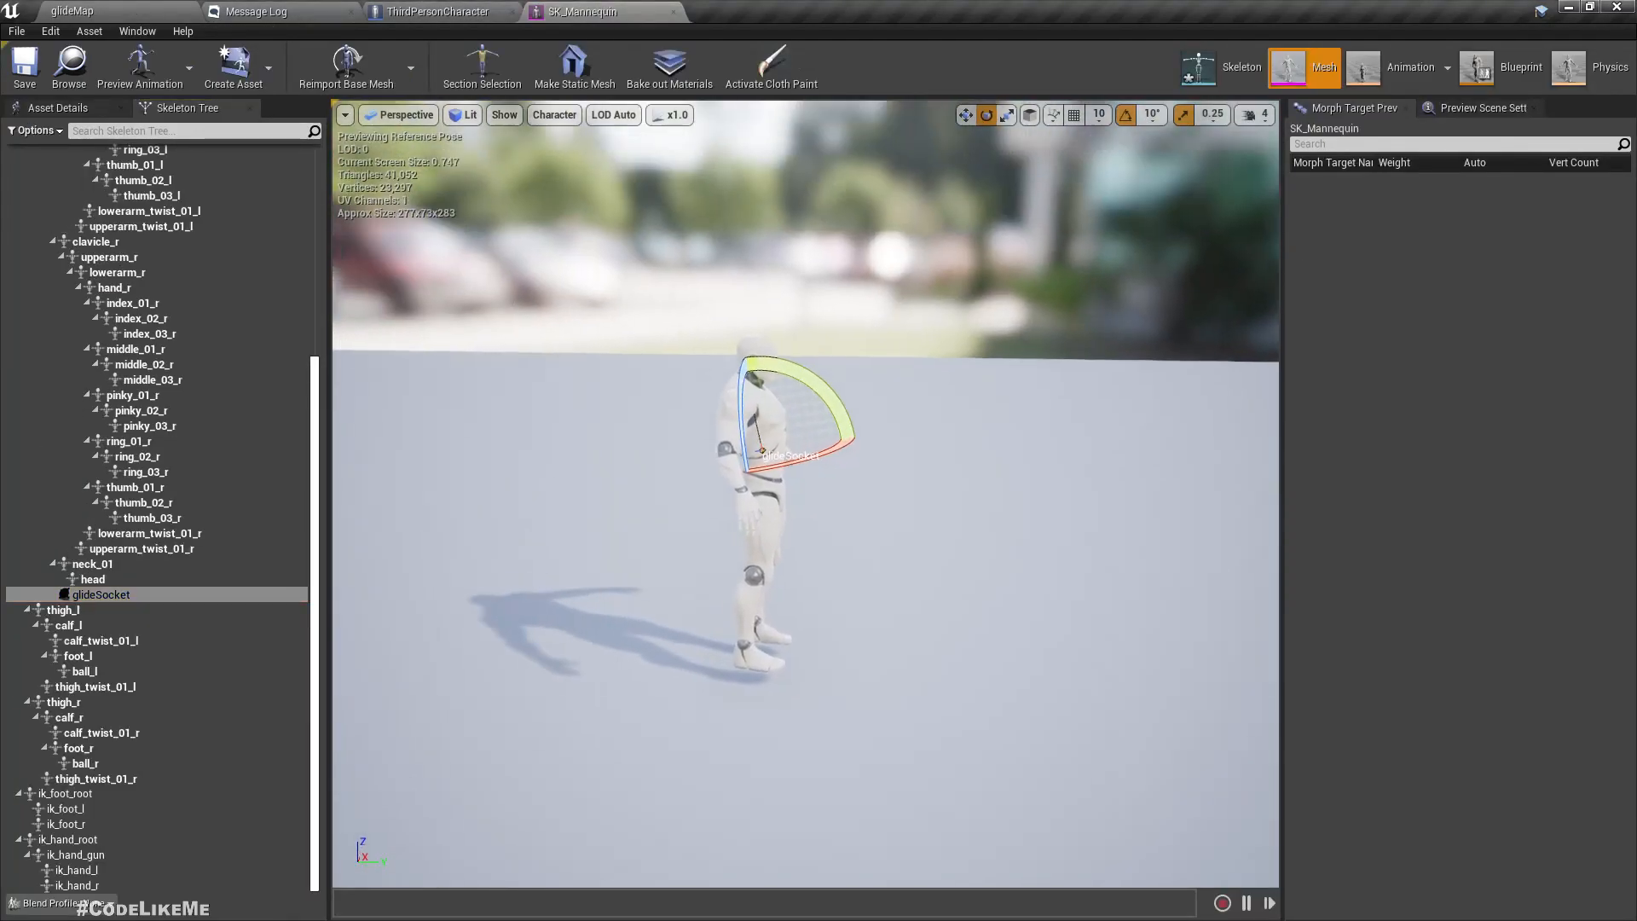
scroll("down", 3)
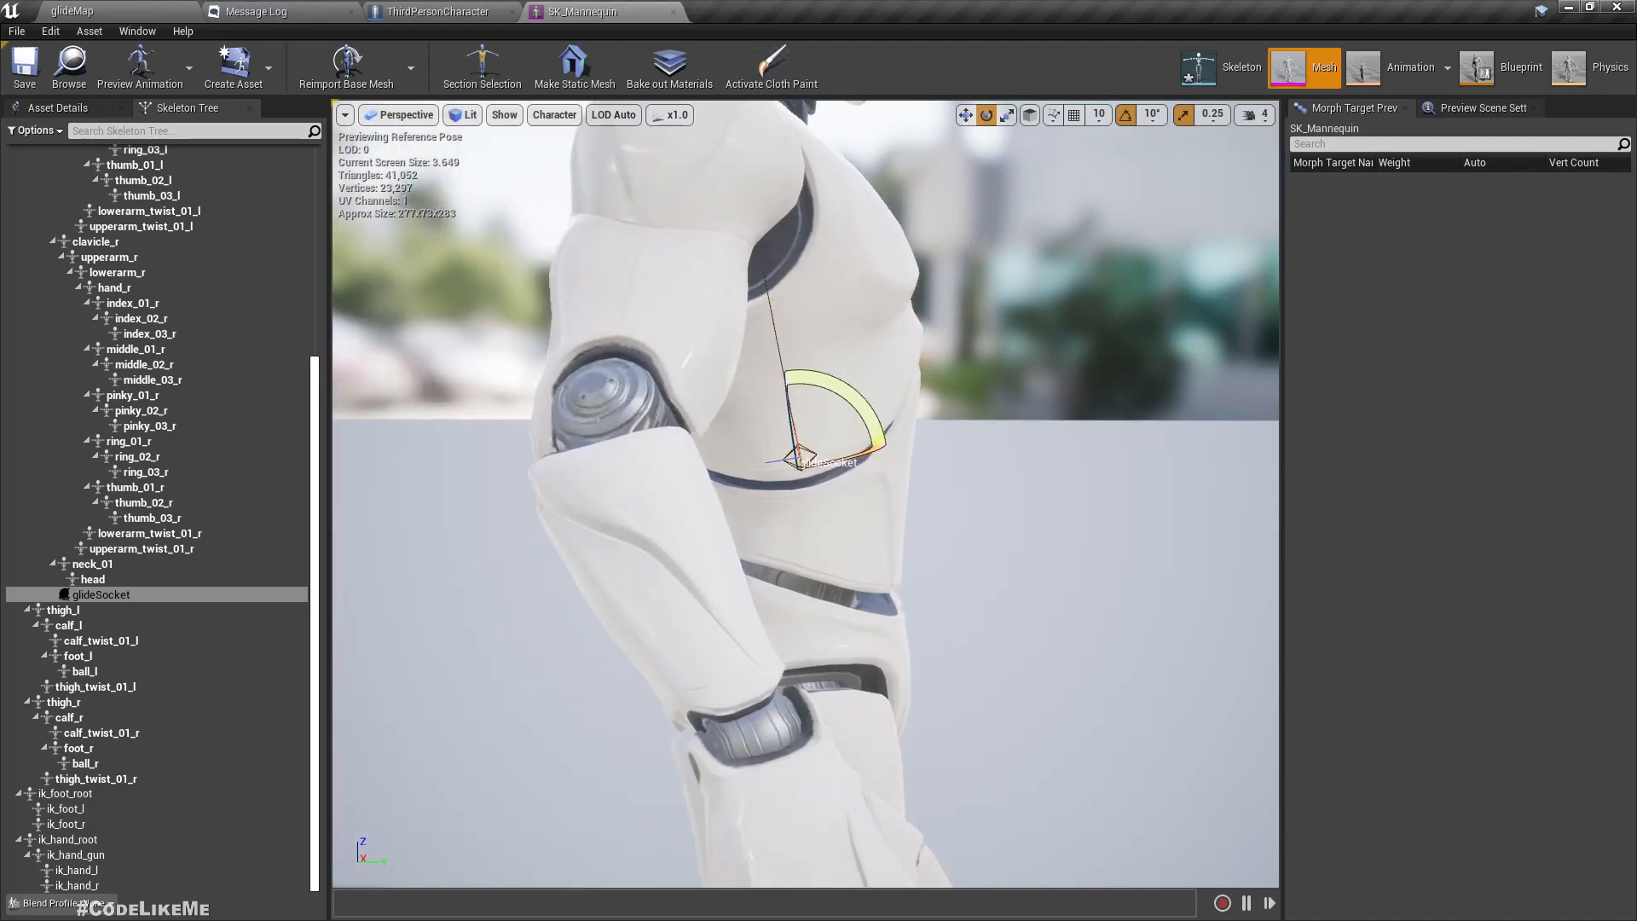
left_click(1482, 108)
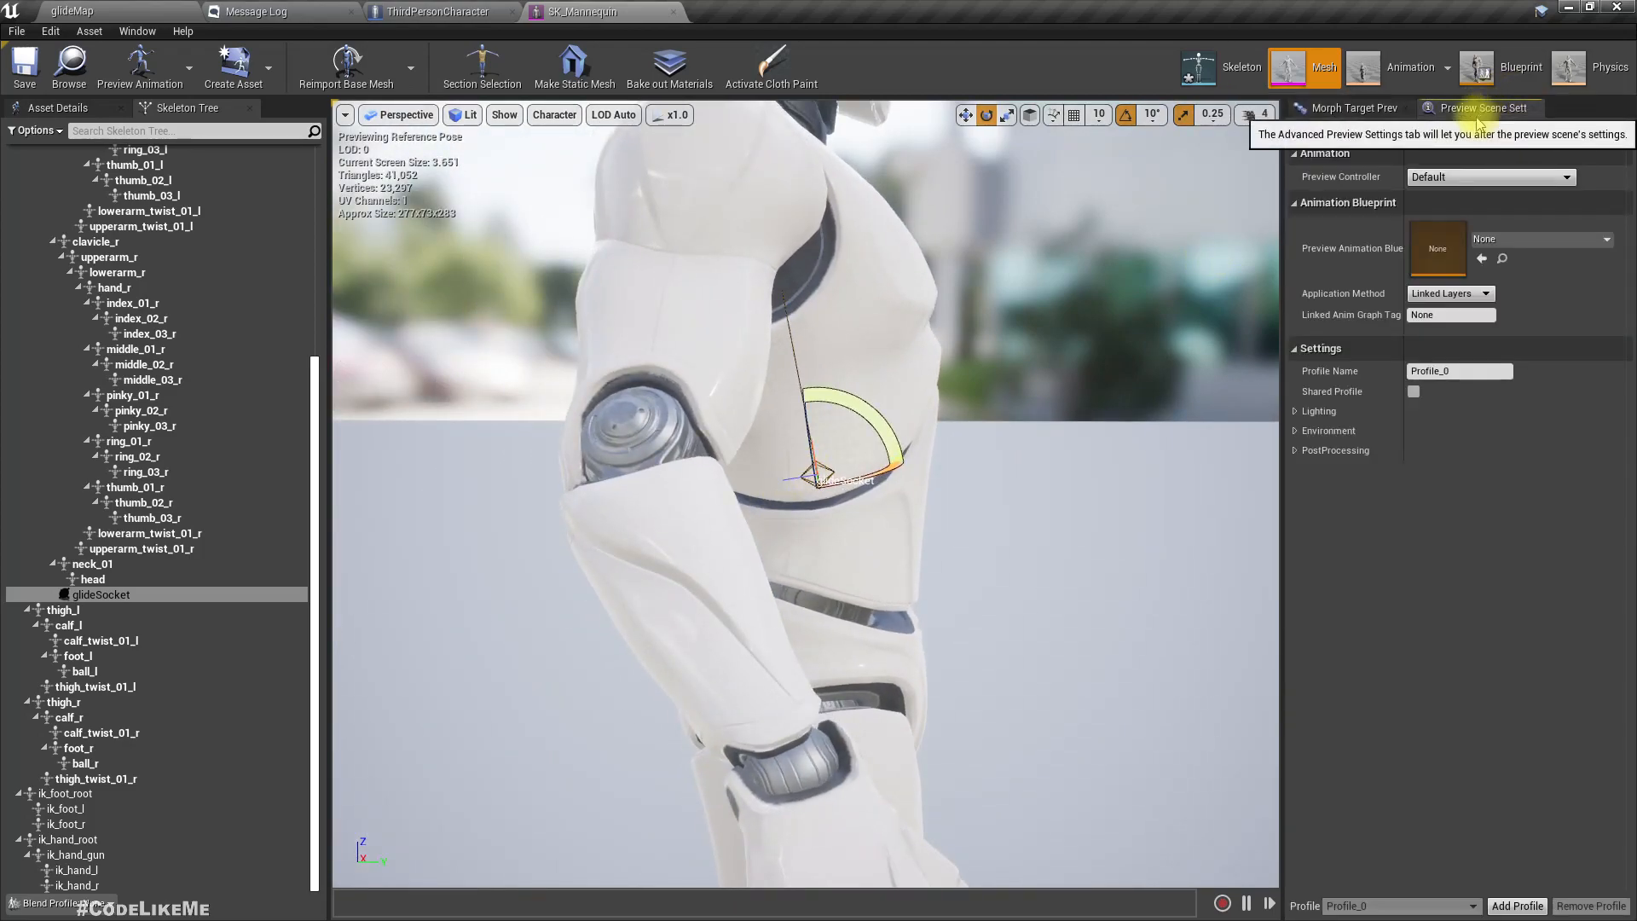
left_click(1353, 107)
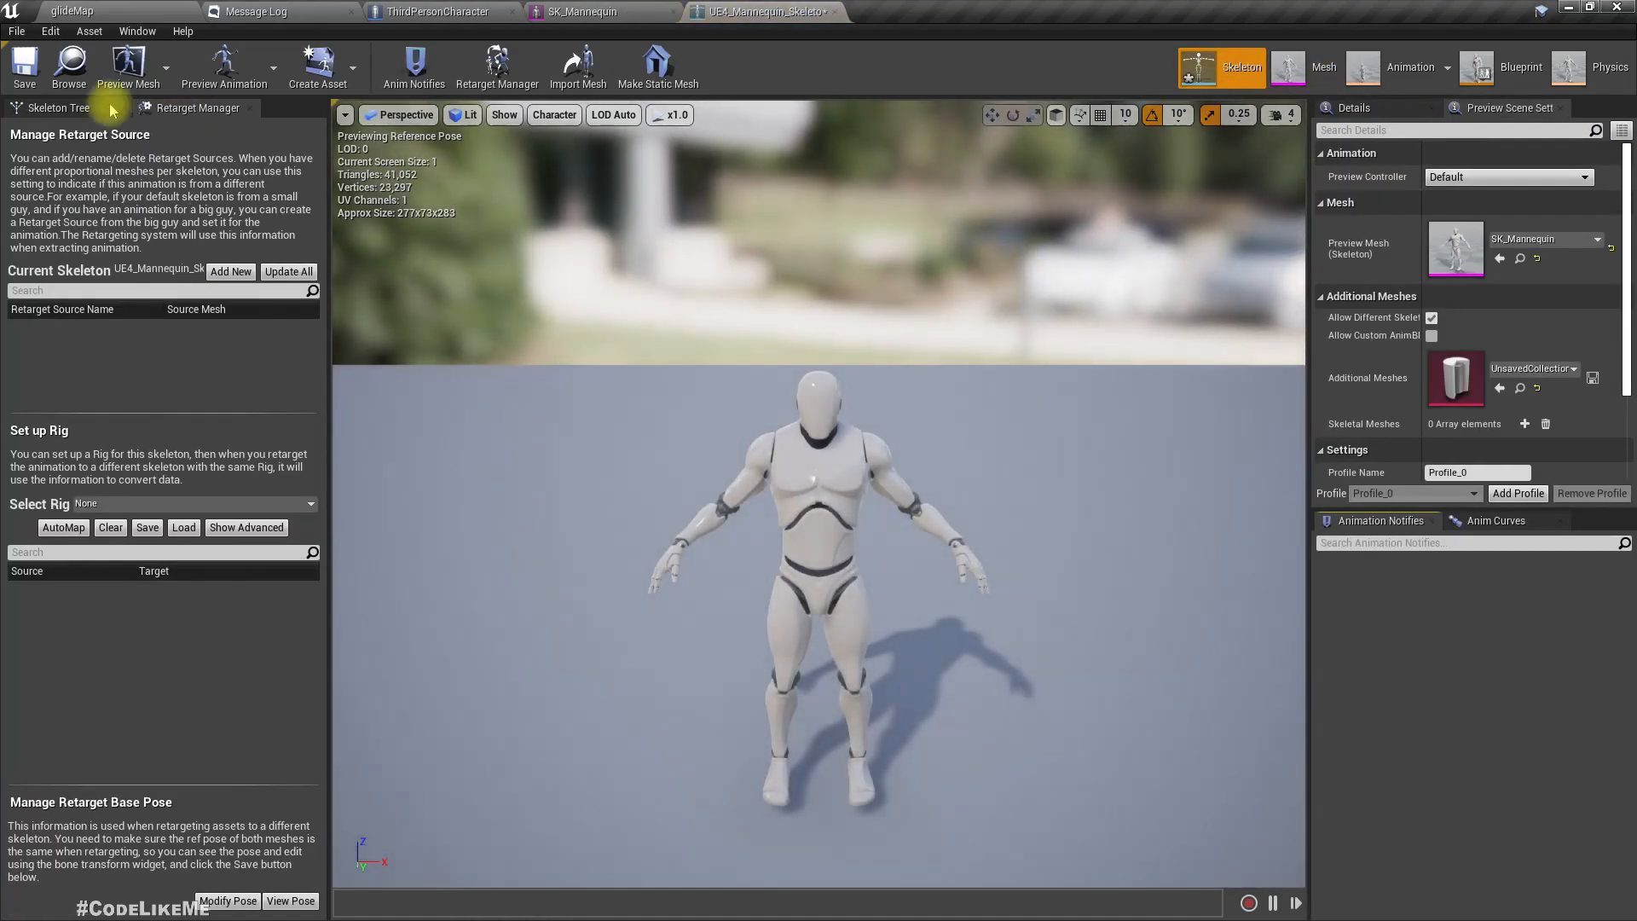
- Copy glideSocket's location from the Skeleton Tree and rename the new socket glideSocket
left_click(54, 107)
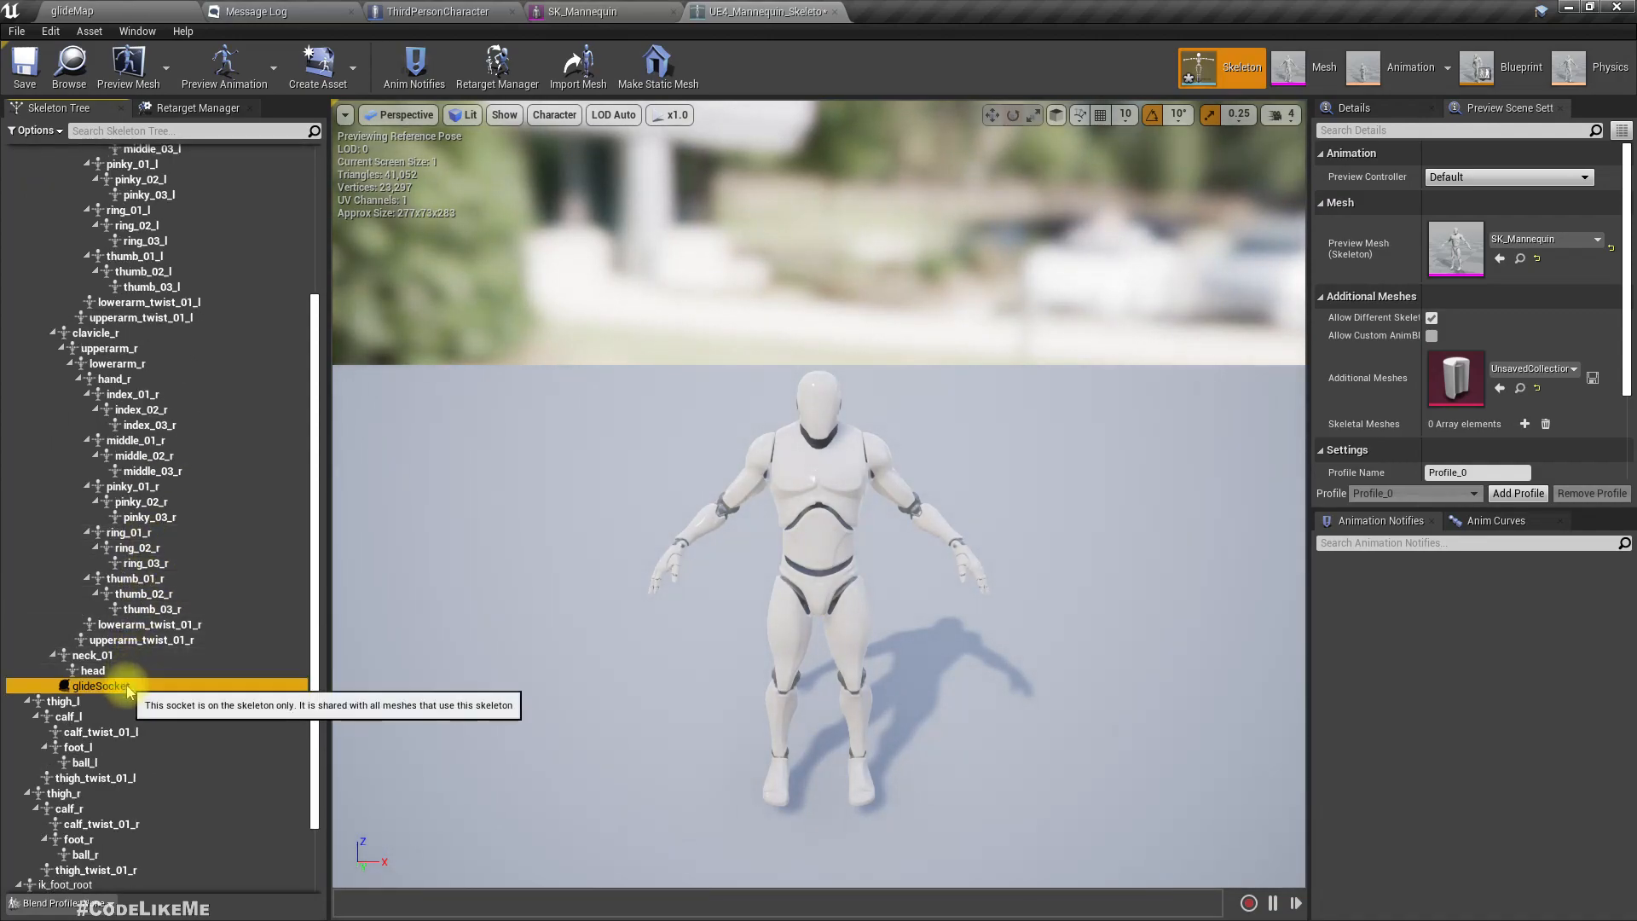
left_click(102, 686)
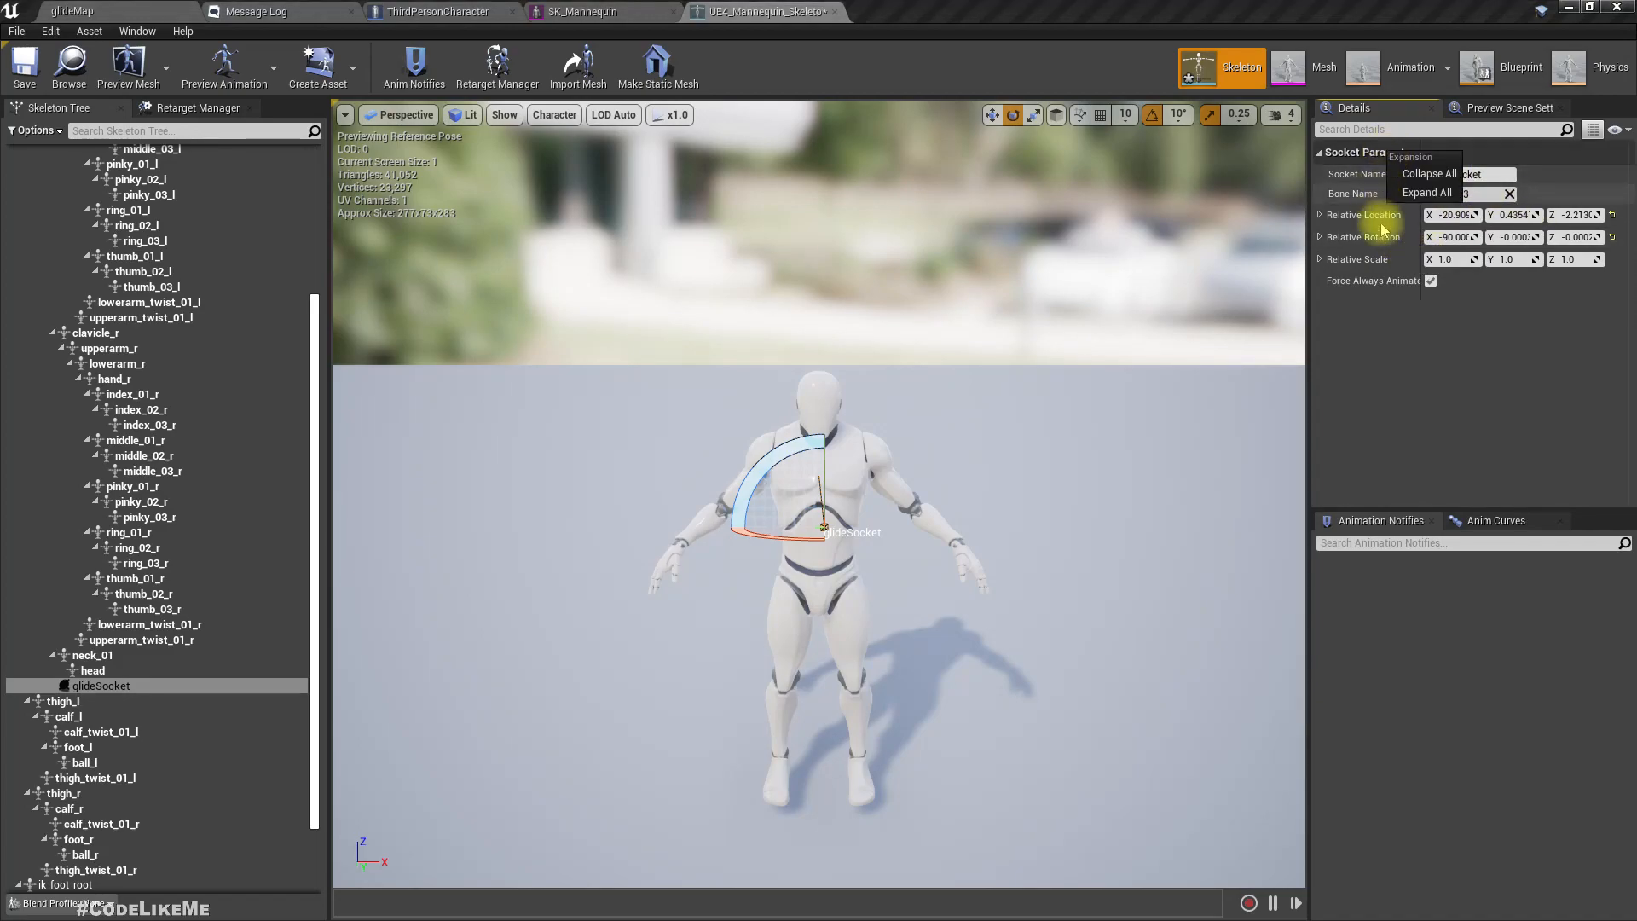
right_click(1357, 220)
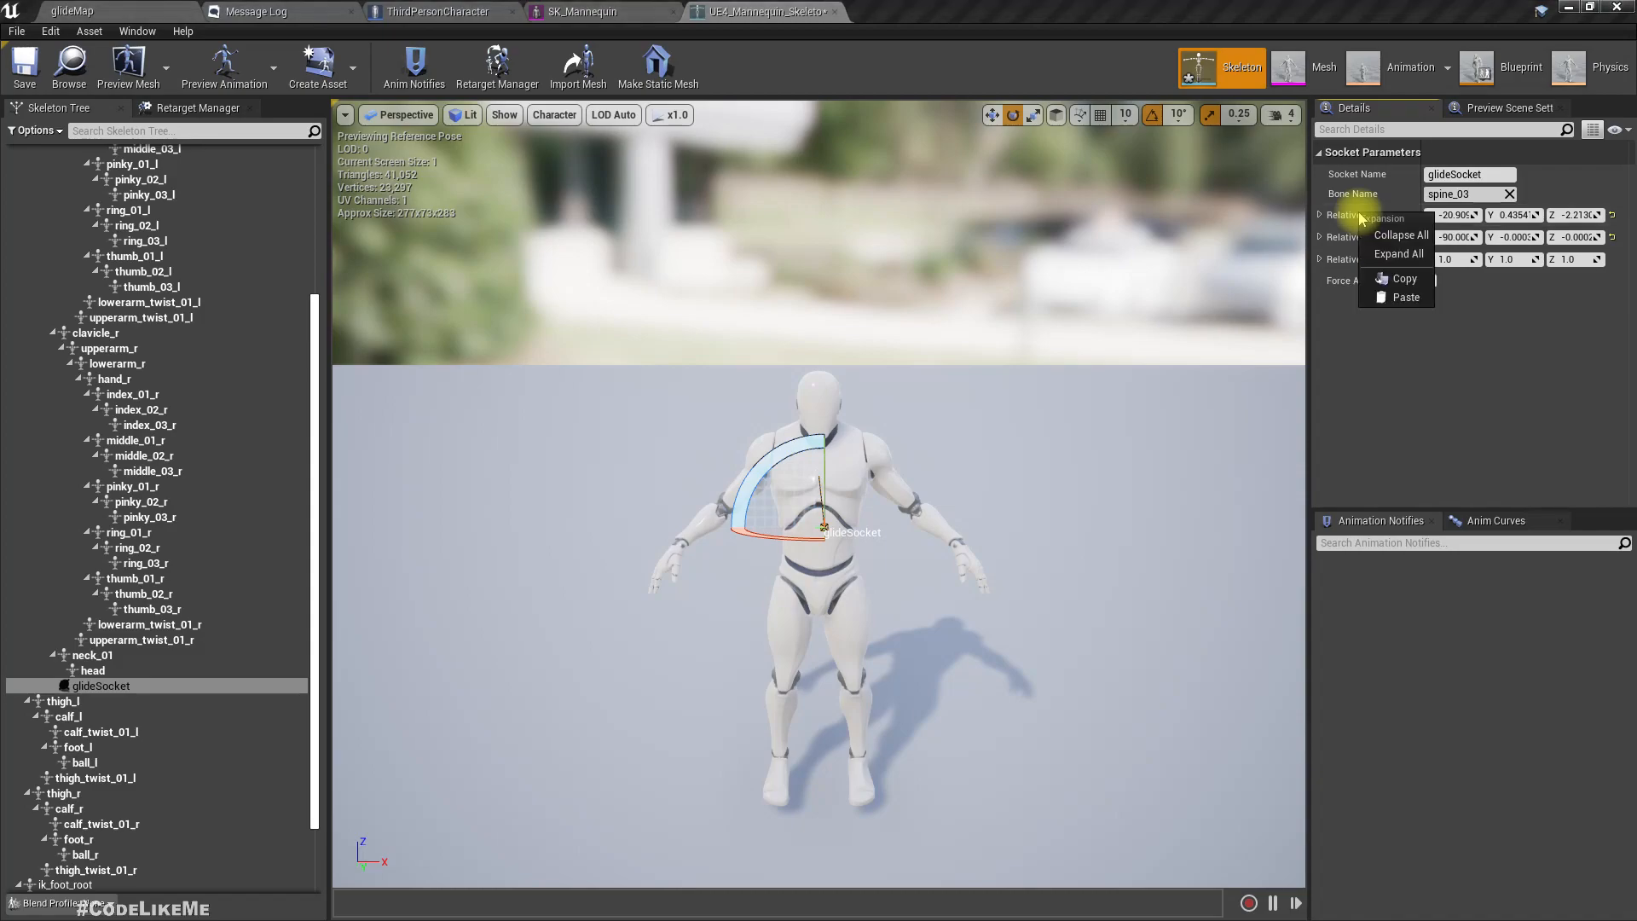
mouse_move(1405, 279)
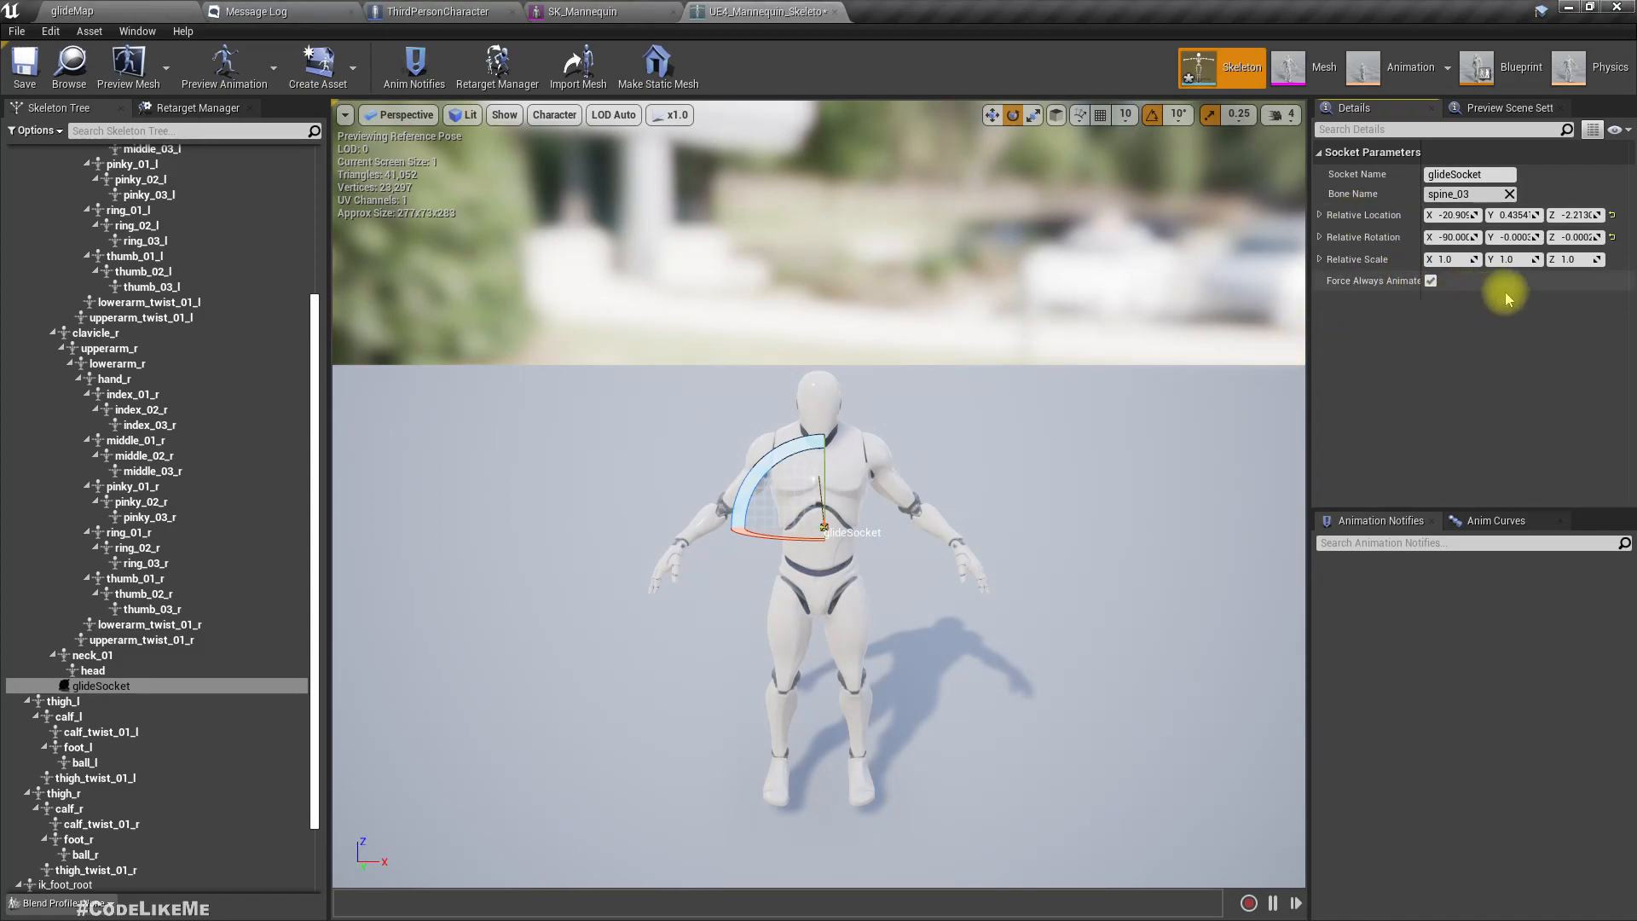
mouse_move(590, 624)
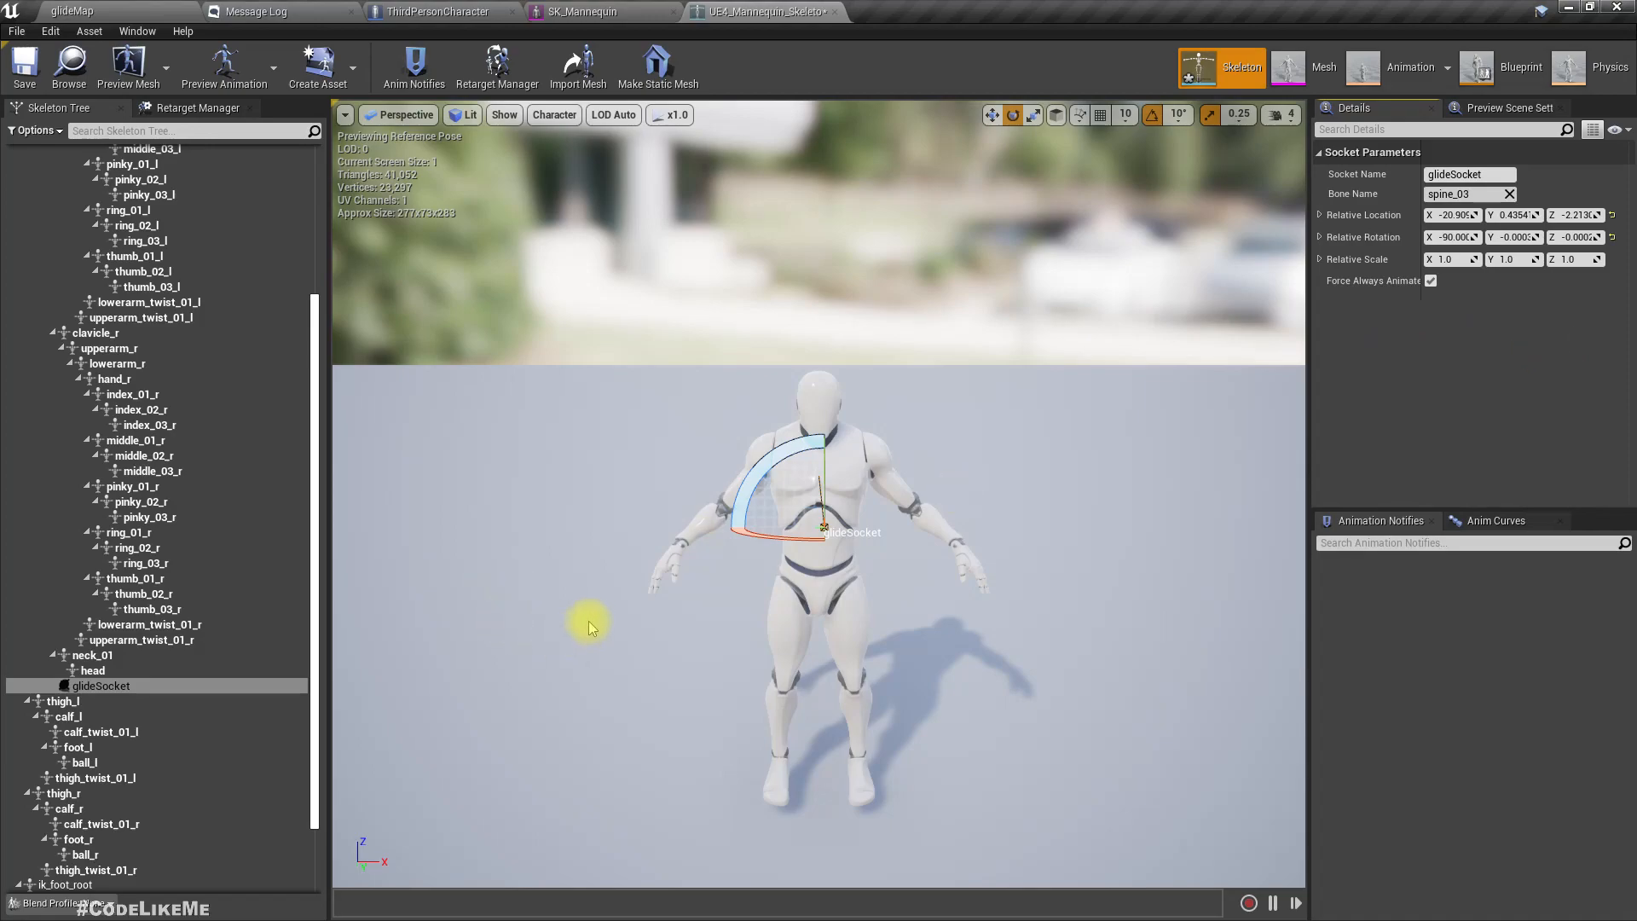
mouse_move(136, 689)
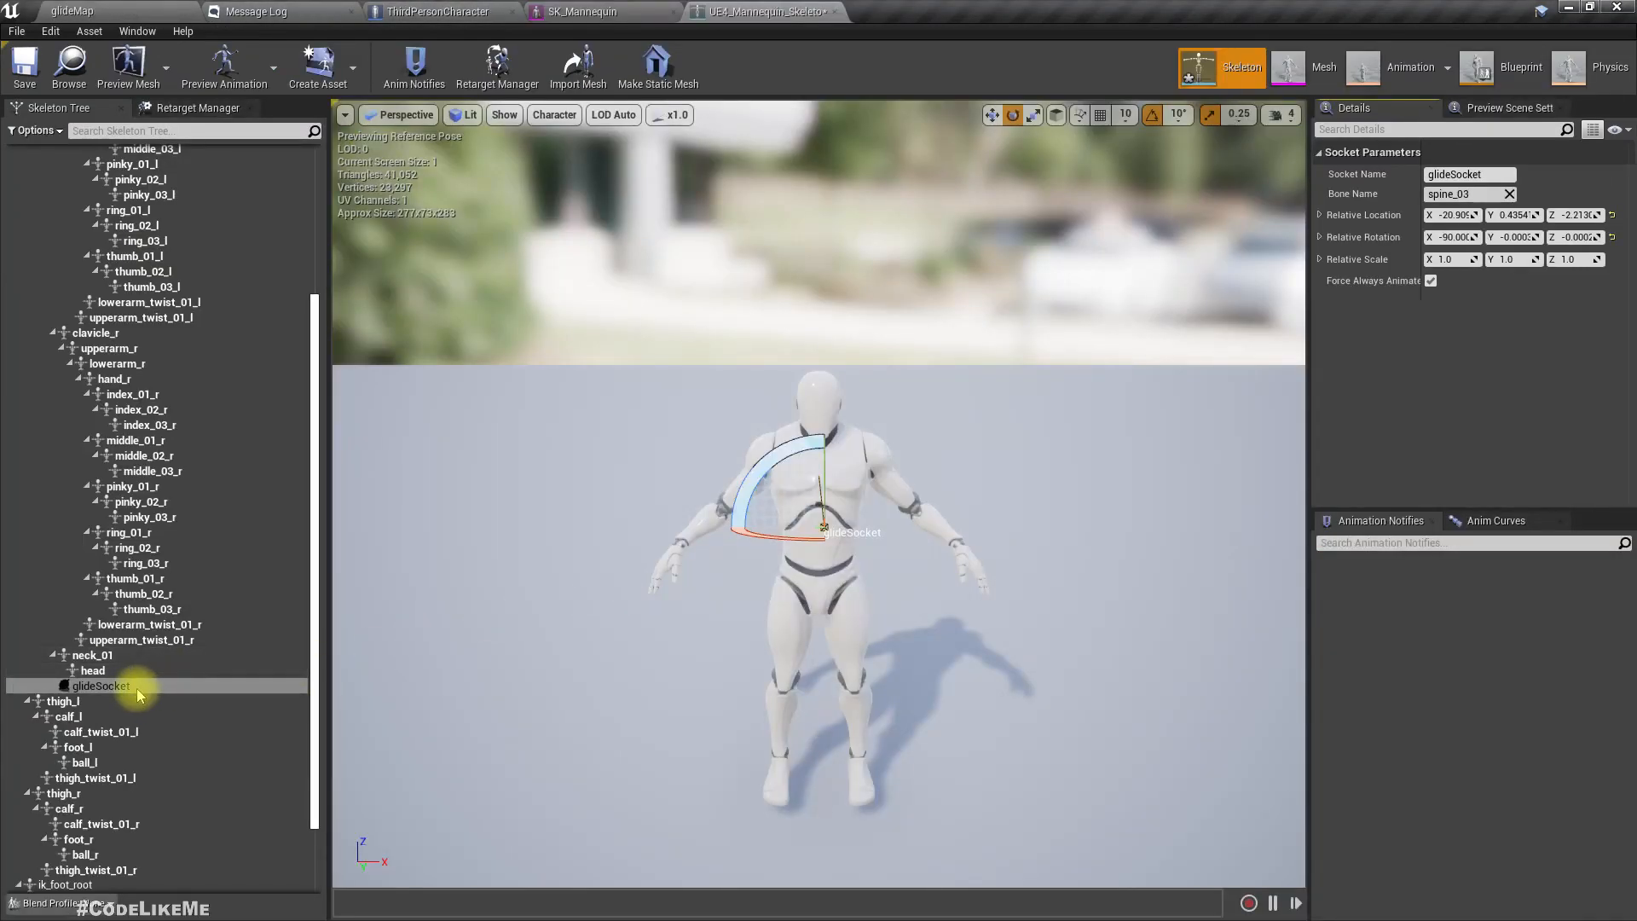
double_click(104, 686)
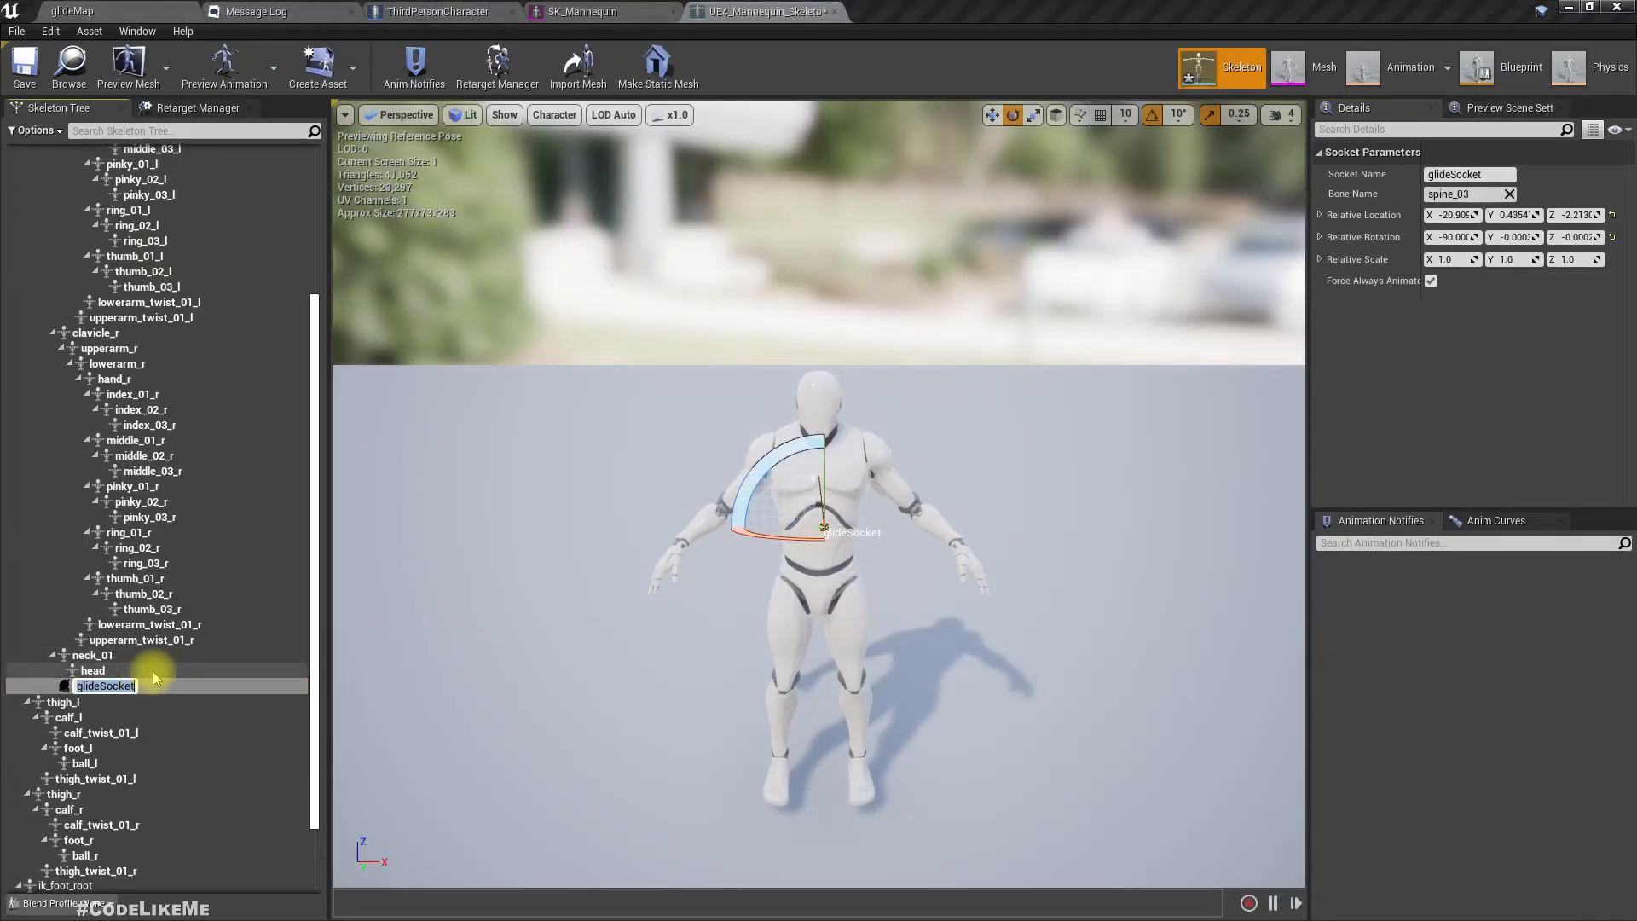
left_click(437, 11)
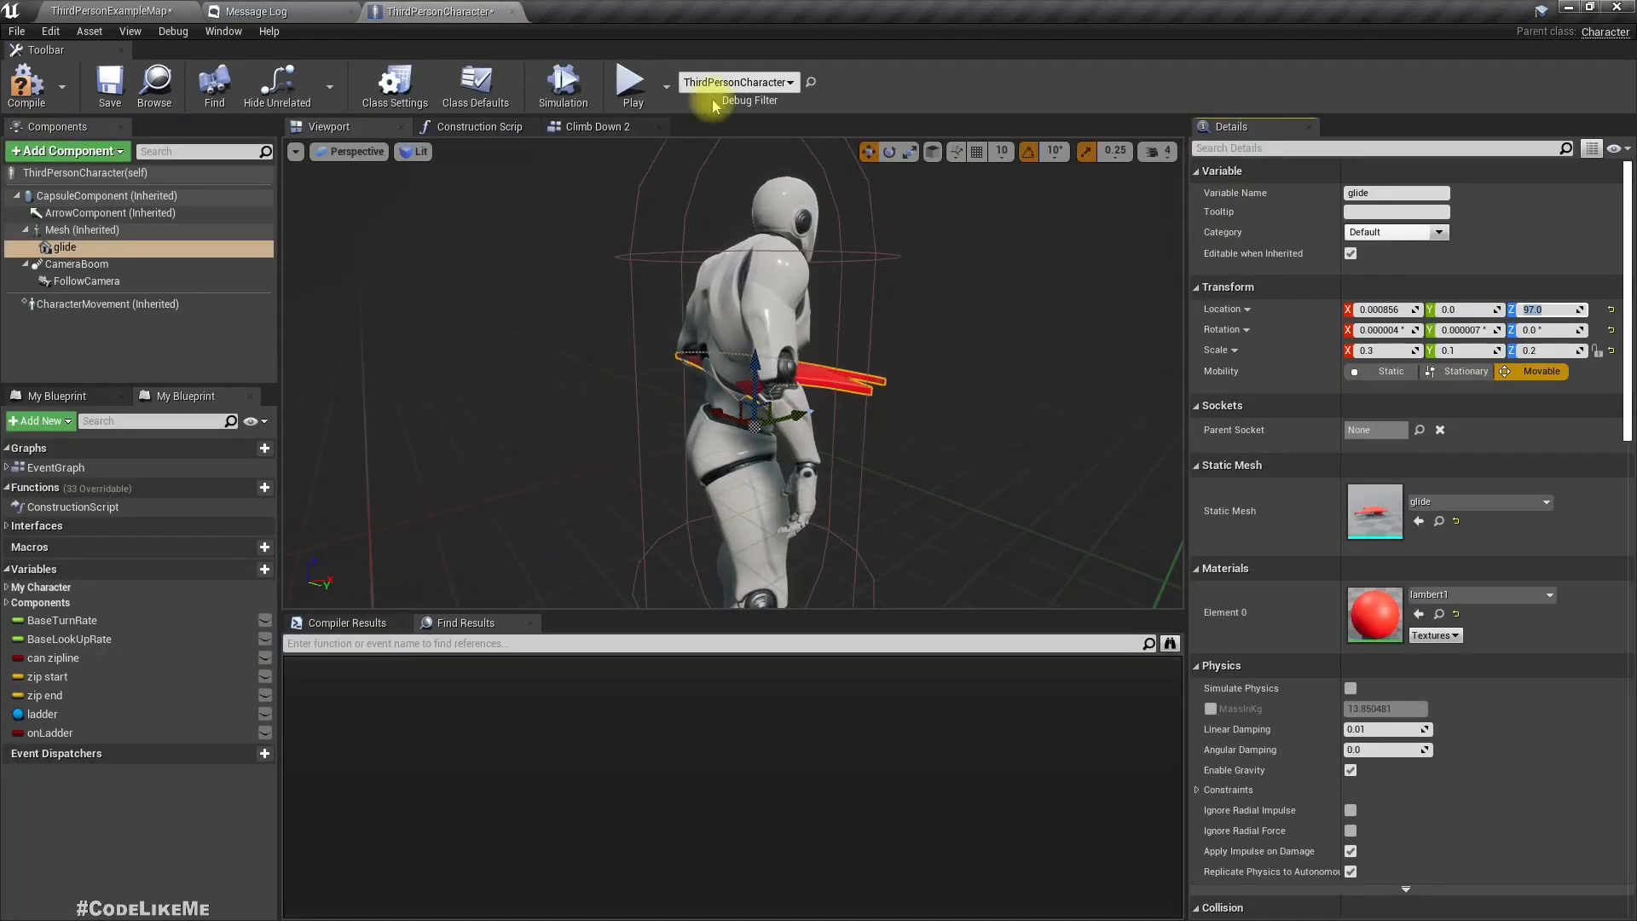
- Add a socket to the spine_03 bone in the mannequin skeleton's hierarchy
left_click(82, 229)
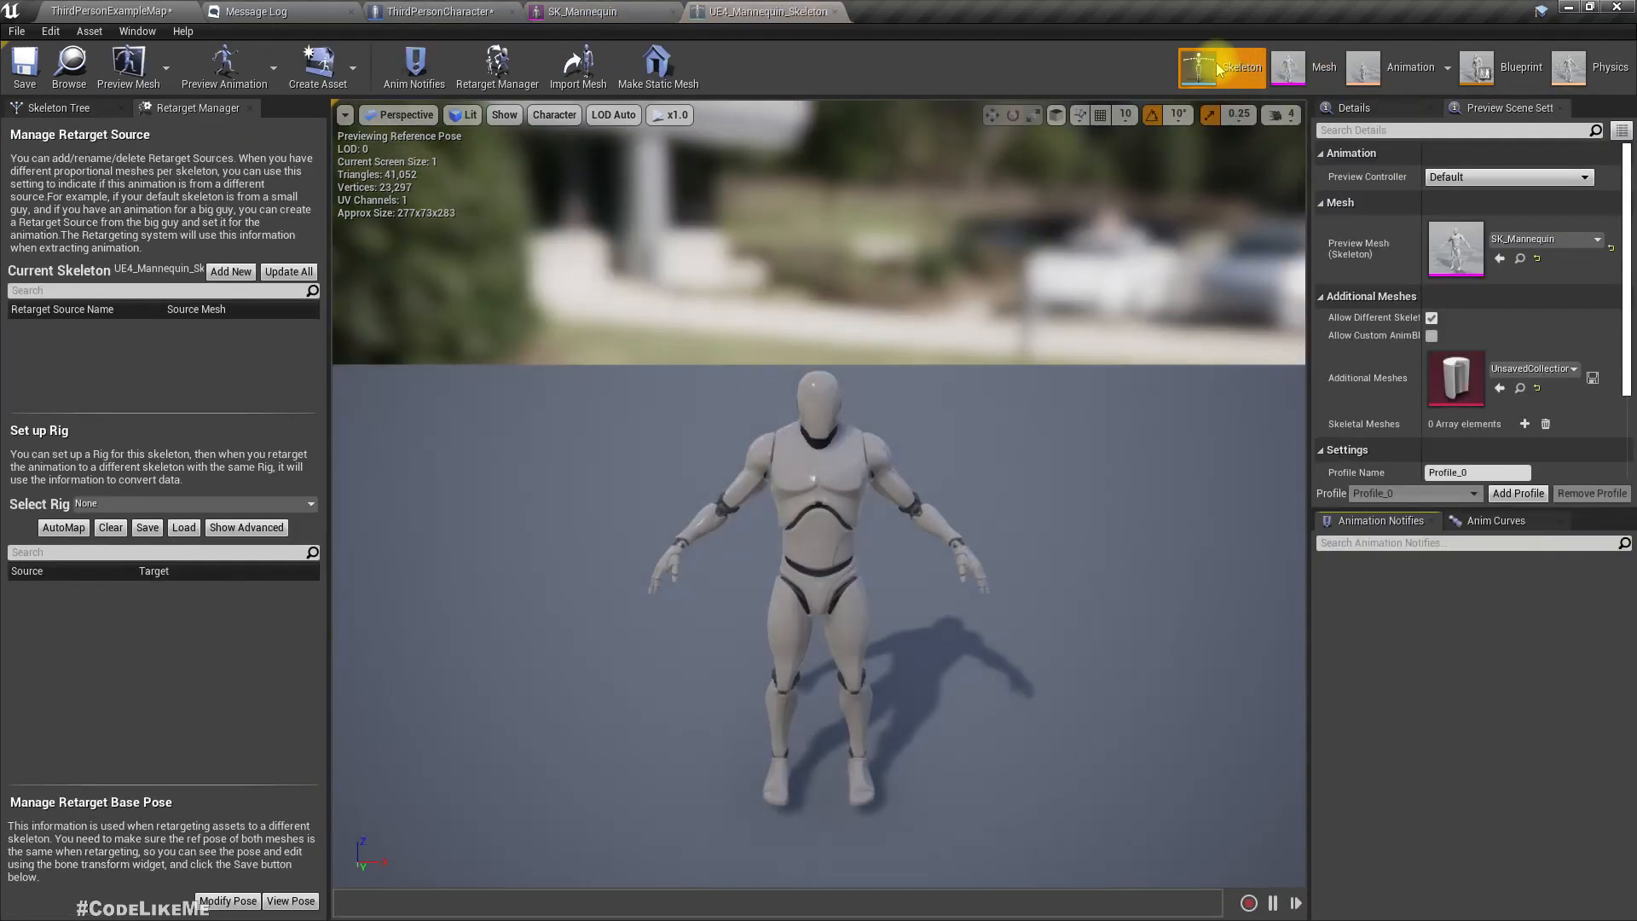
left_click(60, 107)
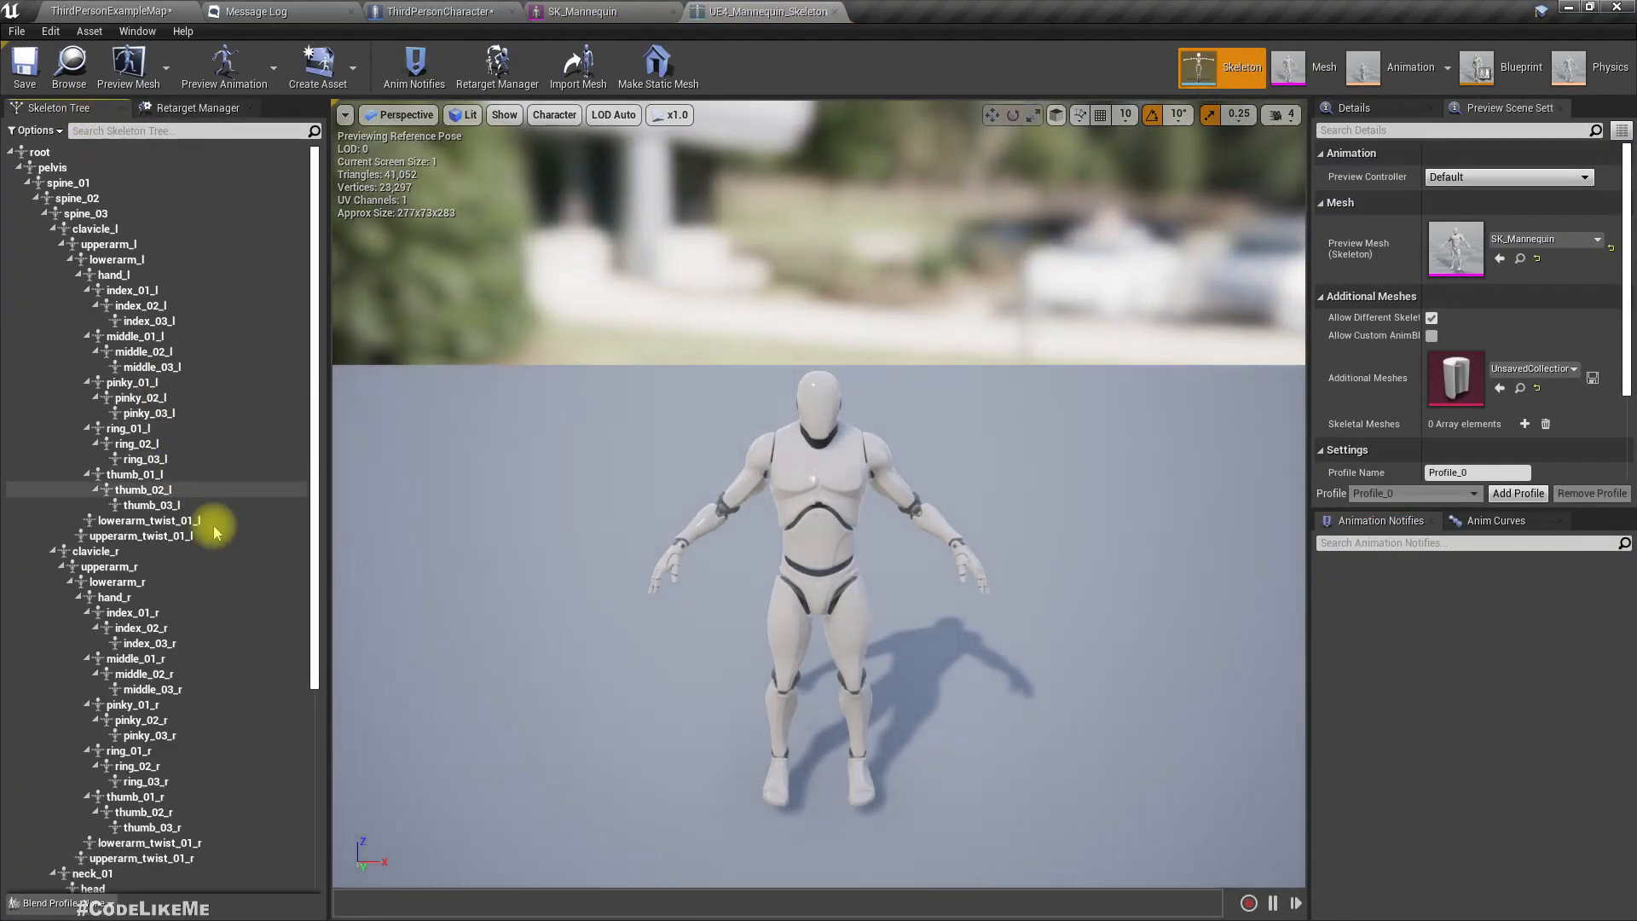
left_click(84, 213)
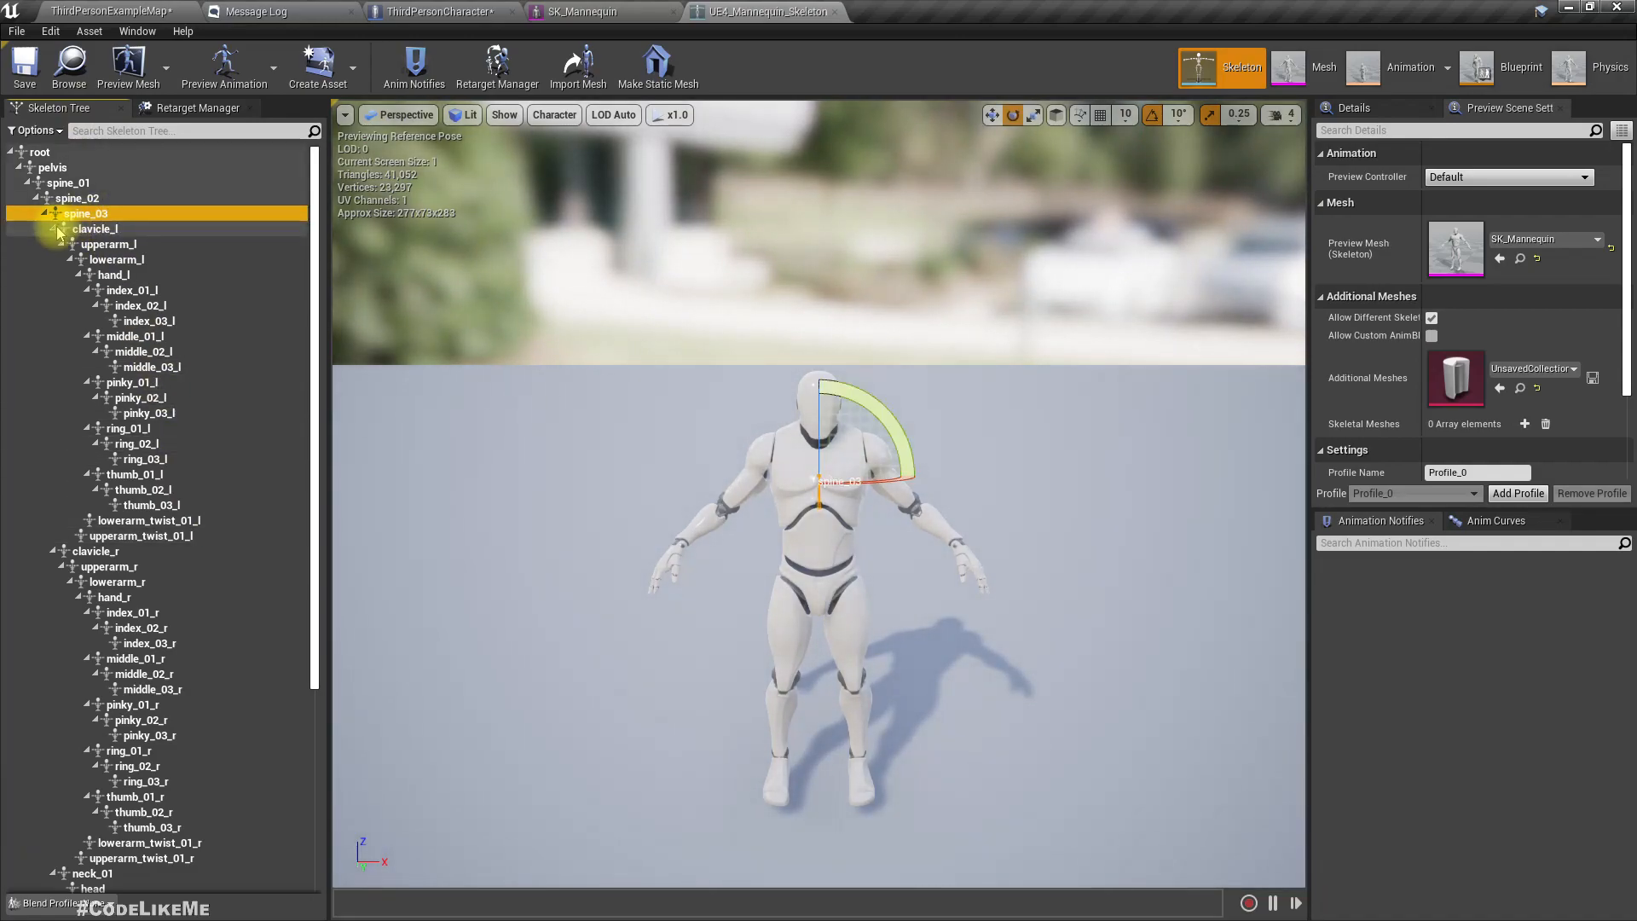
right_click(83, 213)
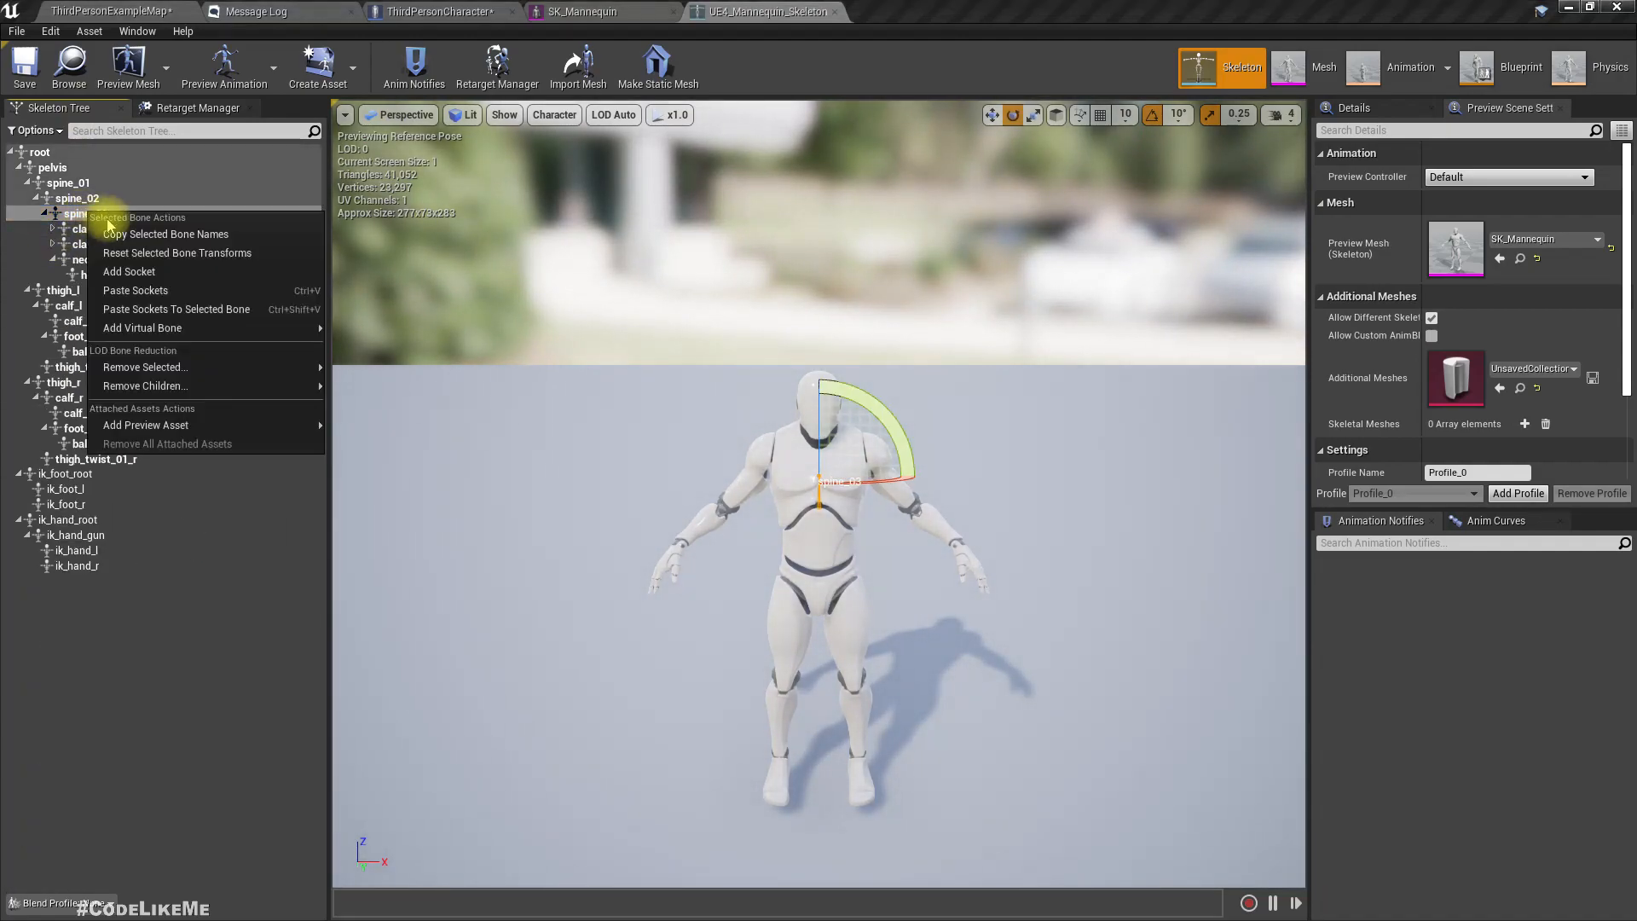
left_click(129, 271)
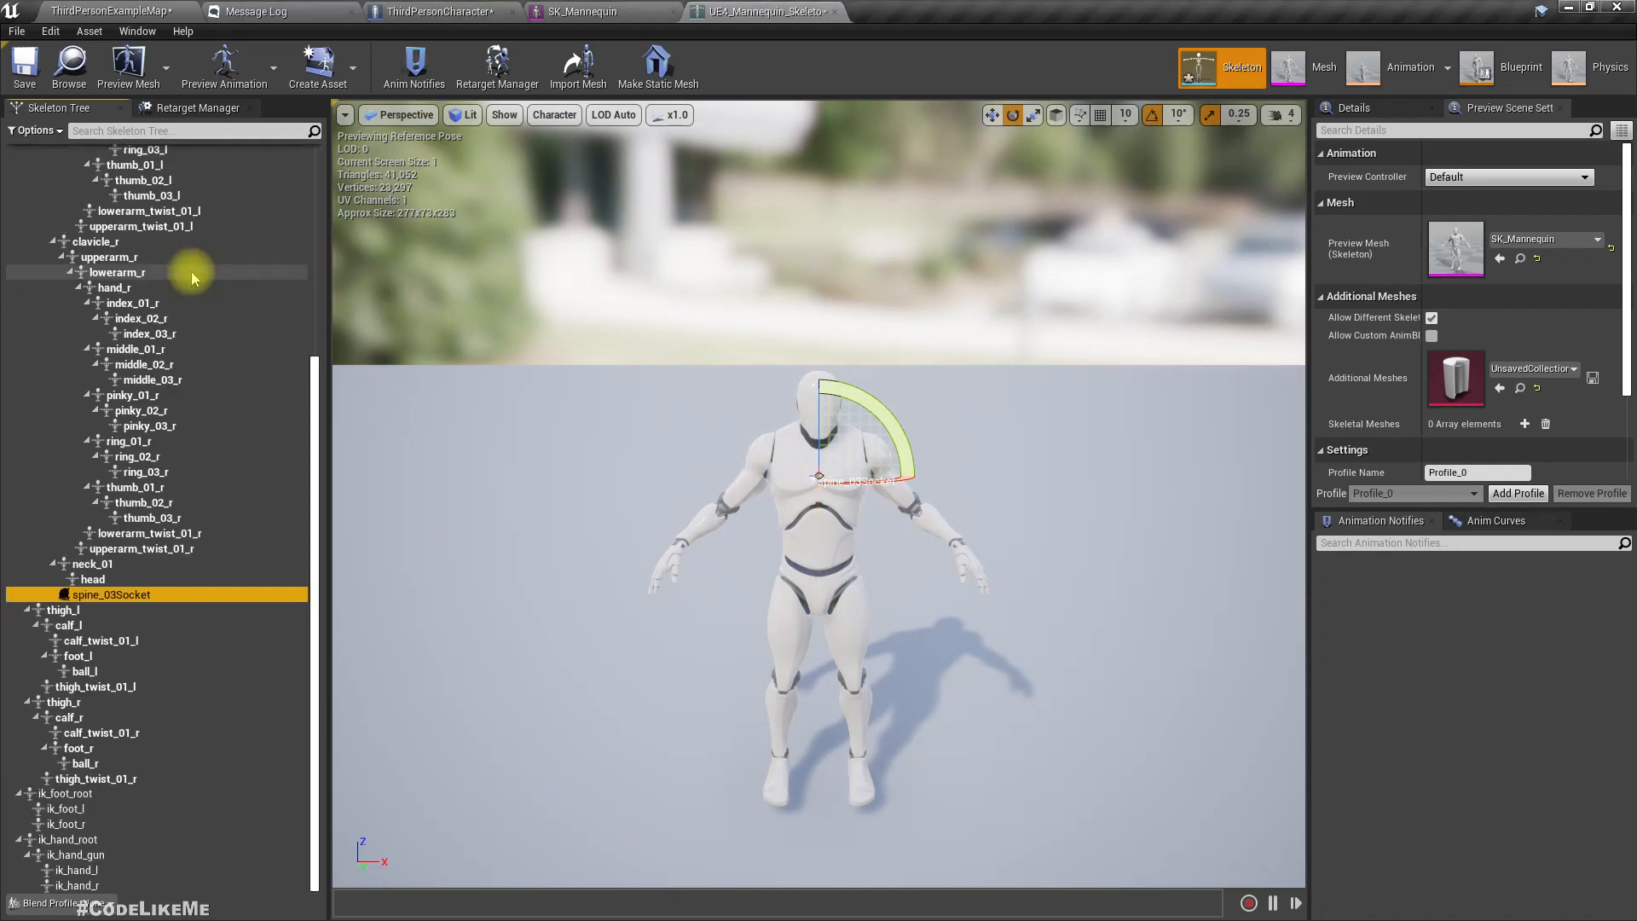
mouse_move(183, 604)
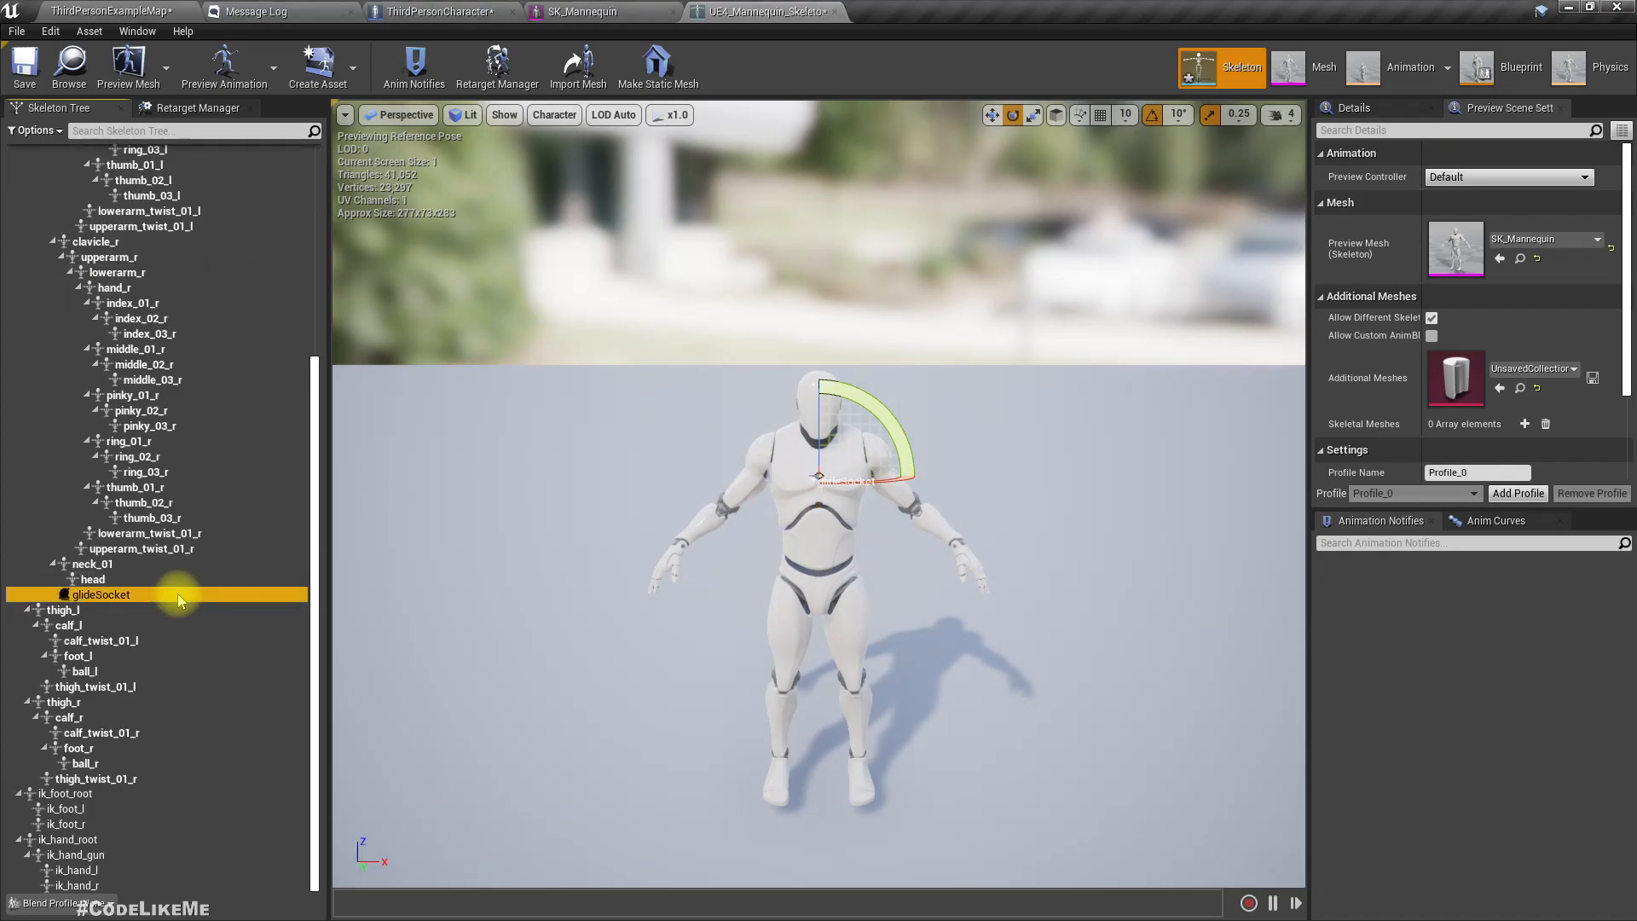
- Paste the Gliding socket's copied location and rotation into glideSocket
left_click(101, 594)
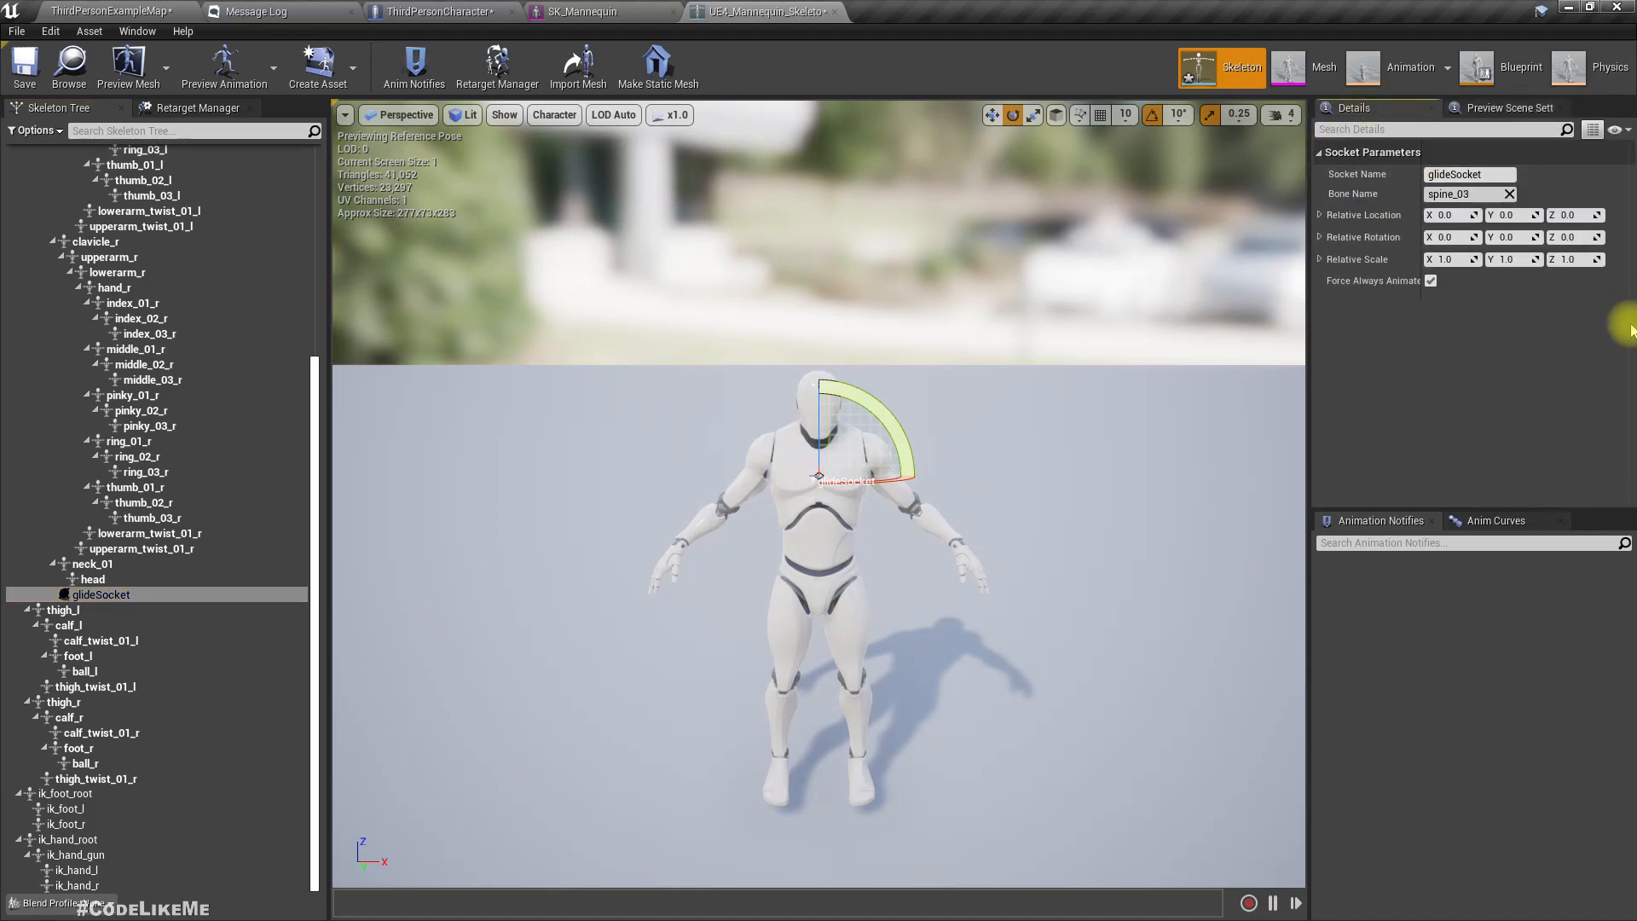
right_click(1450, 237)
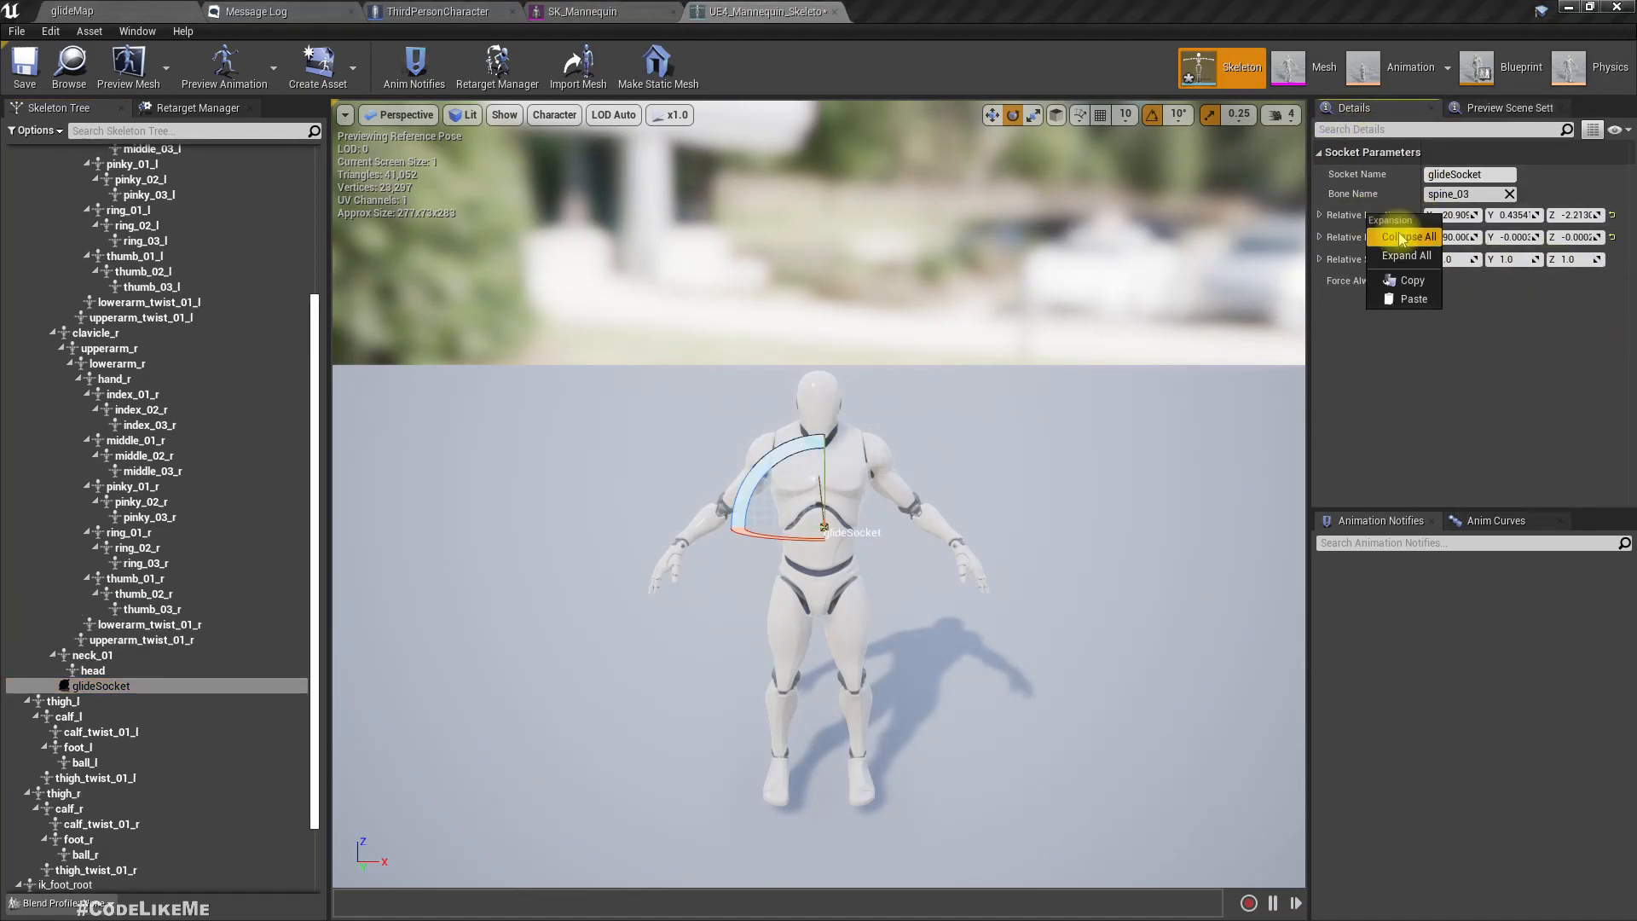
left_click(1406, 237)
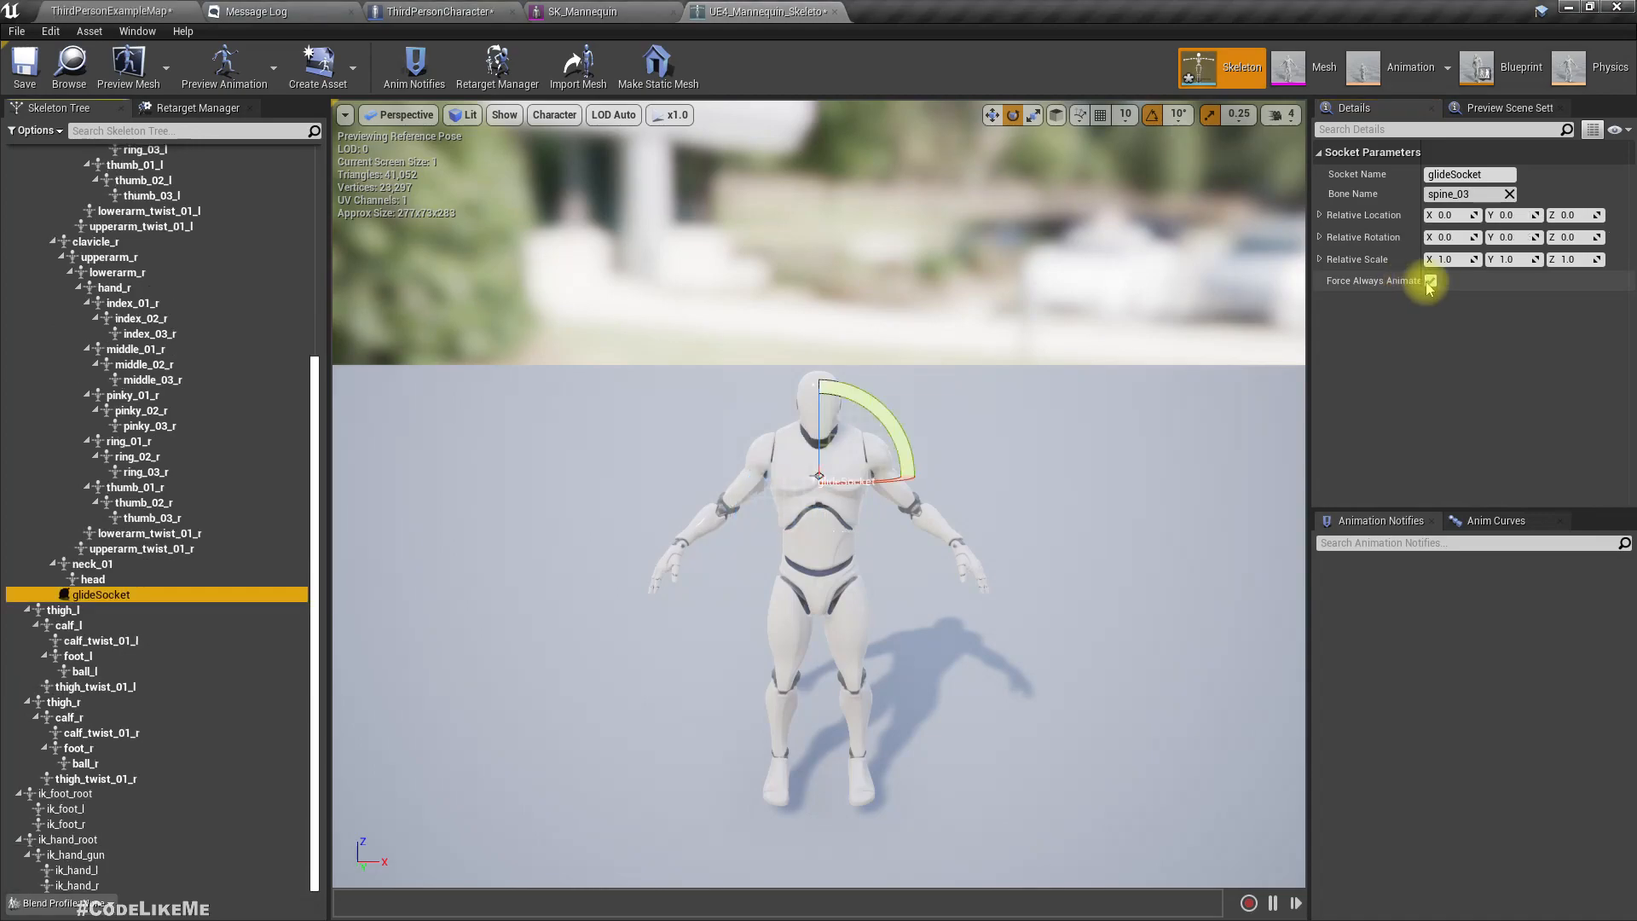
left_click(1430, 280)
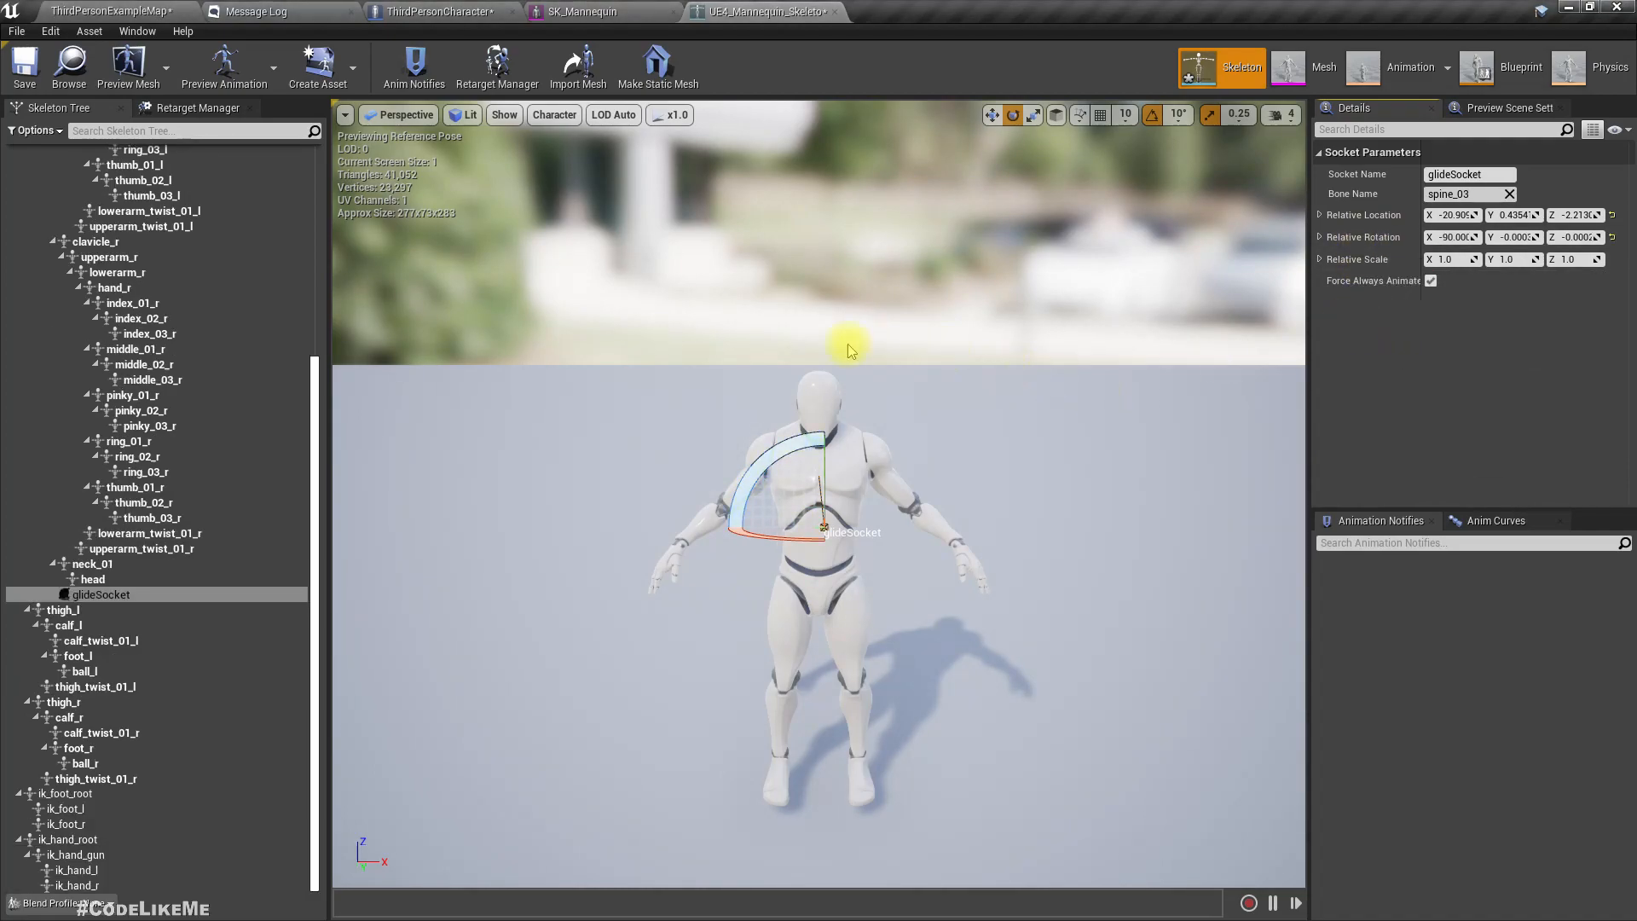
left_click(438, 11)
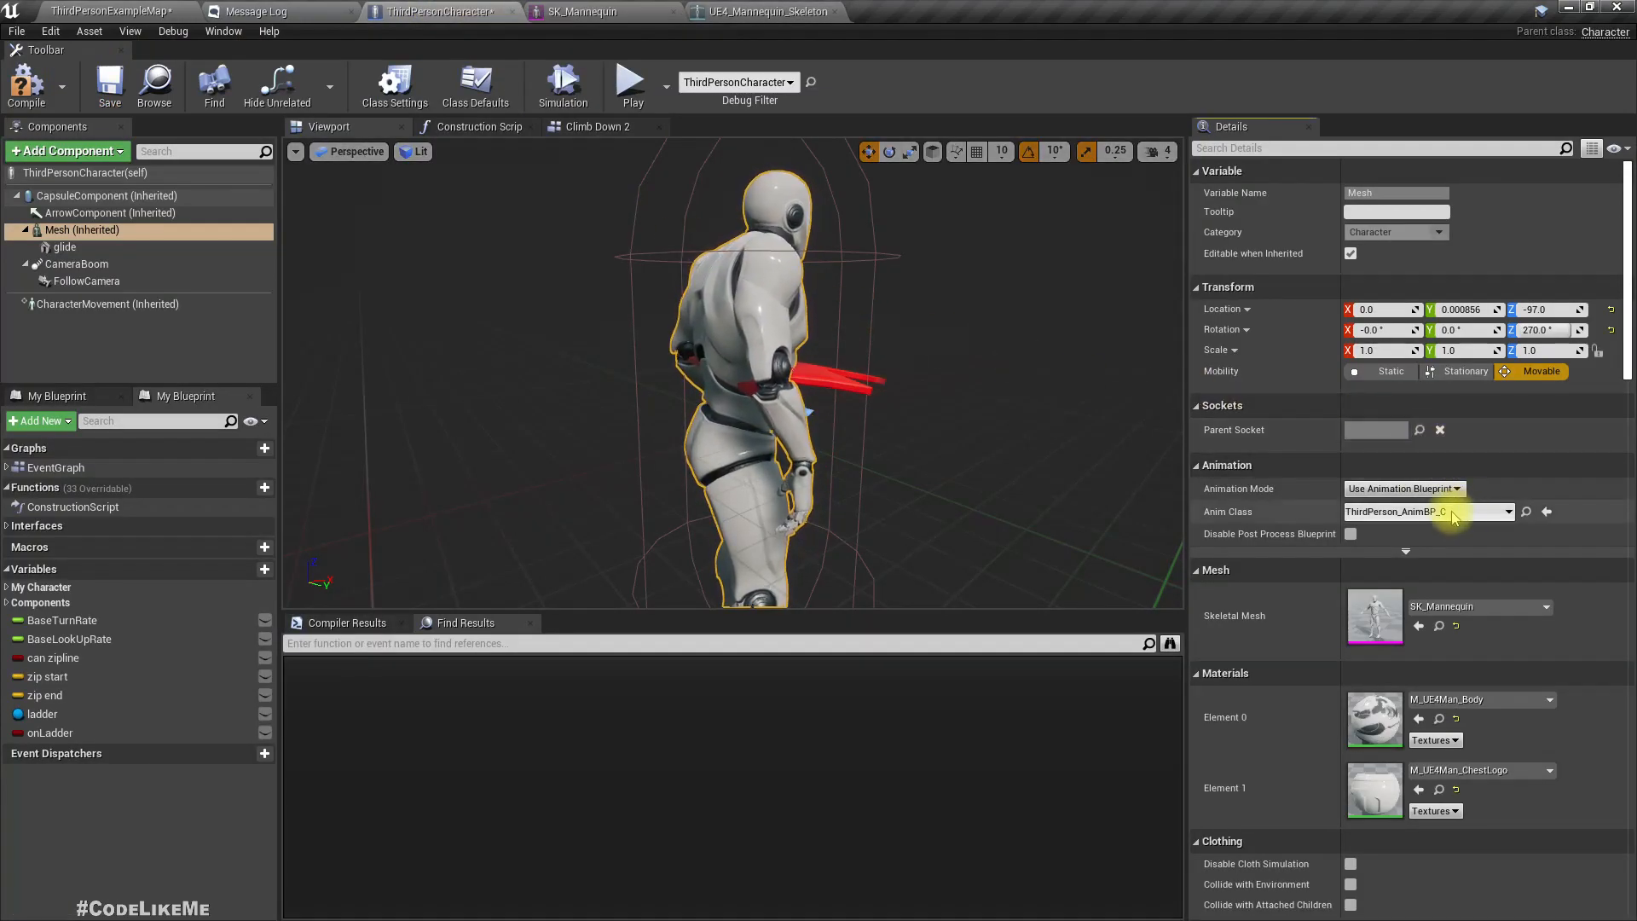
- Parent the glide mesh component to glideSocket so it sits on the character's back
left_click(65, 247)
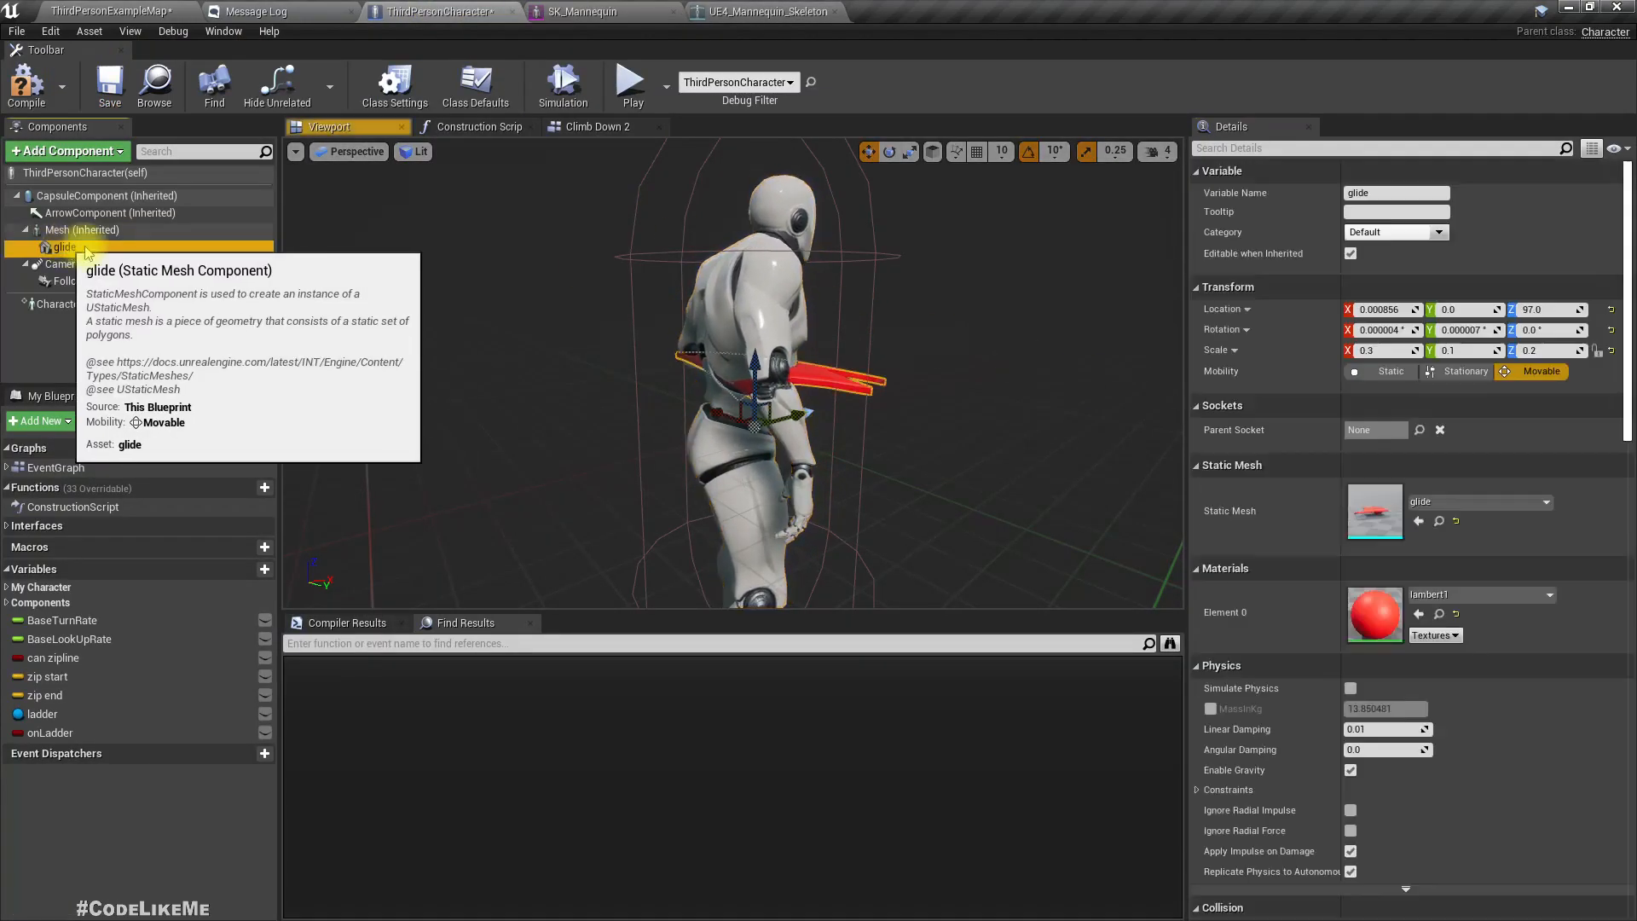
left_click(1419, 429)
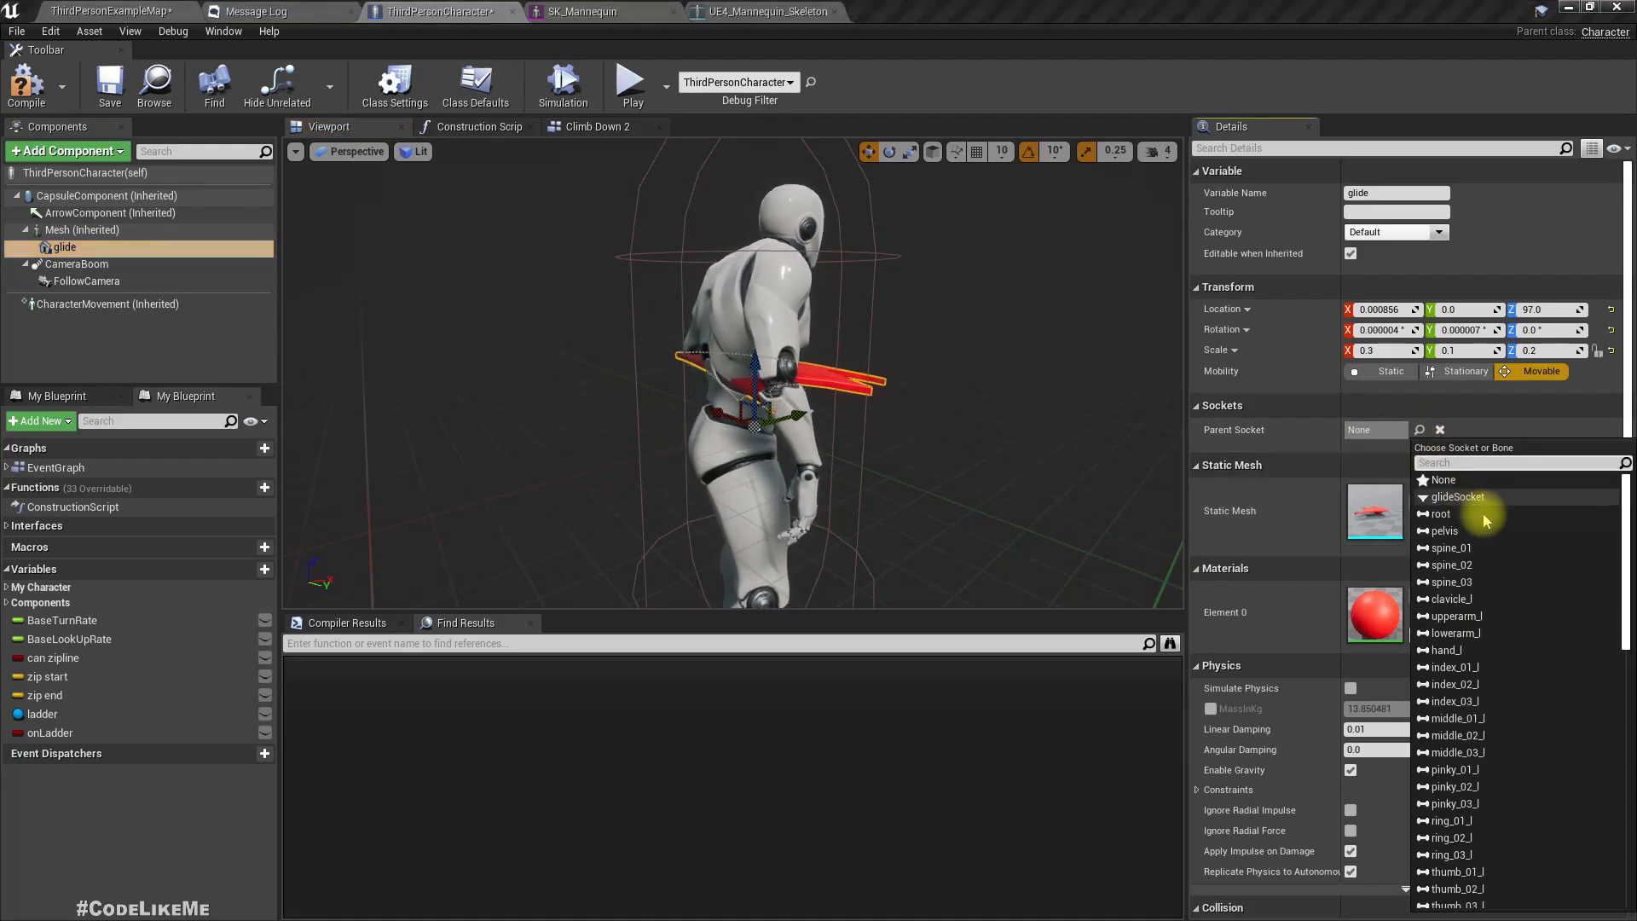
scroll("down", 3)
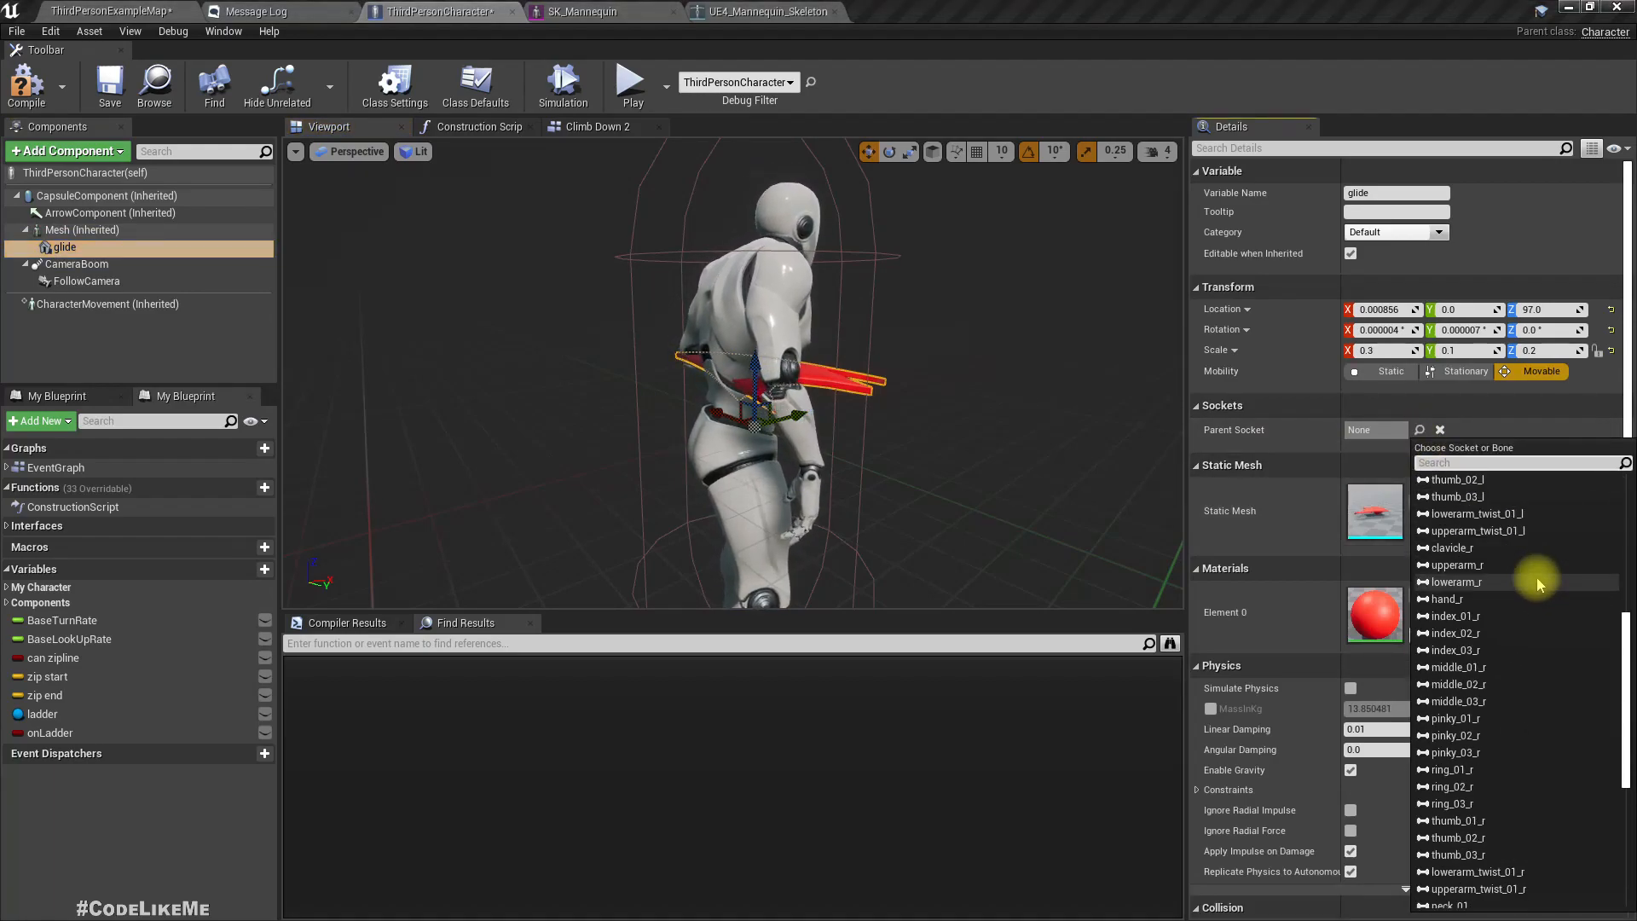
type("gli")
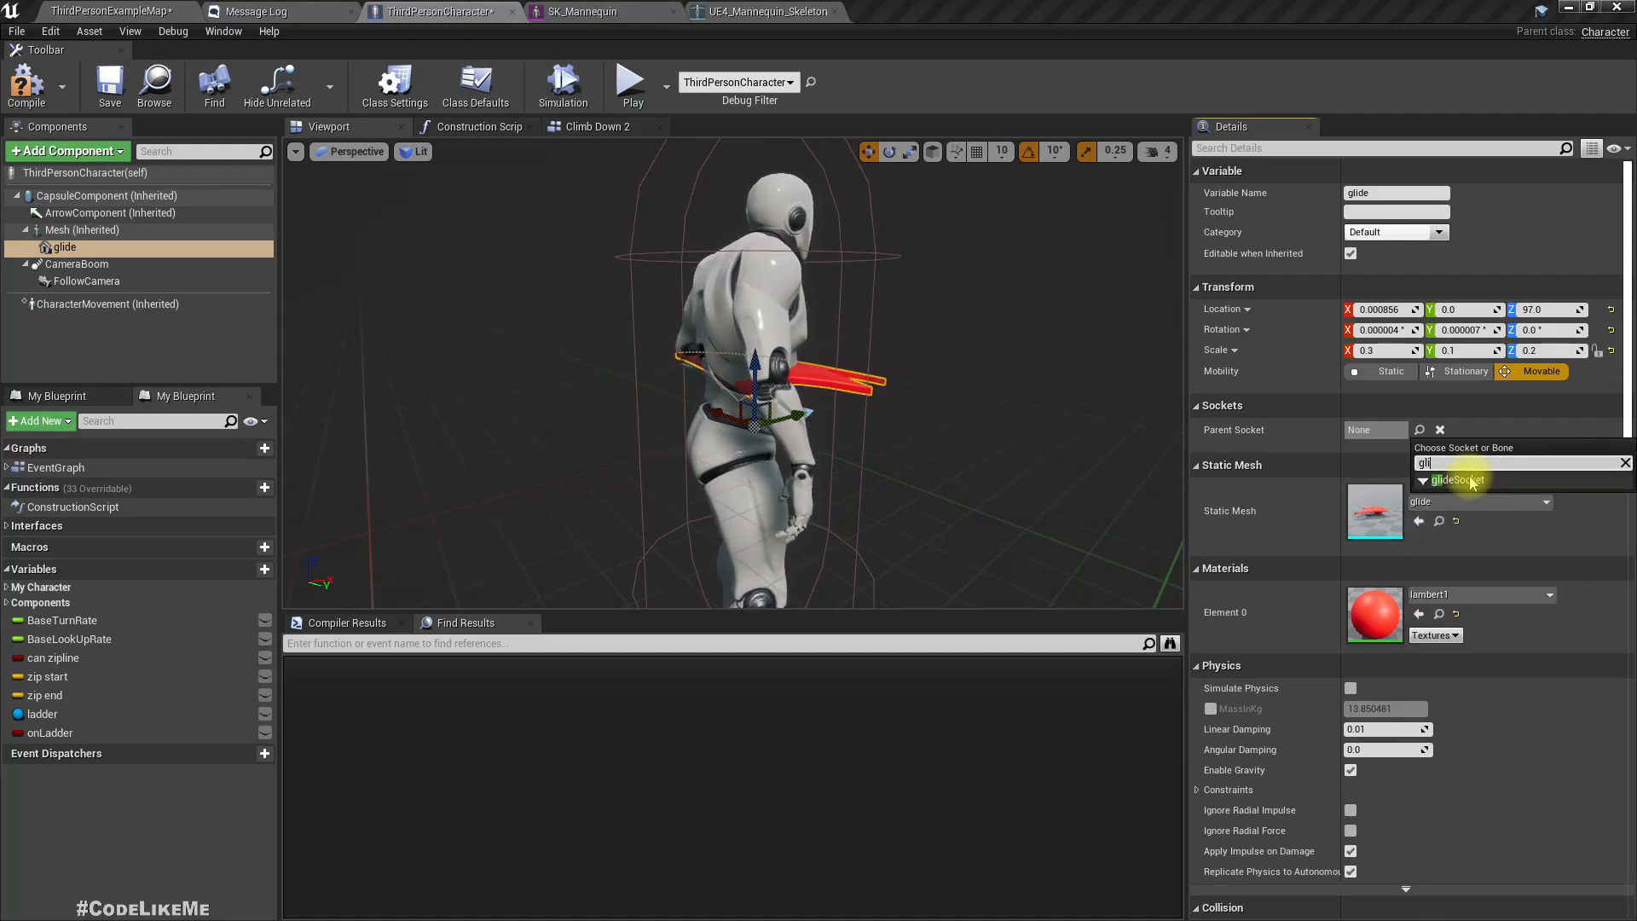
left_click(1450, 479)
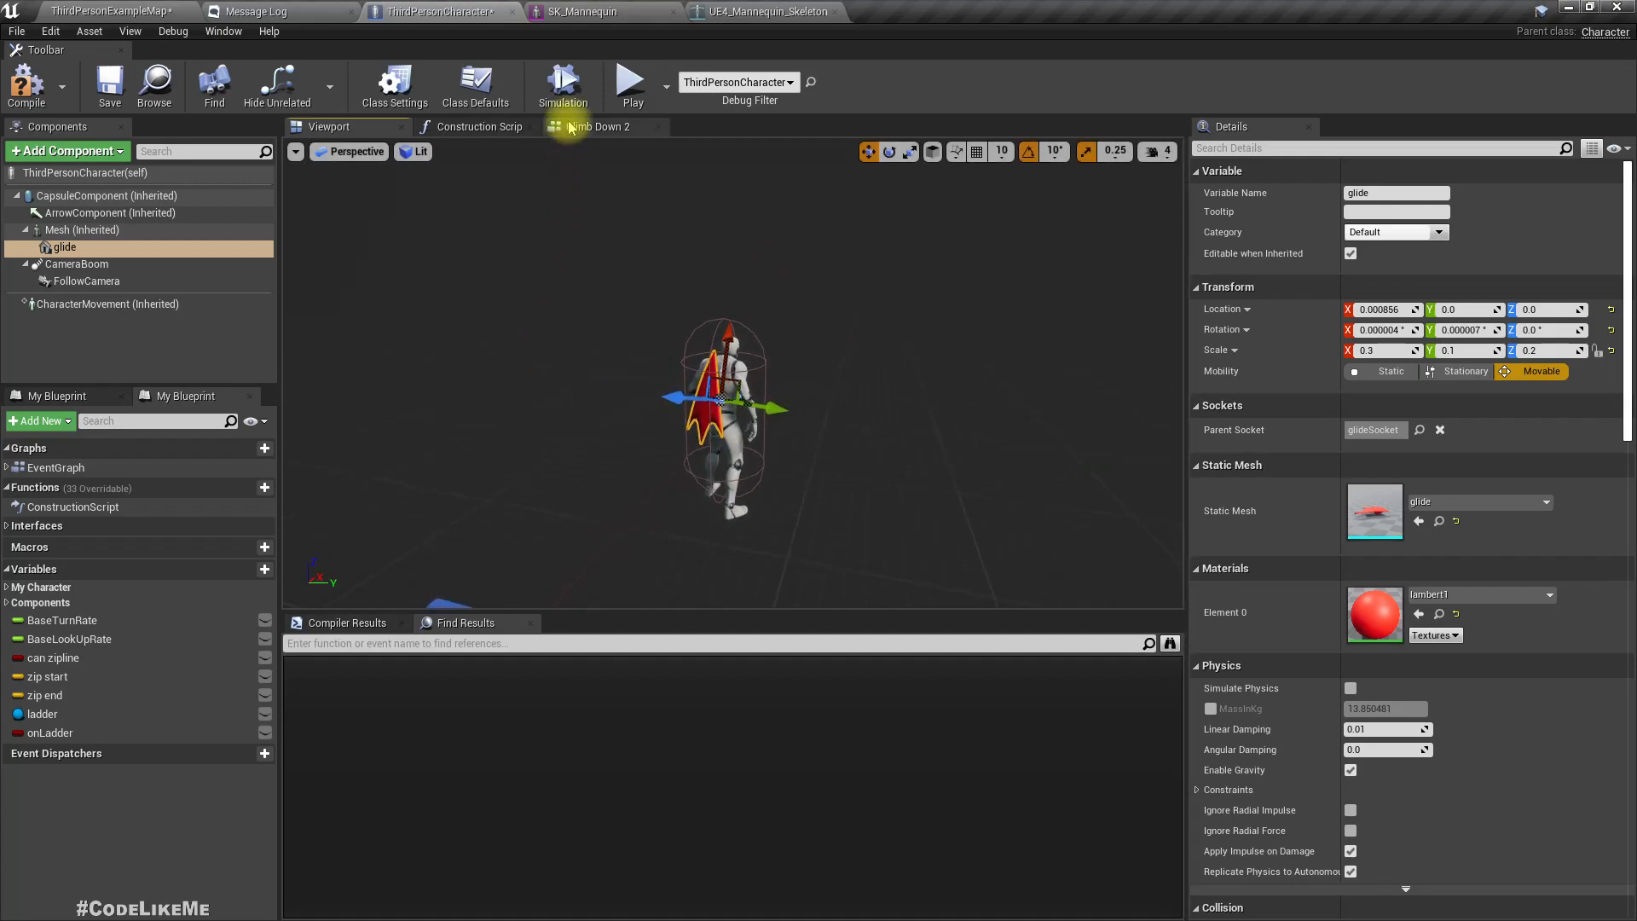
left_click(593, 126)
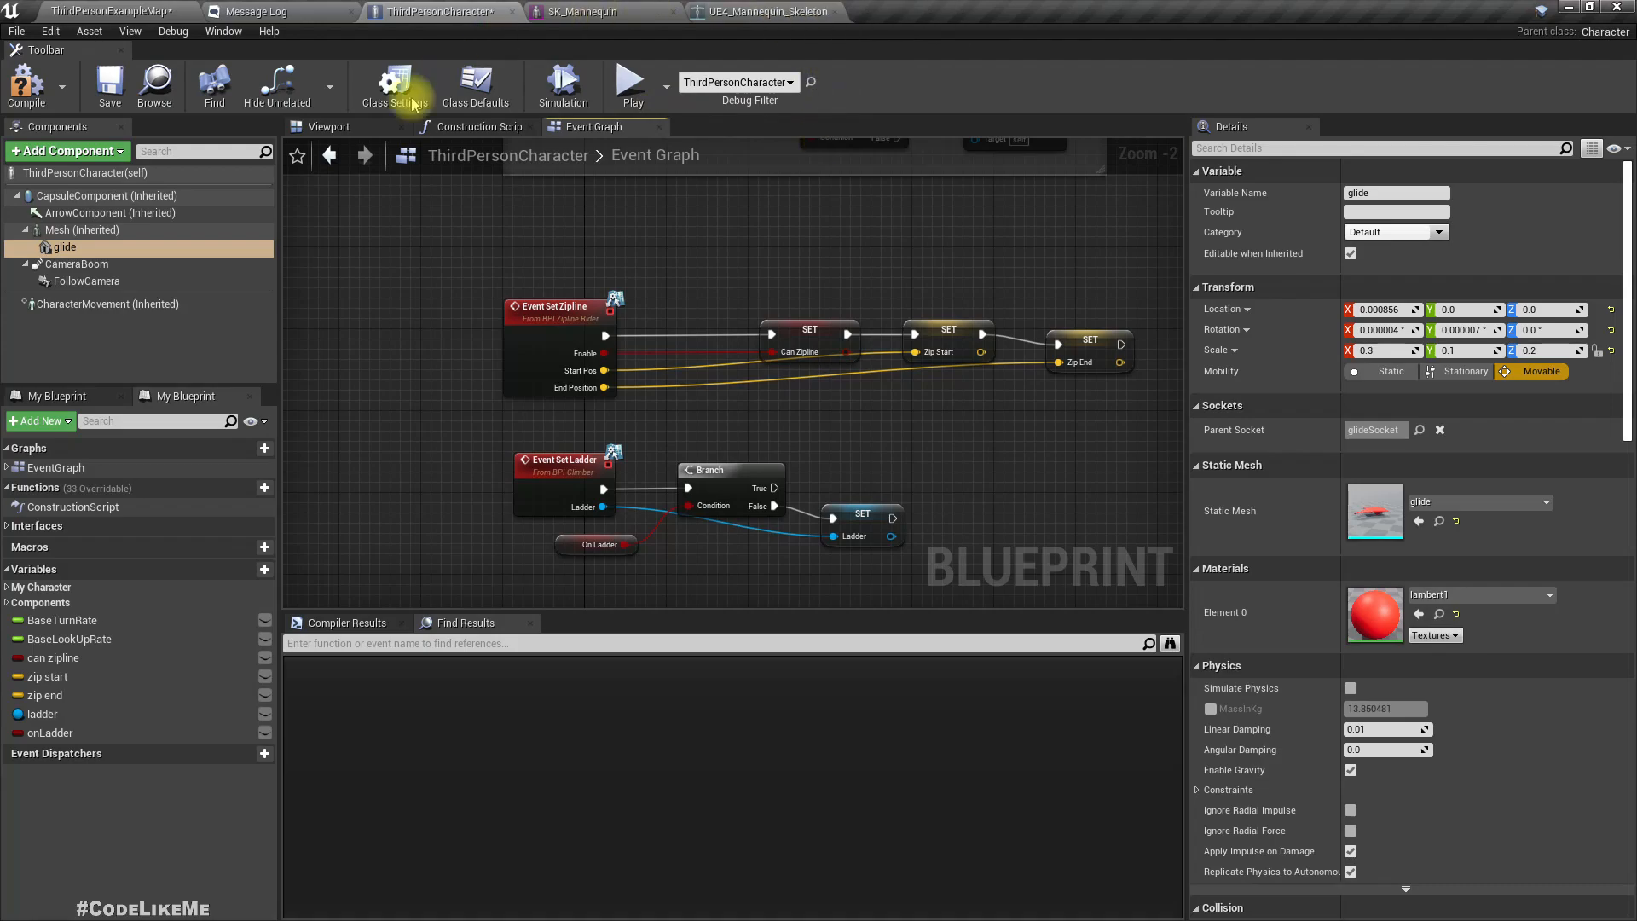
- Show the glideMap project's input settings, where Glide is mapped to Left Shift
left_click(101, 11)
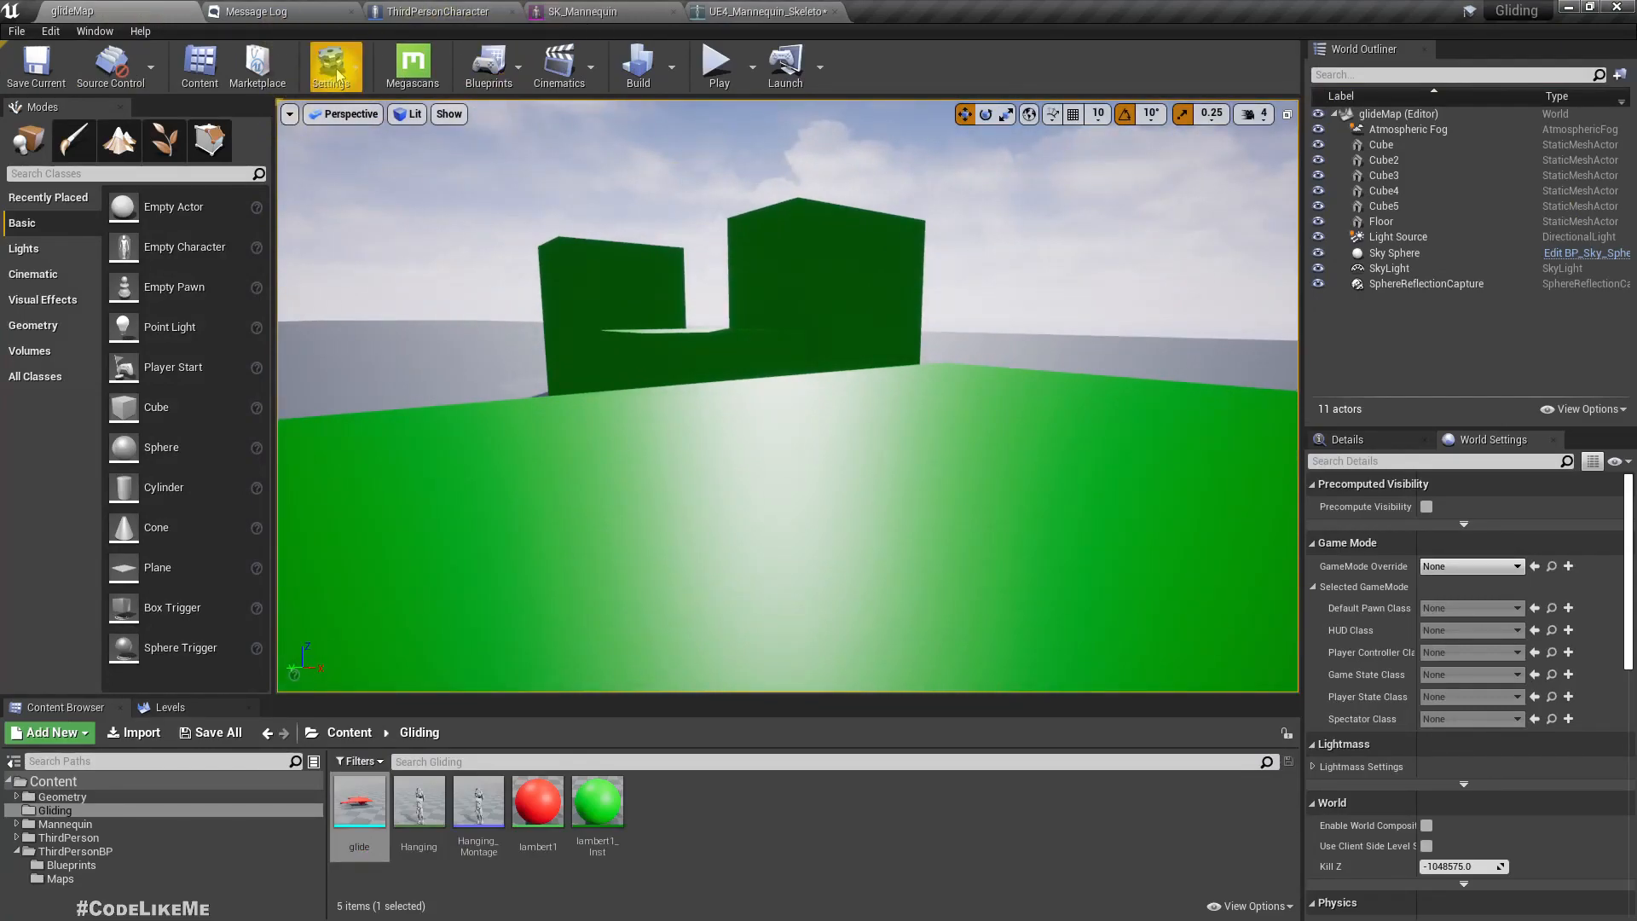
mouse_move(355, 139)
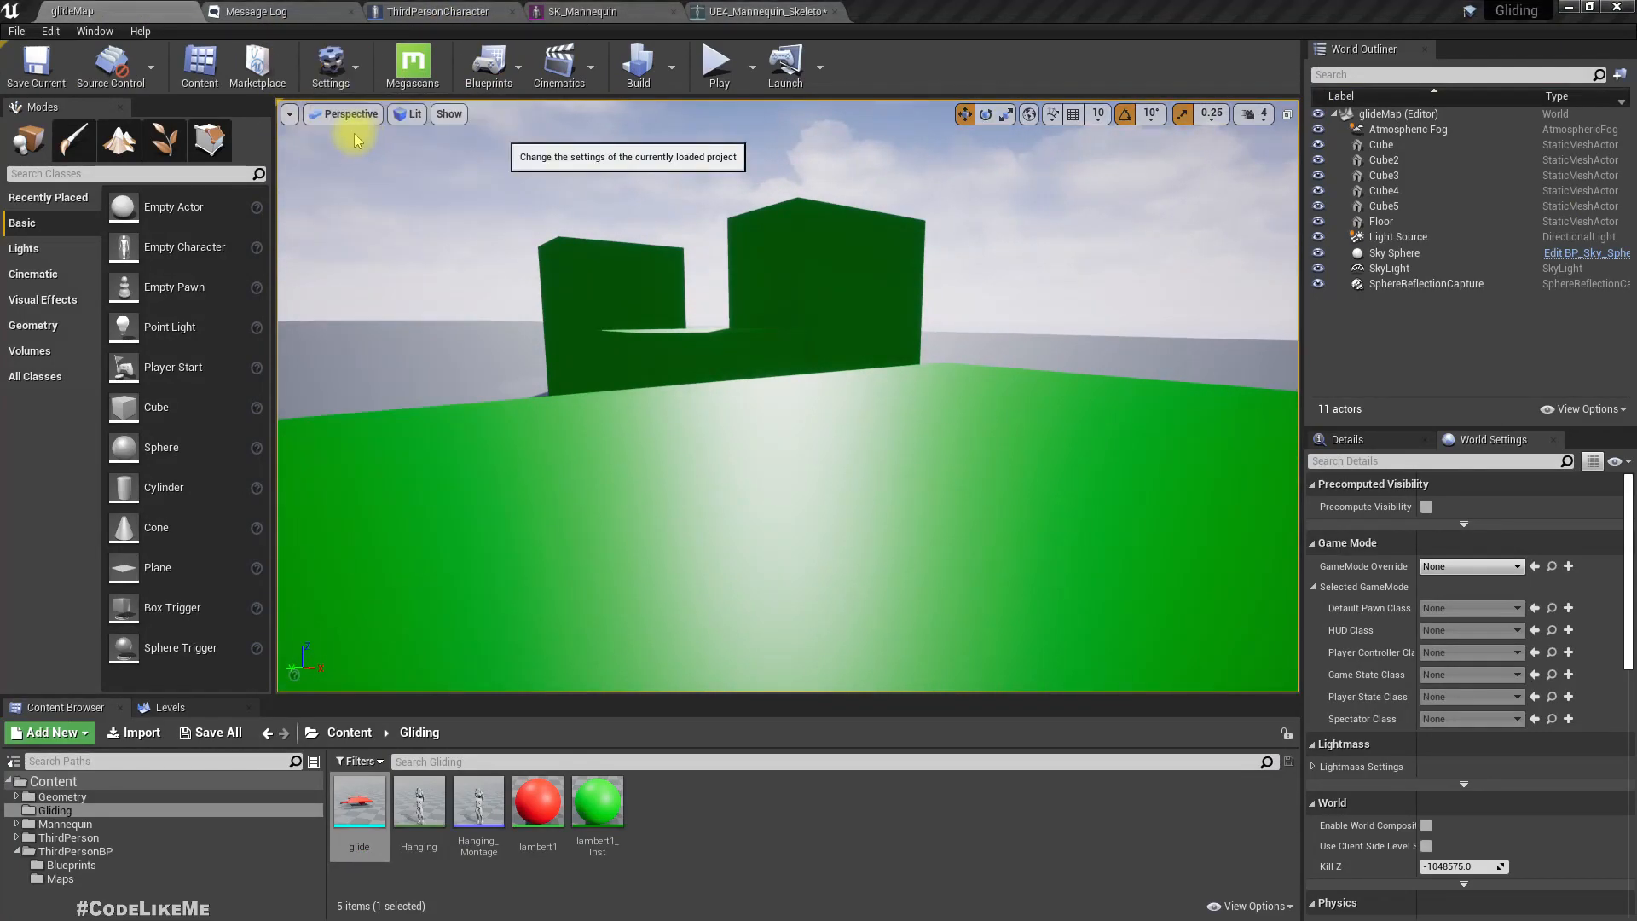
left_click(330, 64)
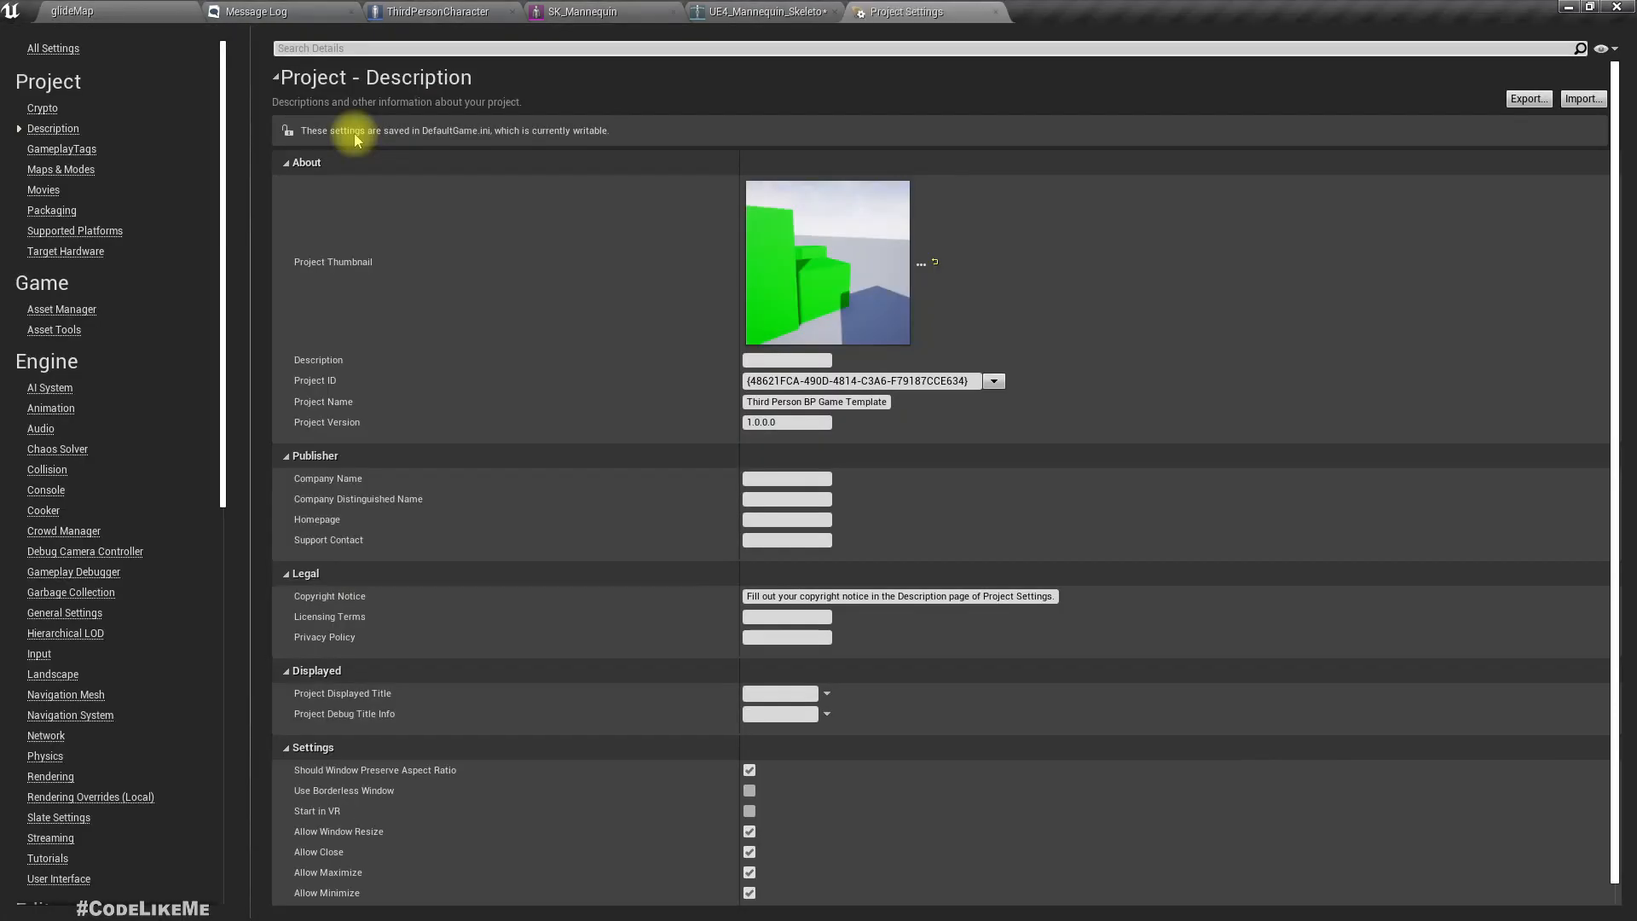
mouse_move(38, 654)
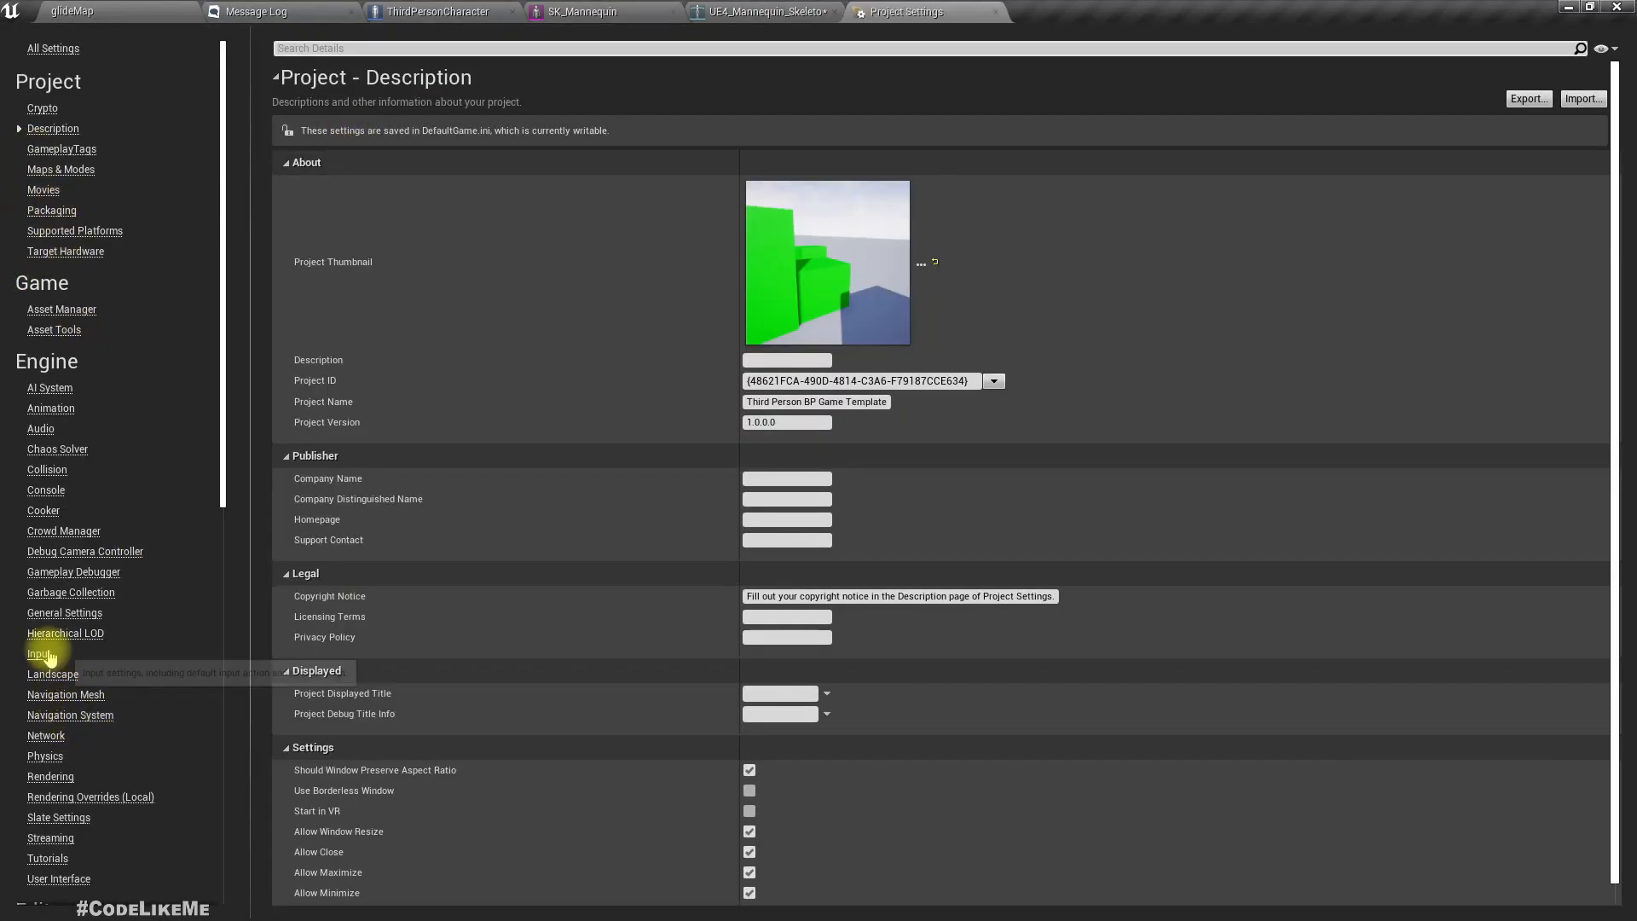
left_click(39, 654)
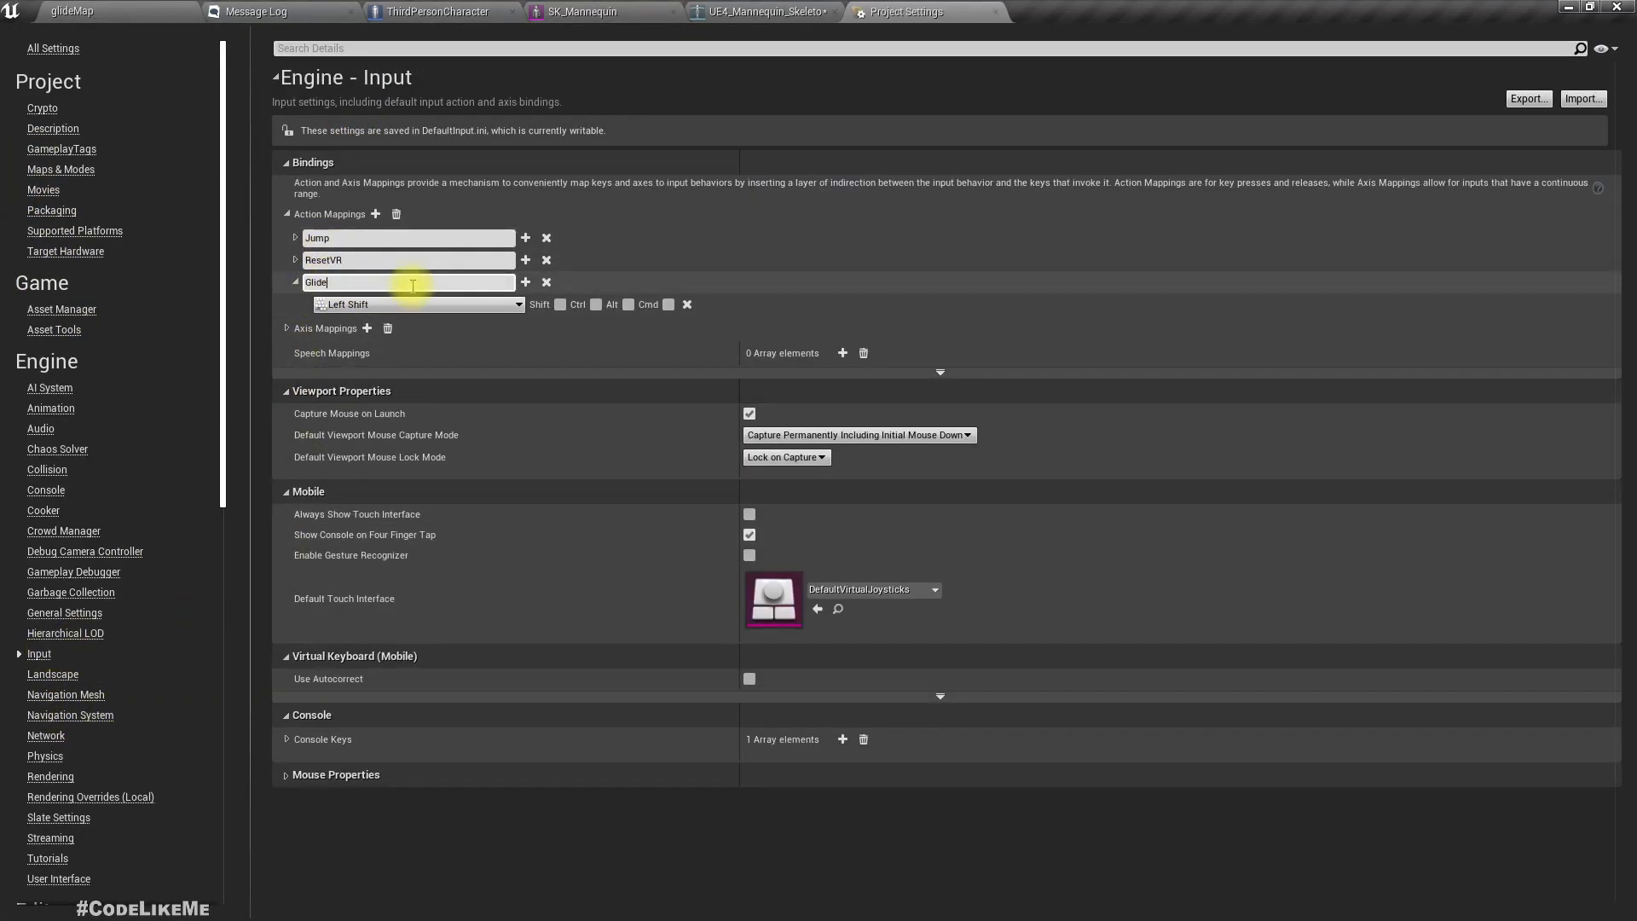
right_click(615, 289)
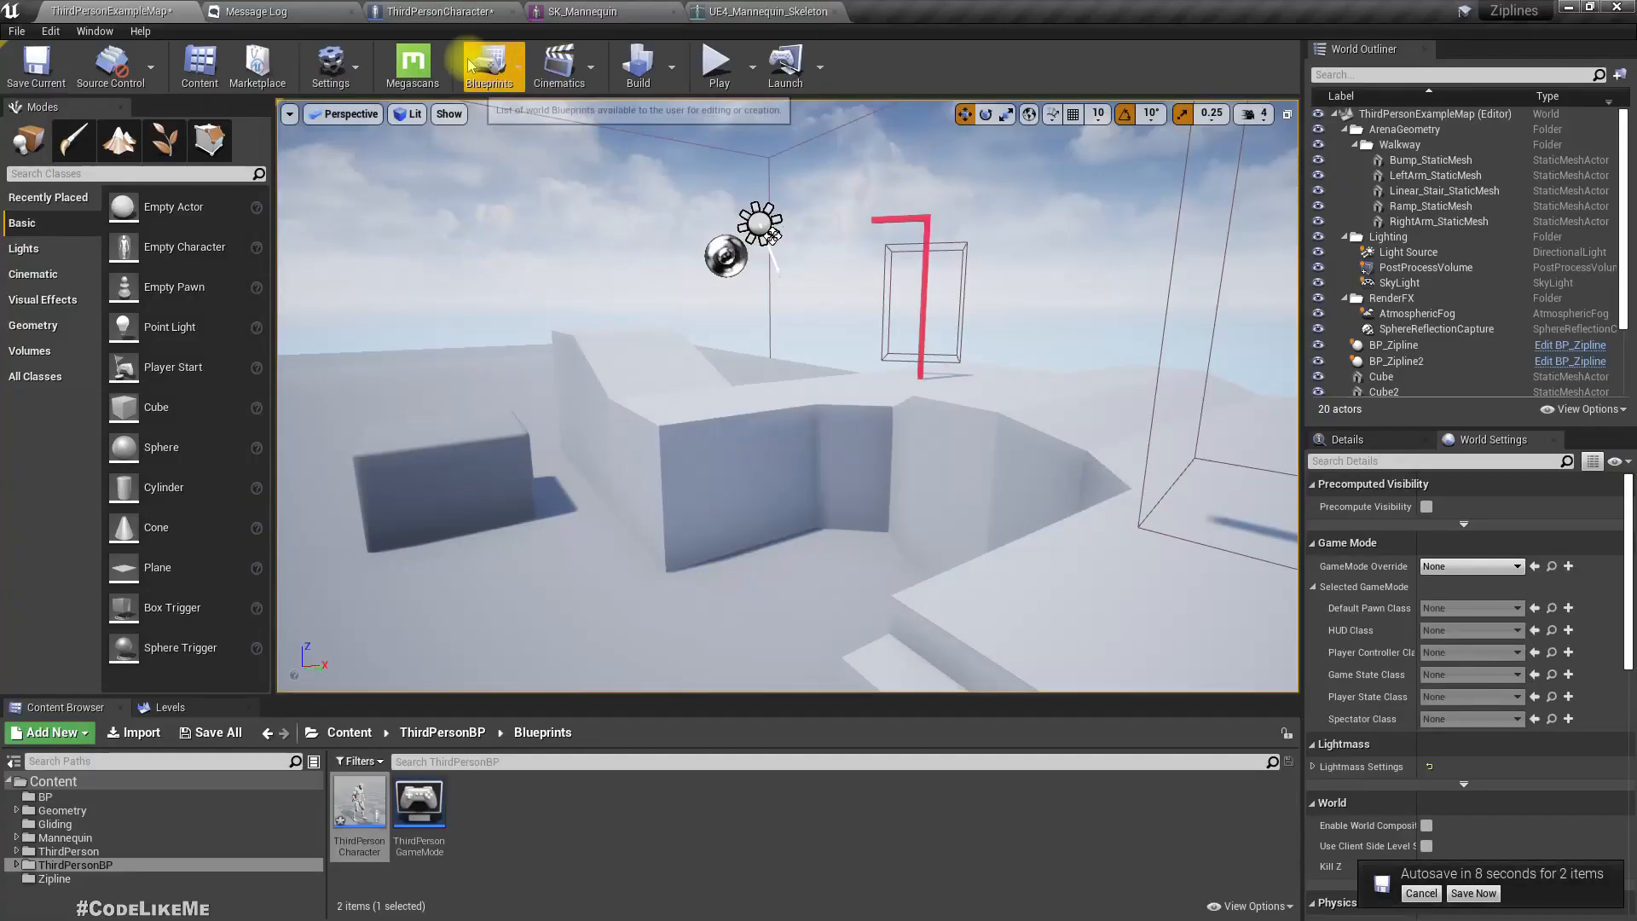
mouse_move(376, 140)
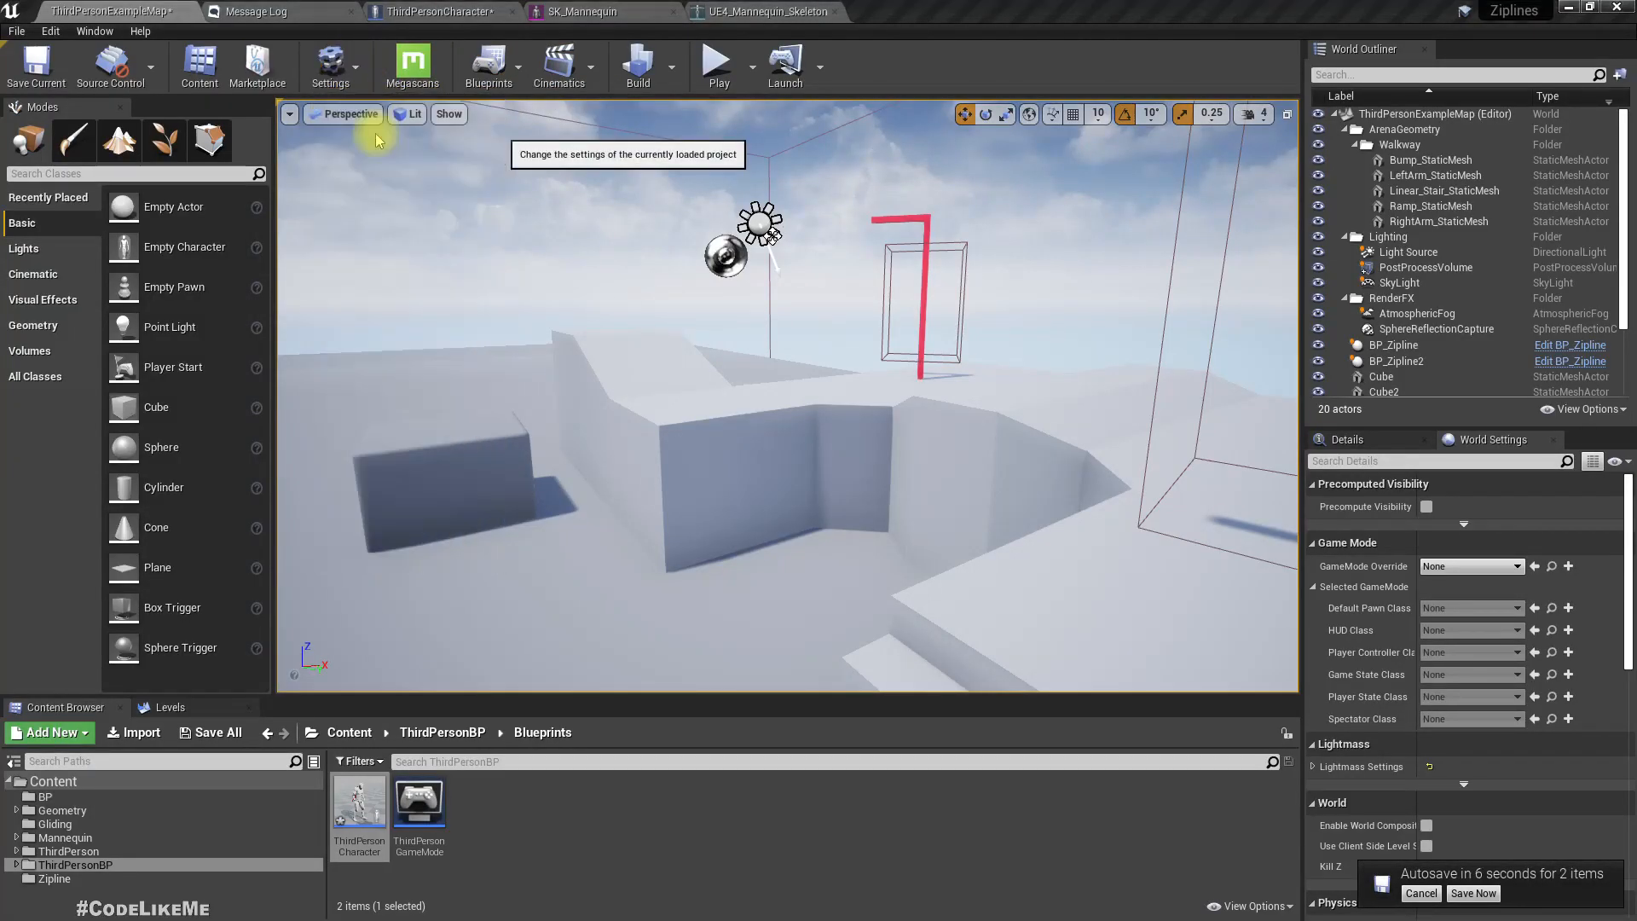
- Add a Glide action mapping bound to Left Shift in the Zipline project's input settings
left_click(330, 64)
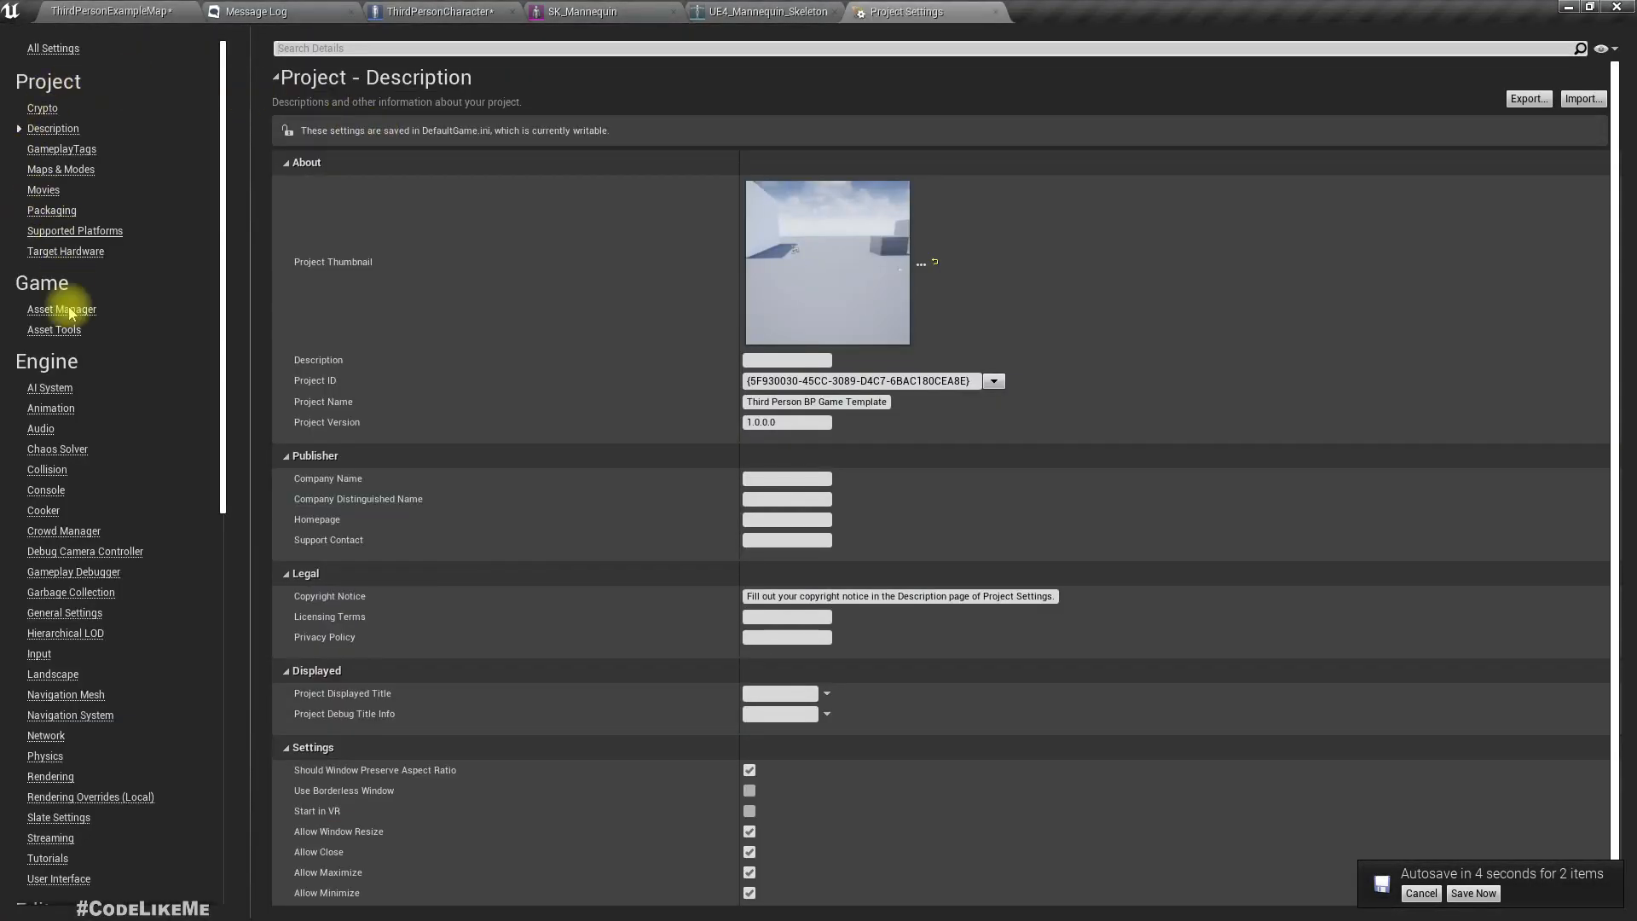
left_click(38, 653)
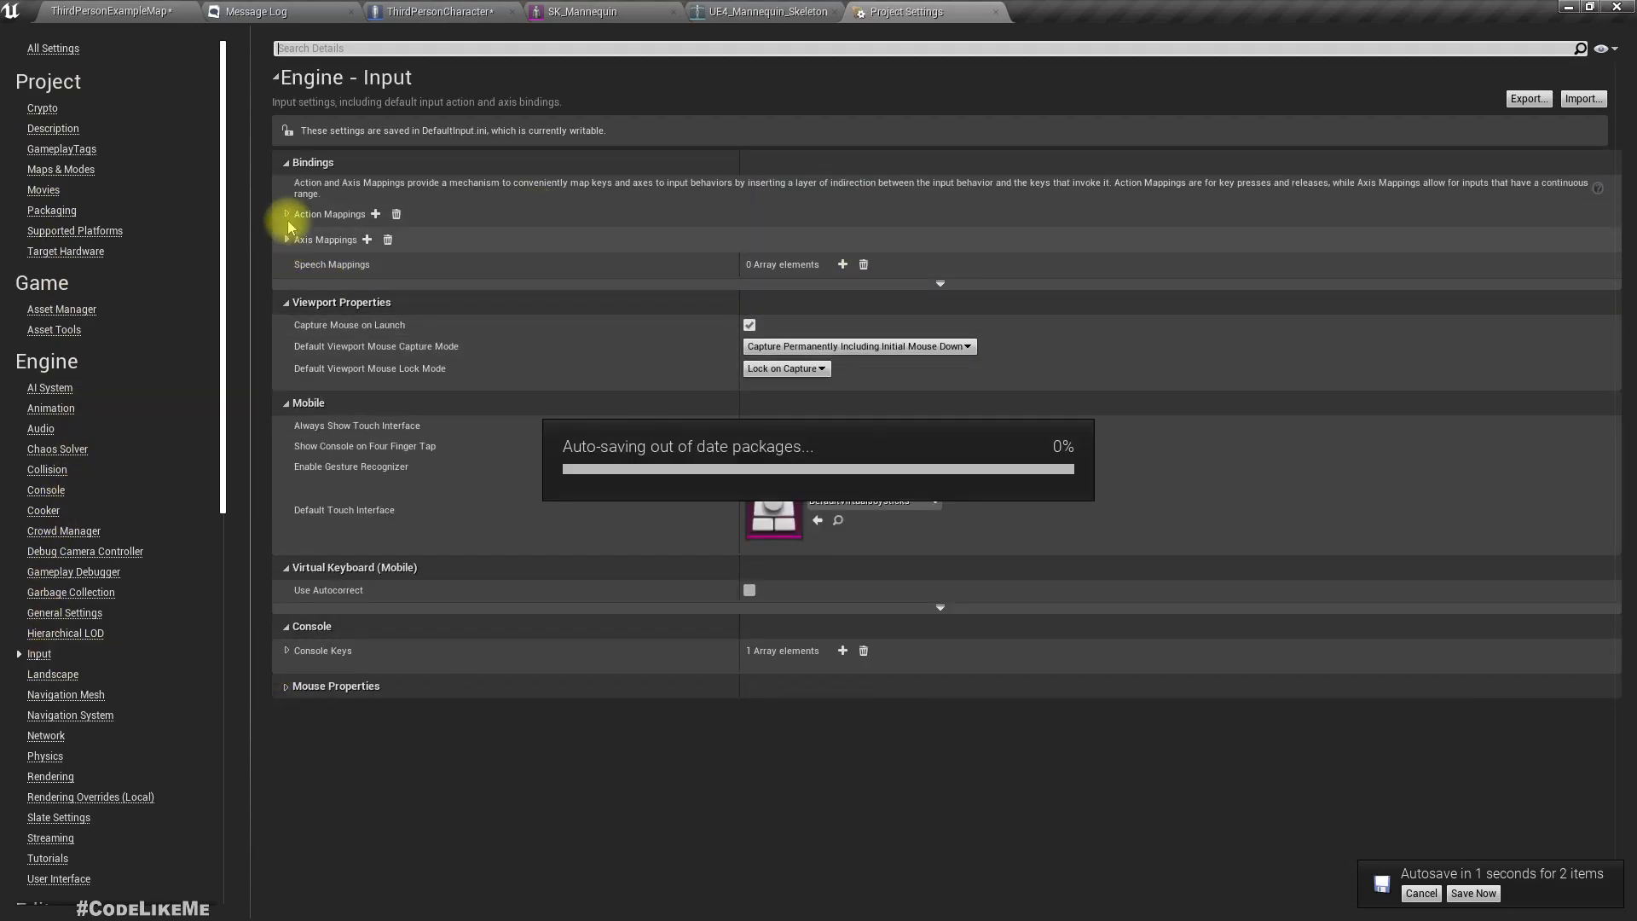
left_click(285, 214)
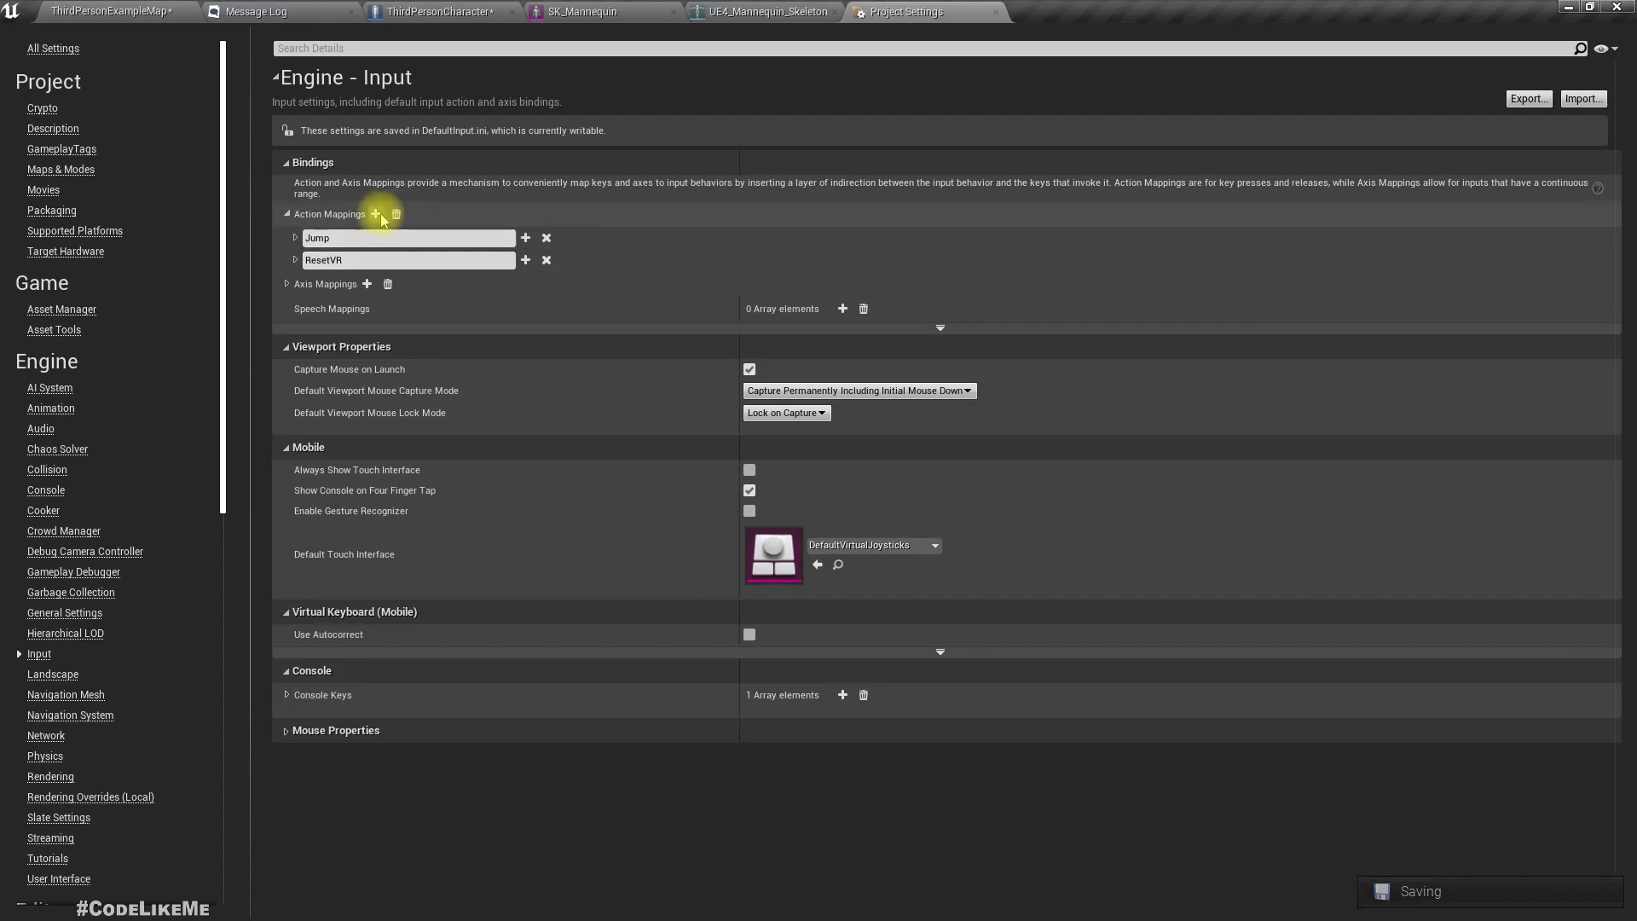
left_click(376, 214)
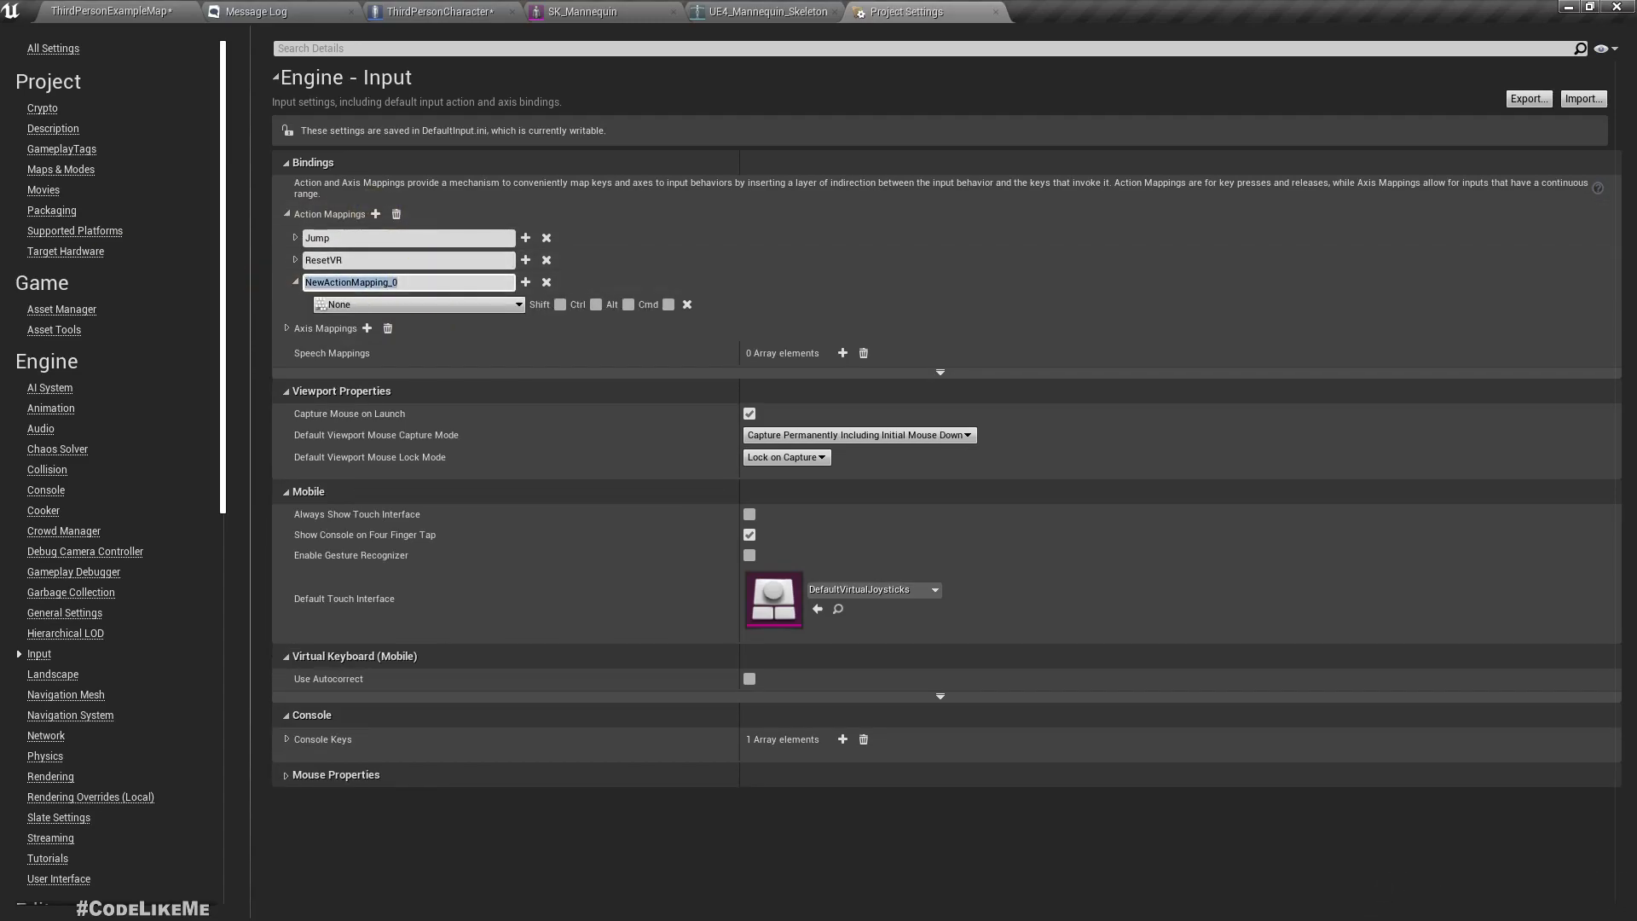
left_click(415, 304)
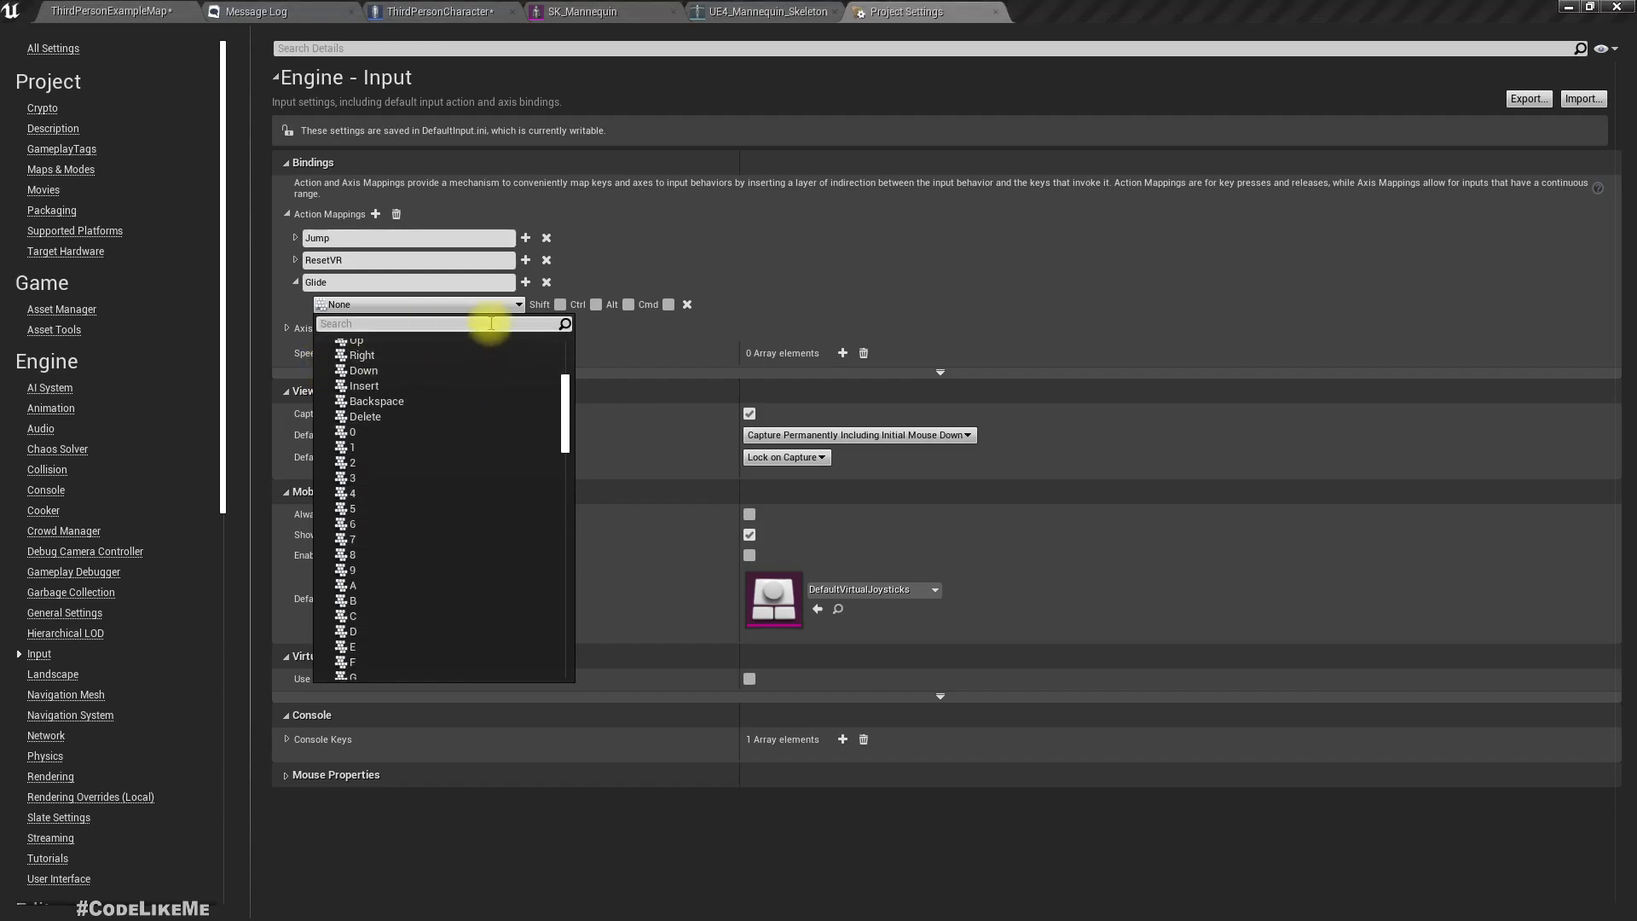
type("left shi")
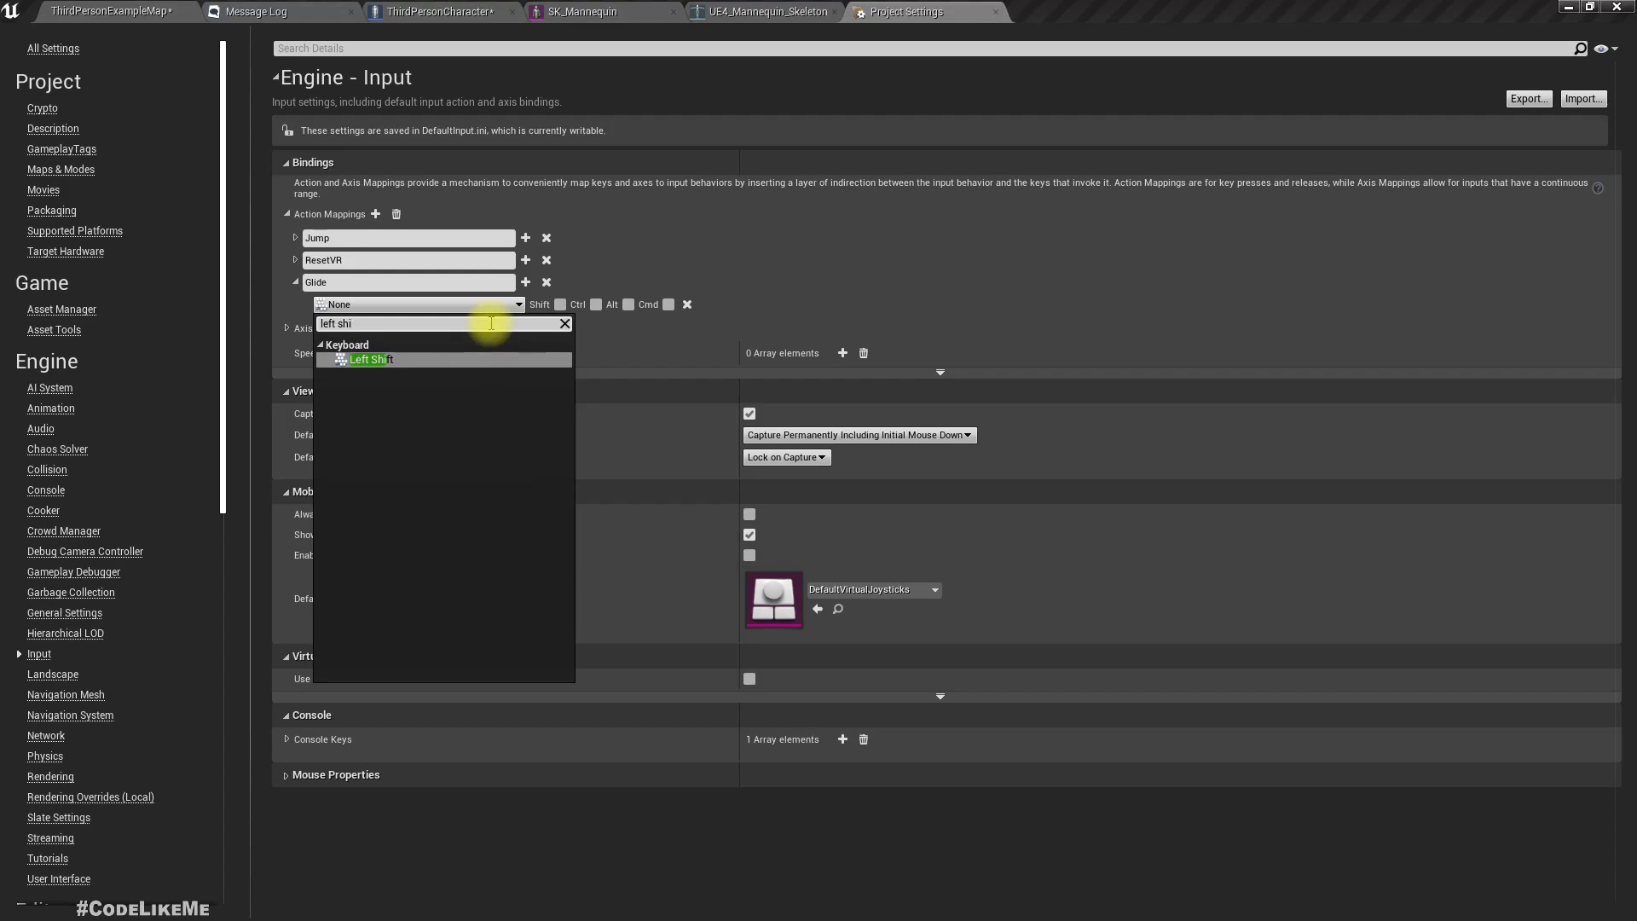
left_click(368, 359)
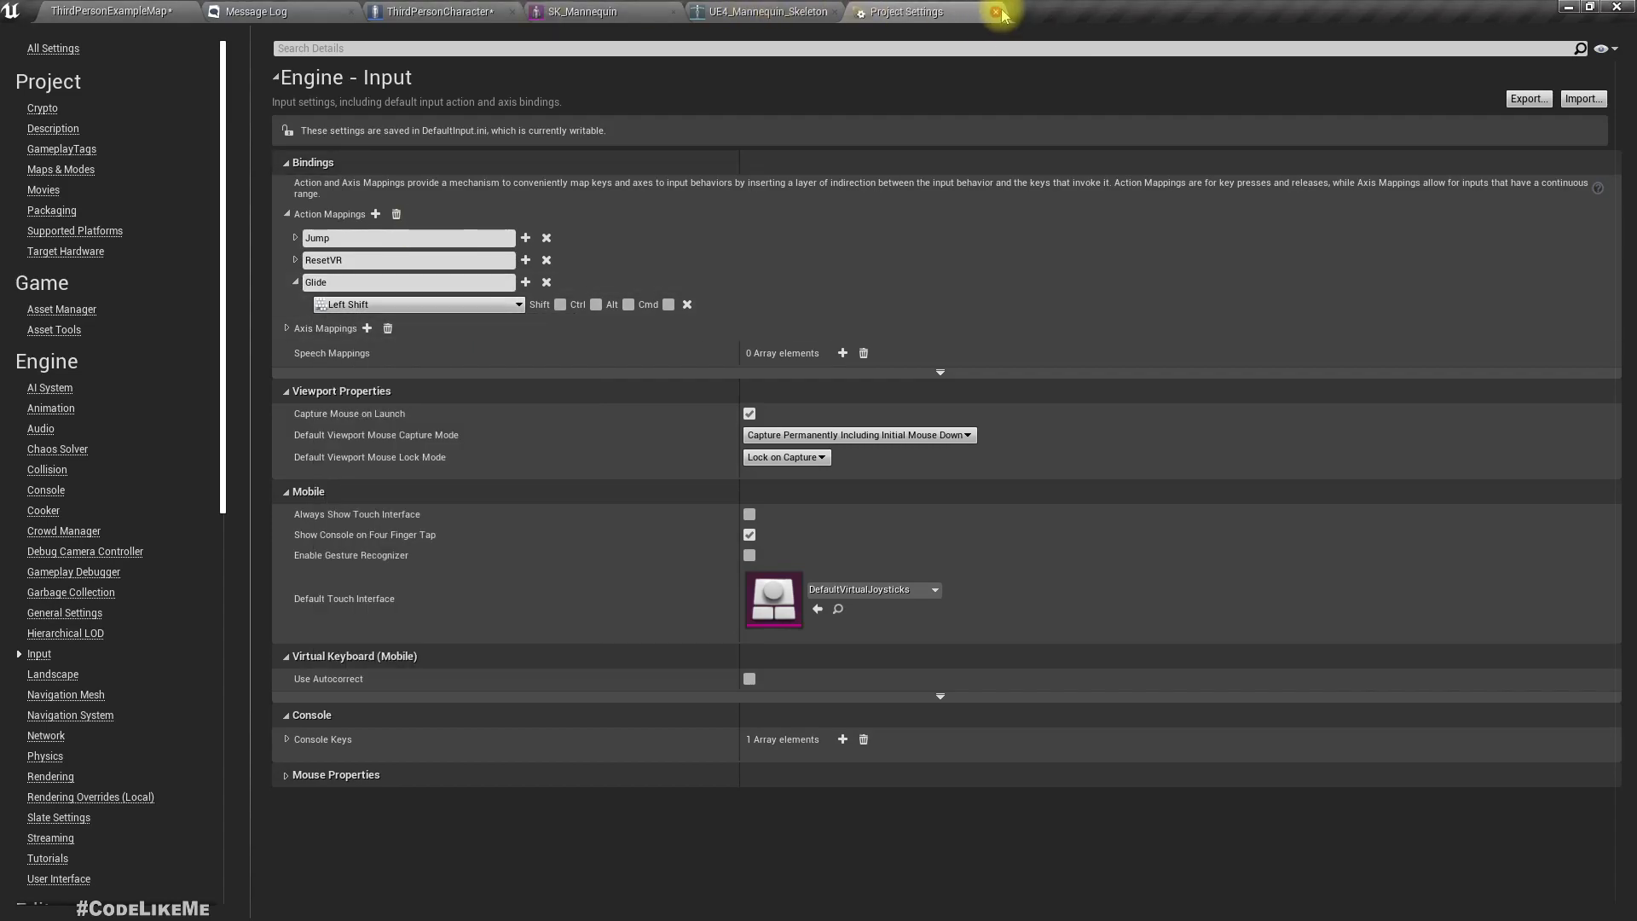
left_click(1000, 16)
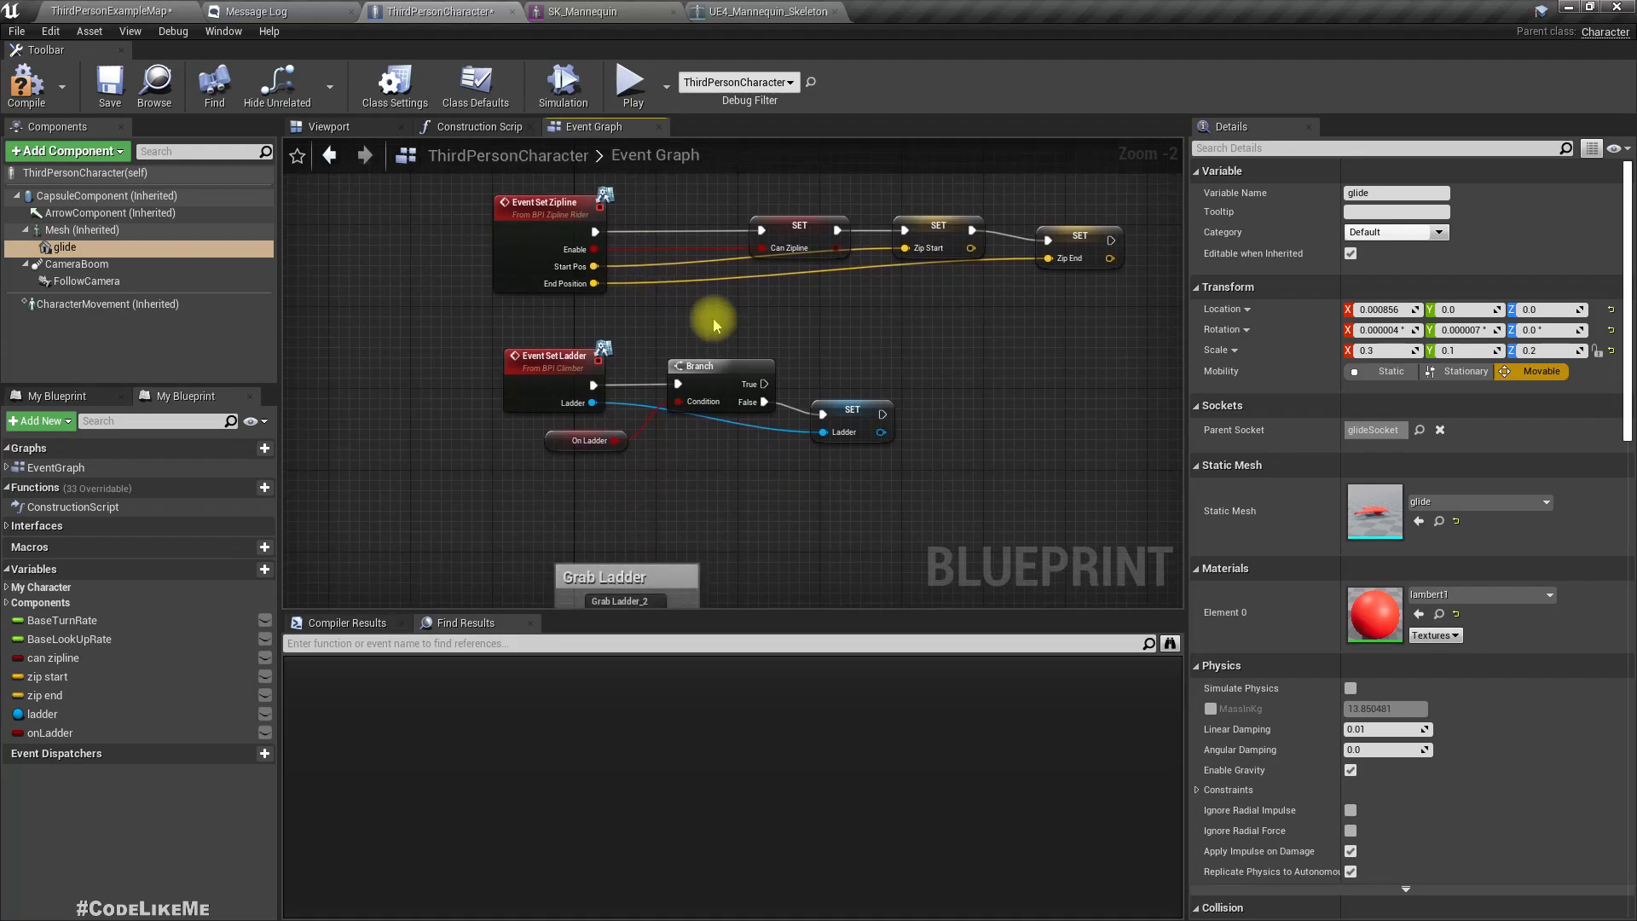
left_click(904, 11)
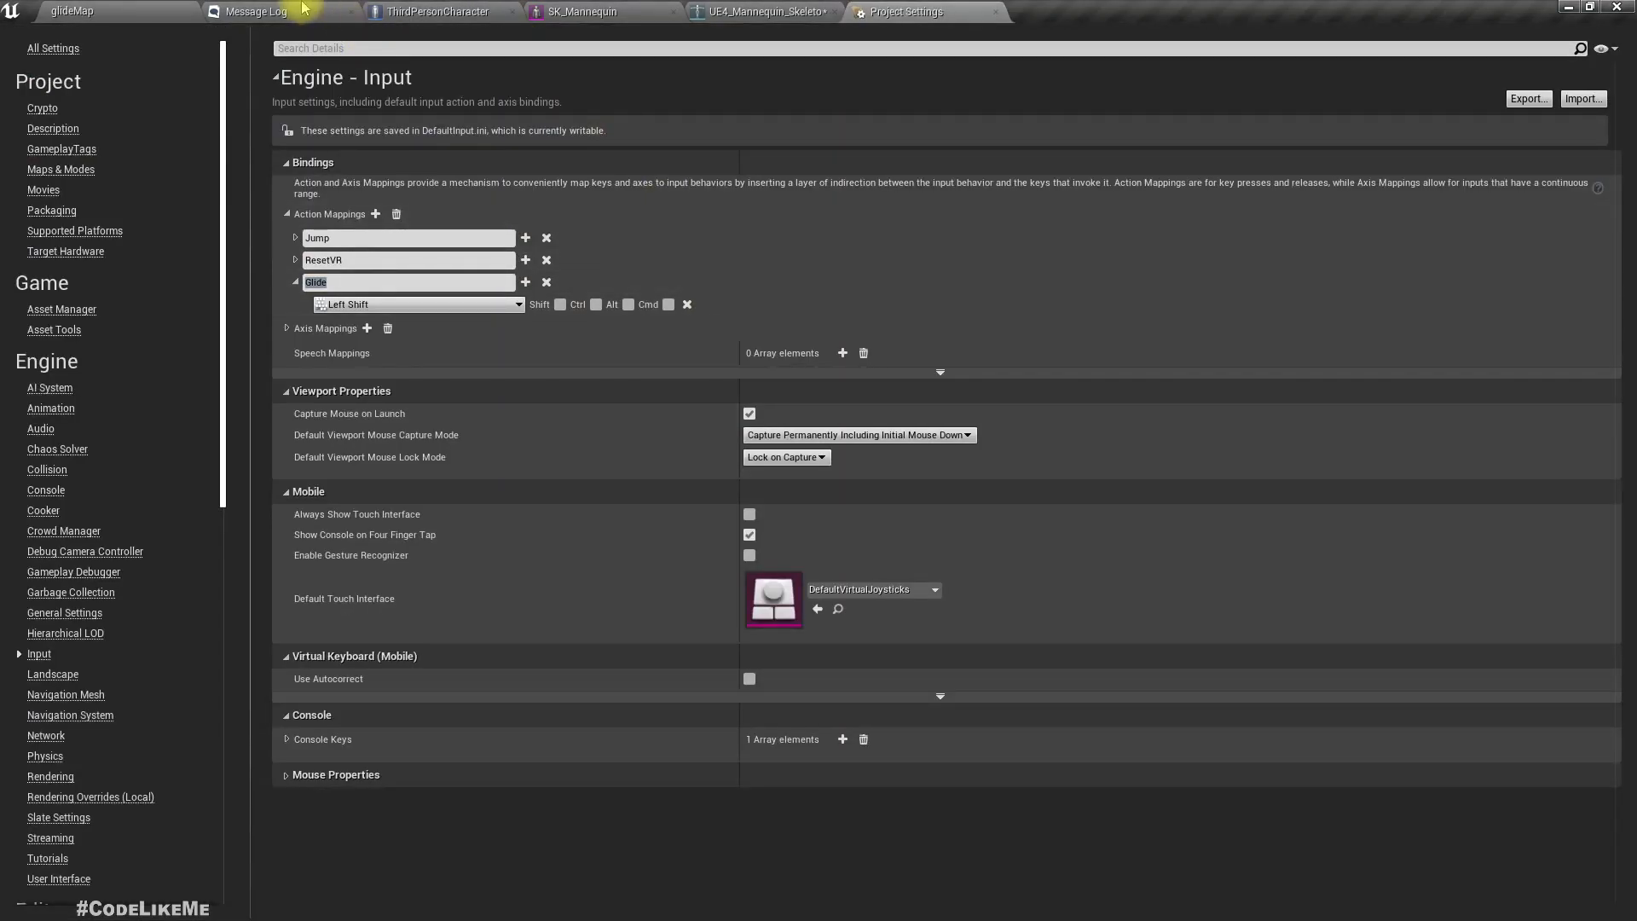
left_click(440, 11)
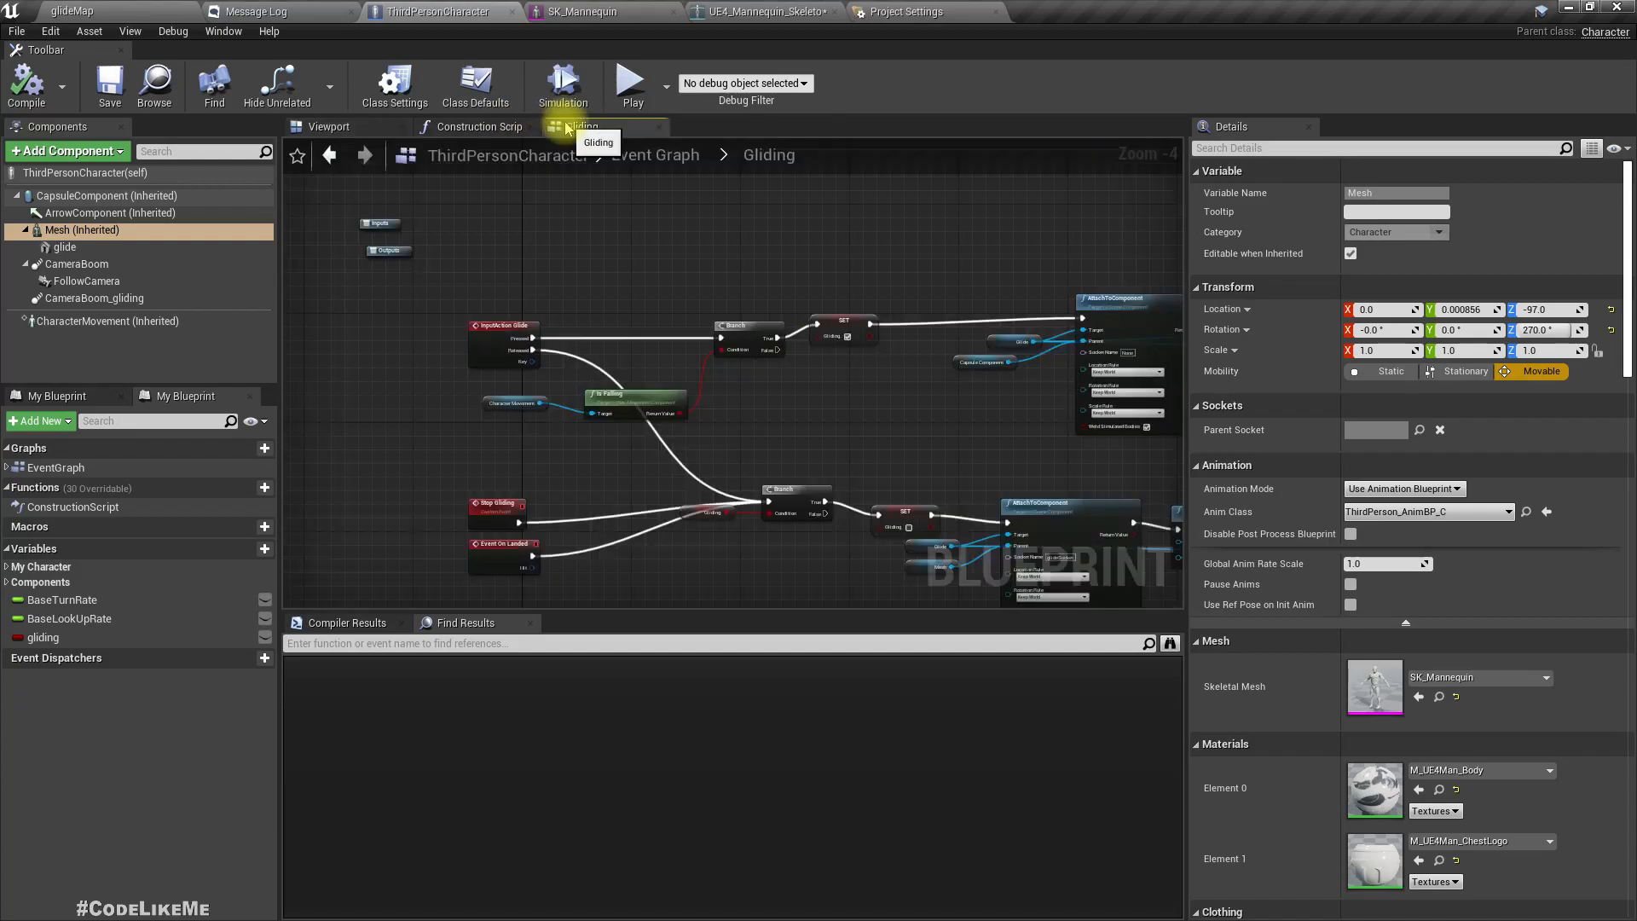
scroll("down", 3)
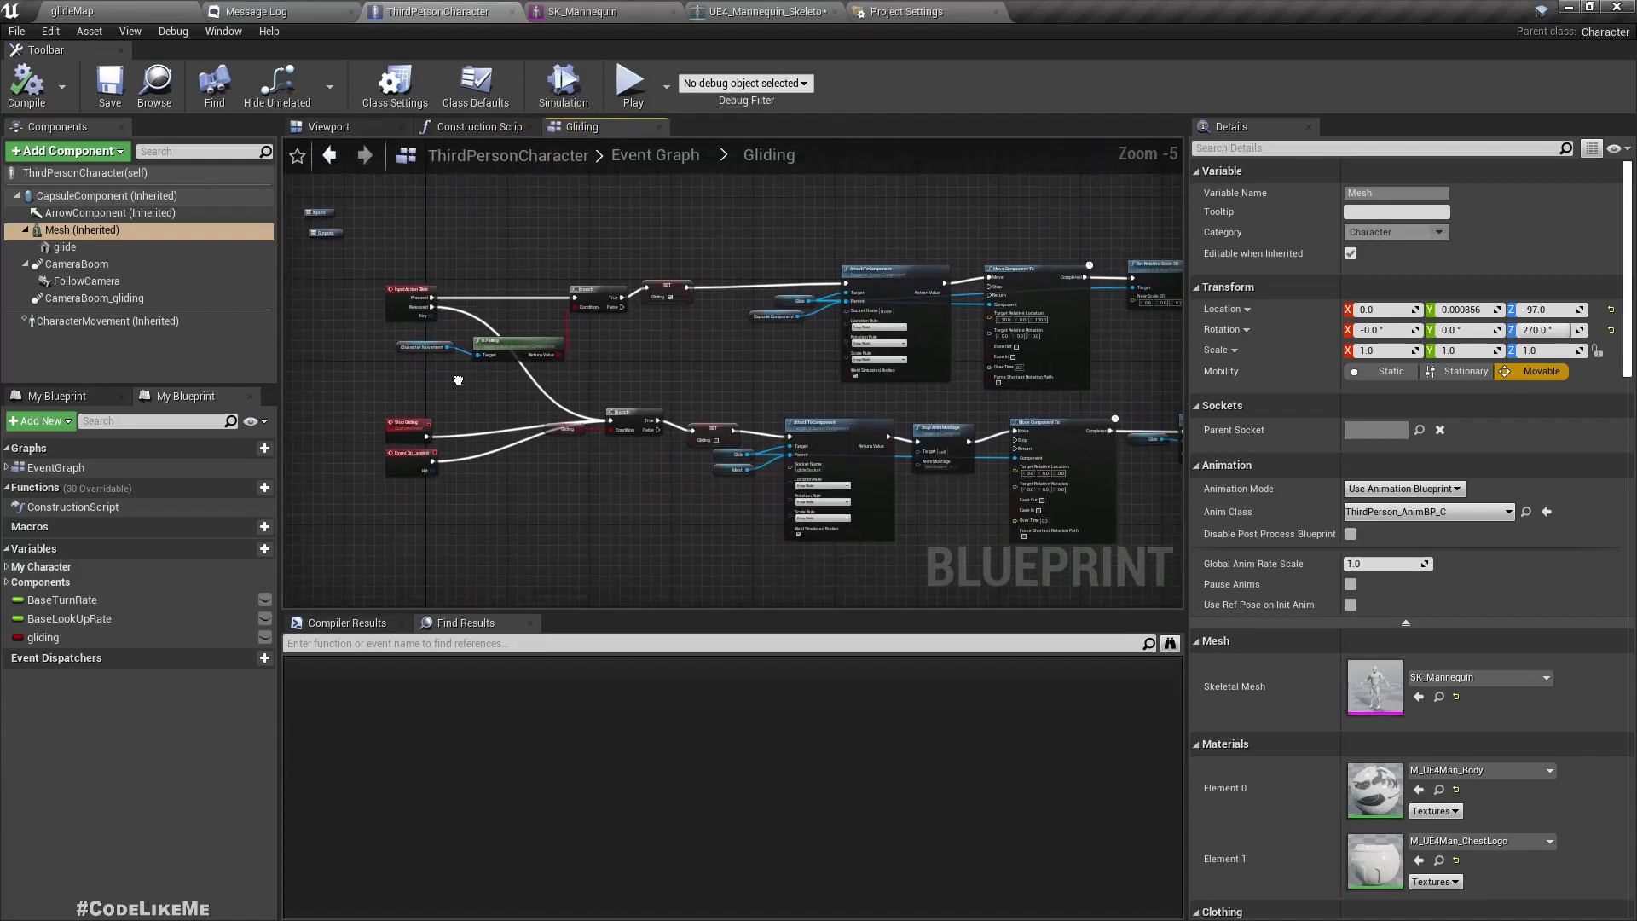
scroll("down", 3)
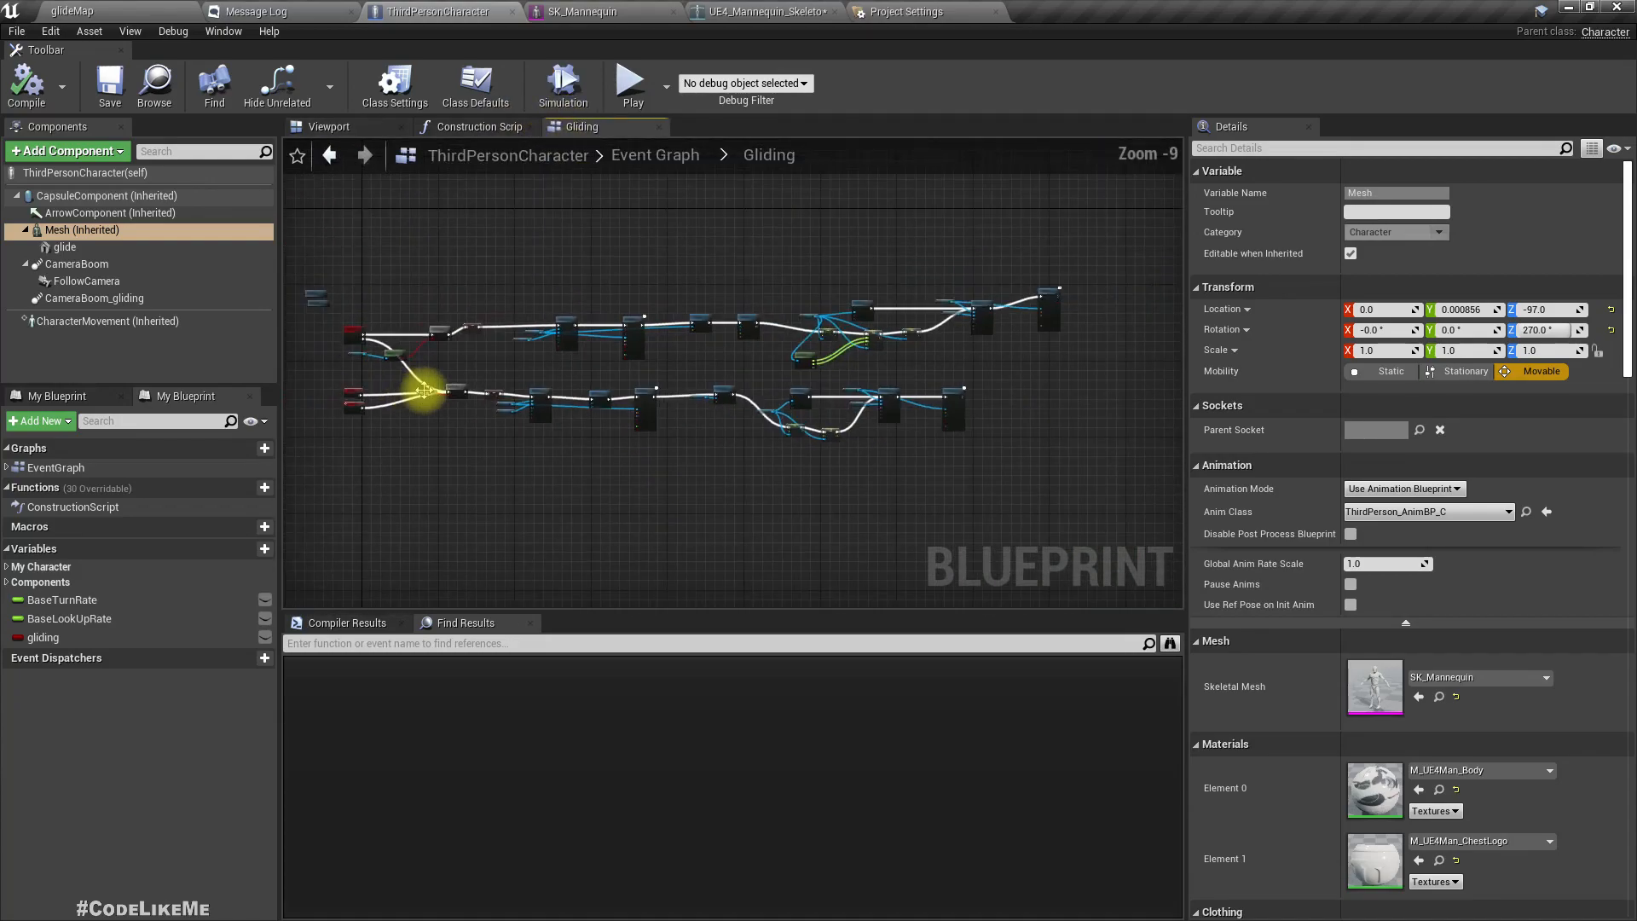
scroll("up", 3)
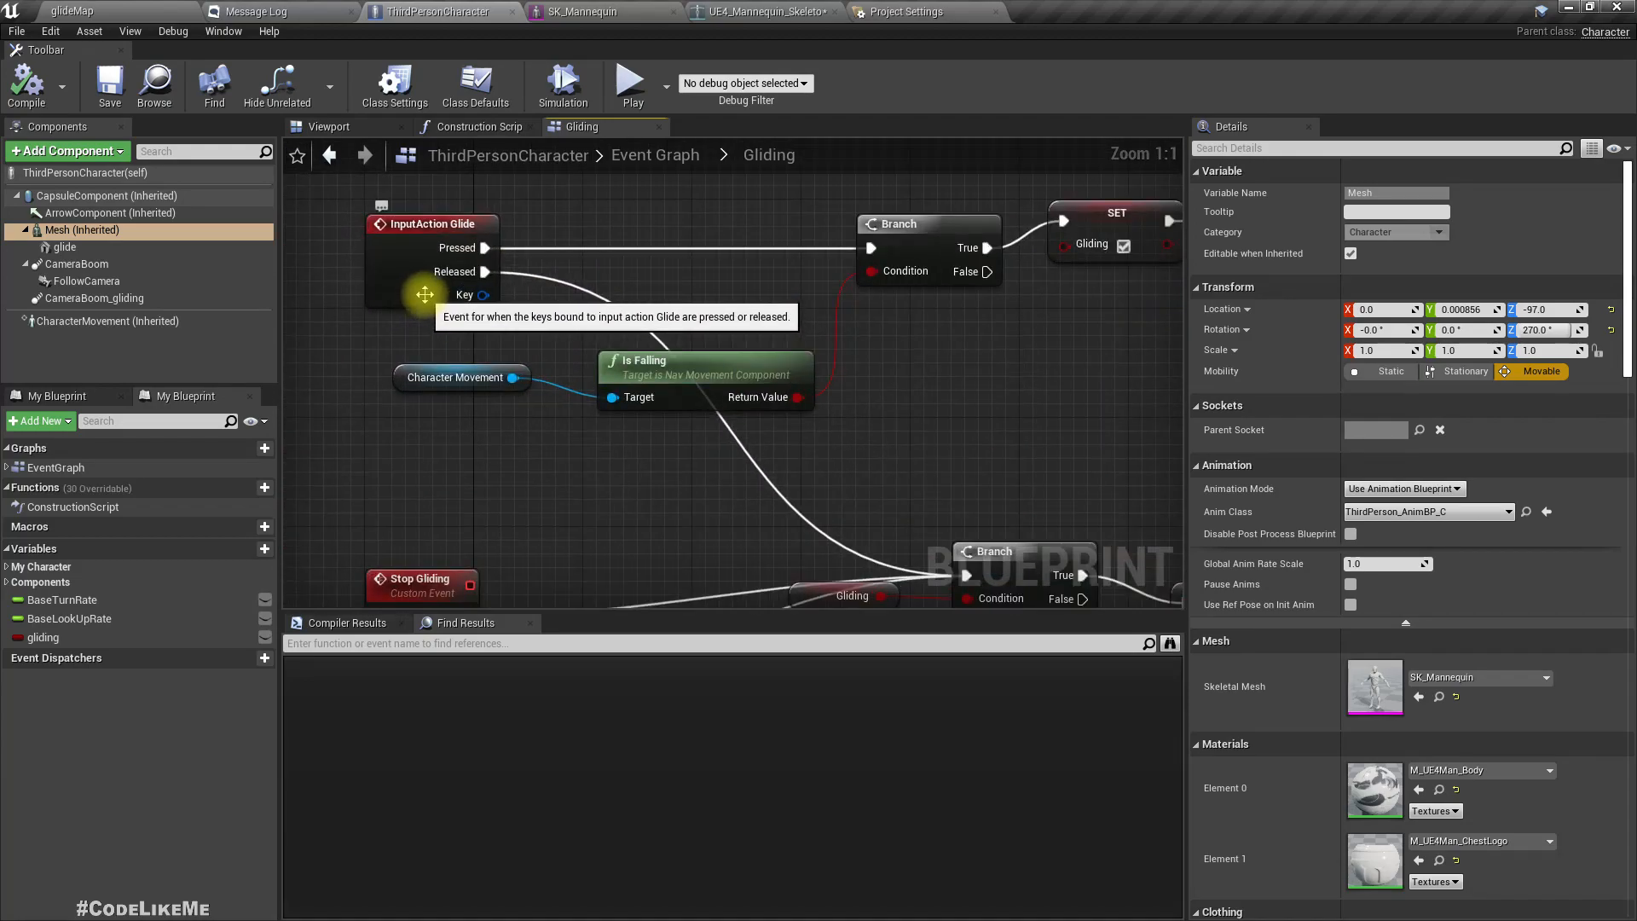
scroll("down", 3)
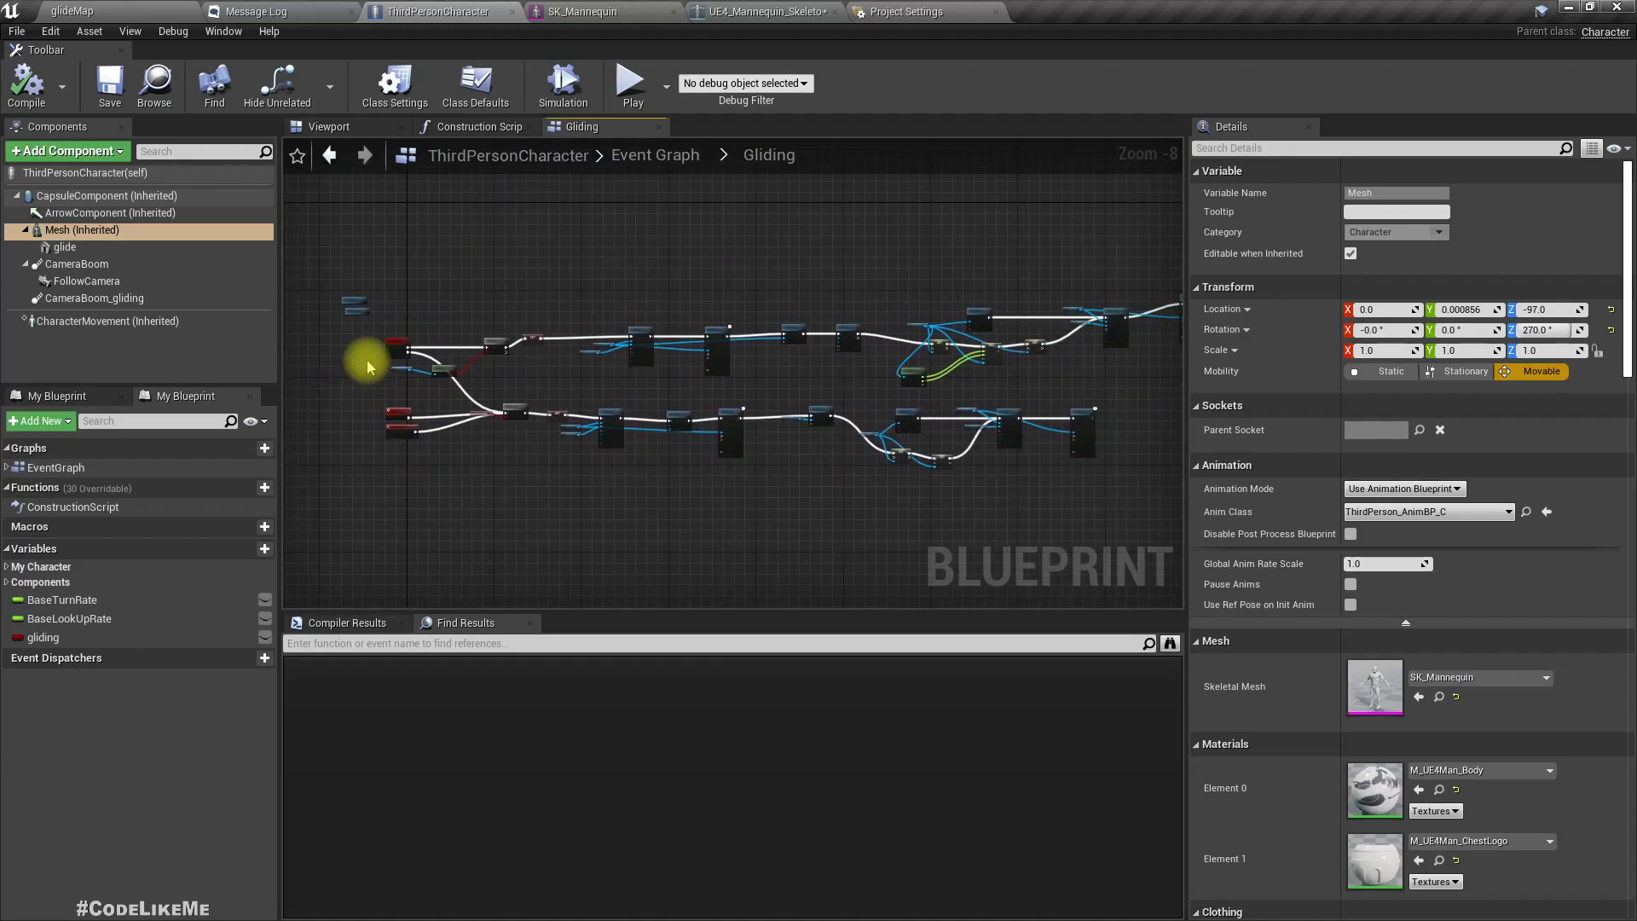
left_click(591, 127)
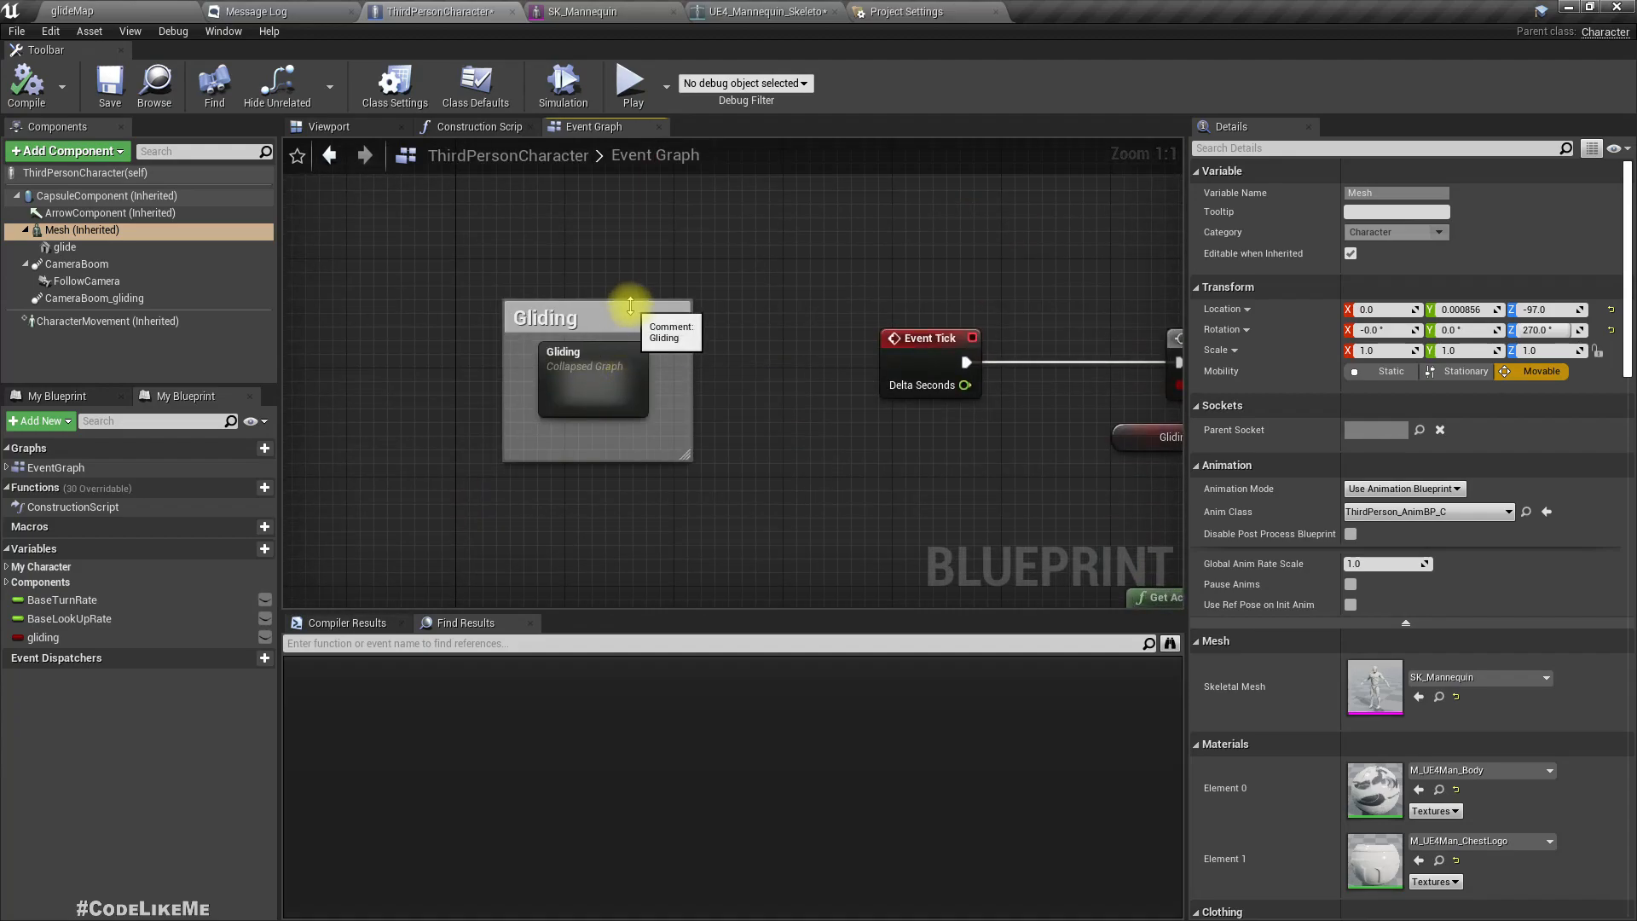
left_click(595, 376)
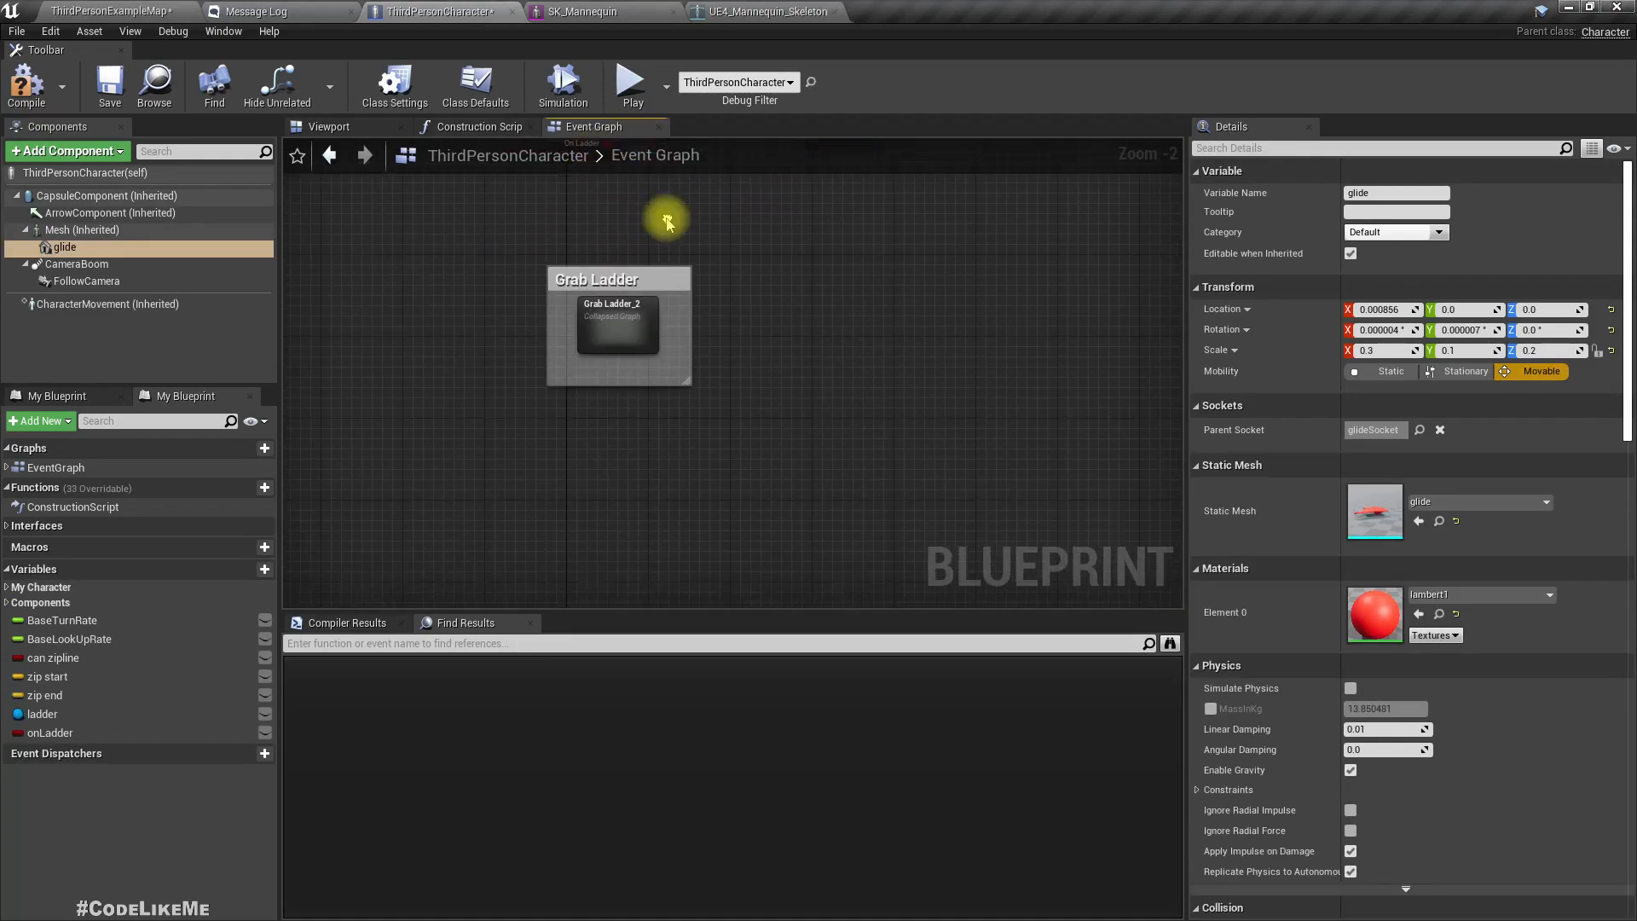
- Open the pasted Gliding graph, create its missing gliding Boolean, and compile
left_click_drag(619, 327, 604, 261)
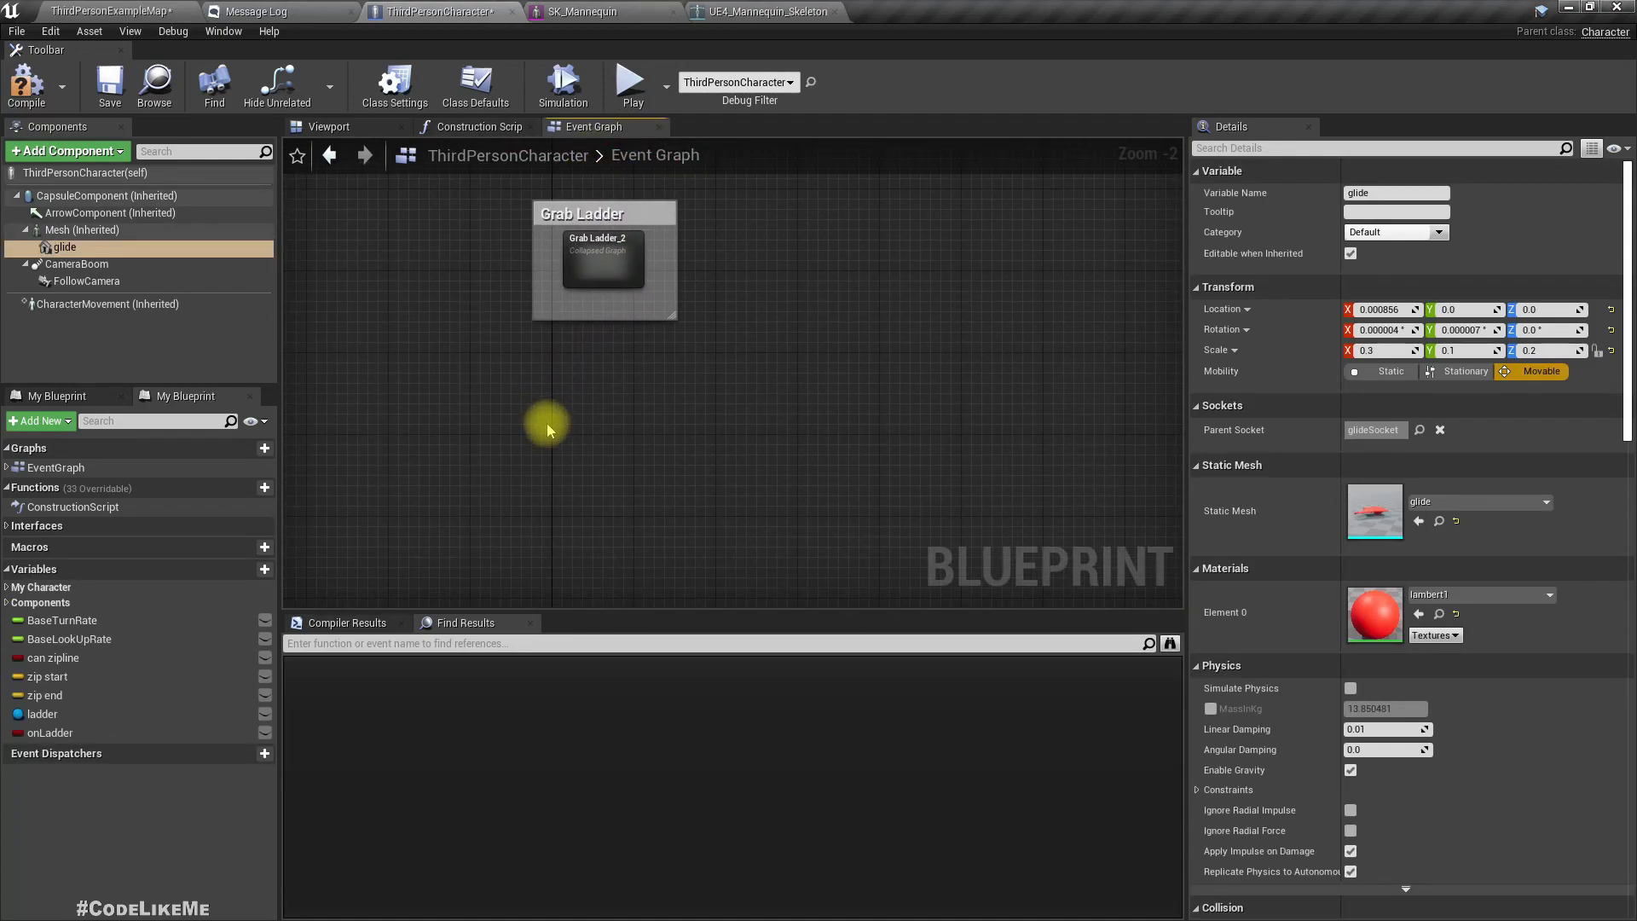
double_click(599, 251)
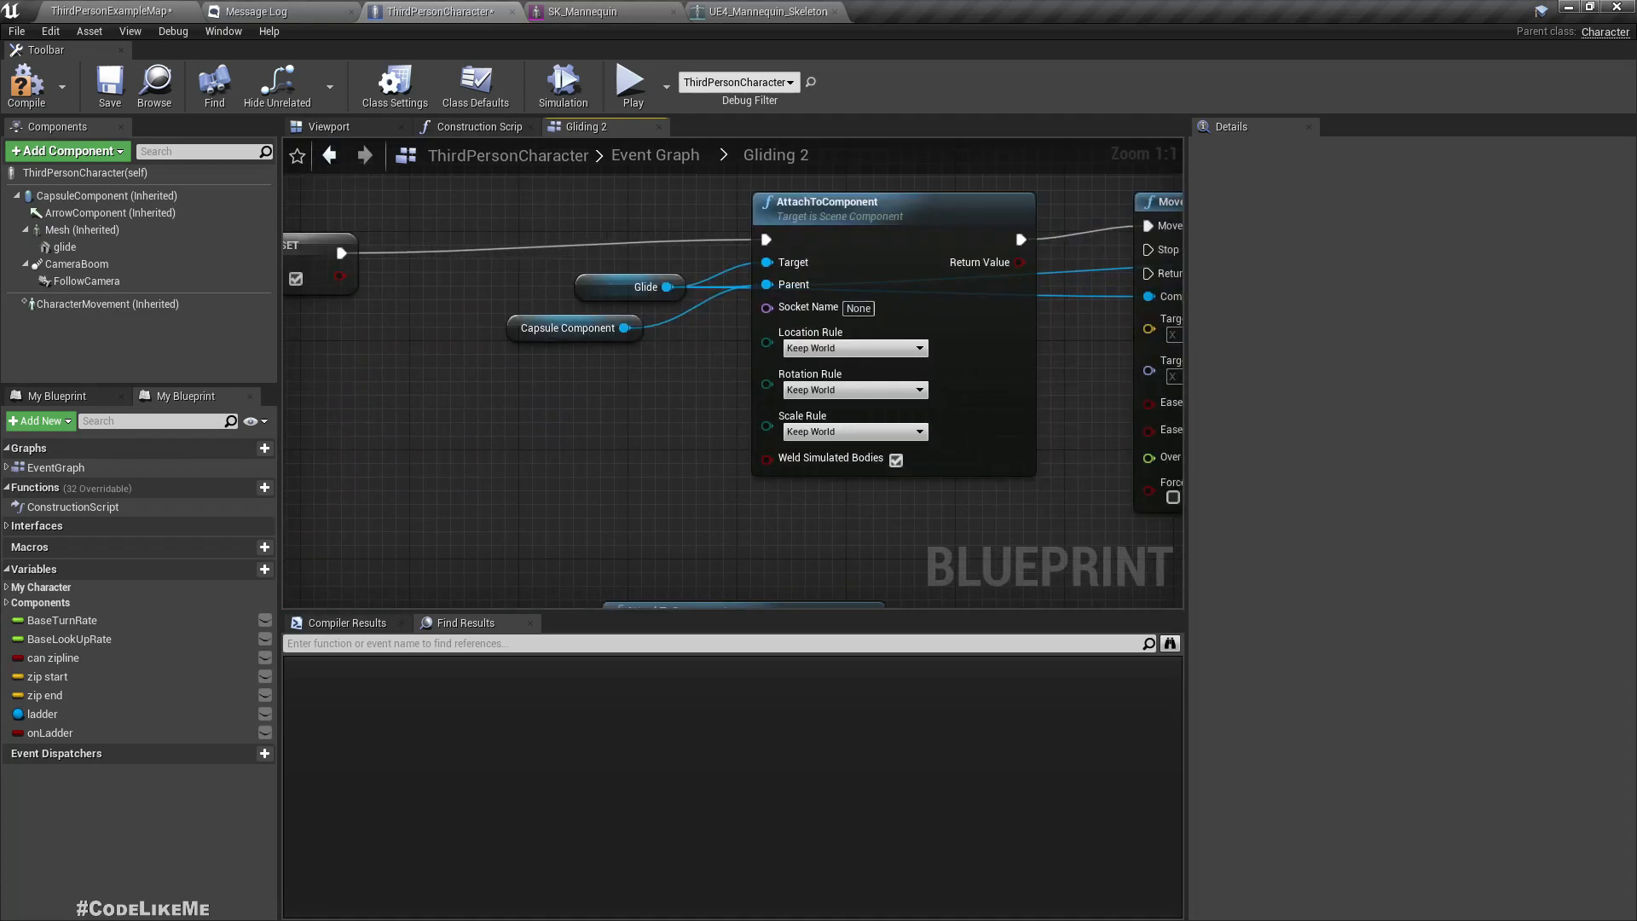
scroll("down", 3)
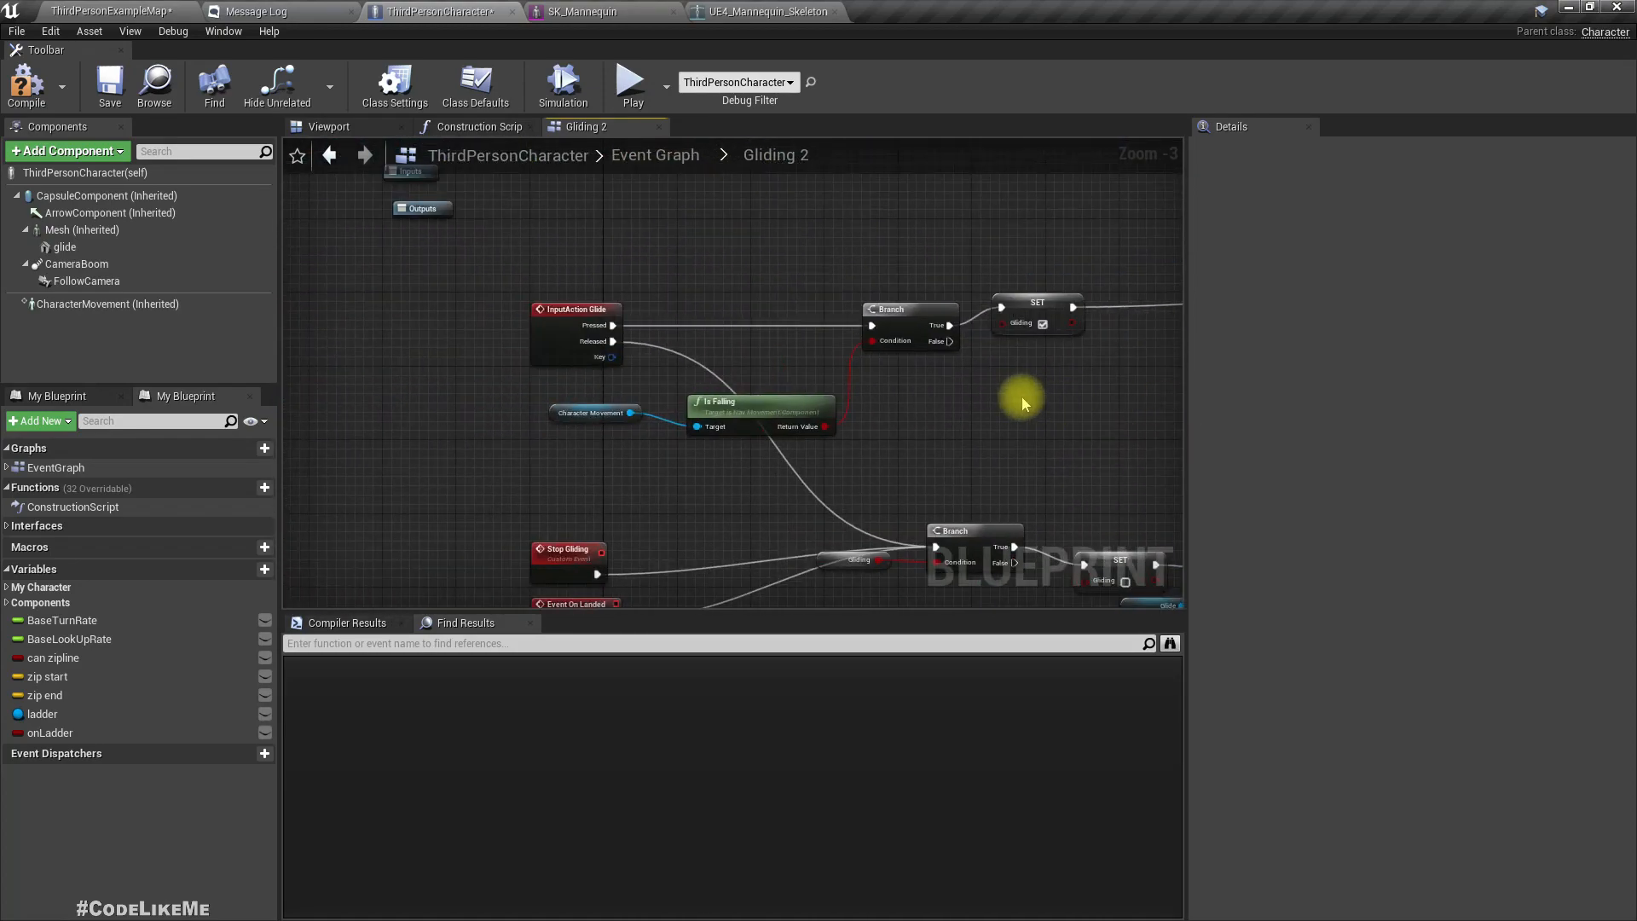
scroll("up", 3)
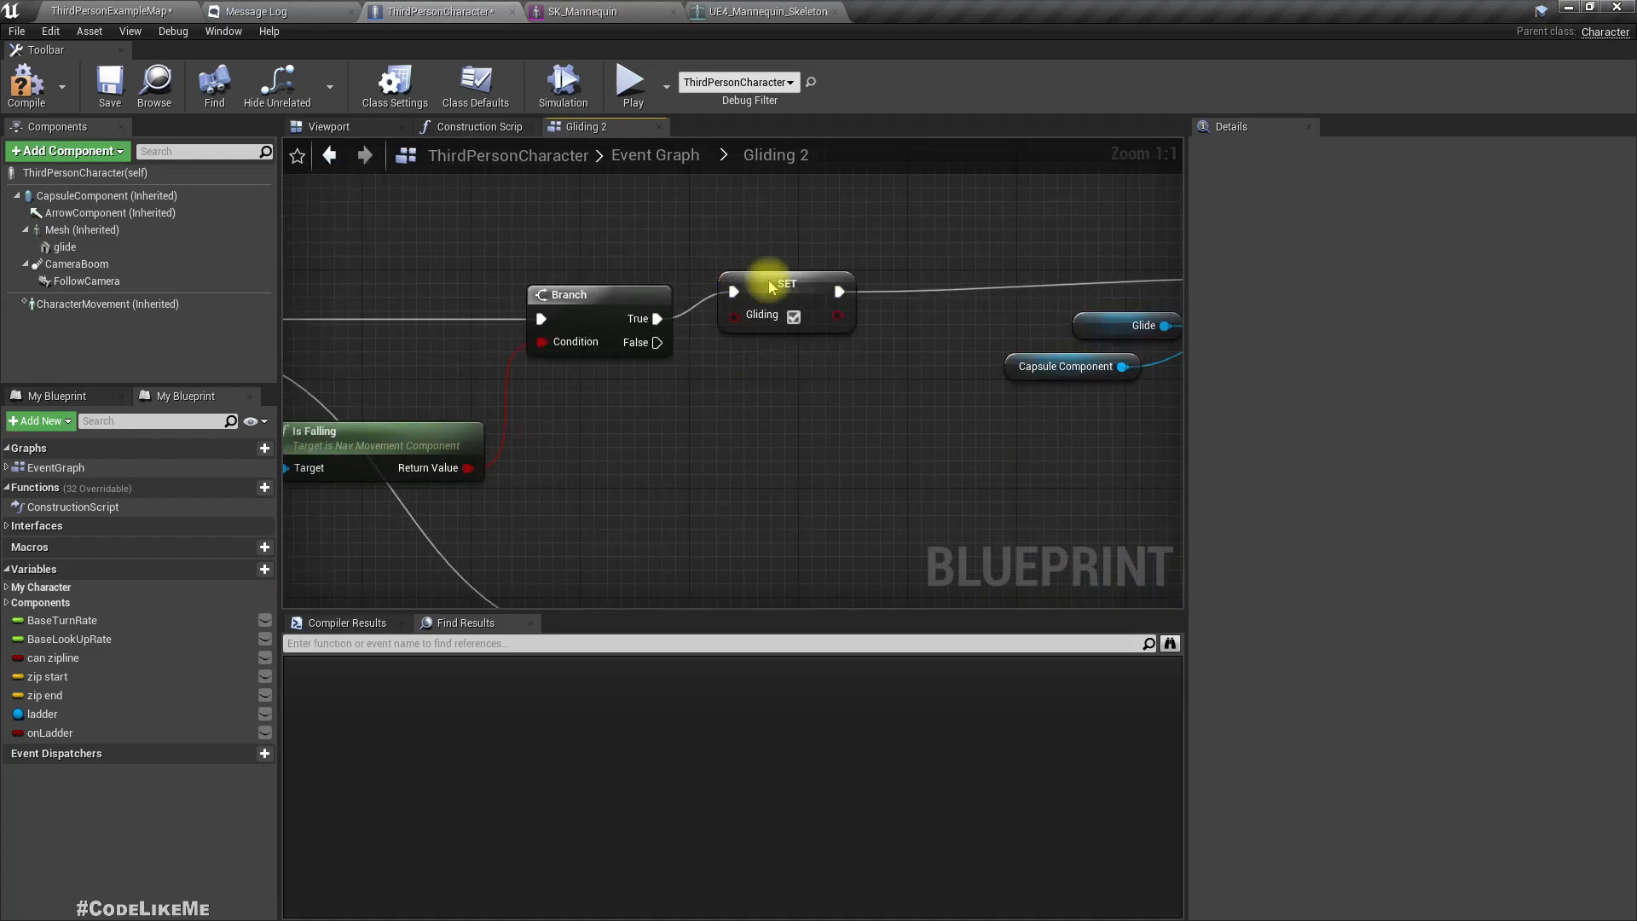
left_click(786, 303)
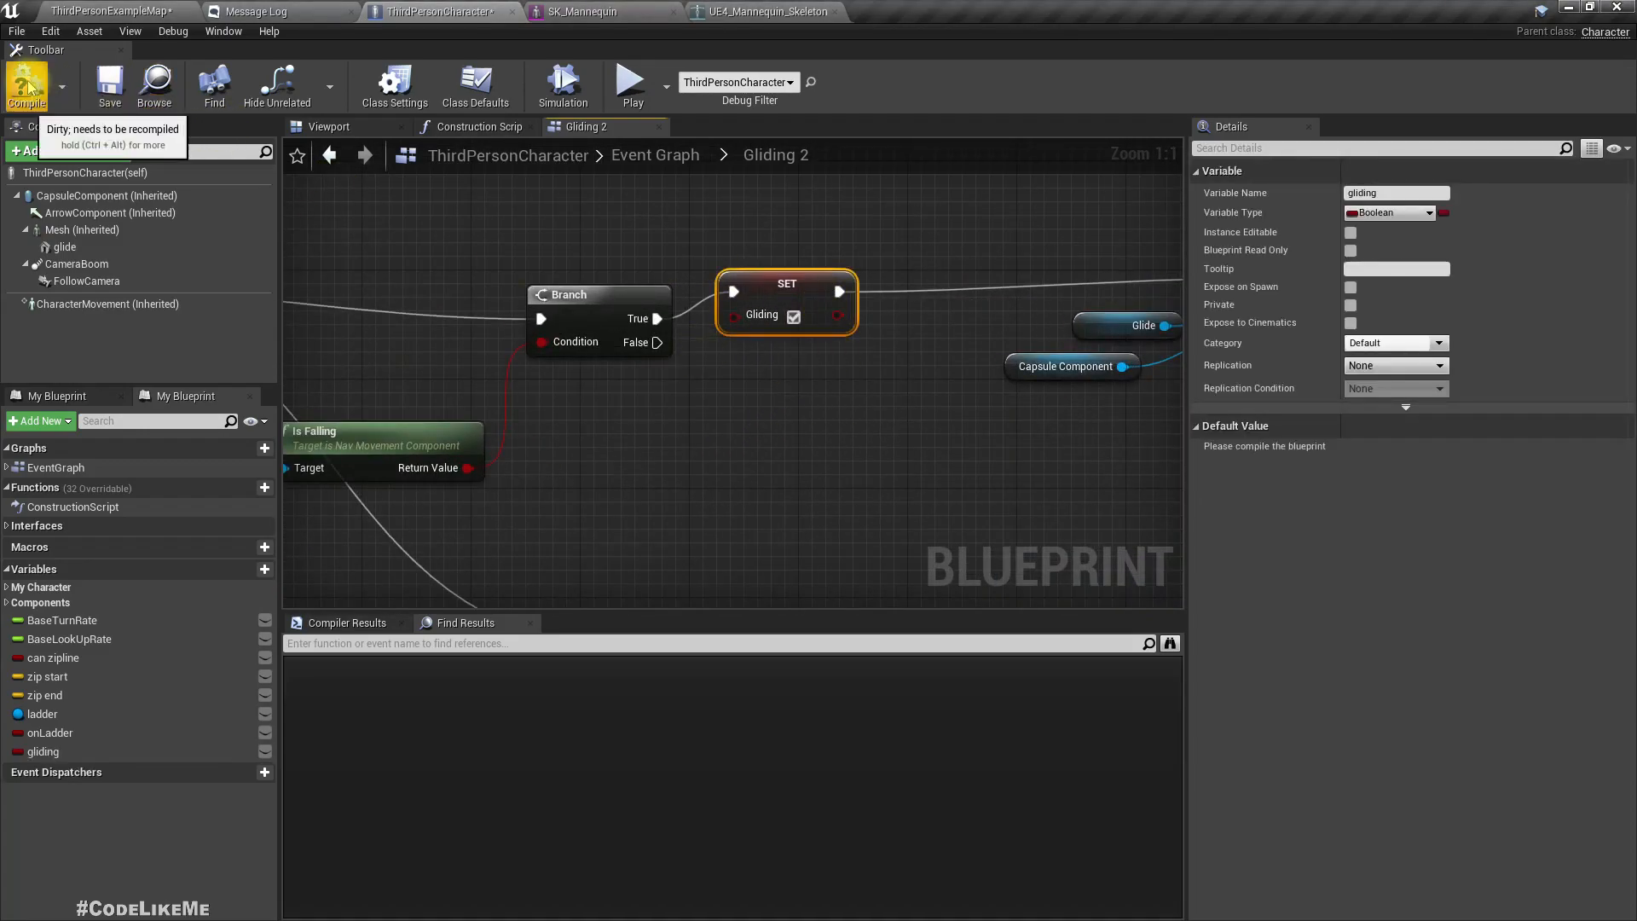
left_click(26, 85)
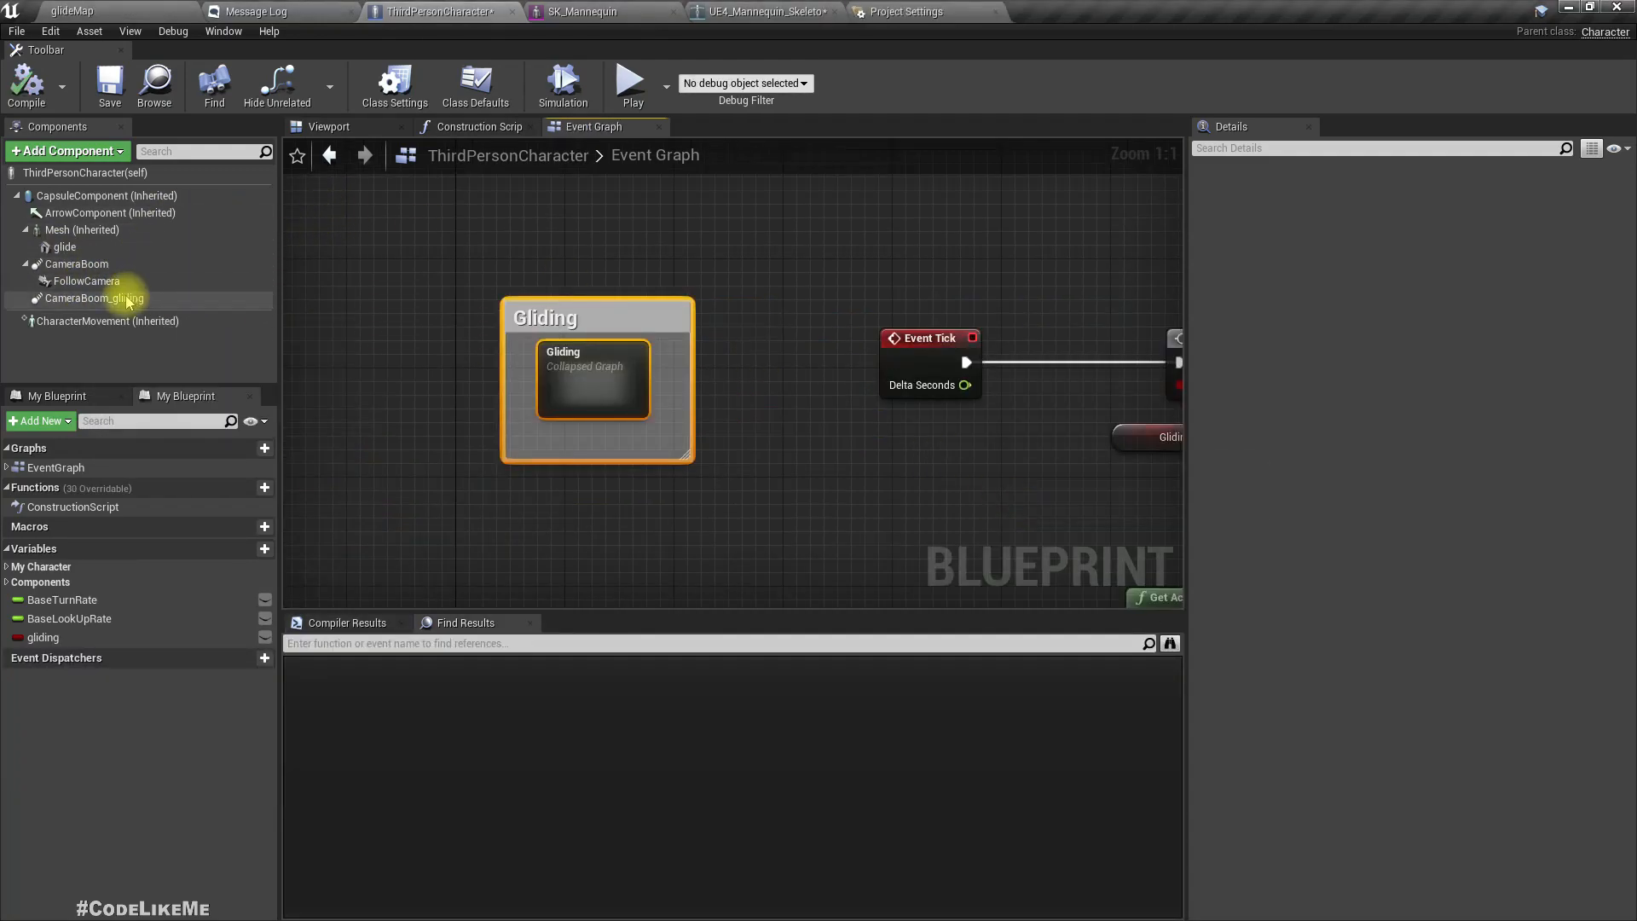
- Copy CameraBoom_gliding into the Zipline character's components and recompile successfully
left_click(93, 298)
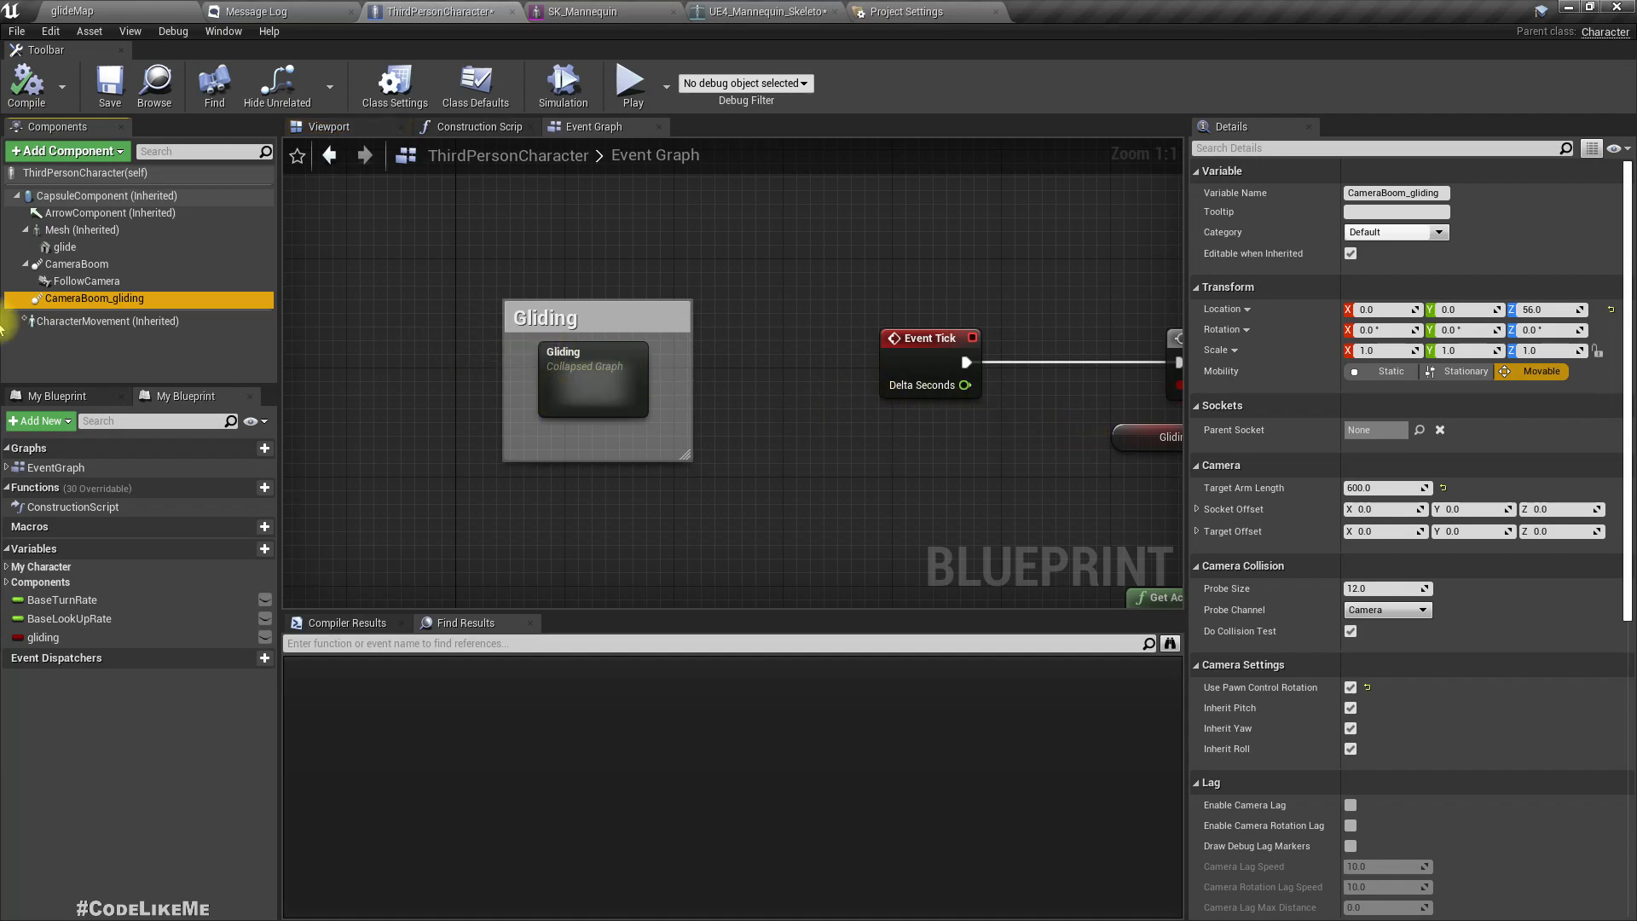
mouse_move(705, 433)
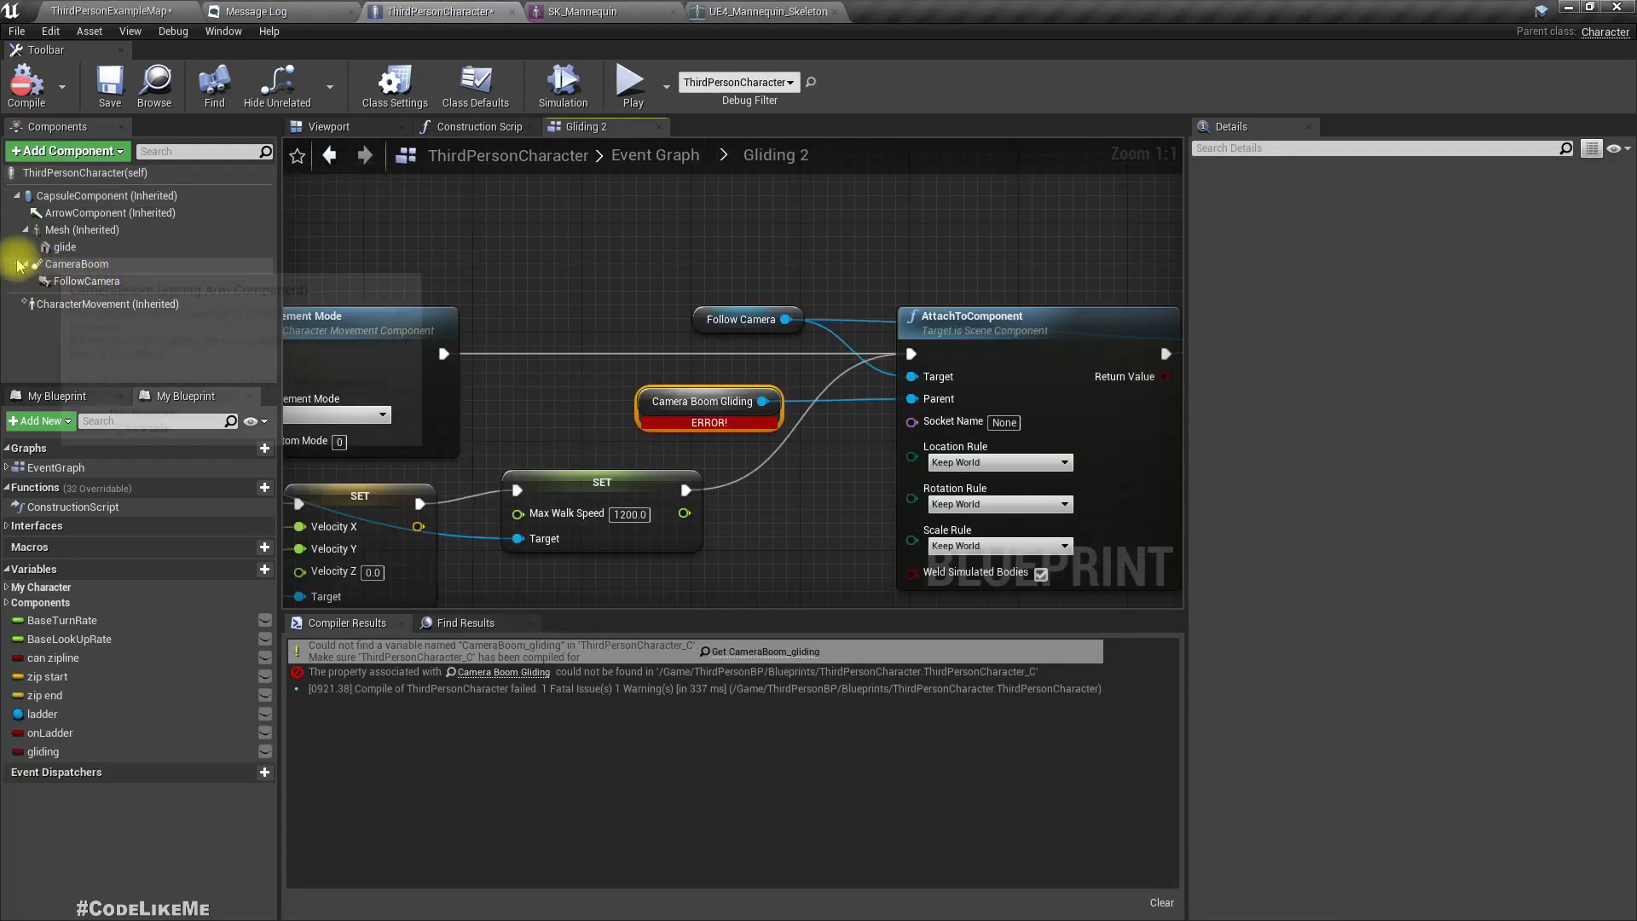
left_click(78, 264)
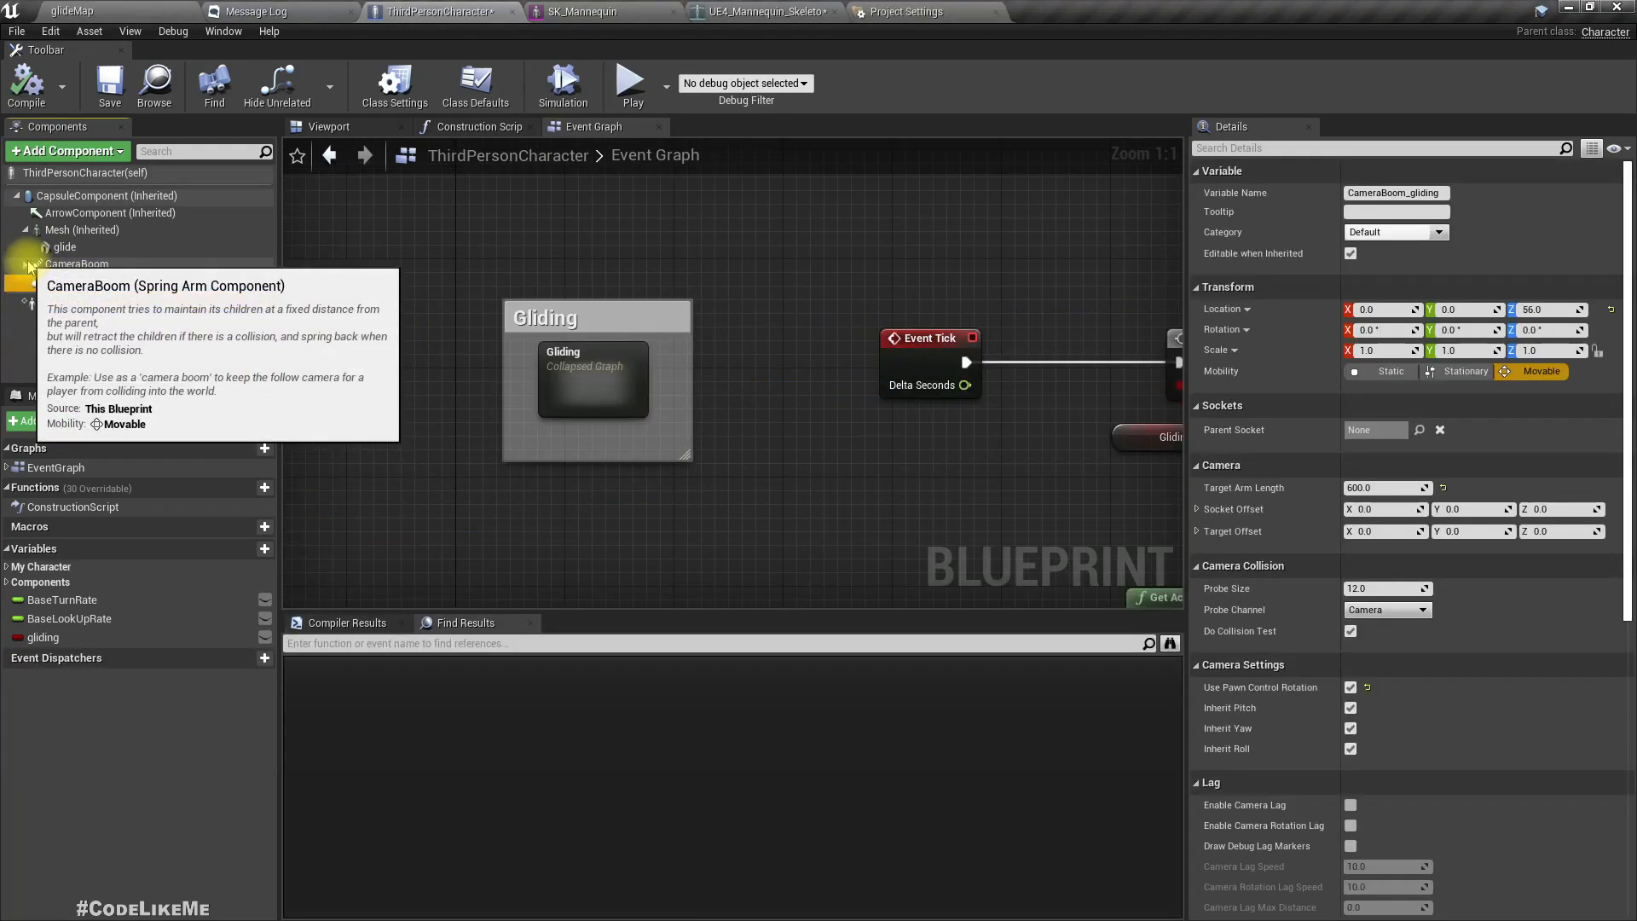
left_click(105, 195)
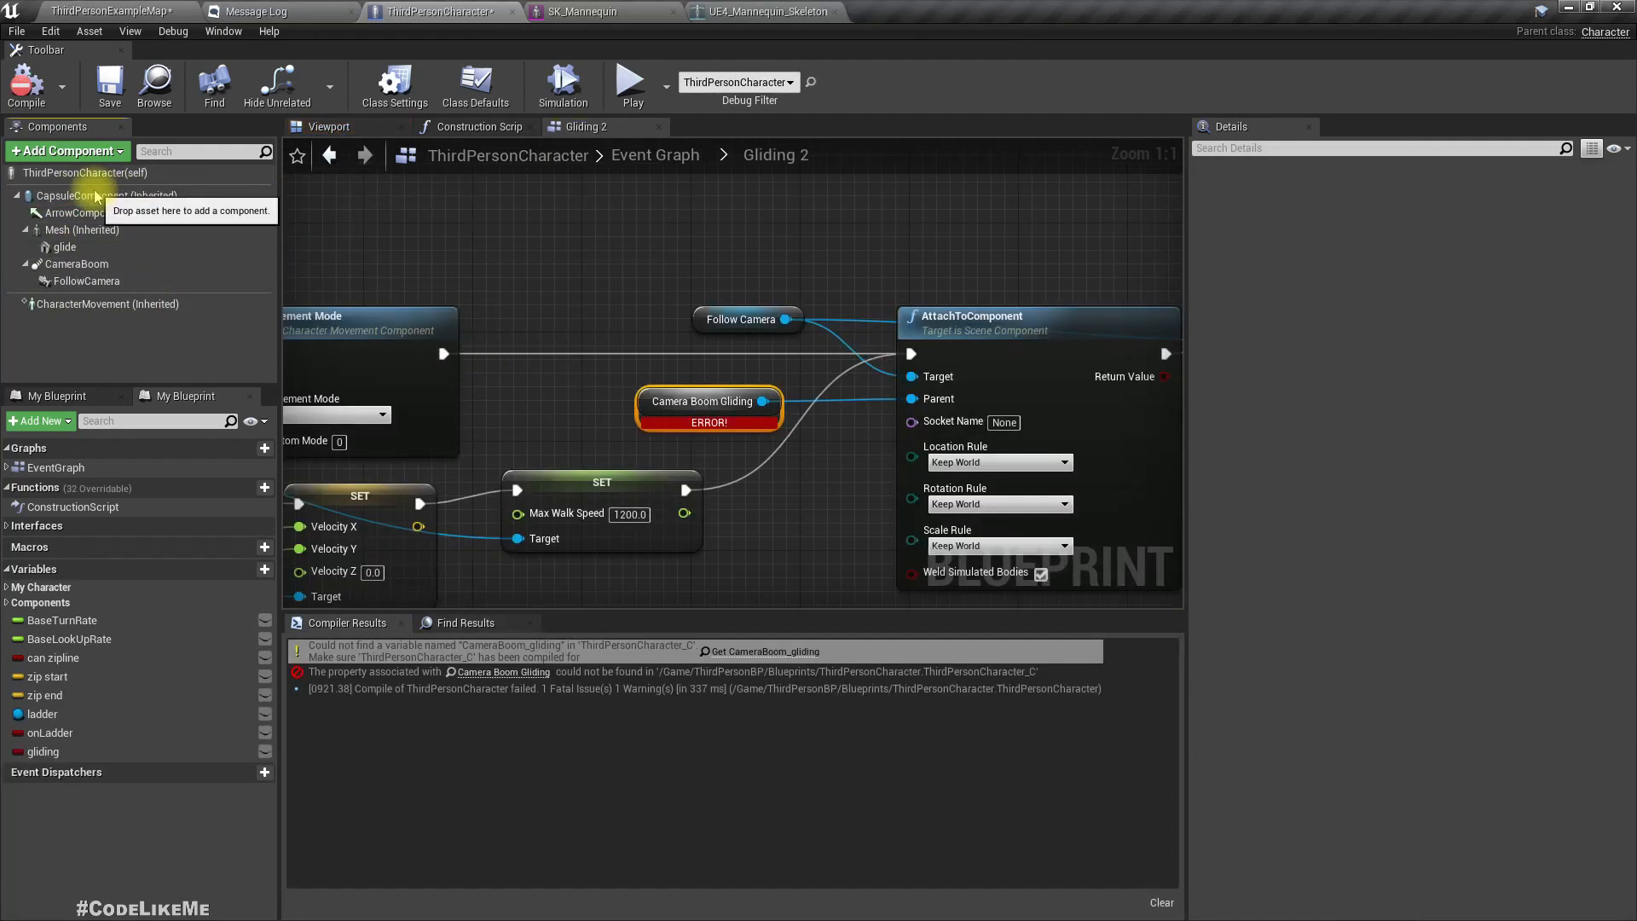
right_click(110, 195)
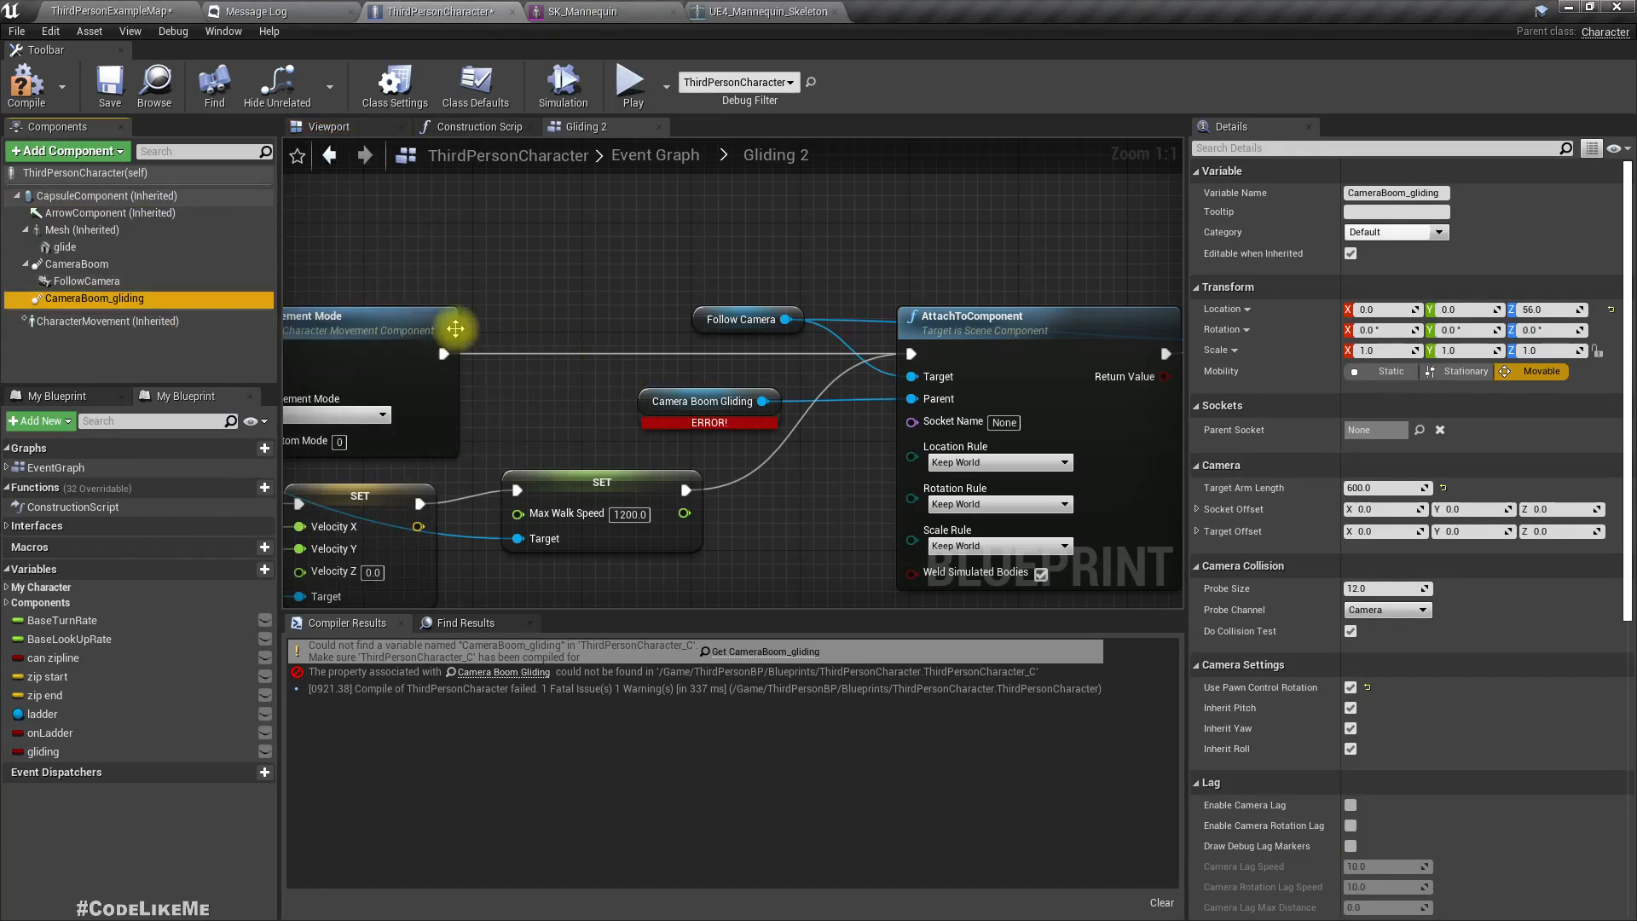
mouse_move(1464, 371)
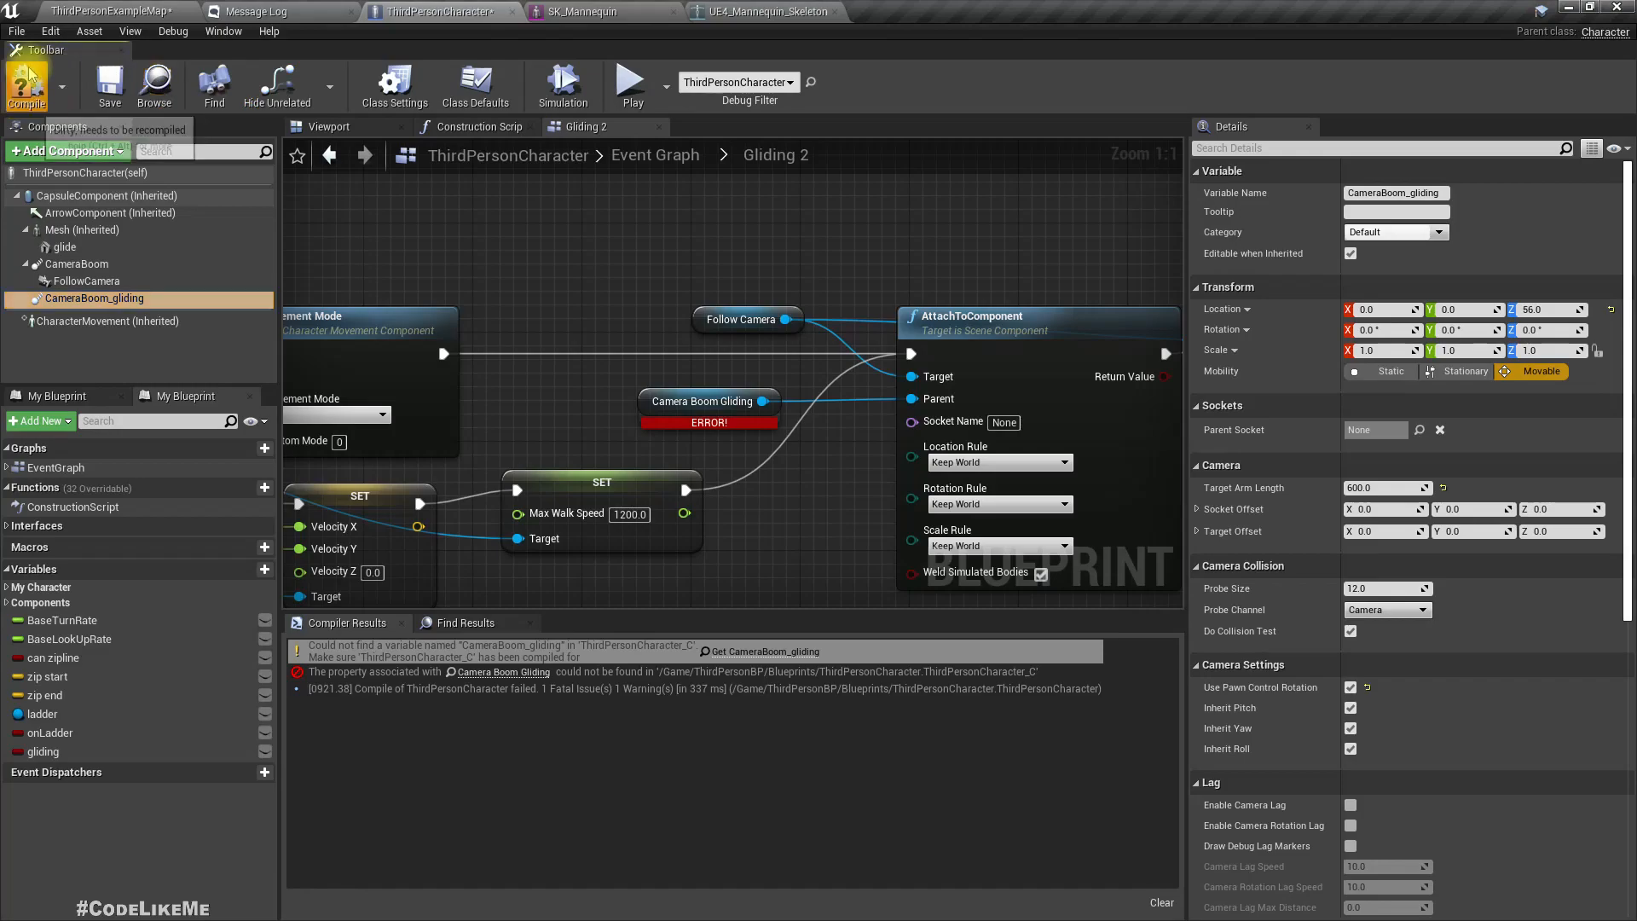
left_click(27, 83)
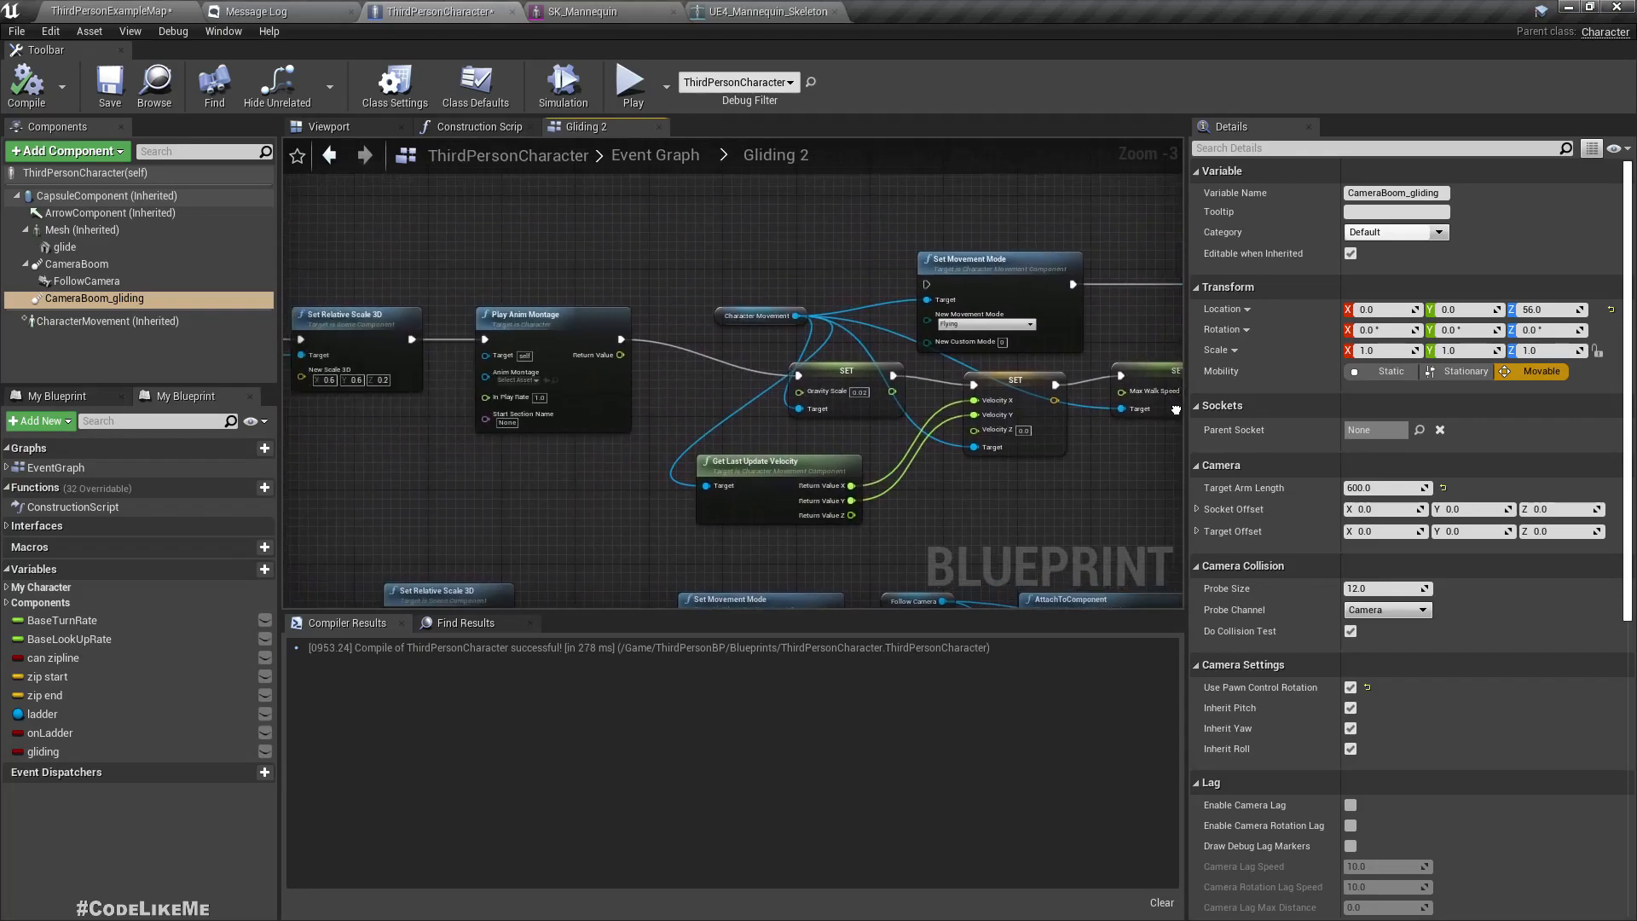
mouse_move(739, 178)
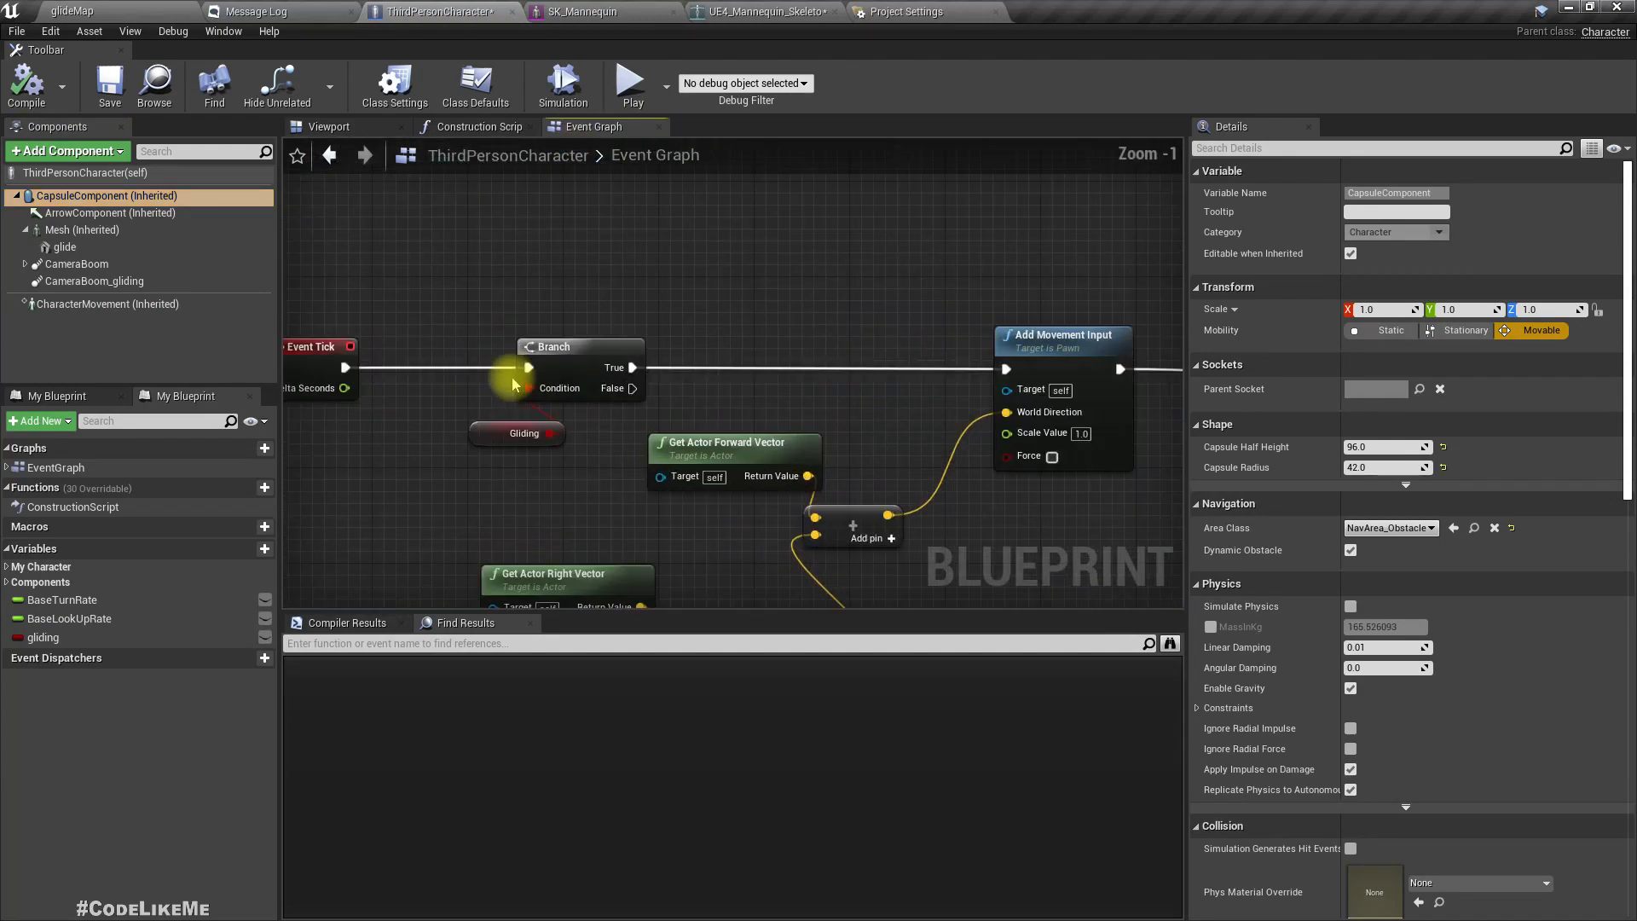
- Collapse the Branch, Gliding, vector and Add Movement Input tick nodes into one graph
scroll("down", 3)
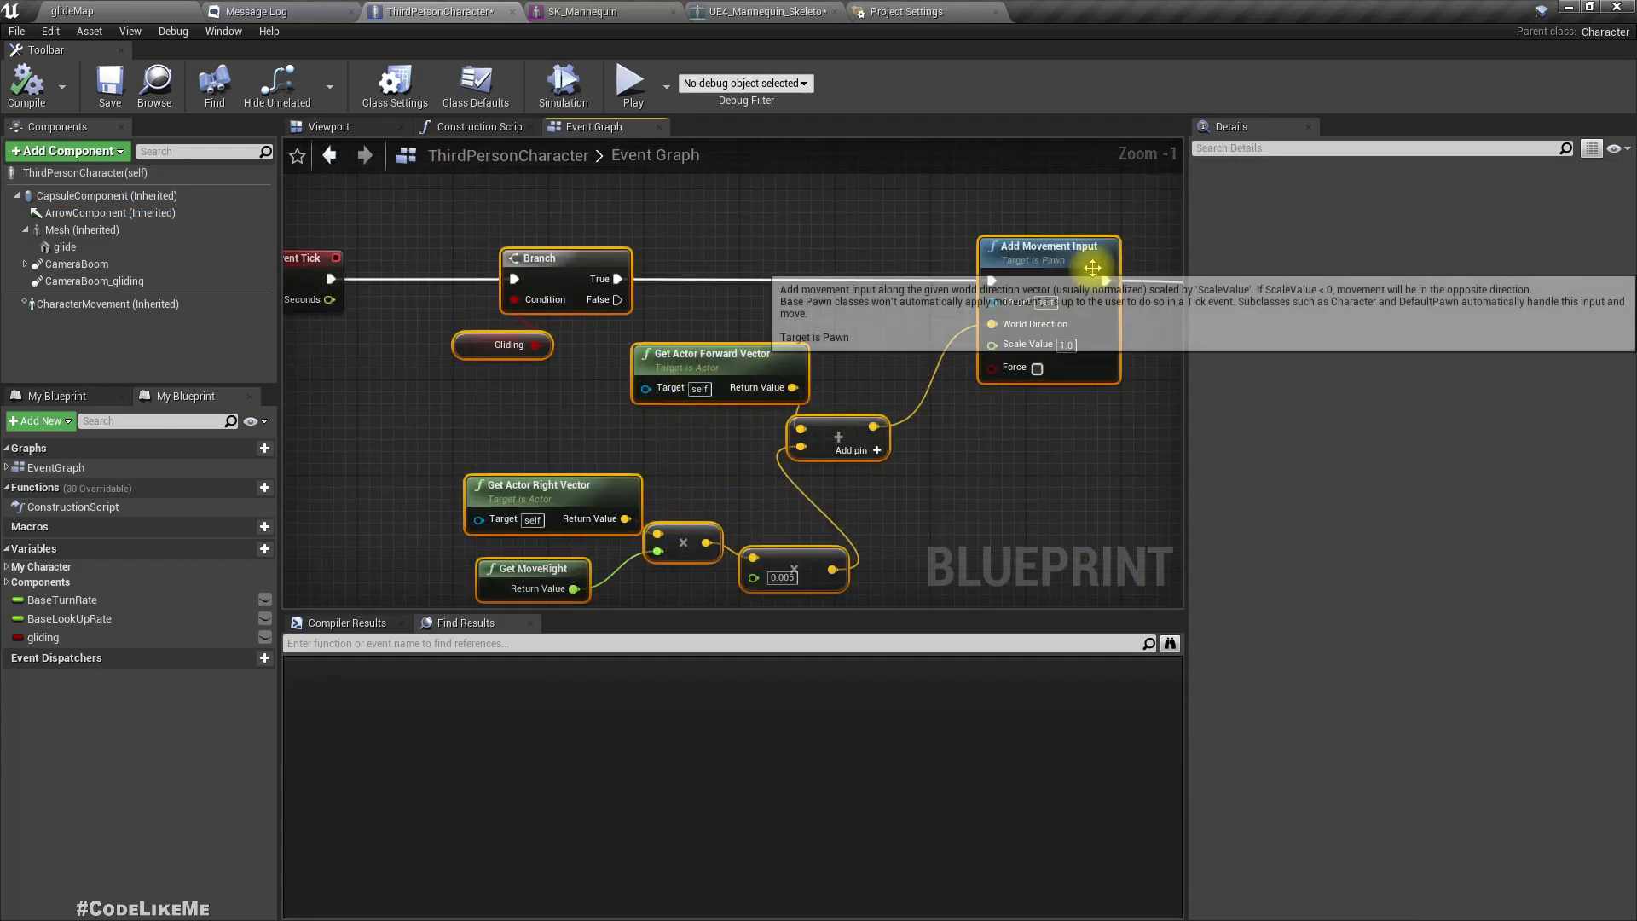
right_click(1048, 259)
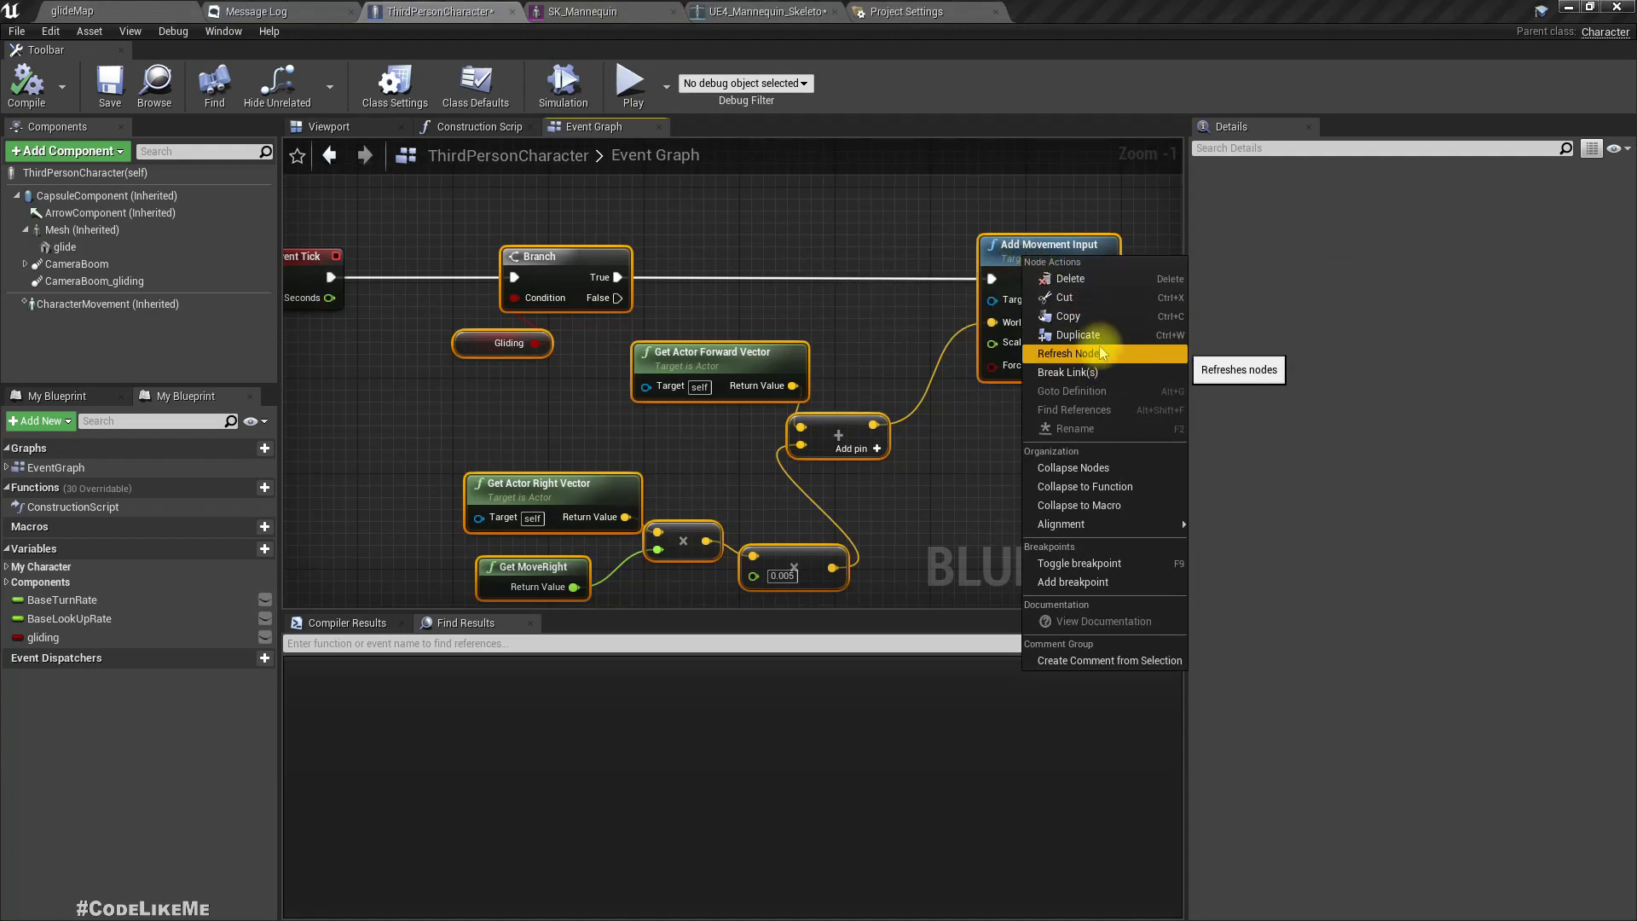
left_click(1074, 466)
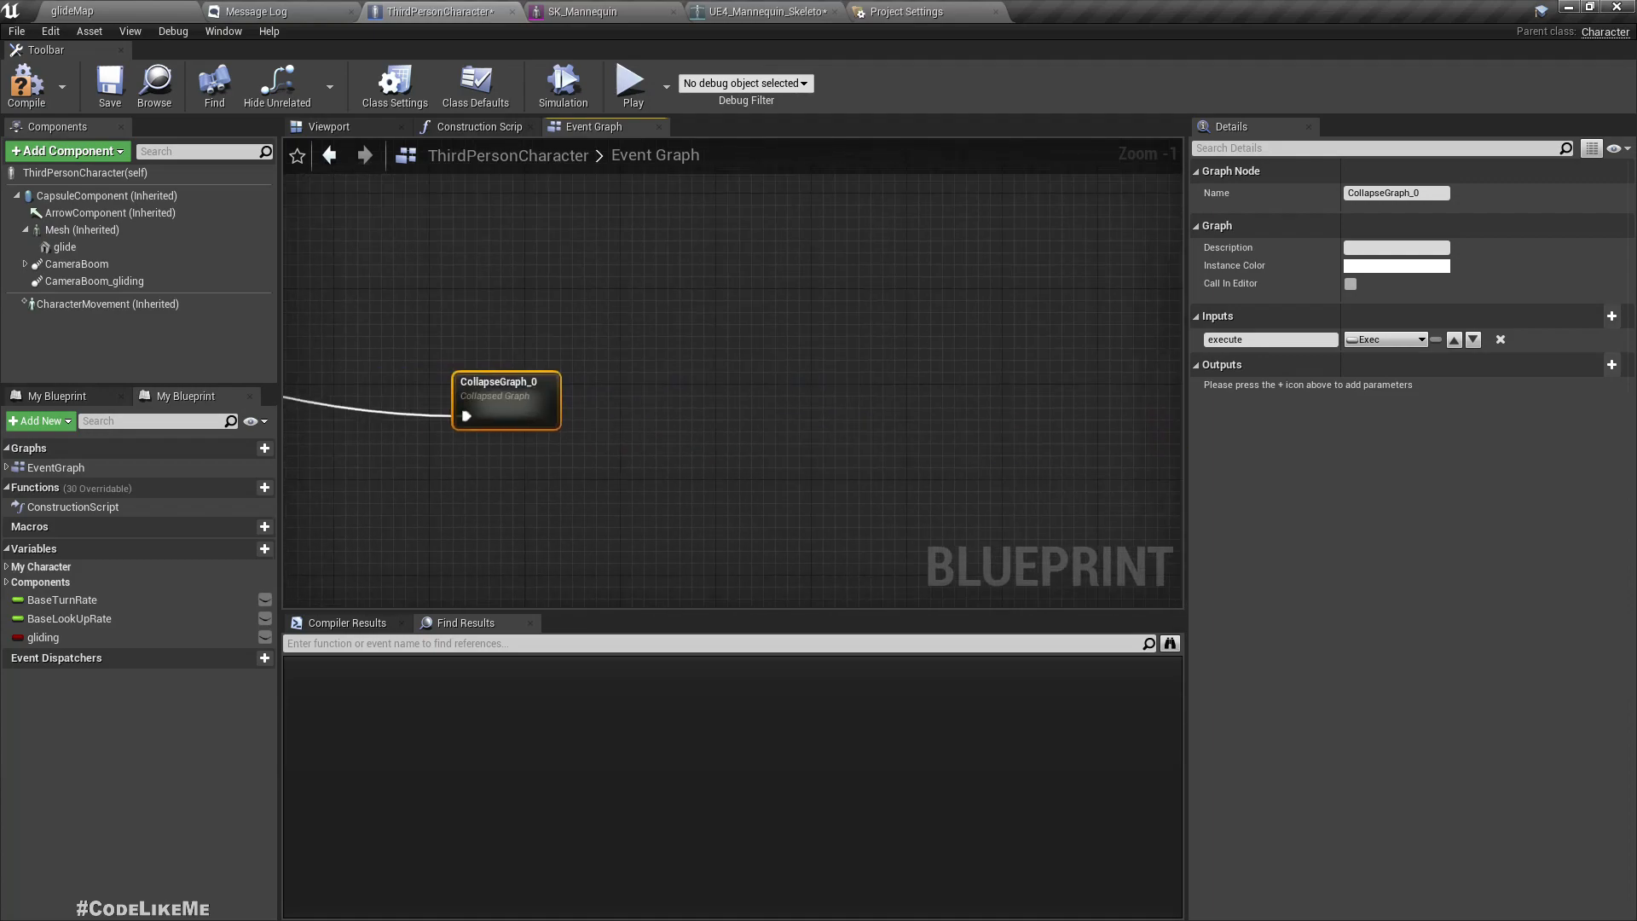
- Add a second exec output to the collapsed tick graph, naming the outputs gliding and not gliding
scroll("down", 3)
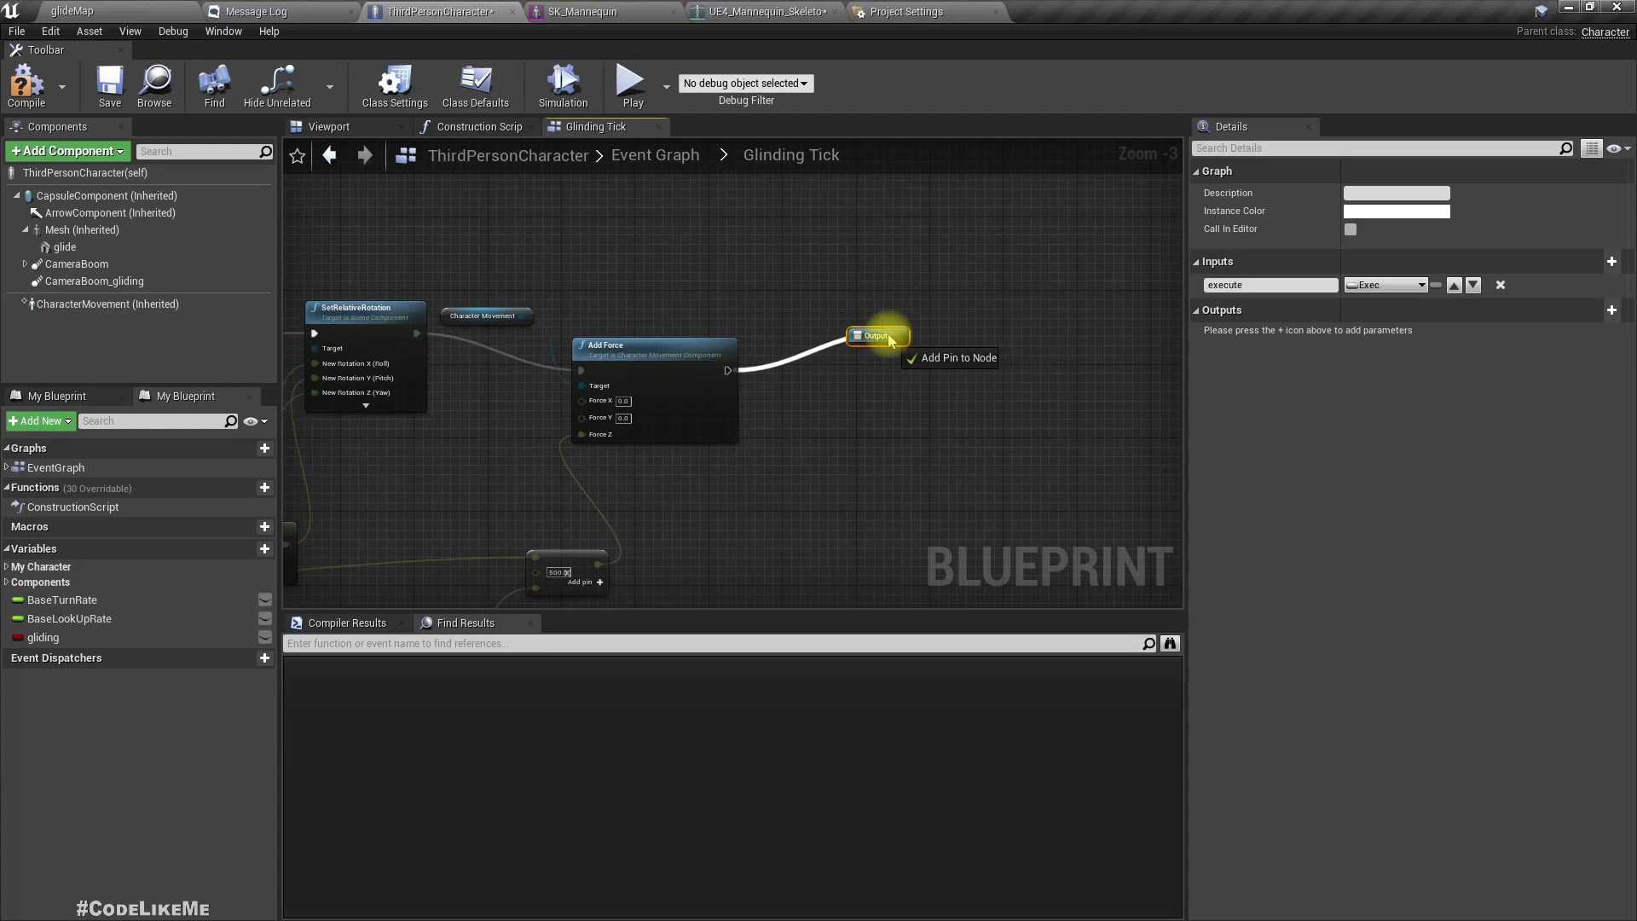
scroll("down", 3)
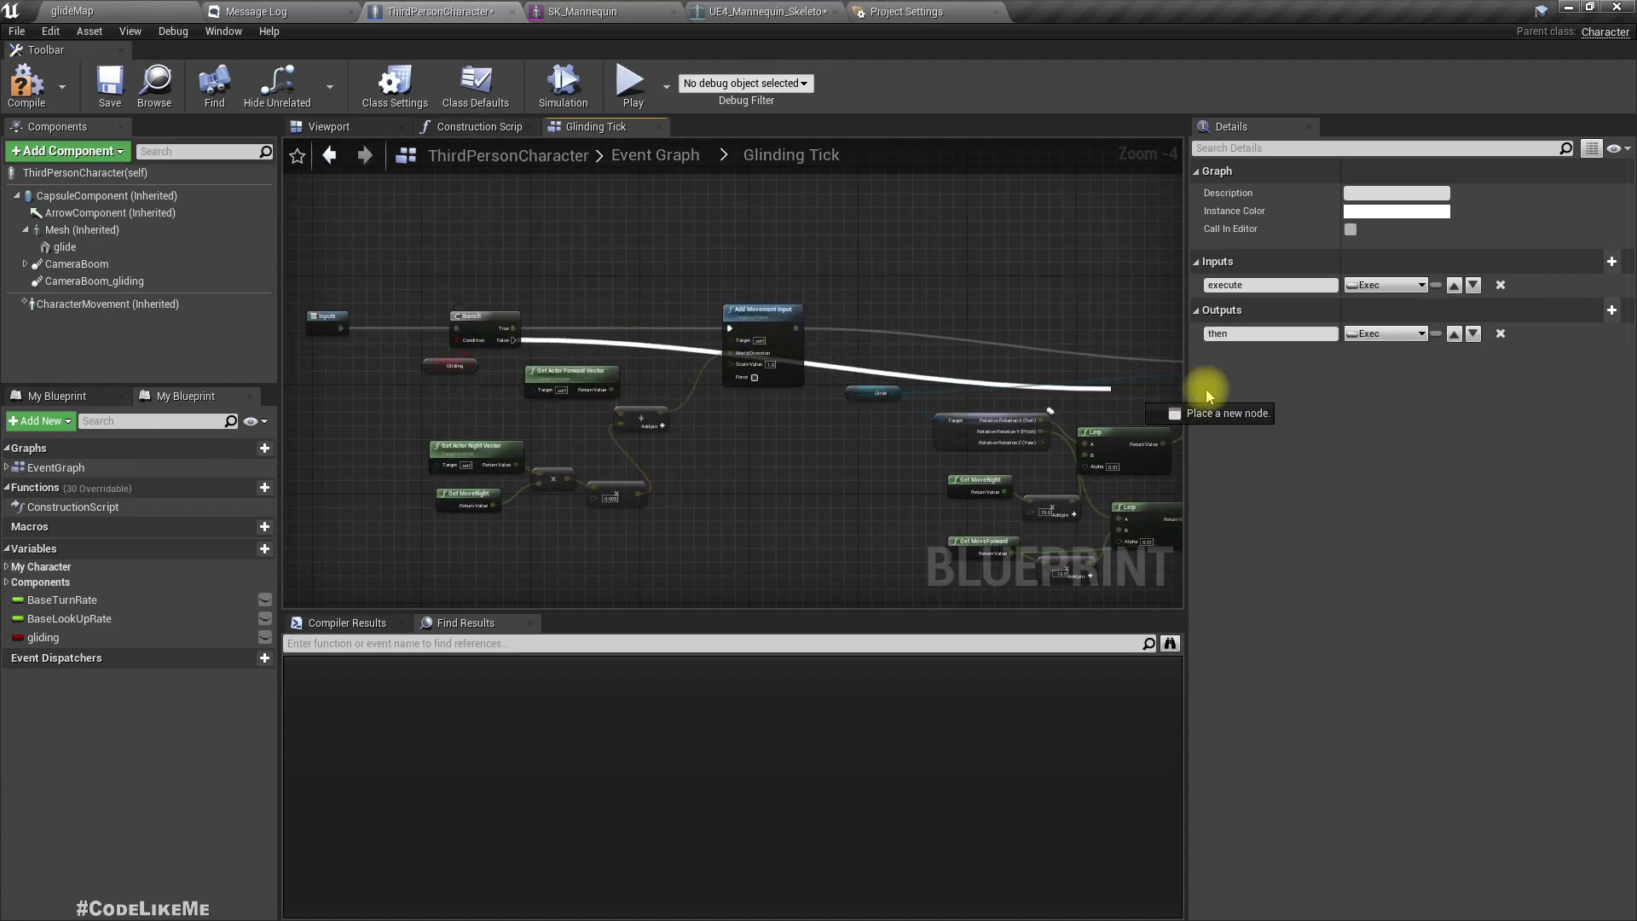
left_click(1611, 311)
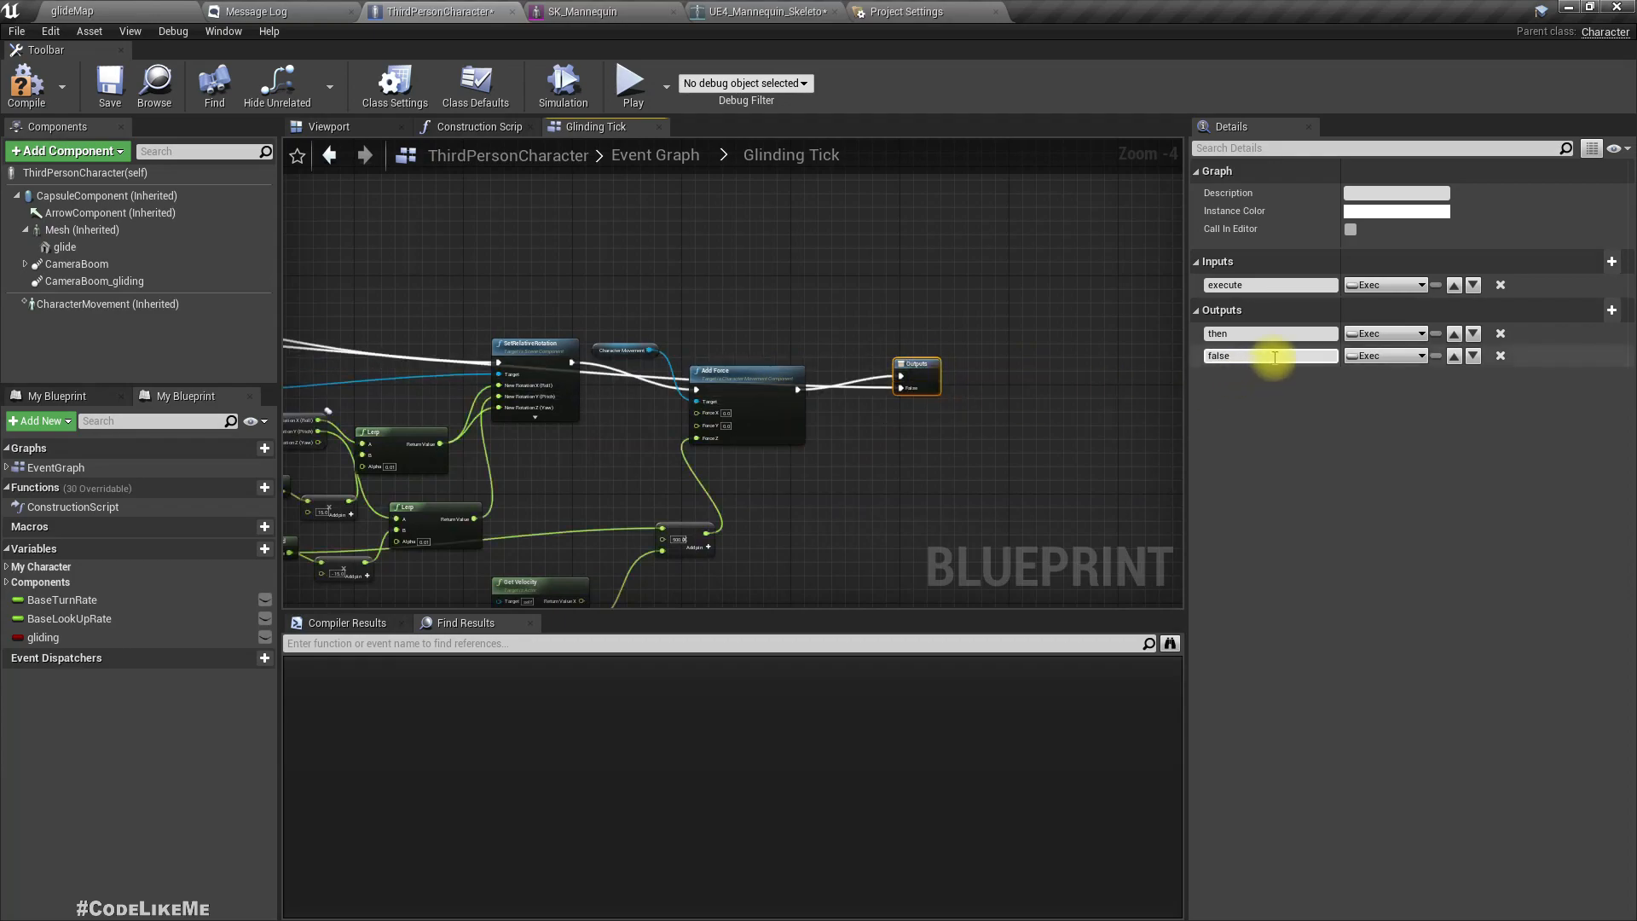
type("not")
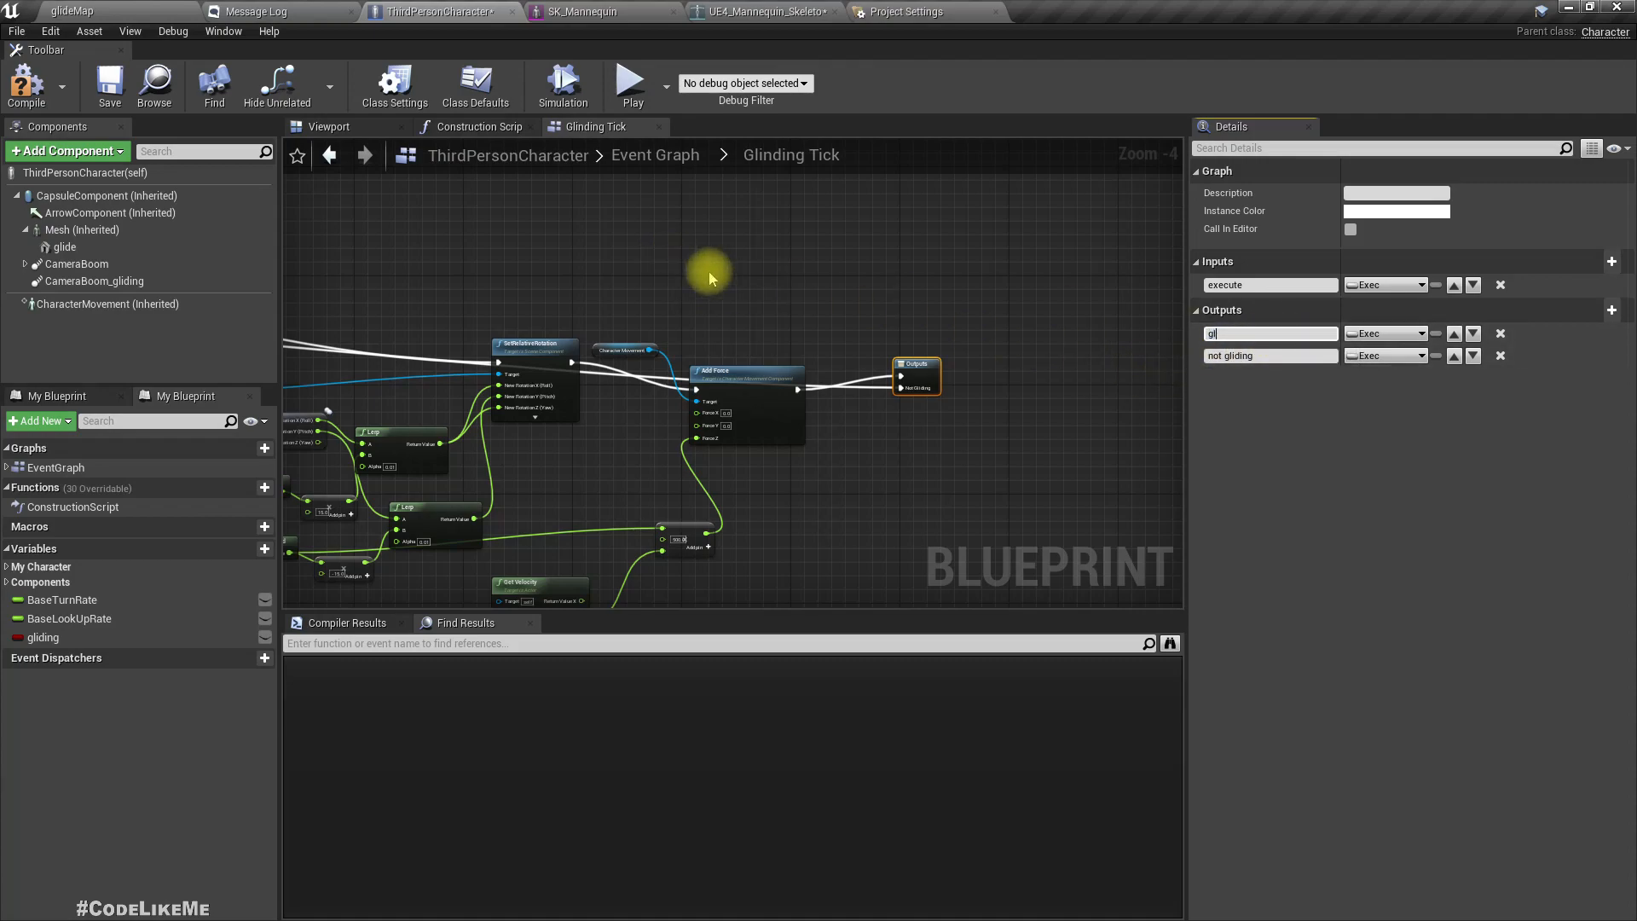
type("gliding")
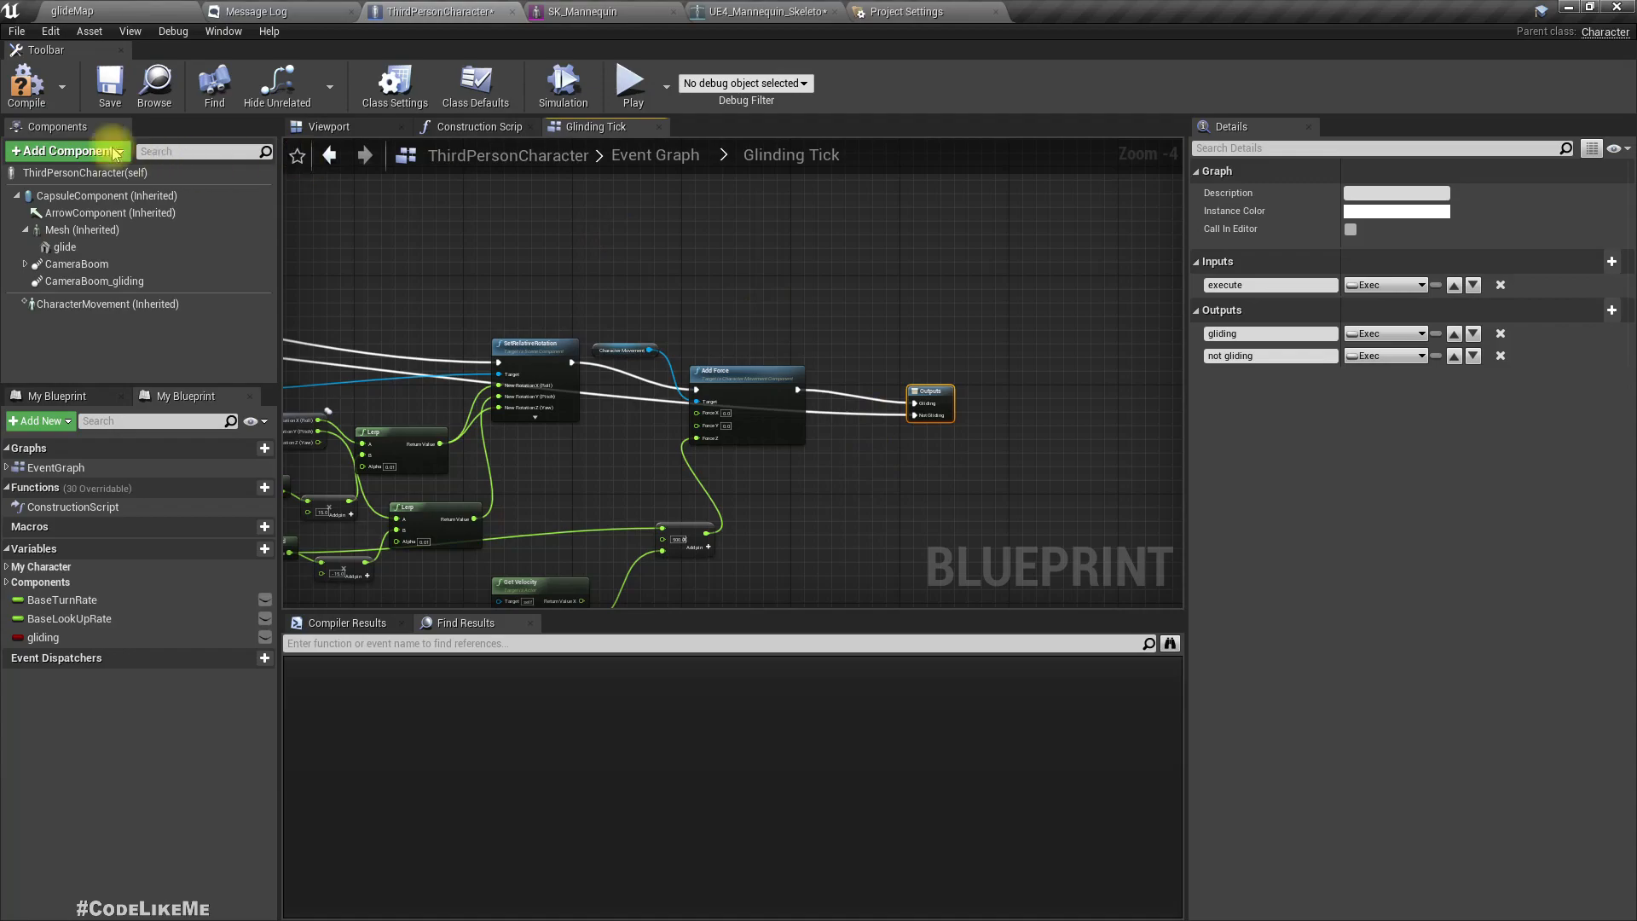
- Return to the Zipline character's main Event Graph
left_click(654, 154)
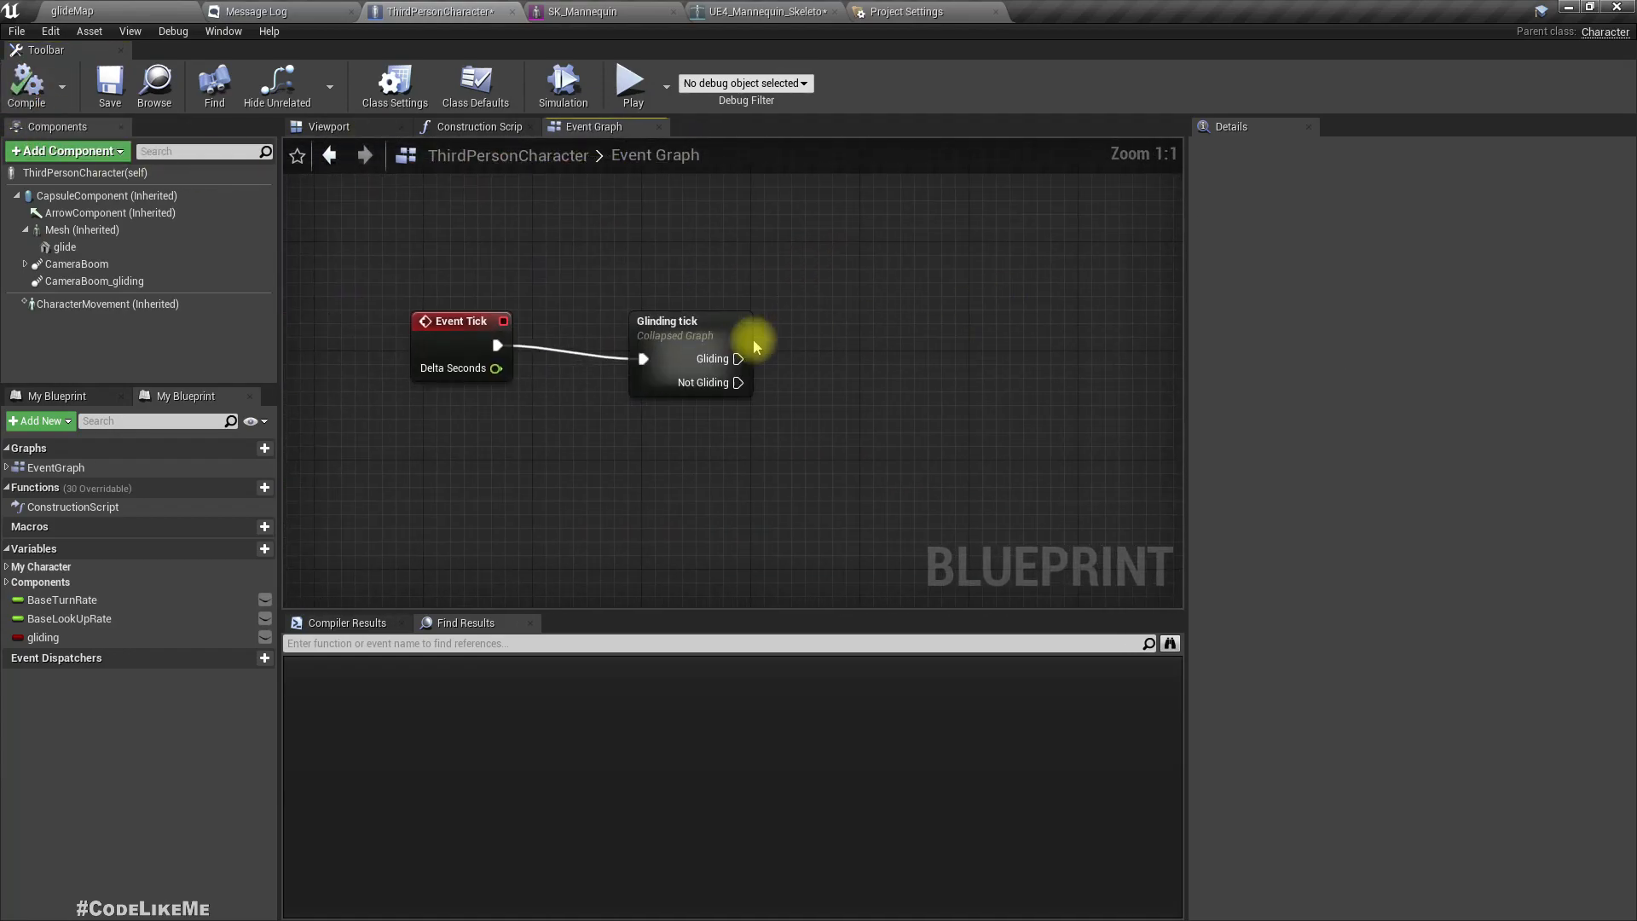
left_click(688, 354)
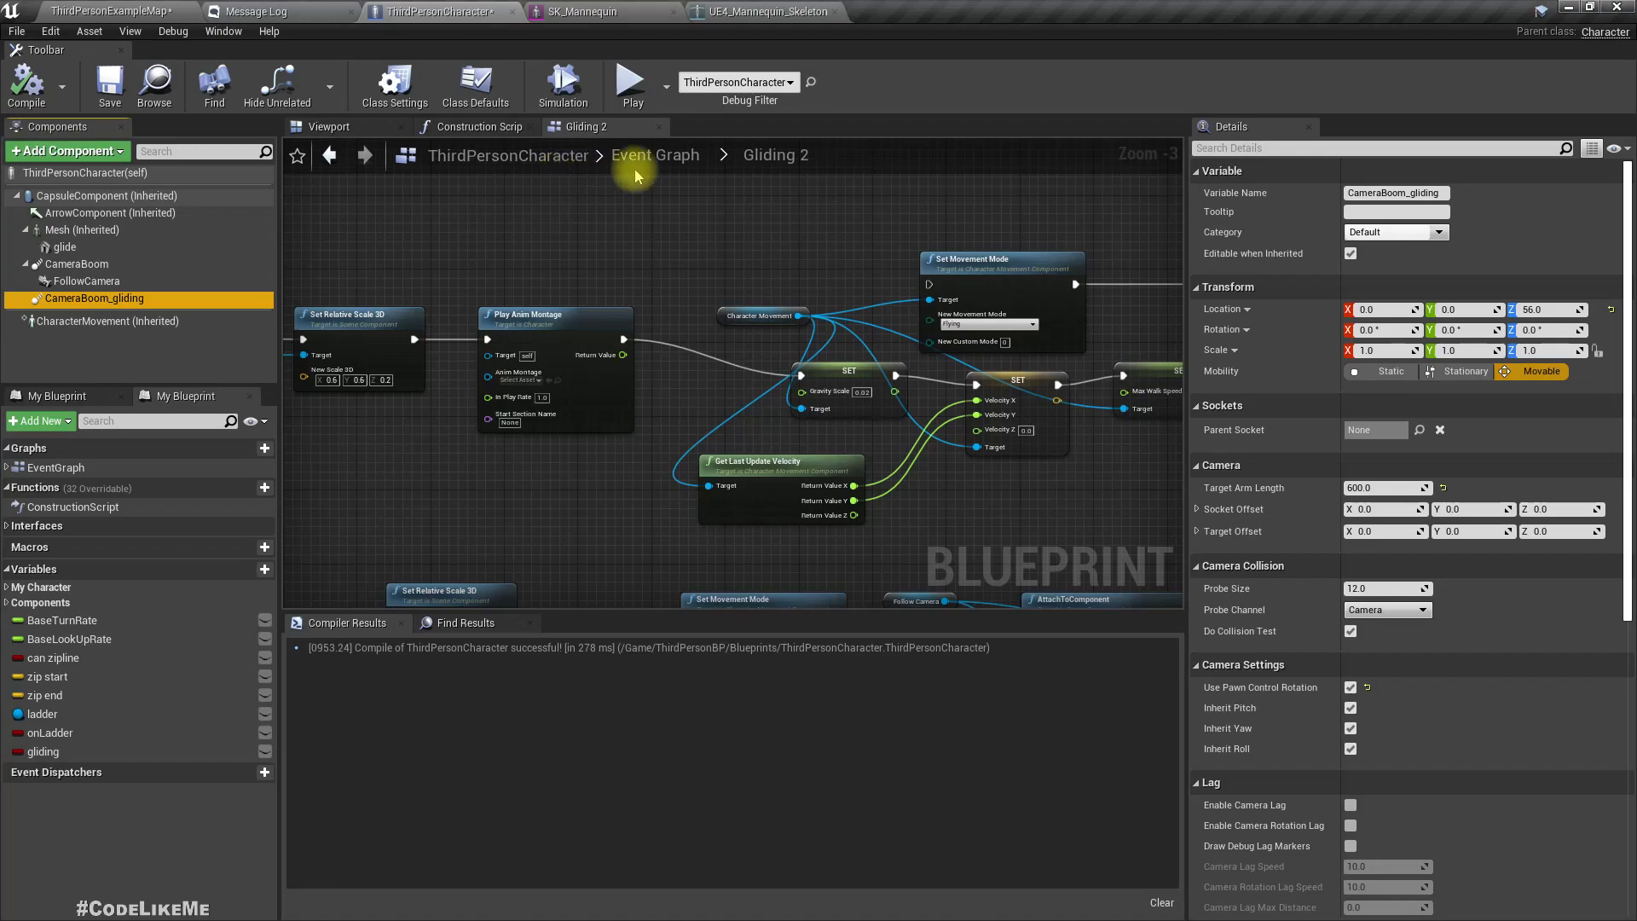
left_click(655, 155)
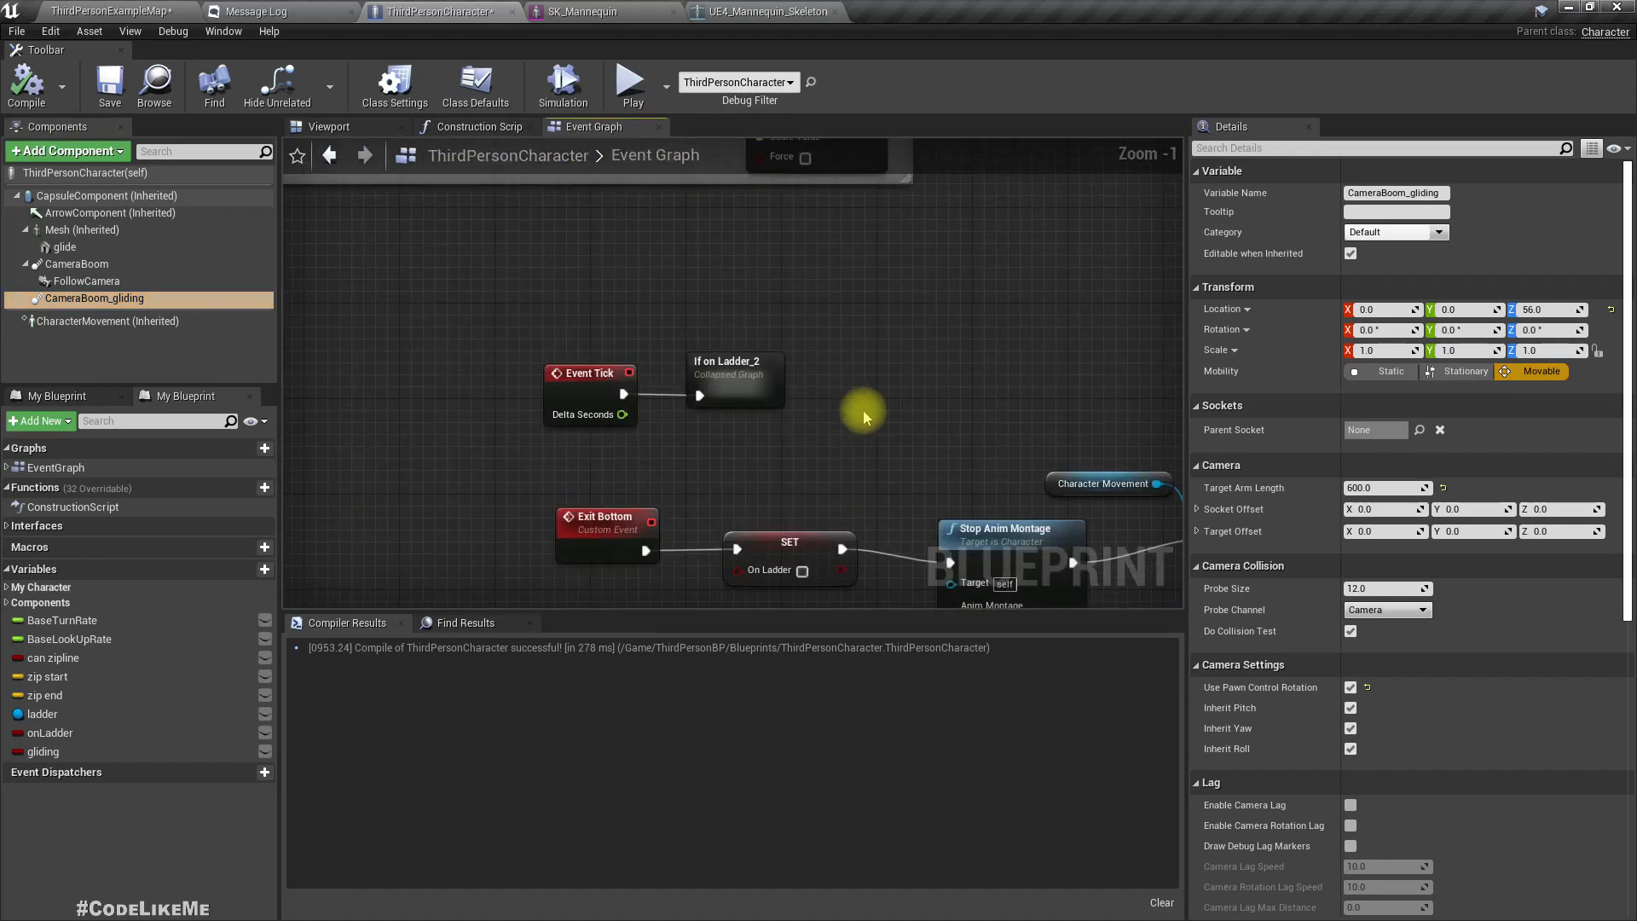
- Rename the If on Ladder_2 graph's output to On Ladder and add a No Ladder output
double_click(726, 373)
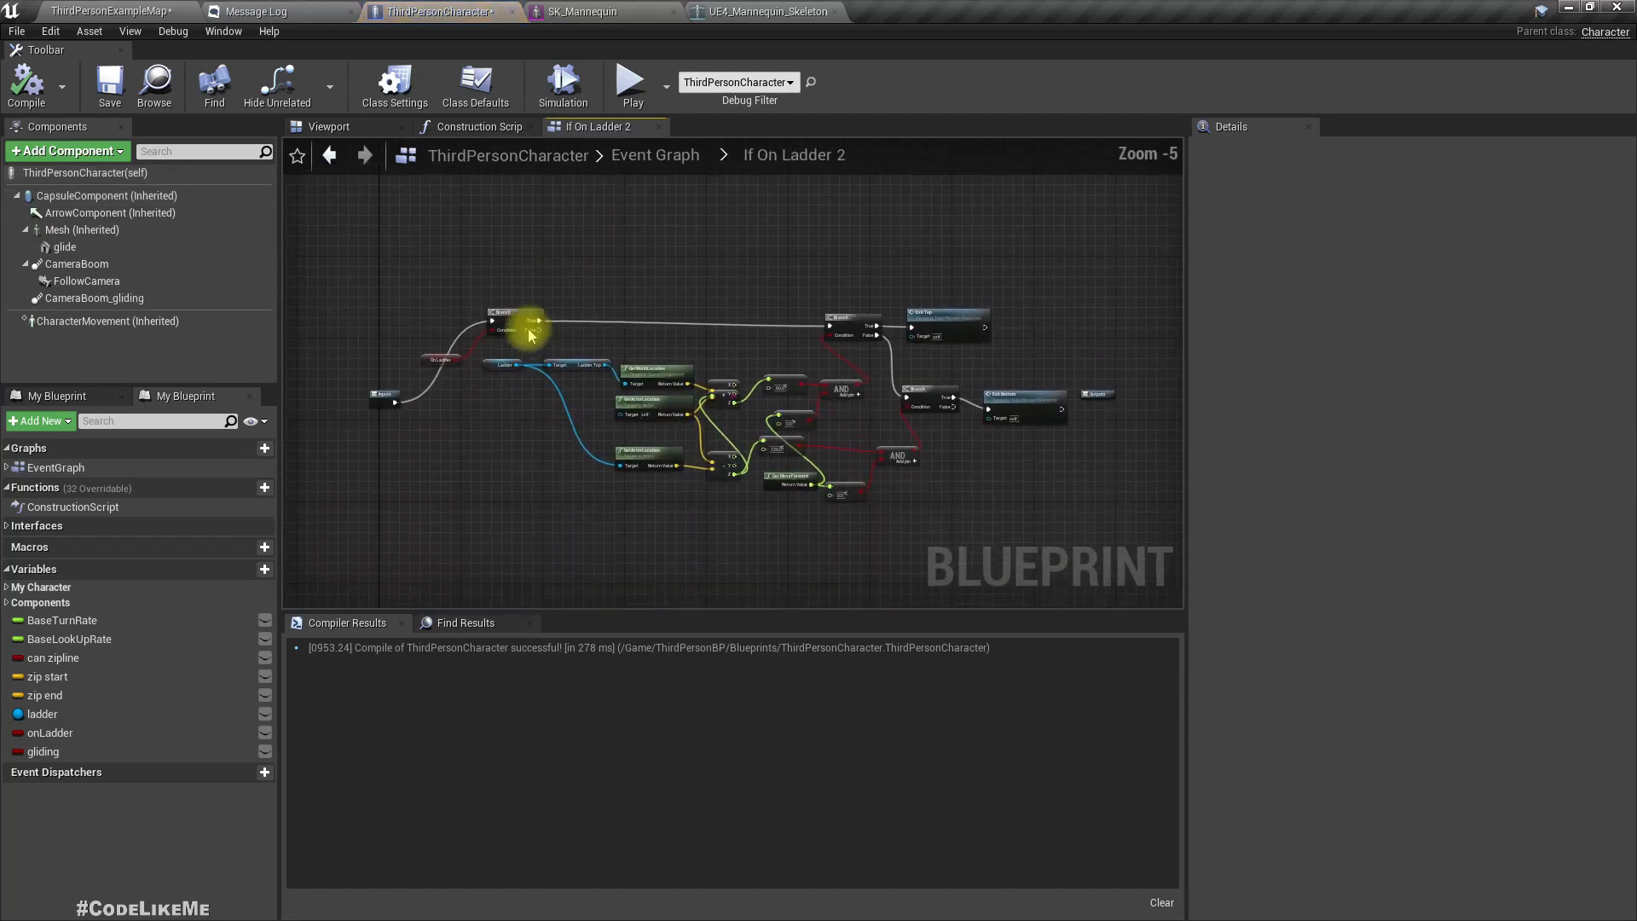
scroll("up", 3)
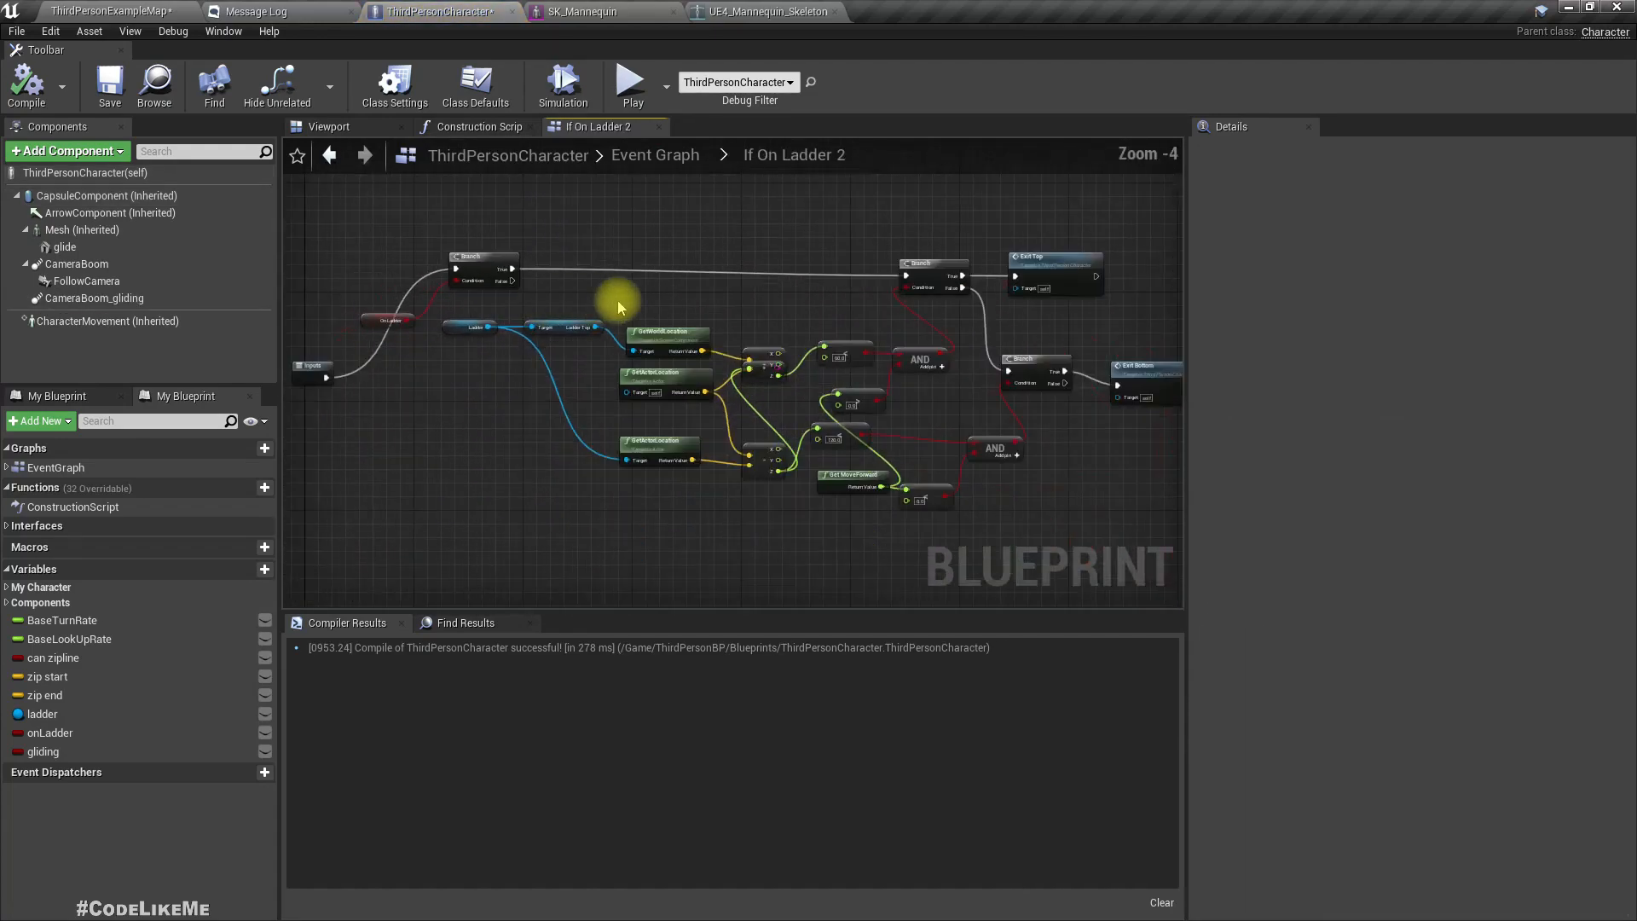
left_click_drag(619, 306, 391, 290)
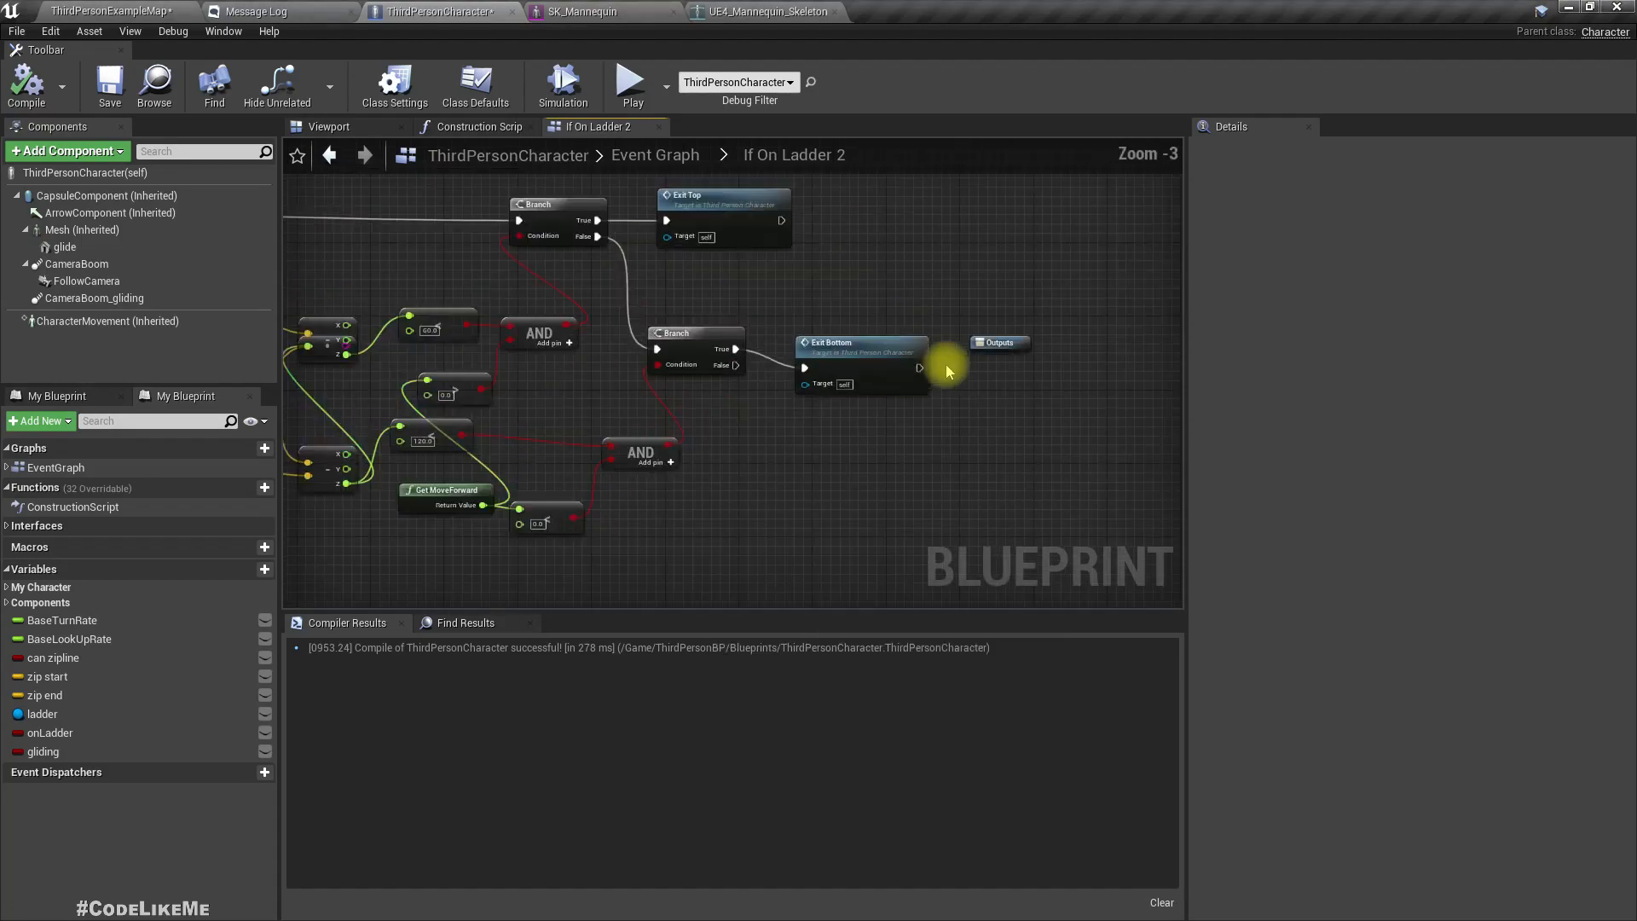
scroll("up", 3)
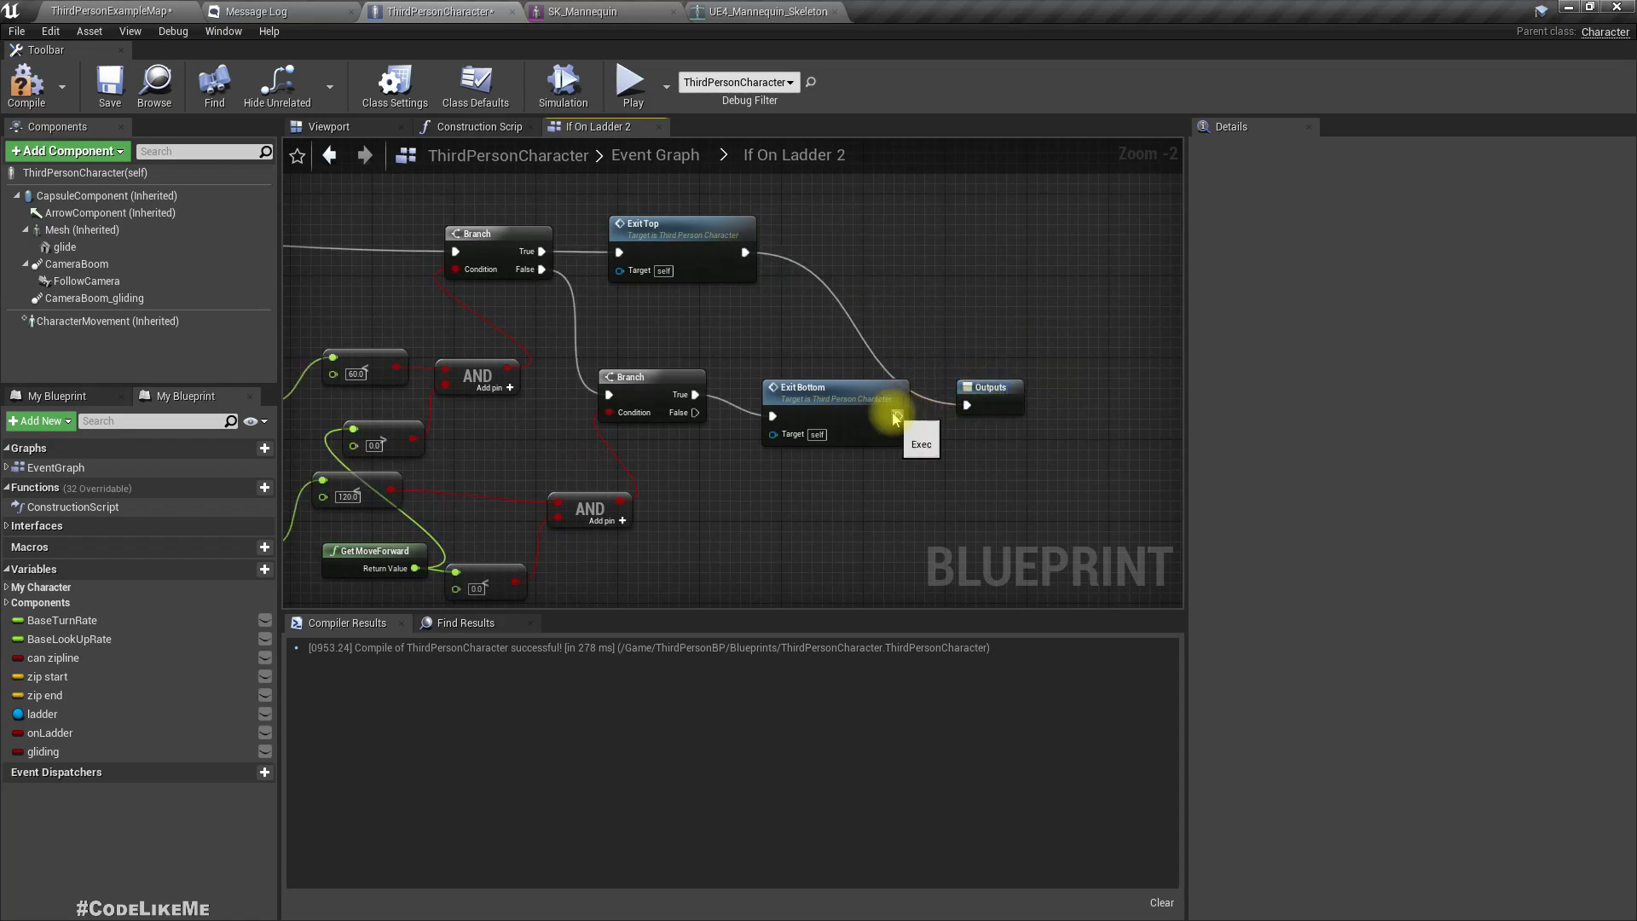
left_click(987, 387)
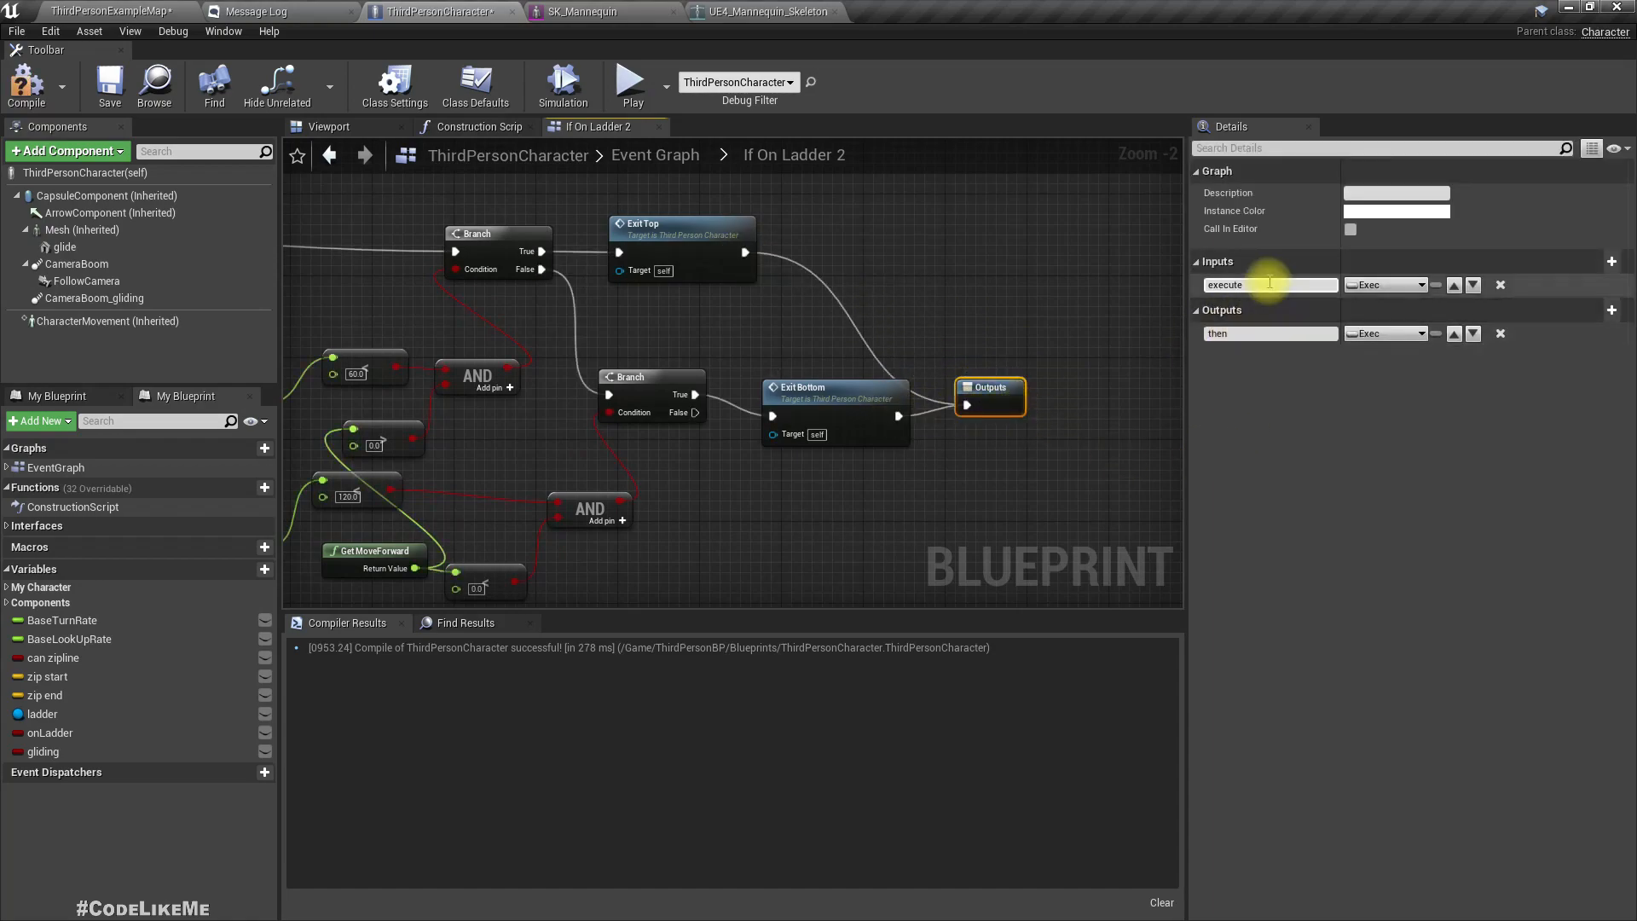
mouse_move(1270, 334)
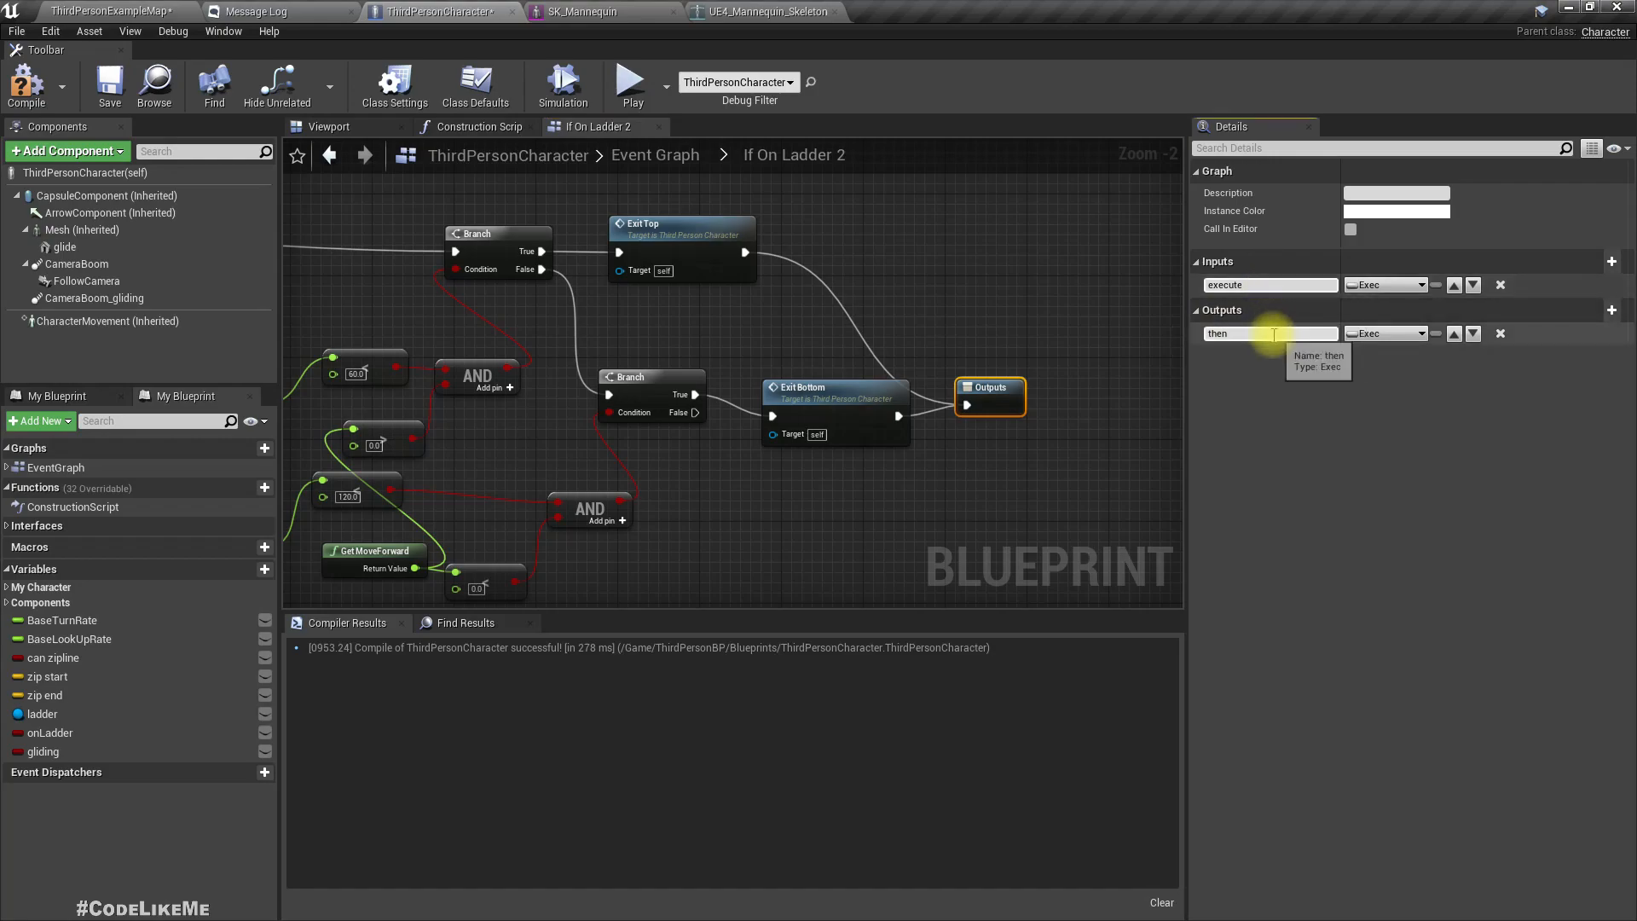
type("On Ladder")
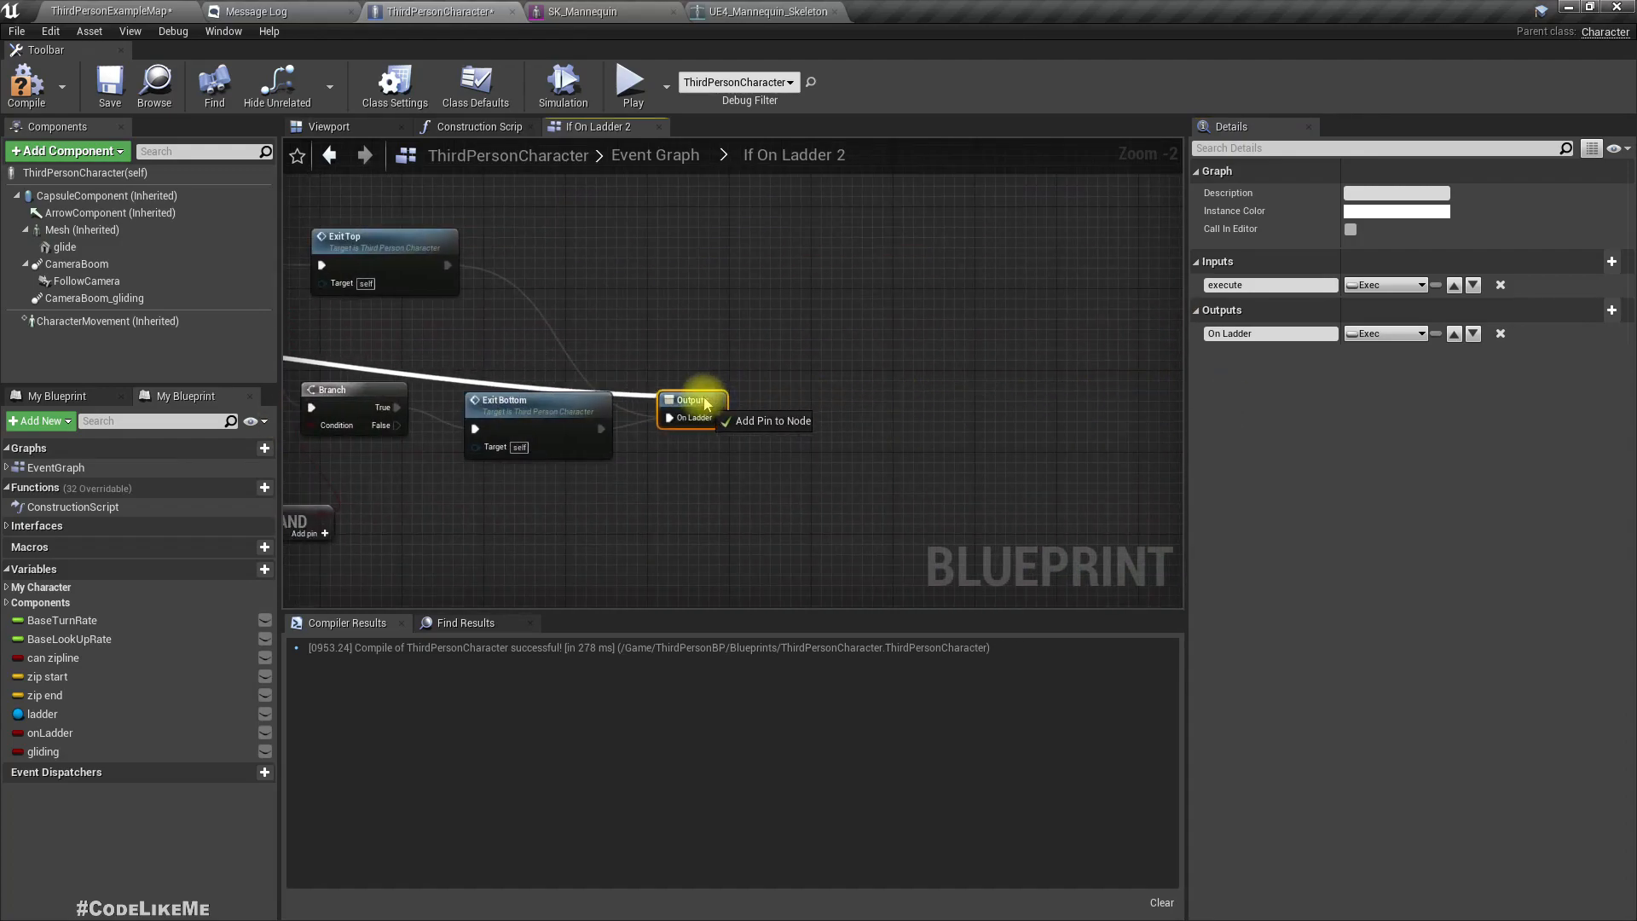
left_click(771, 419)
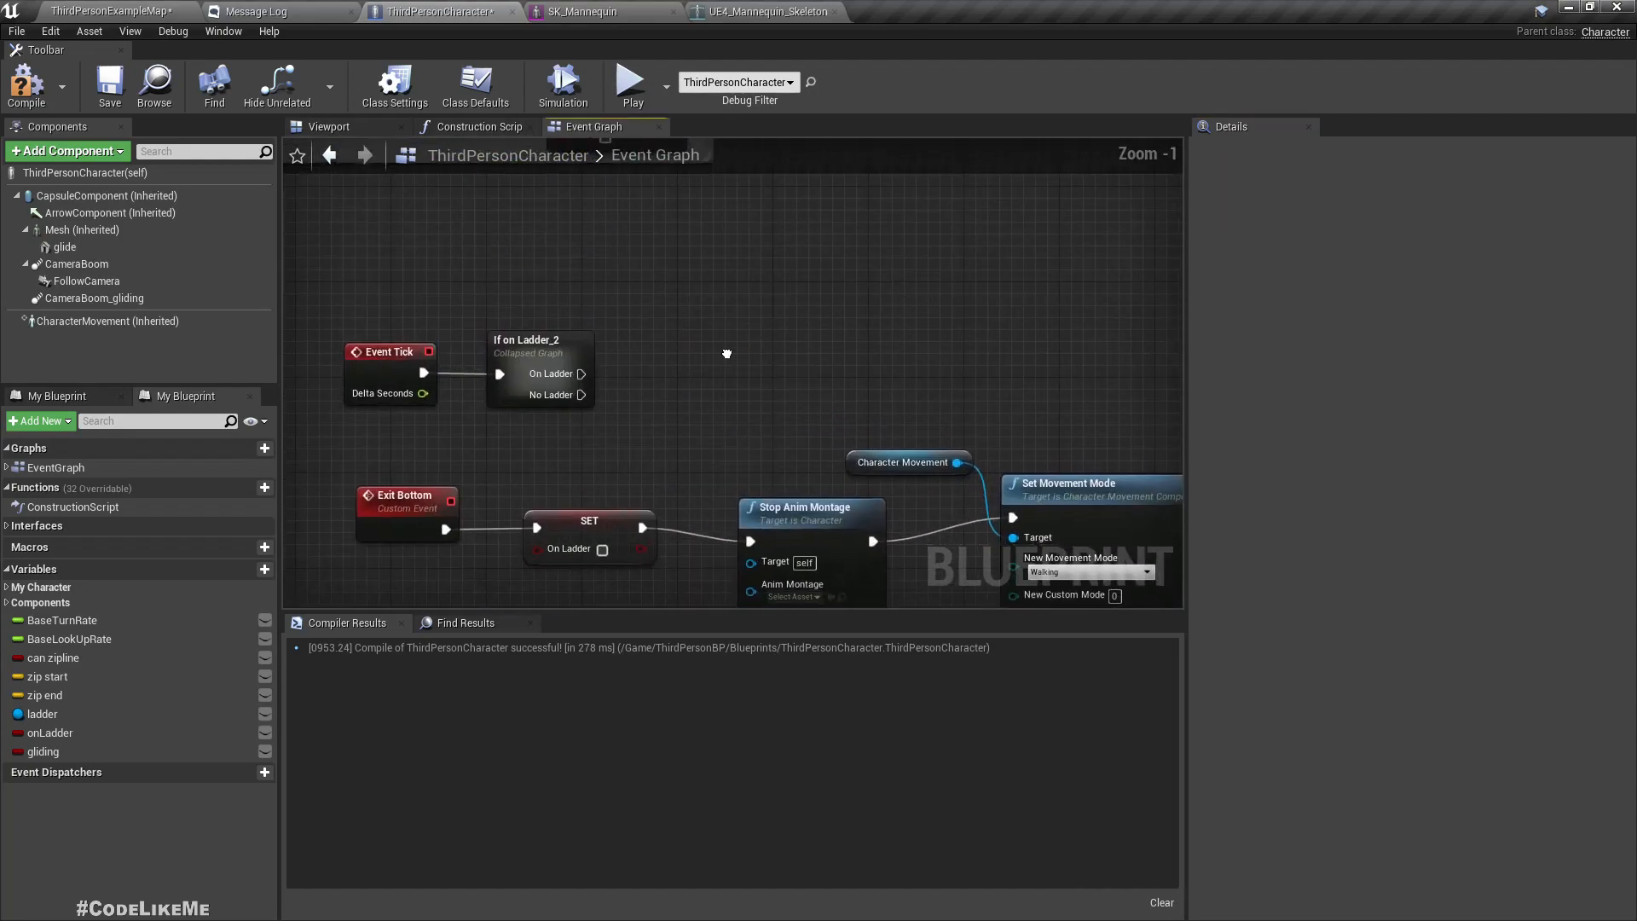
- Place the copied gliding graph off the No Ladder output and open Glinding tick_2
left_click(773, 352)
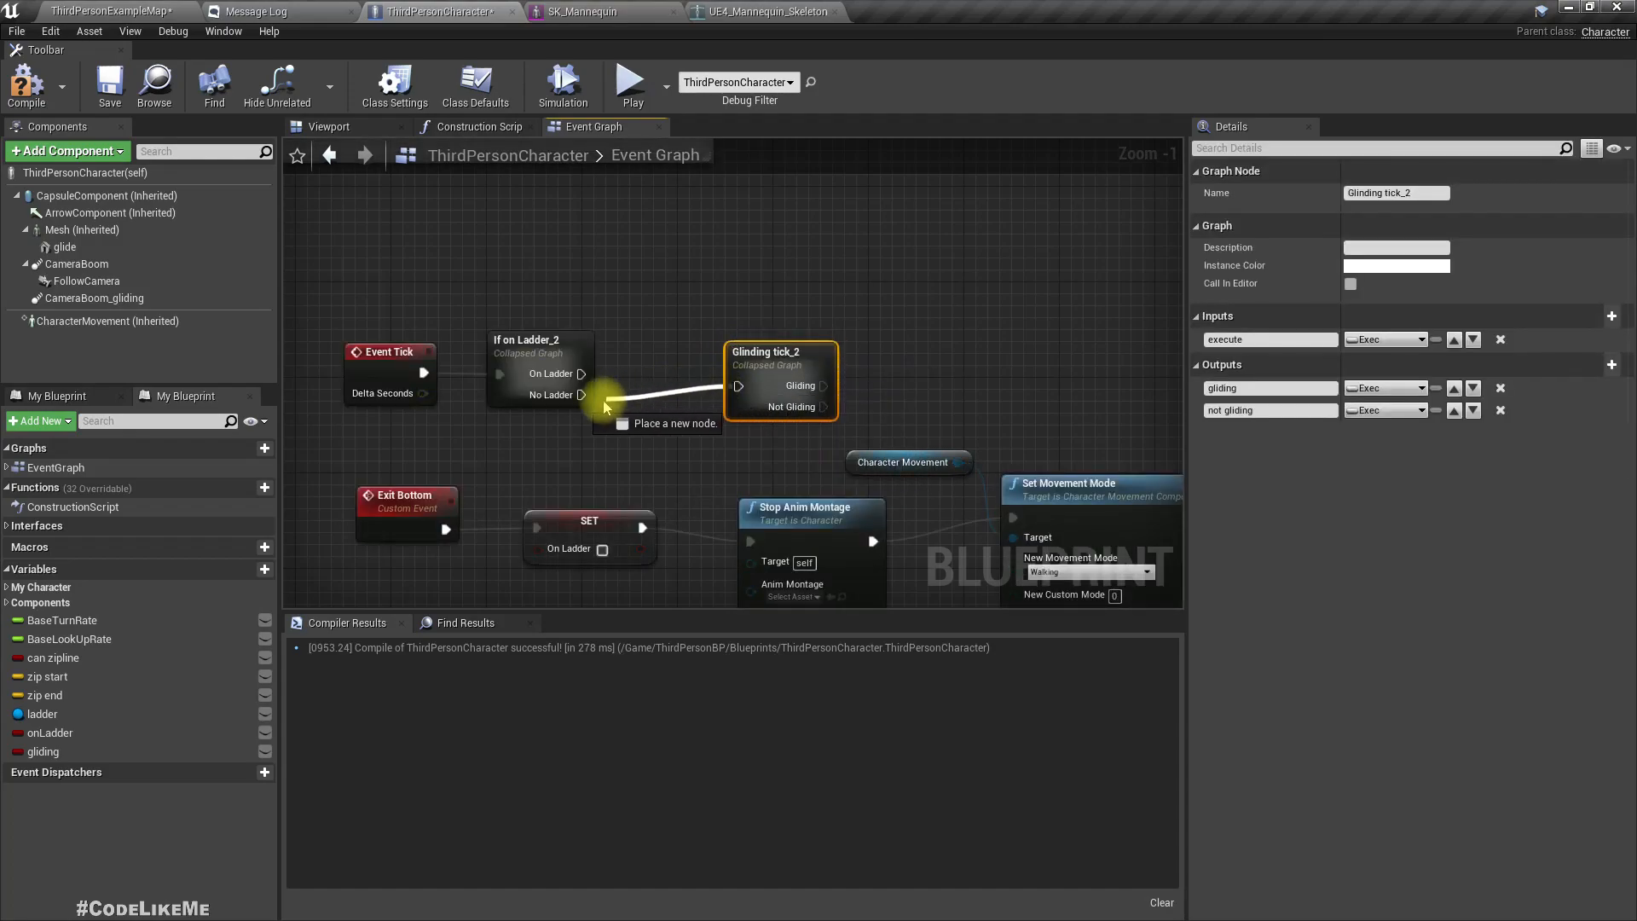
mouse_move(777, 352)
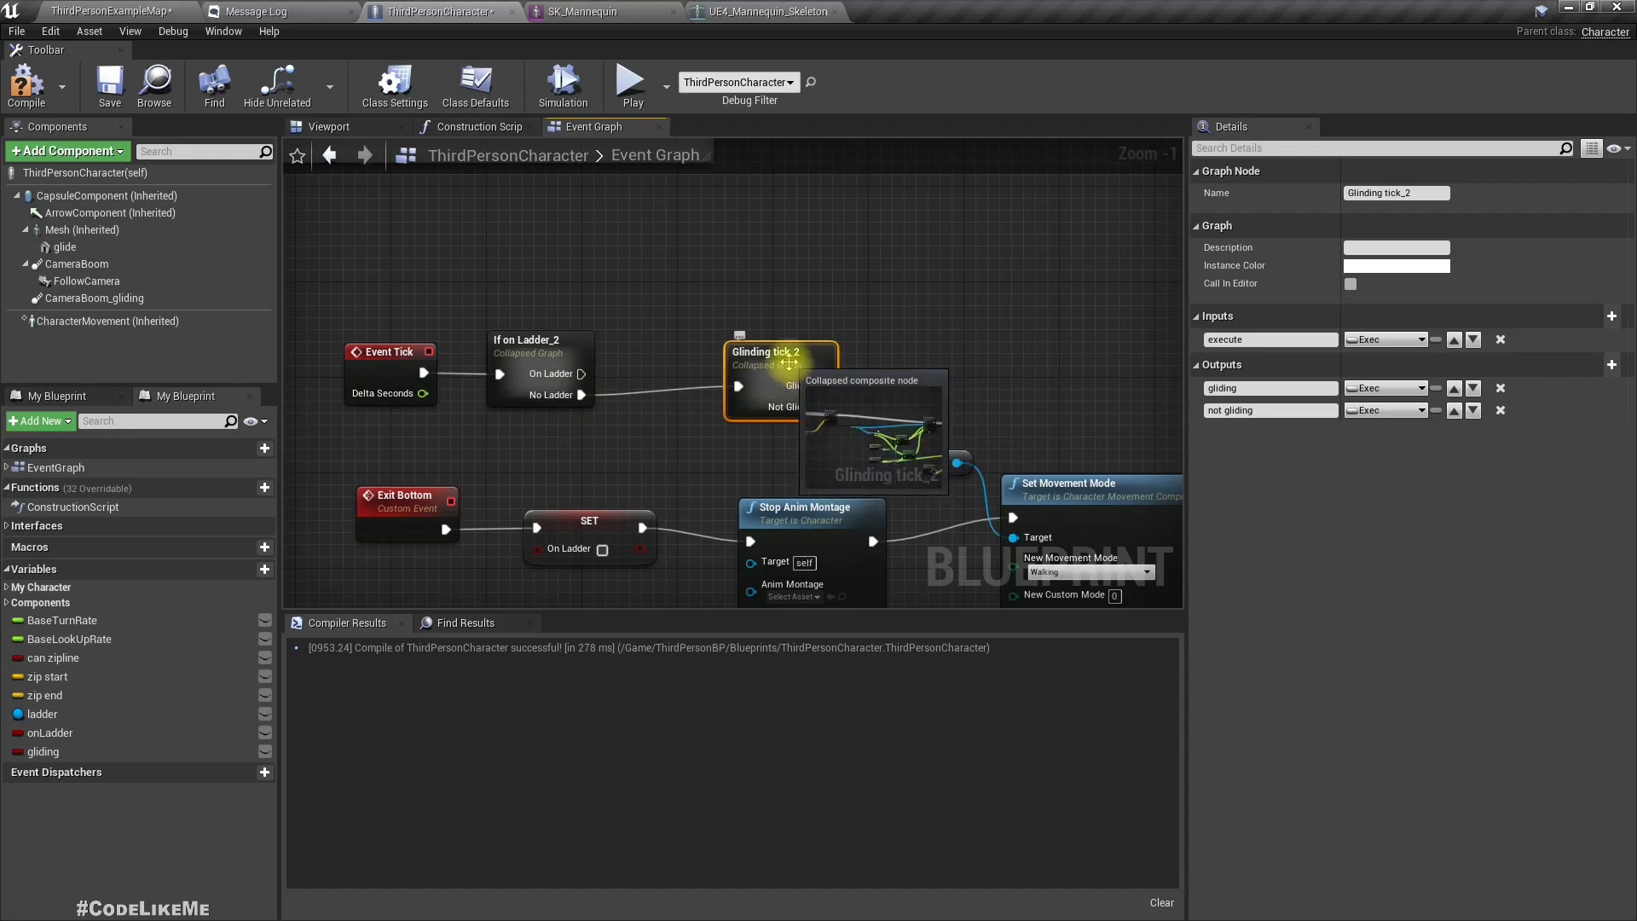
double_click(777, 376)
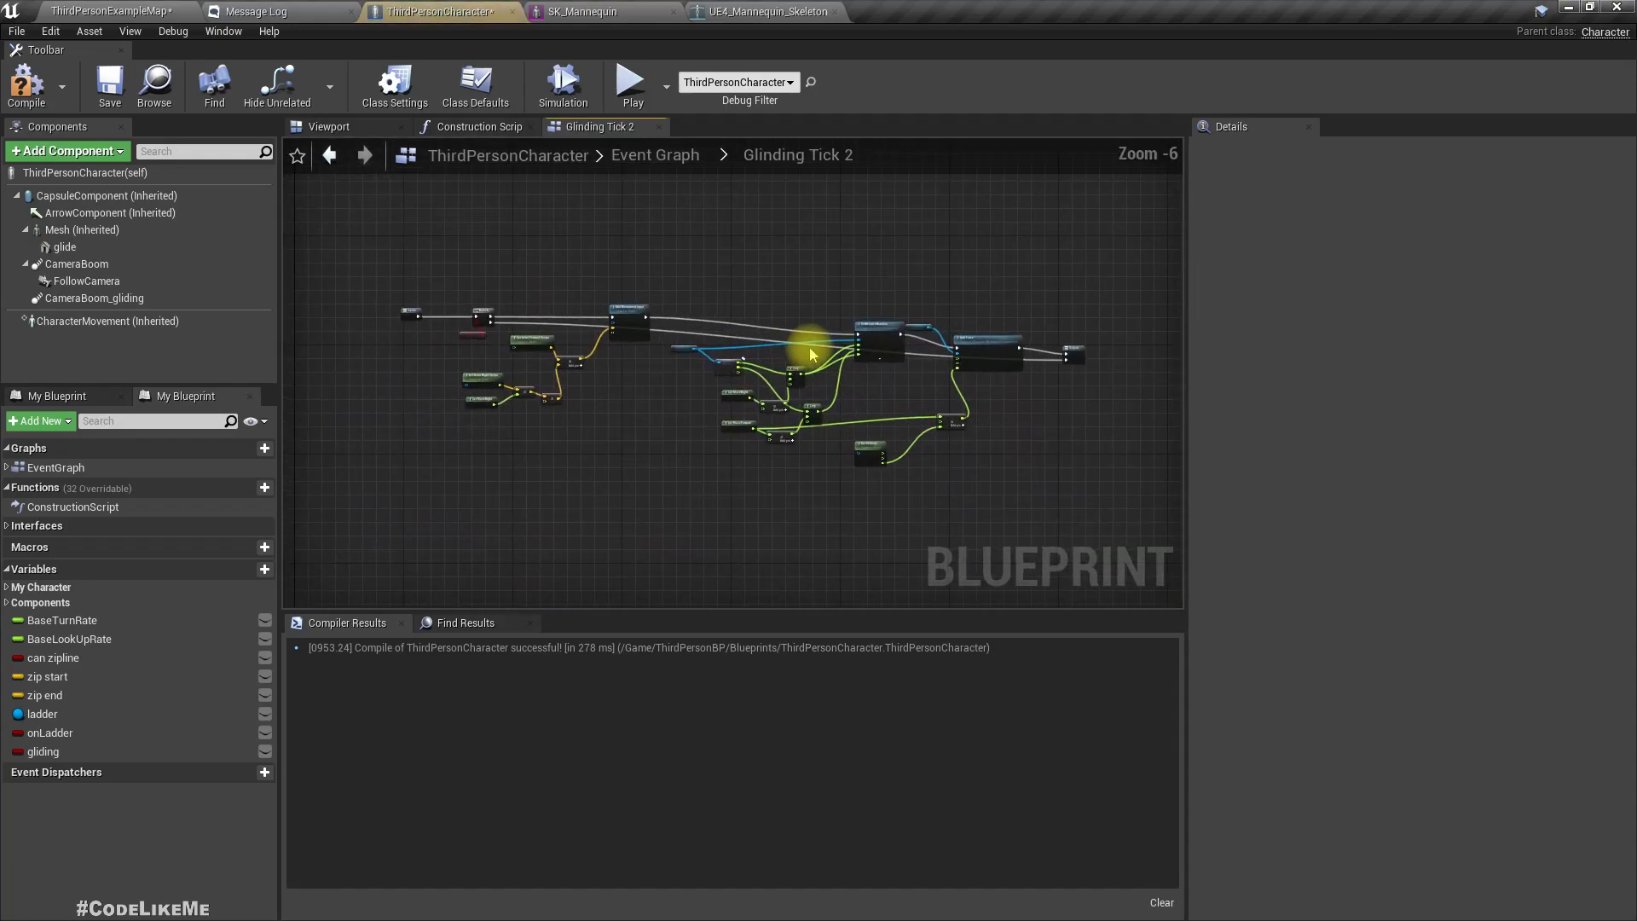
mouse_move(27, 86)
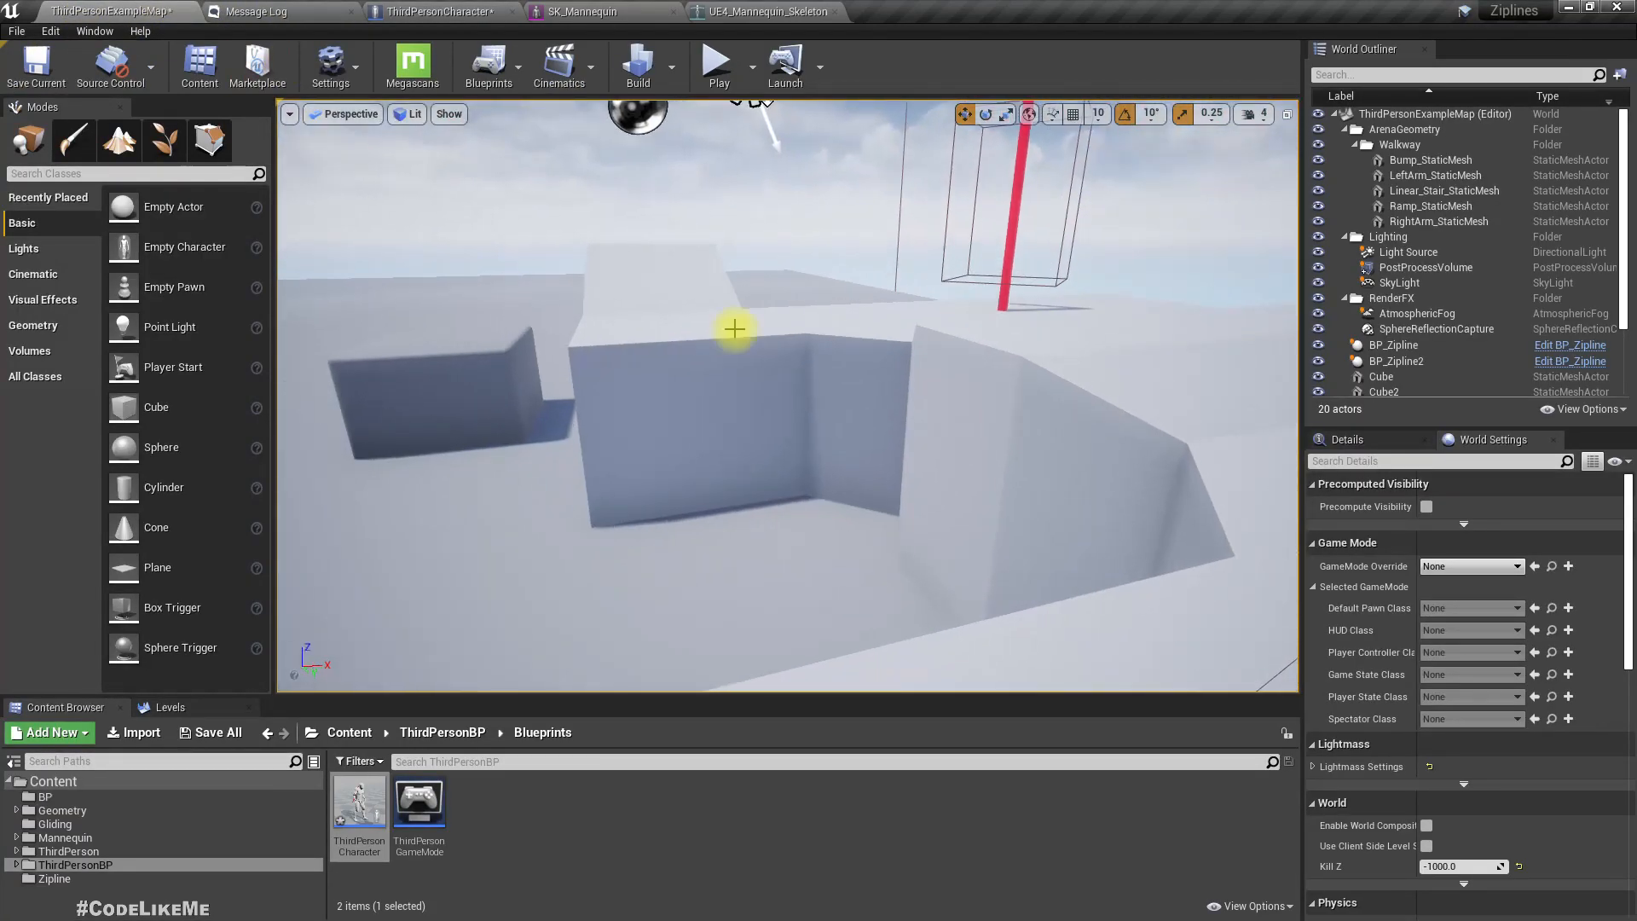
- Run two play tests to confirm the character glides, then return to the blueprint
left_click(718, 61)
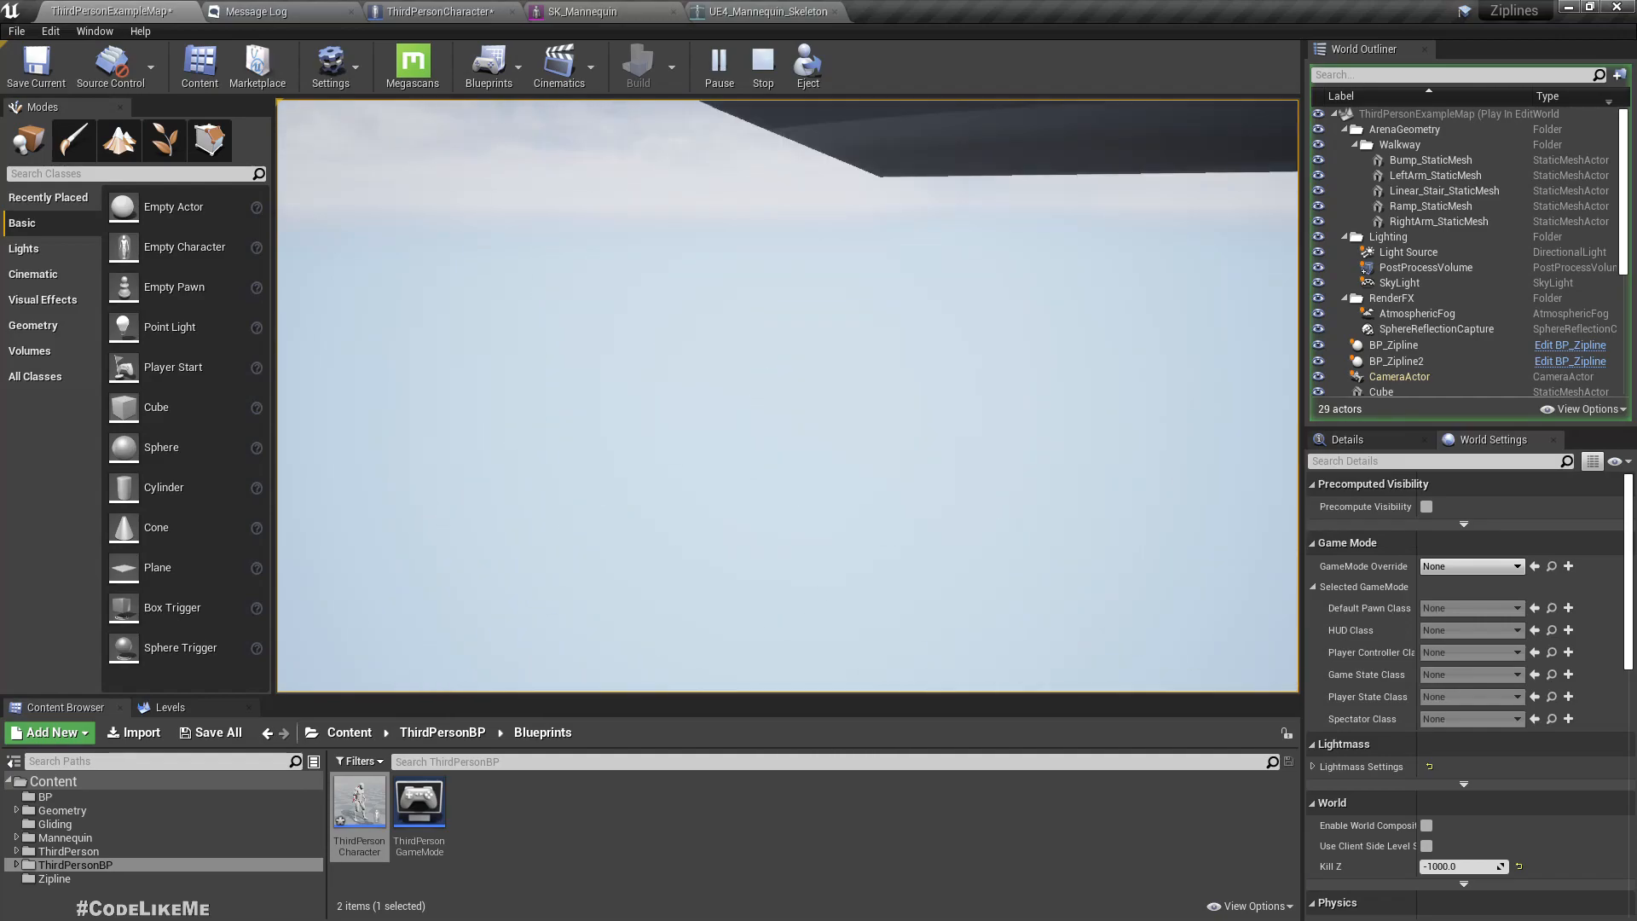
left_click(761, 65)
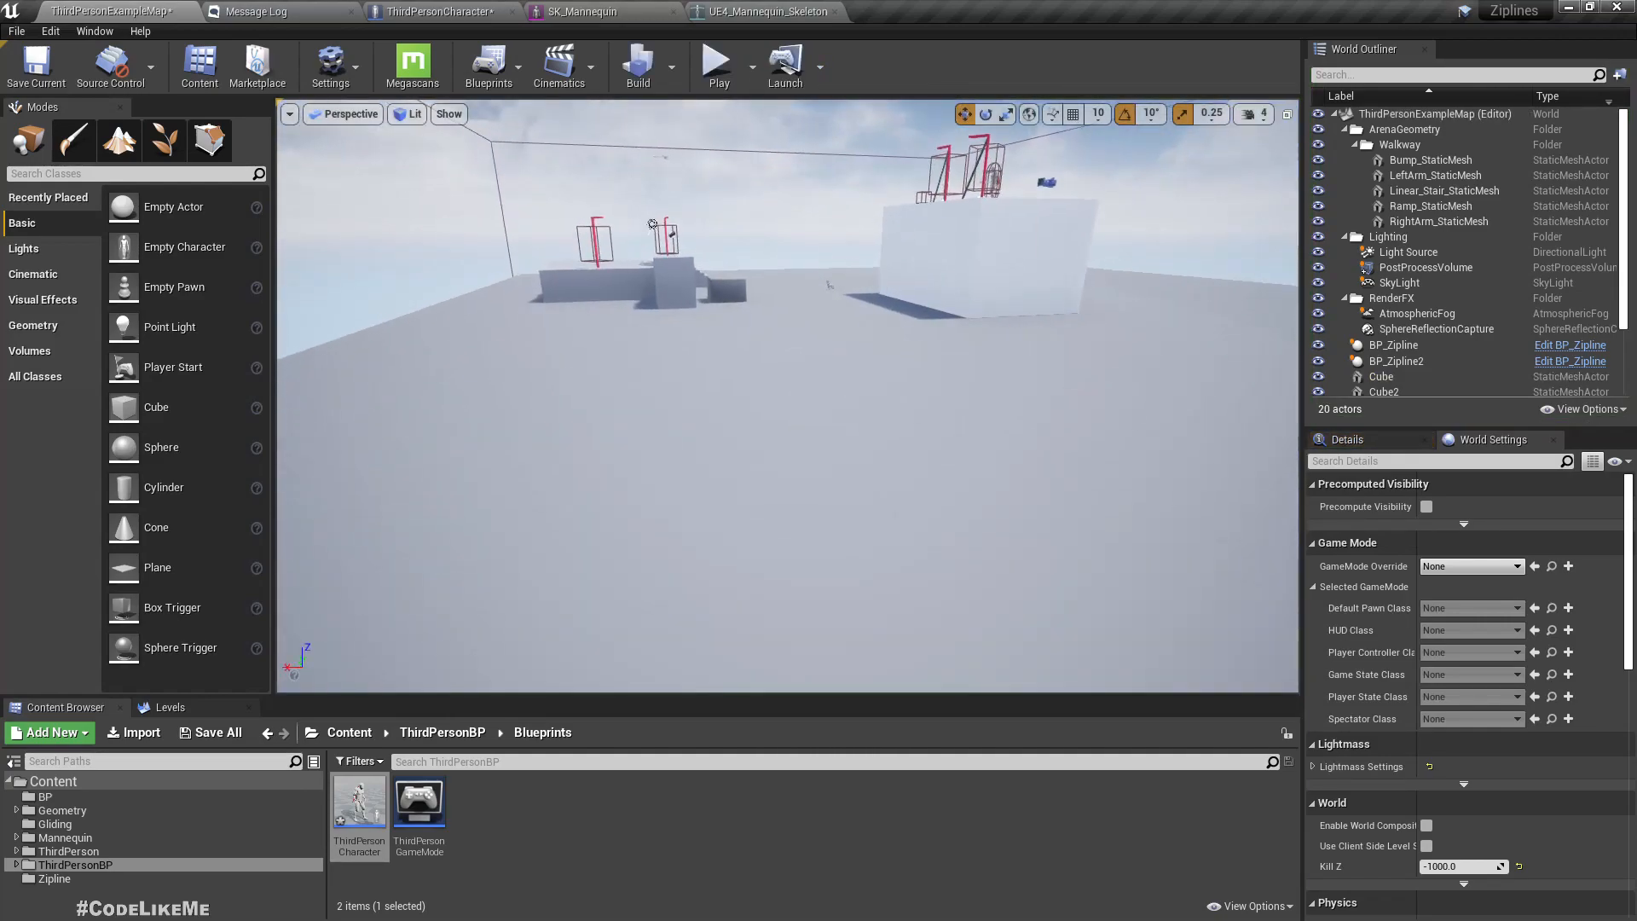
left_click(717, 60)
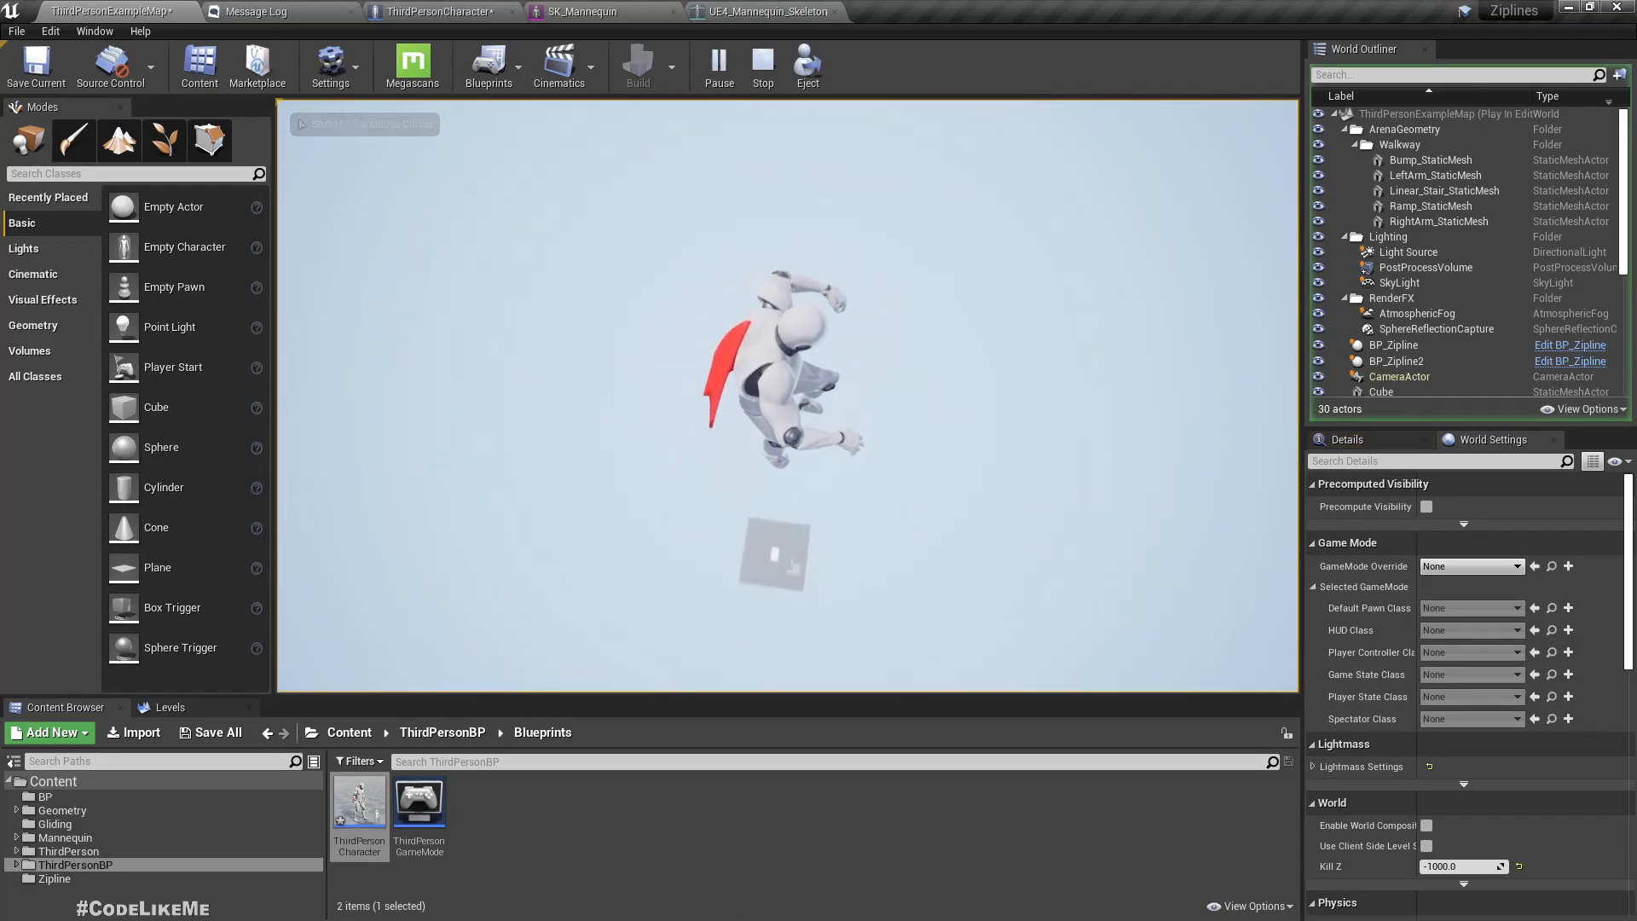
left_click(761, 64)
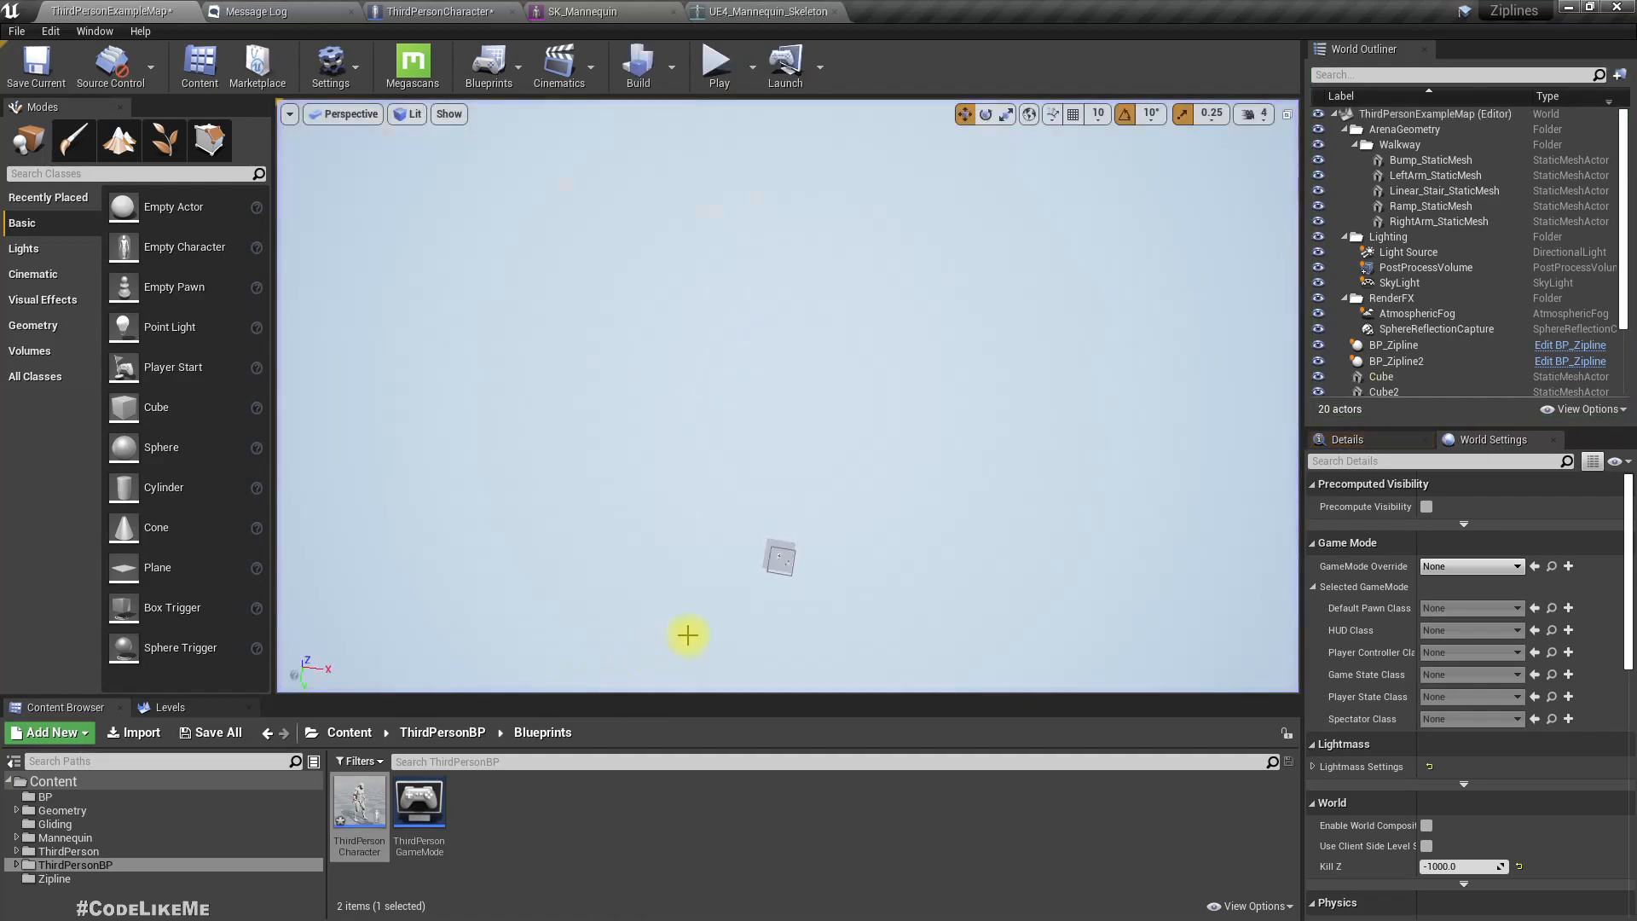
mouse_move(321, 580)
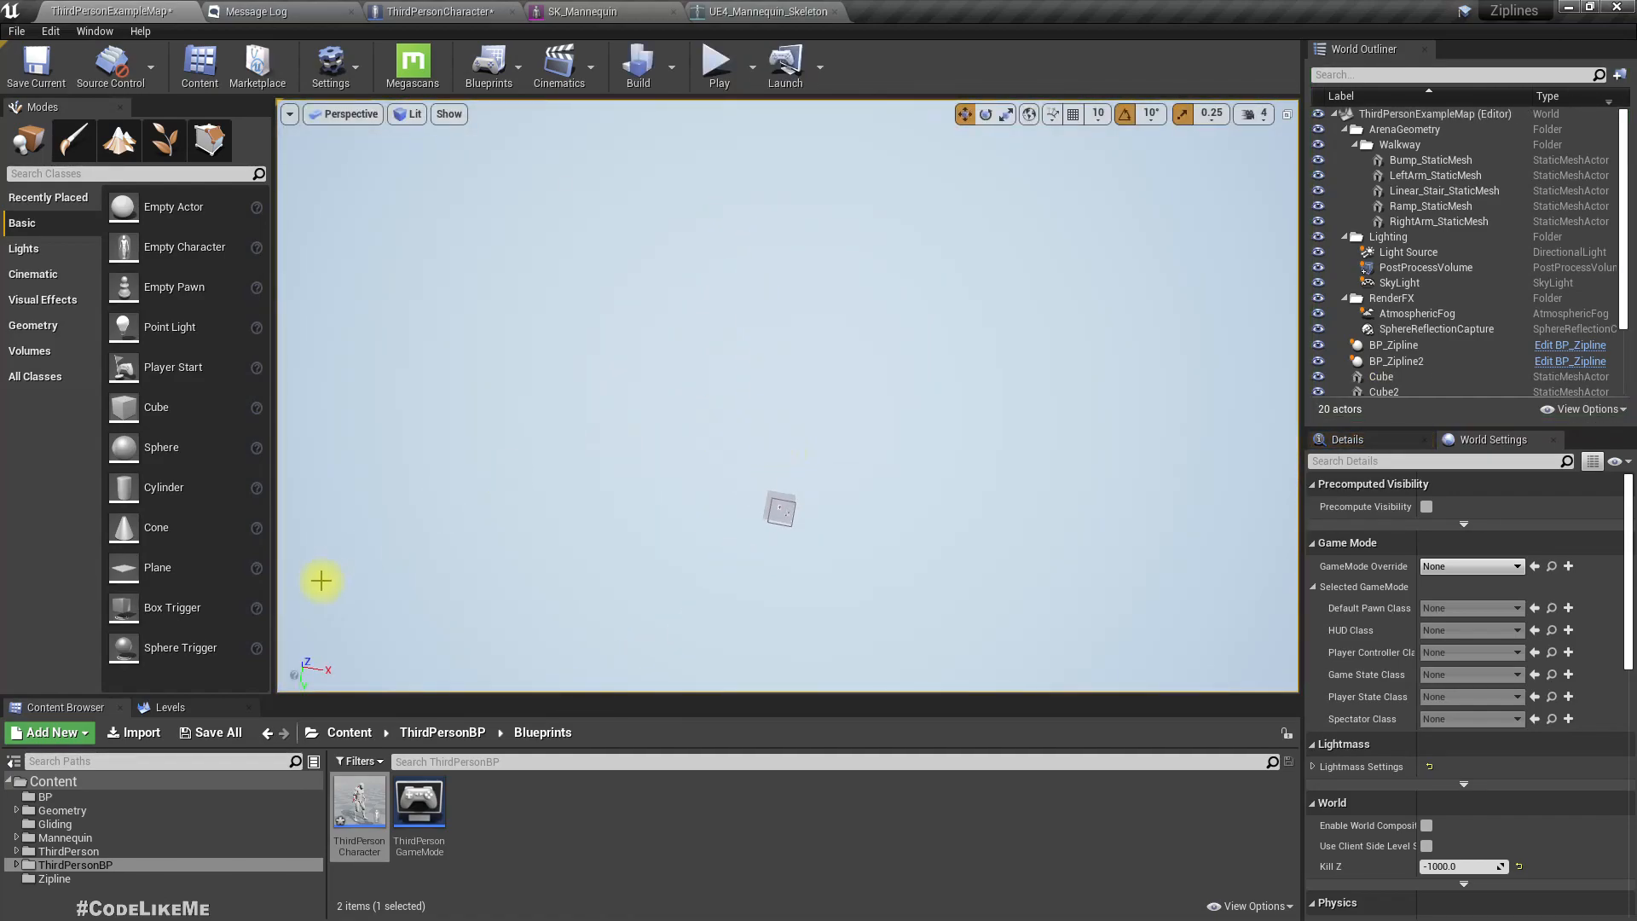
left_click(718, 66)
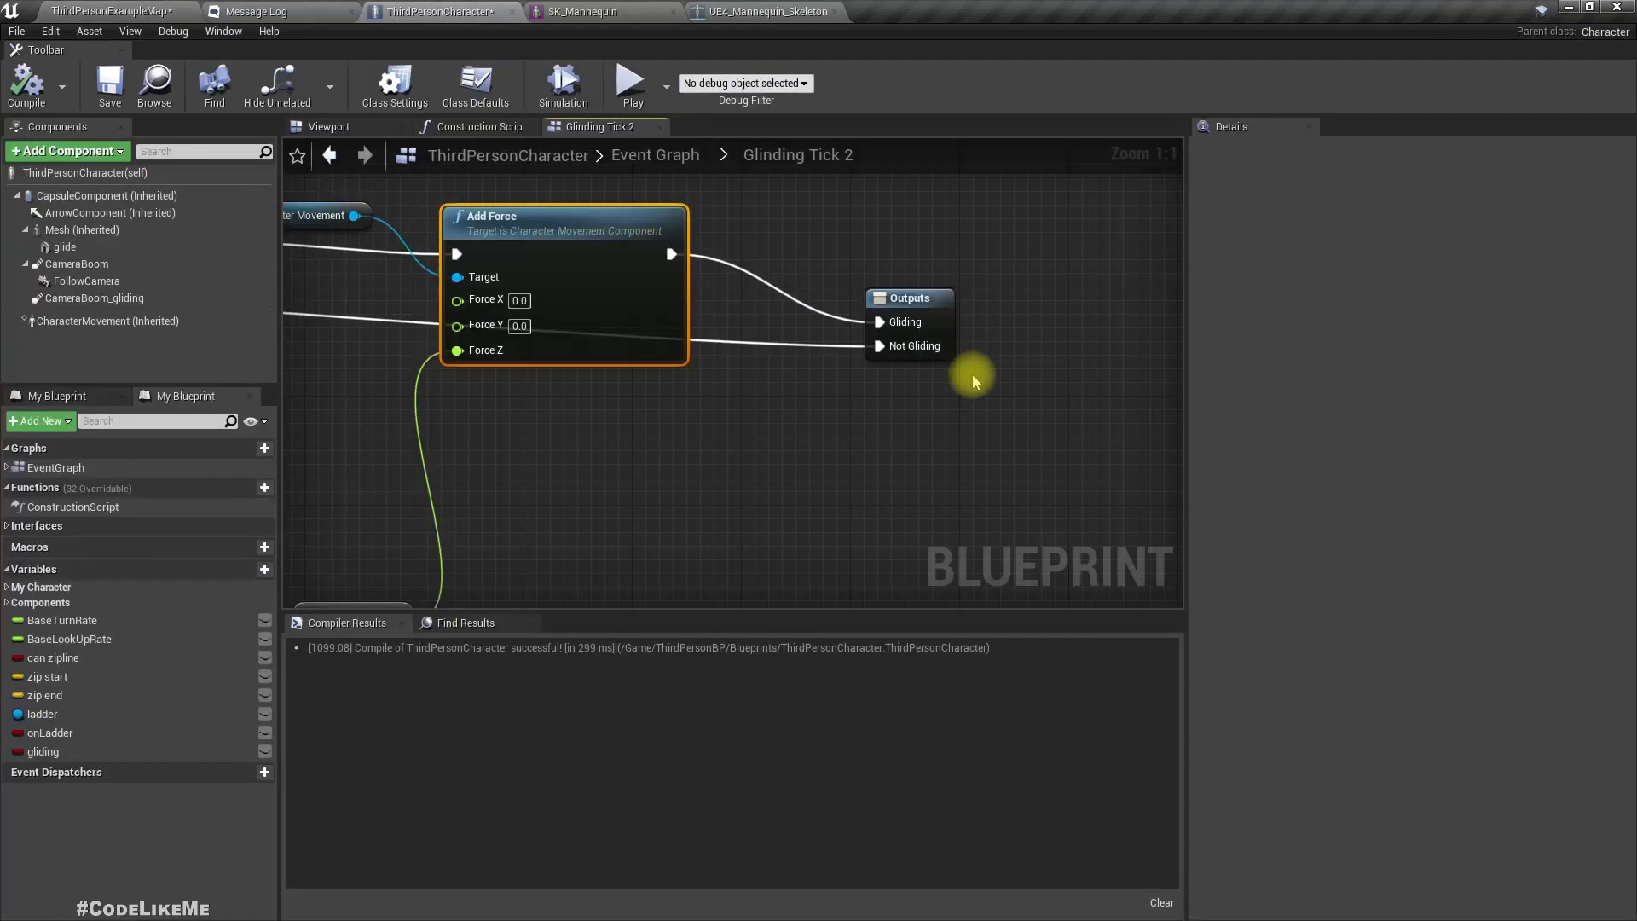
mouse_move(909, 298)
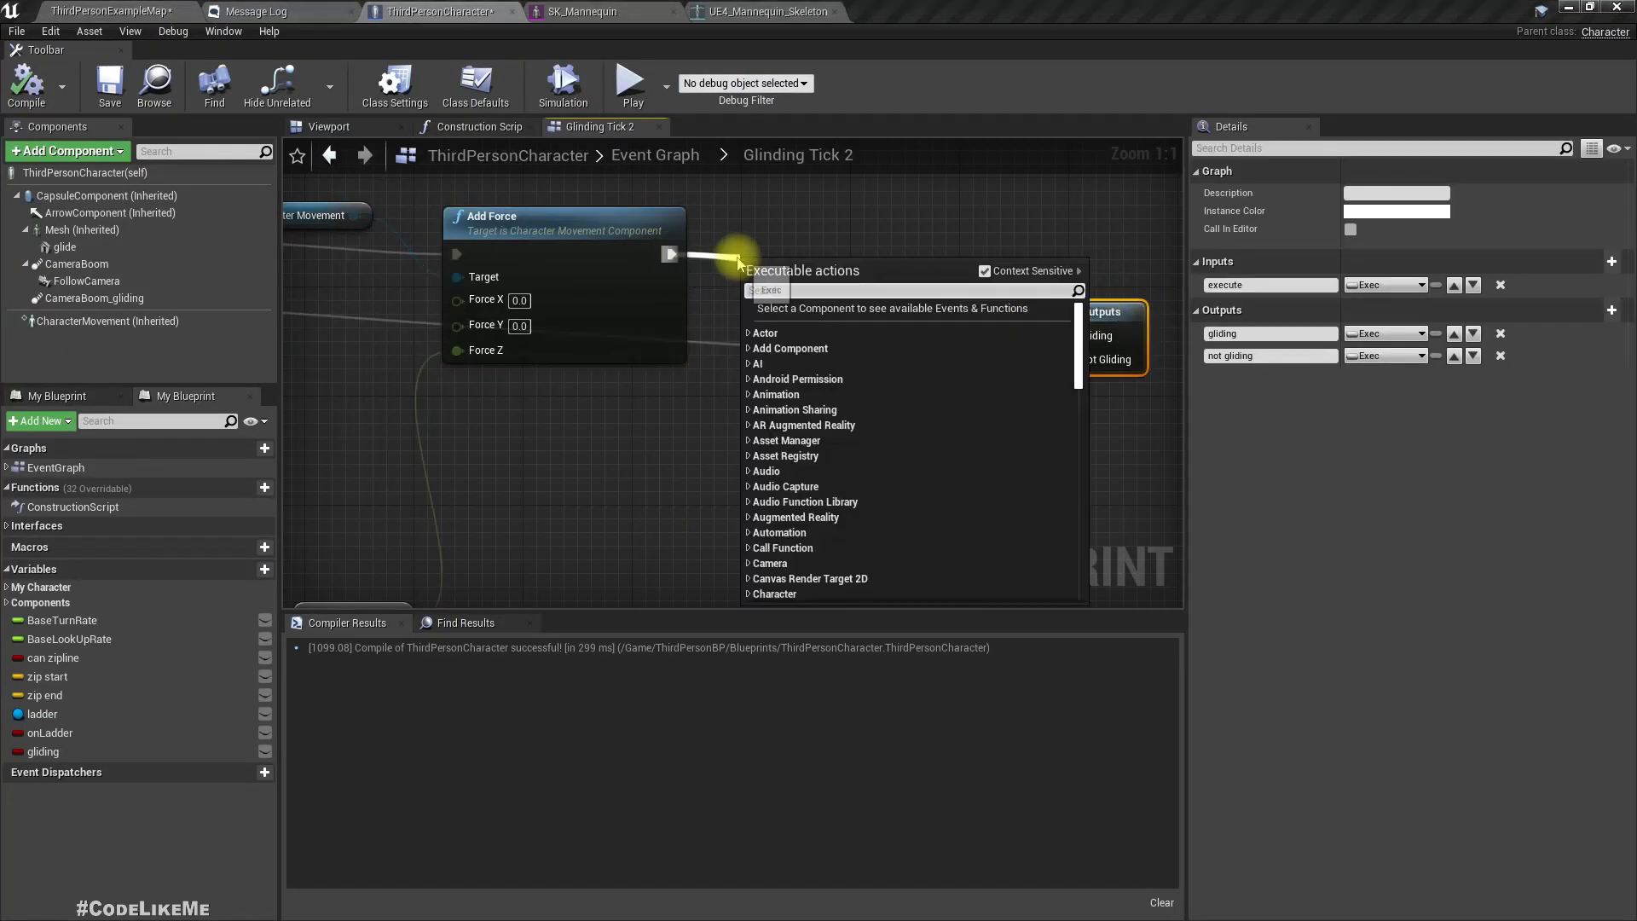
- Print the applied glide force on screen, try a Clamp on velocity Z, and play-test gliding
left_click(796, 289)
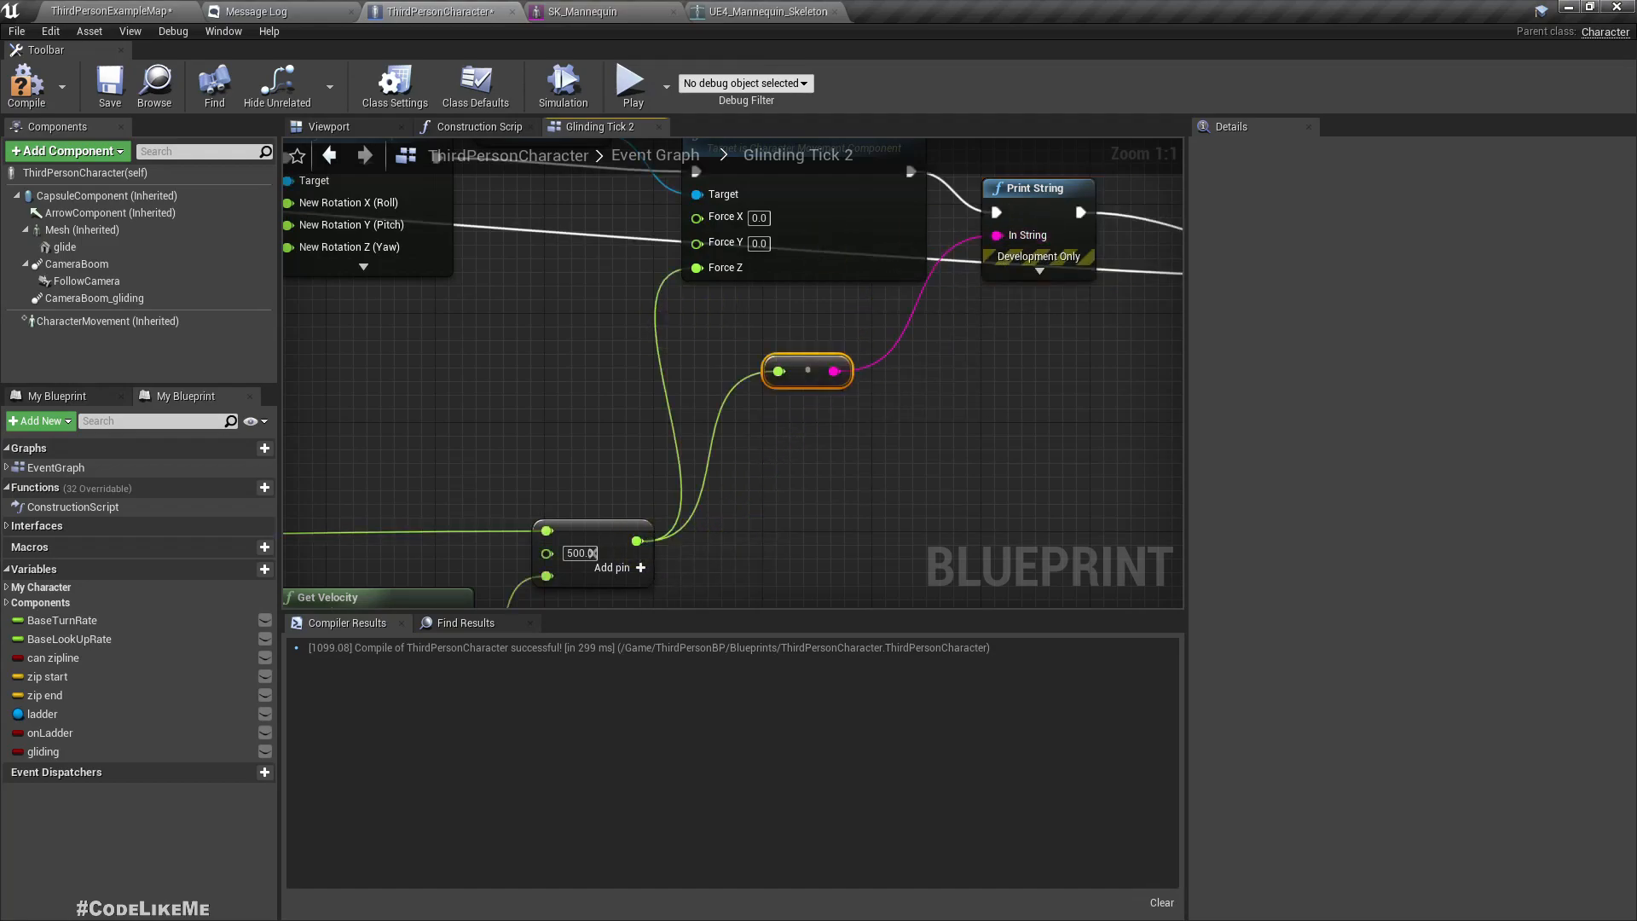
left_click(104, 11)
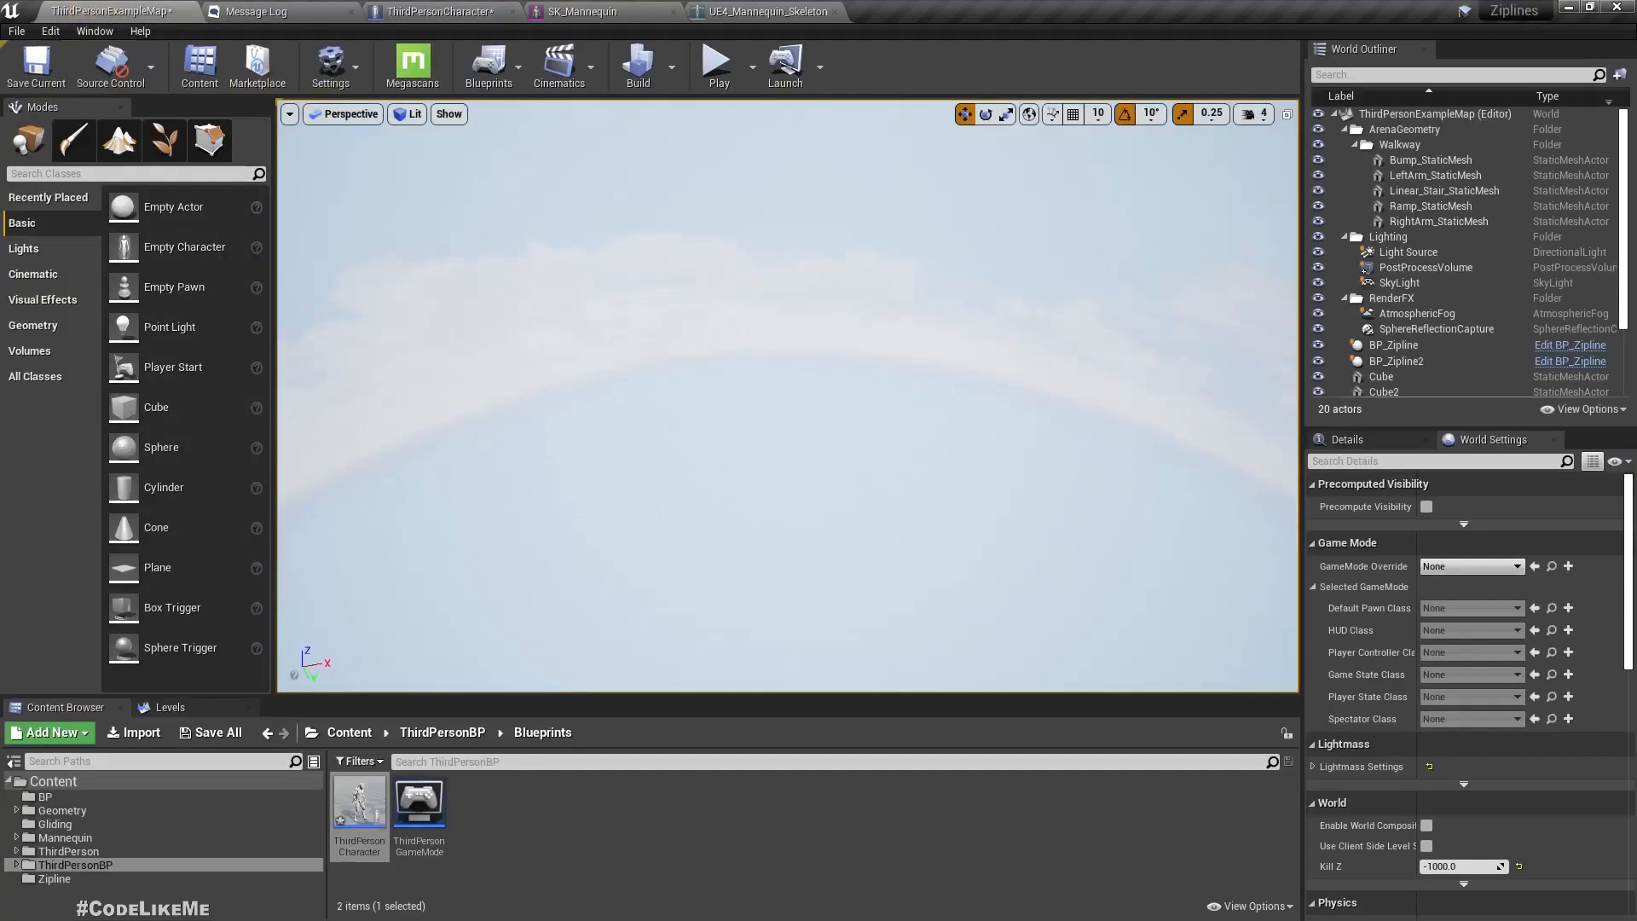
left_click(717, 62)
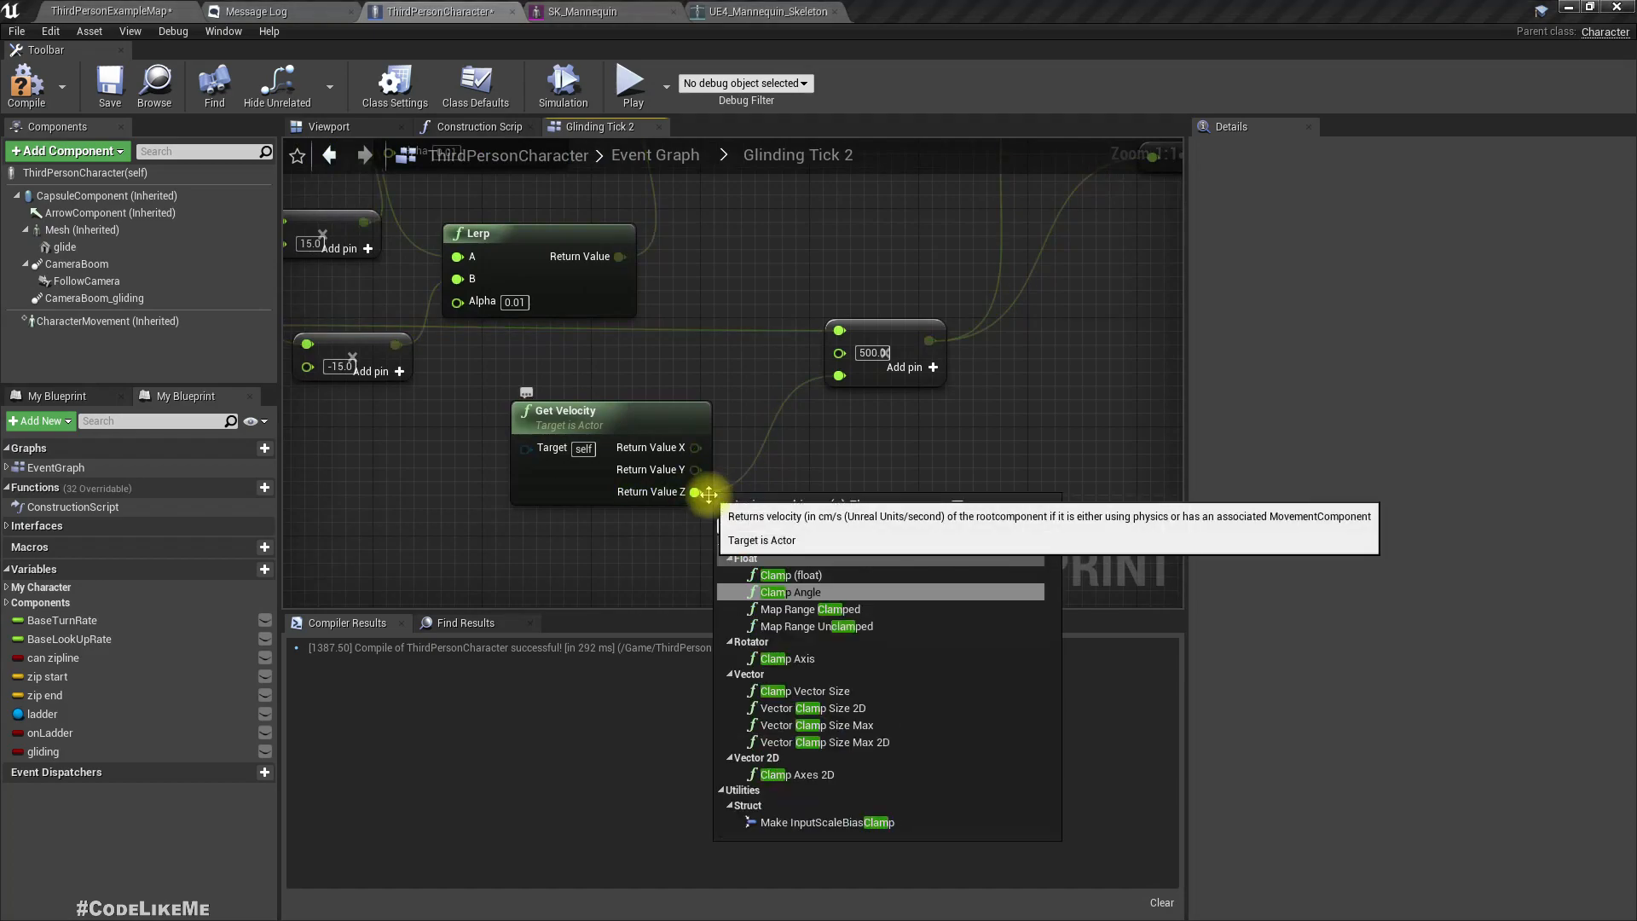
left_click(801, 576)
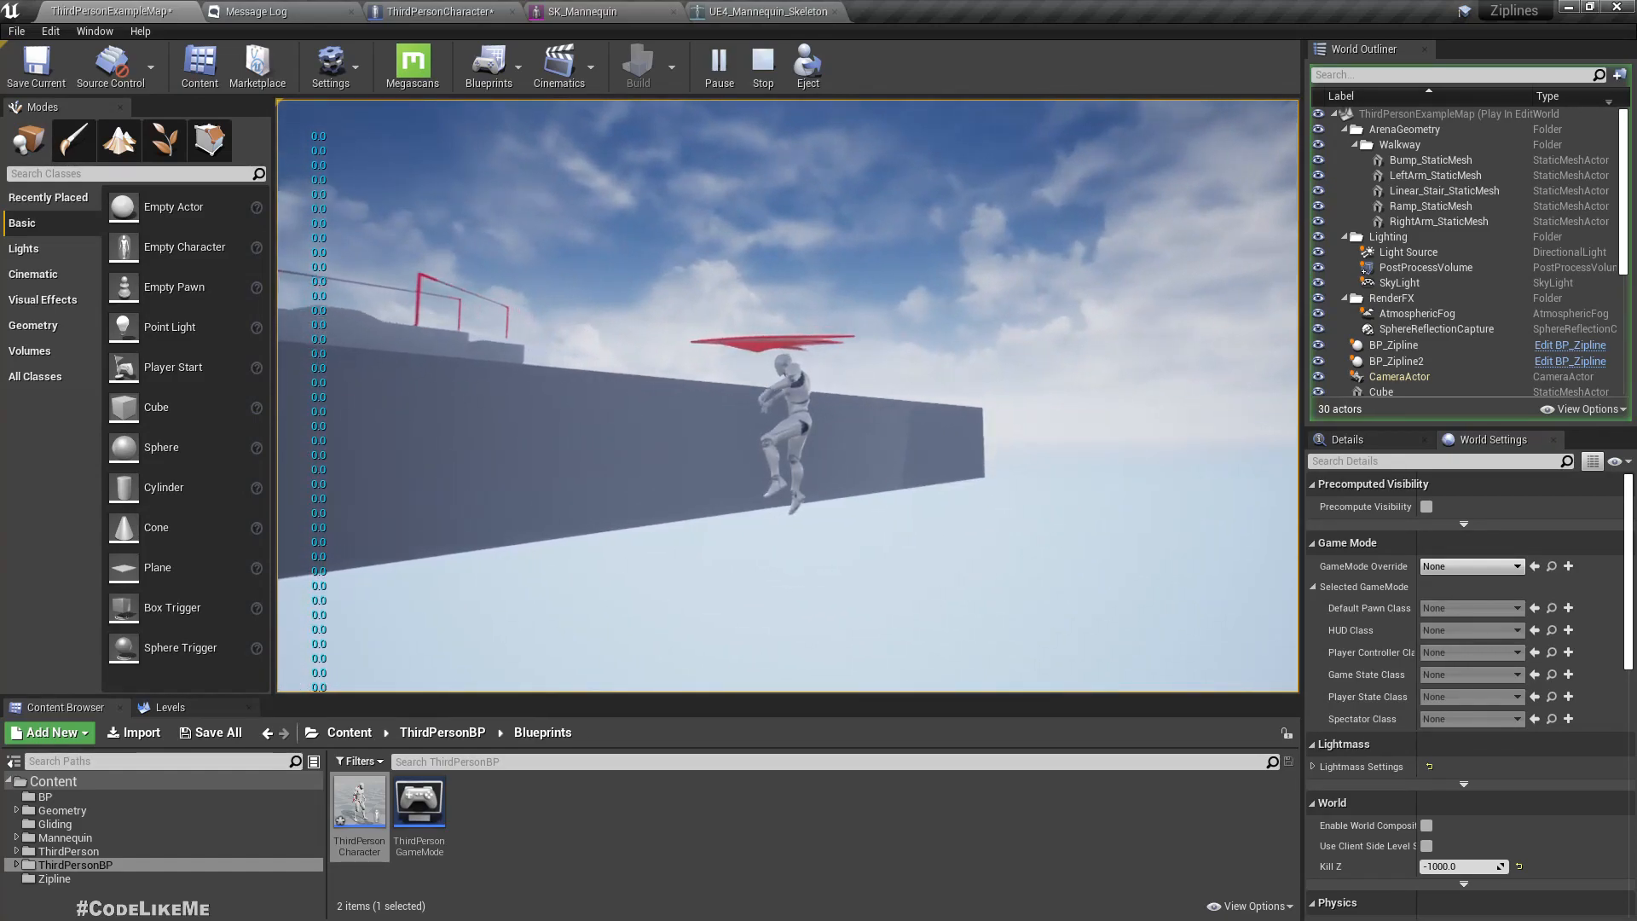
left_click(762, 66)
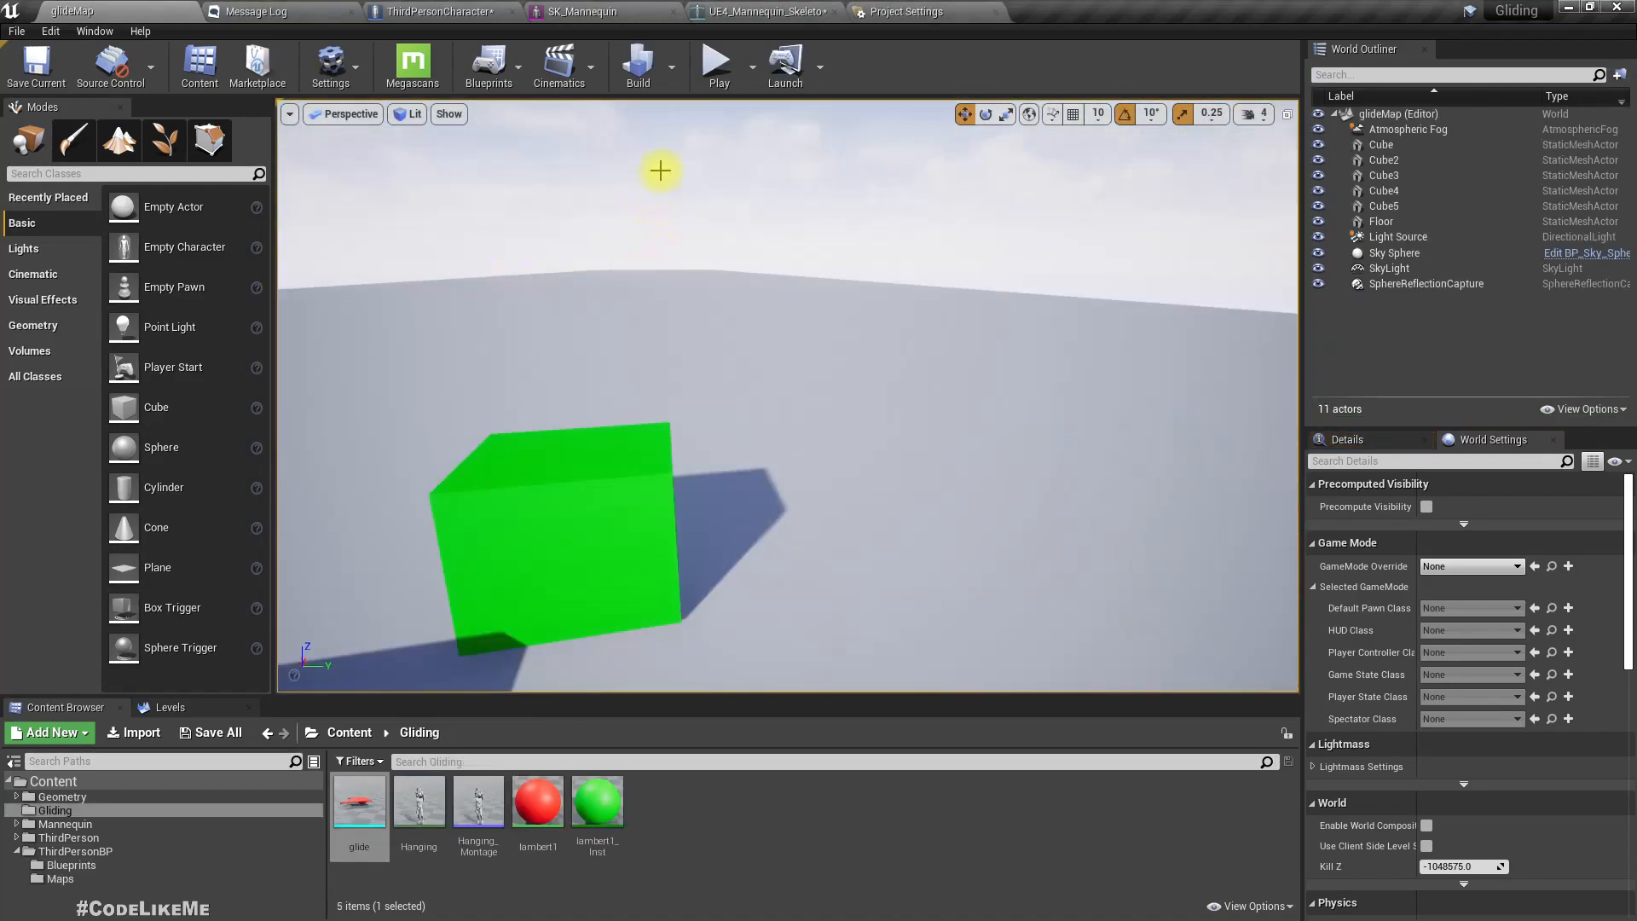
- Play-test the glide map, then review the glider character's CharacterMovement air-control details
left_click(718, 59)
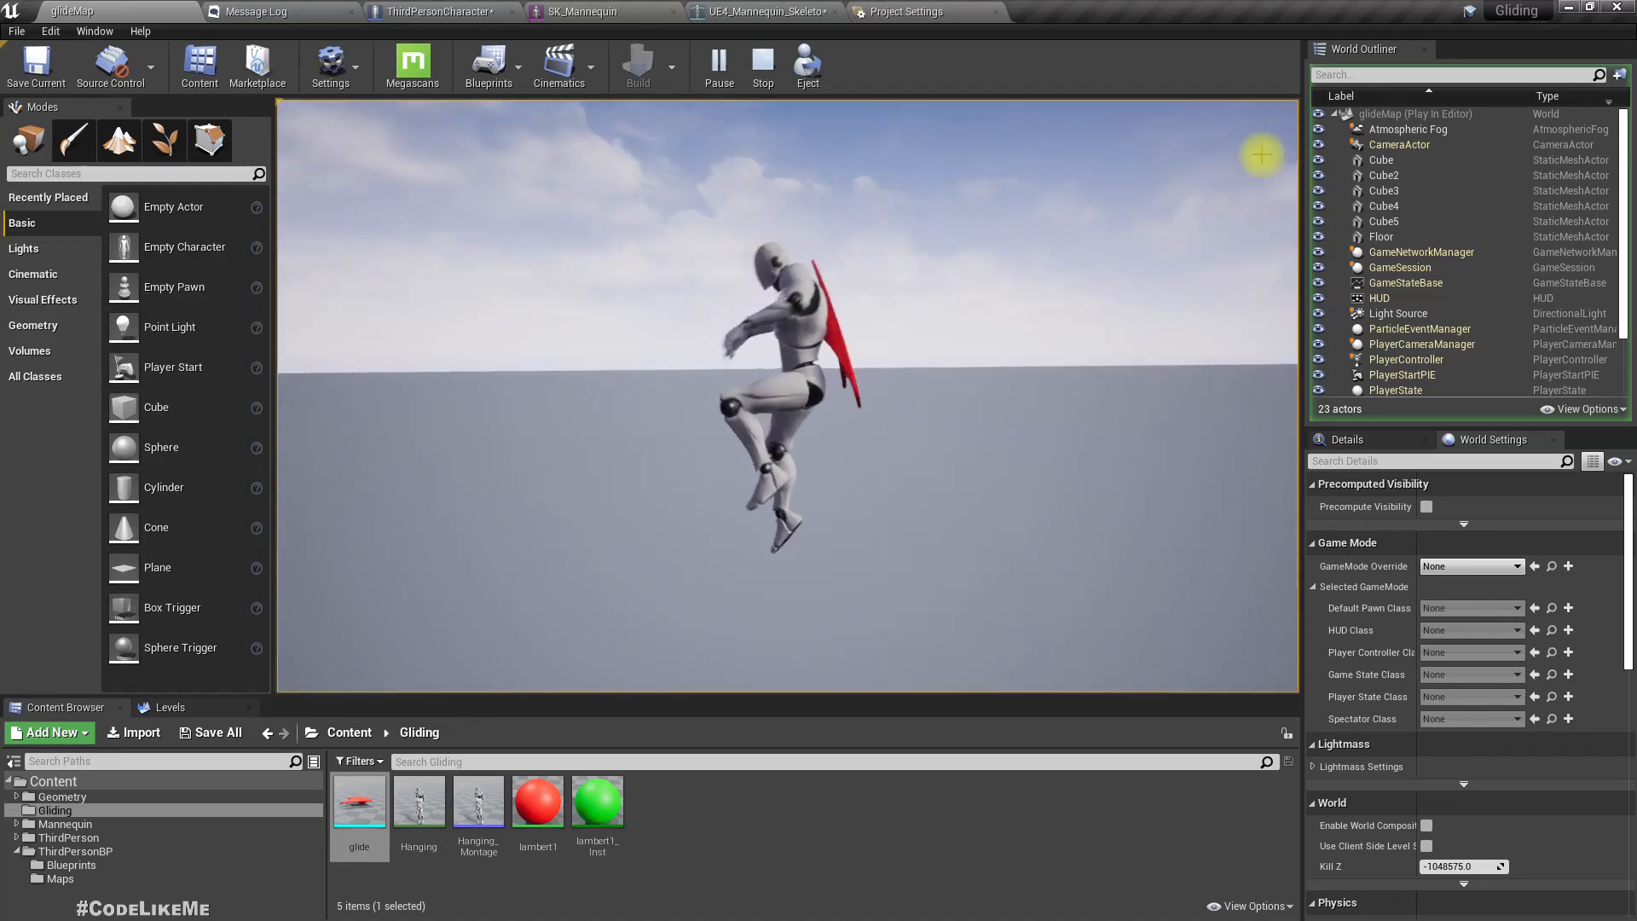
left_click(436, 12)
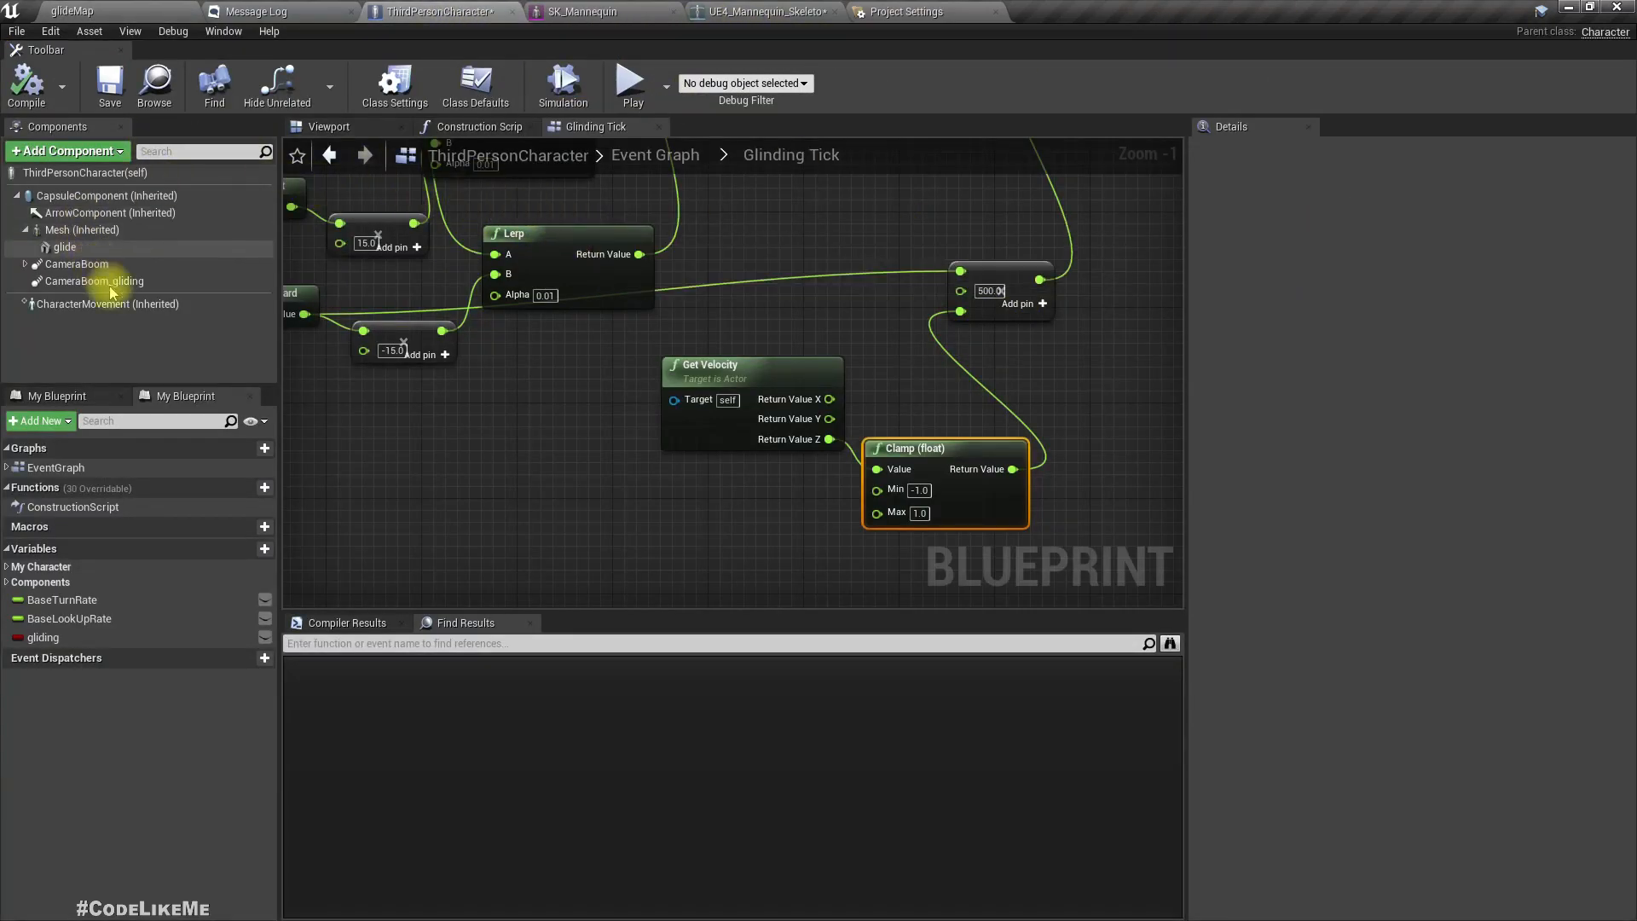
left_click(107, 304)
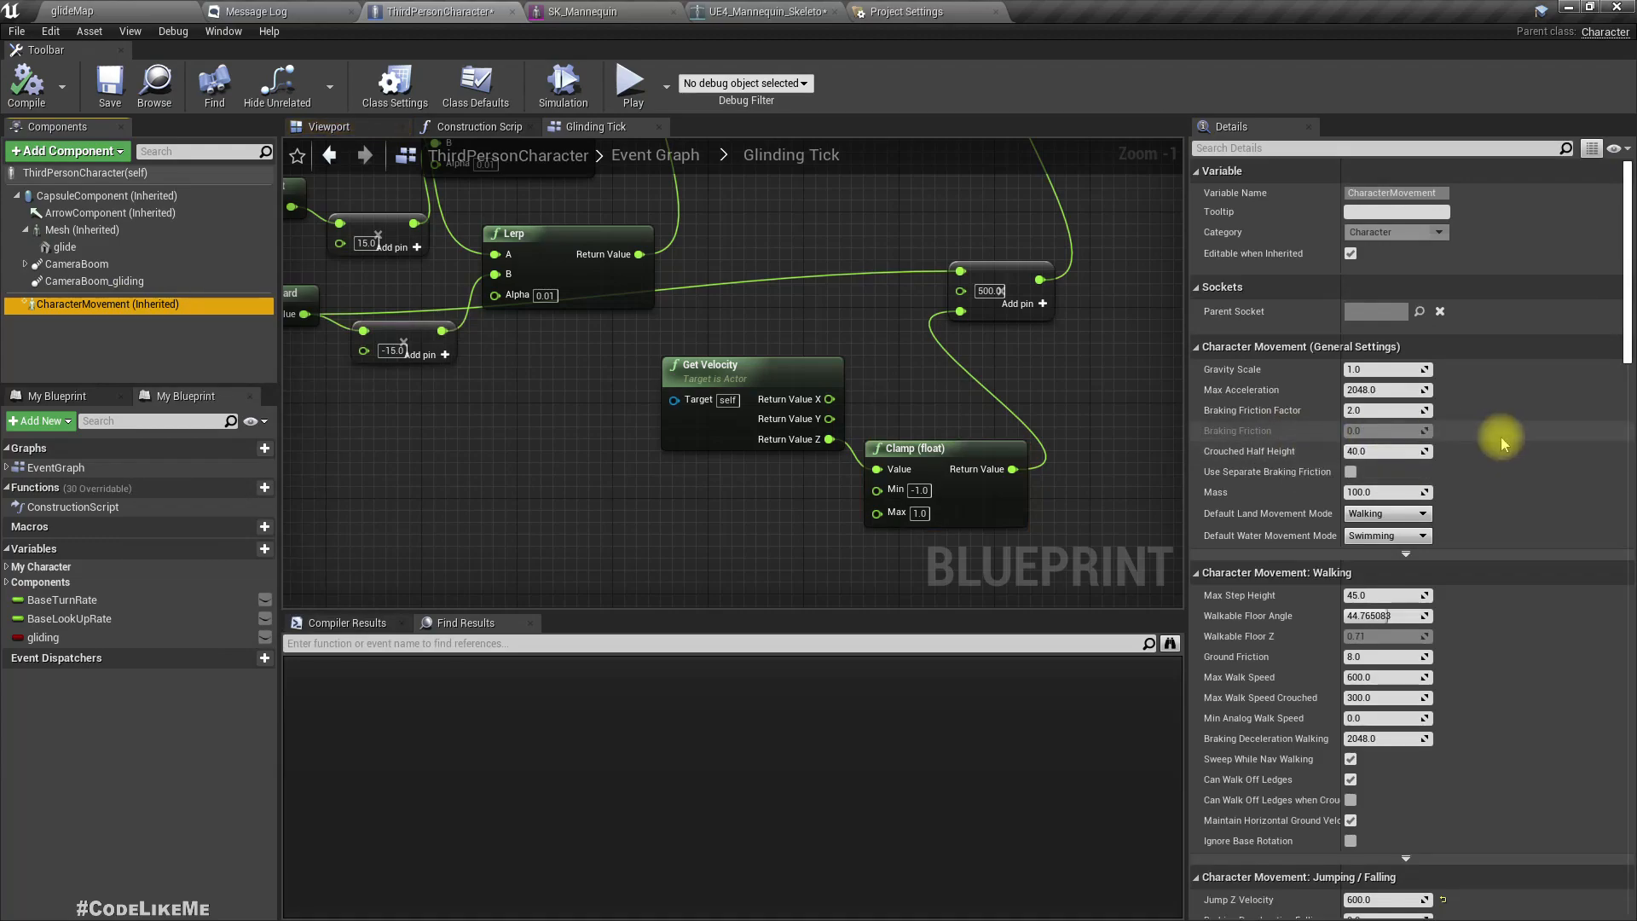
scroll("down", 3)
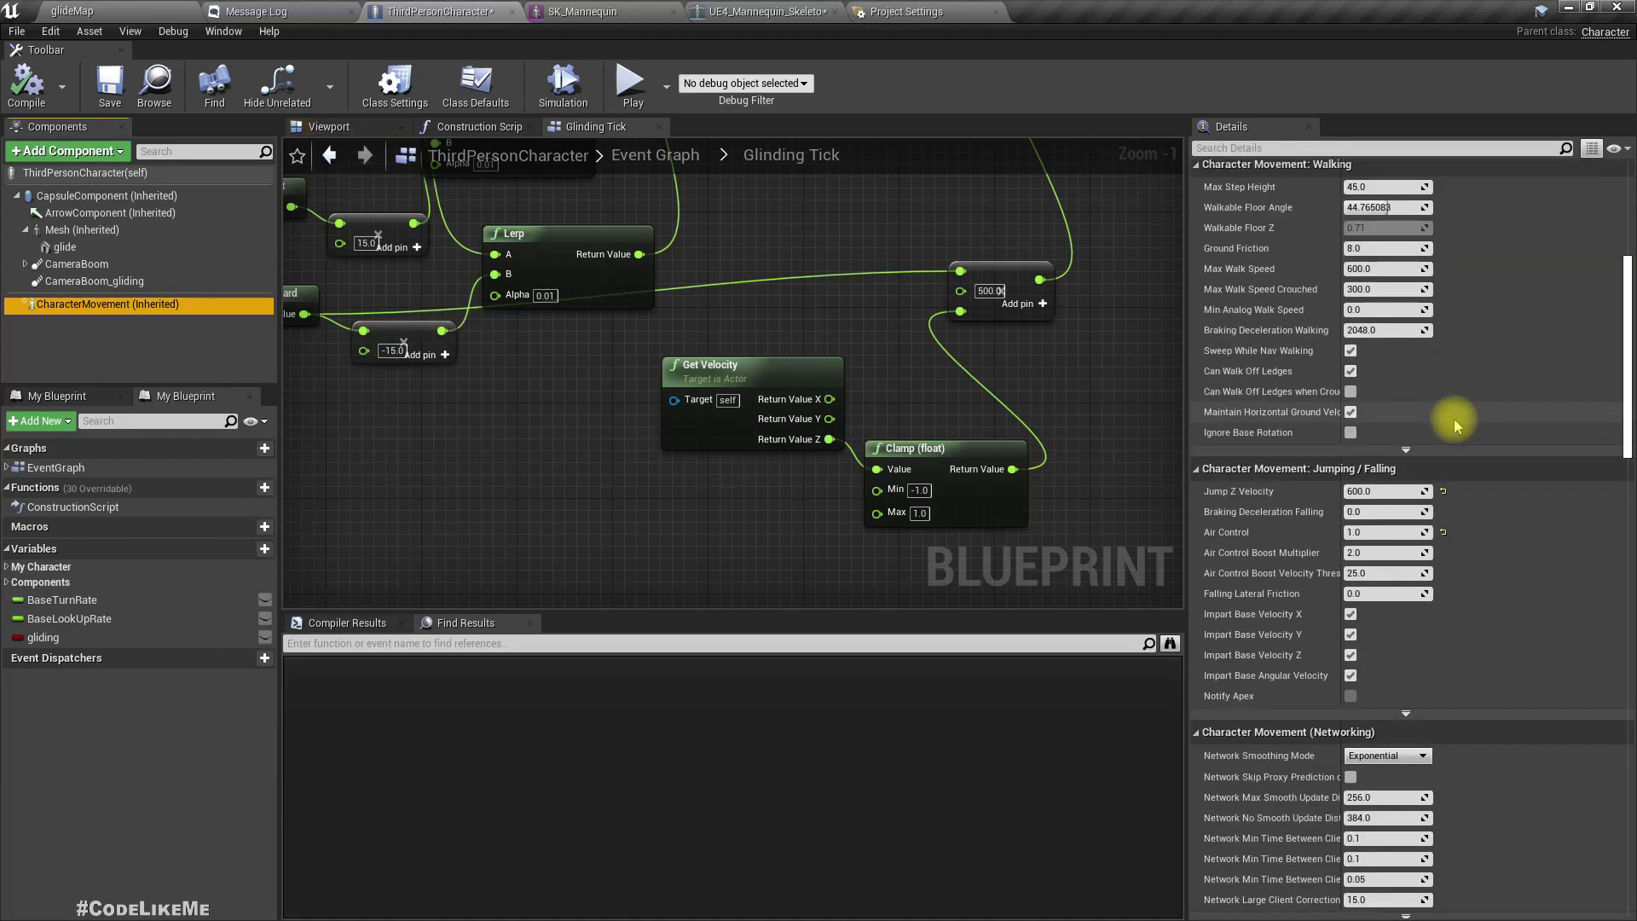
mouse_move(1383, 531)
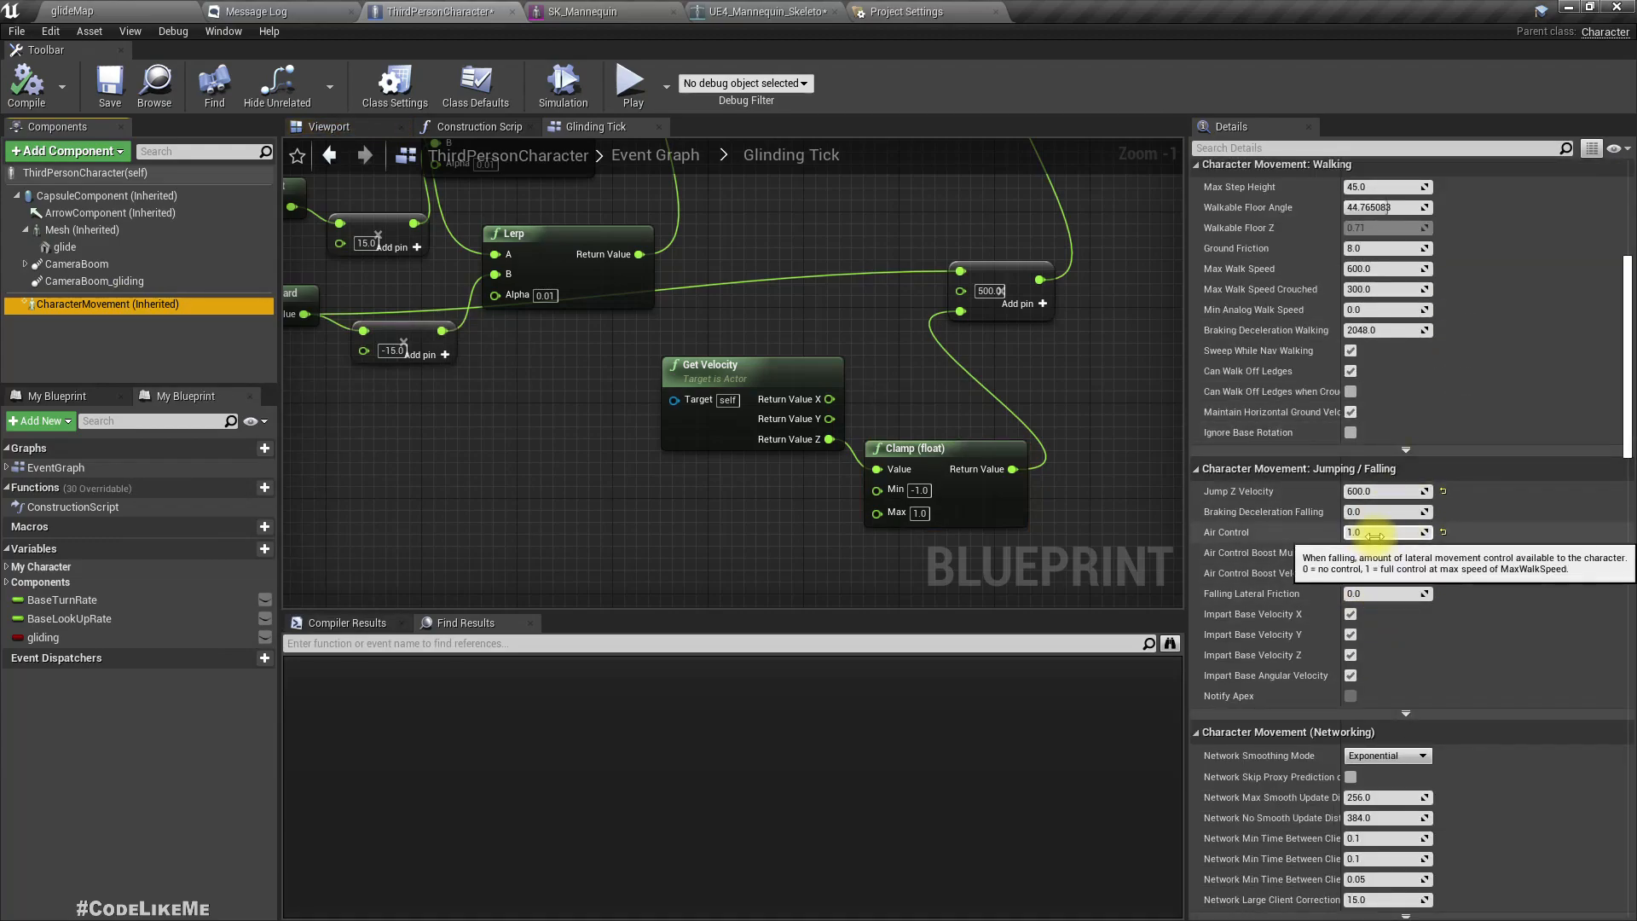
mouse_move(1420, 567)
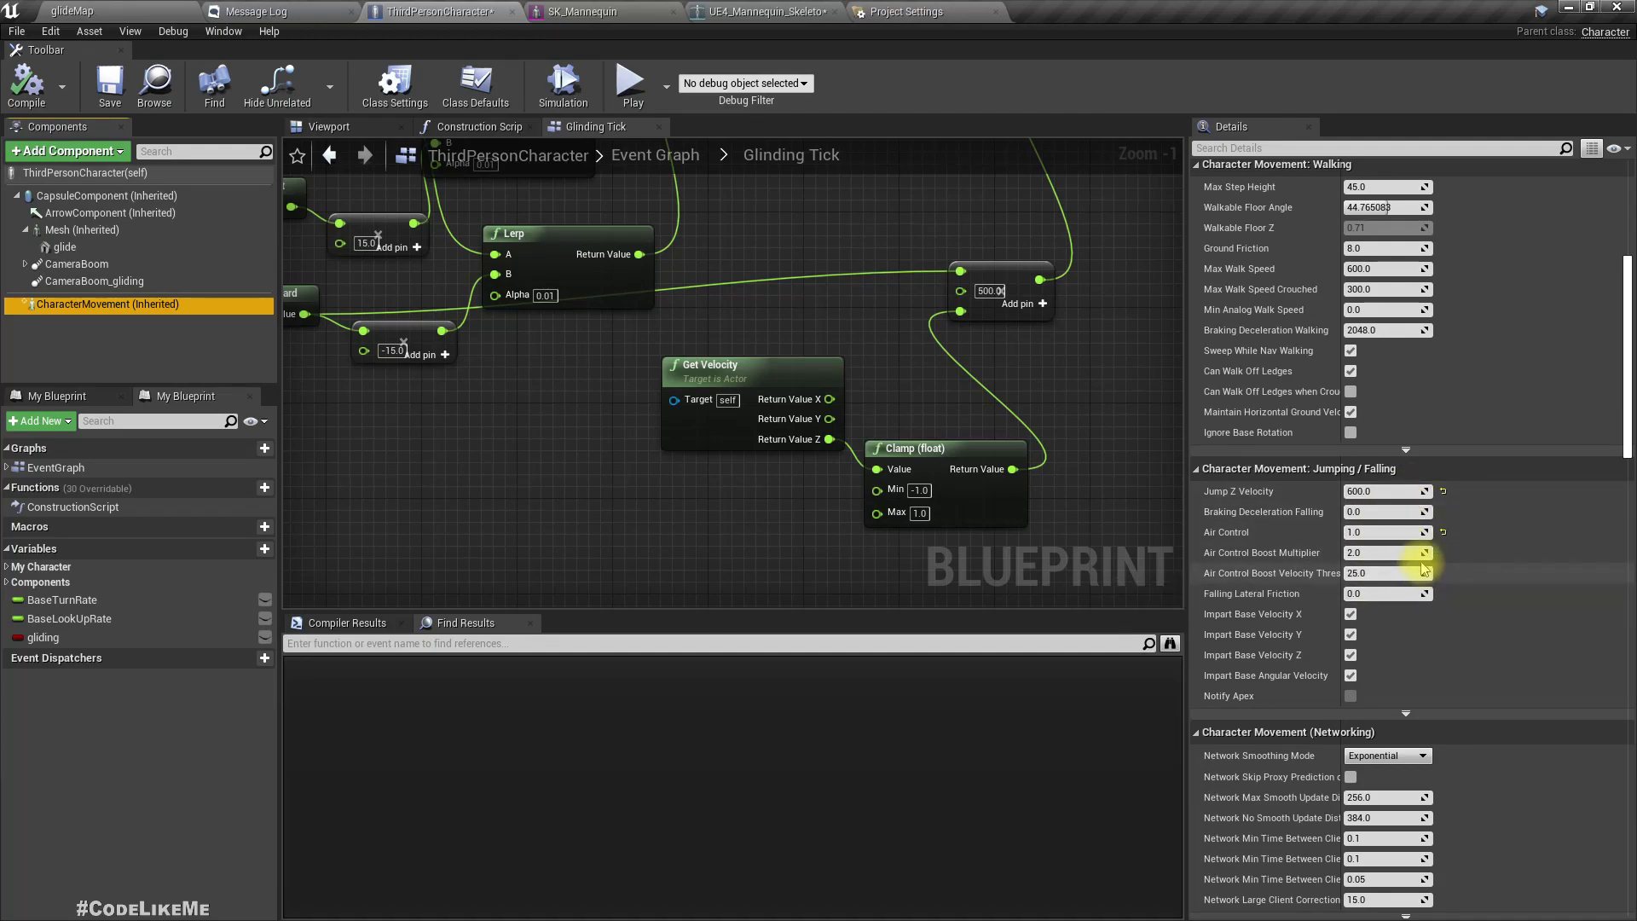
scroll("down", 3)
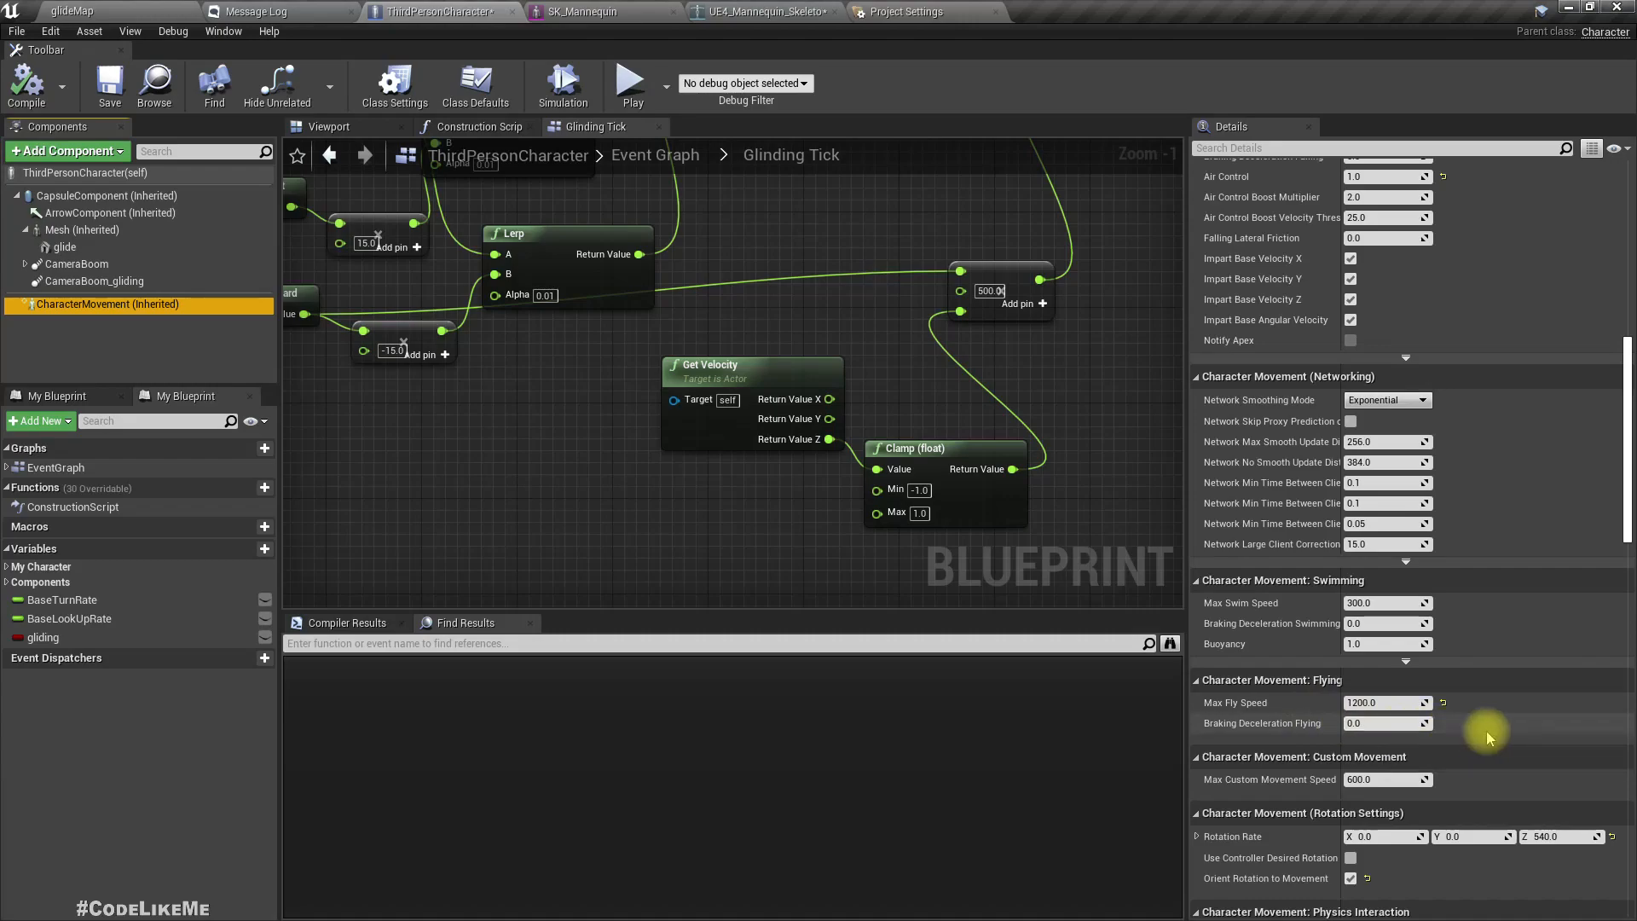
scroll("down", 3)
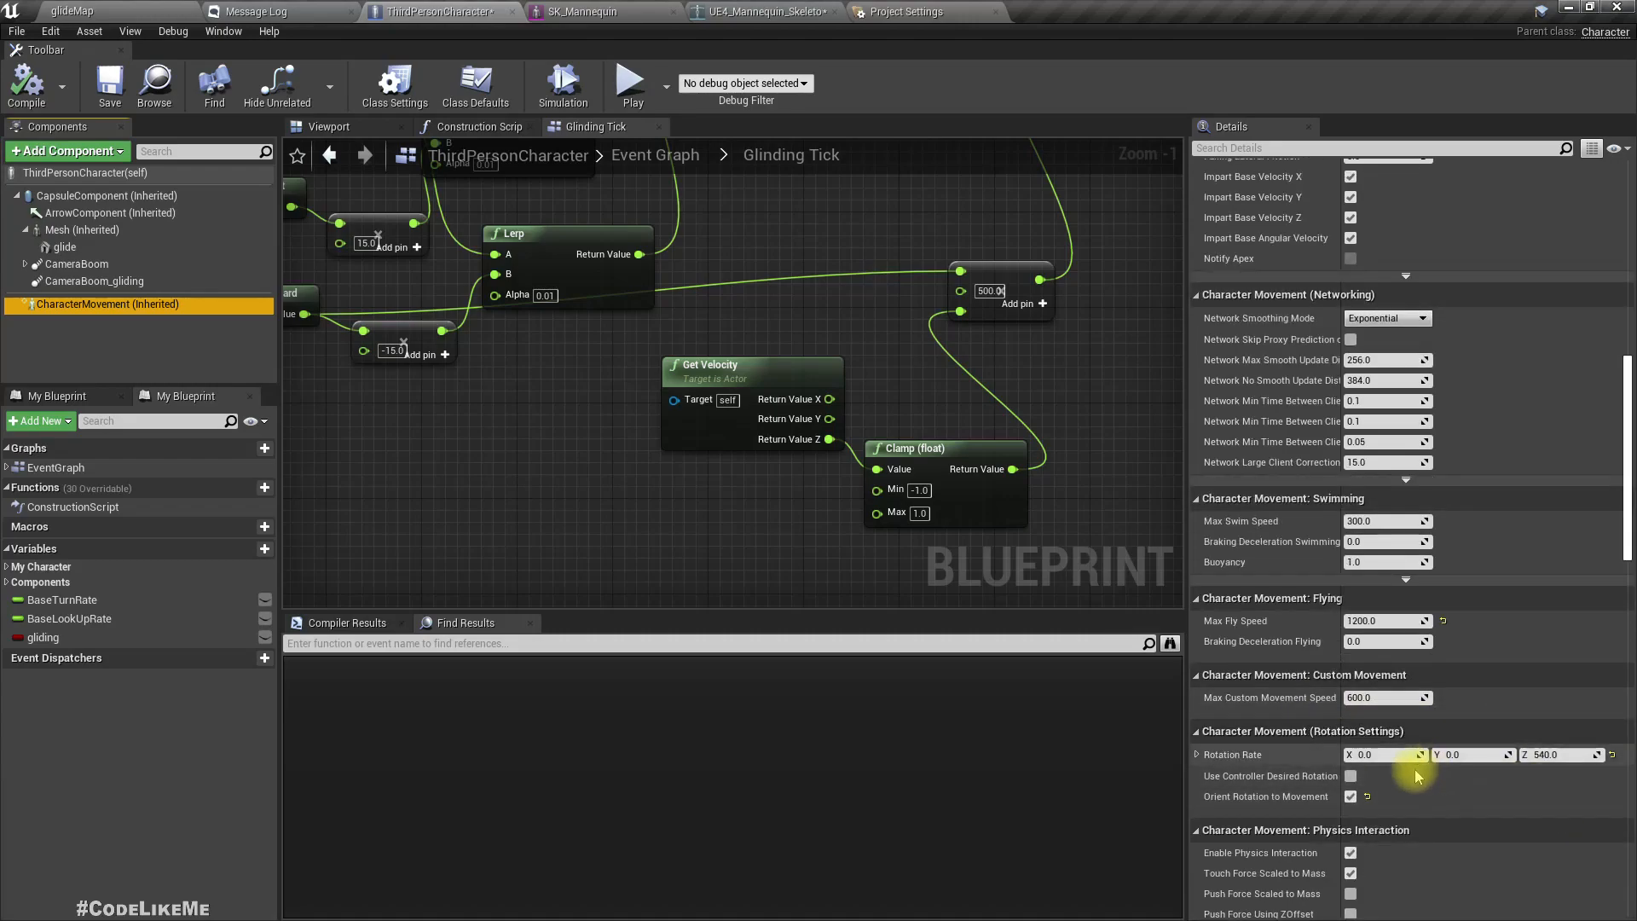
mouse_move(1425, 786)
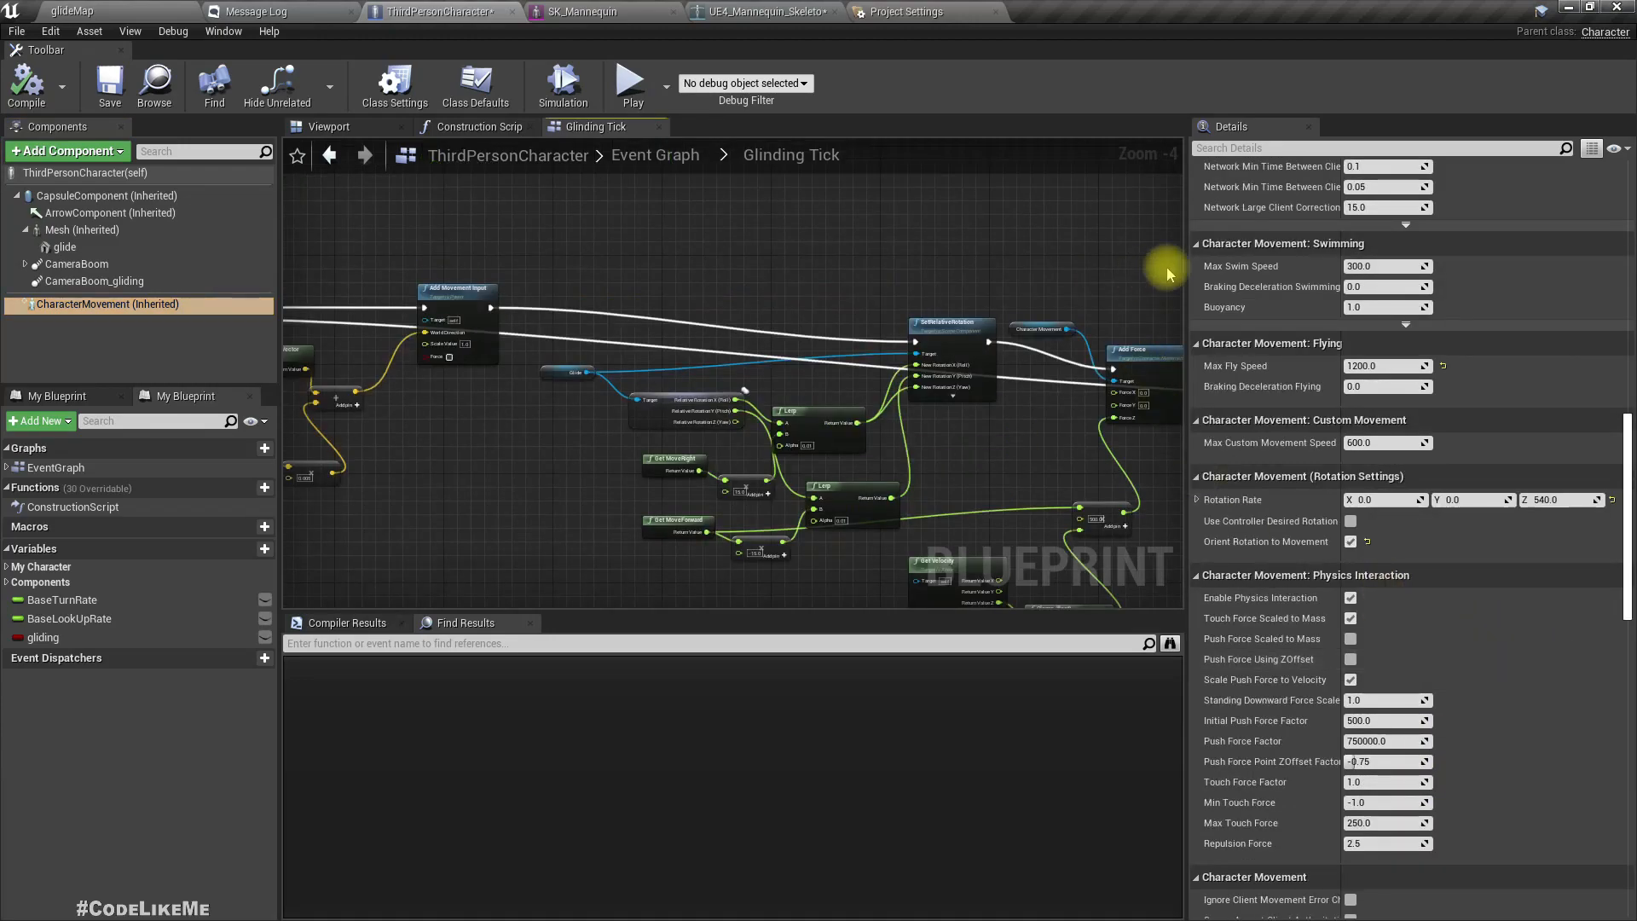
scroll("up", 3)
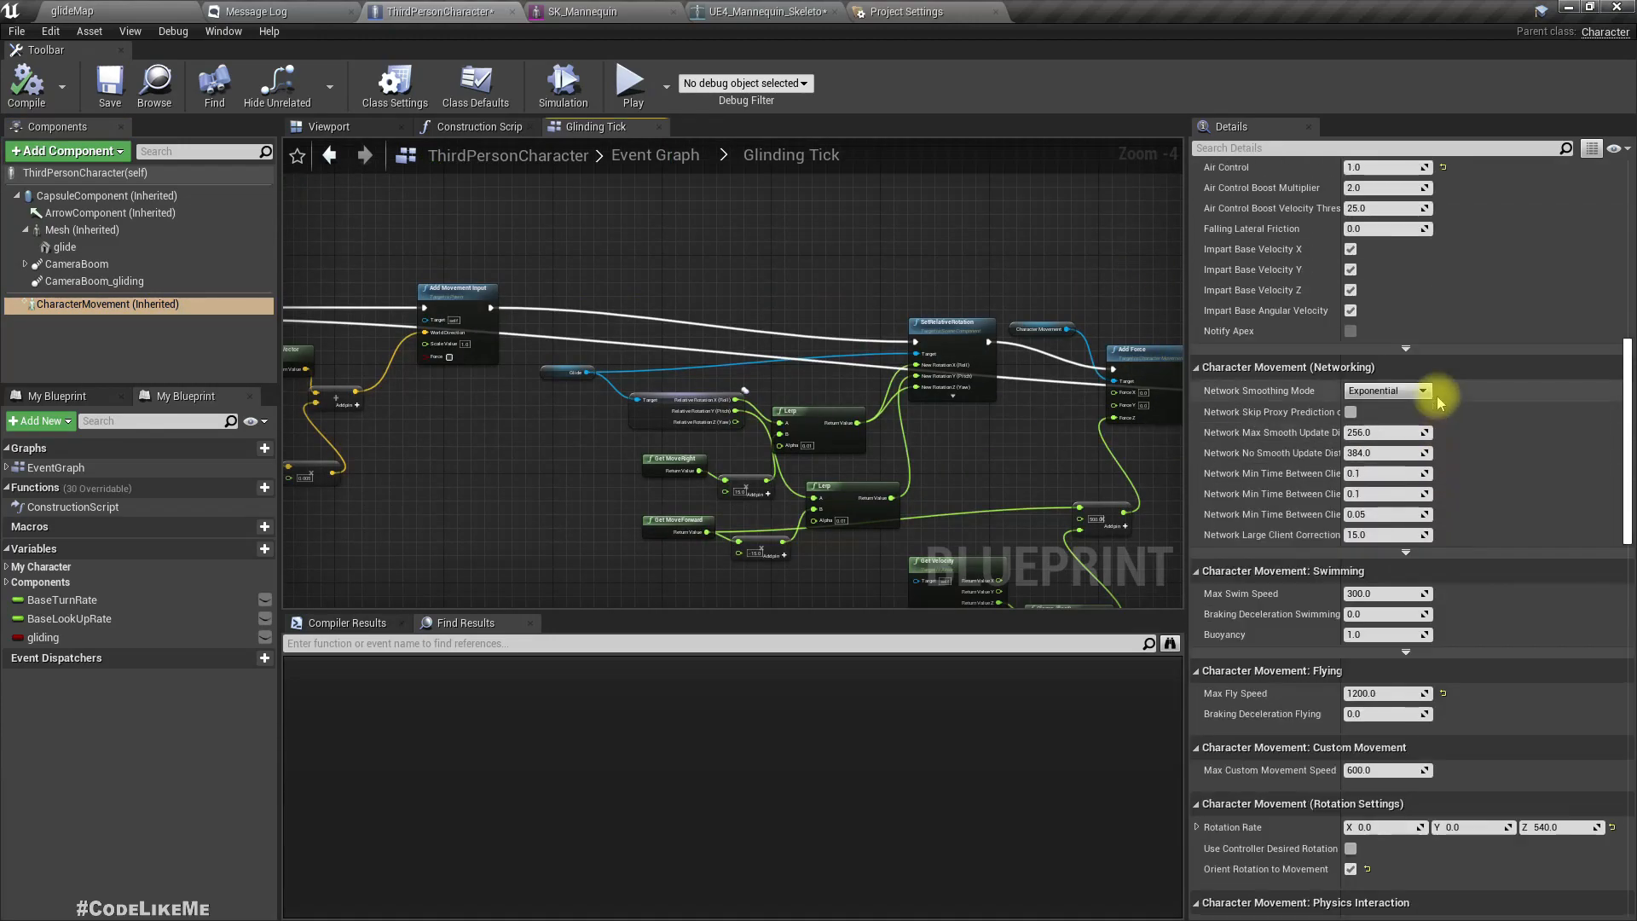
scroll("up", 3)
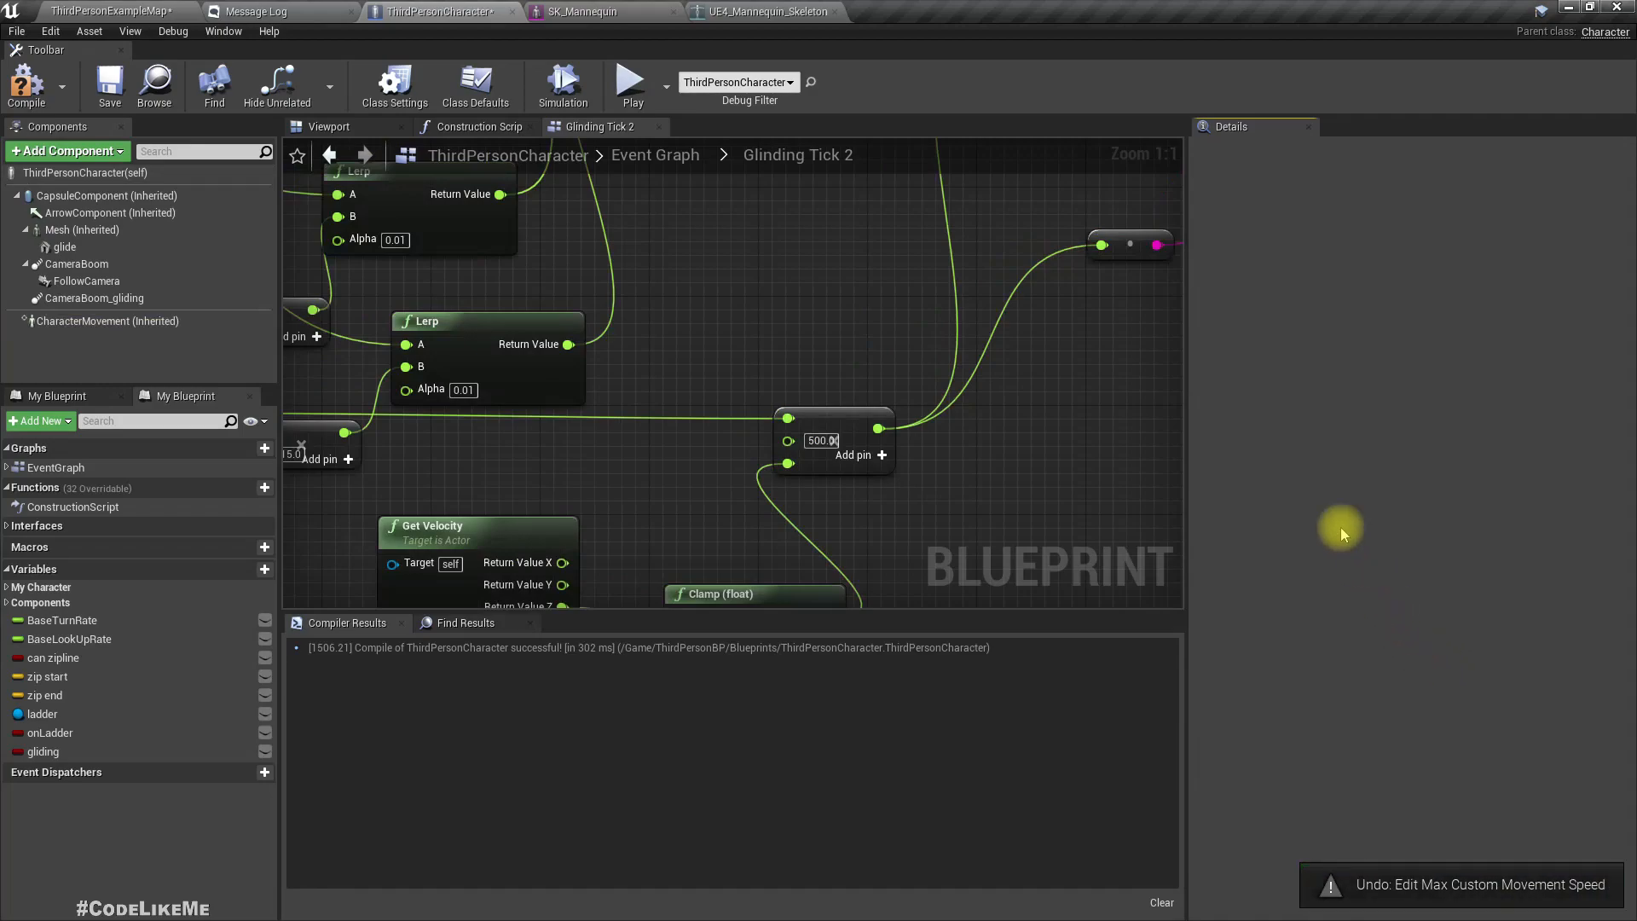
- Set the Zipline character's Jumping / Falling Air Control to 1.0 and return to the level
left_click(104, 320)
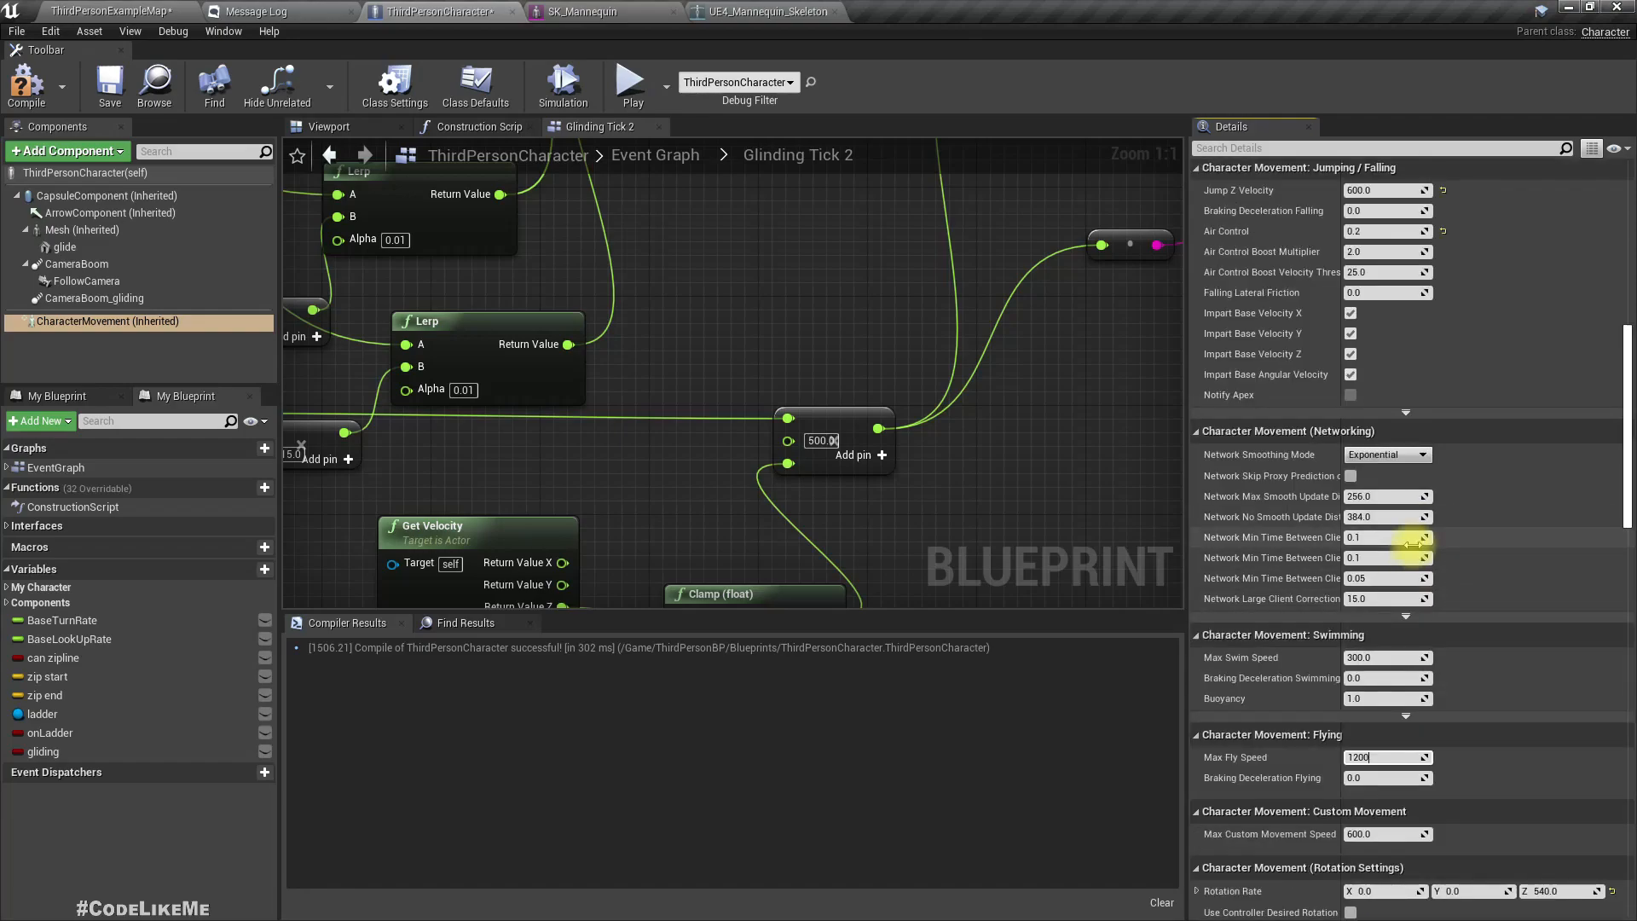
scroll("up", 3)
type("1")
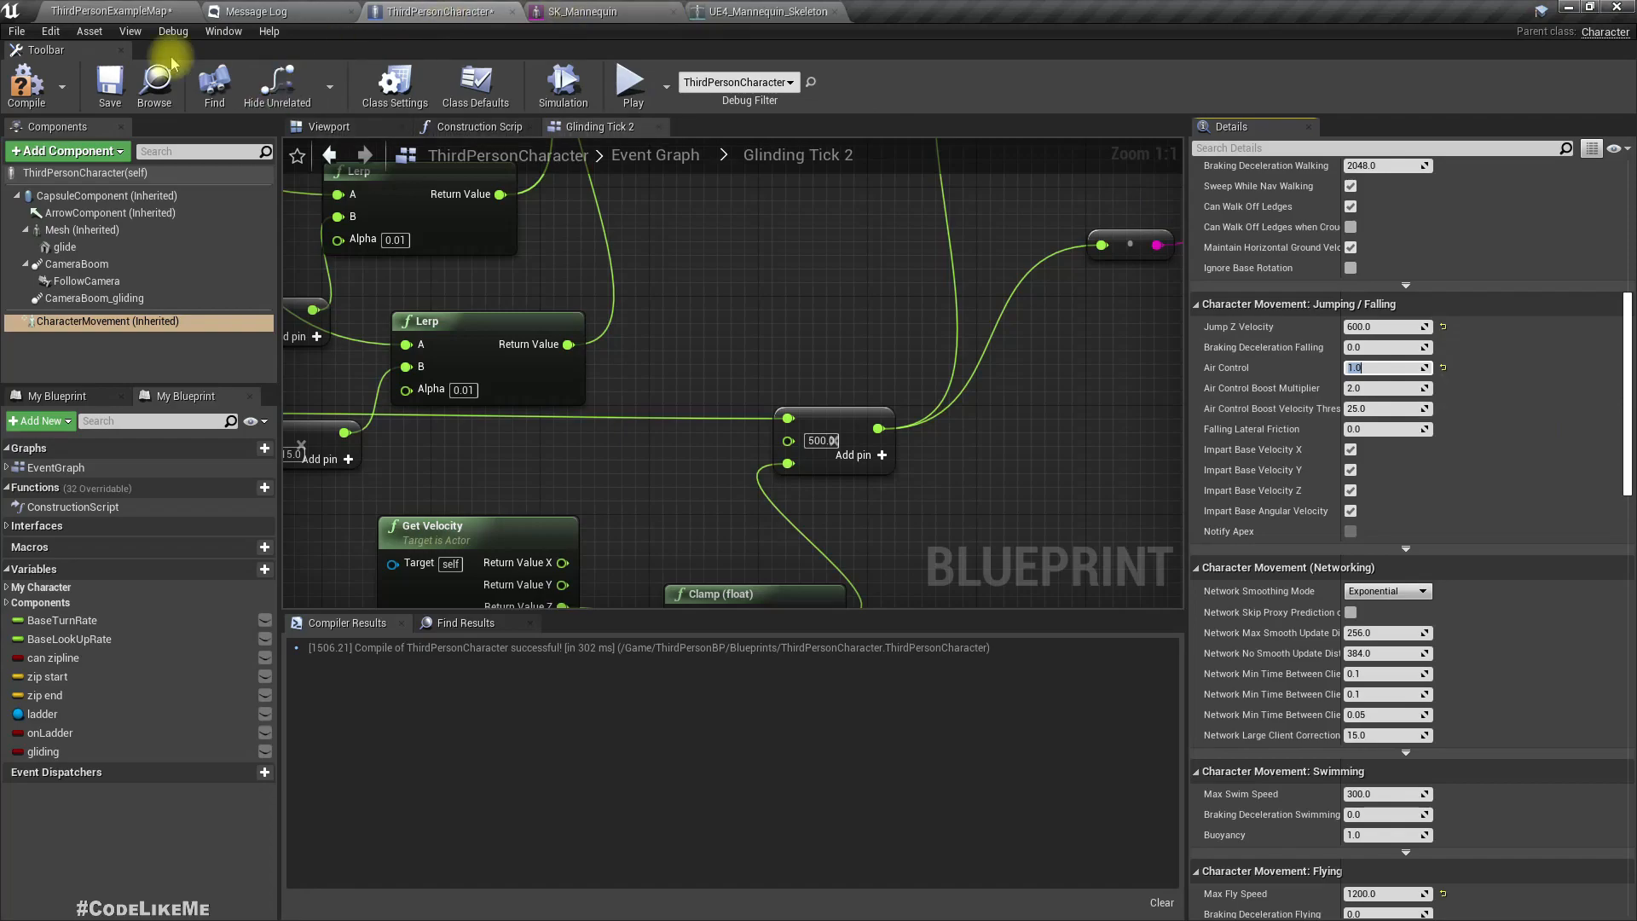
left_click(104, 11)
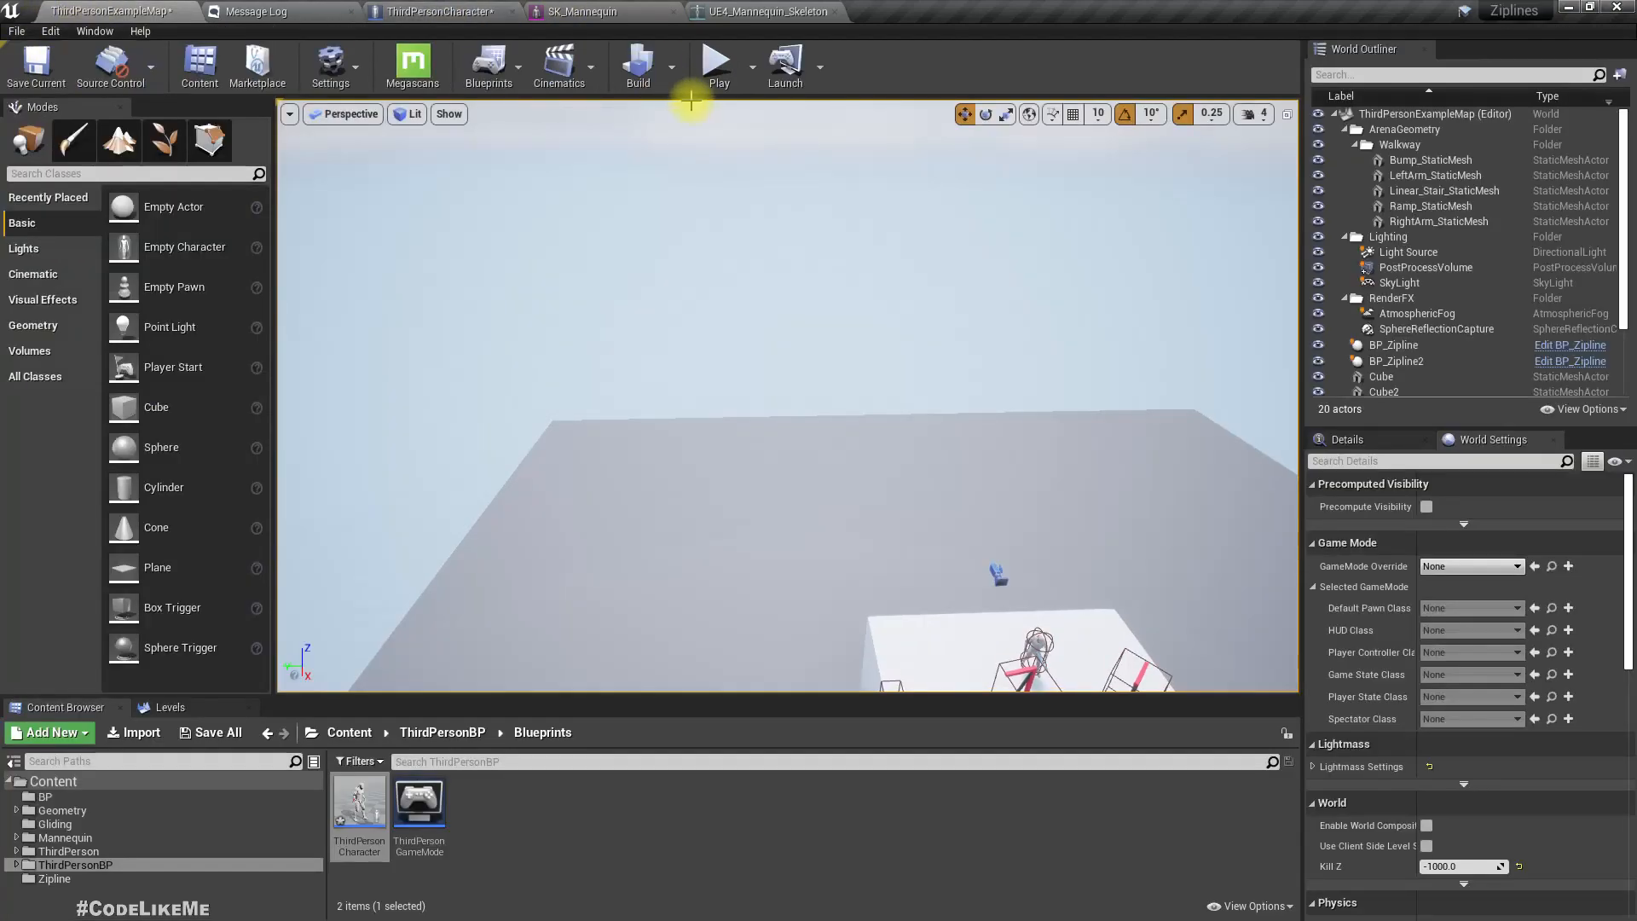
- Run and stop a gliding play test on the zipline level
left_click(717, 61)
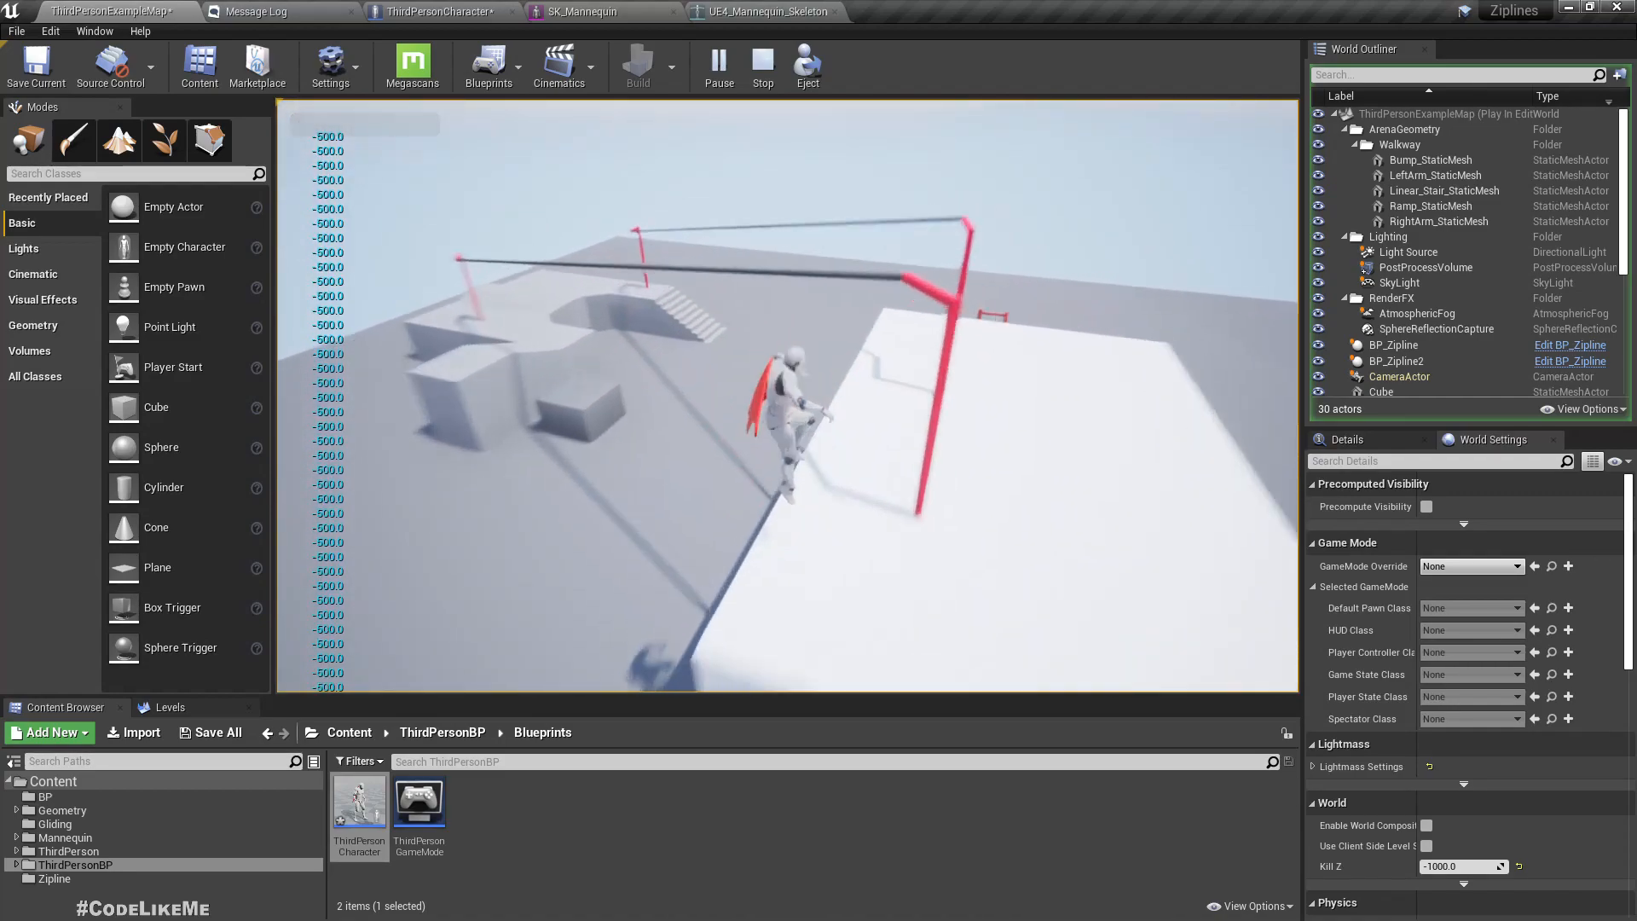
left_click(438, 11)
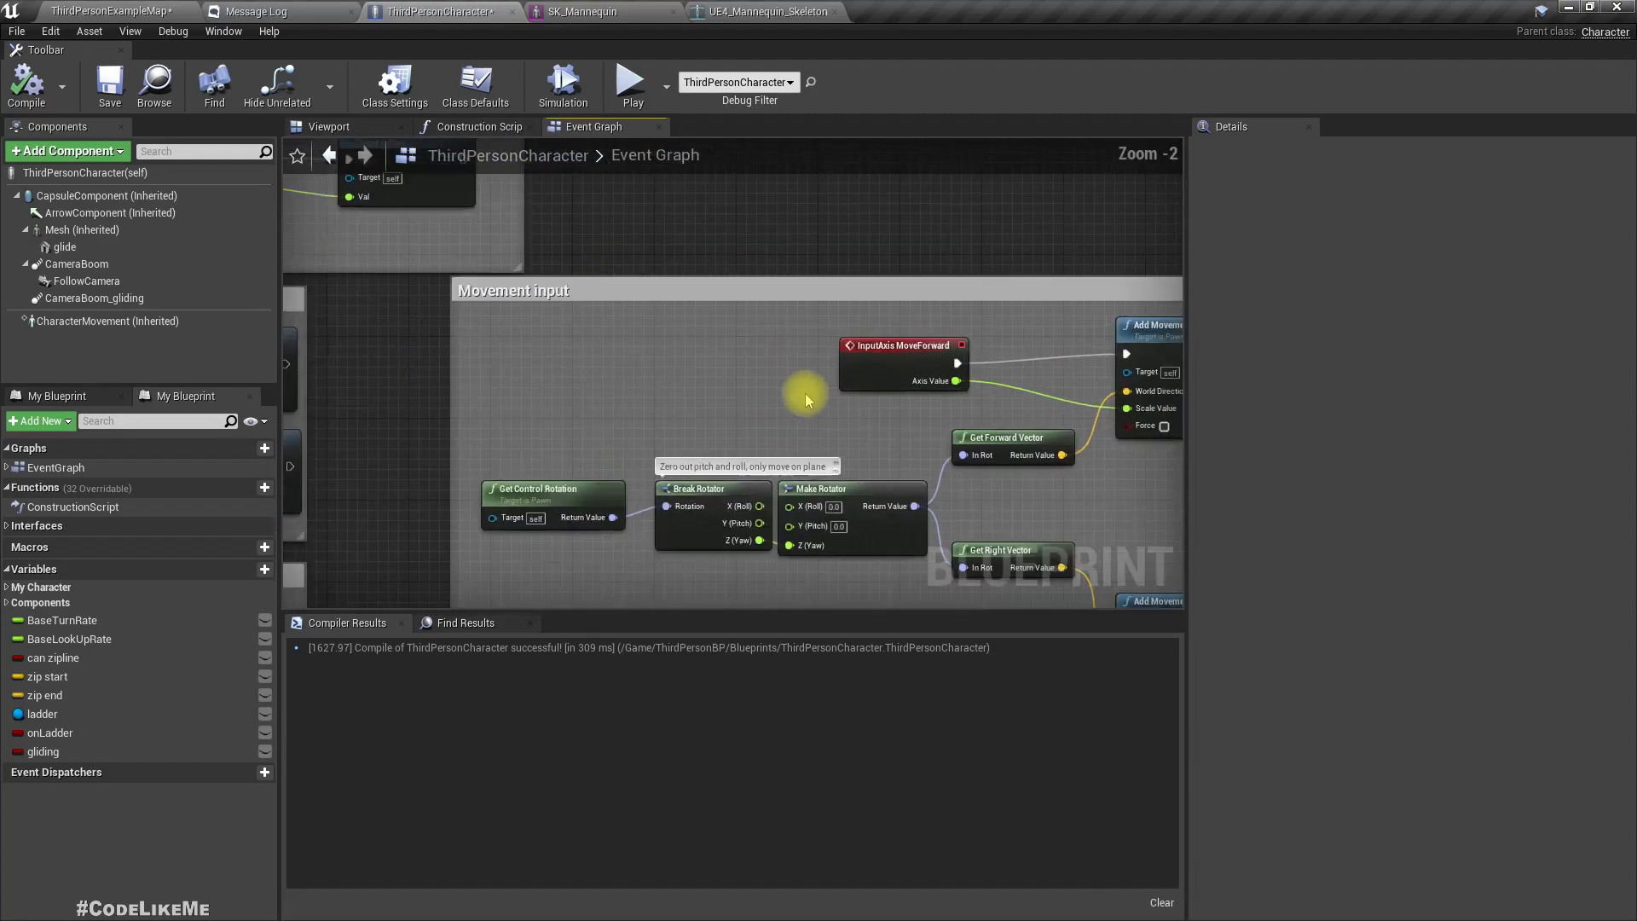
- Wire a Branch between InputAxis MoveForward and Add Movement Input
scroll("down", 3)
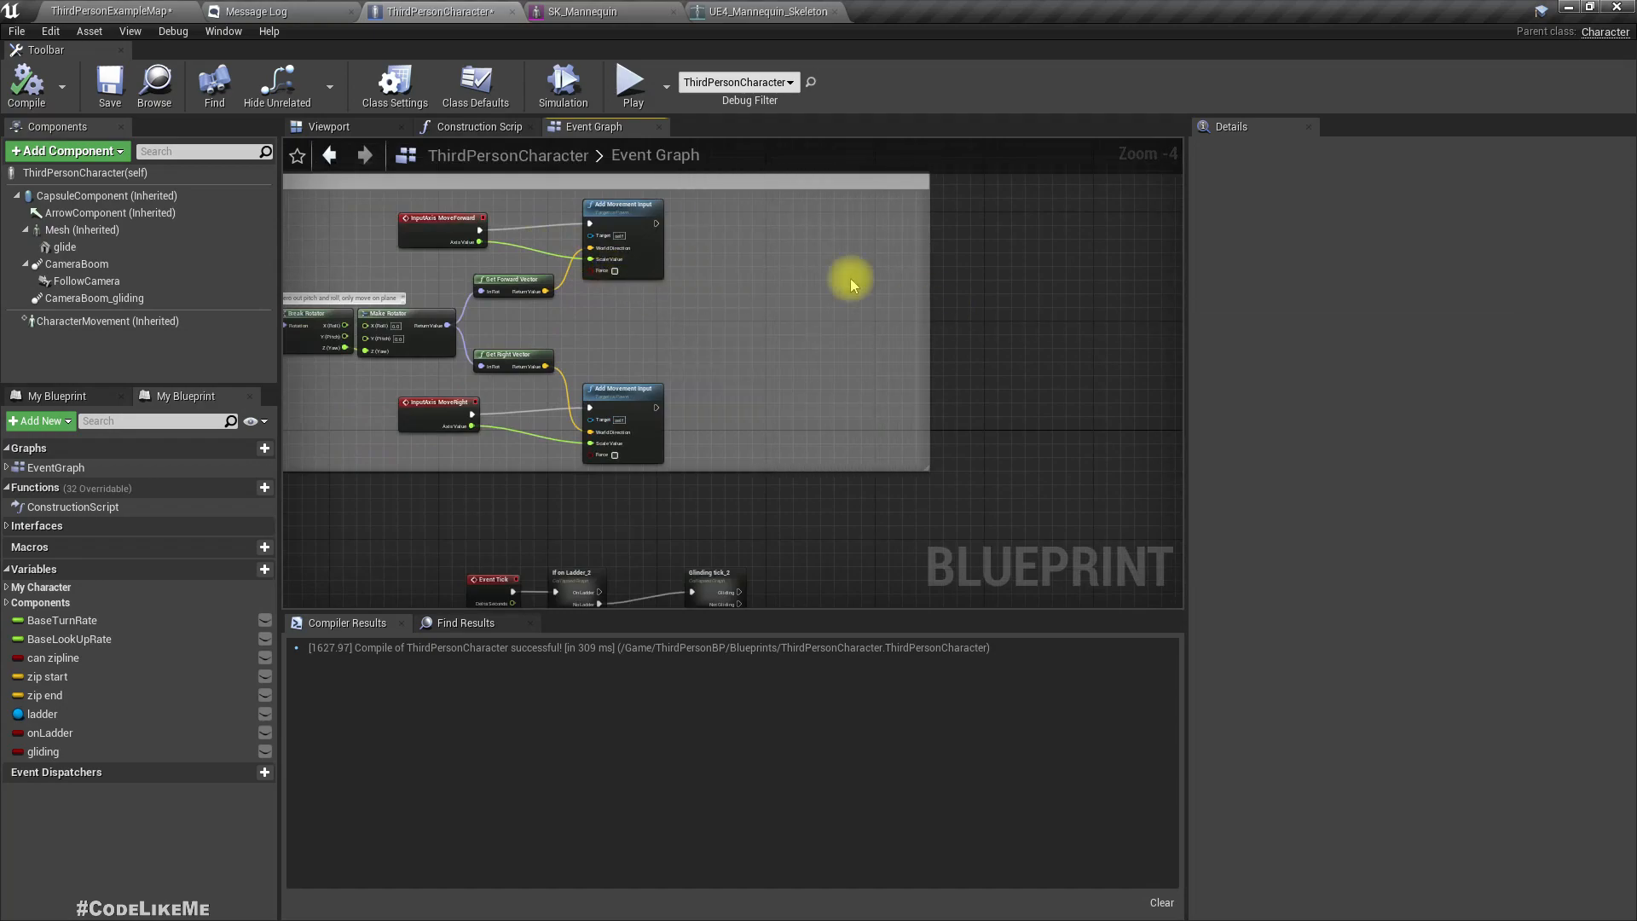
mouse_move(766, 205)
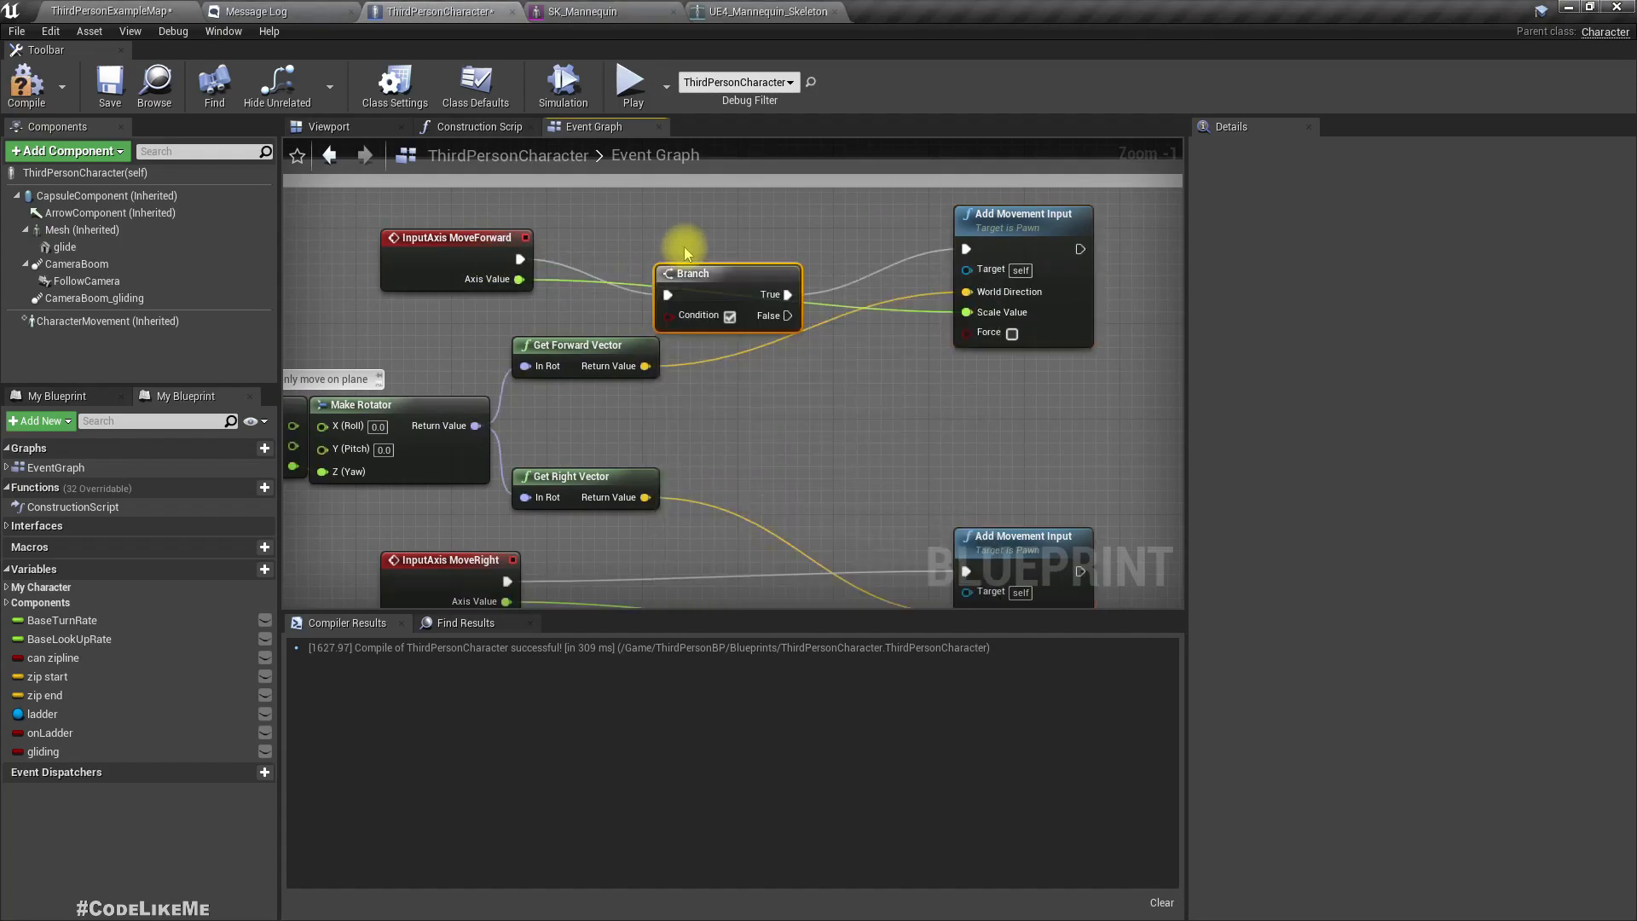
left_click_drag(689, 272, 740, 225)
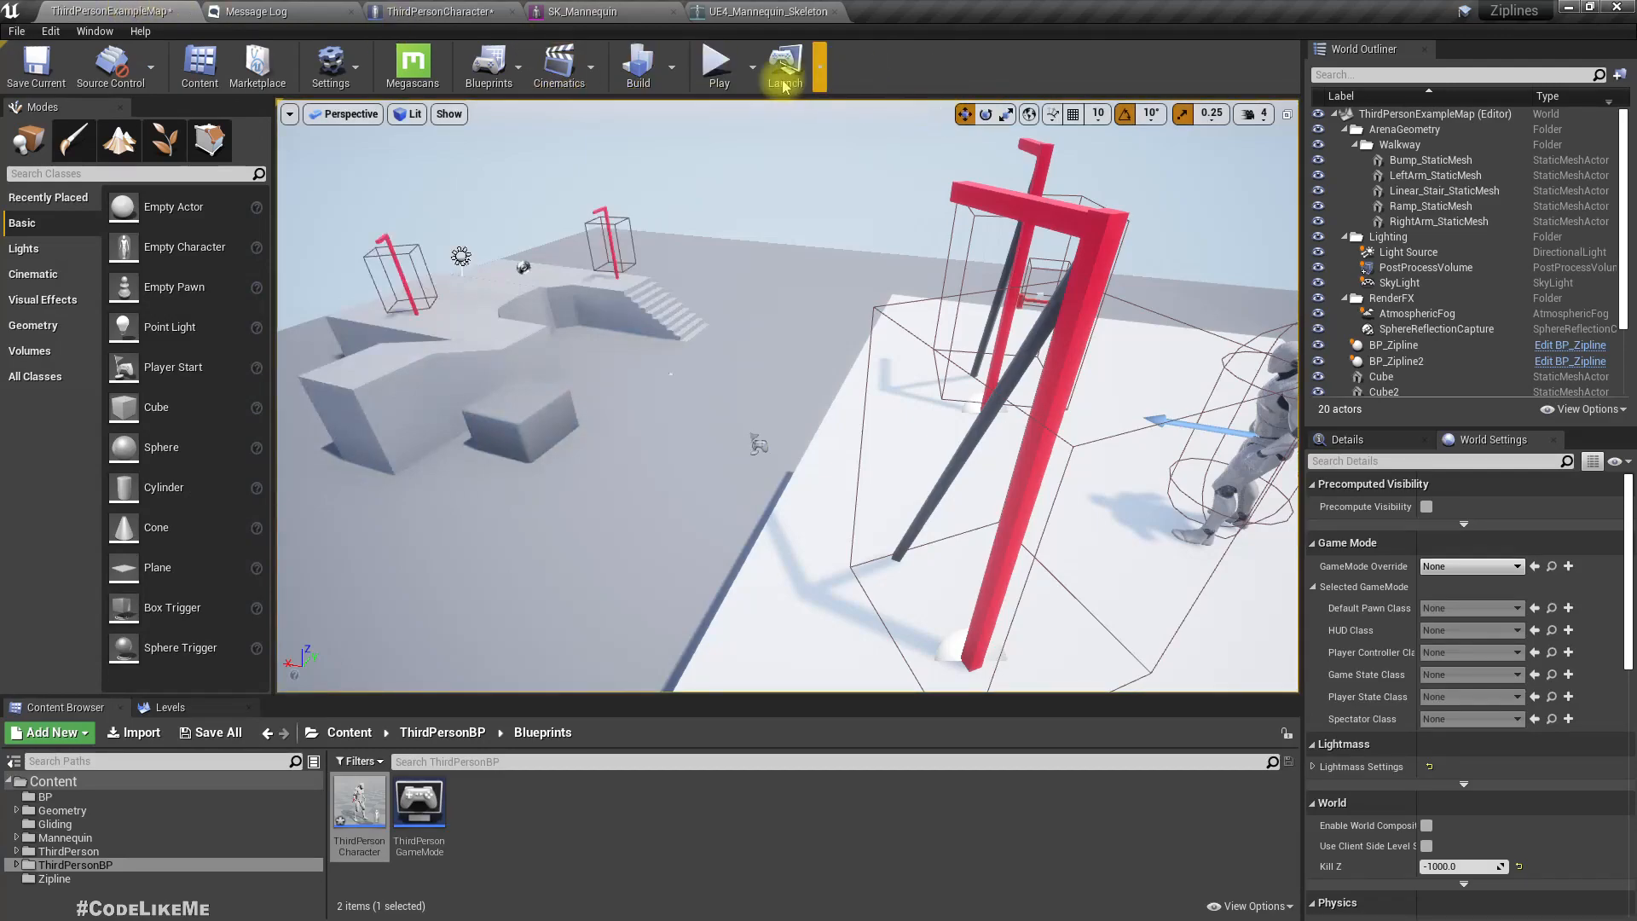
left_click(717, 62)
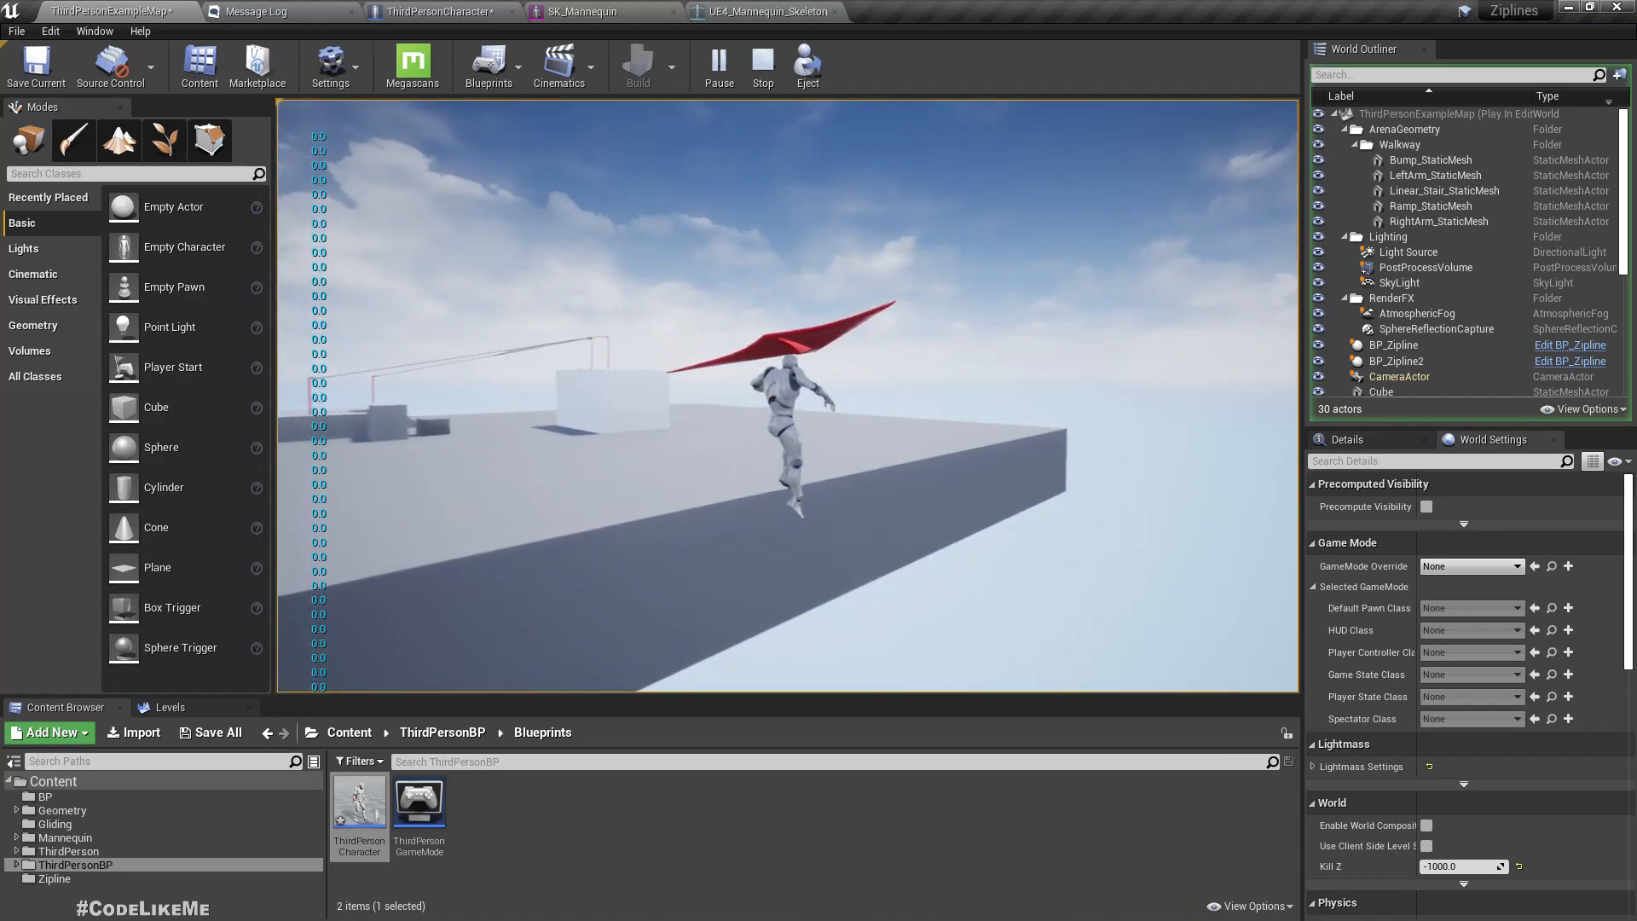
left_click(762, 59)
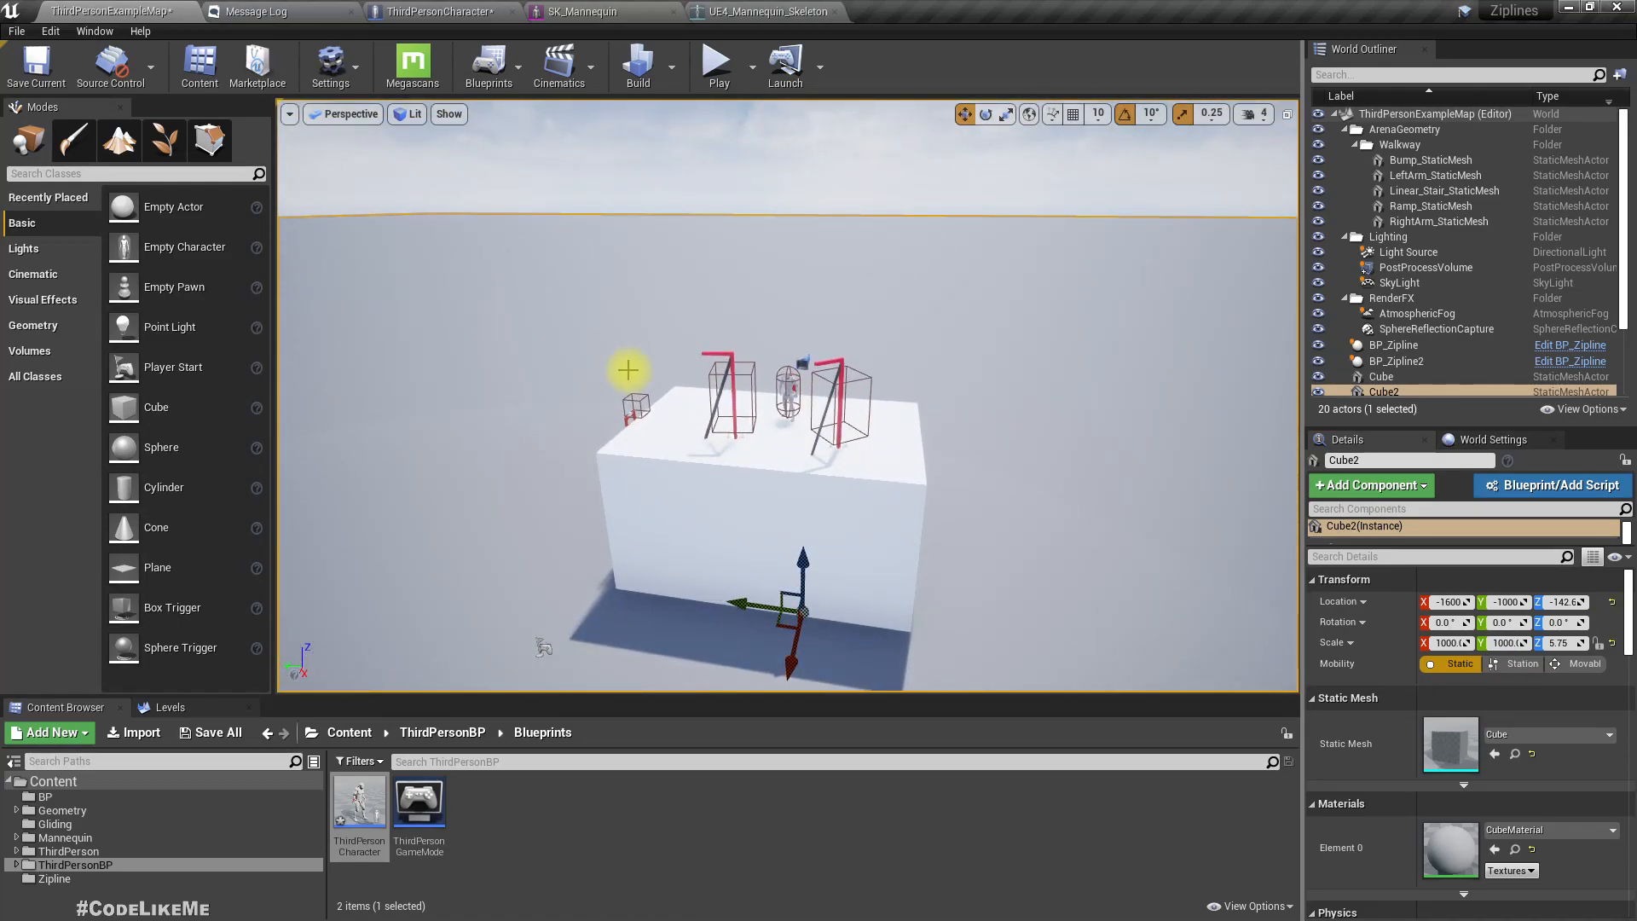
mouse_move(438, 11)
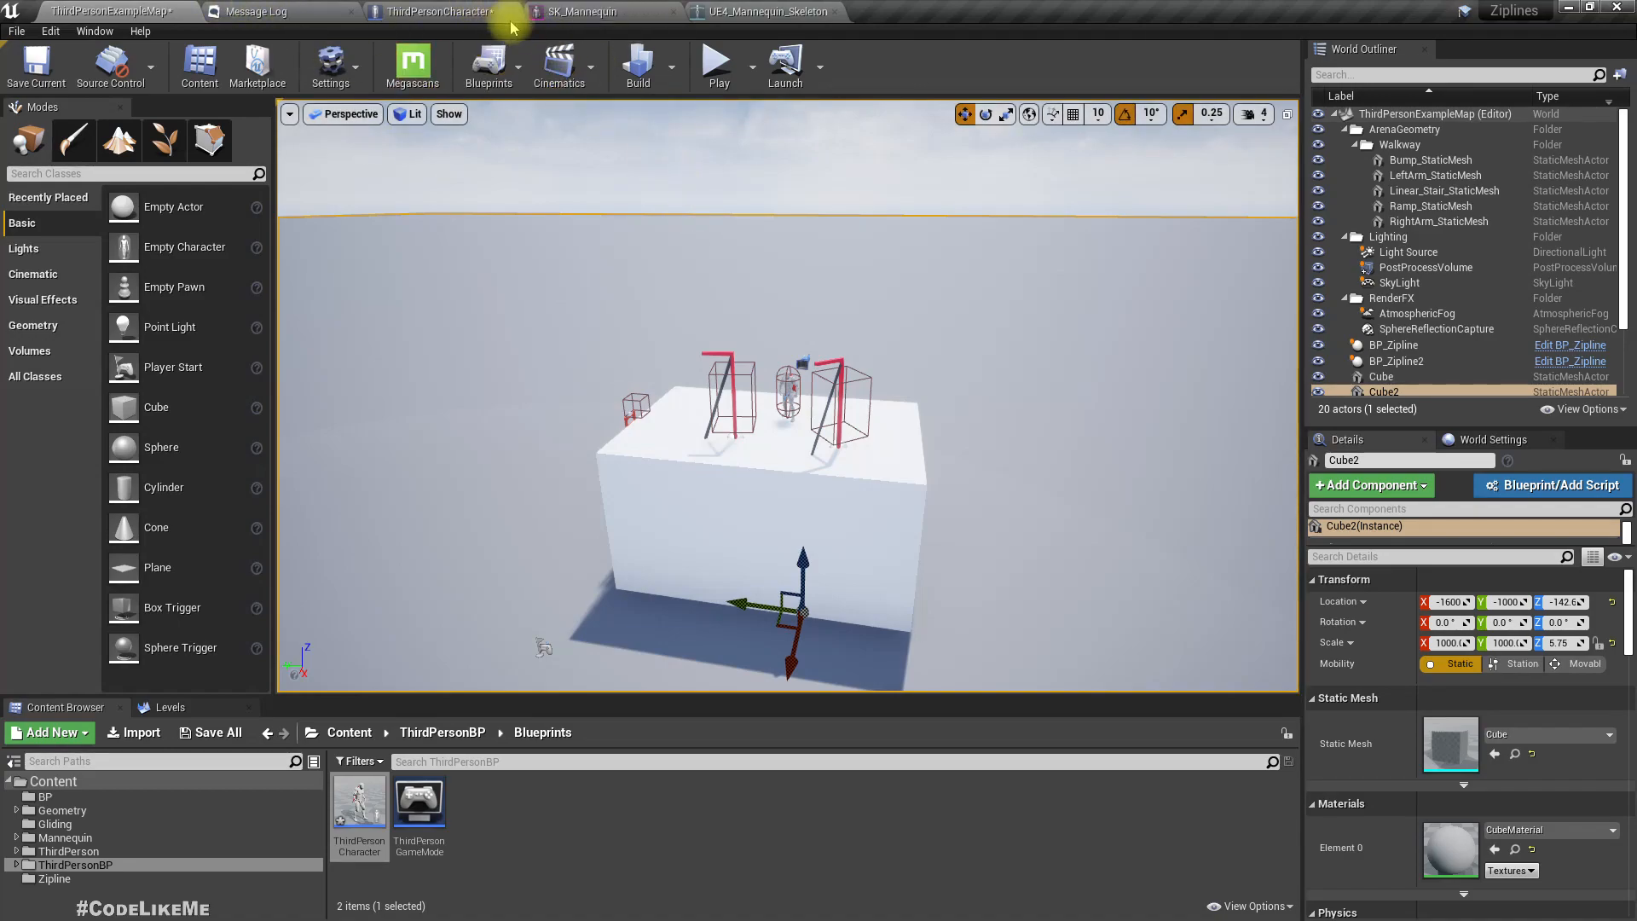
- Inspect the glider project's ThirdPerson_AnimBP Default state machine, then return to the merged character
left_click(438, 11)
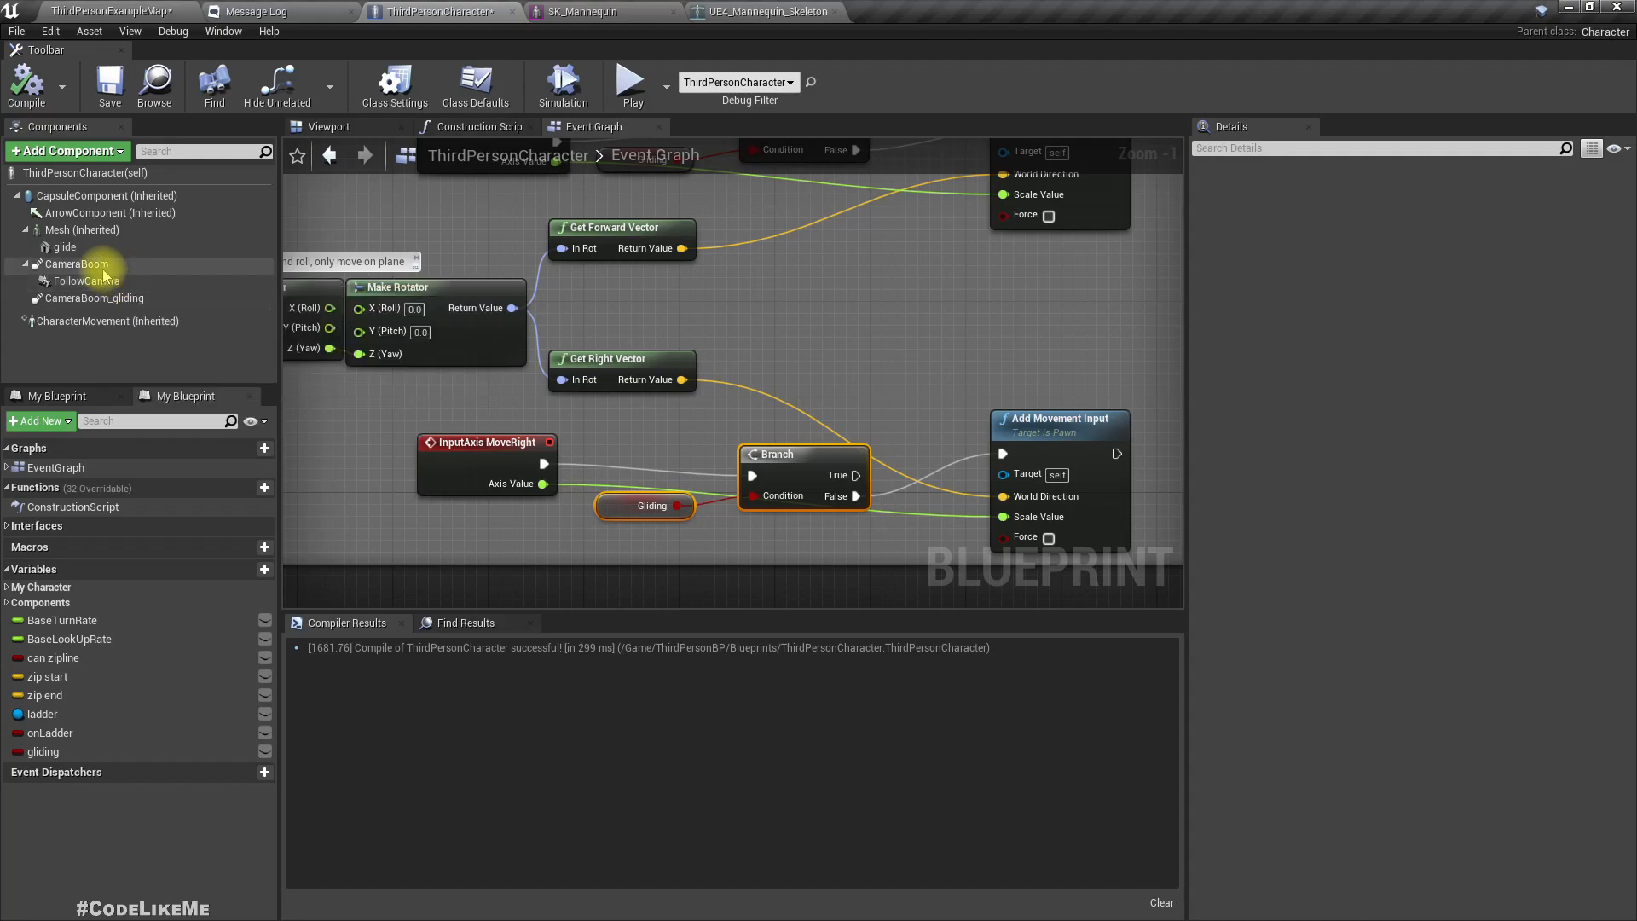
mouse_move(583, 11)
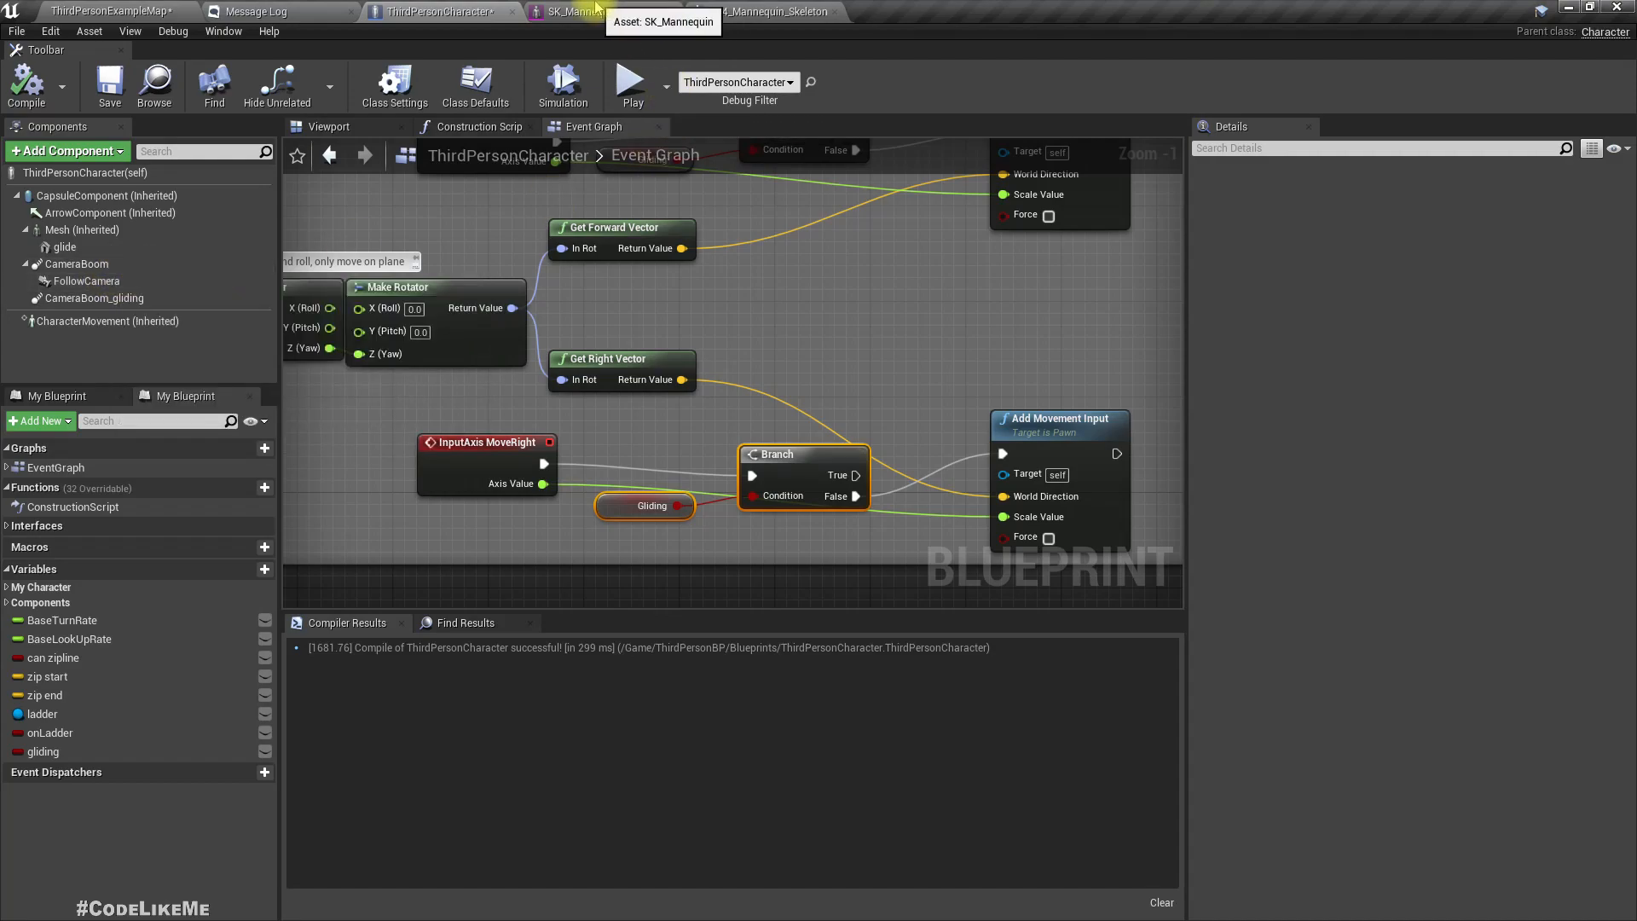
left_click(106, 304)
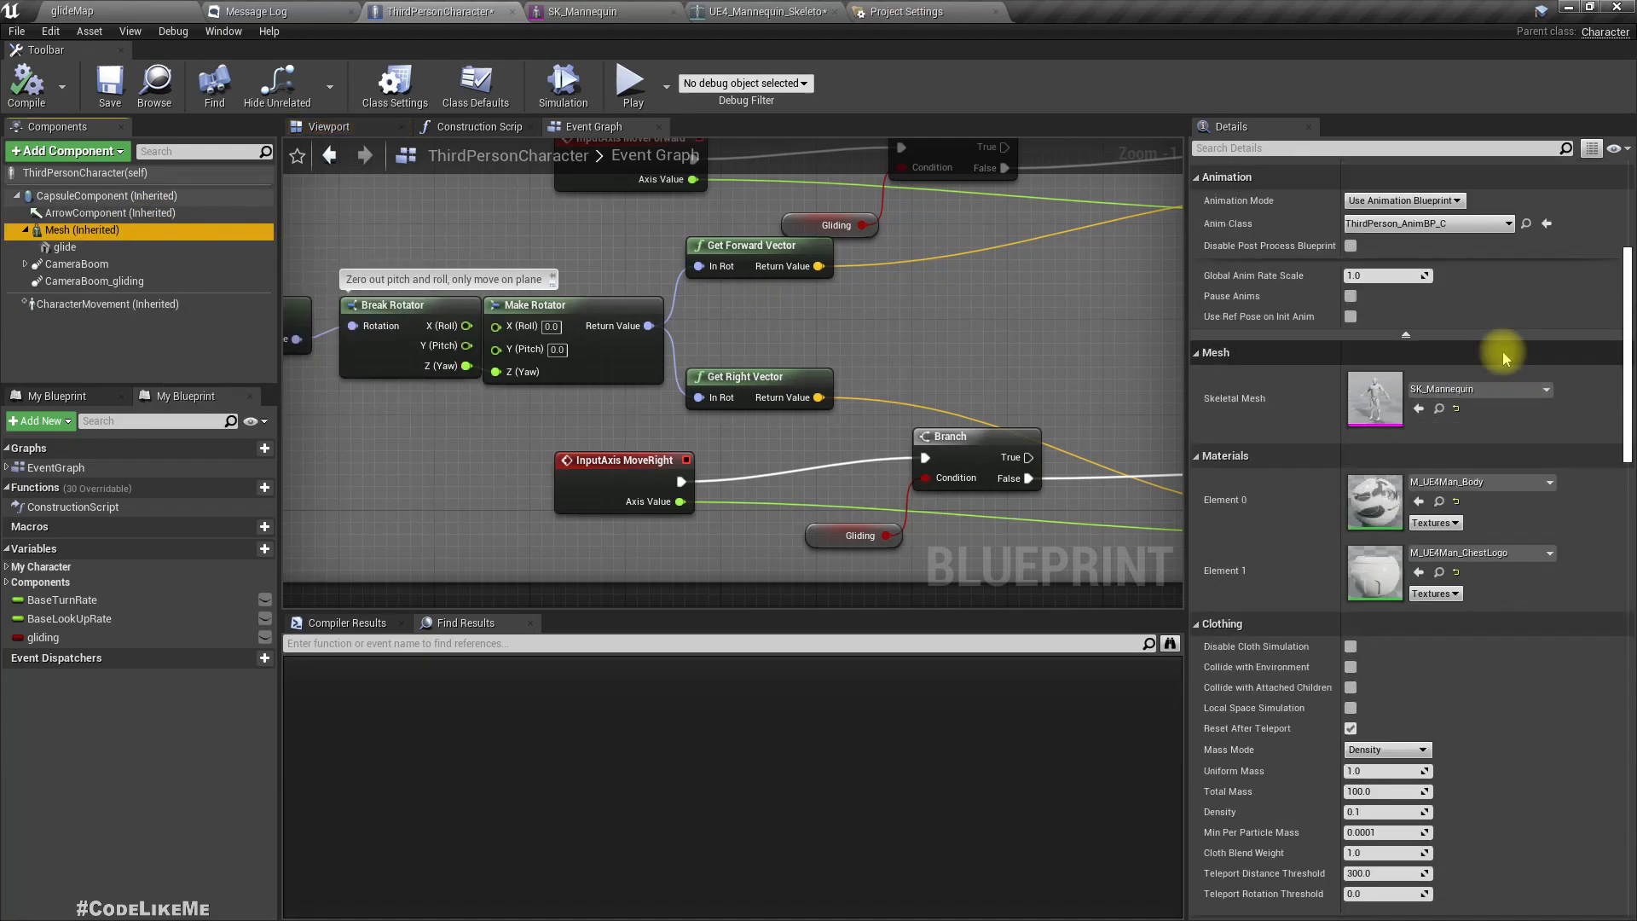
left_click(70, 11)
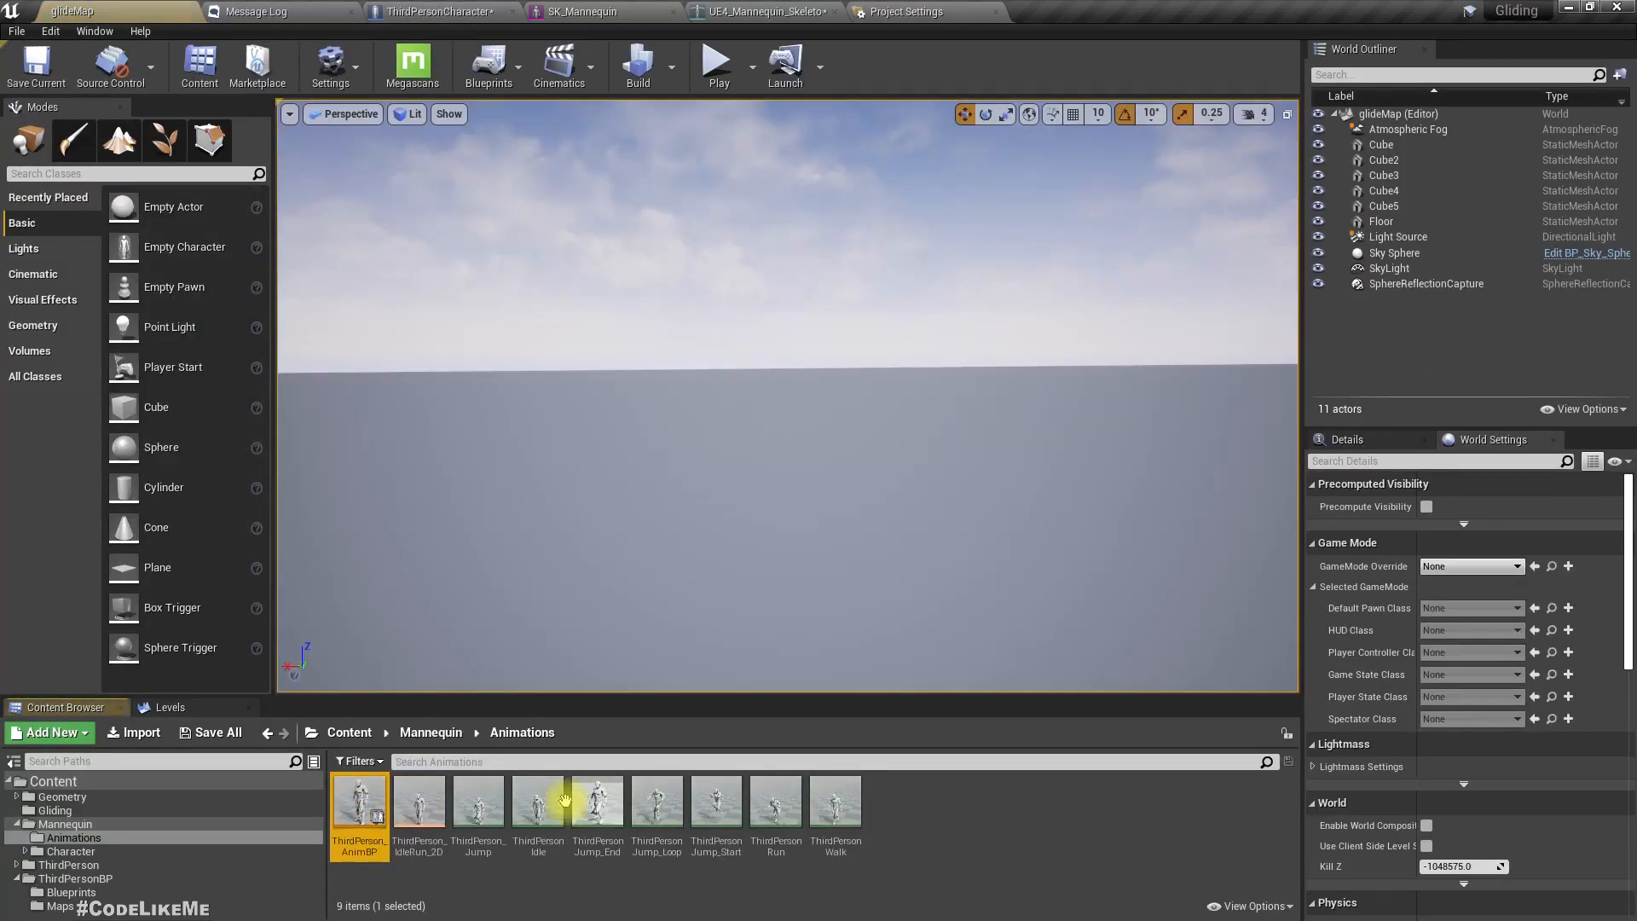
double_click(359, 804)
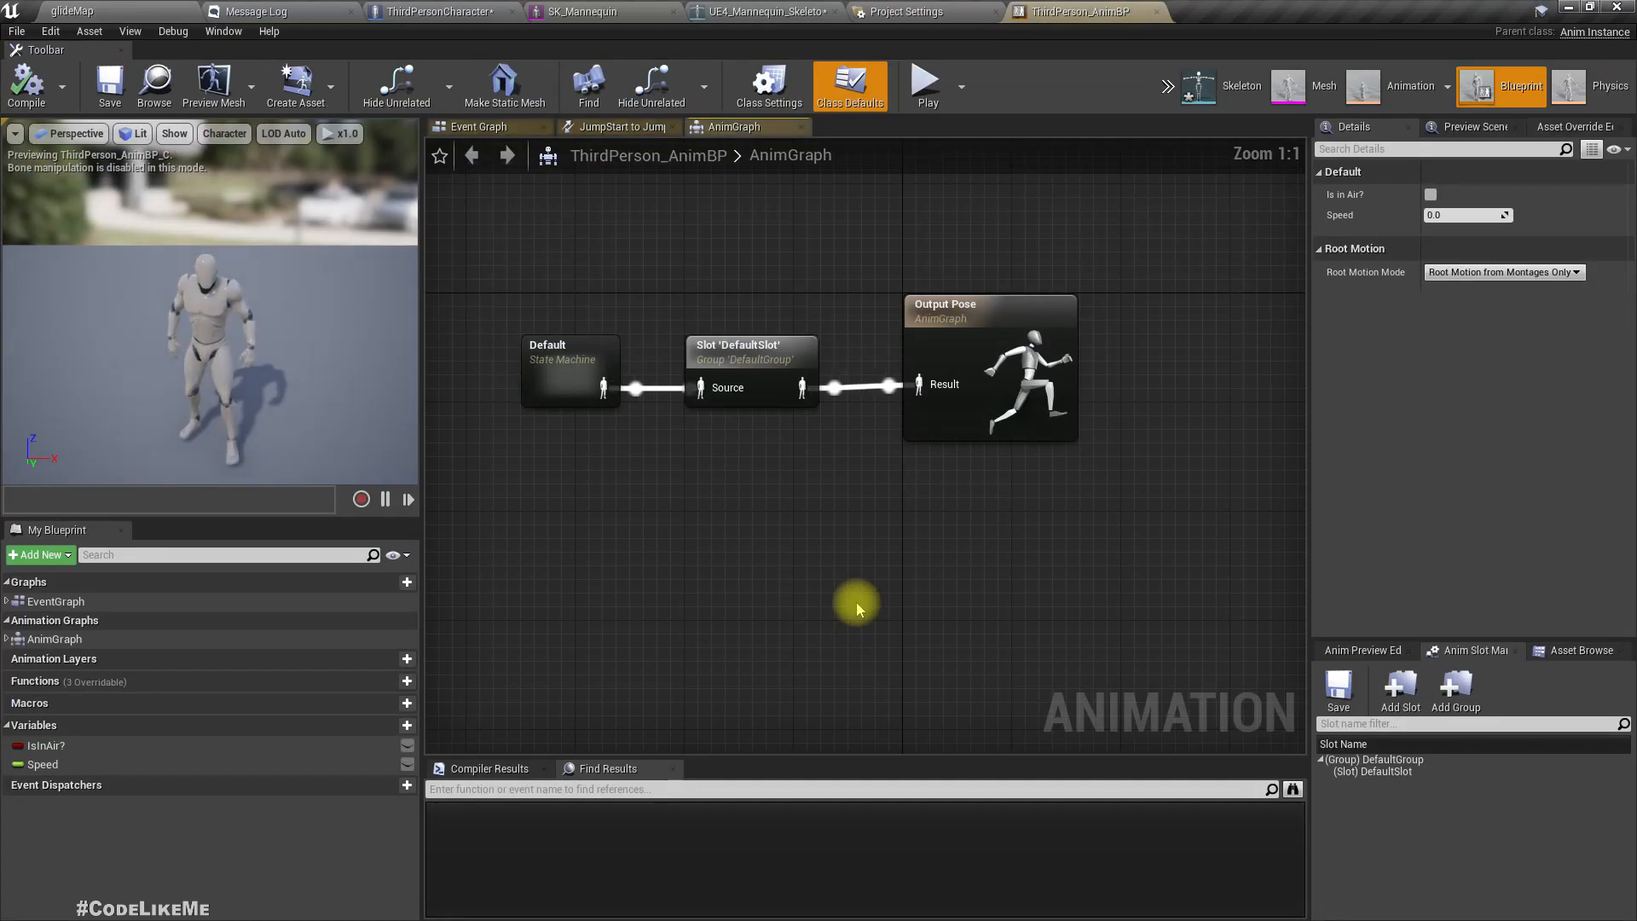
left_click(750, 371)
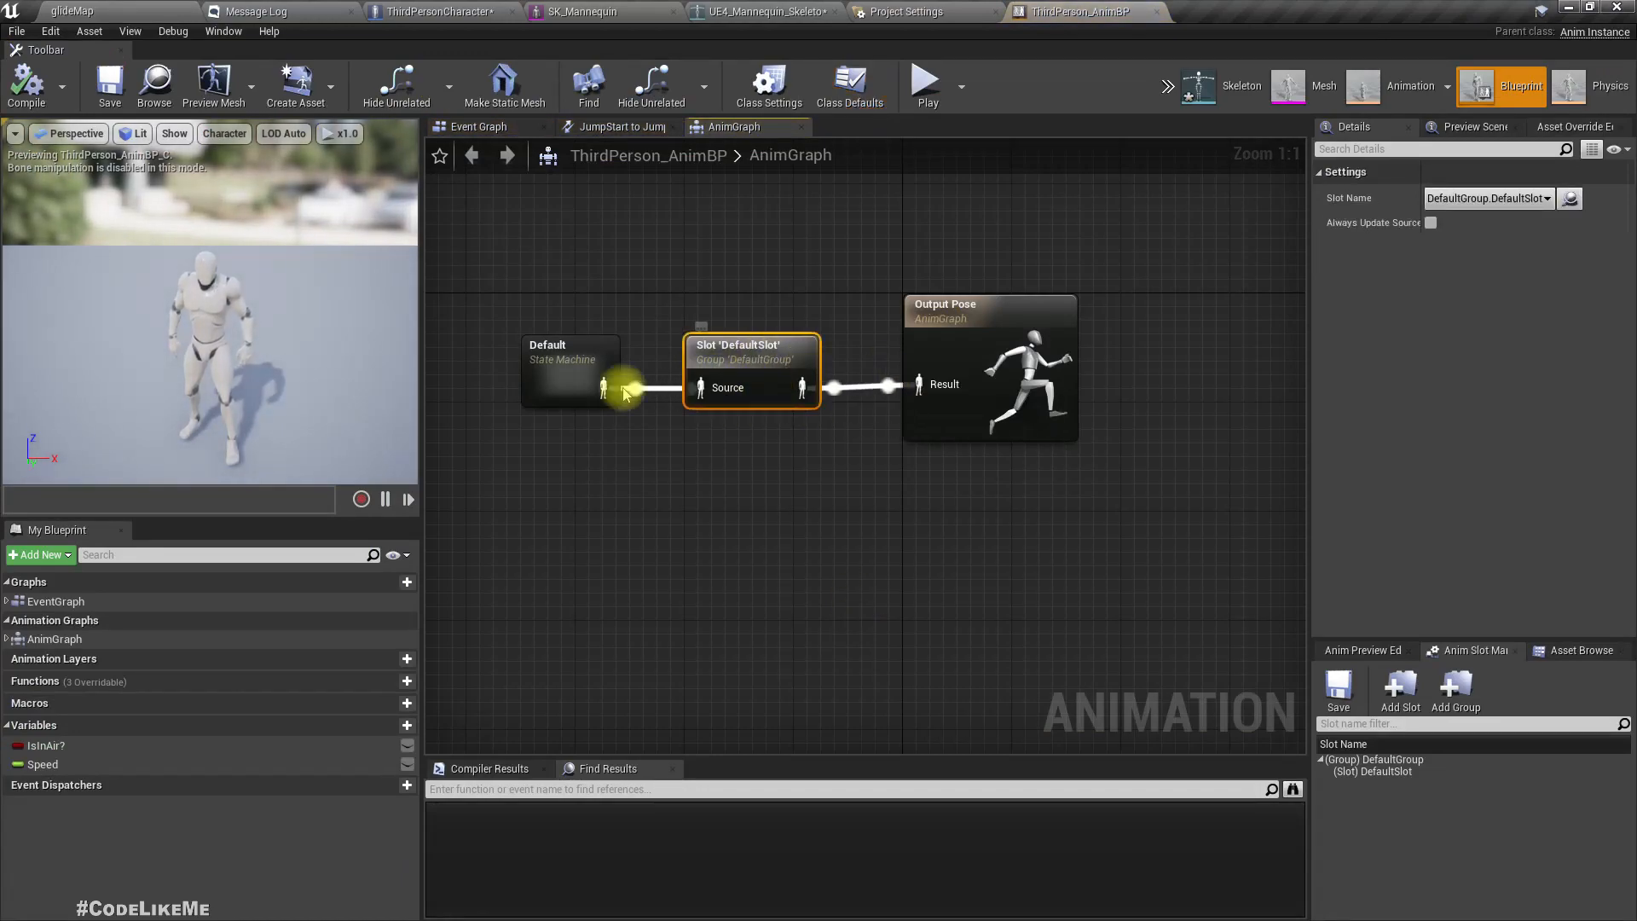
double_click(571, 371)
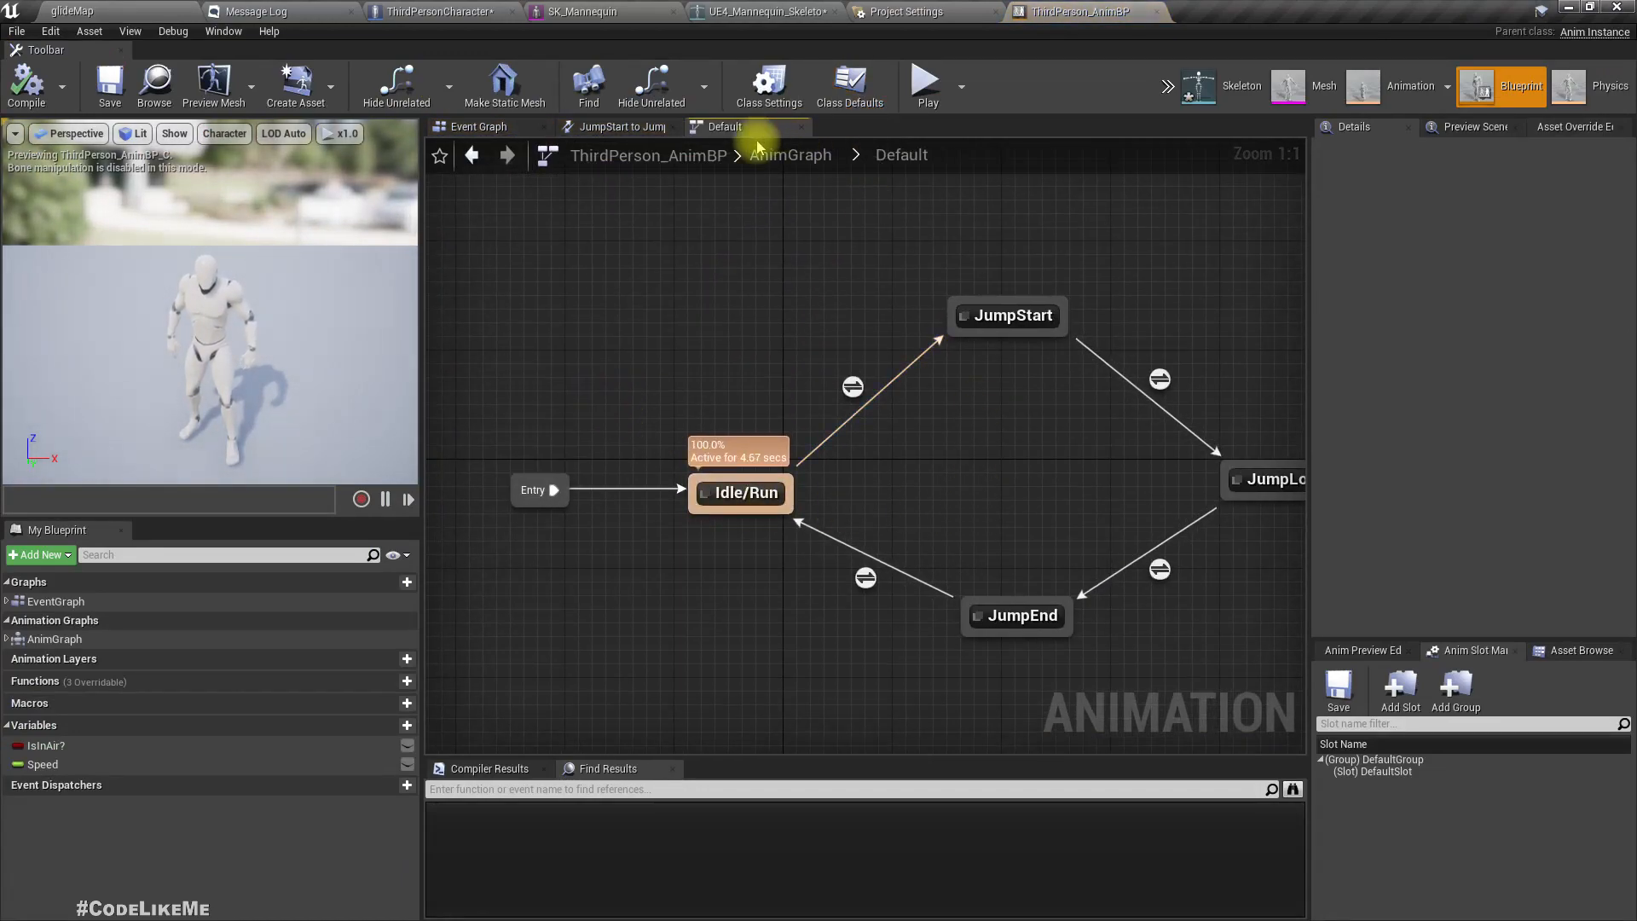
left_click(428, 11)
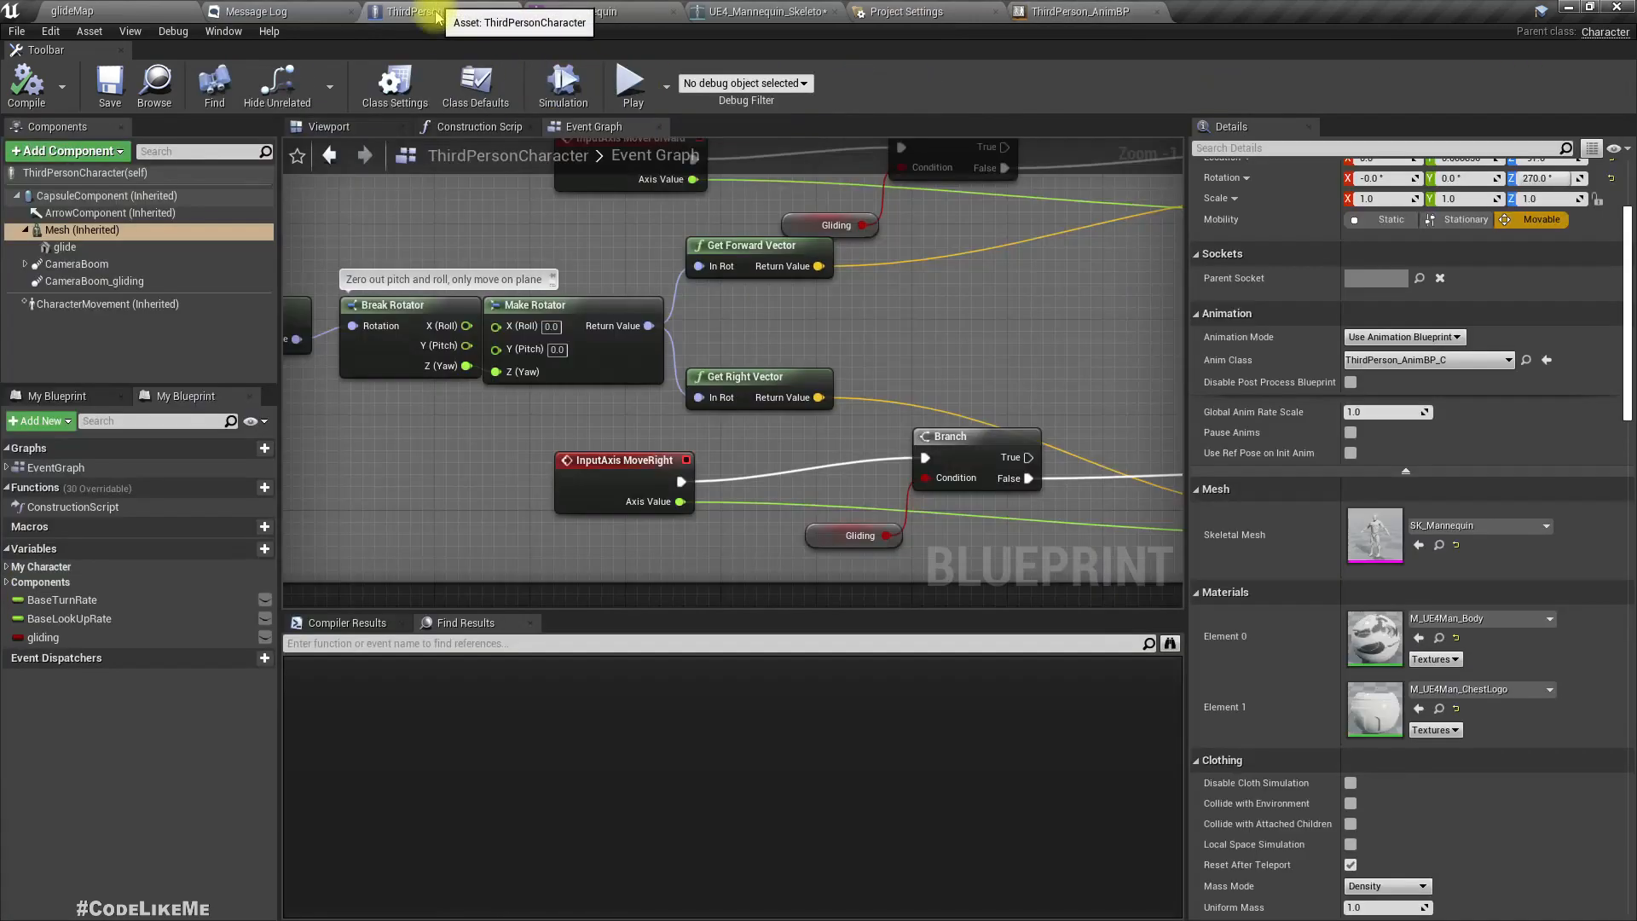
scroll("down", 3)
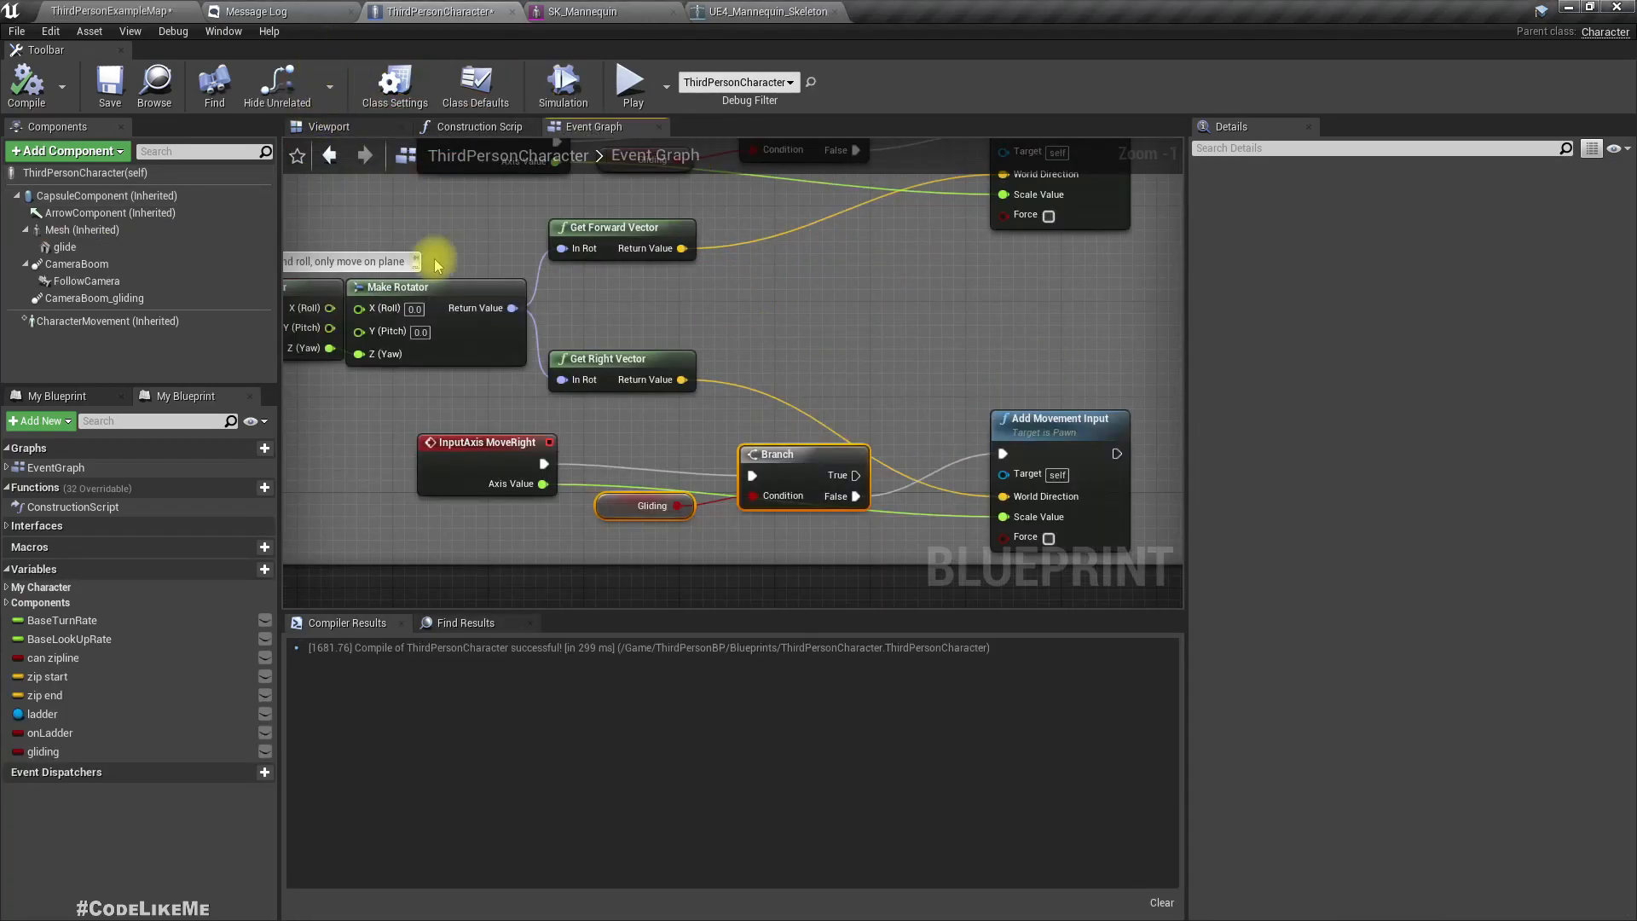
- Search the character blueprint's Find Results for 'montage'
left_click(465, 623)
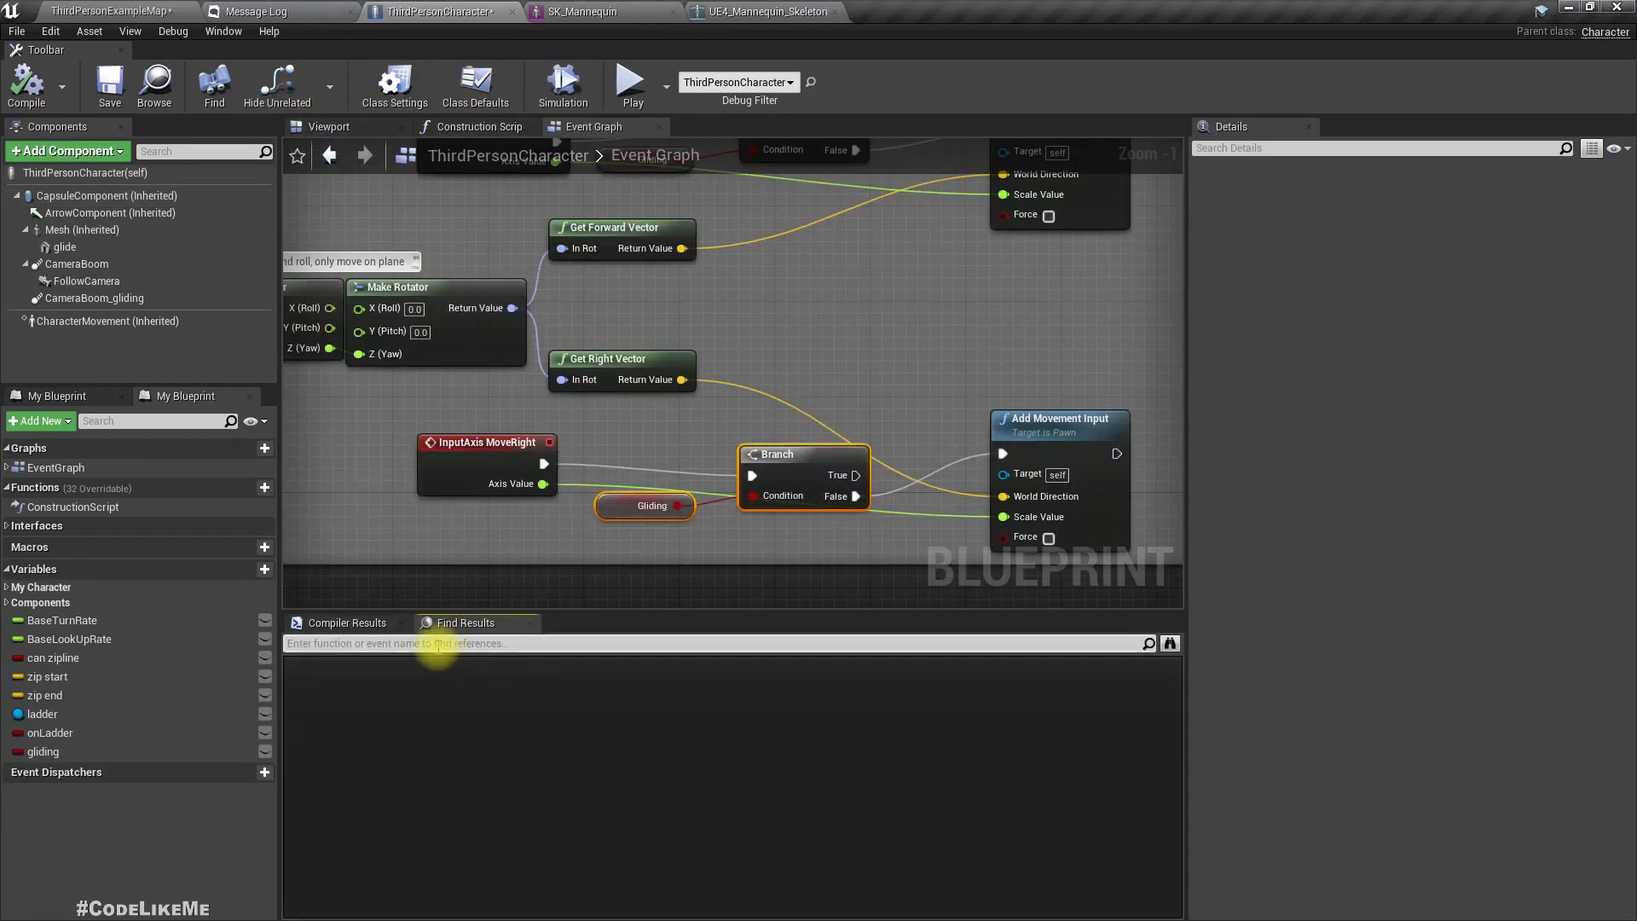
type("montage")
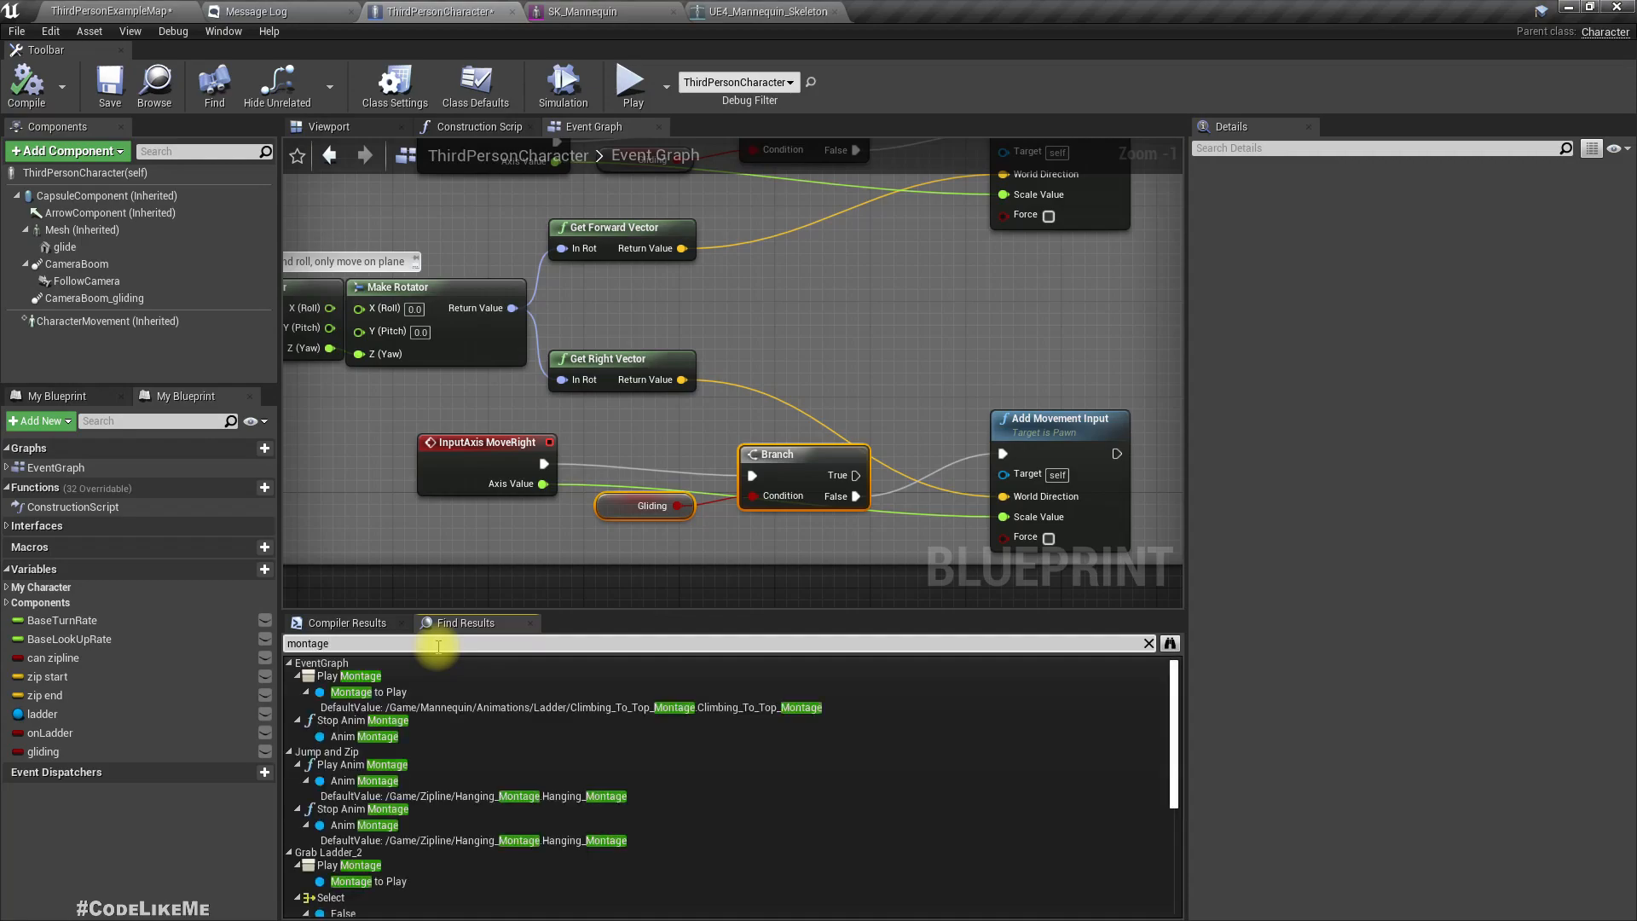
scroll("down", 3)
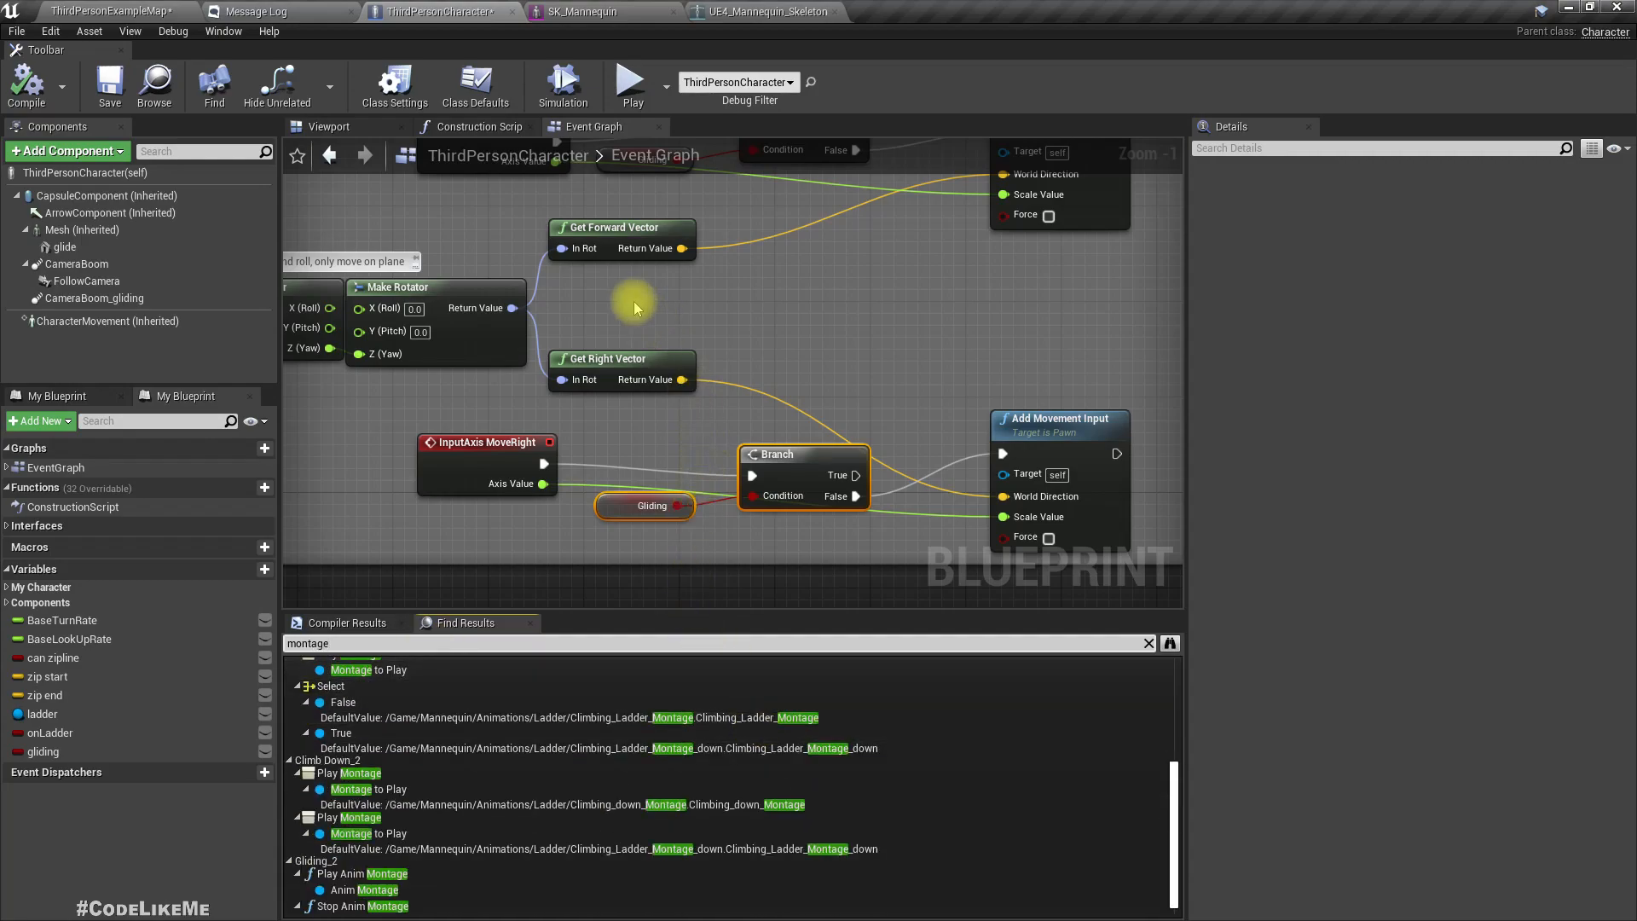
scroll("down", 3)
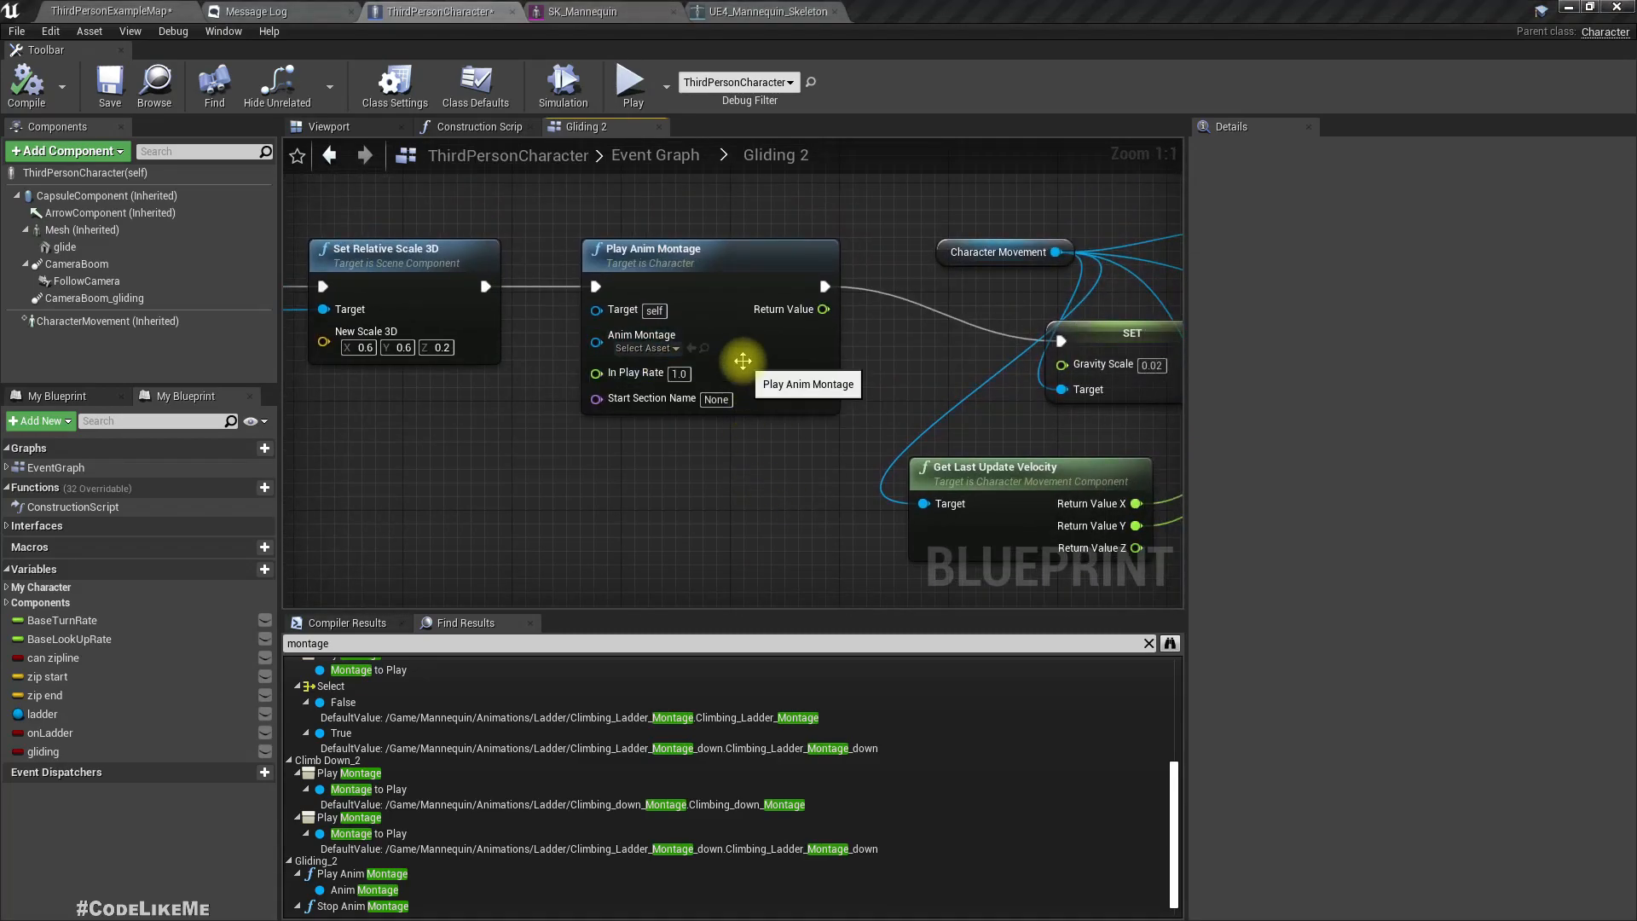
mouse_move(705, 353)
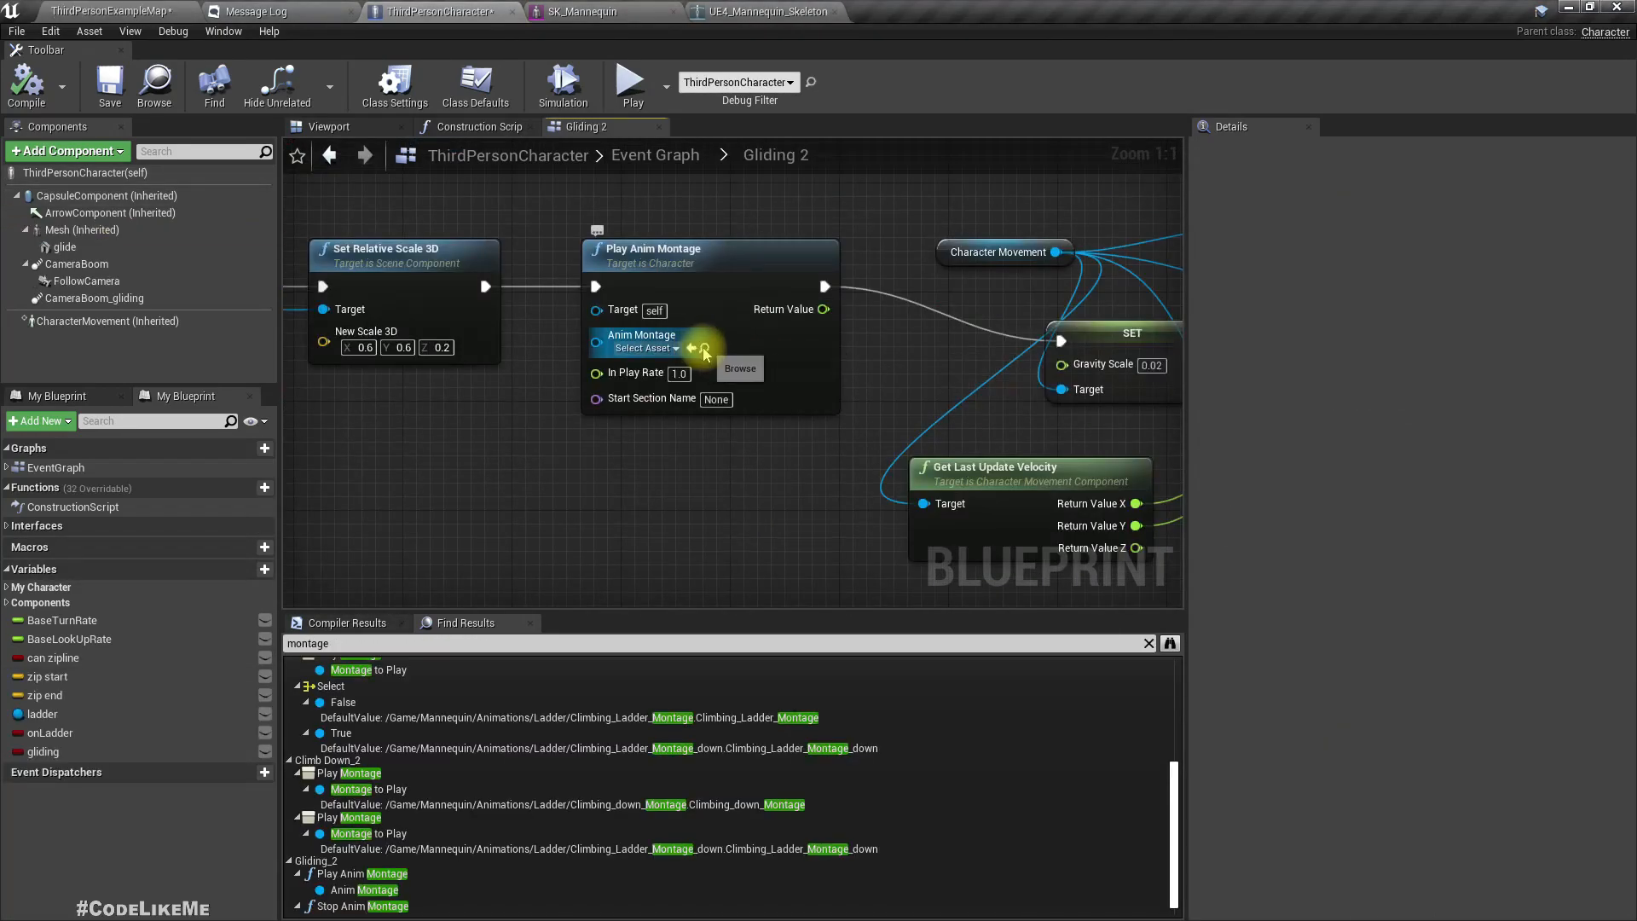
- Set Gliding 2's Play Anim Montage to Hanging_Montage and pick Stop Anim Montage's asset
left_click(642, 348)
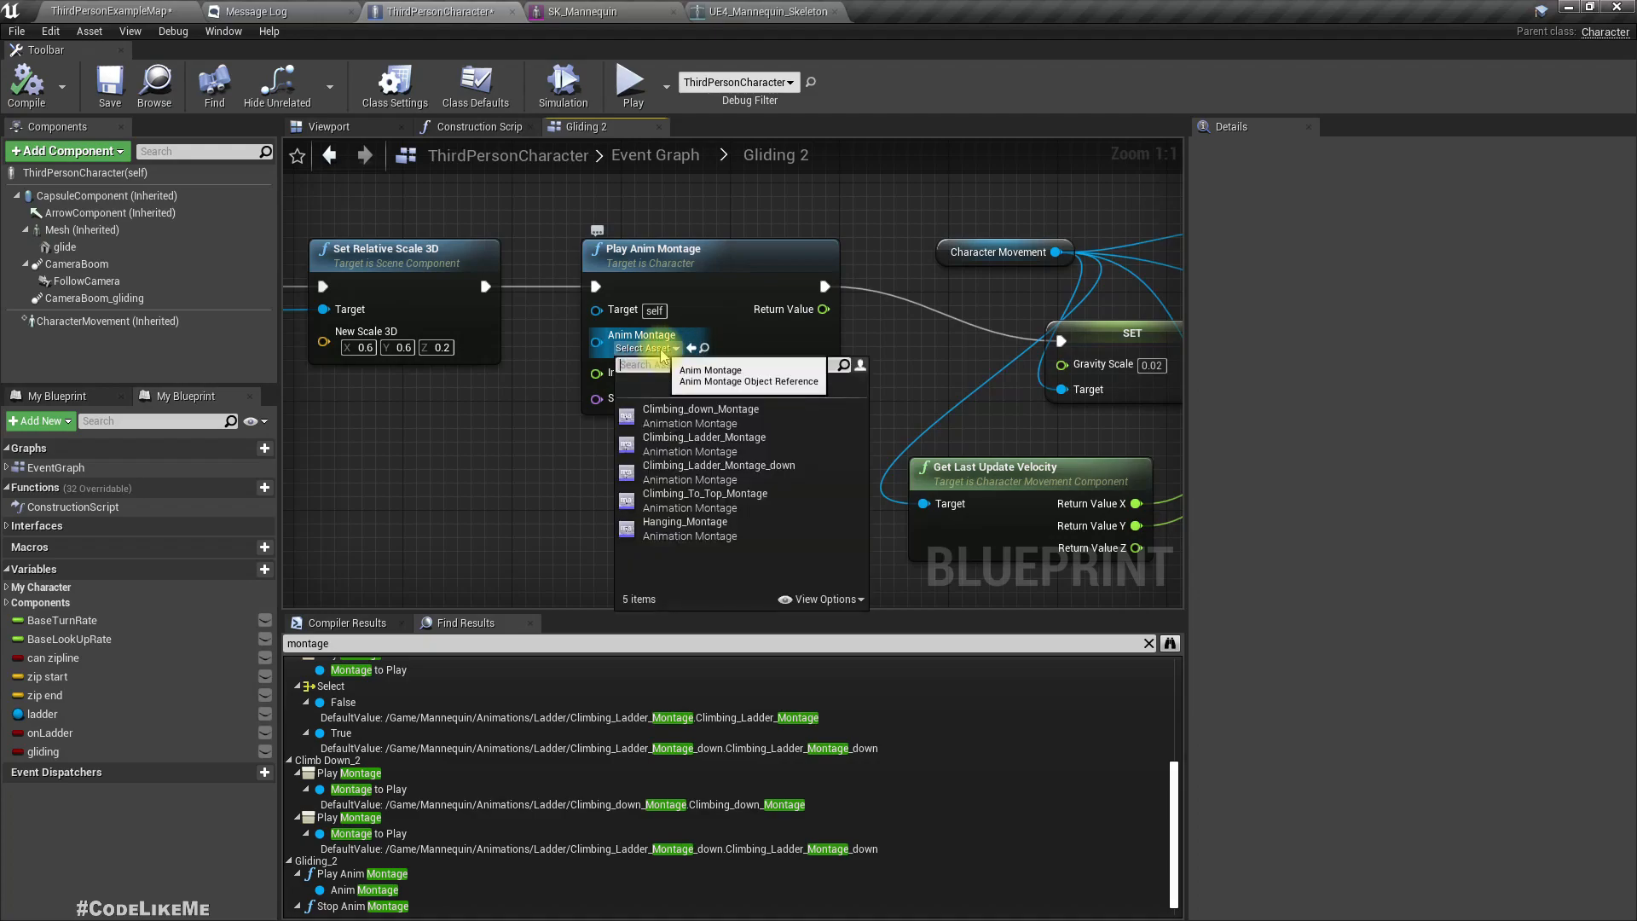
mouse_move(685, 528)
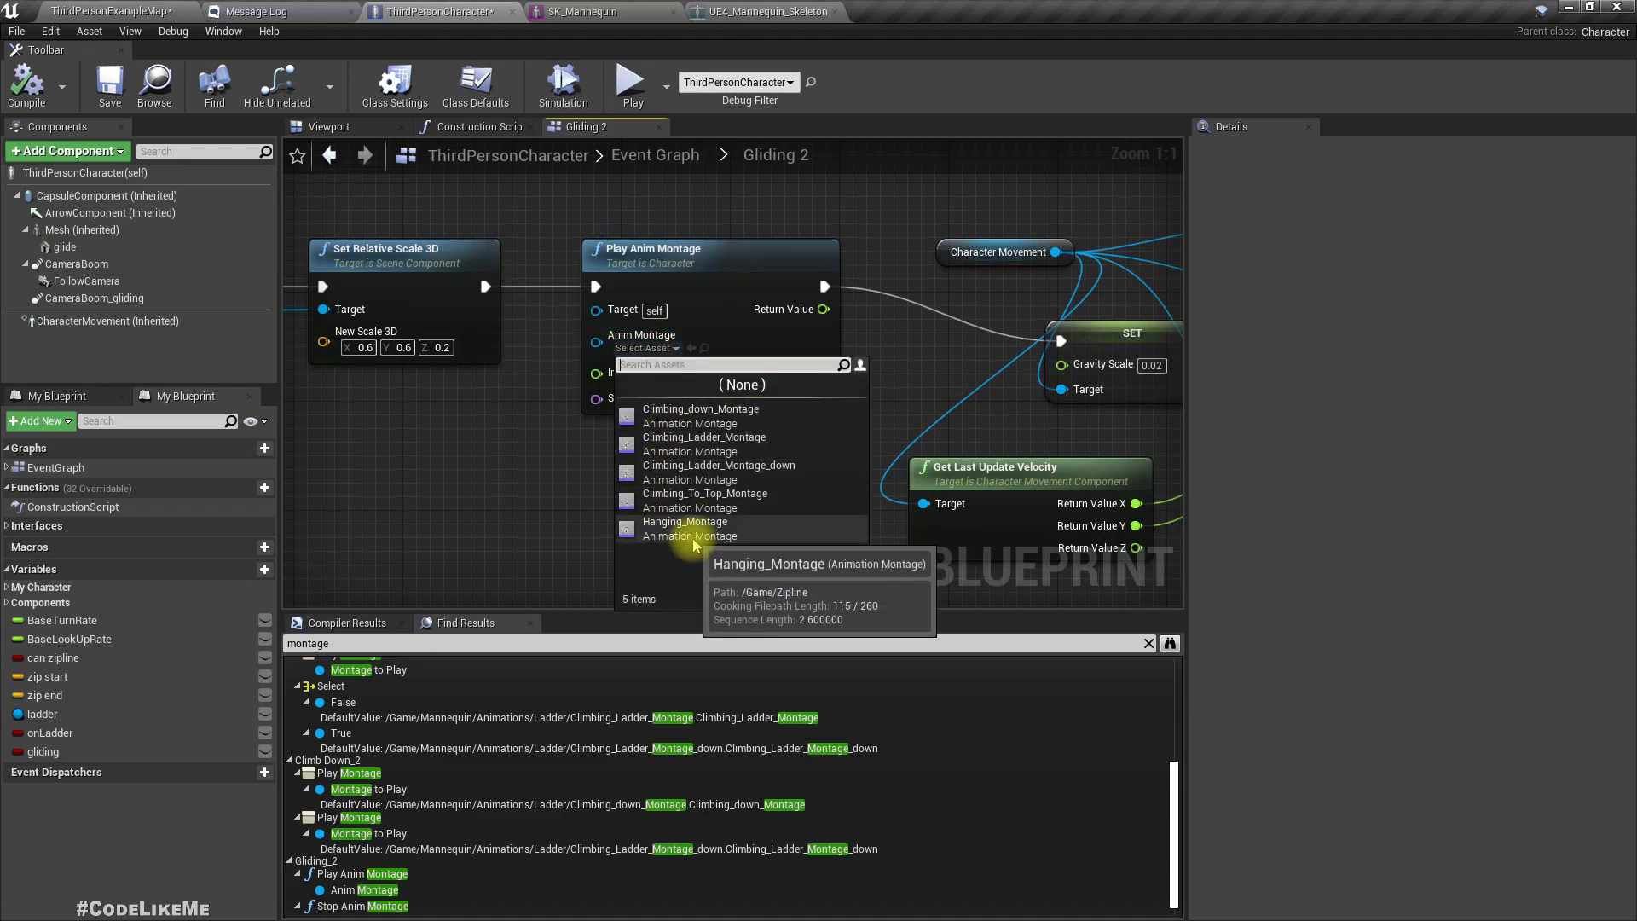
left_click(684, 521)
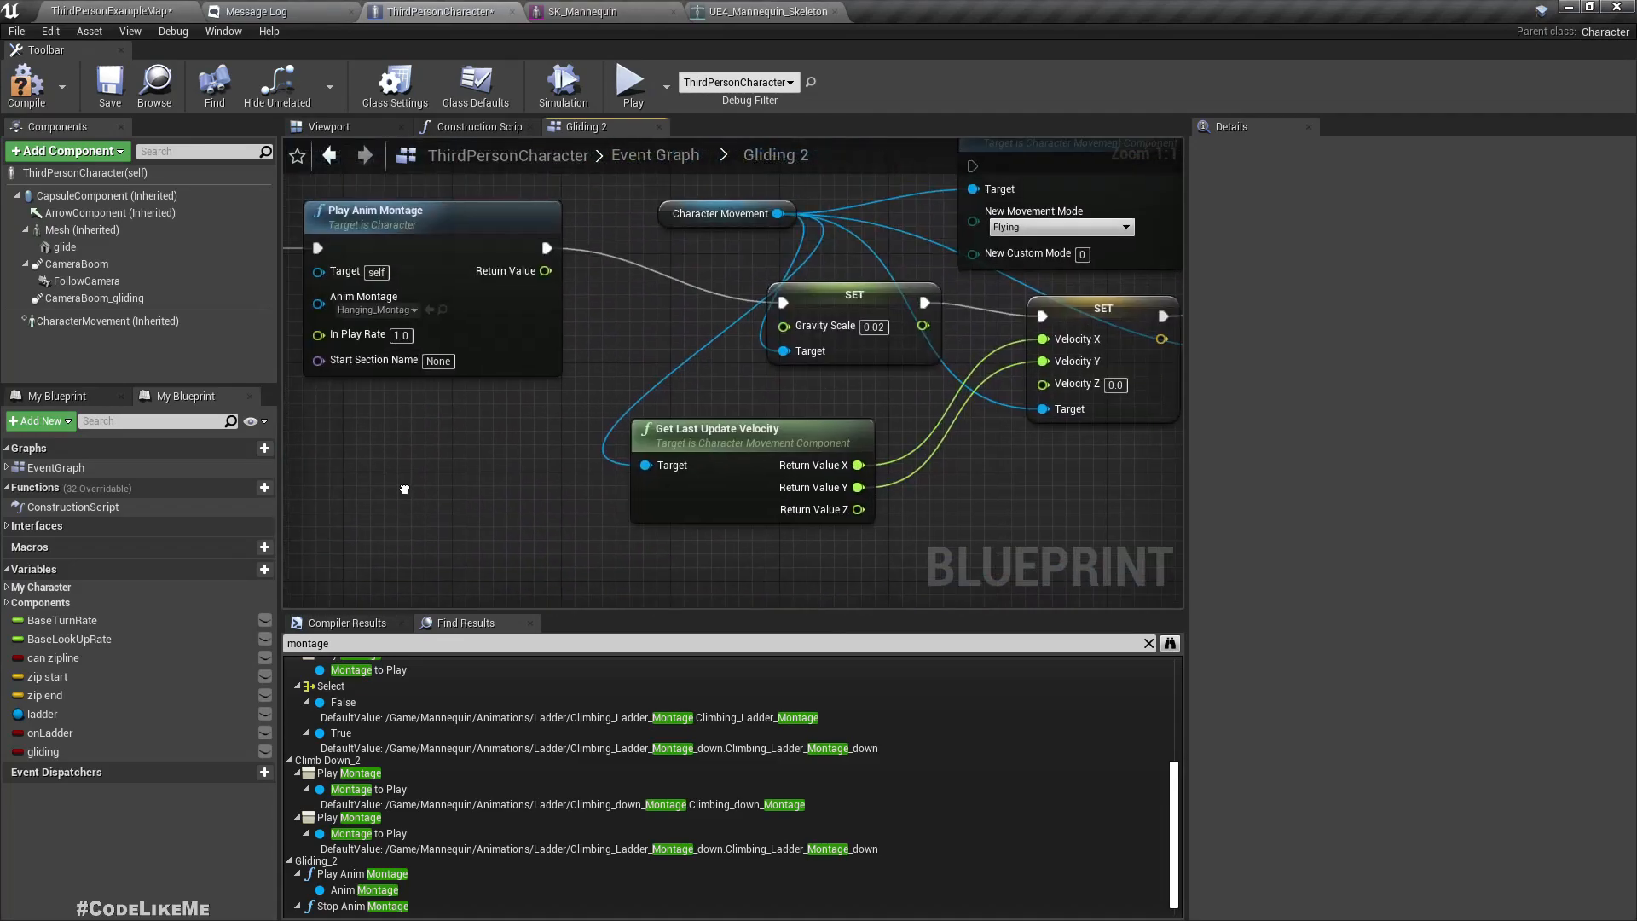
scroll("down", 3)
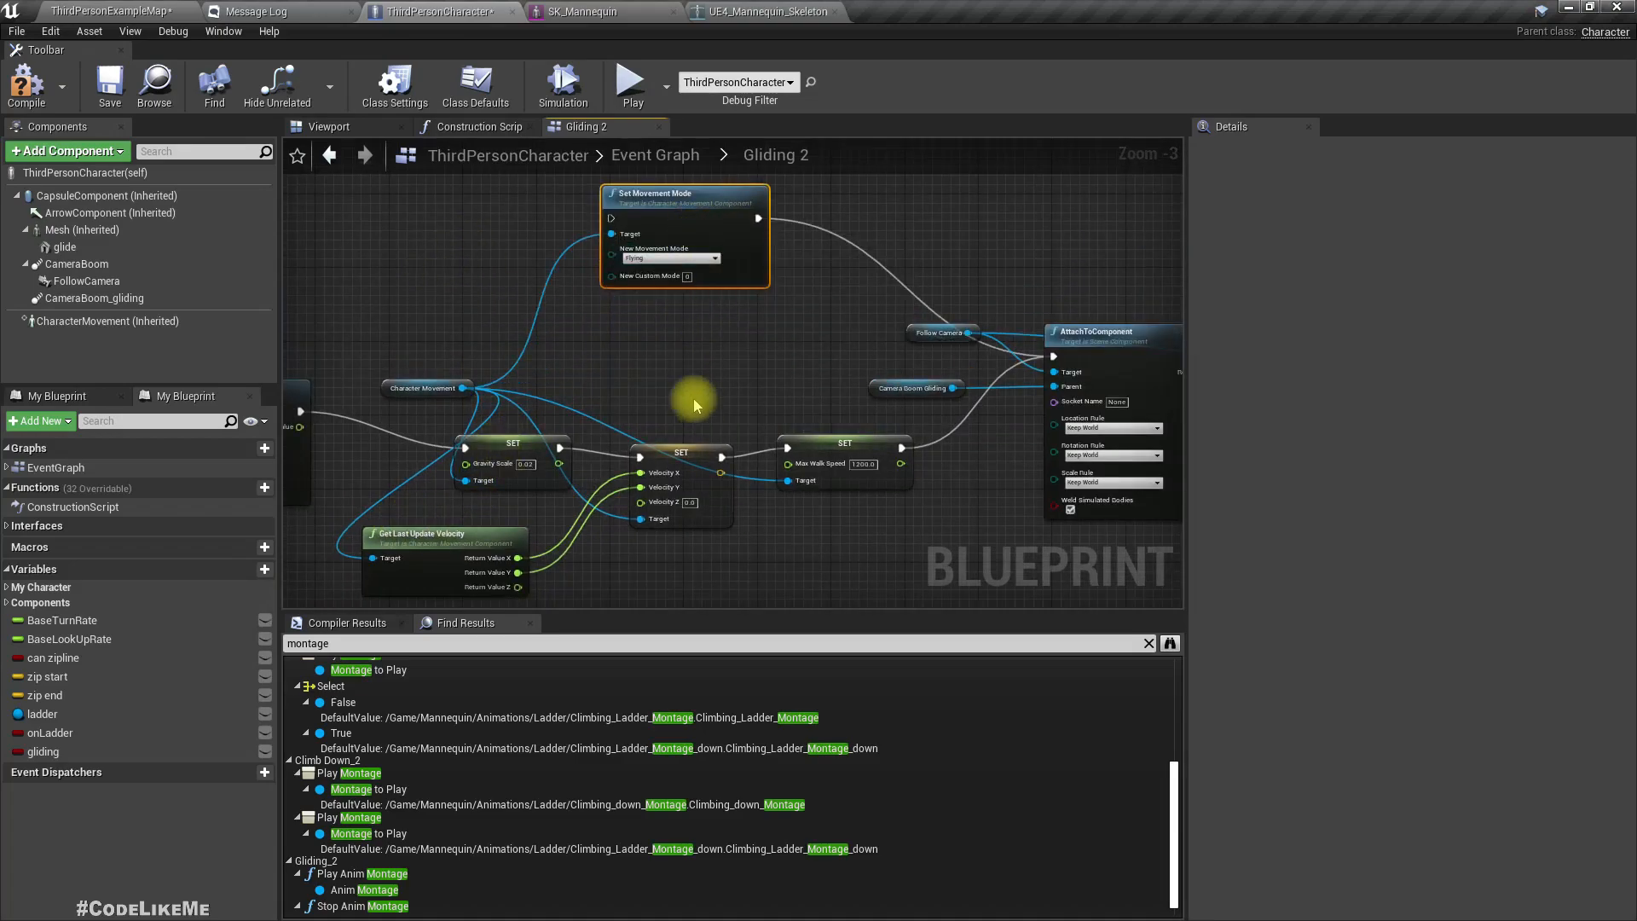
mouse_move(679, 360)
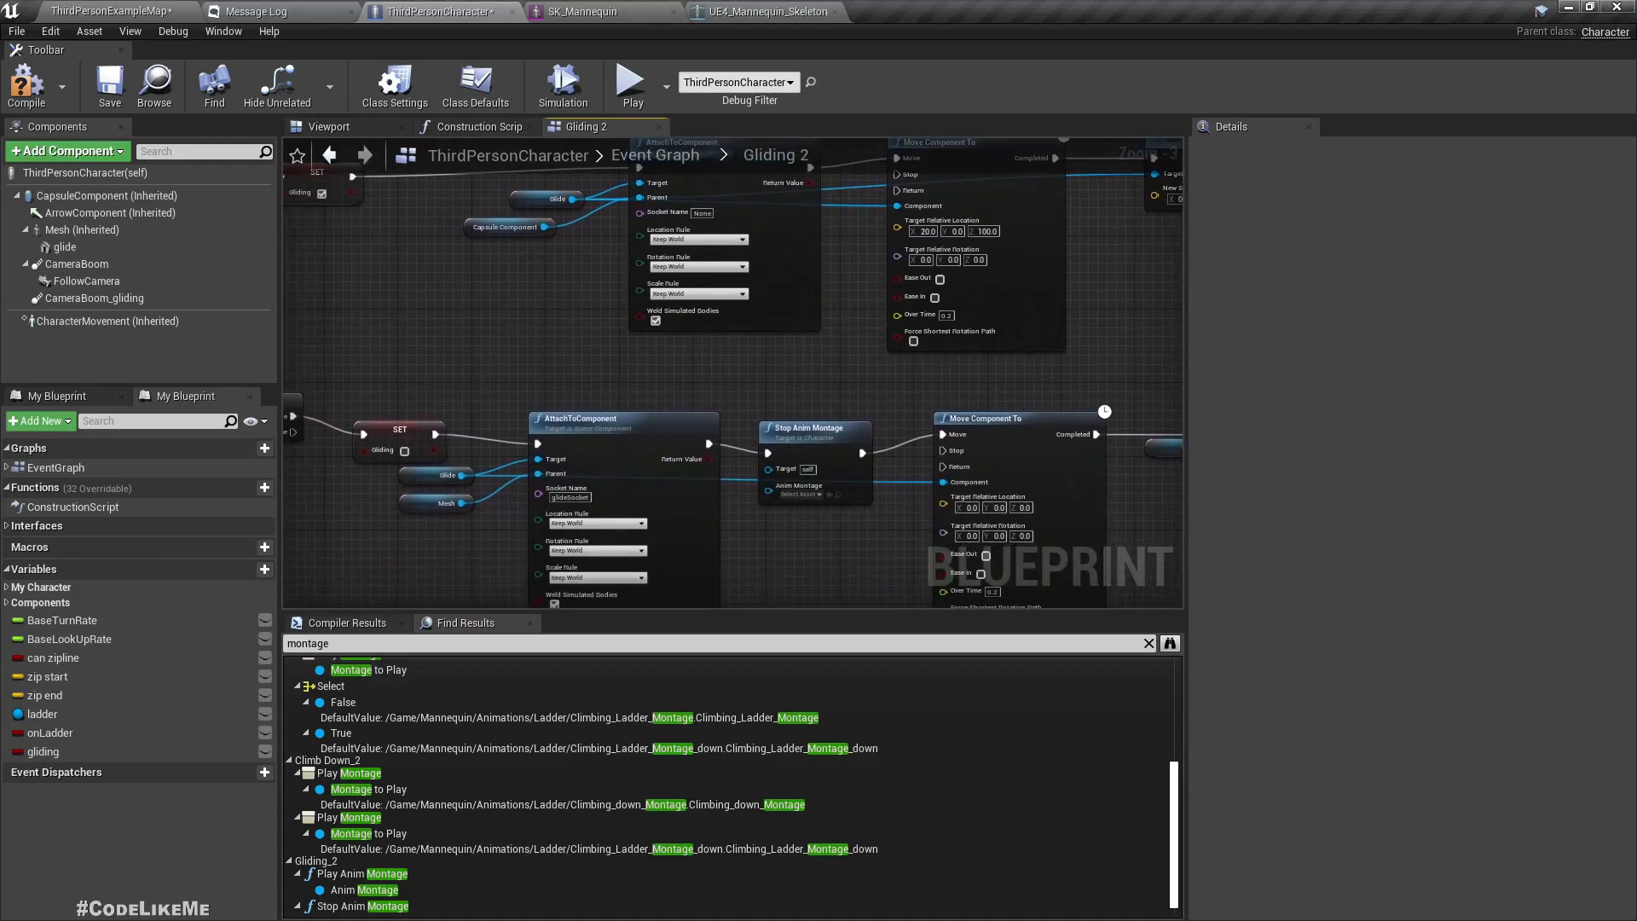
left_click(813, 484)
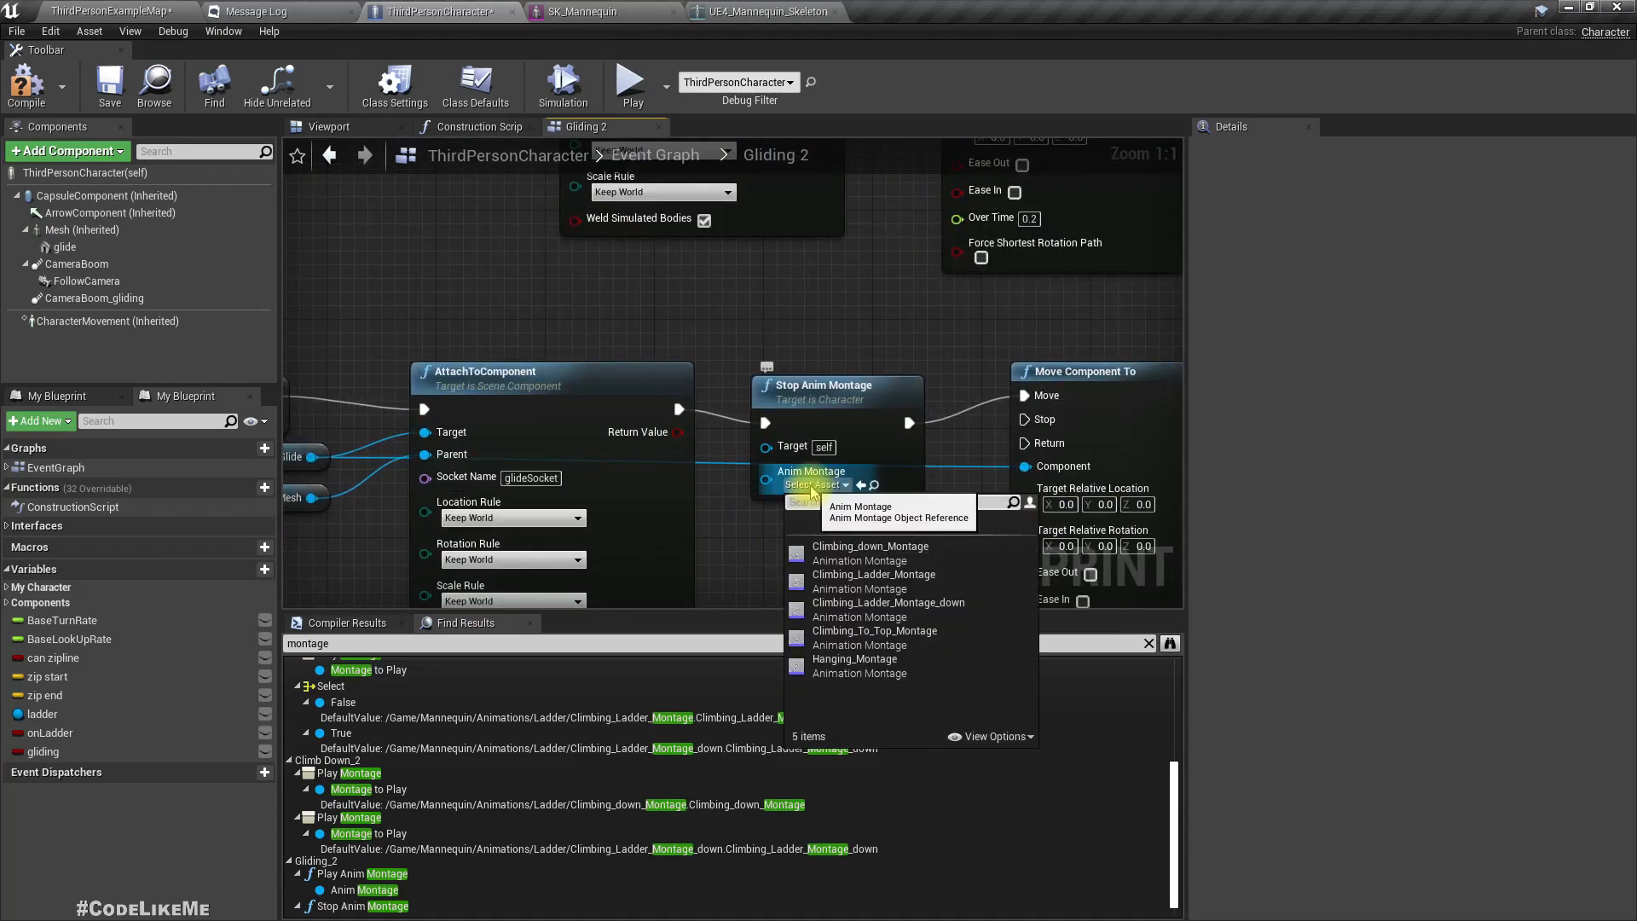
mouse_move(855, 659)
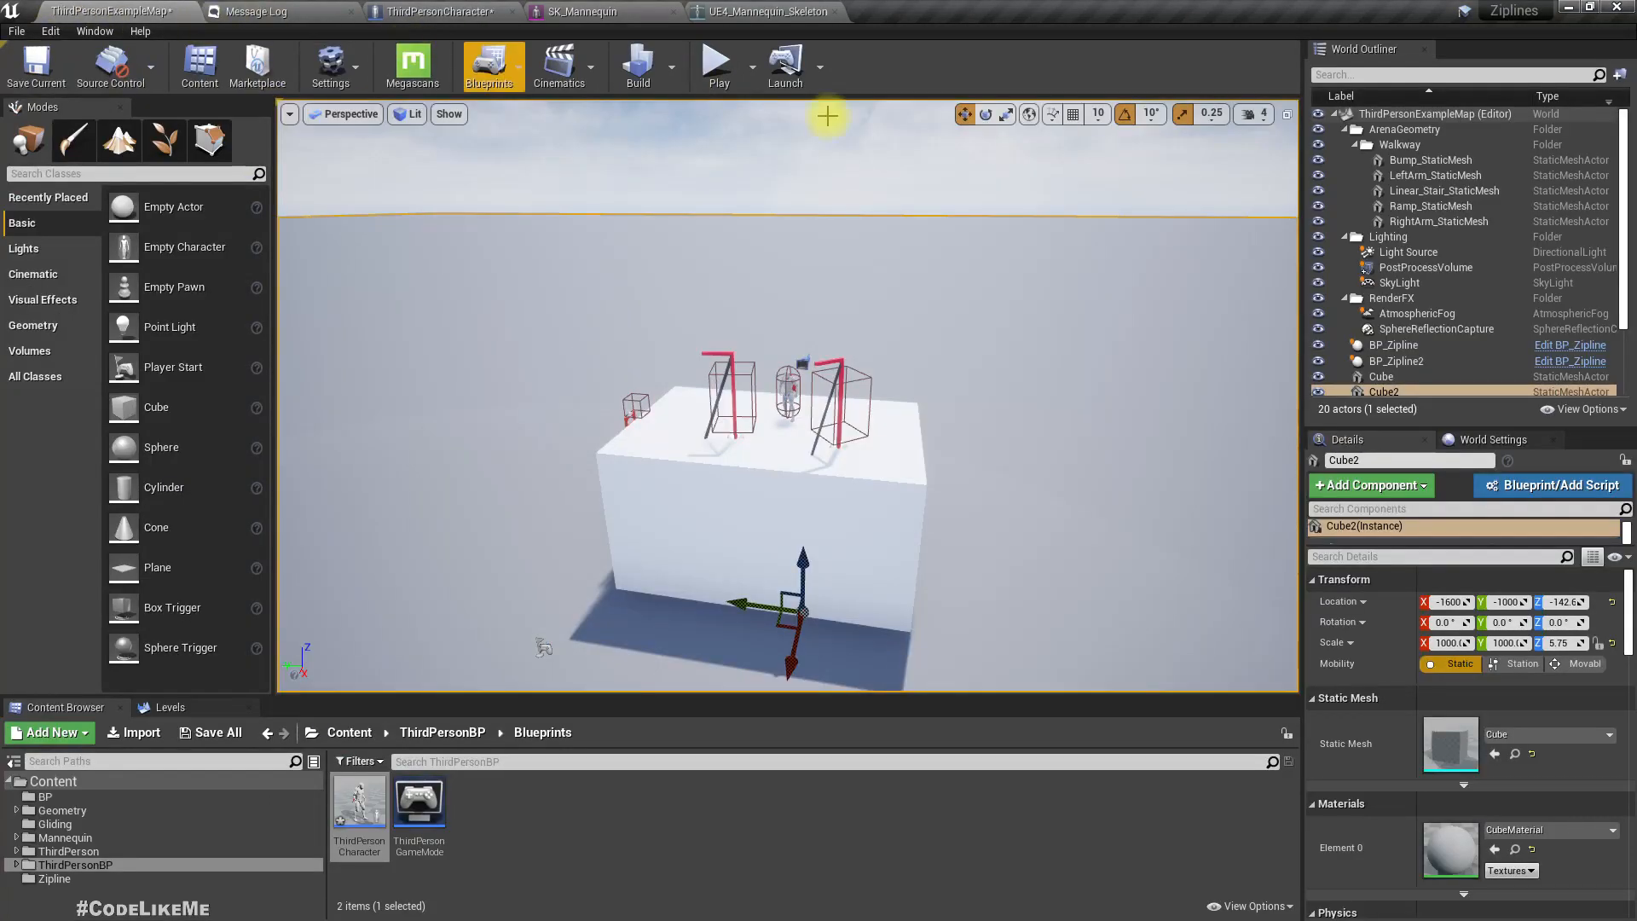
- Play-test the caped character's glide, stop, and reopen the character Event Graph
left_click(718, 65)
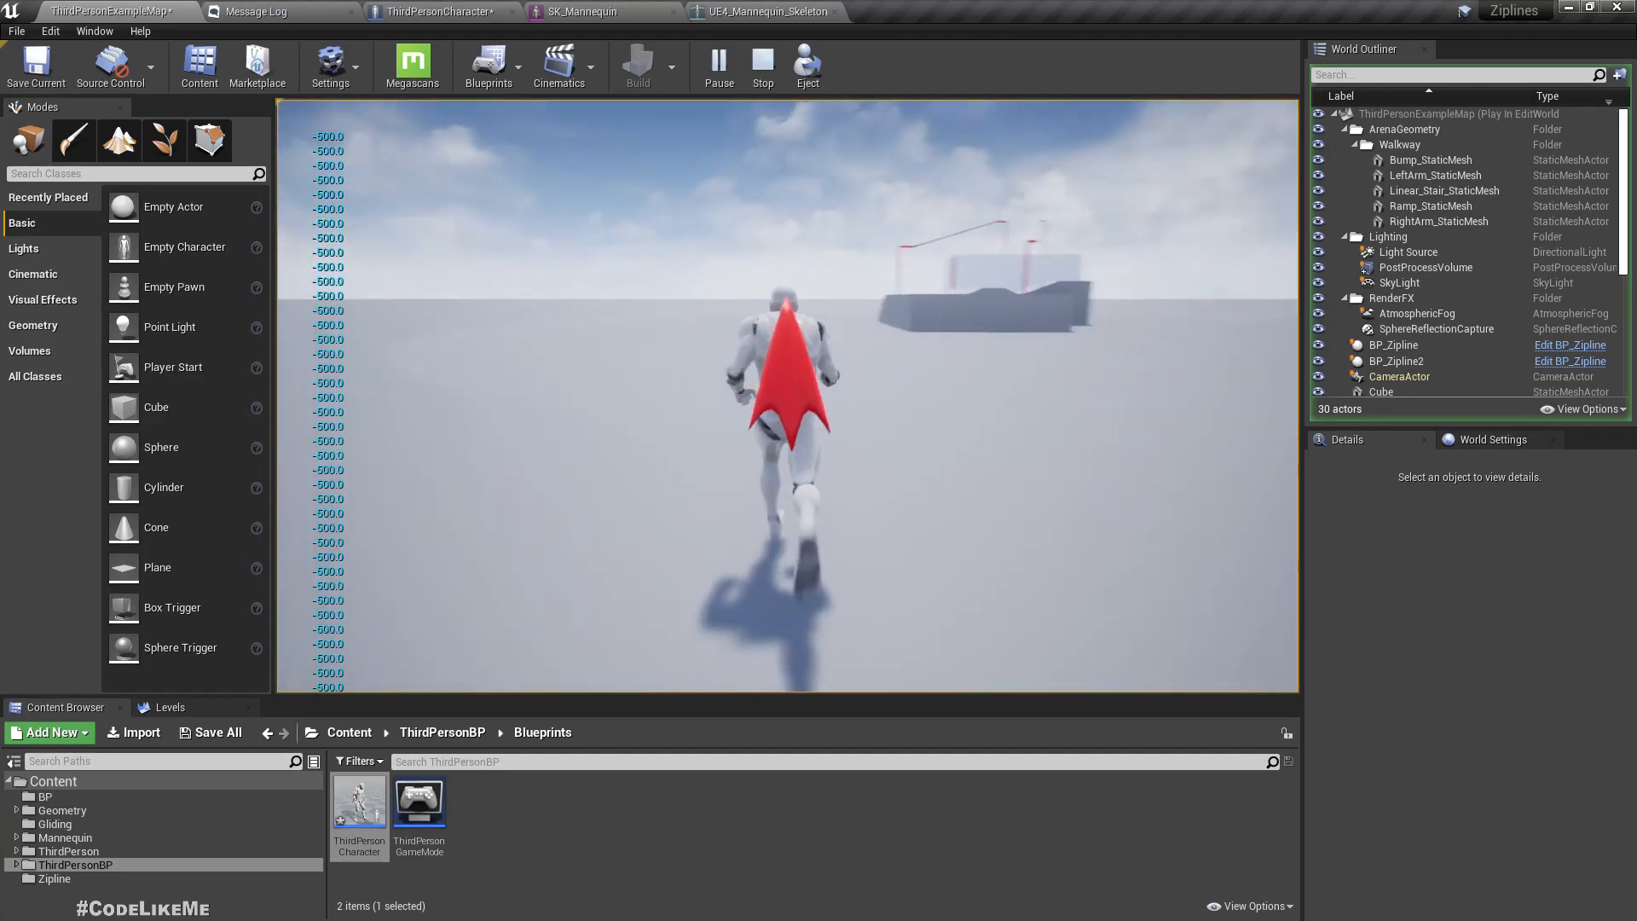
left_click(761, 65)
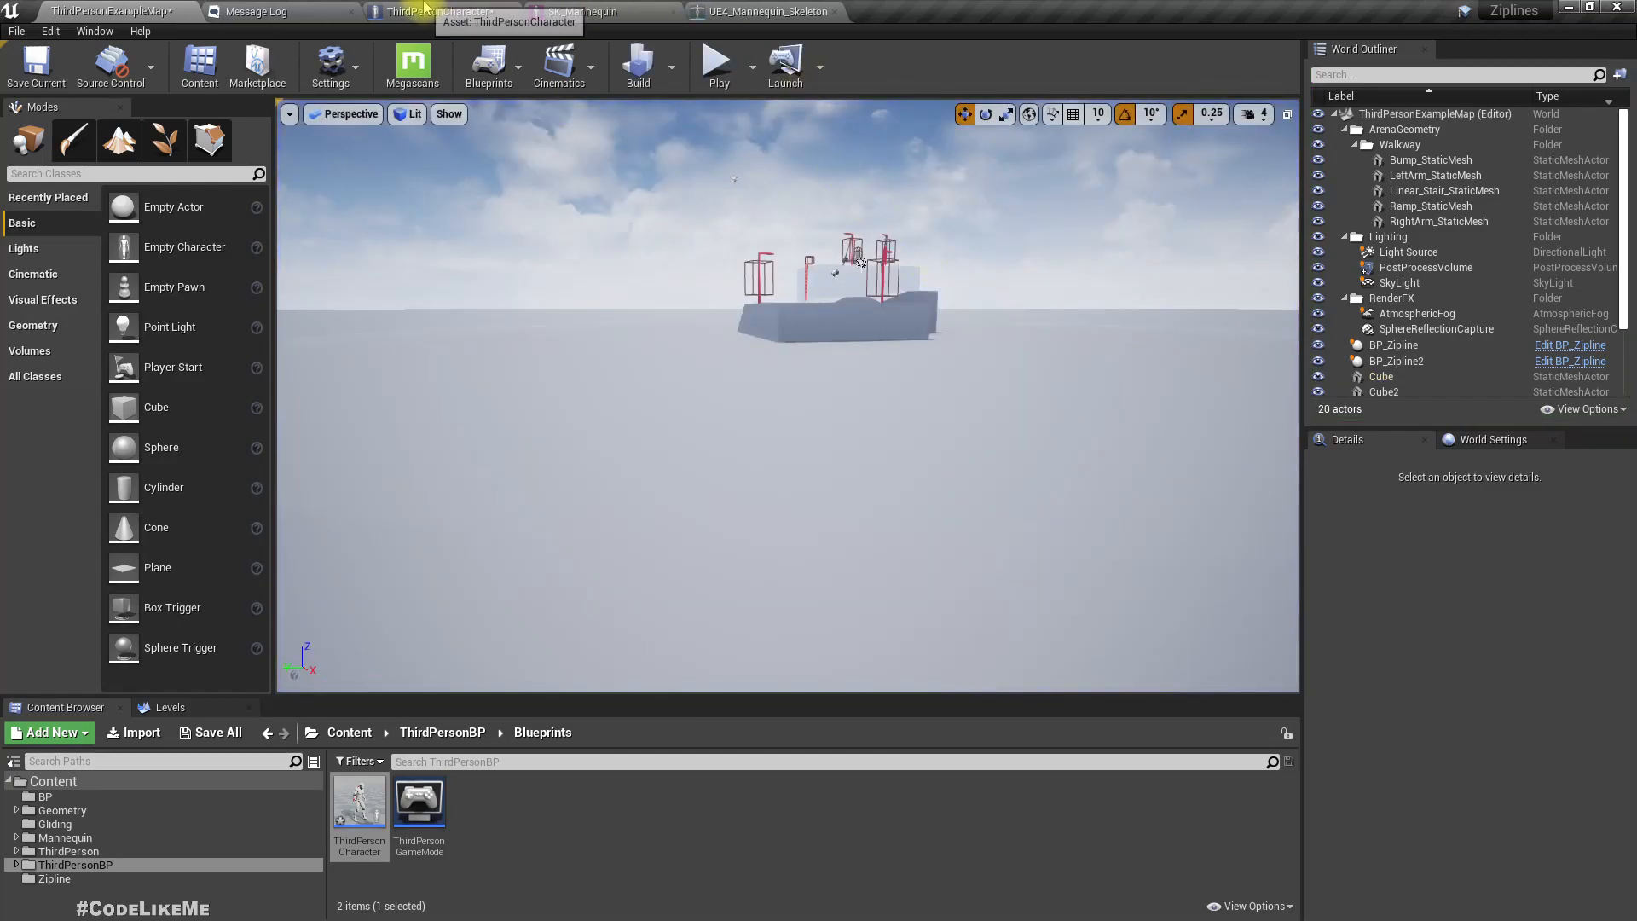
left_click(438, 11)
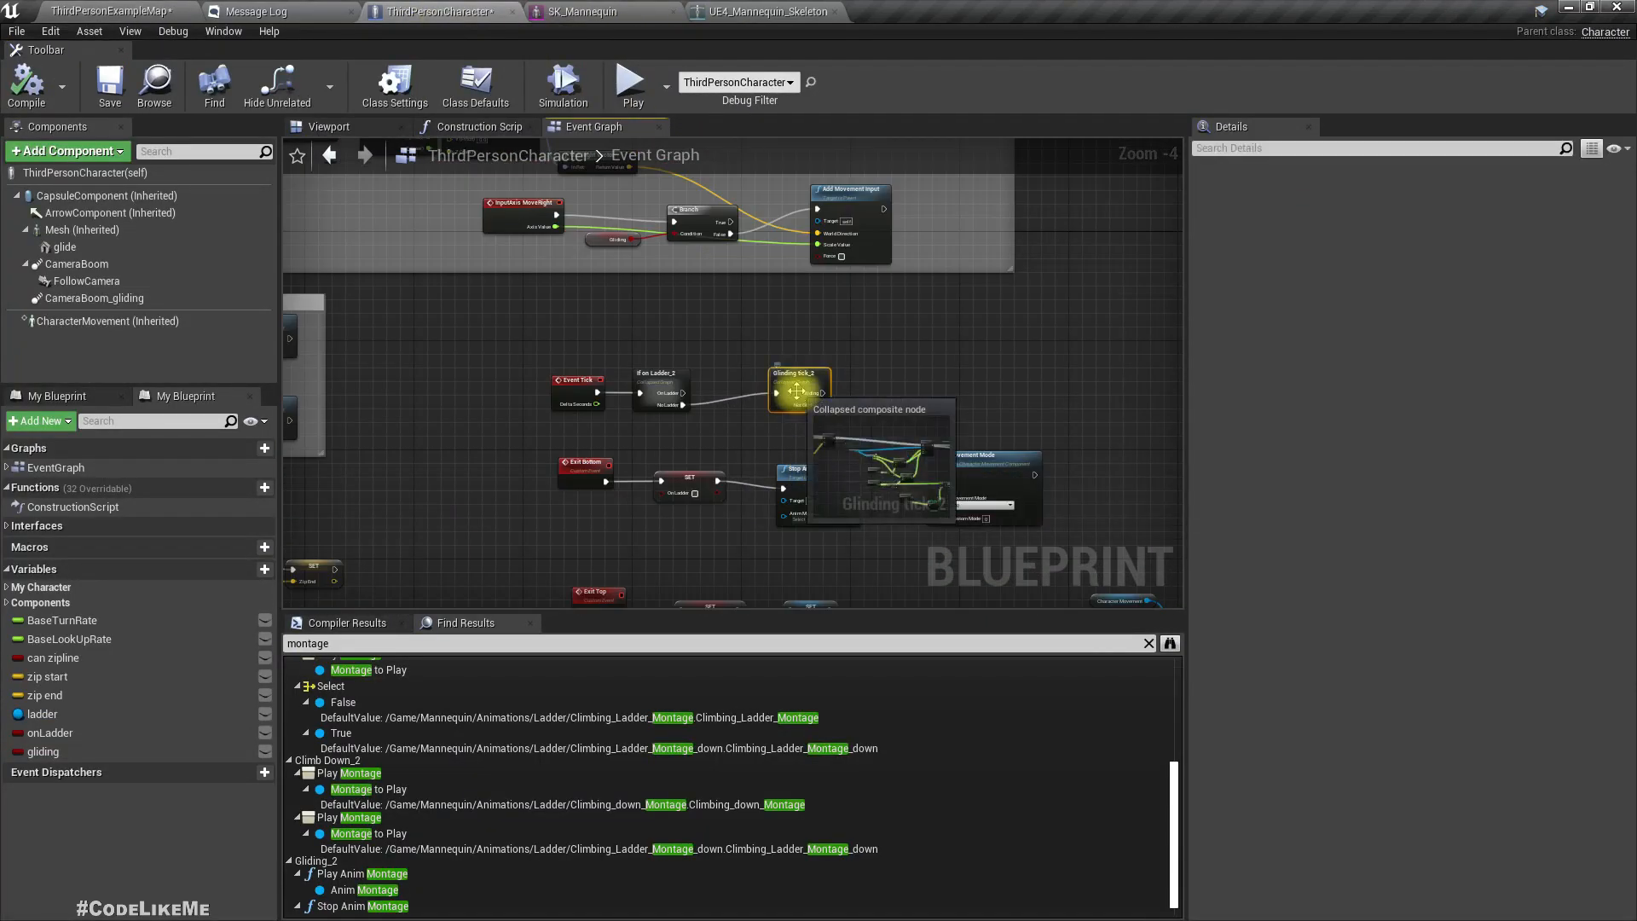
- Delete Glinding Tick's Print String so Add Force connects directly to Outputs
double_click(799, 389)
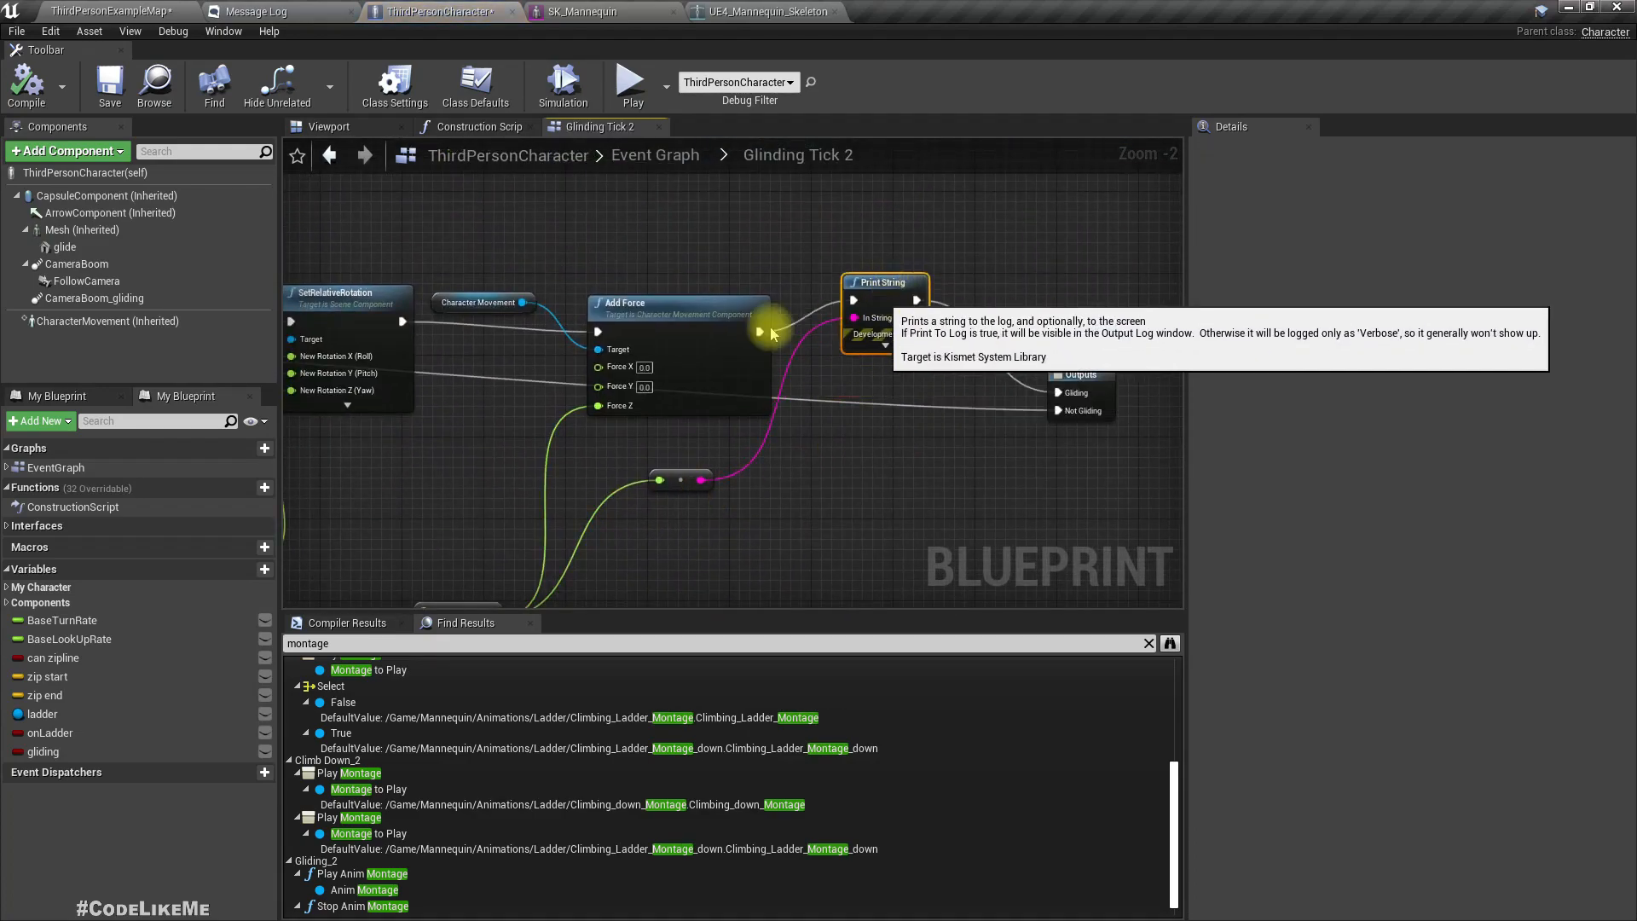
mouse_move(762, 331)
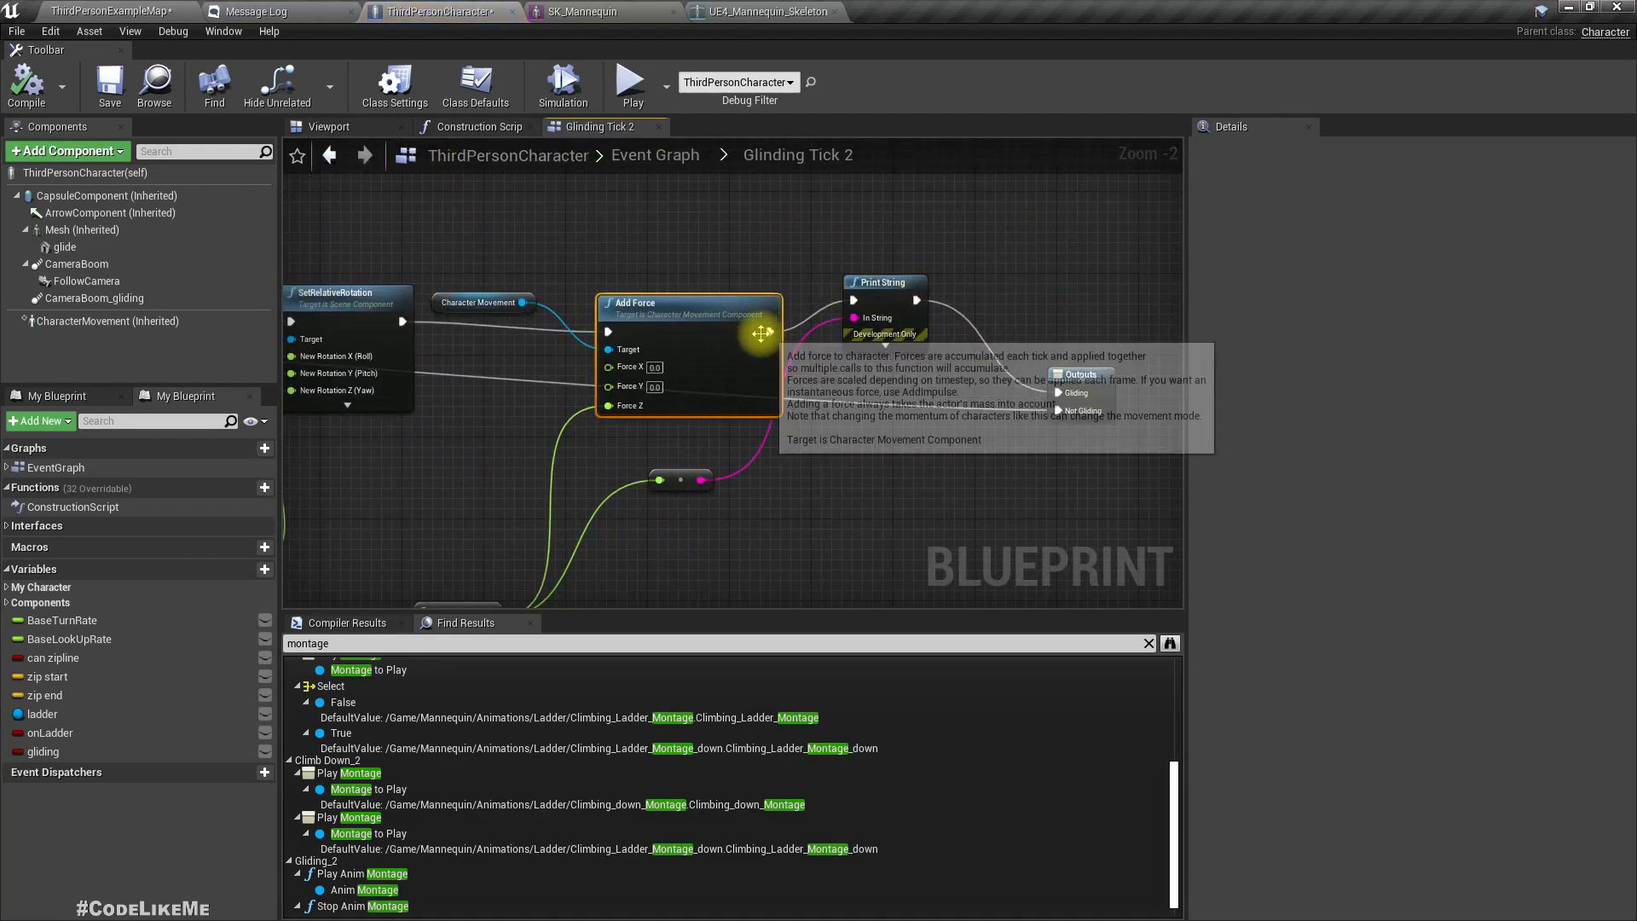
mouse_move(885, 302)
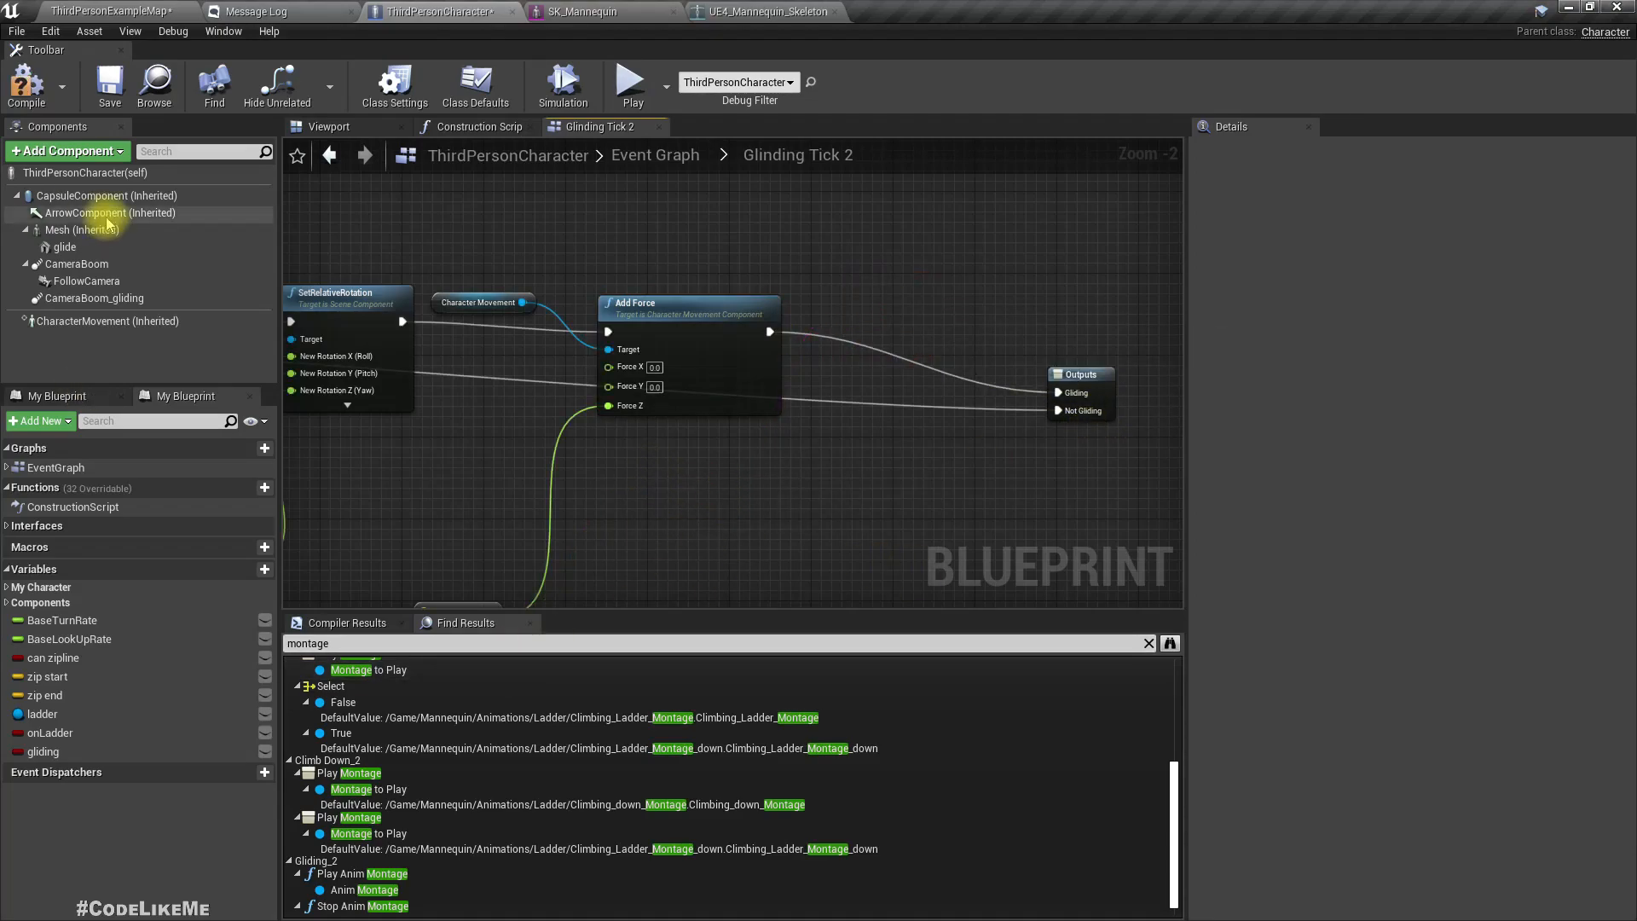
left_click(104, 11)
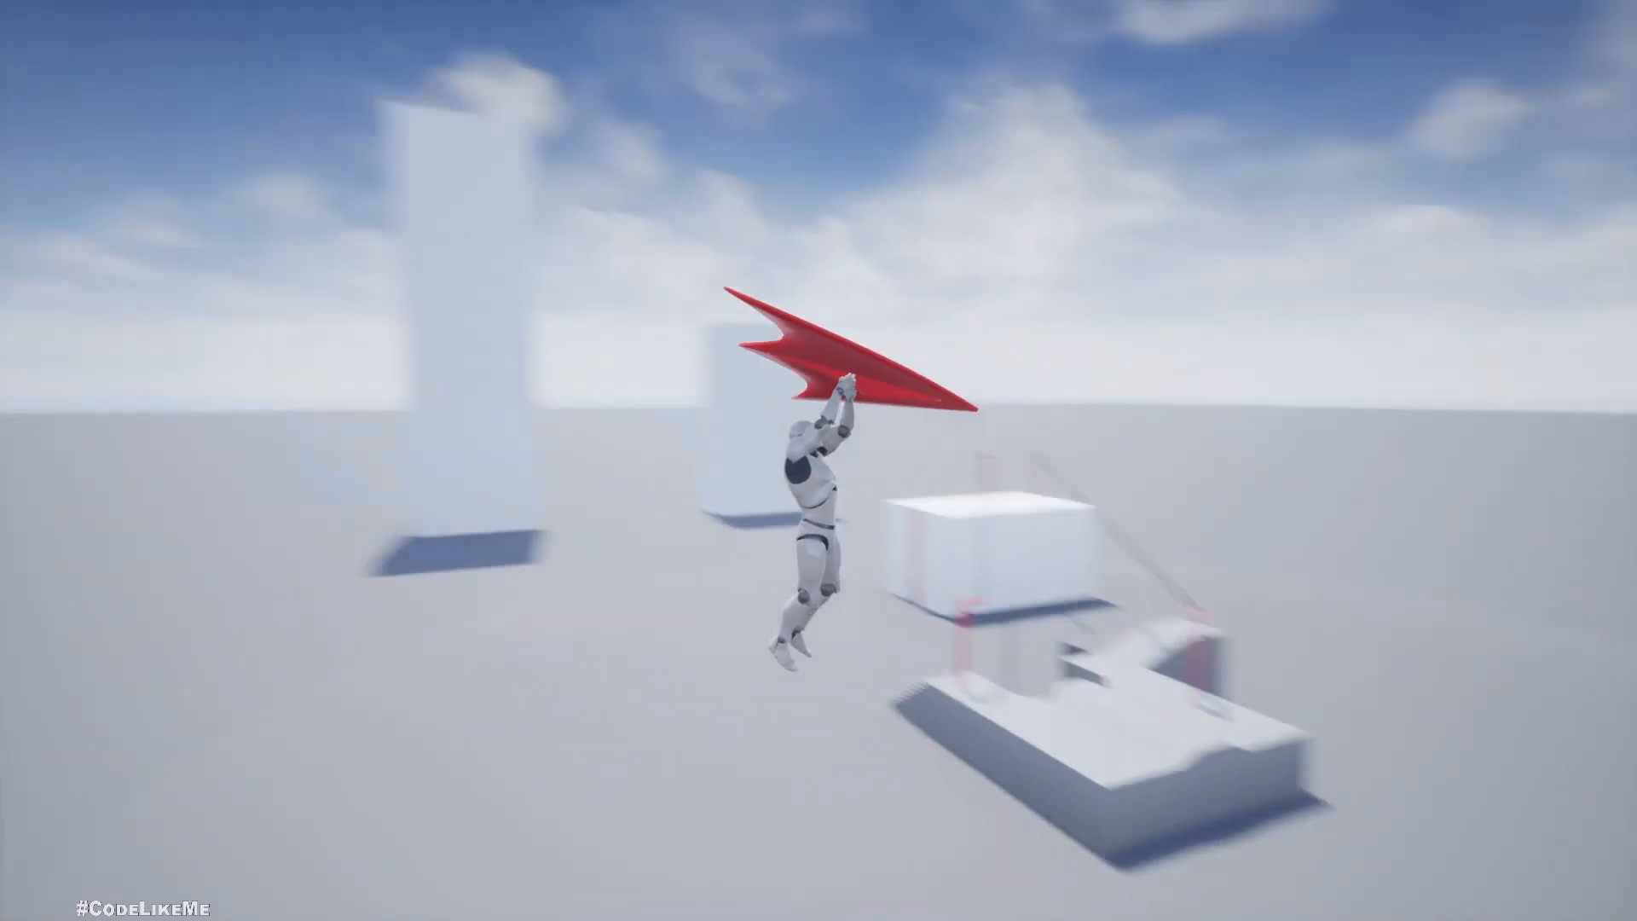
mouse_move(819, 470)
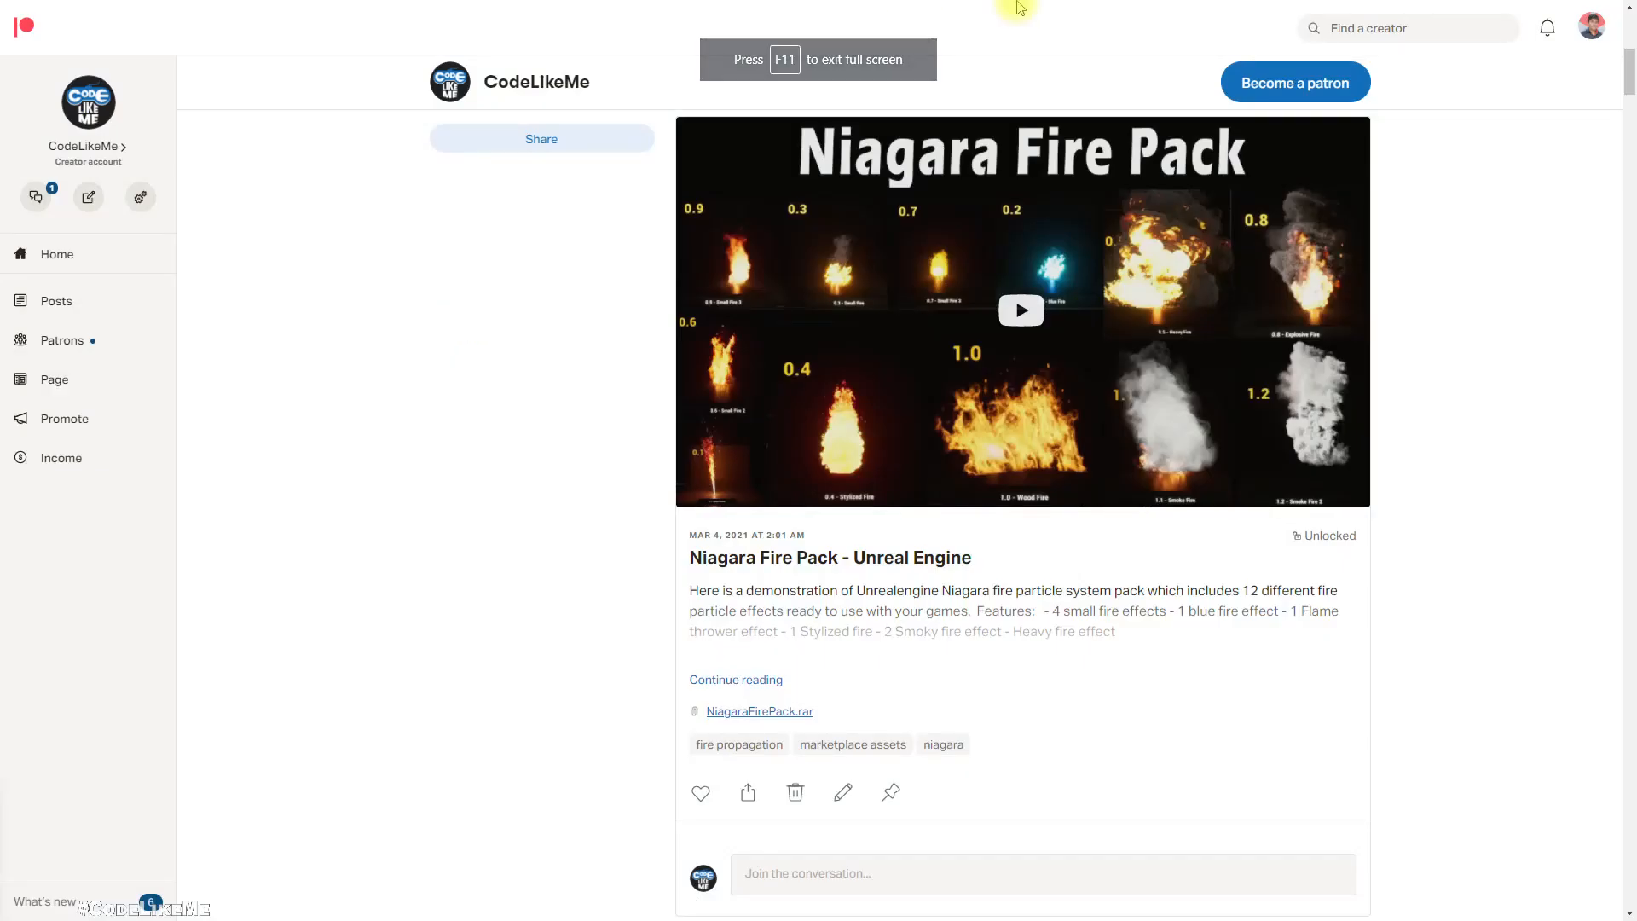
scroll("down", 3)
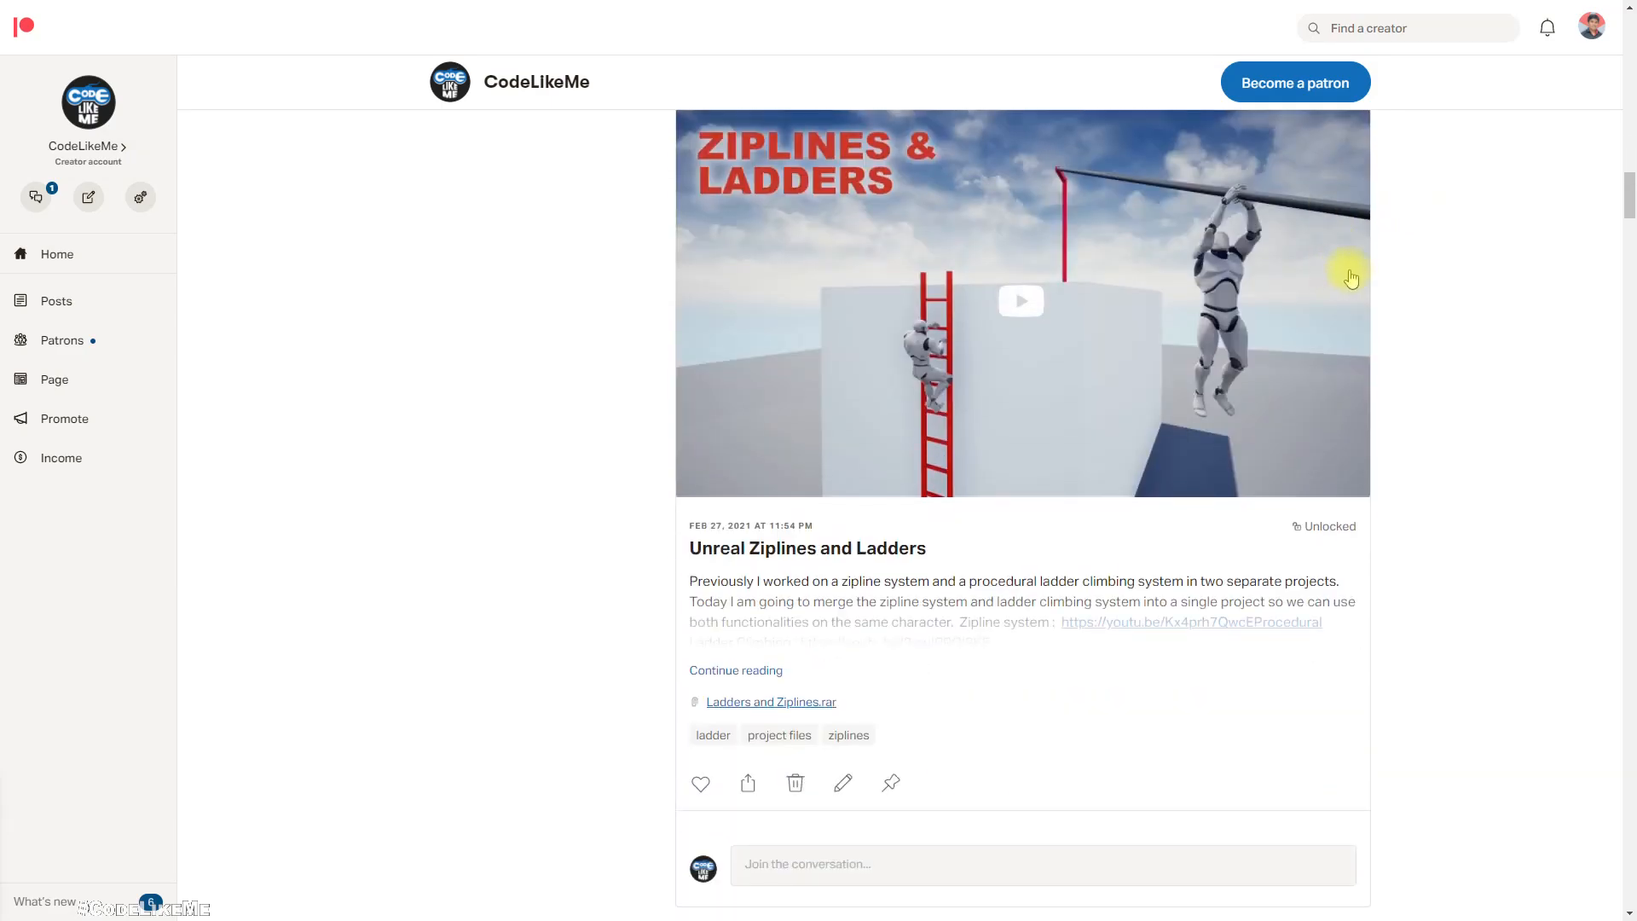
scroll("down", 3)
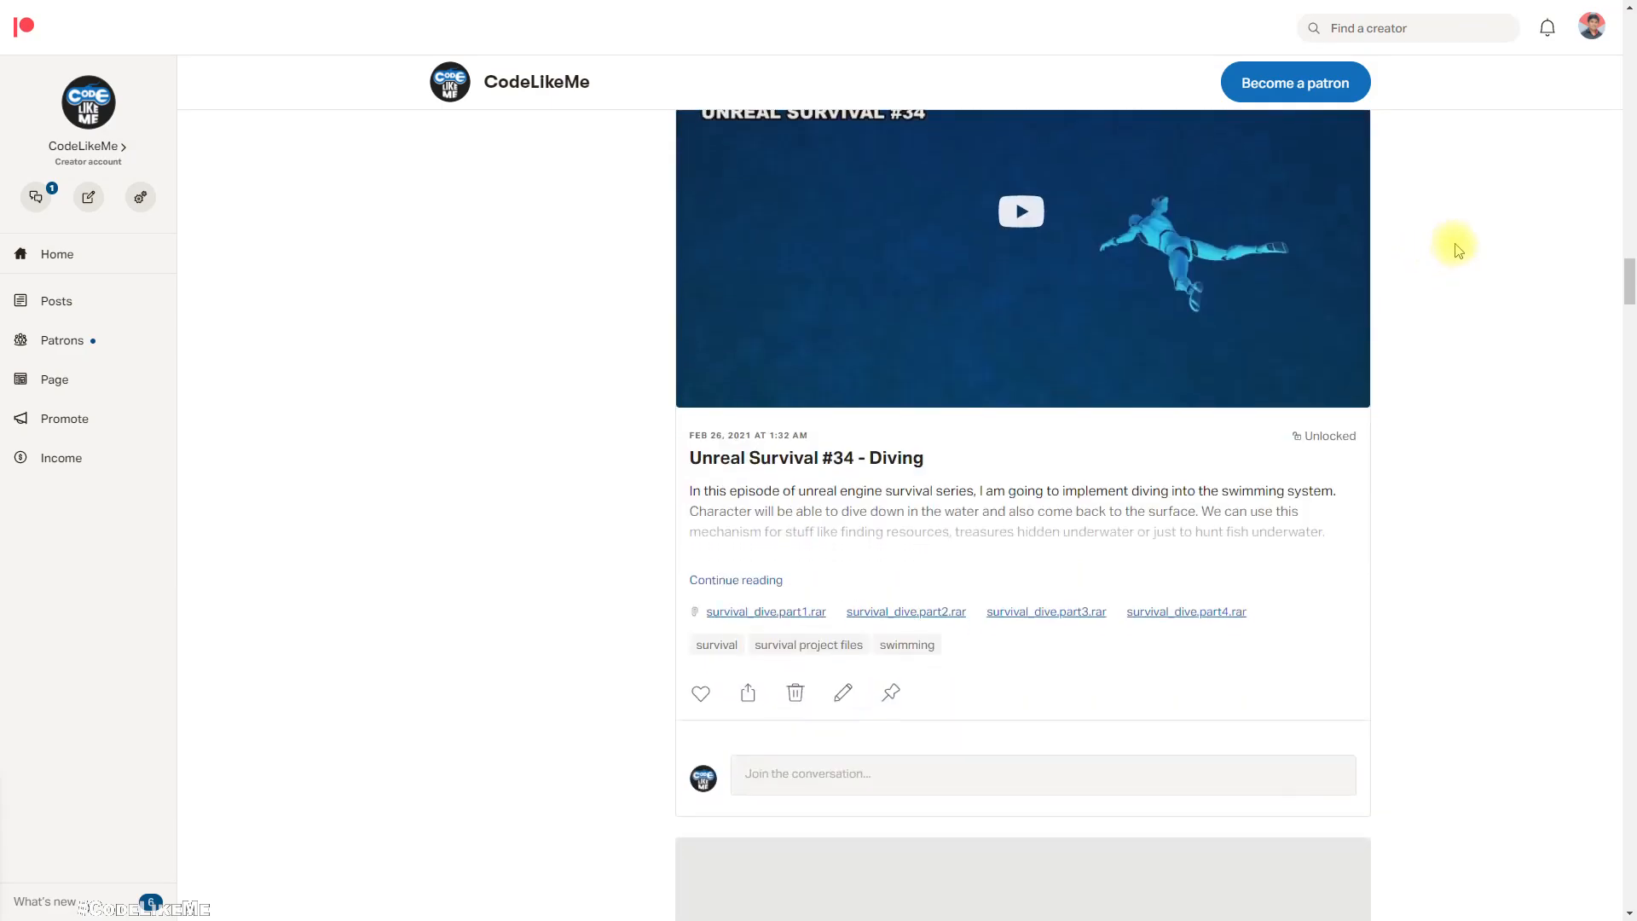
scroll("down", 3)
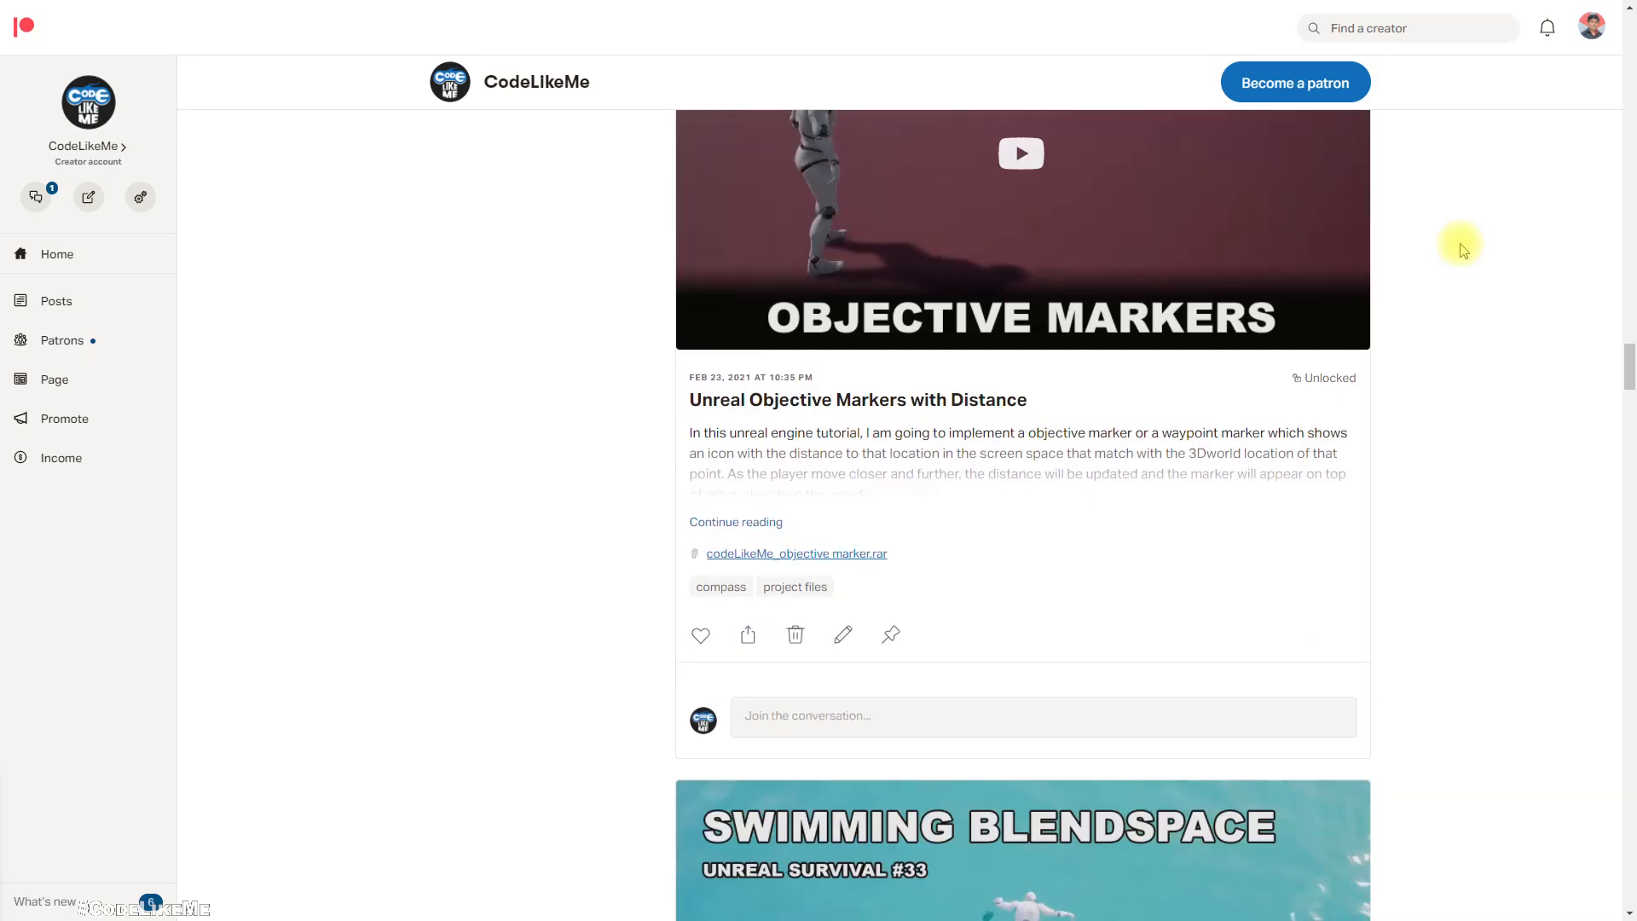
scroll("down", 3)
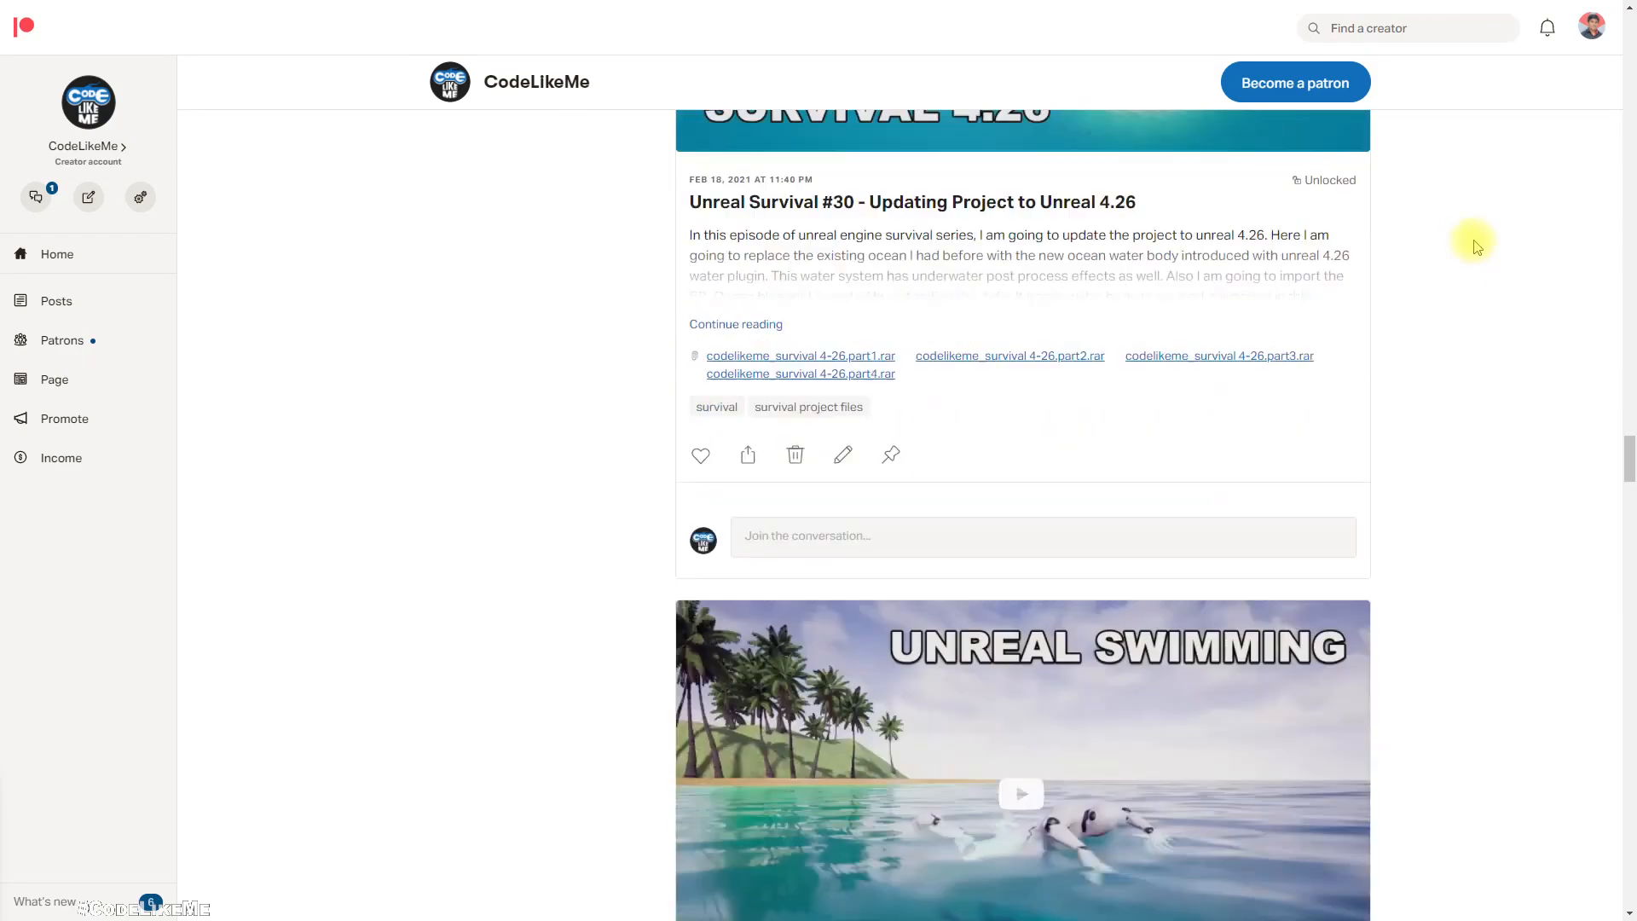
scroll("down", 3)
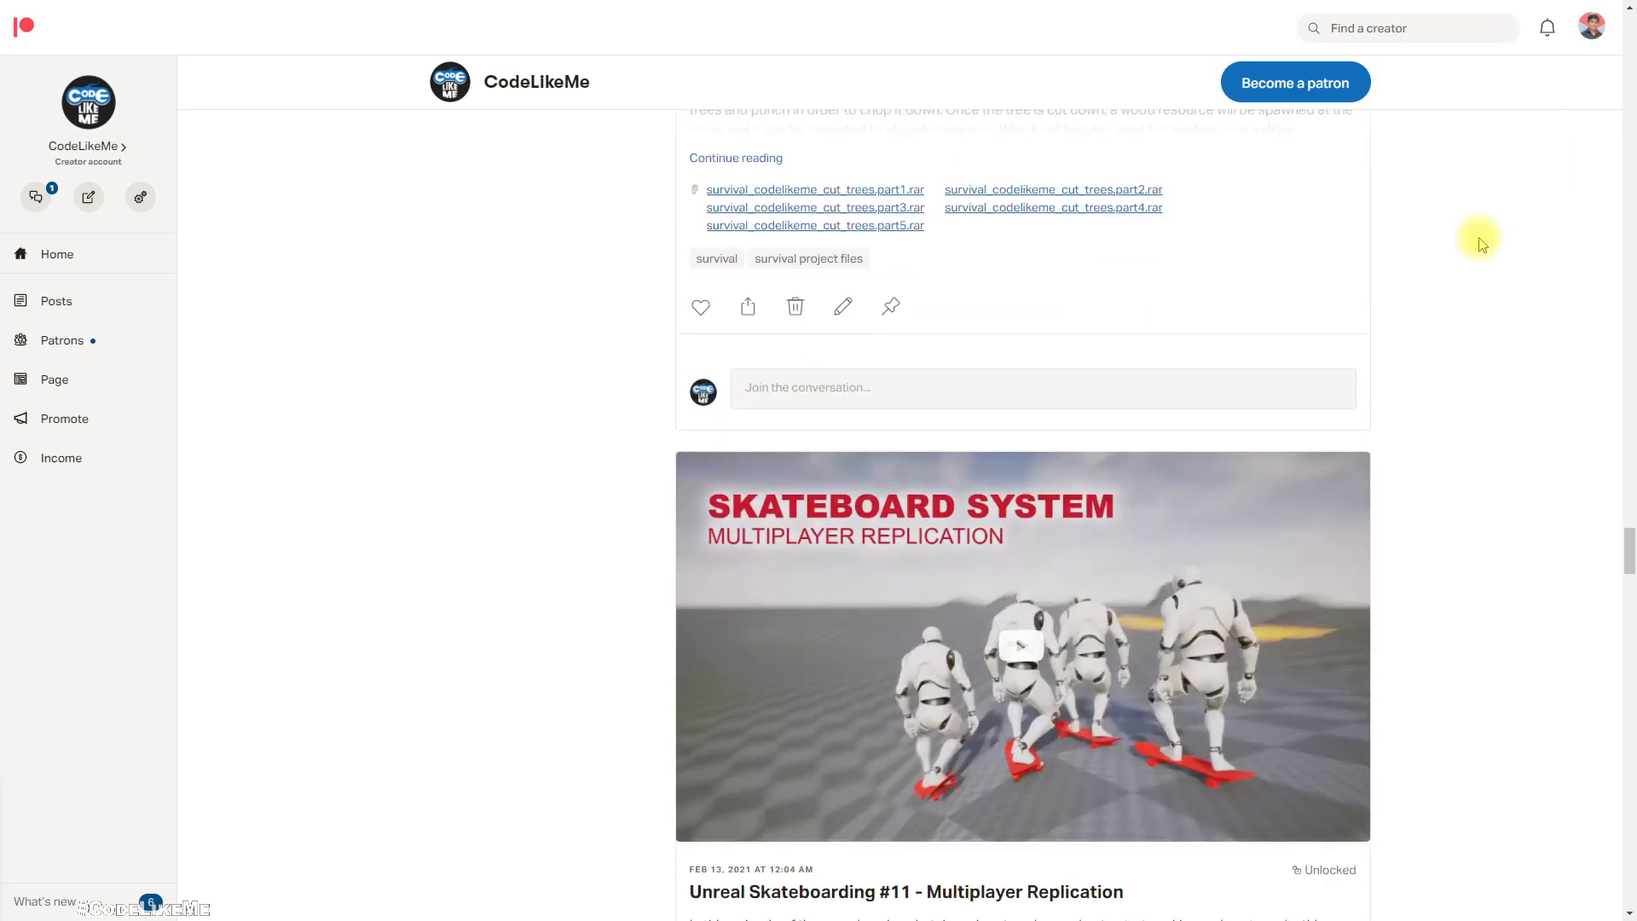
scroll("down", 3)
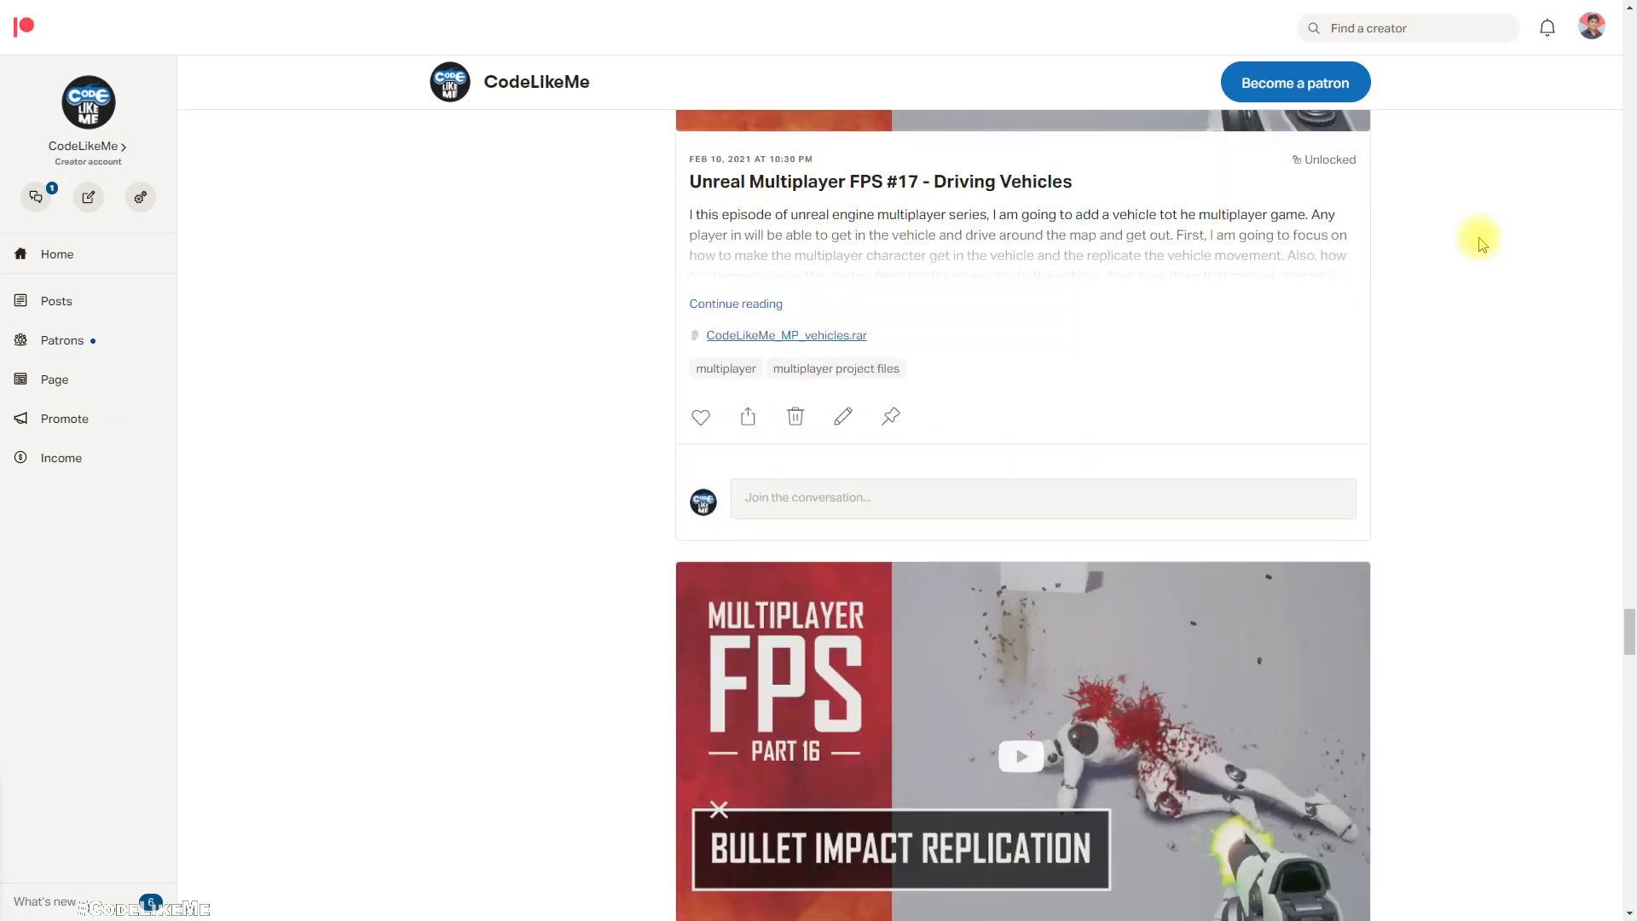